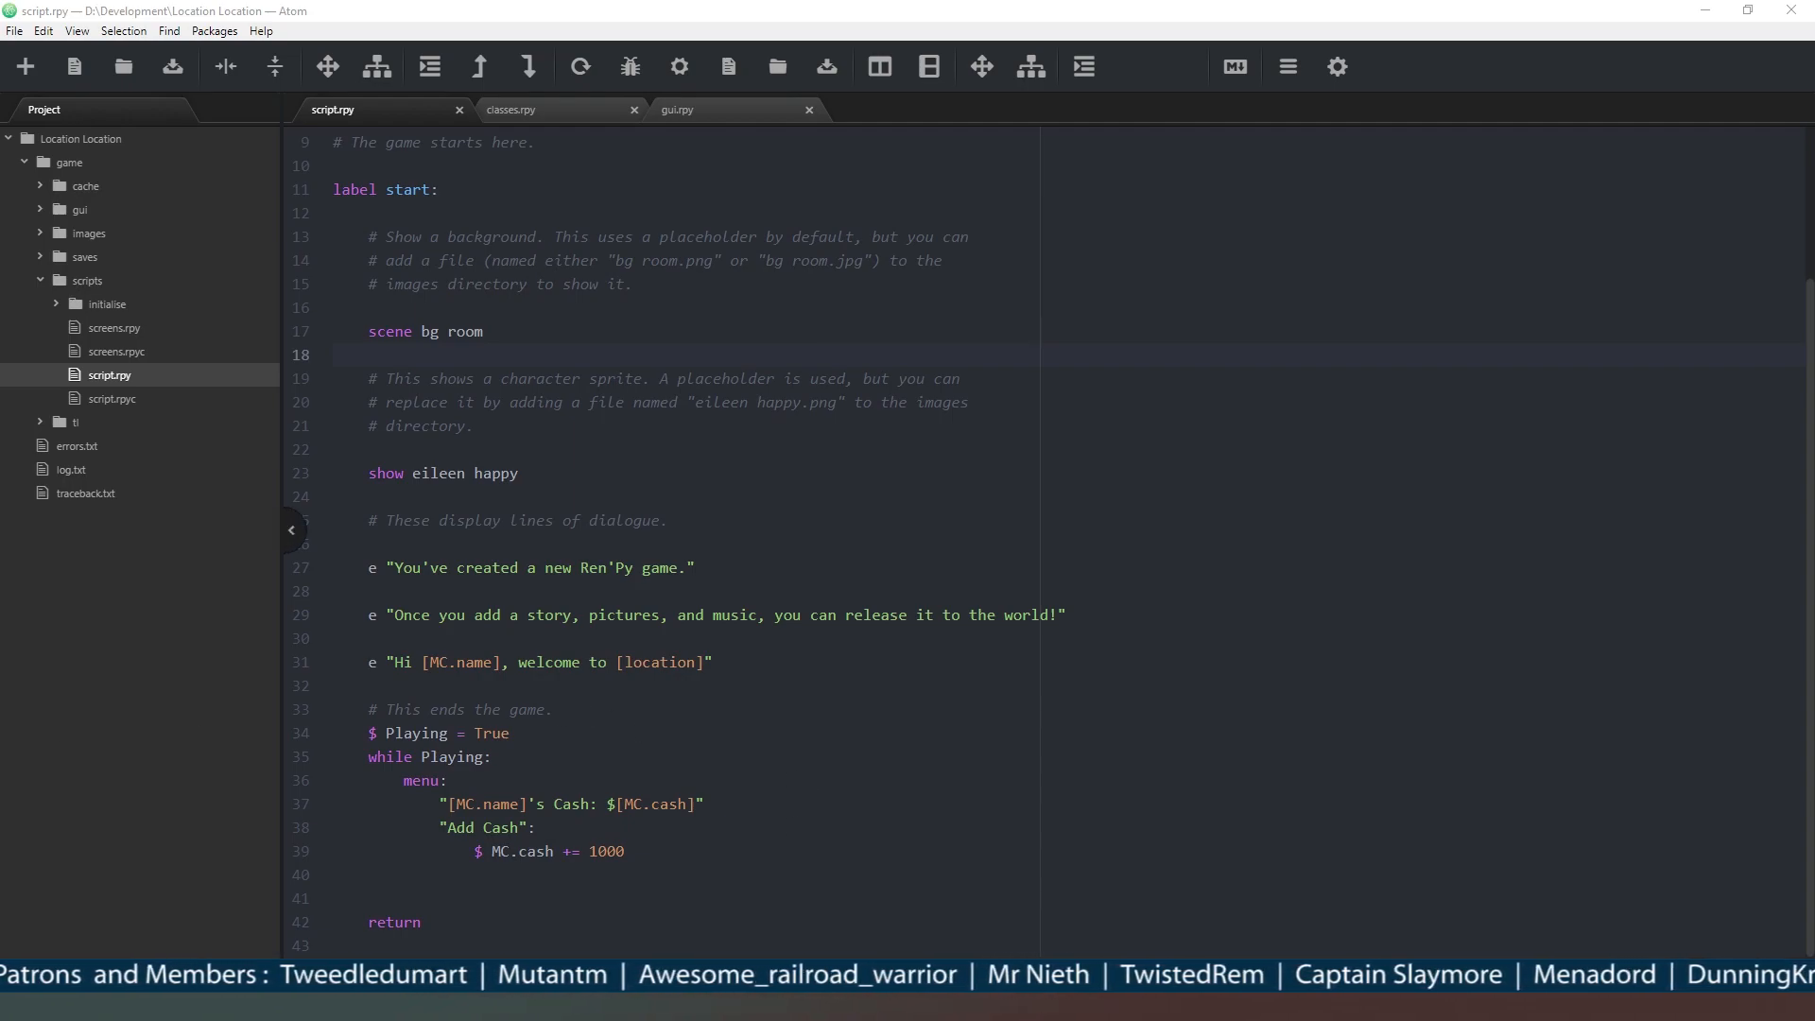
pyautogui.moveTo(111, 715)
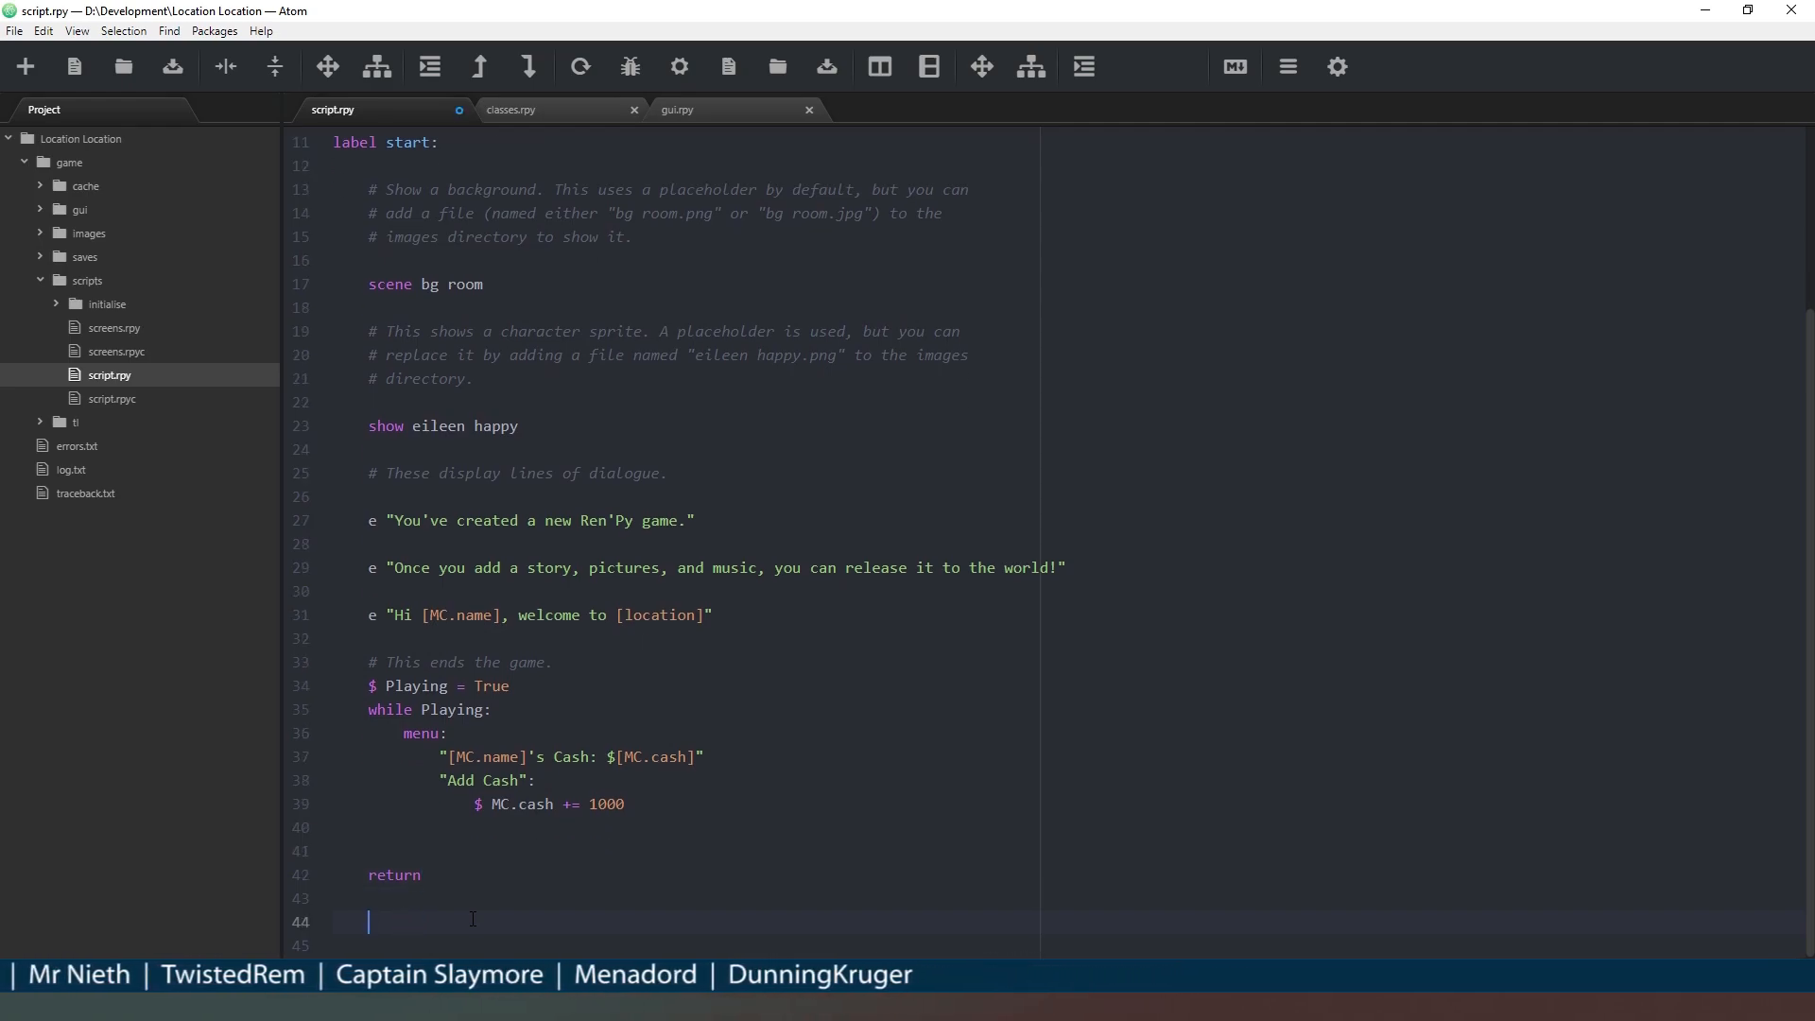
# - Declare label locationMover: on the line below the return statement
pyautogui.write('l')
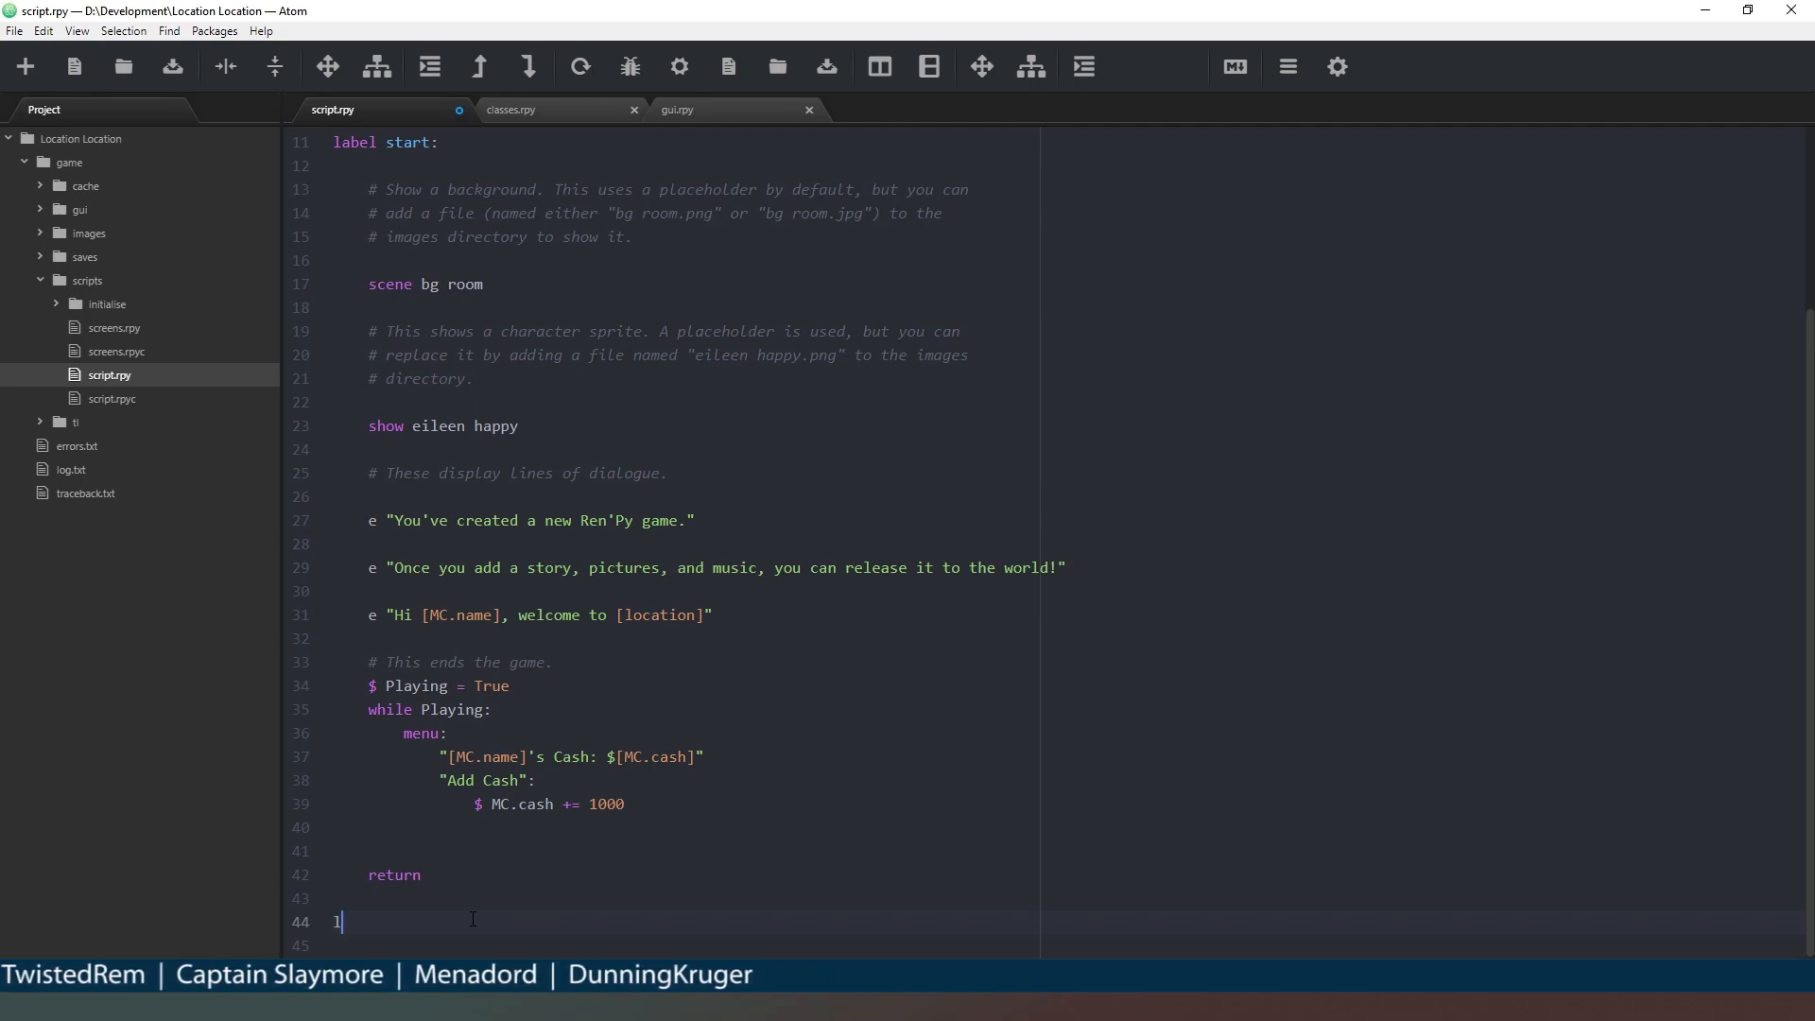
pyautogui.write('abel')
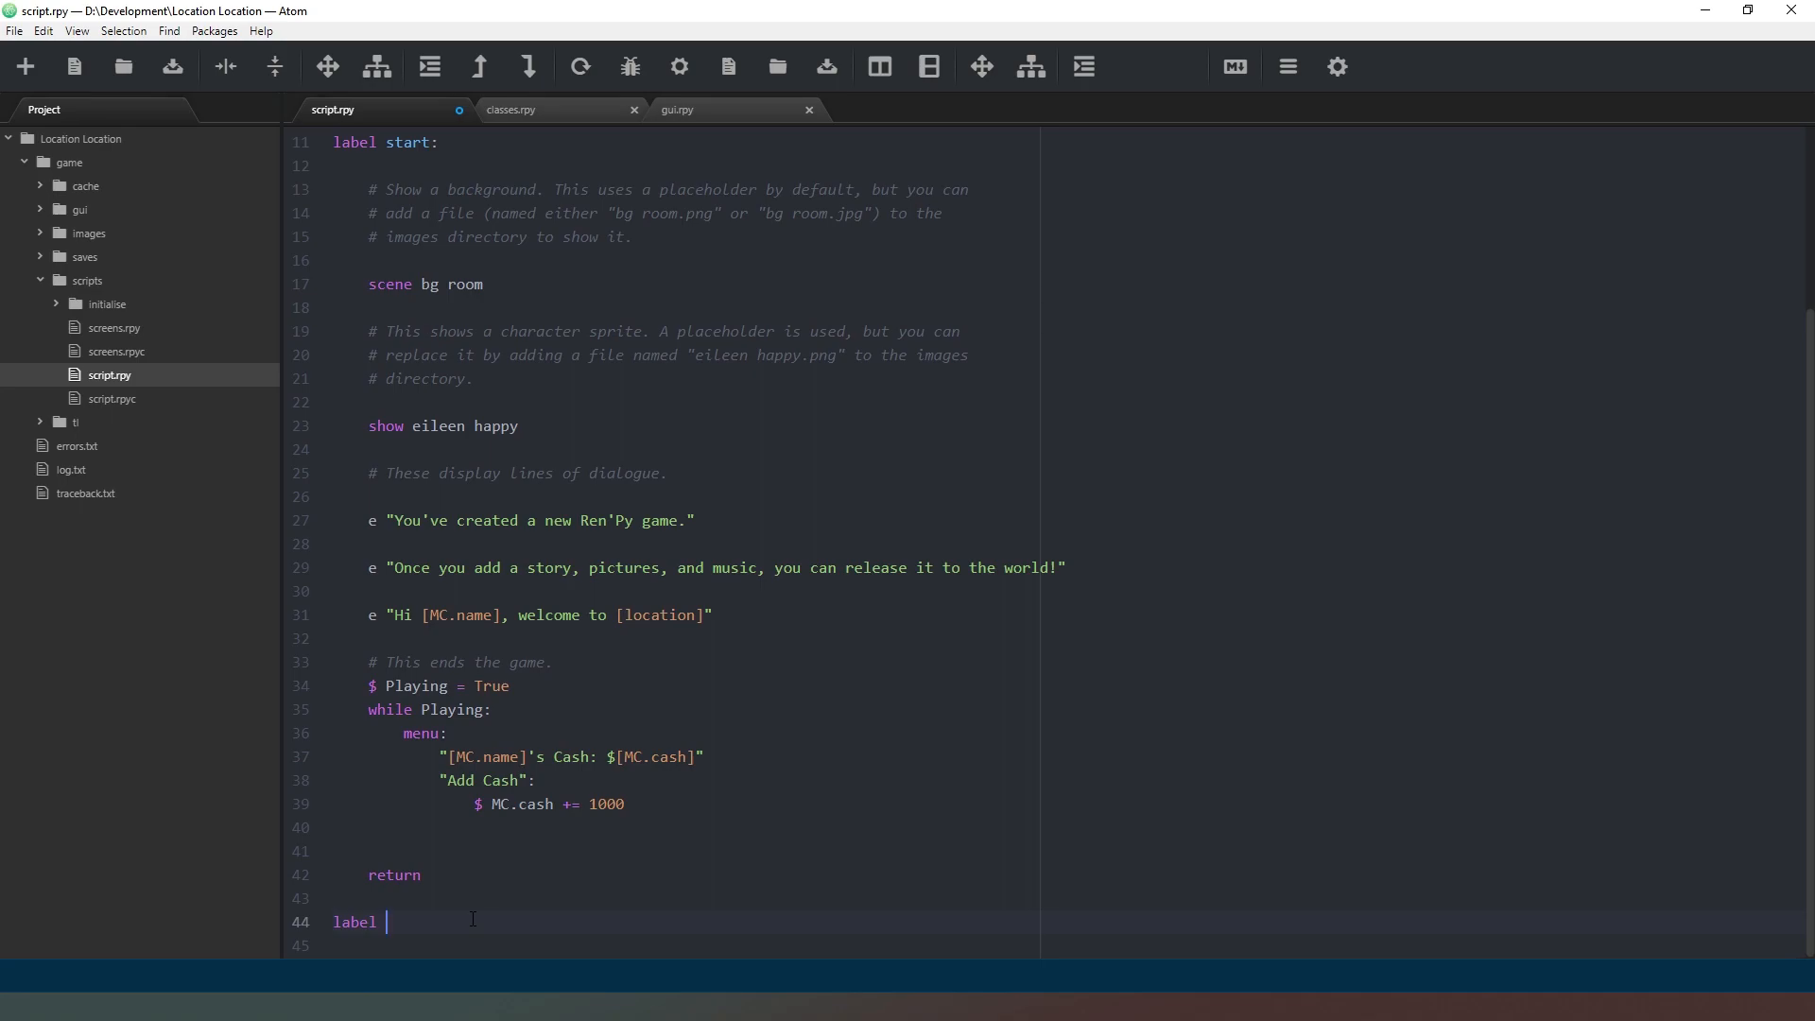
pyautogui.write('locationMc')
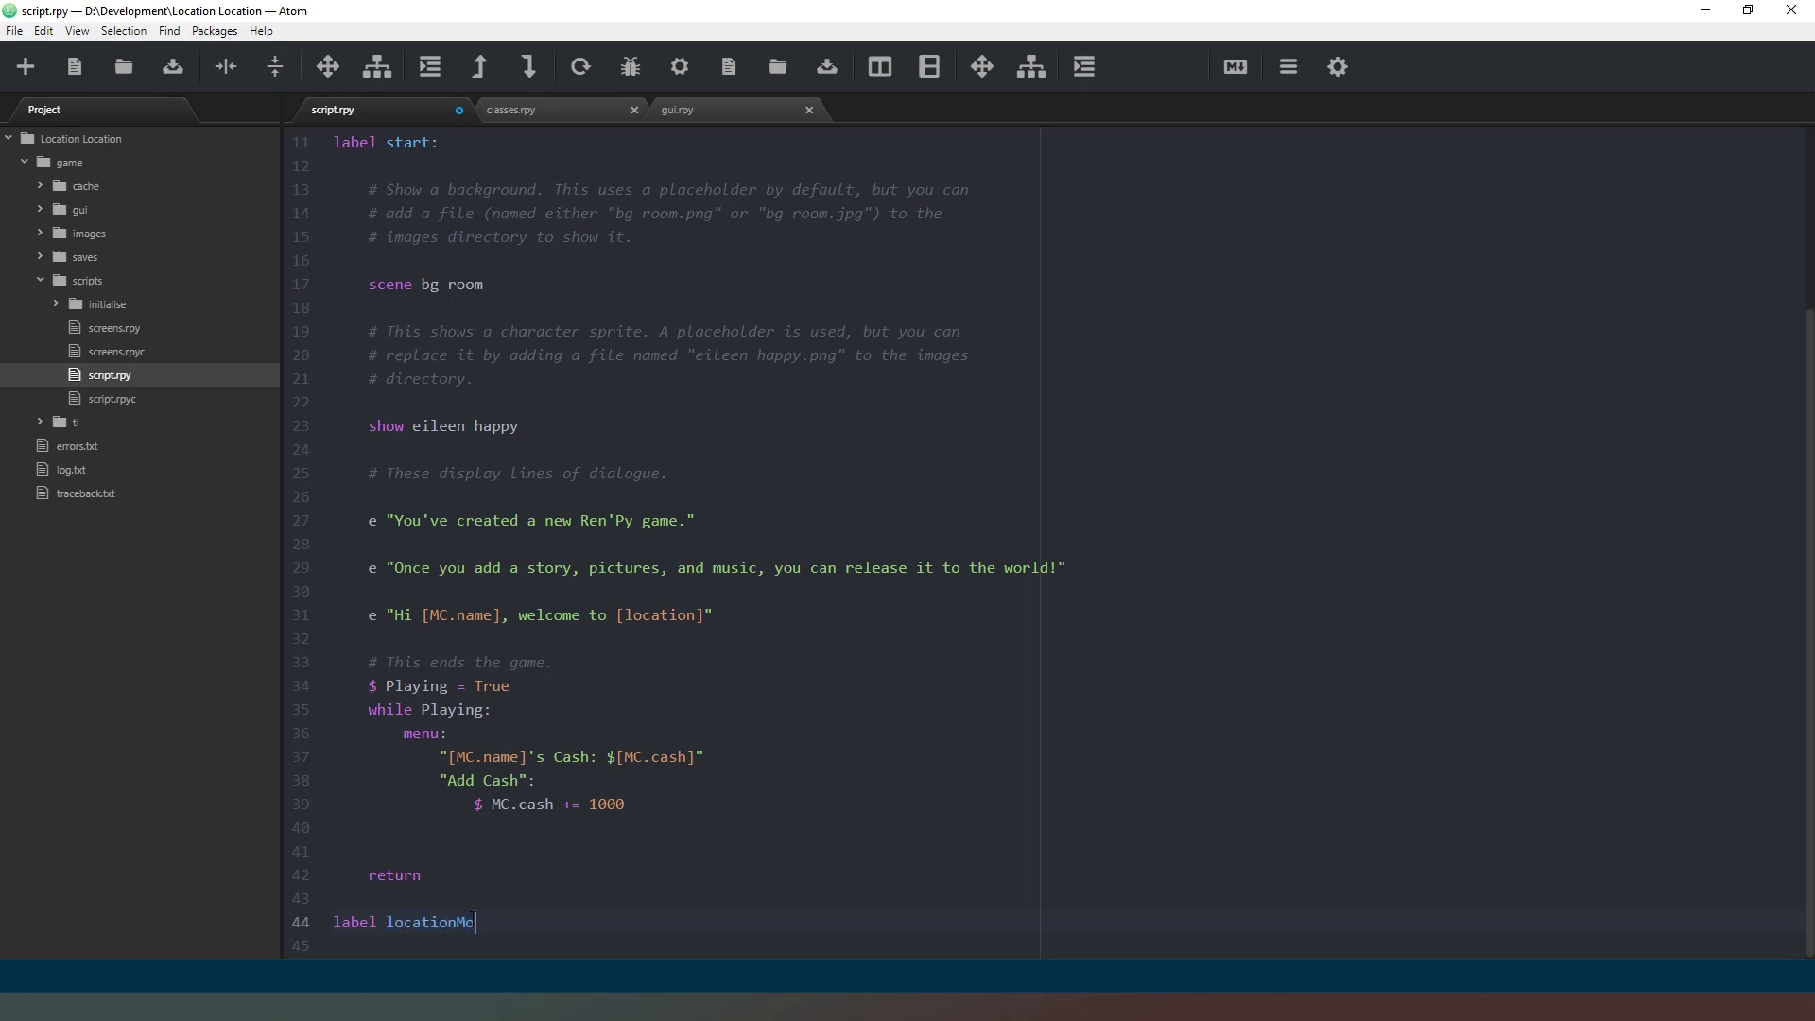
pyautogui.write('over:')
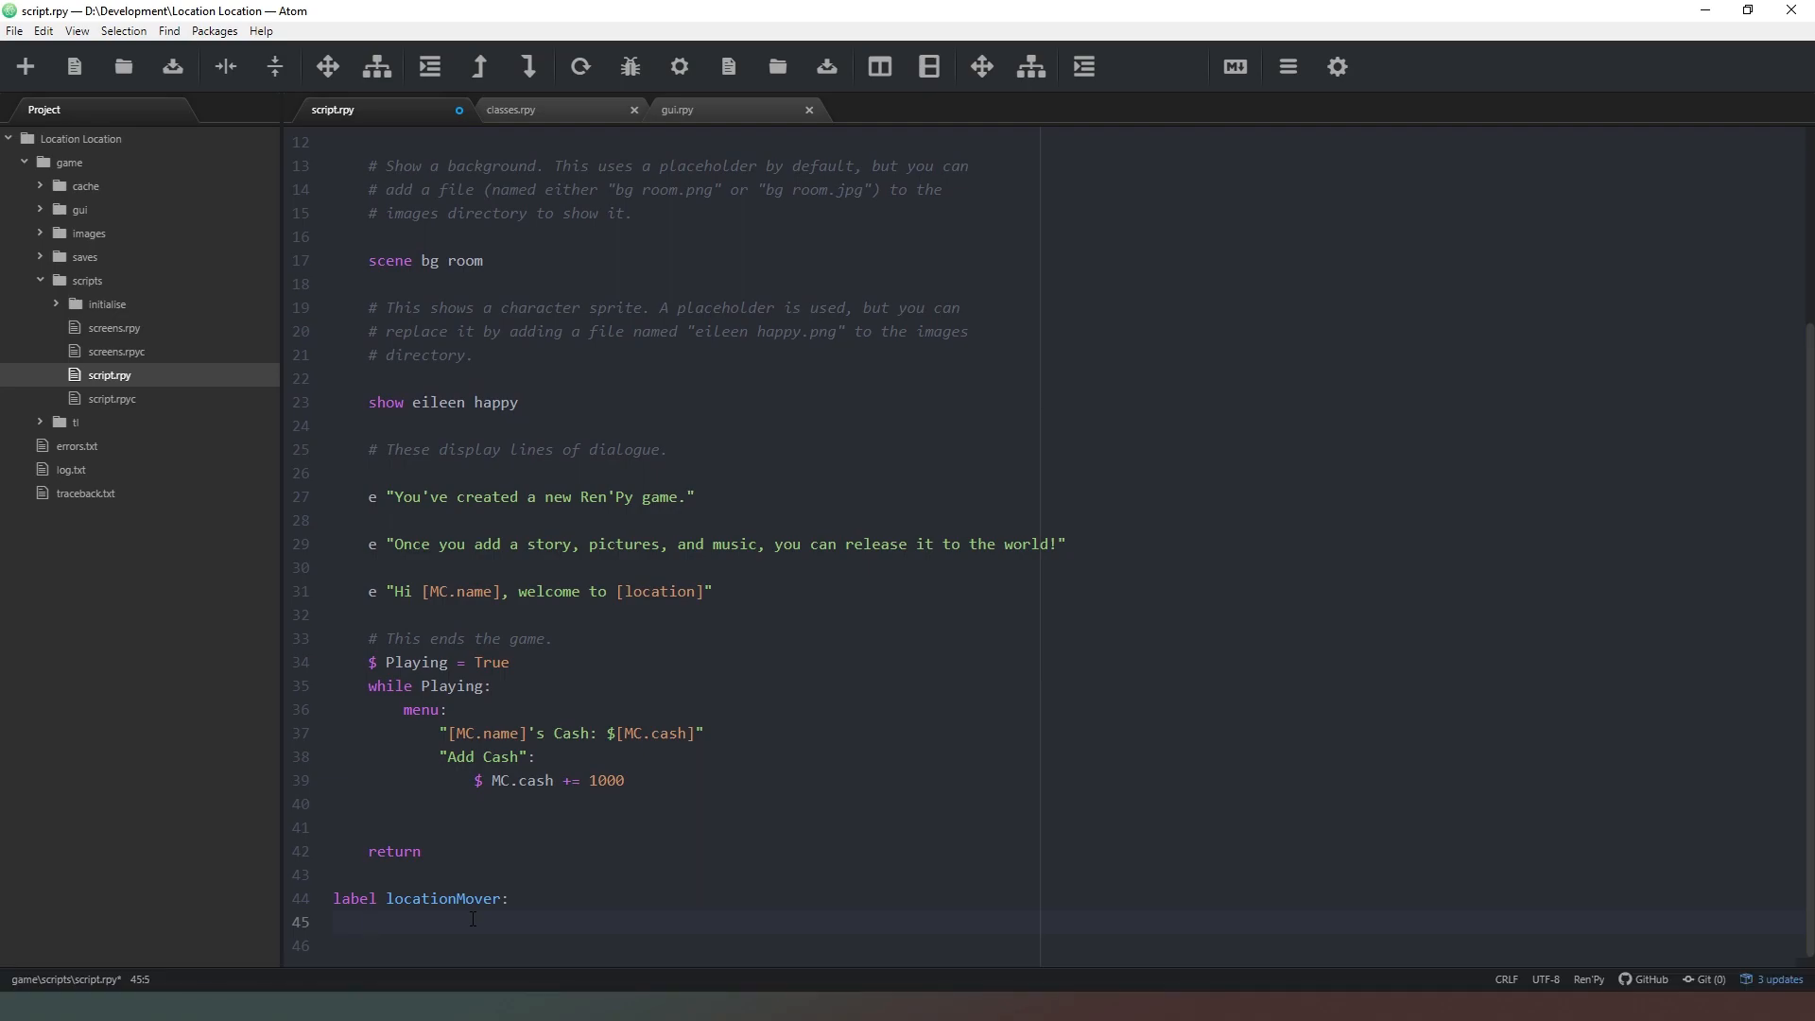
# - Begin a python: block under locationMover initialising TempMenu = []
pyautogui.write('p')
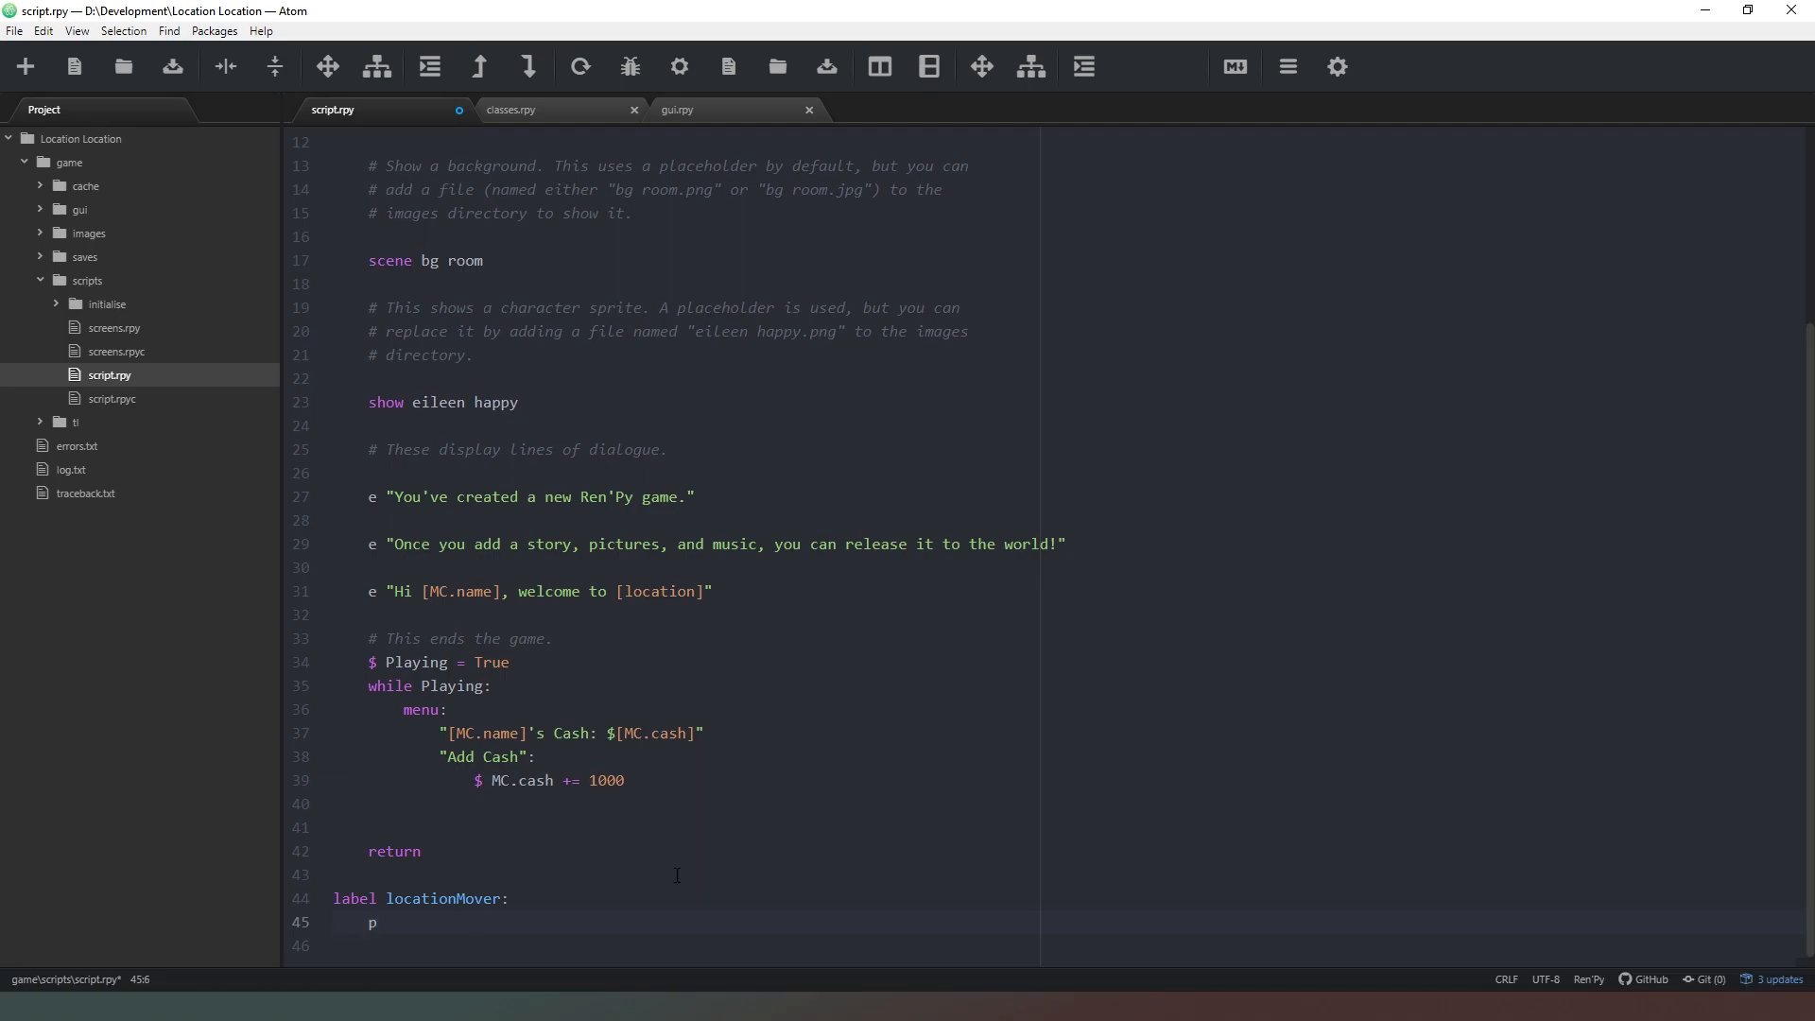
pyautogui.write('ython')
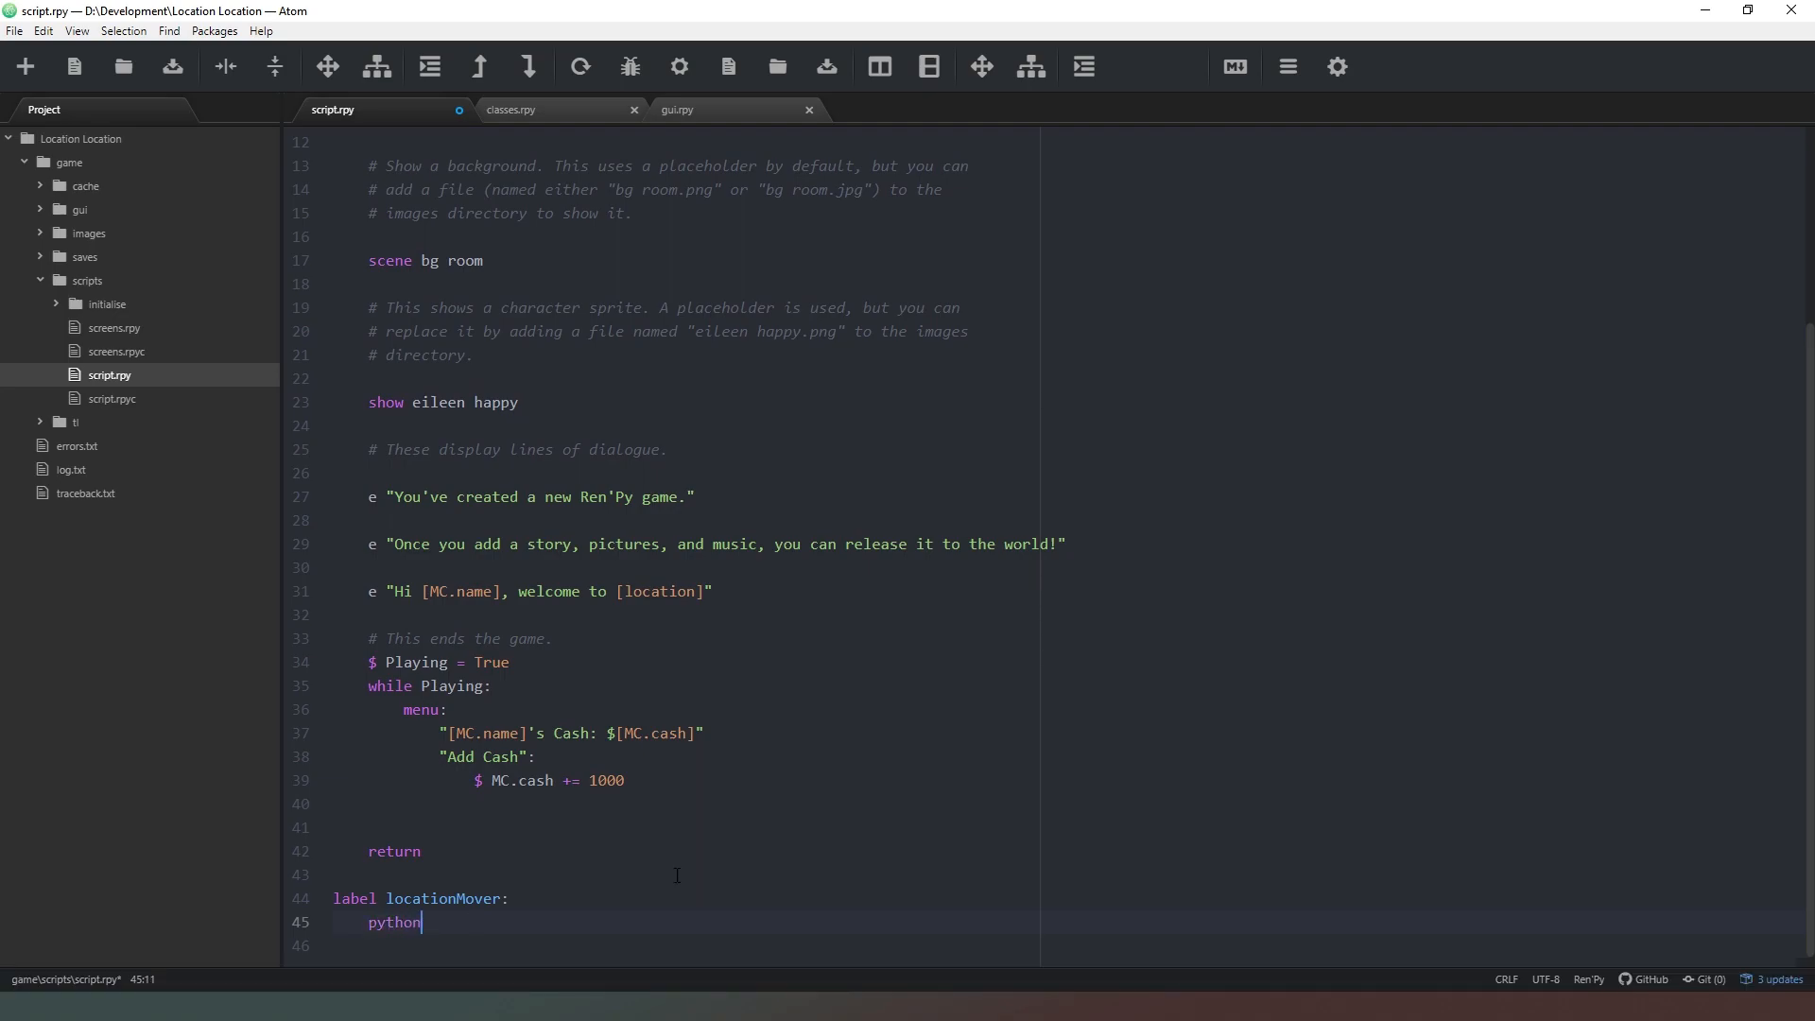
pyautogui.write(':')
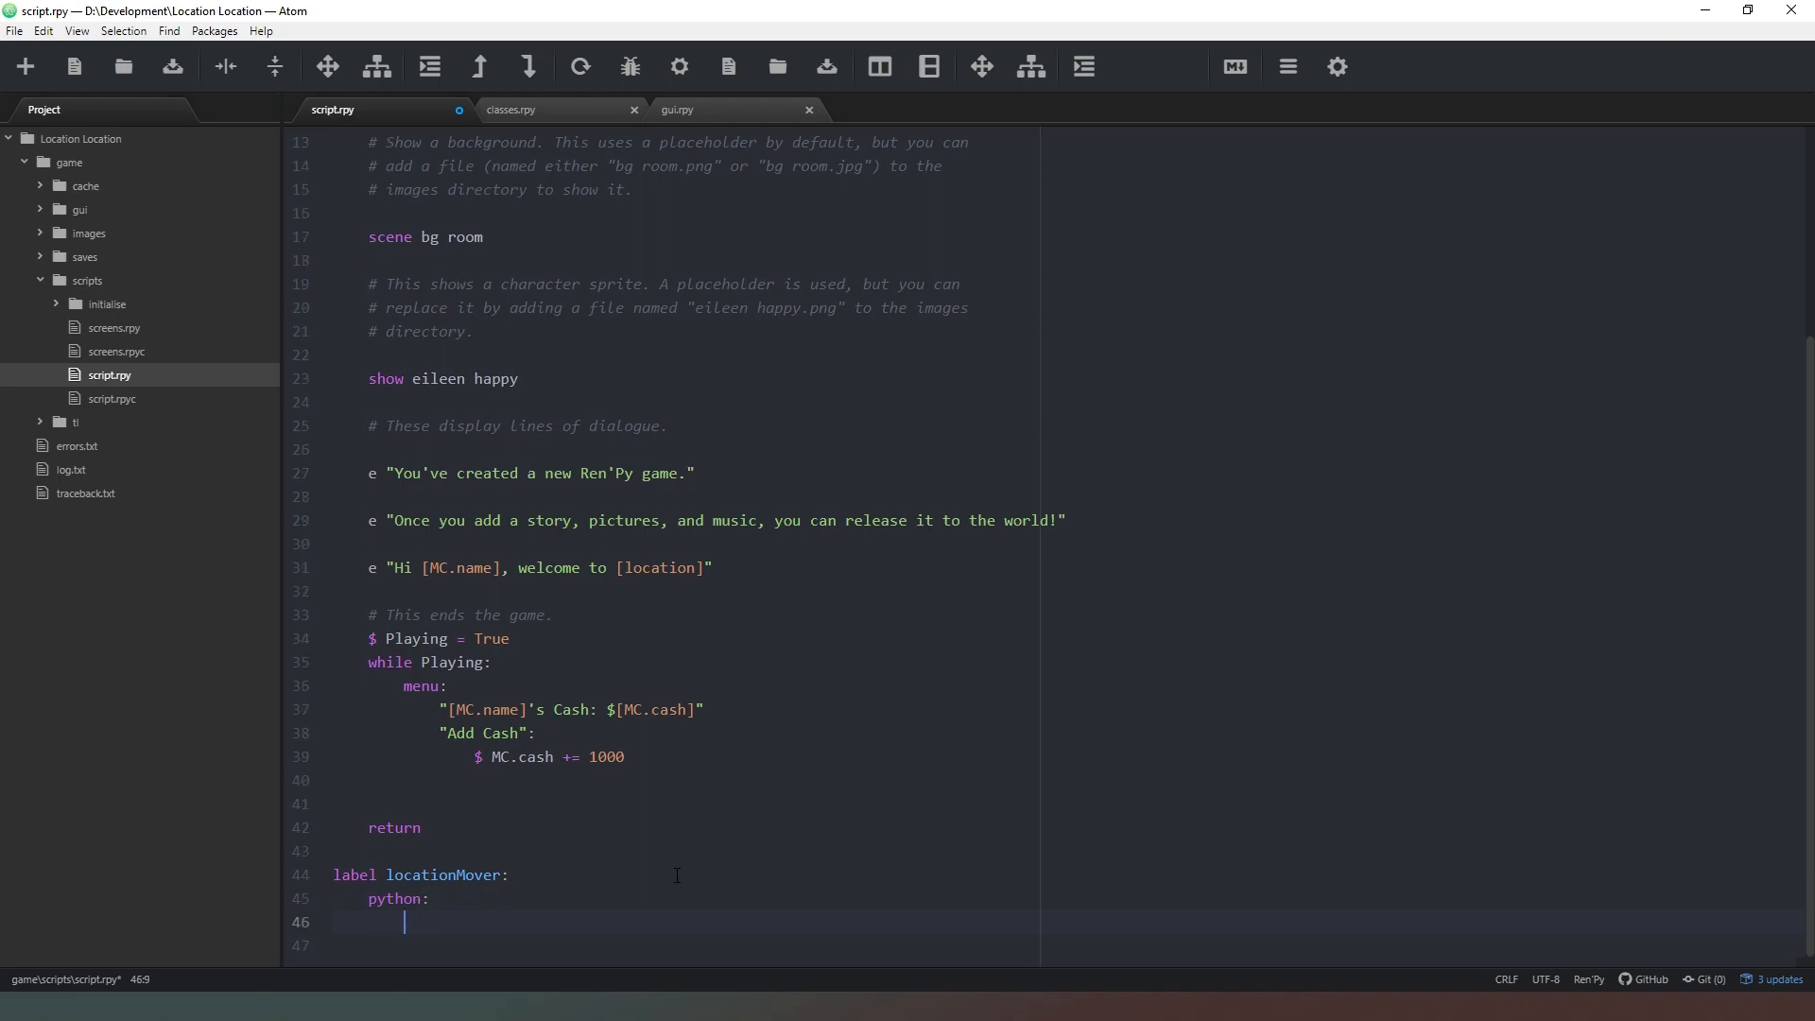
pyautogui.write('Tem')
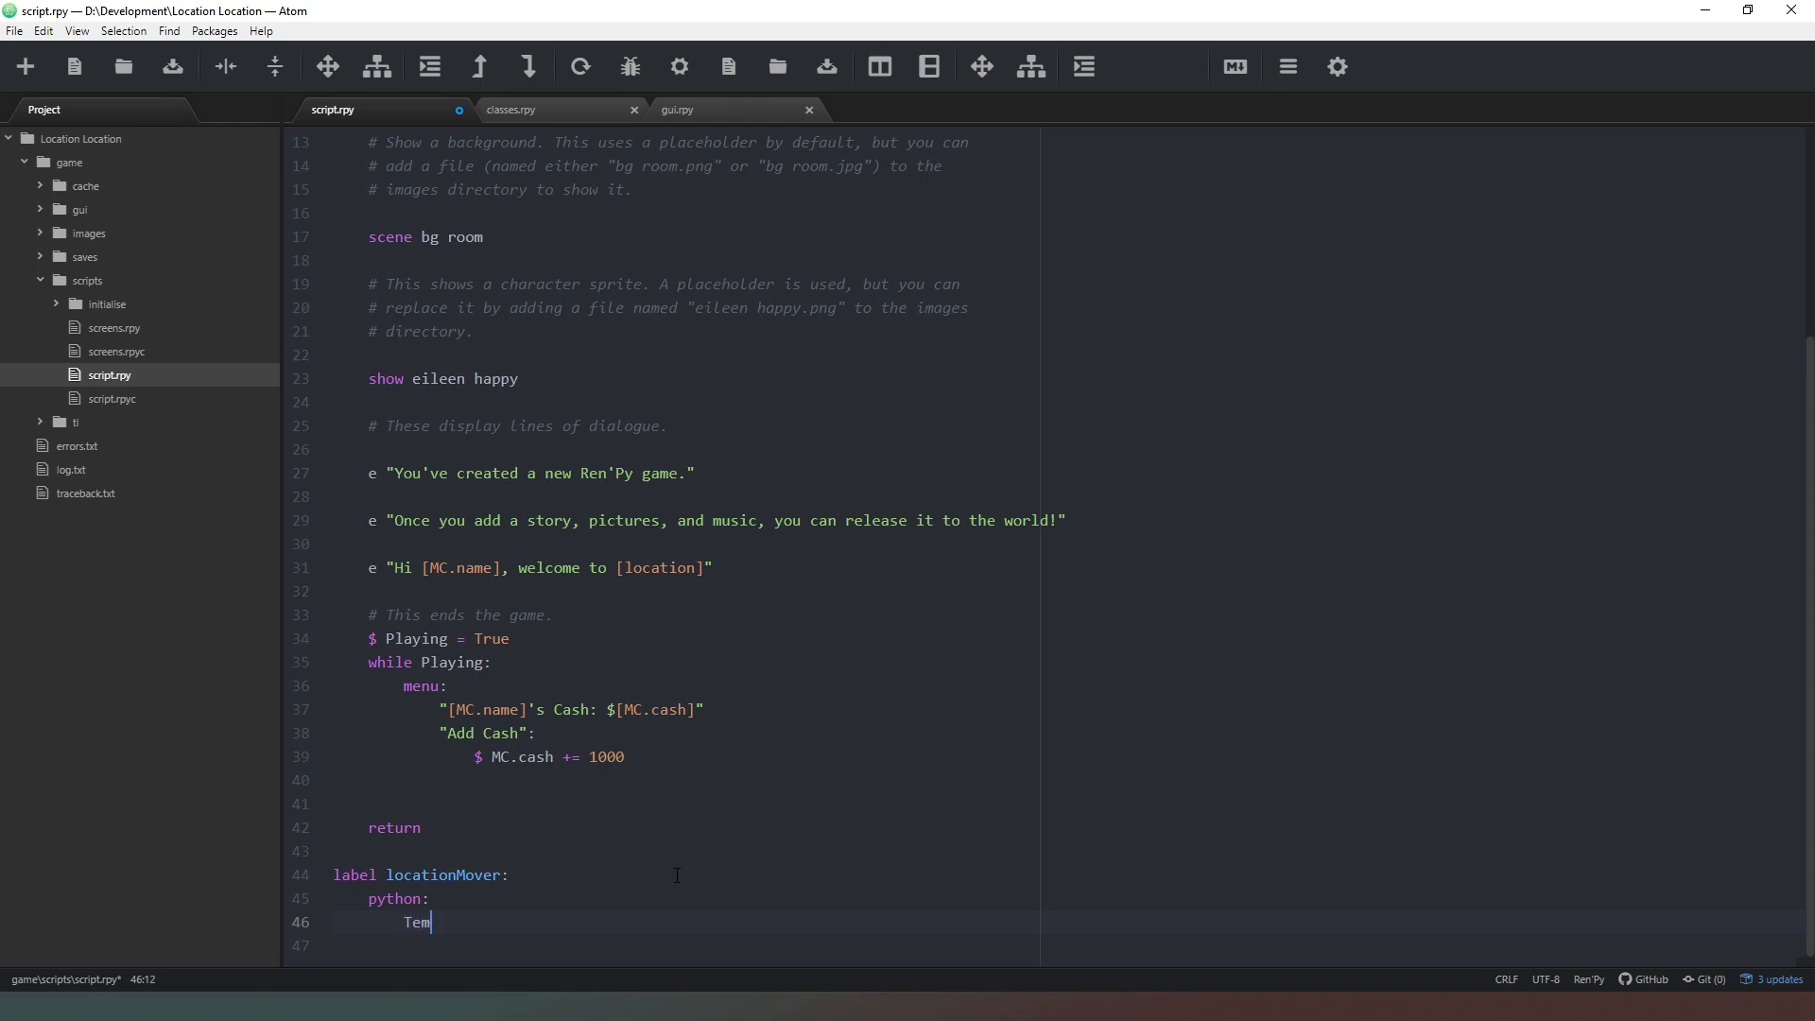
pyautogui.write('pMenu')
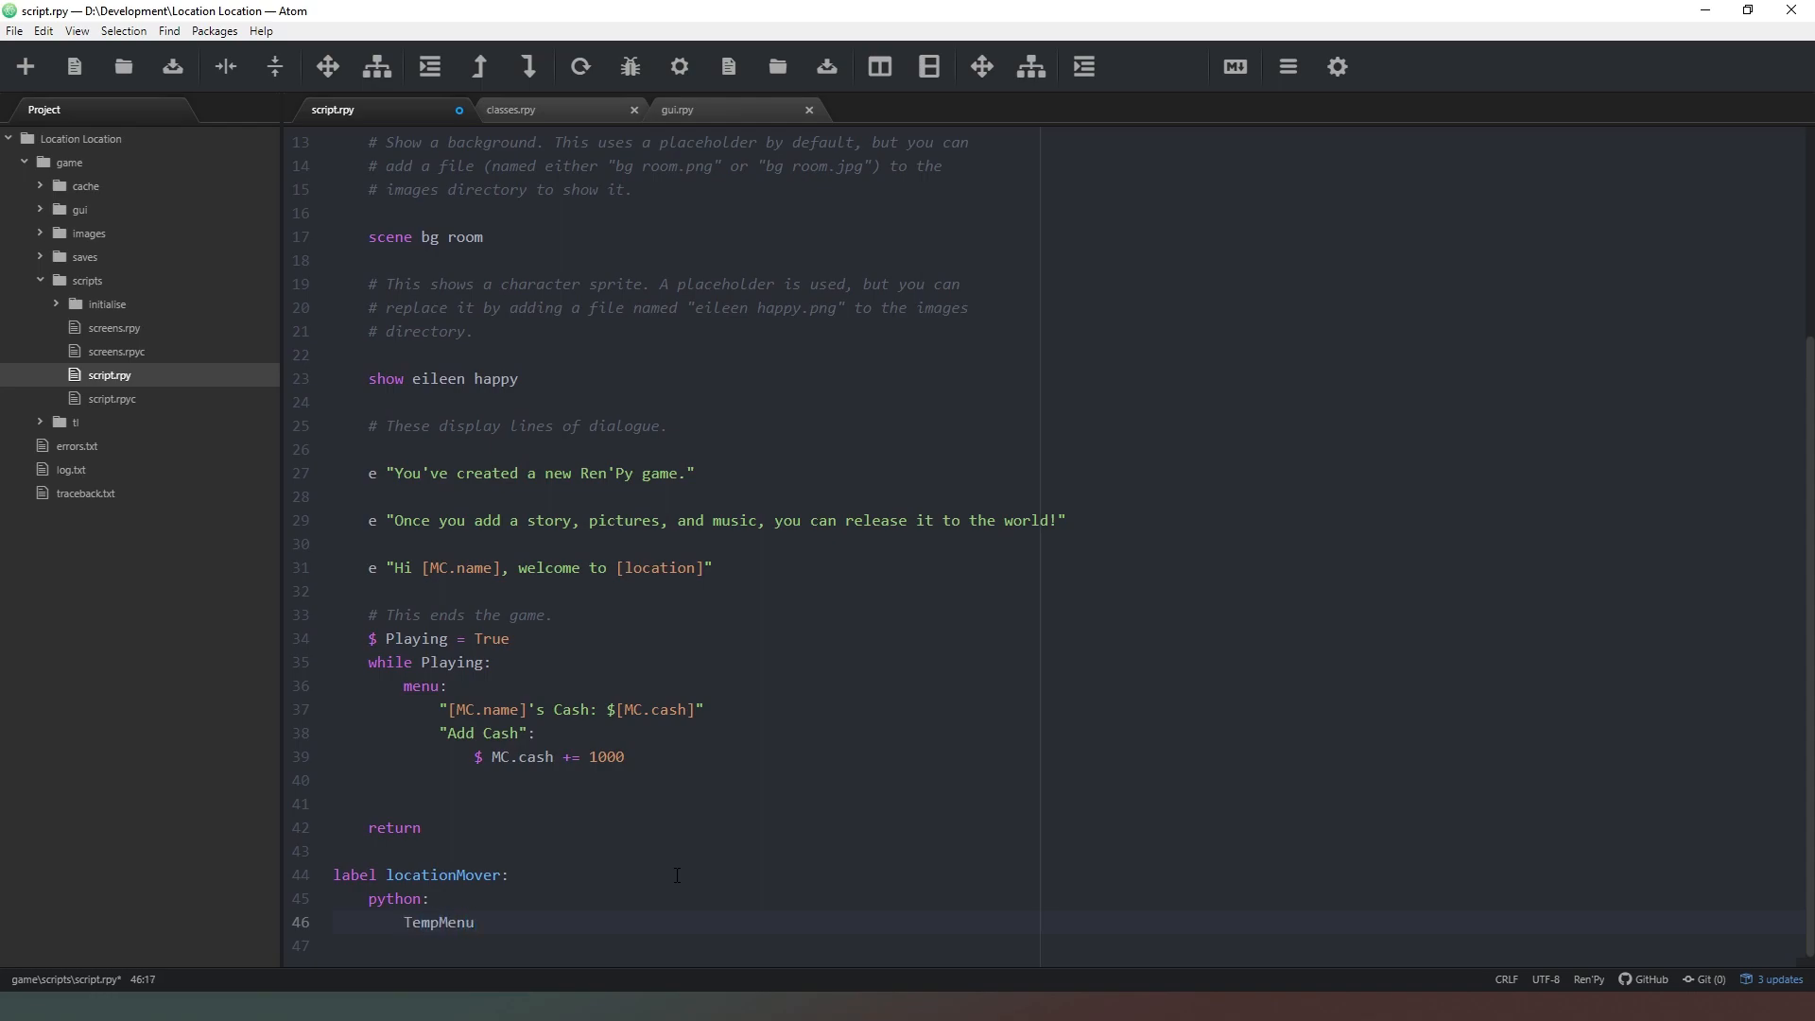
pyautogui.write('= []')
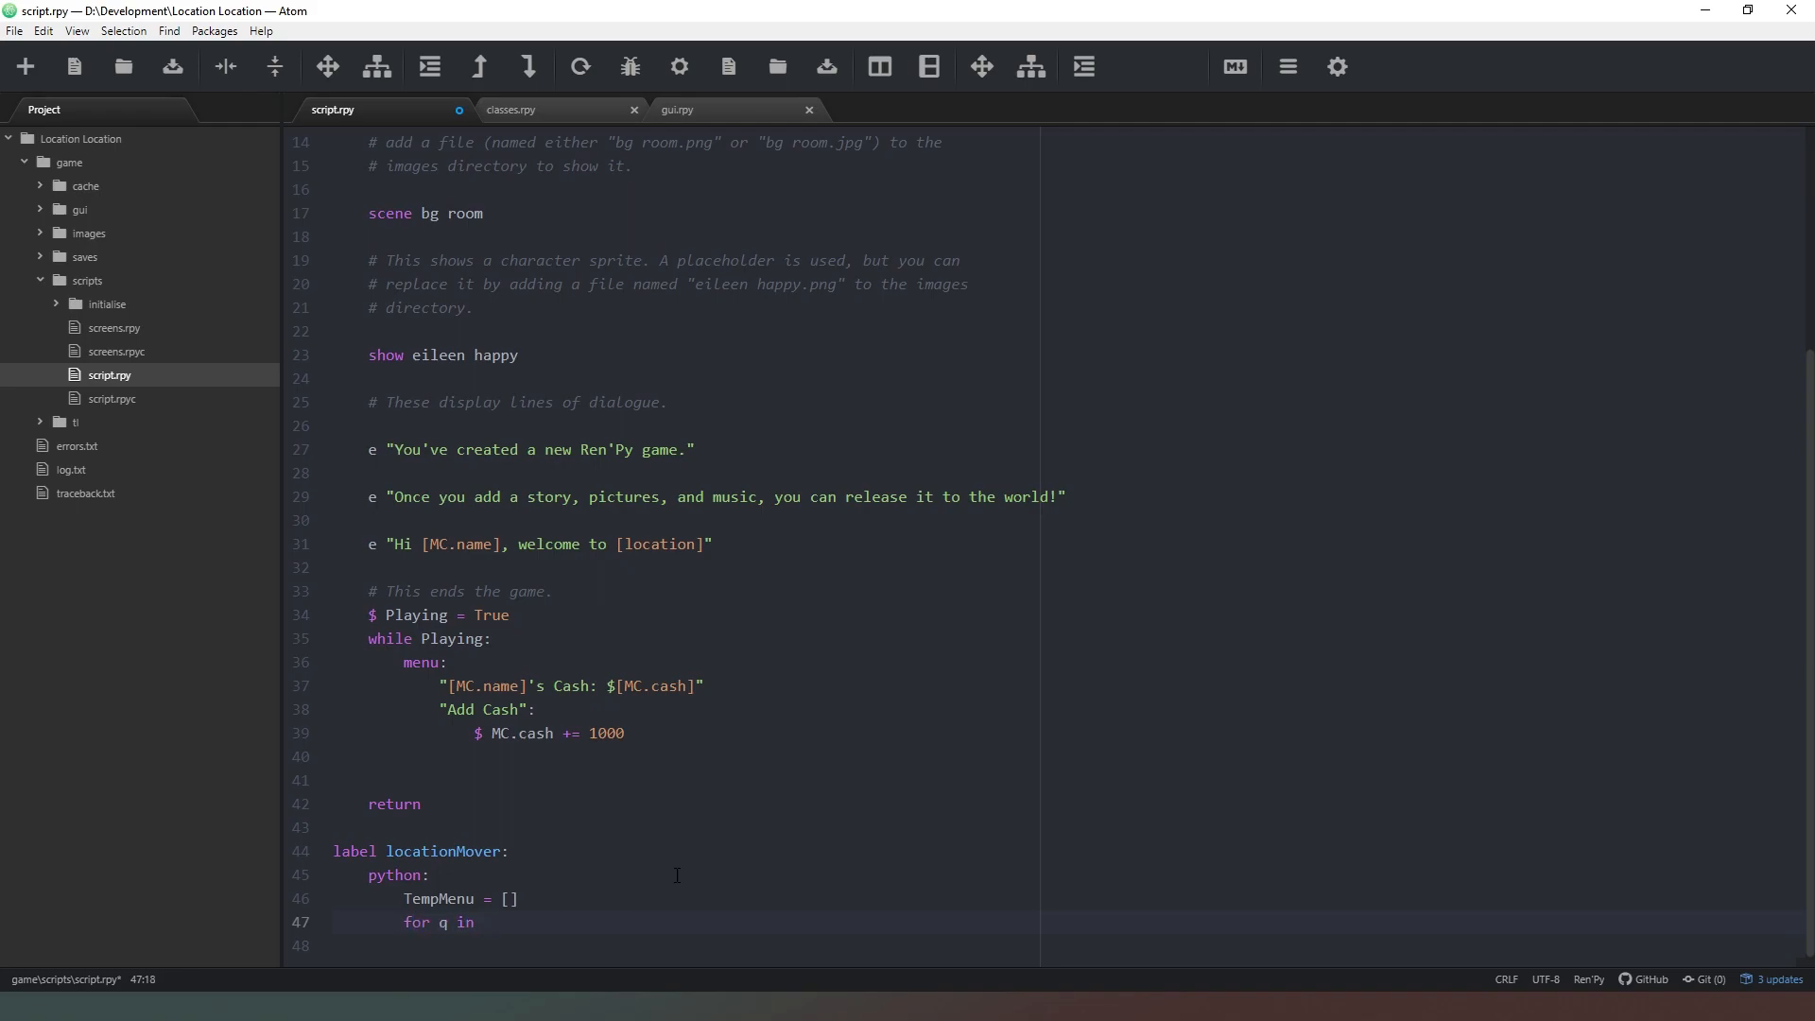
# - Loop over Rooms and append (q.name, q.name) to TempMenu for each room where q.unLocked
pyautogui.write('Rooms:')
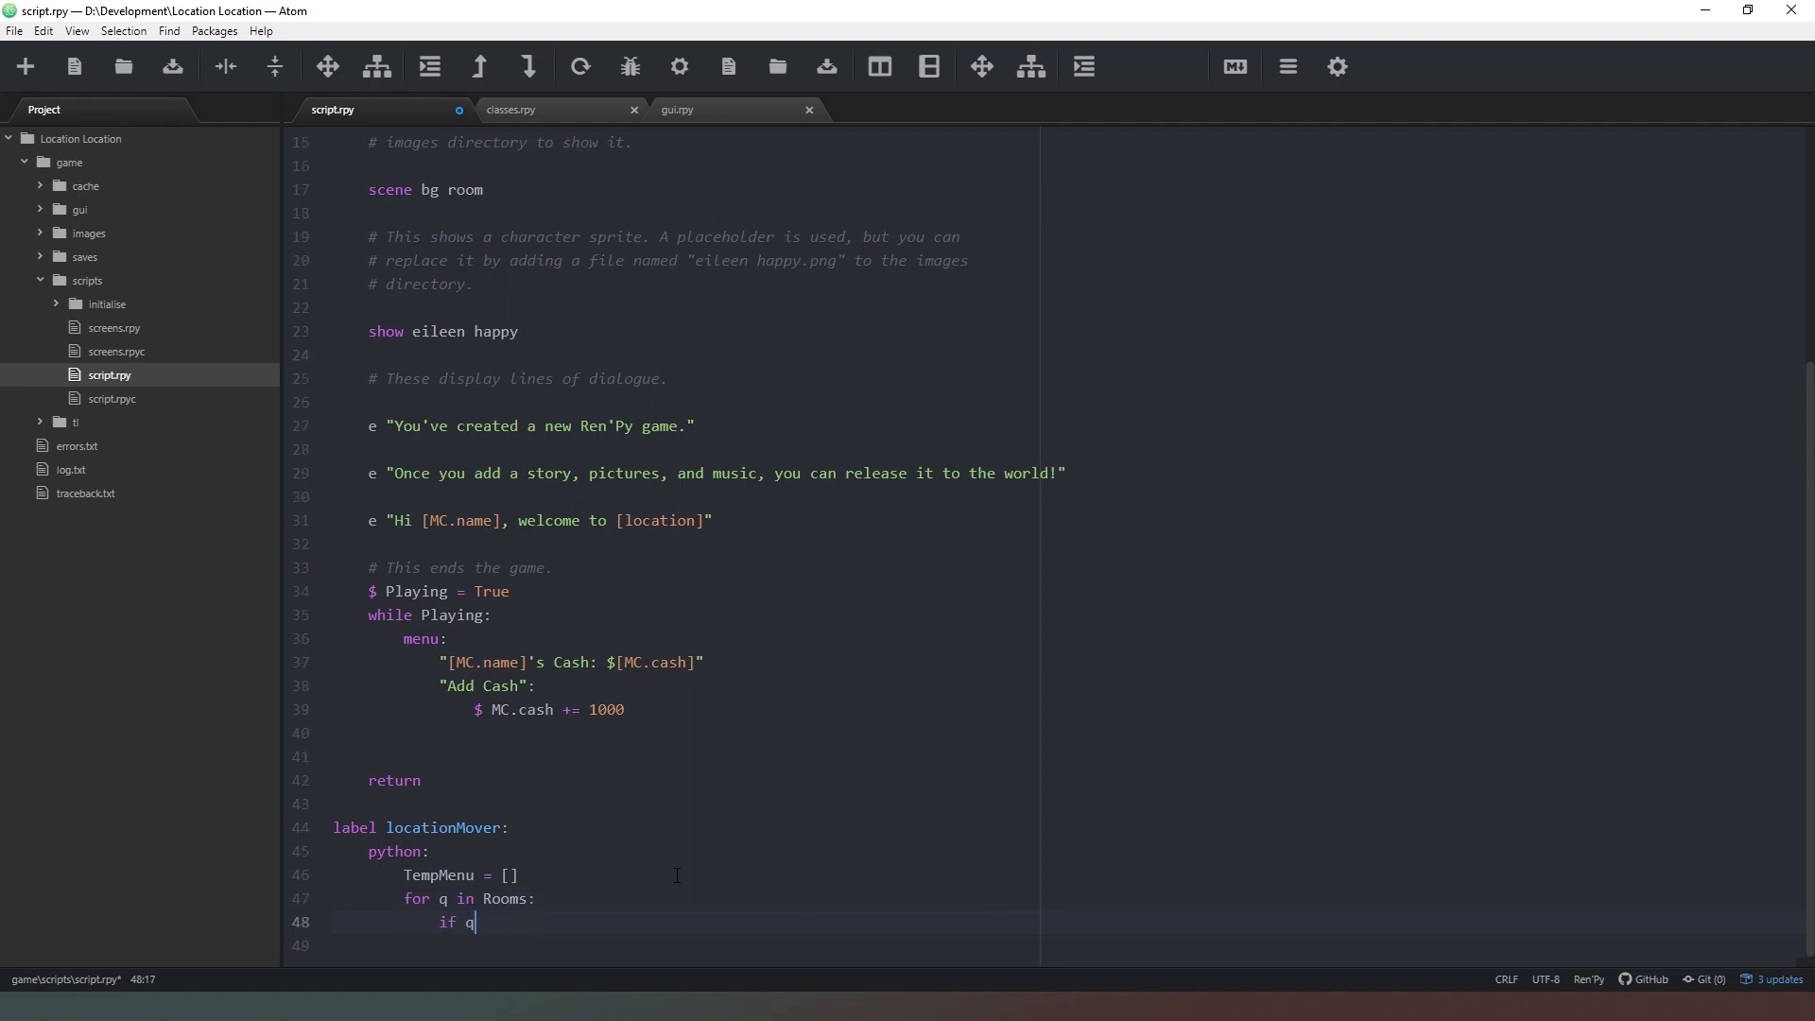
pyautogui.write('.')
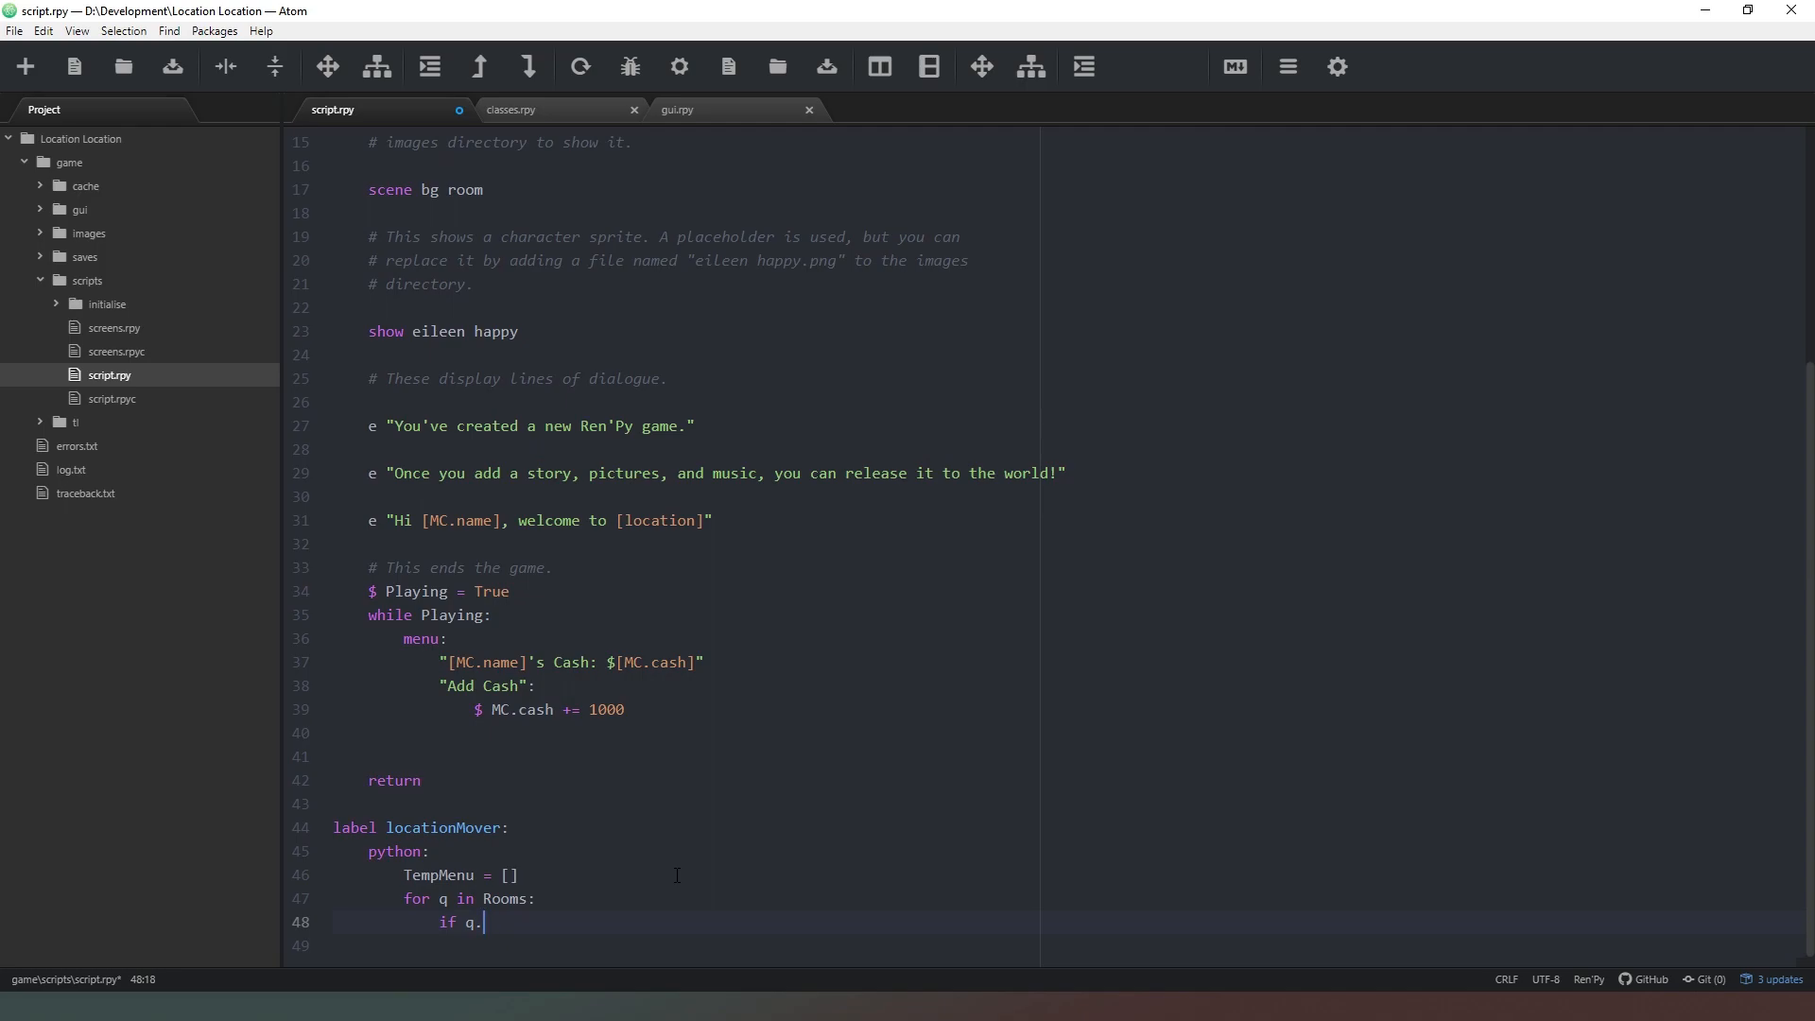
pyautogui.write('unLocked:')
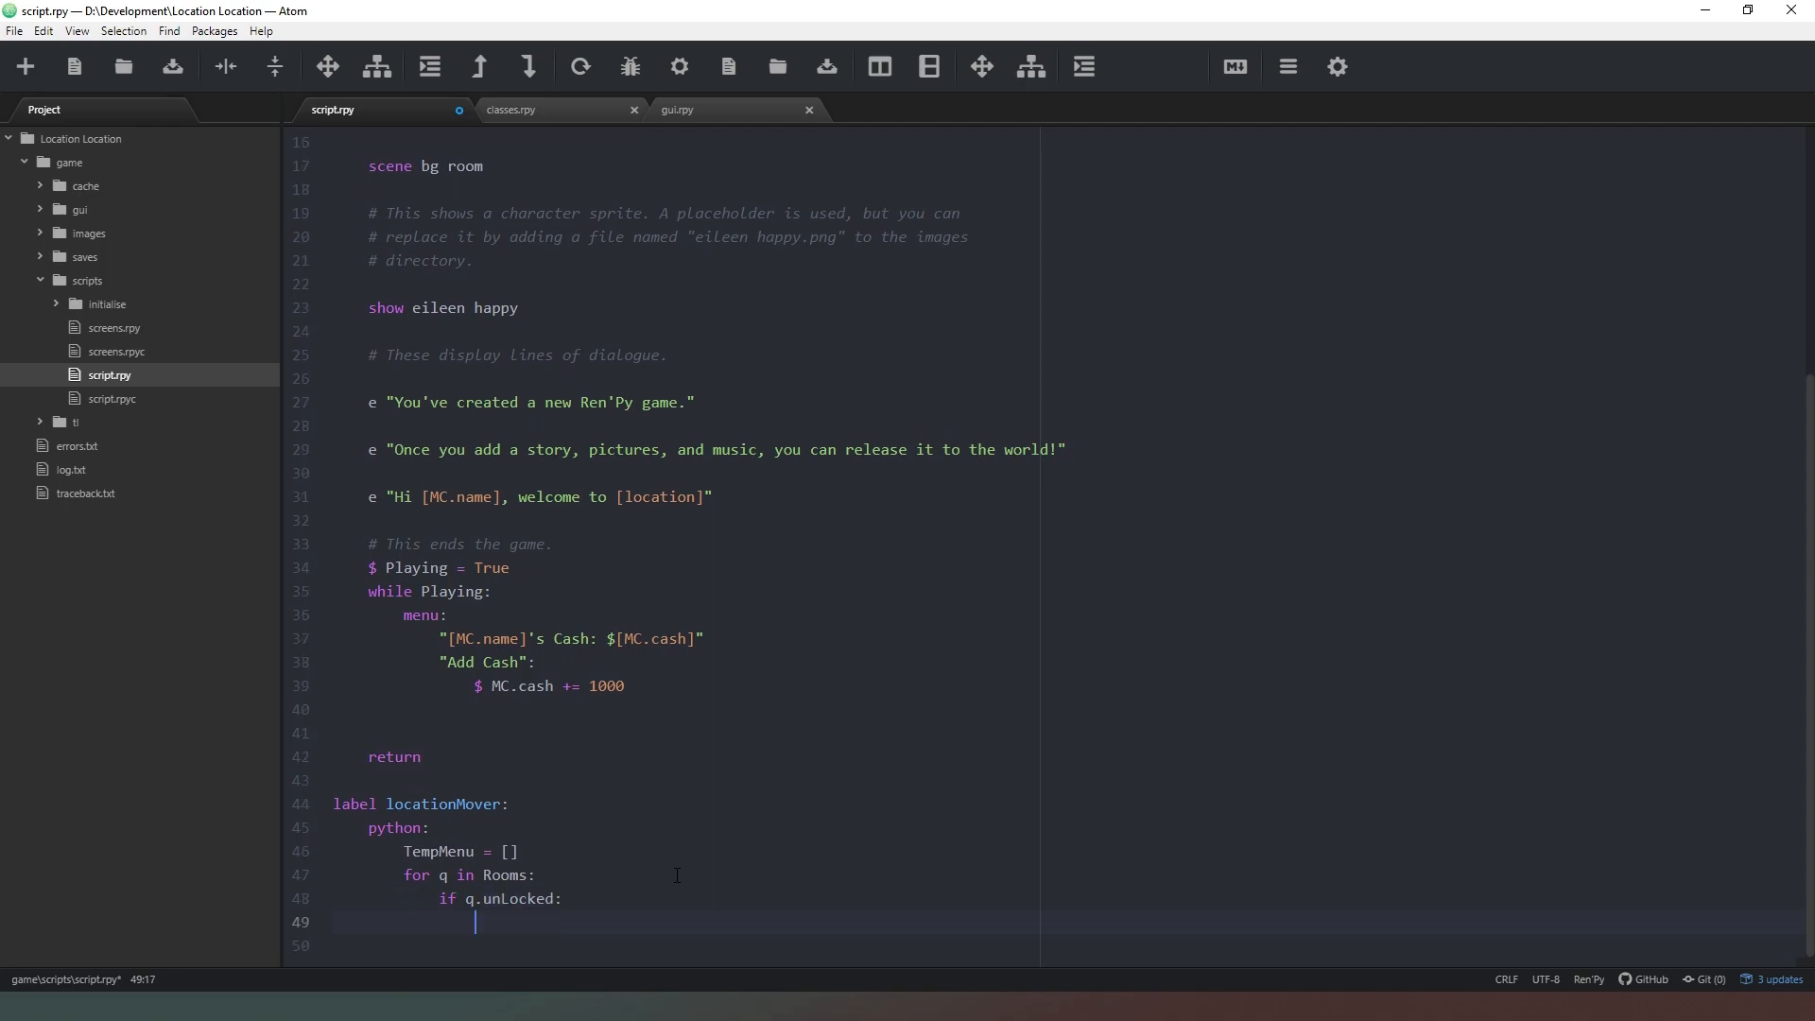
pyautogui.write('TempMenu.')
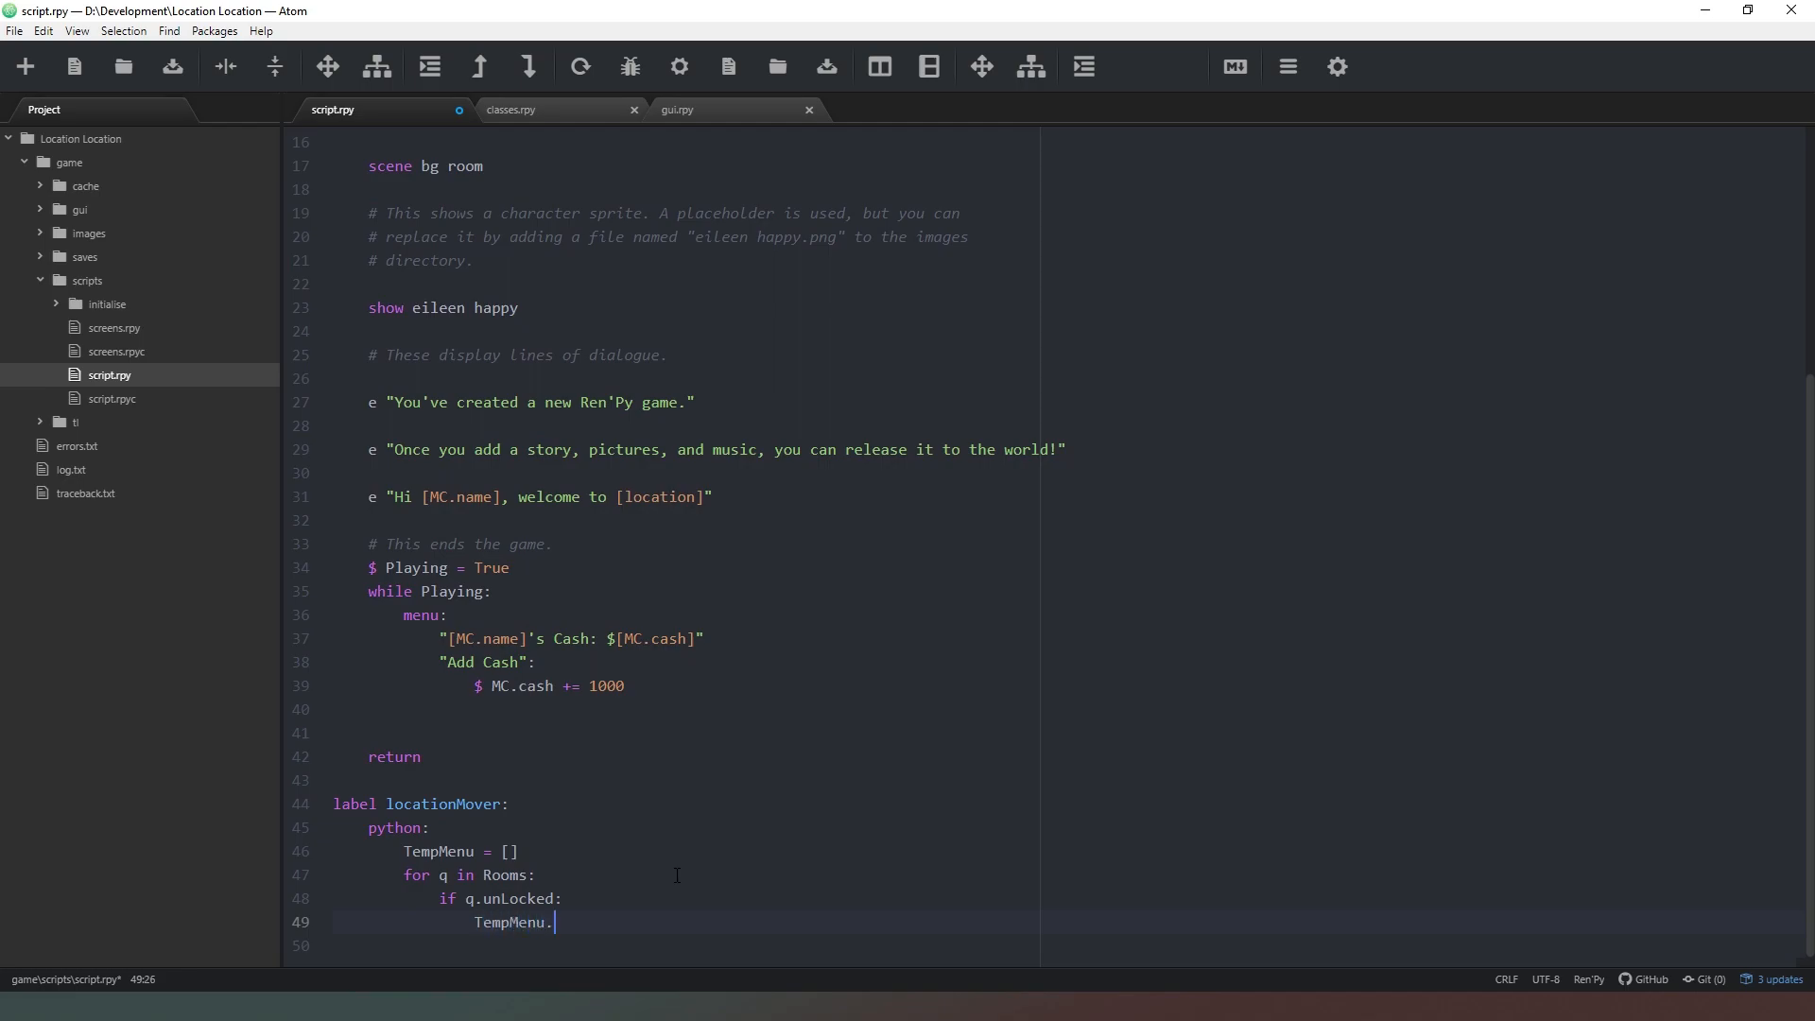
pyautogui.write('append')
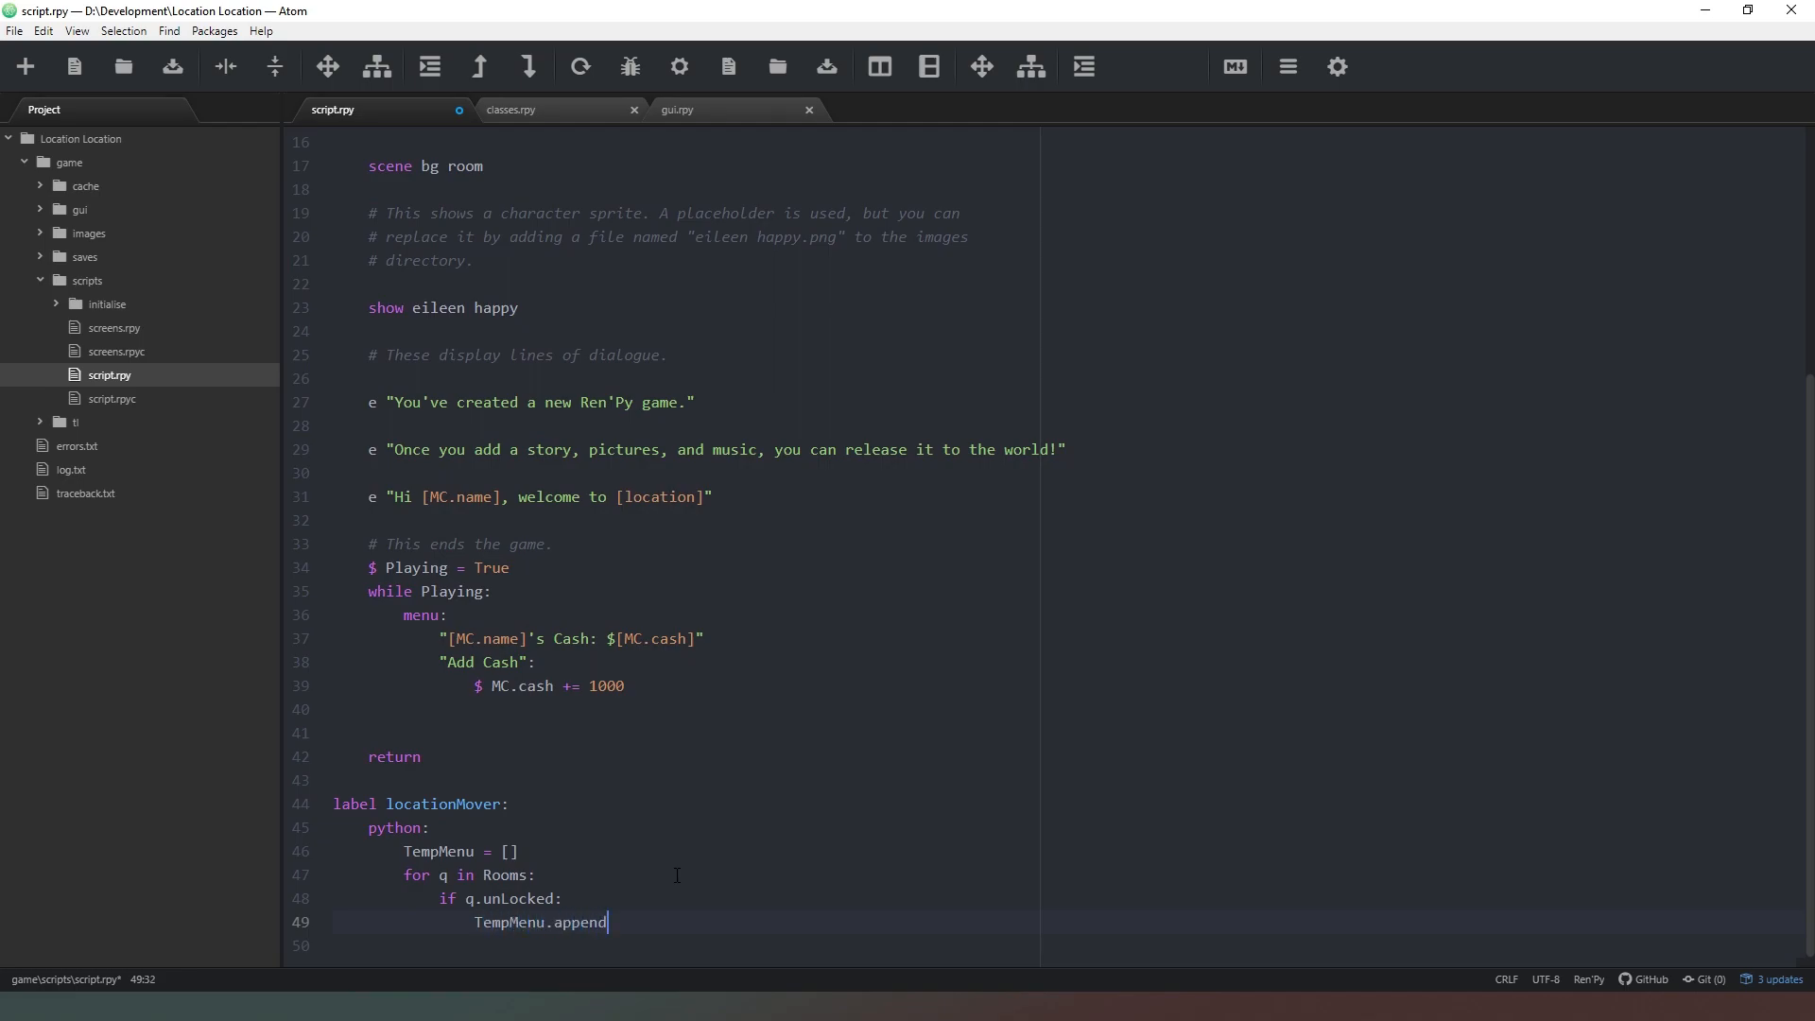
pyautogui.write('((')
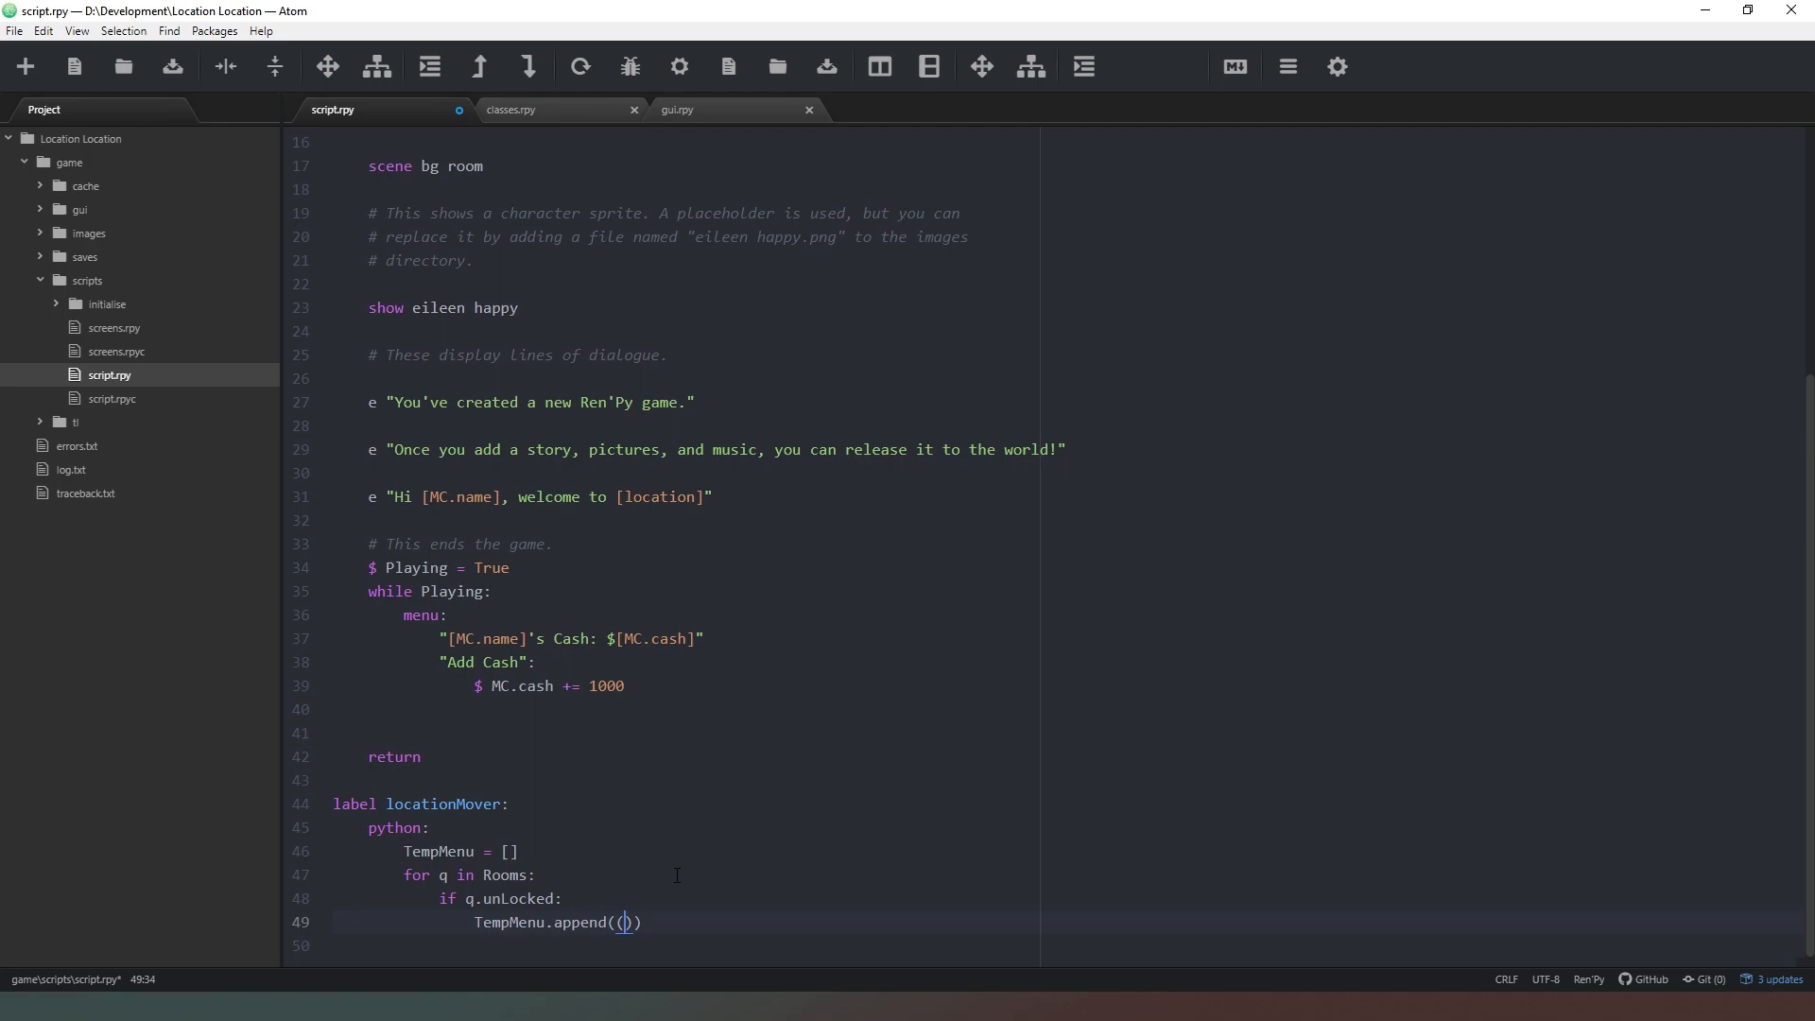
pyautogui.write('(q.na')
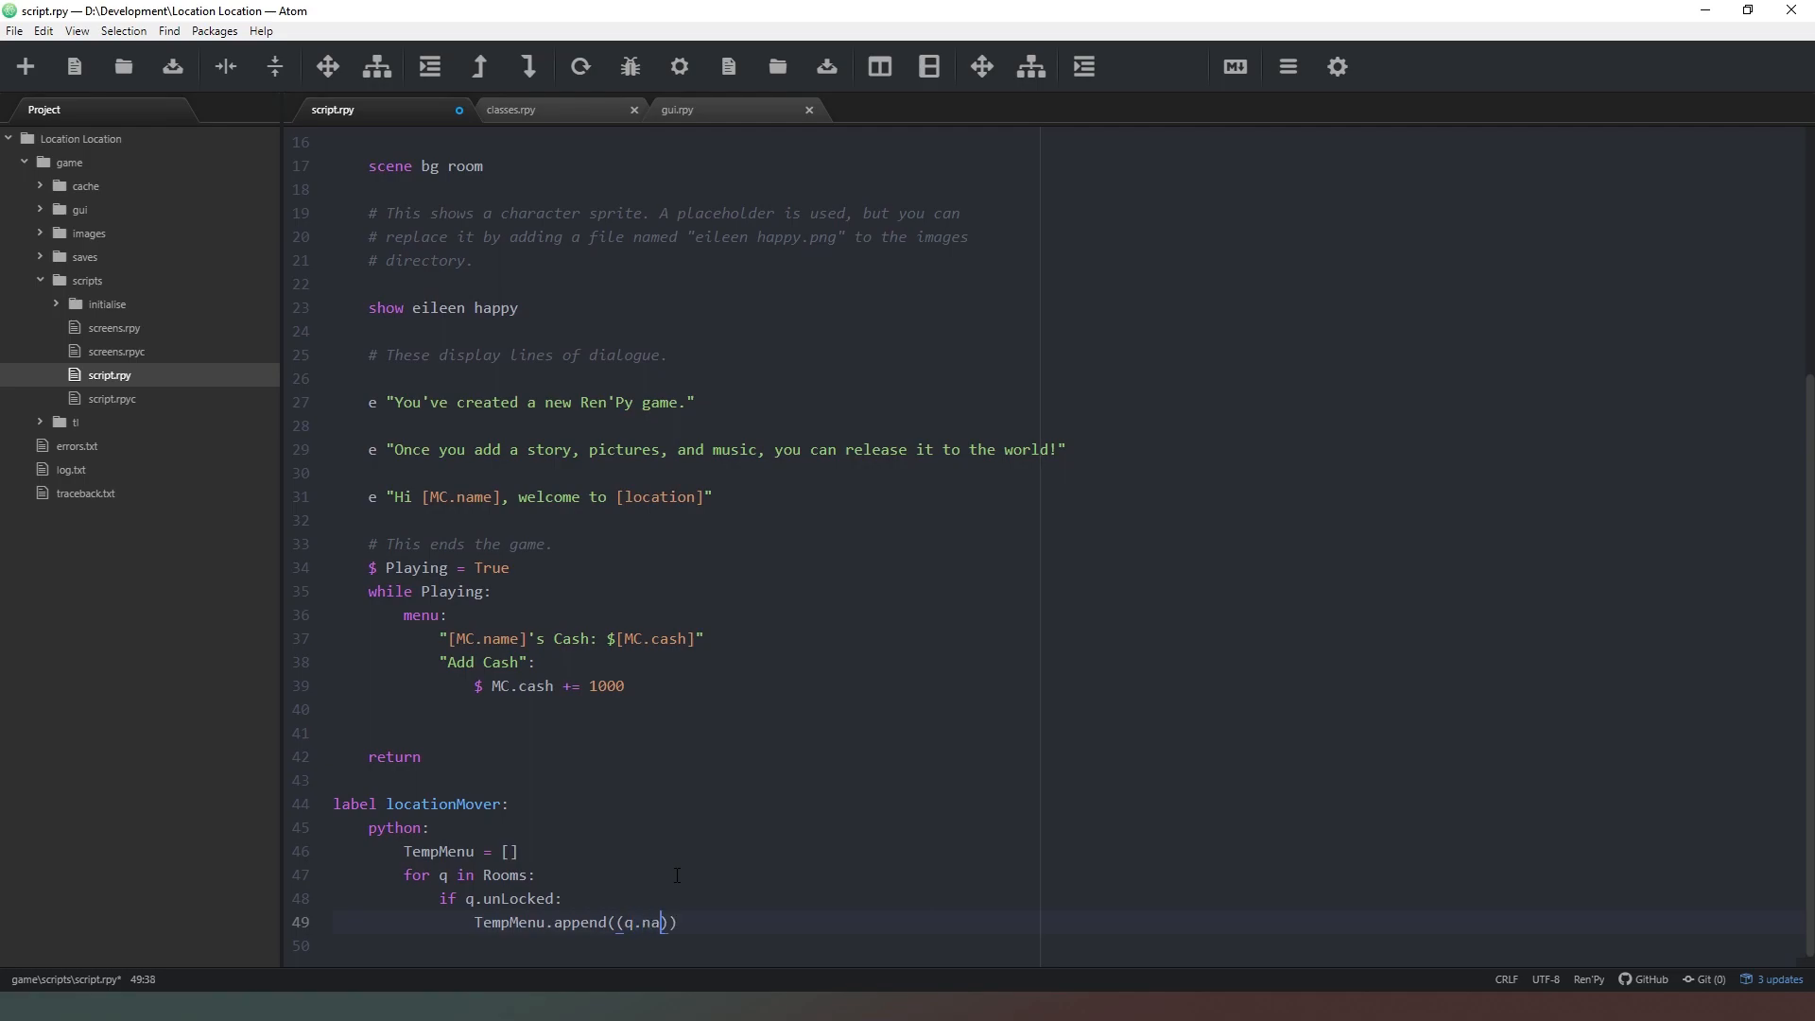
pyautogui.write('me')
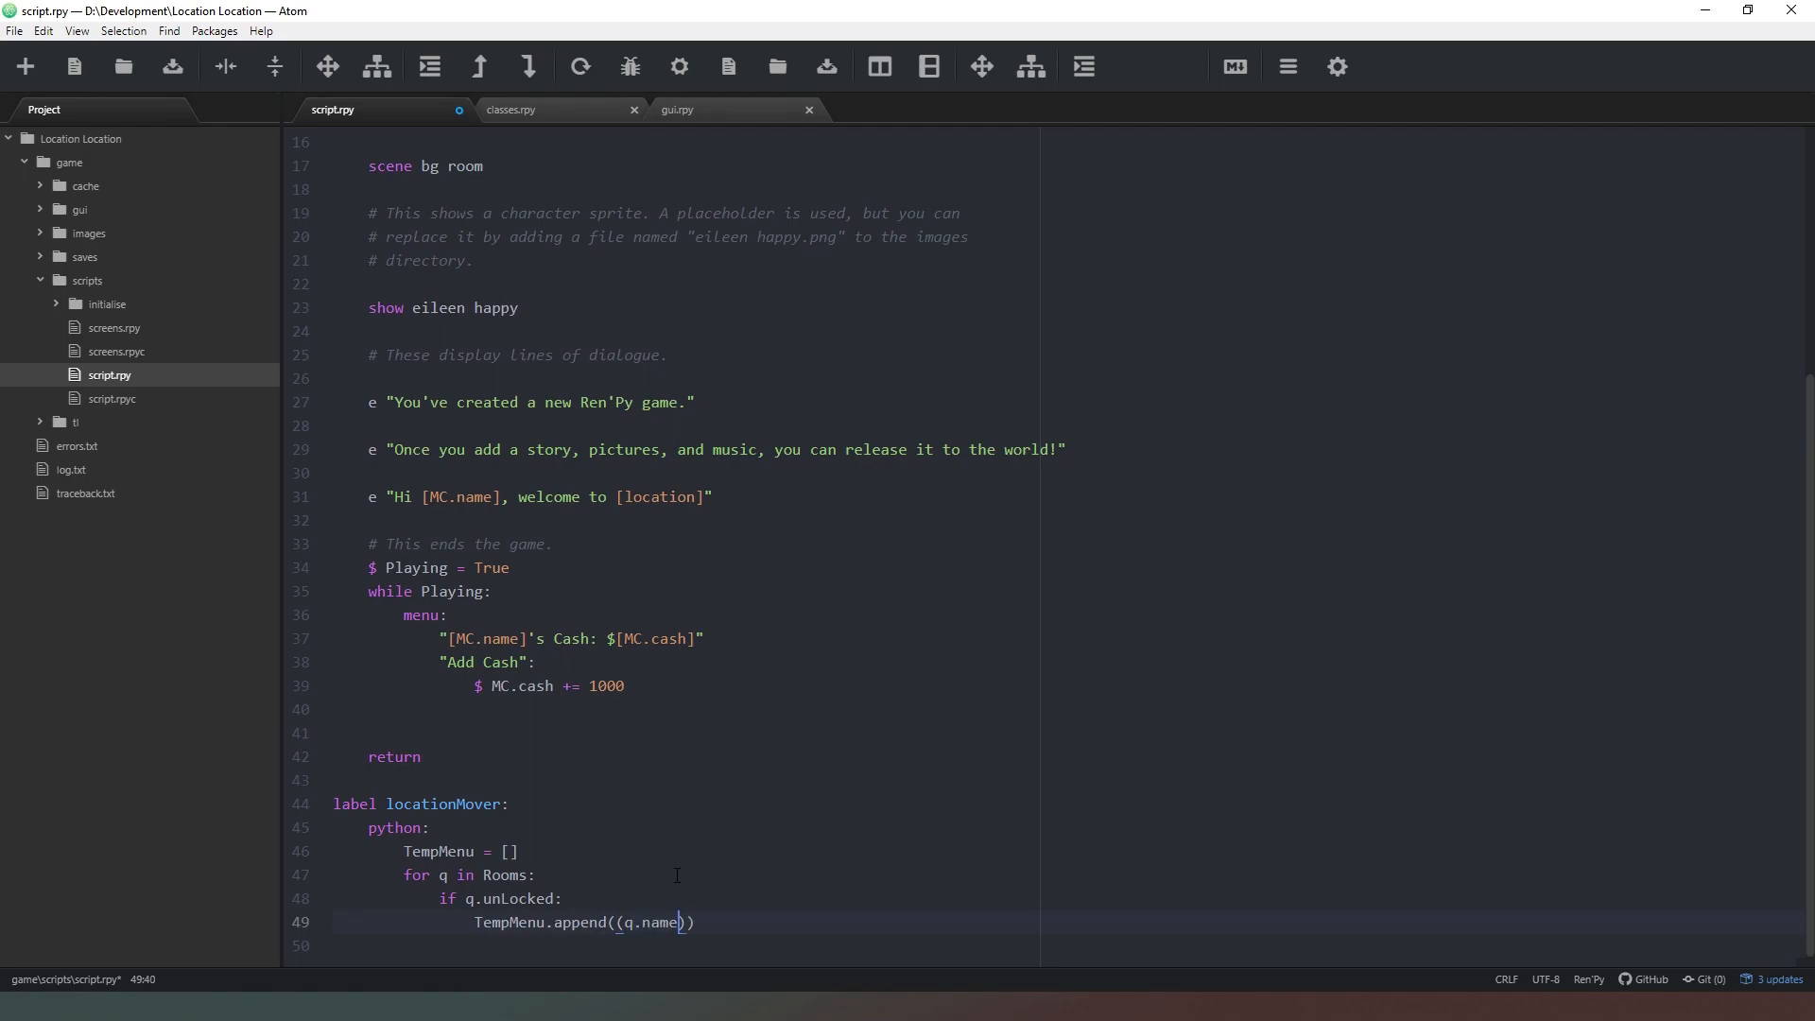
pyautogui.write(', q.name')
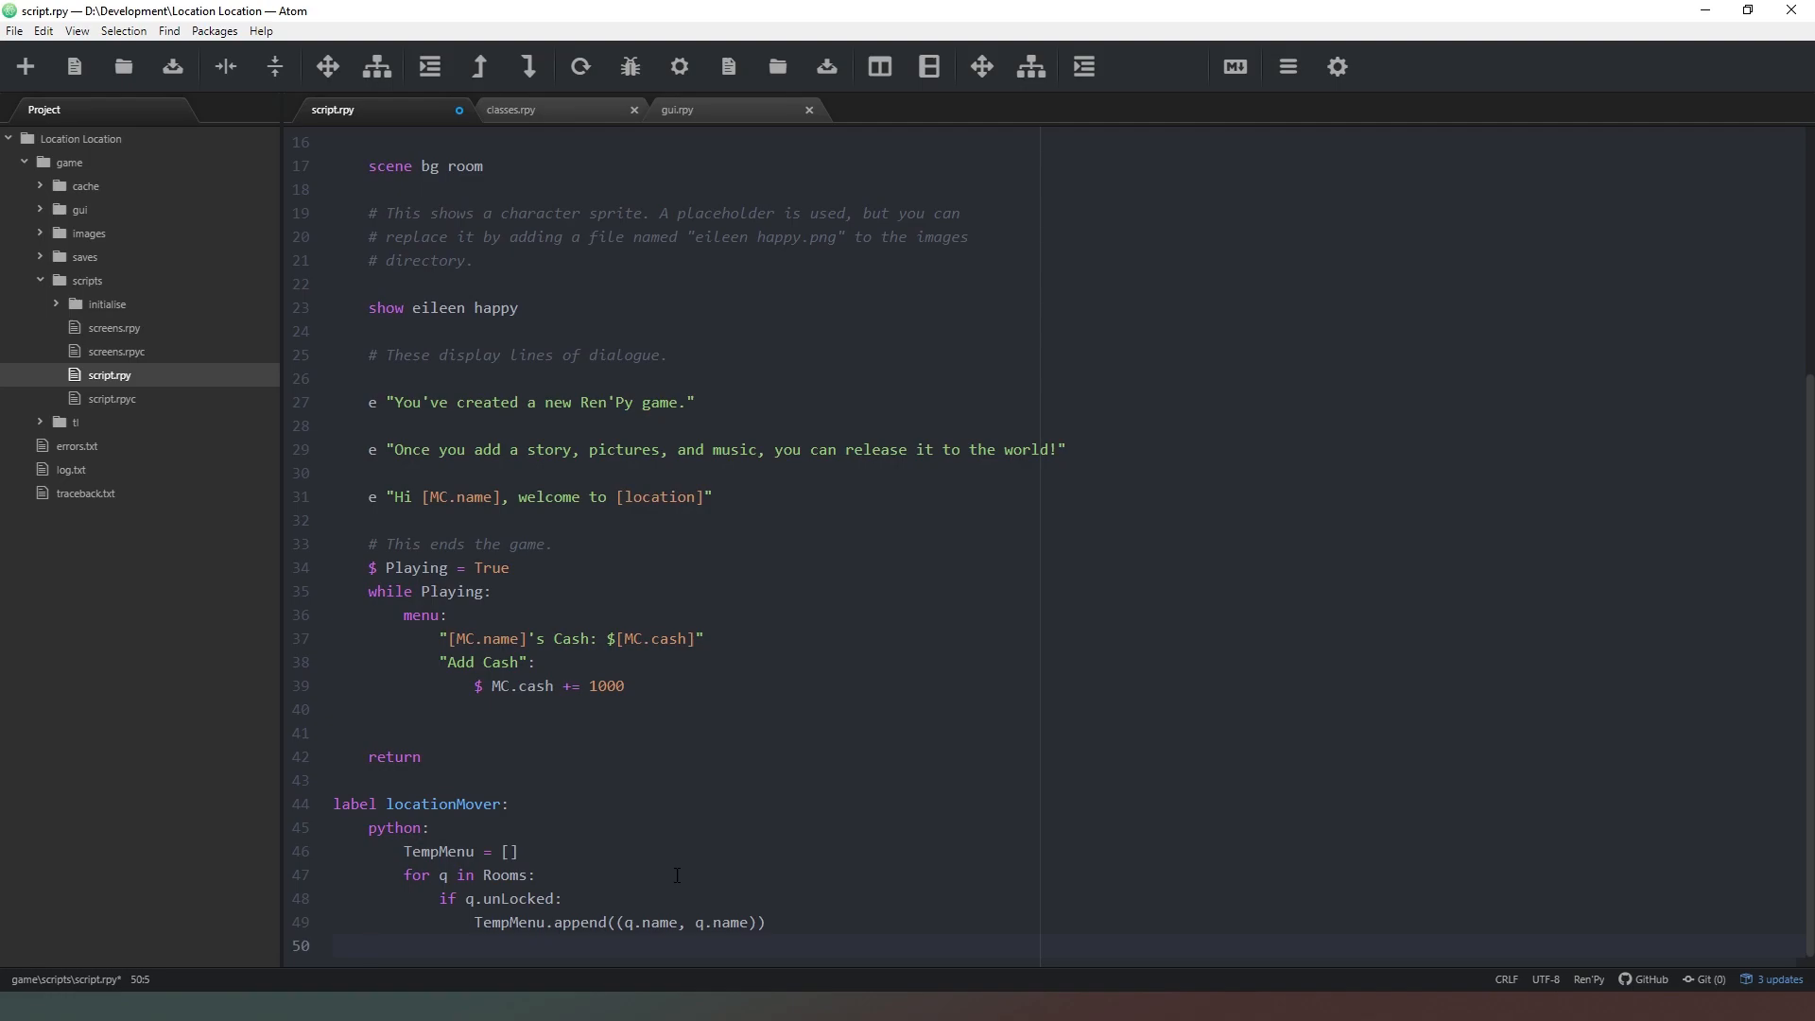
# - Set $ Looping = True and open a while Looping: loop
pyautogui.write('$')
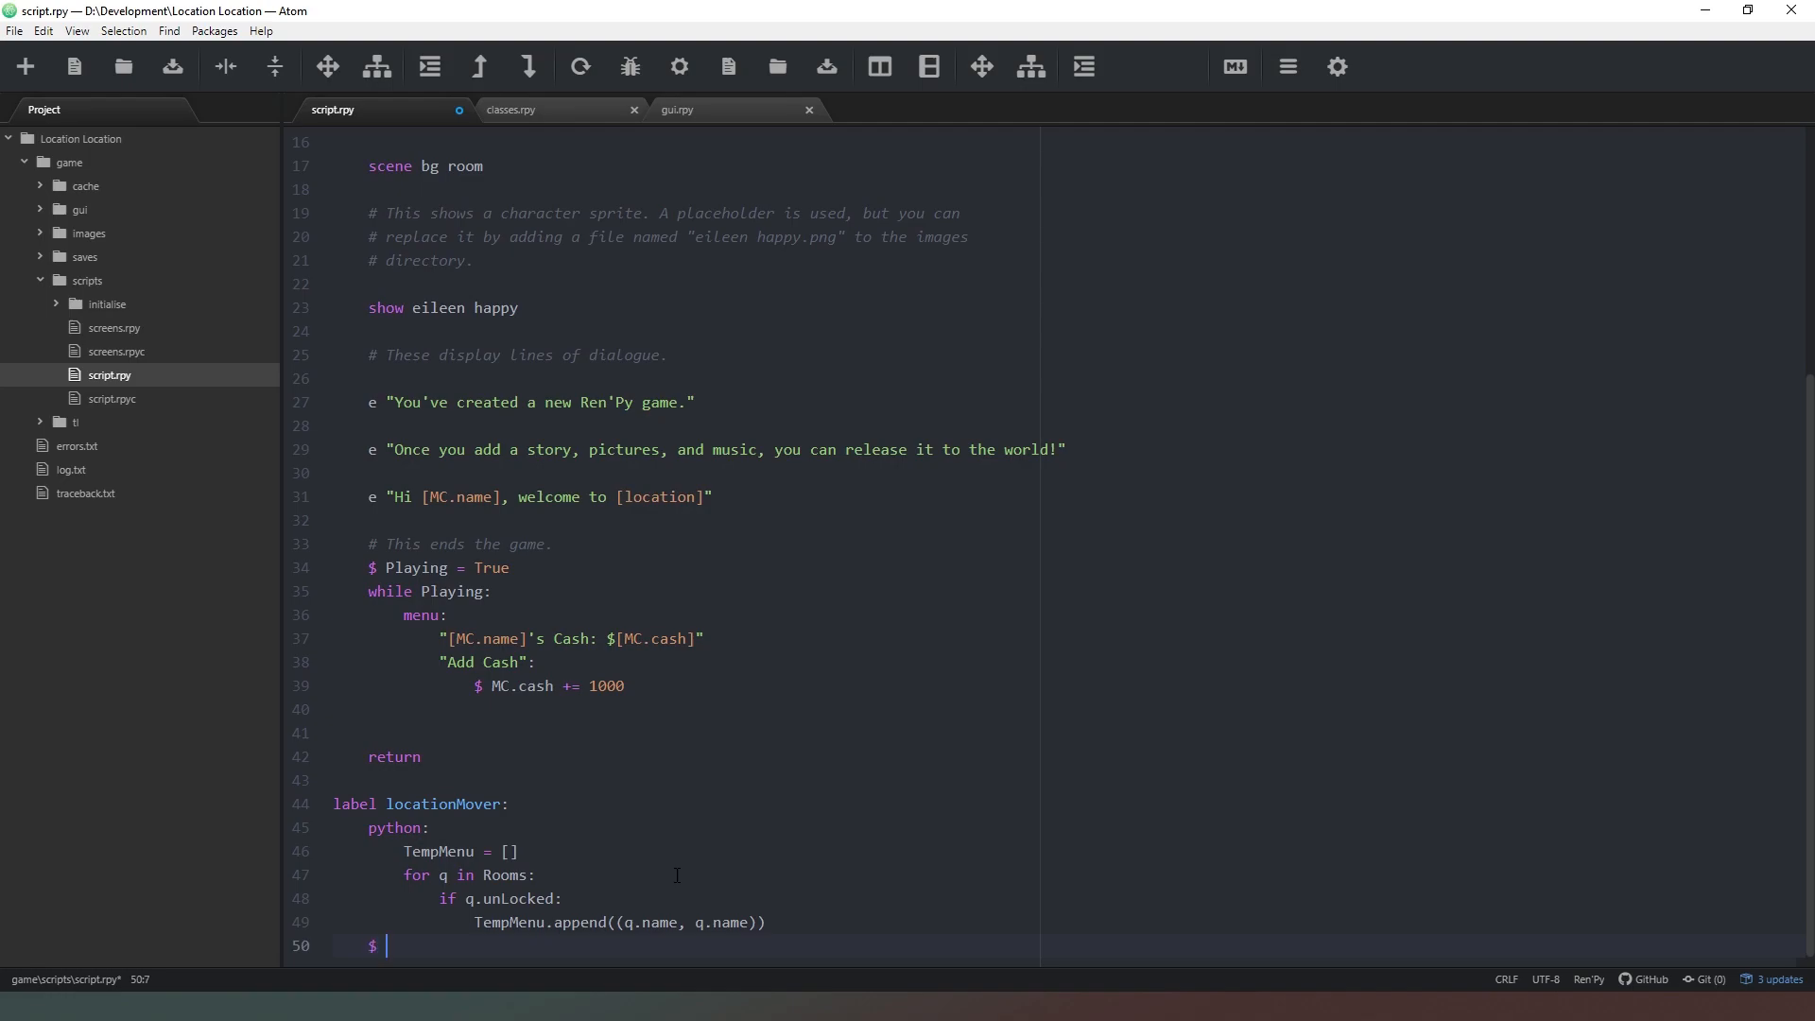
pyautogui.write('Looping =')
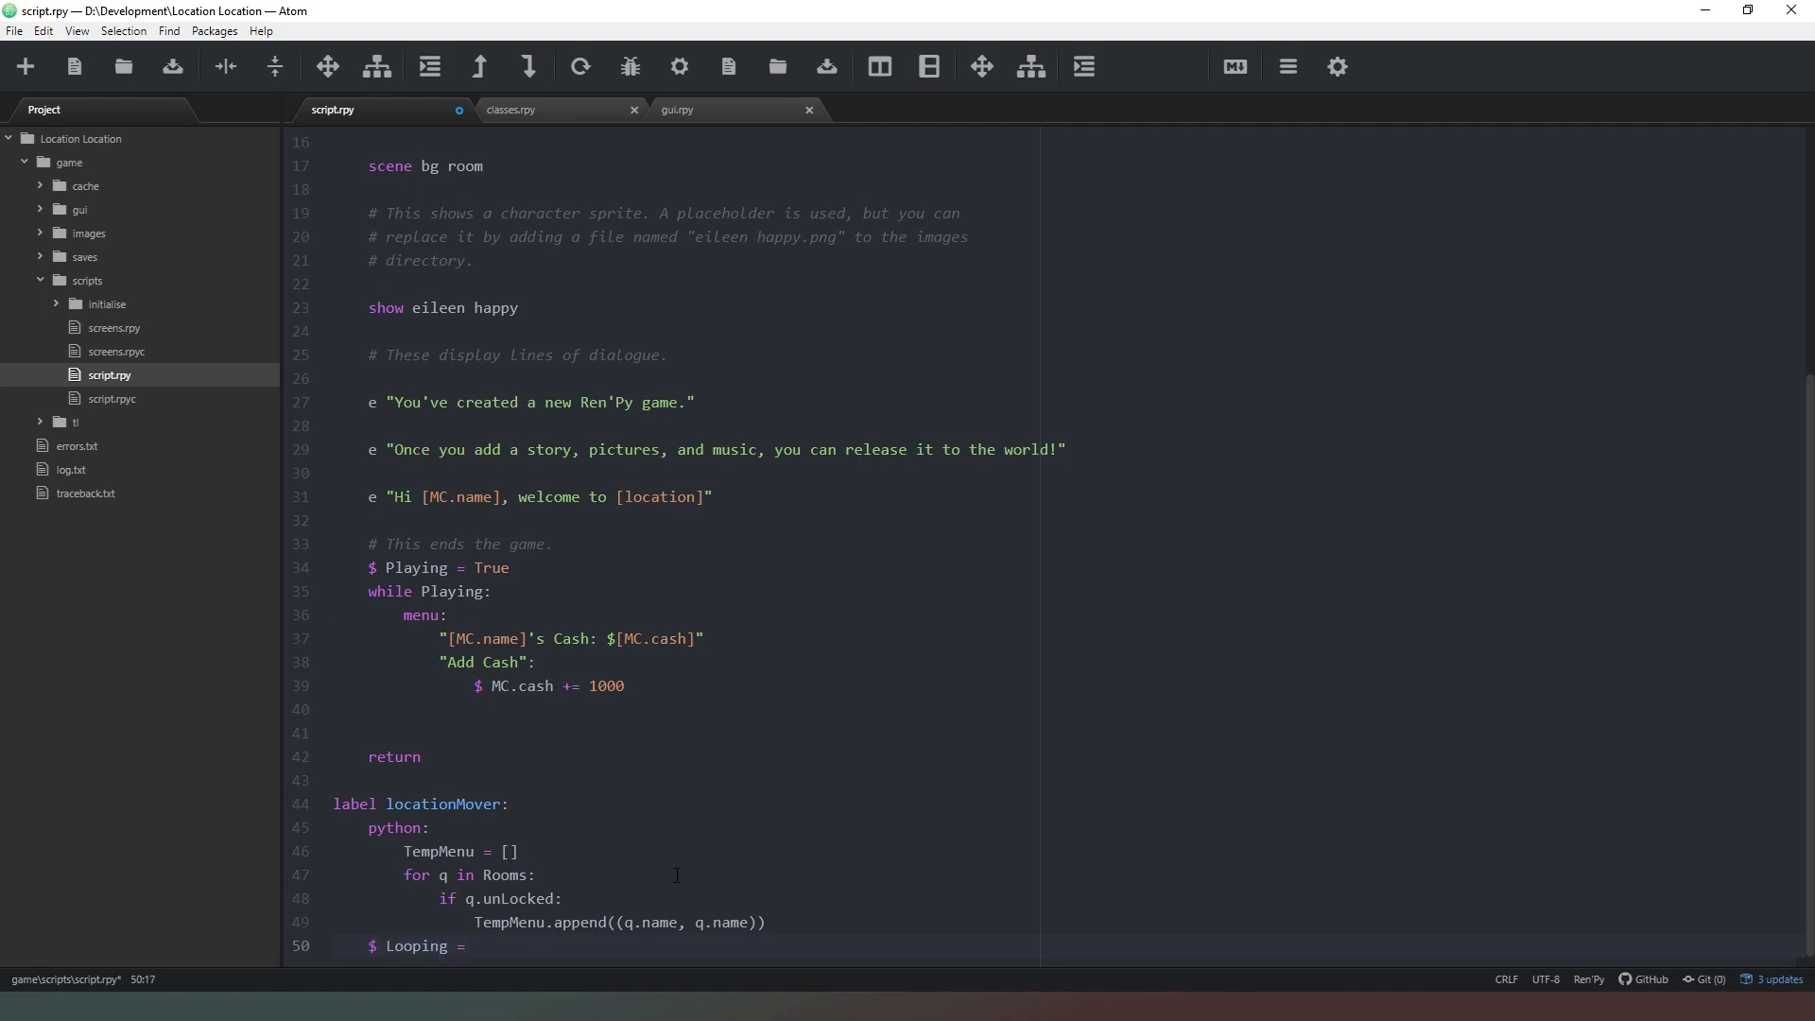
pyautogui.write('True')
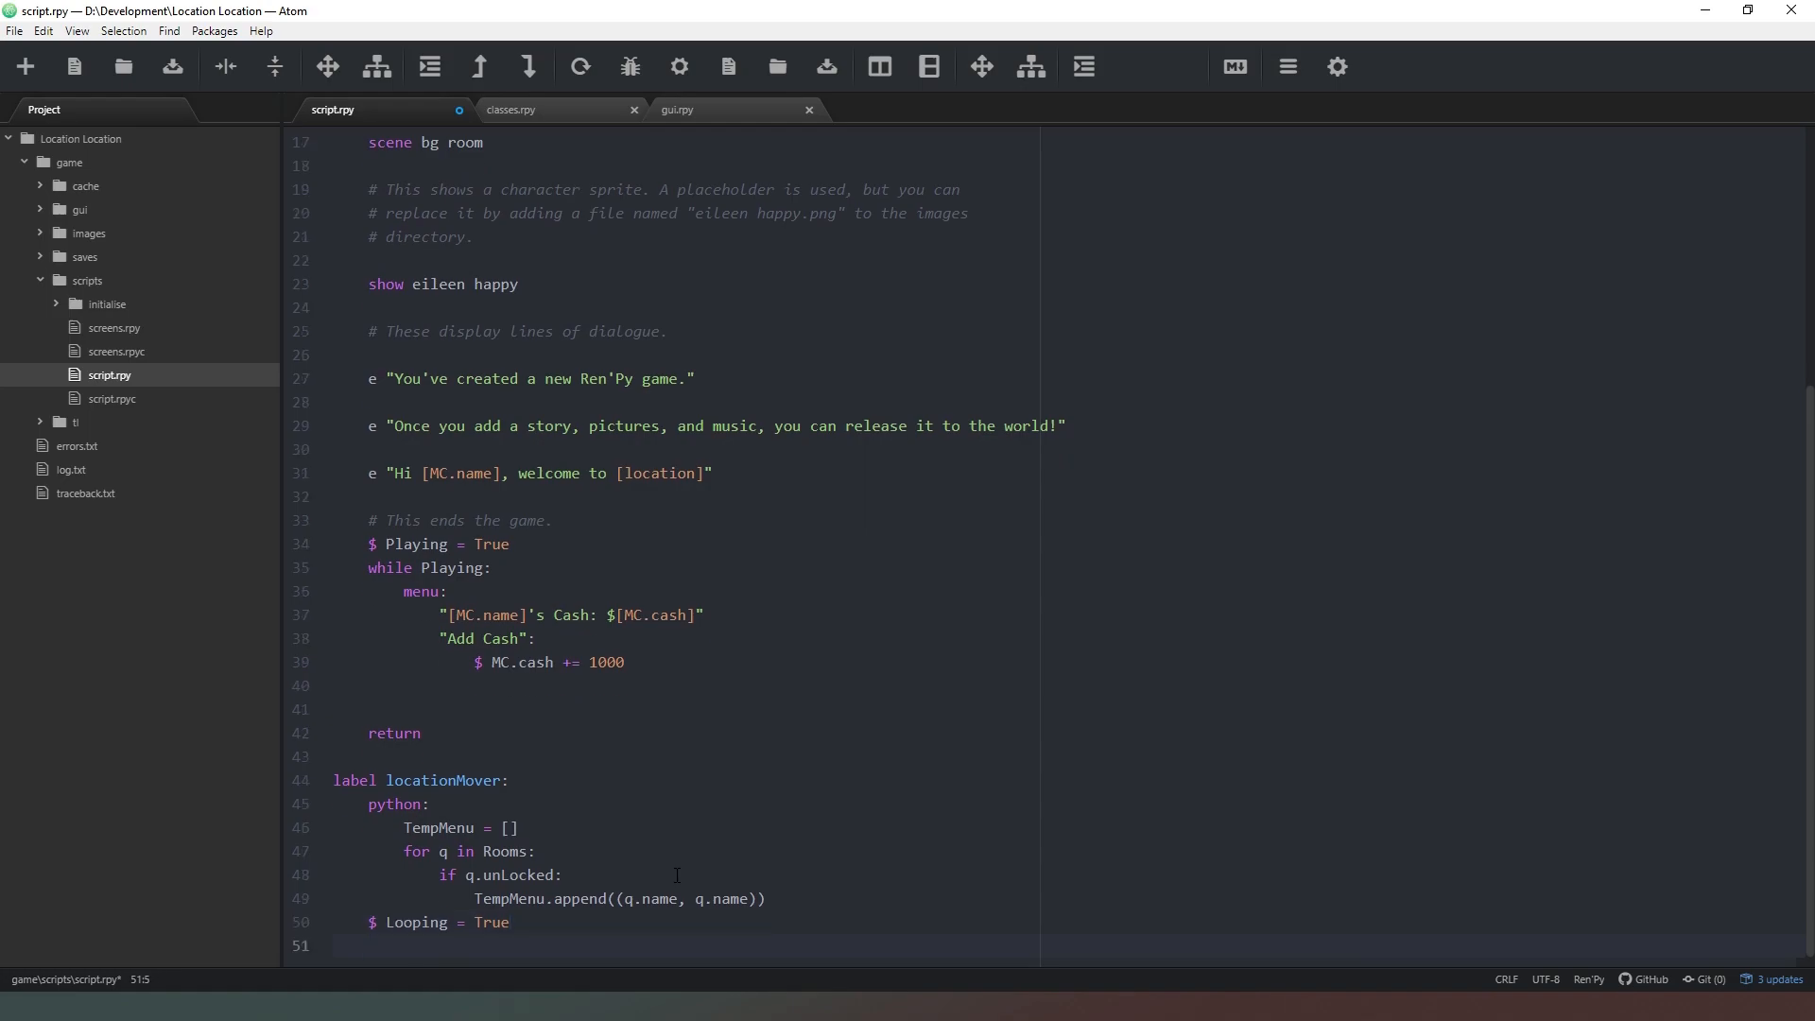
pyautogui.write('while loopi')
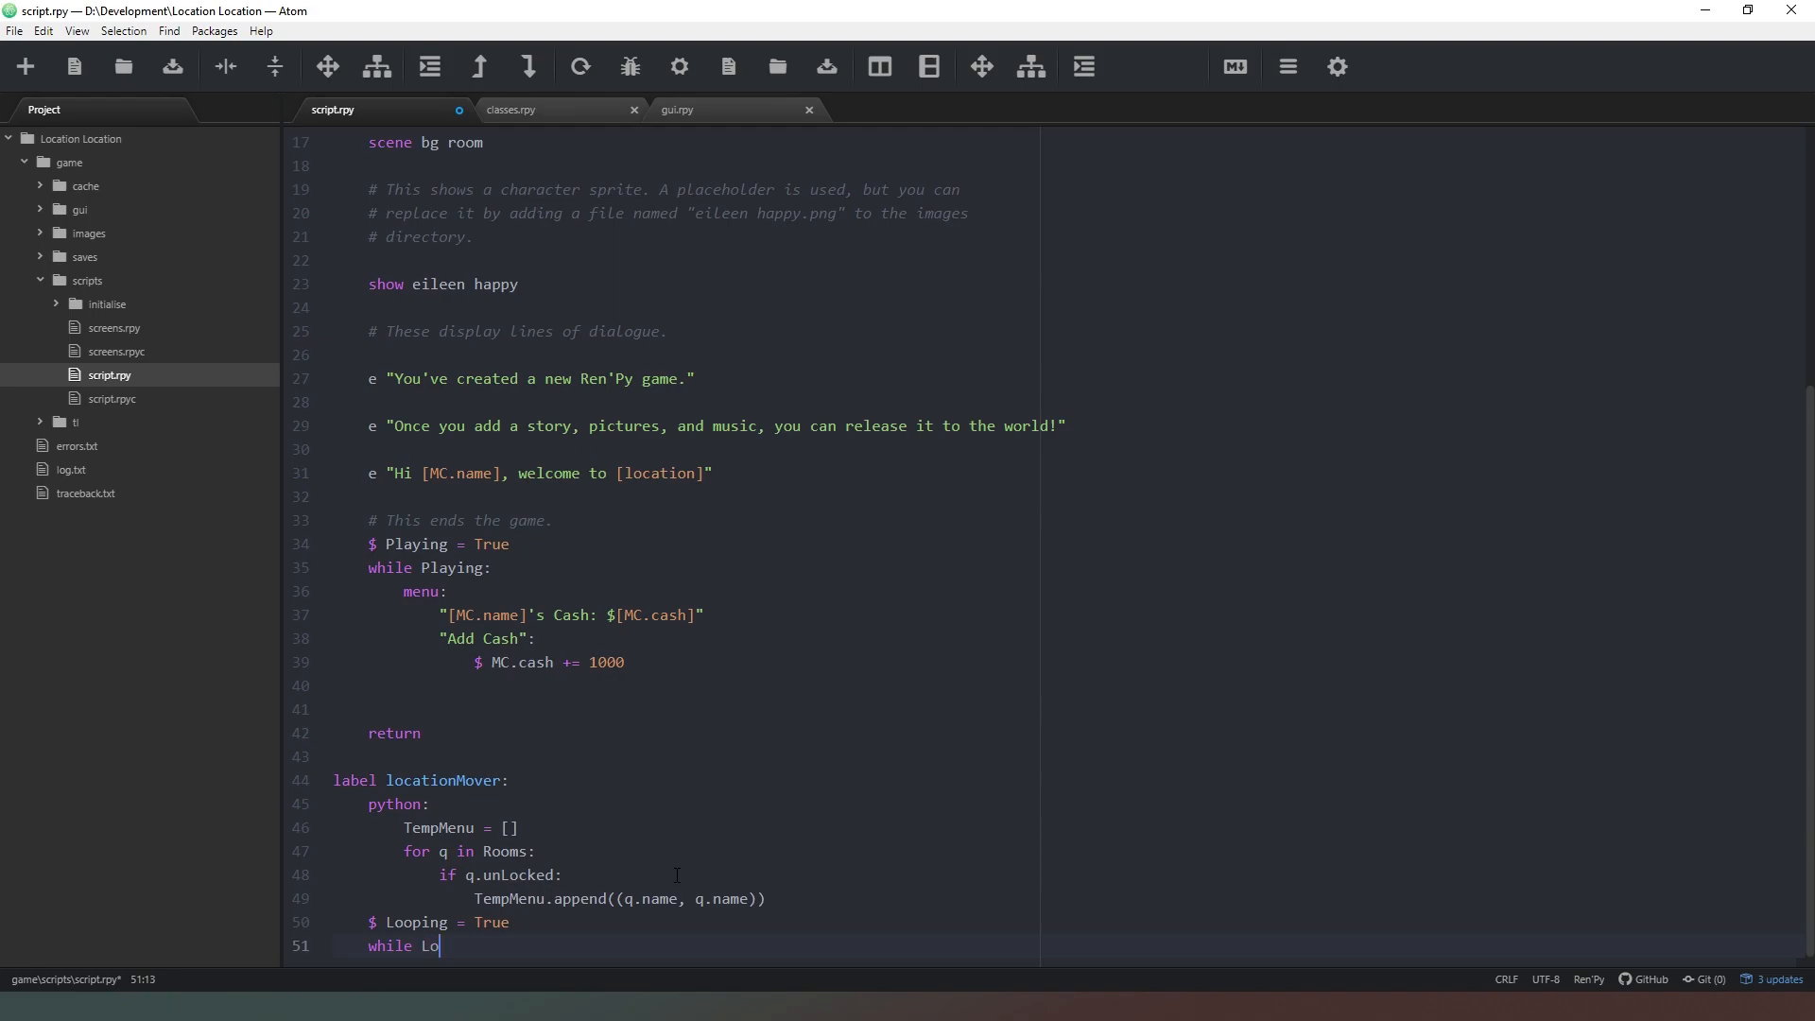
pyautogui.write('oping:')
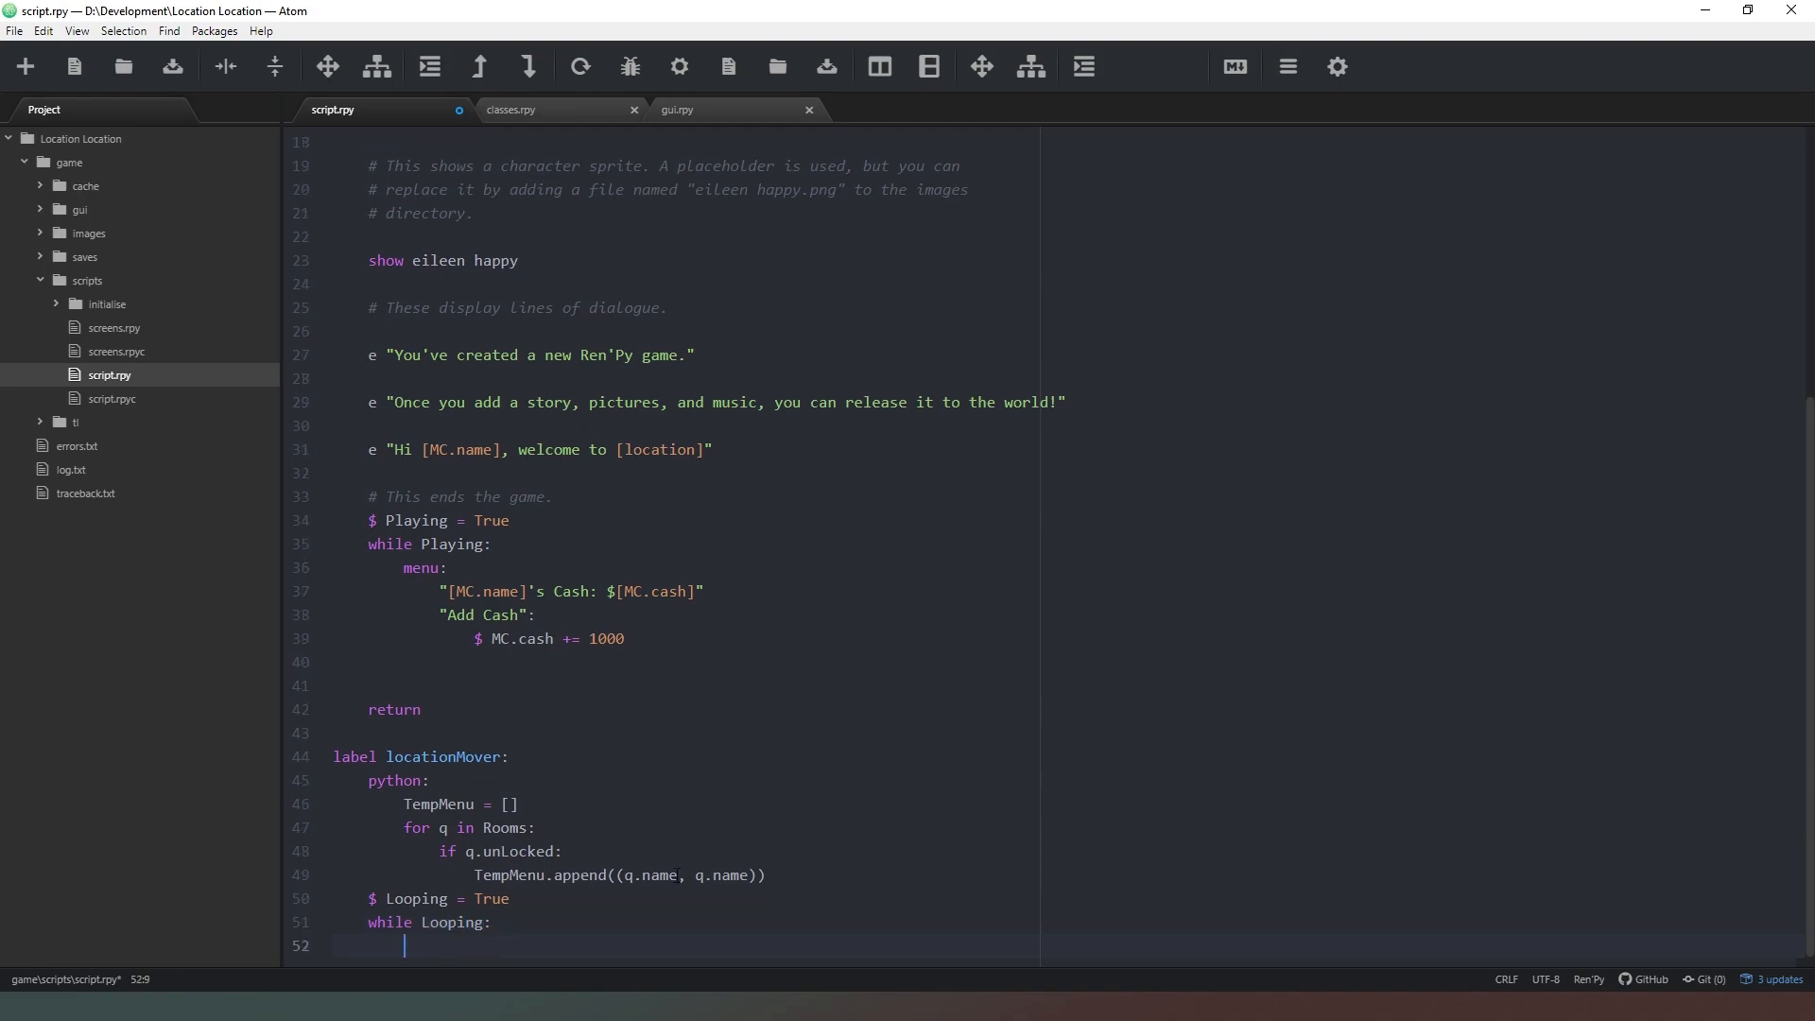
# - Call renpy.say(None, "Where would you like to go?", interact=False) inside the loop
pyautogui.write('$')
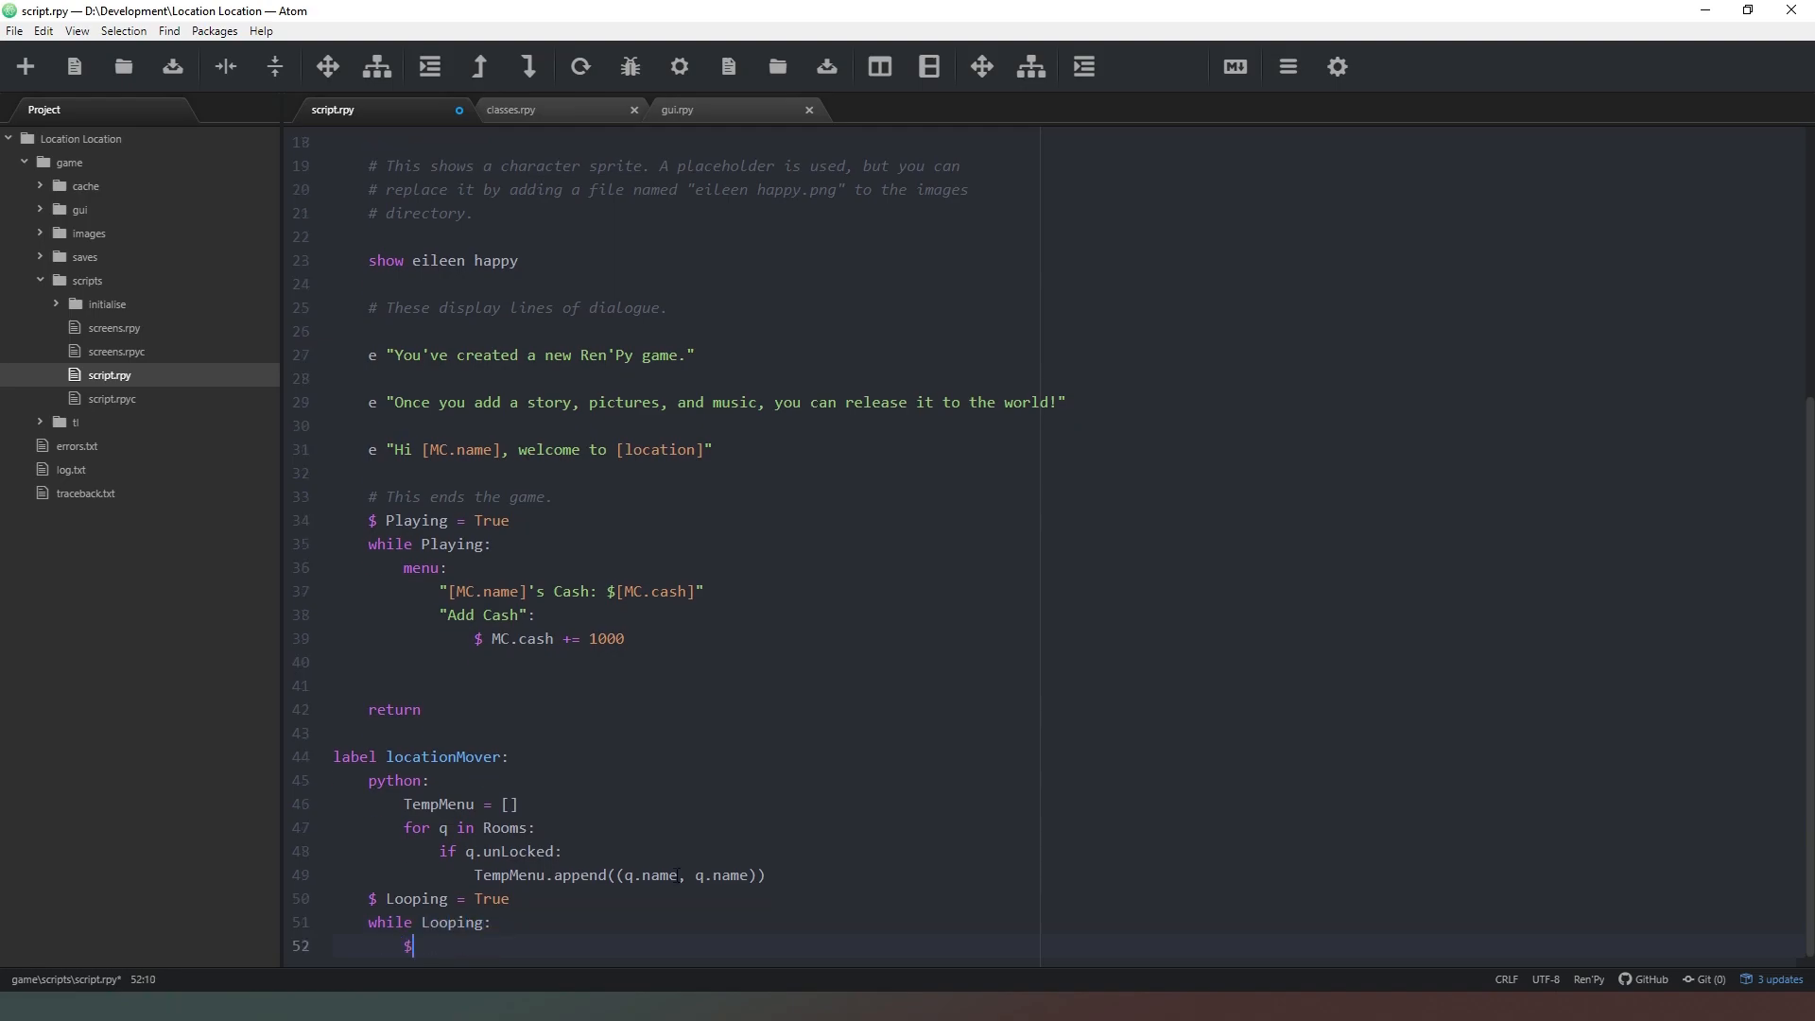
pyautogui.write('renp')
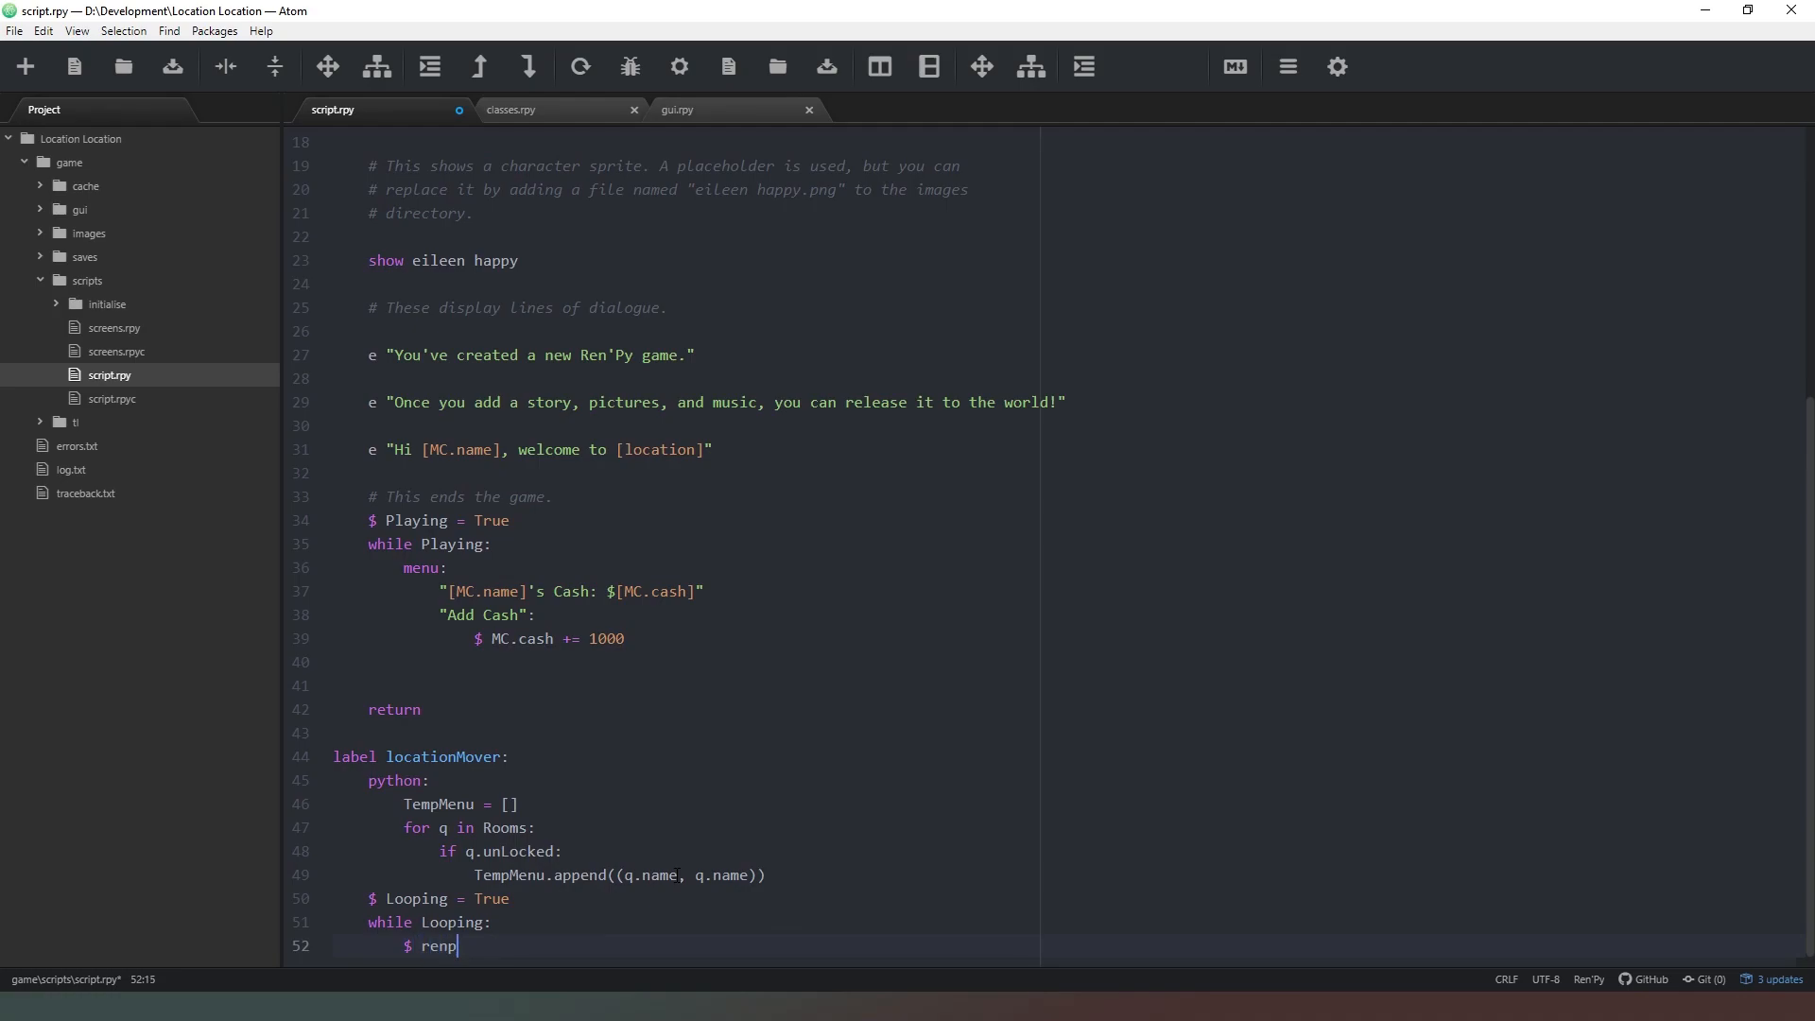
pyautogui.write('y.say')
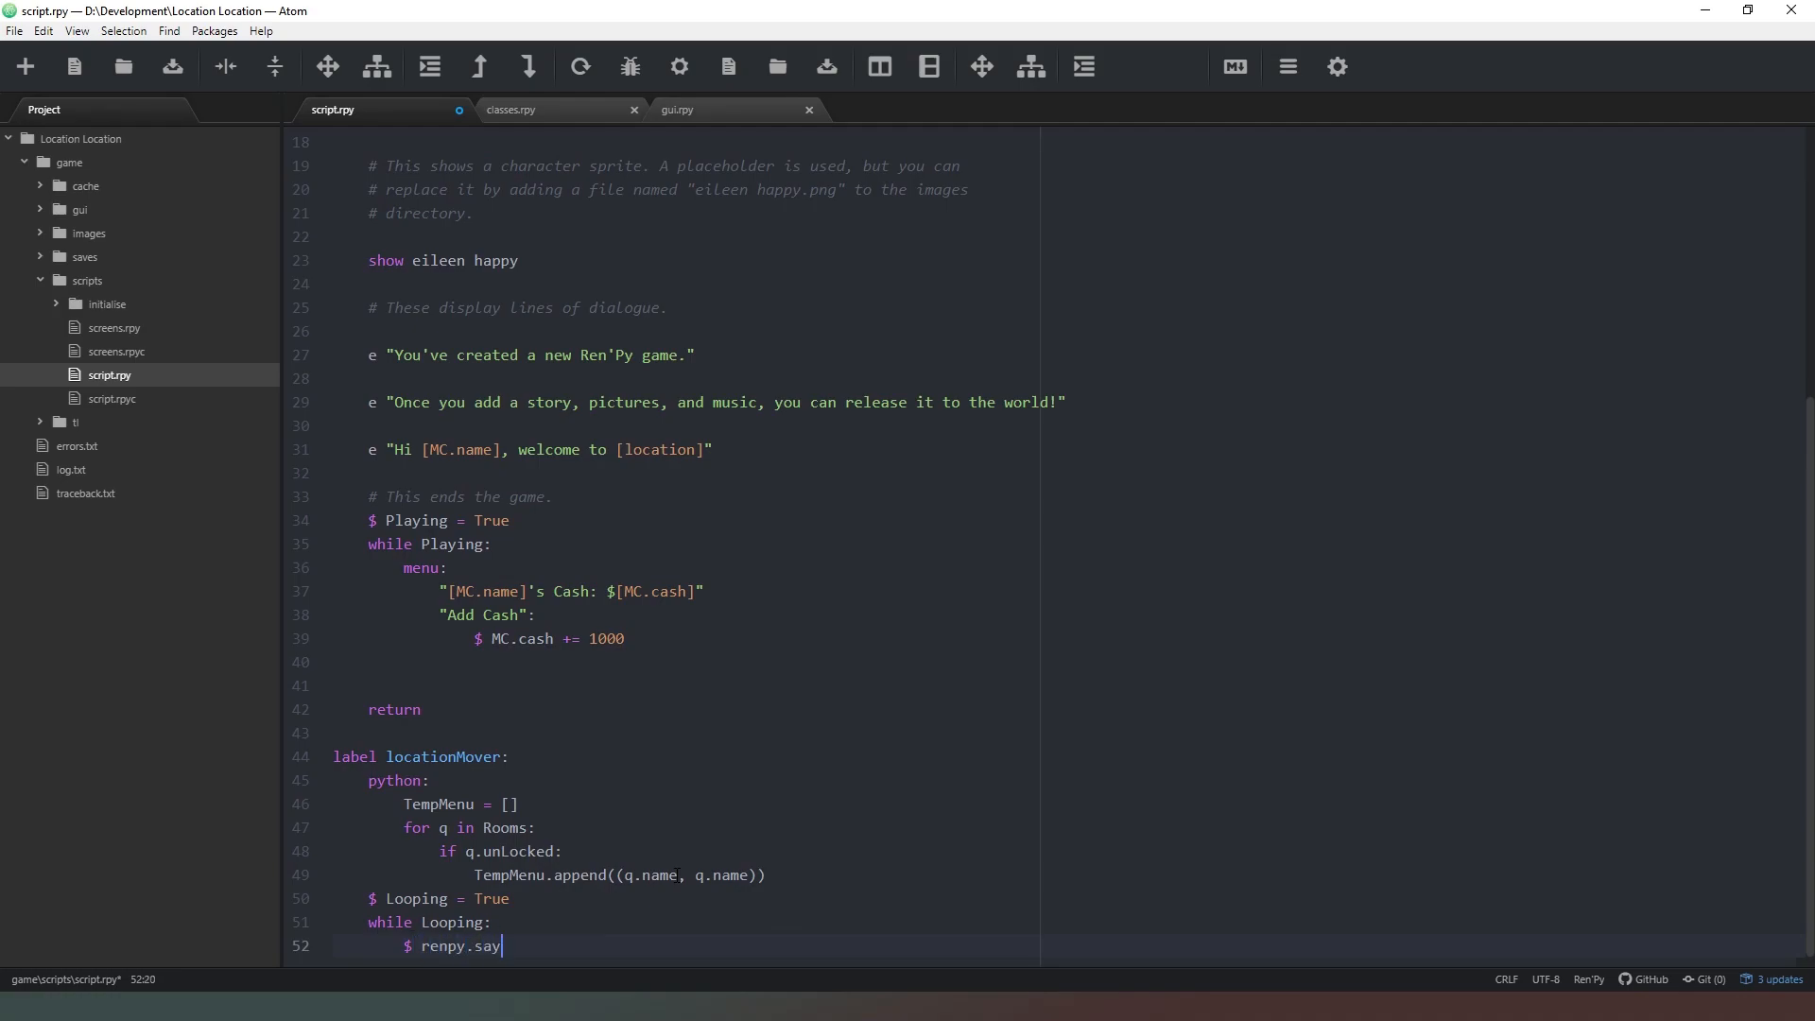
pyautogui.write('(None)')
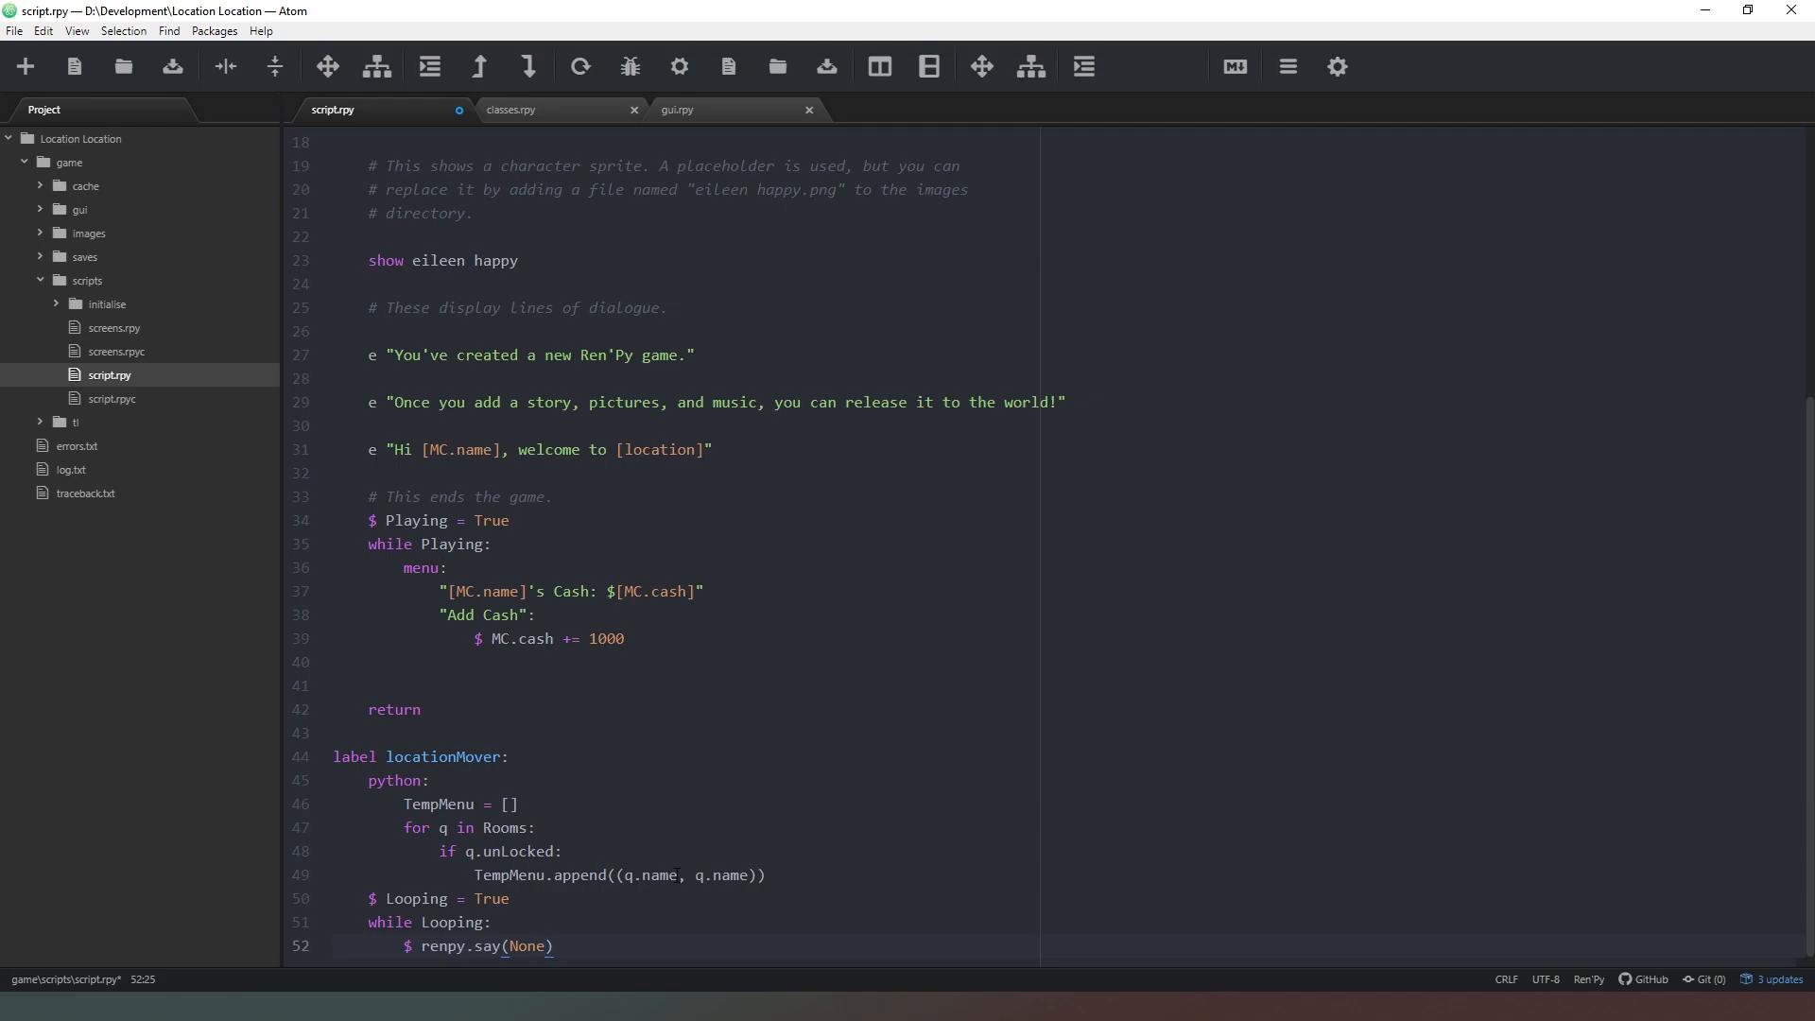
pyautogui.write(',""')
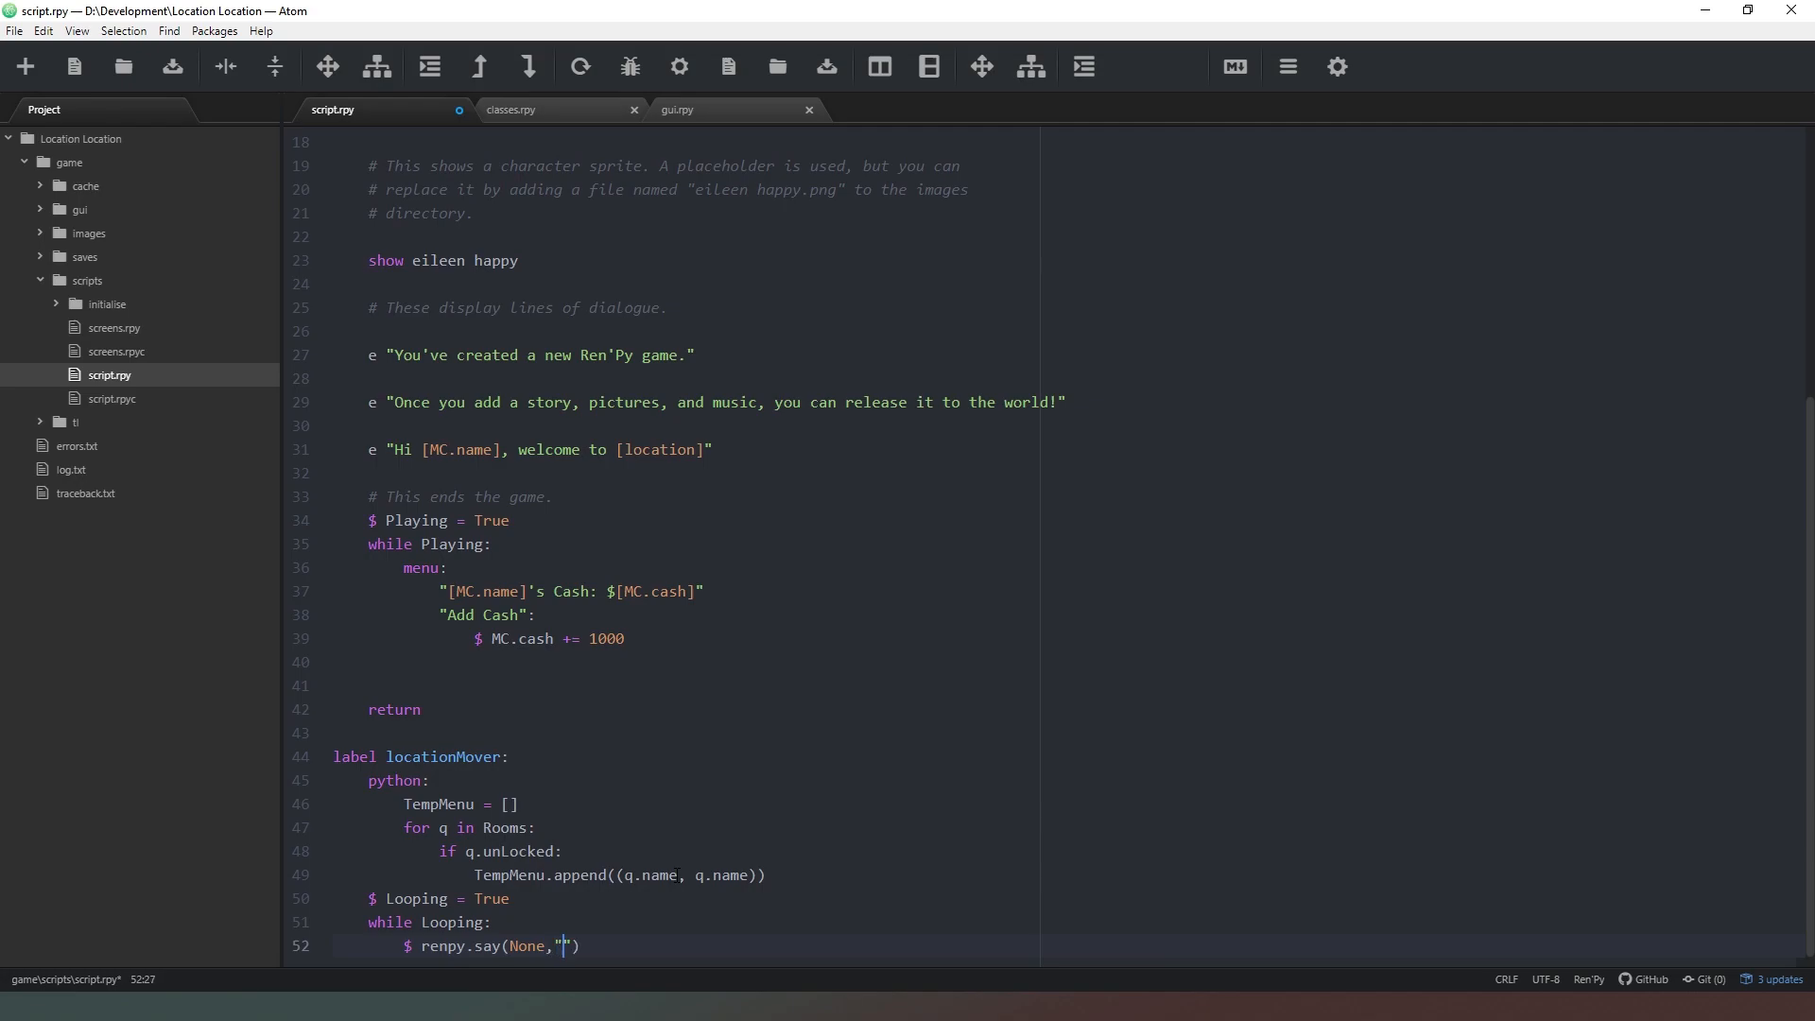
pyautogui.write('Where wou')
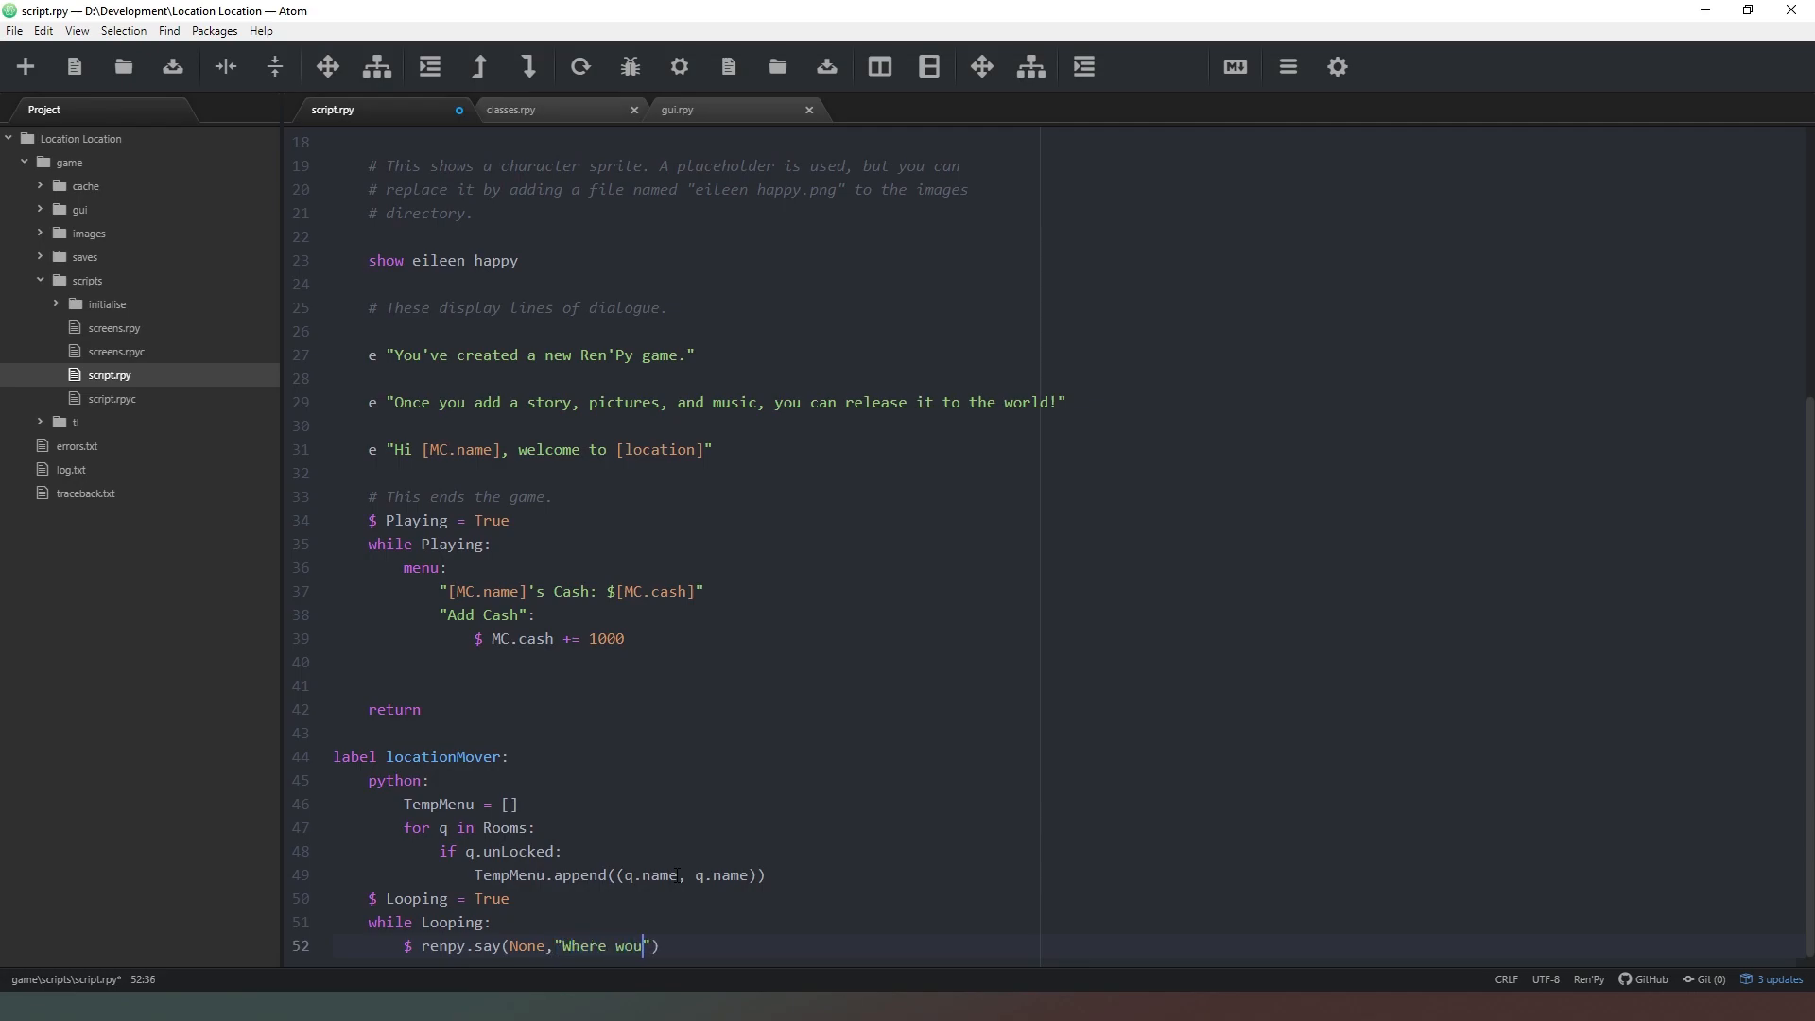
pyautogui.write('ld you like to d')
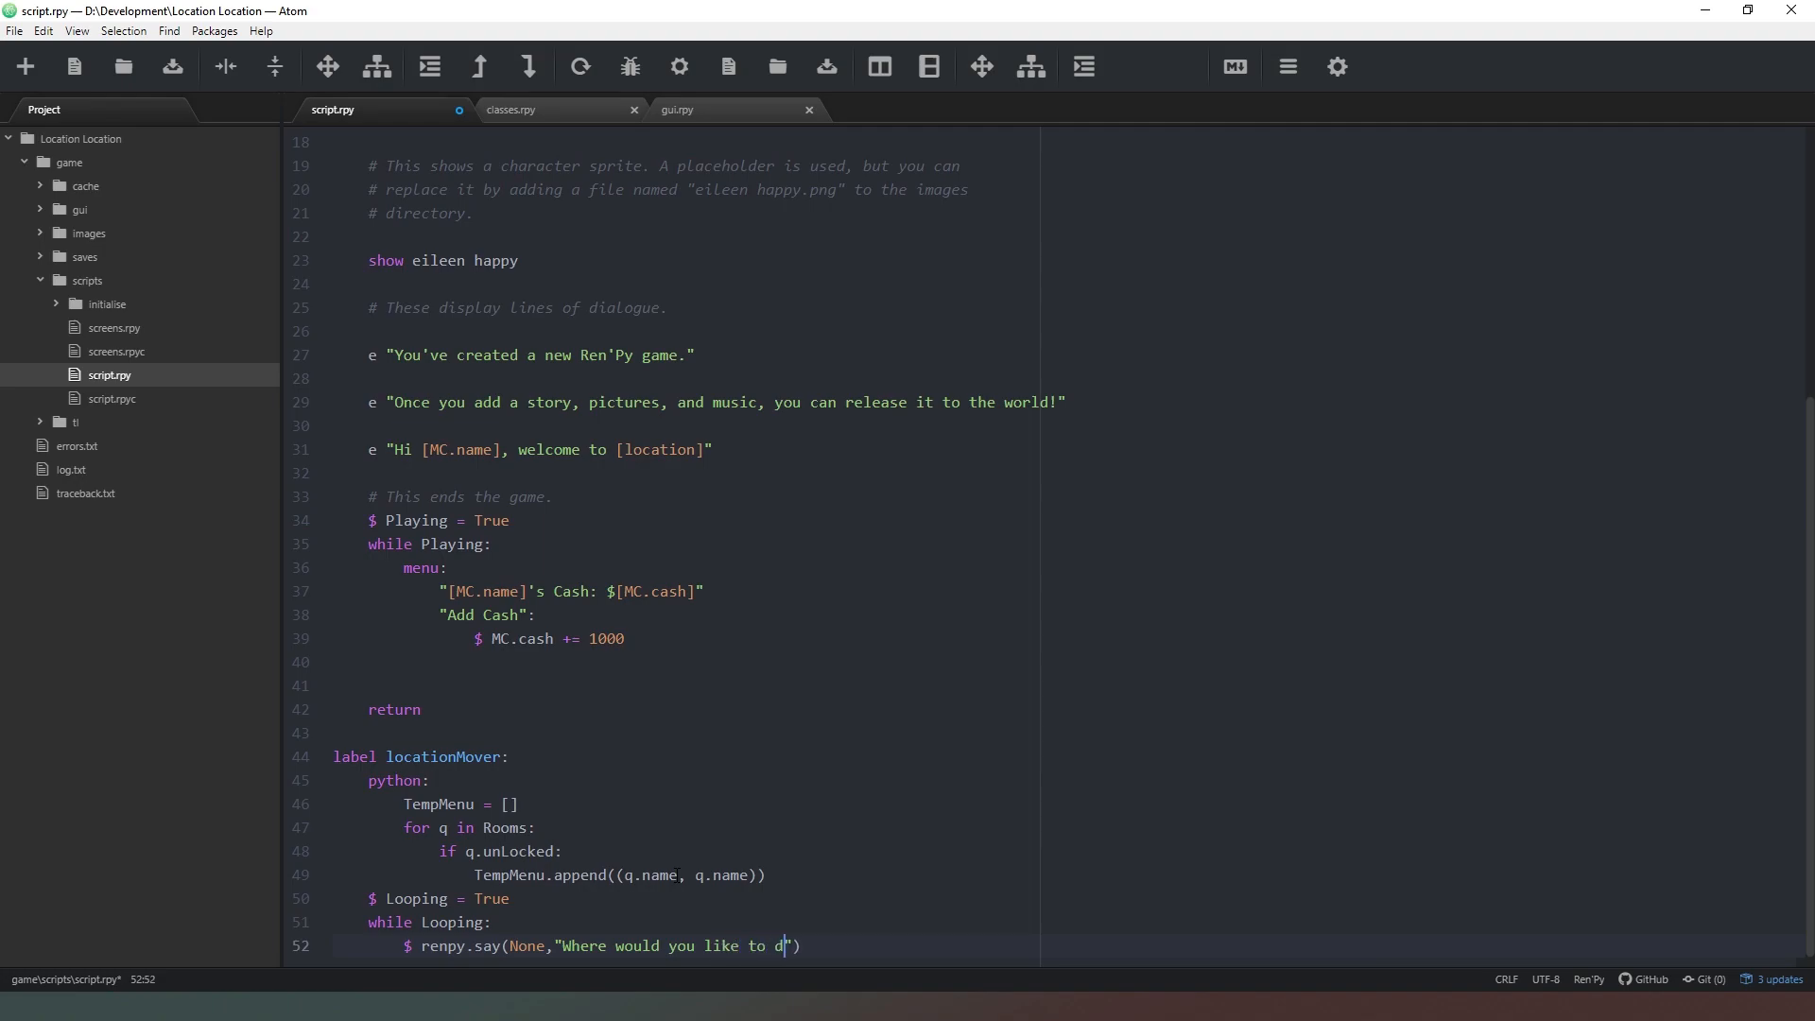
pyautogui.write('o')
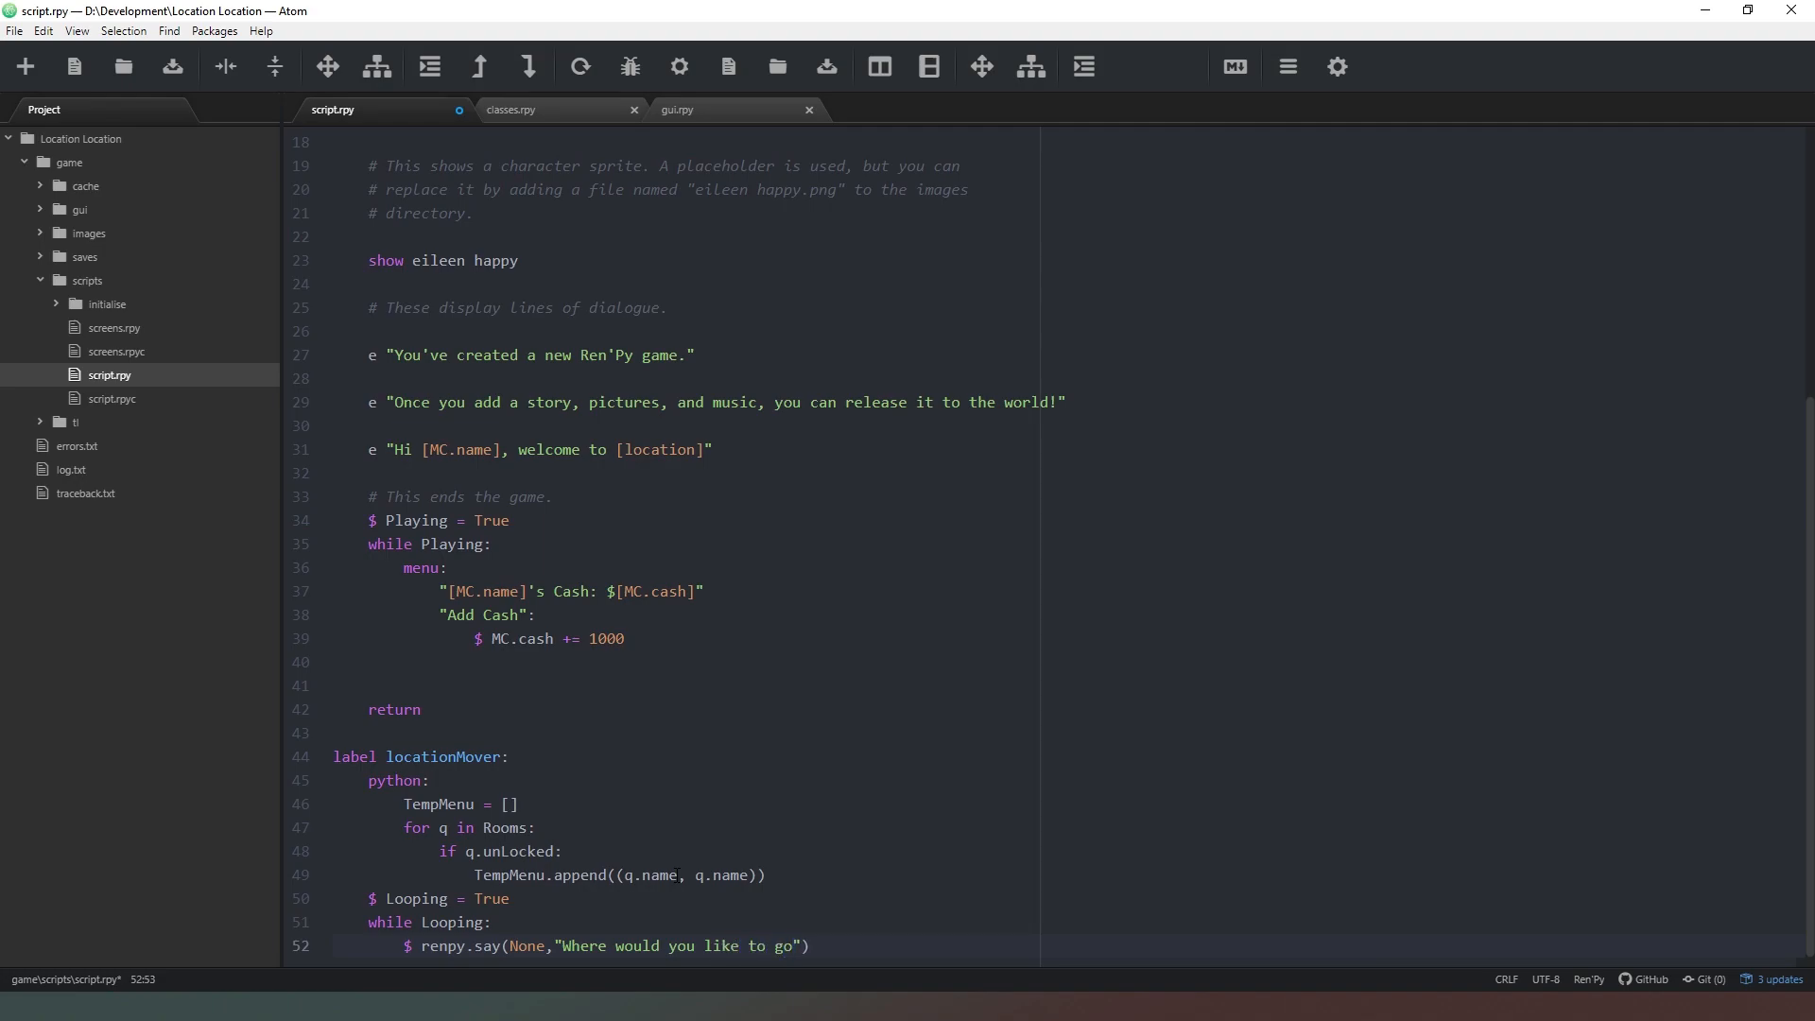
pyautogui.write('?')
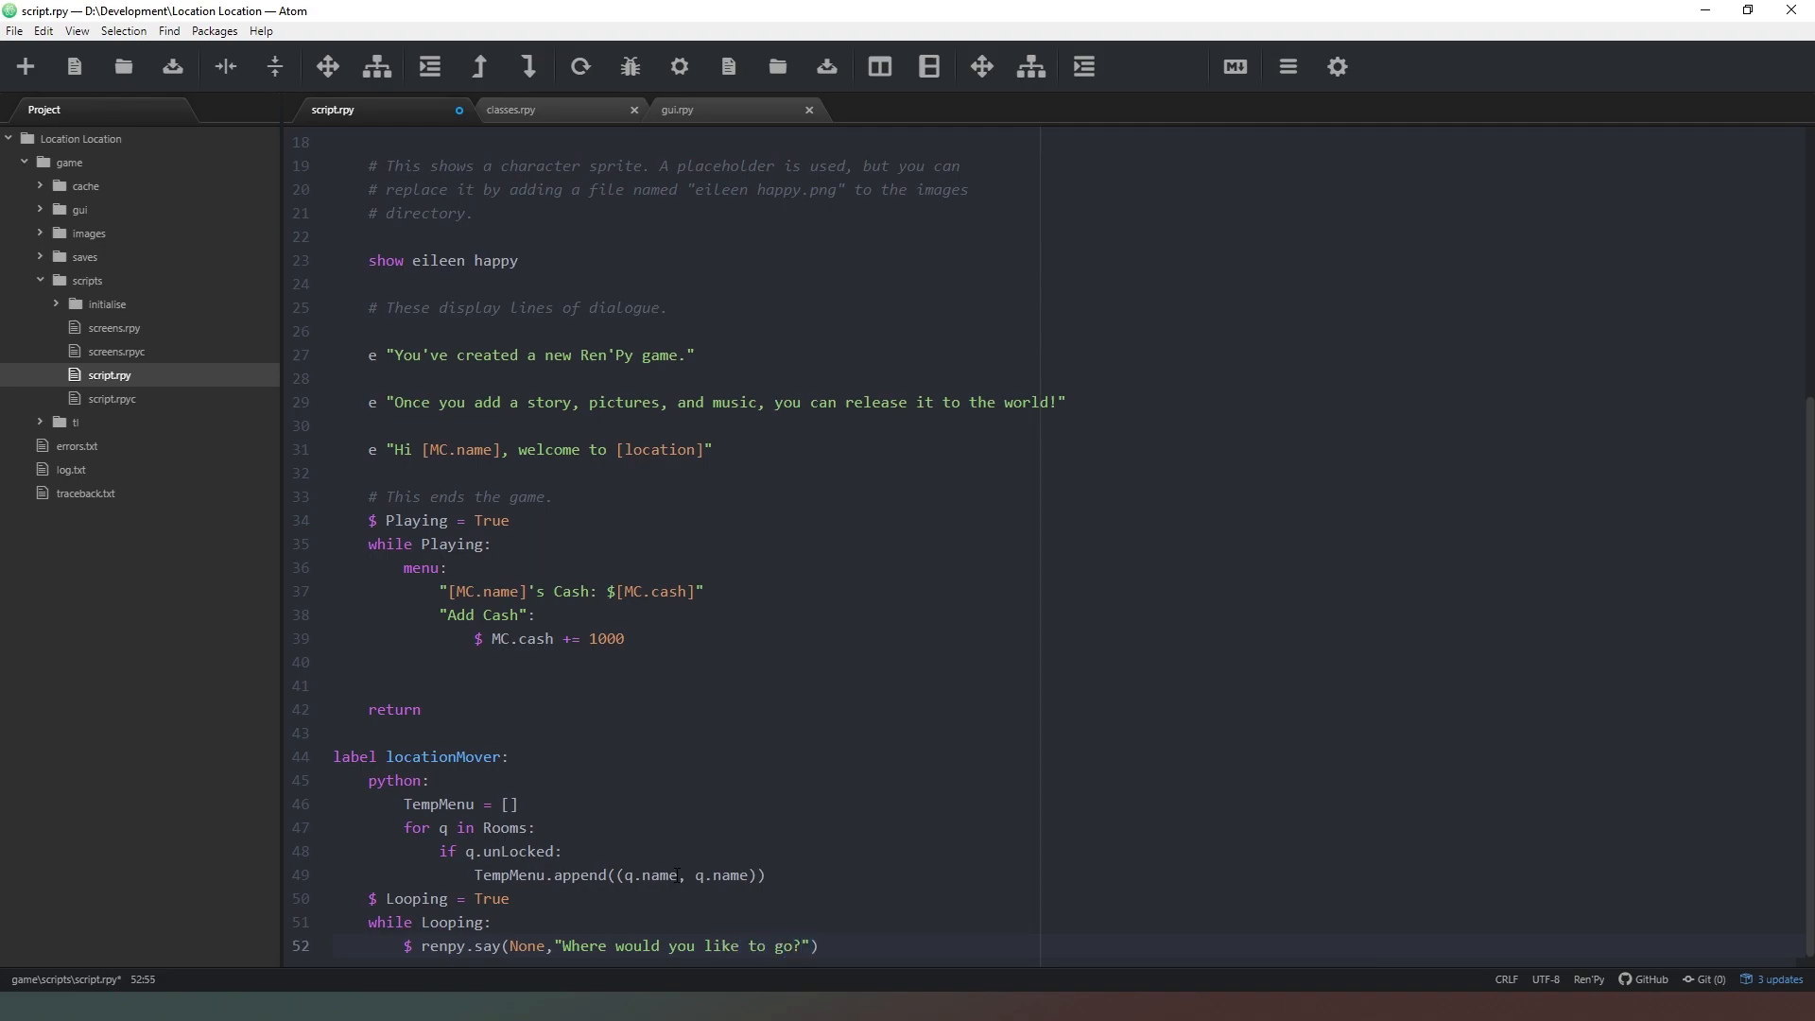
pyautogui.write(', interact=F')
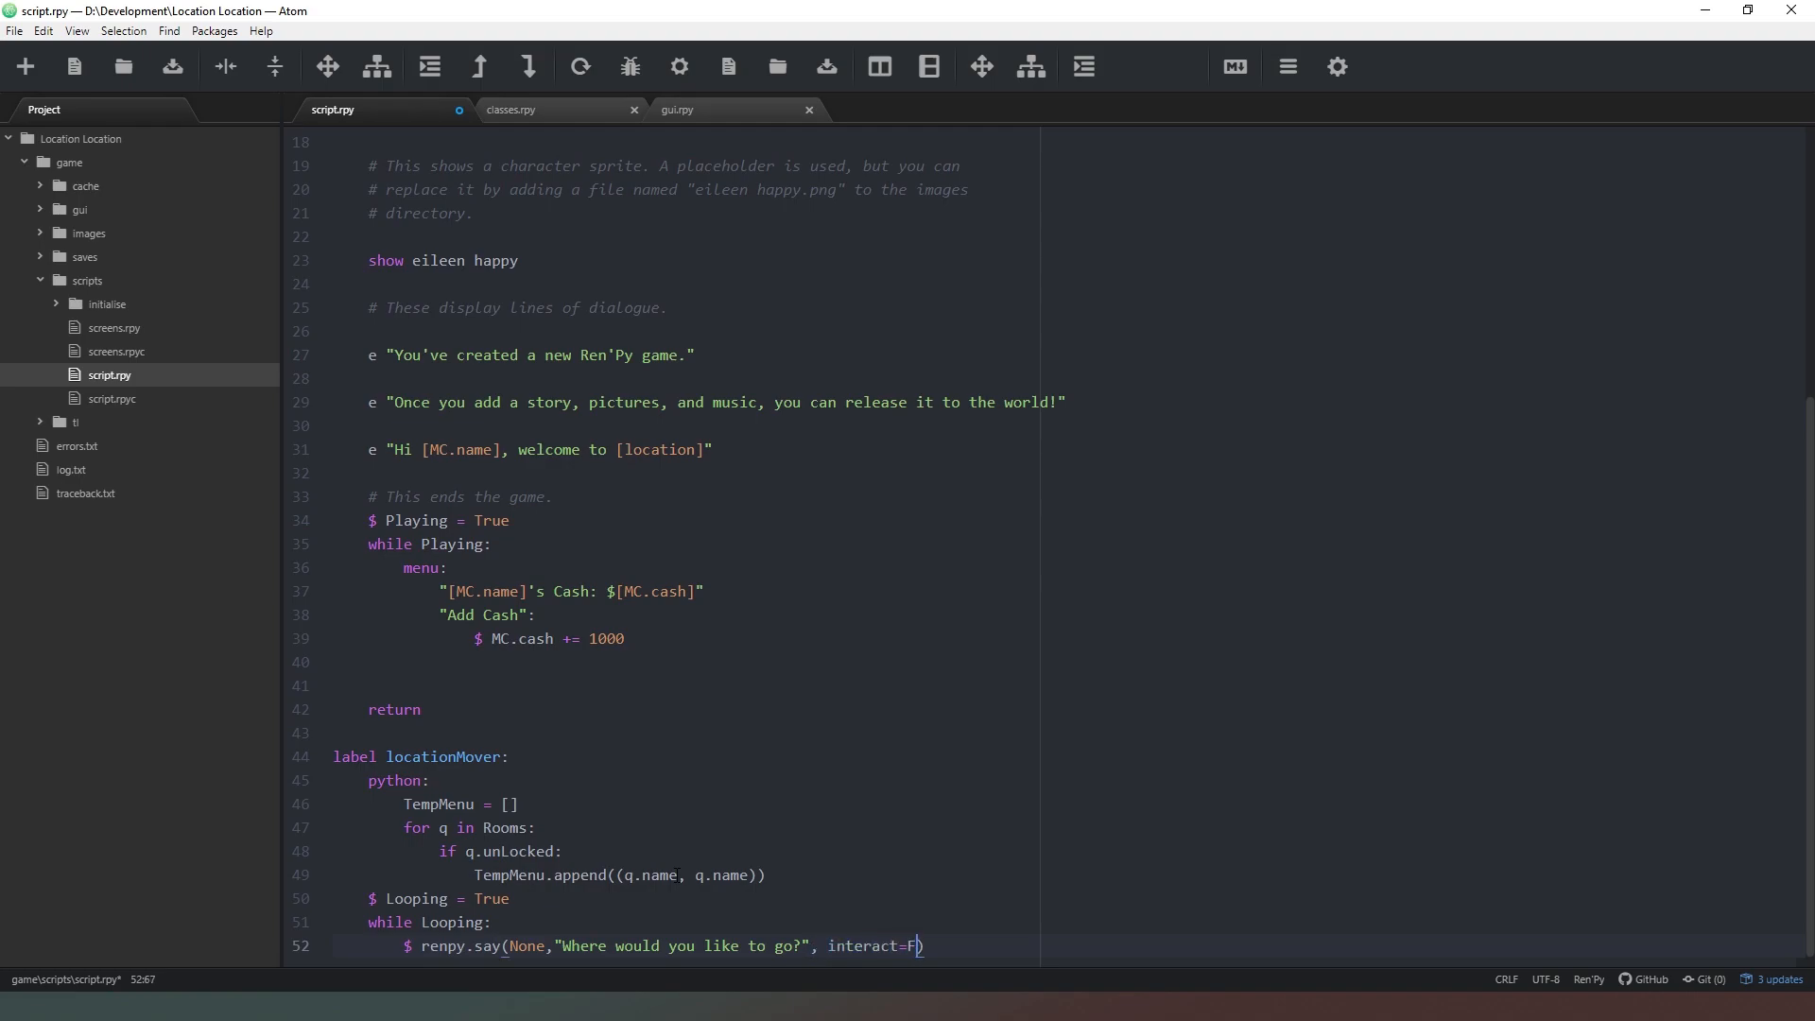
pyautogui.write('alse')
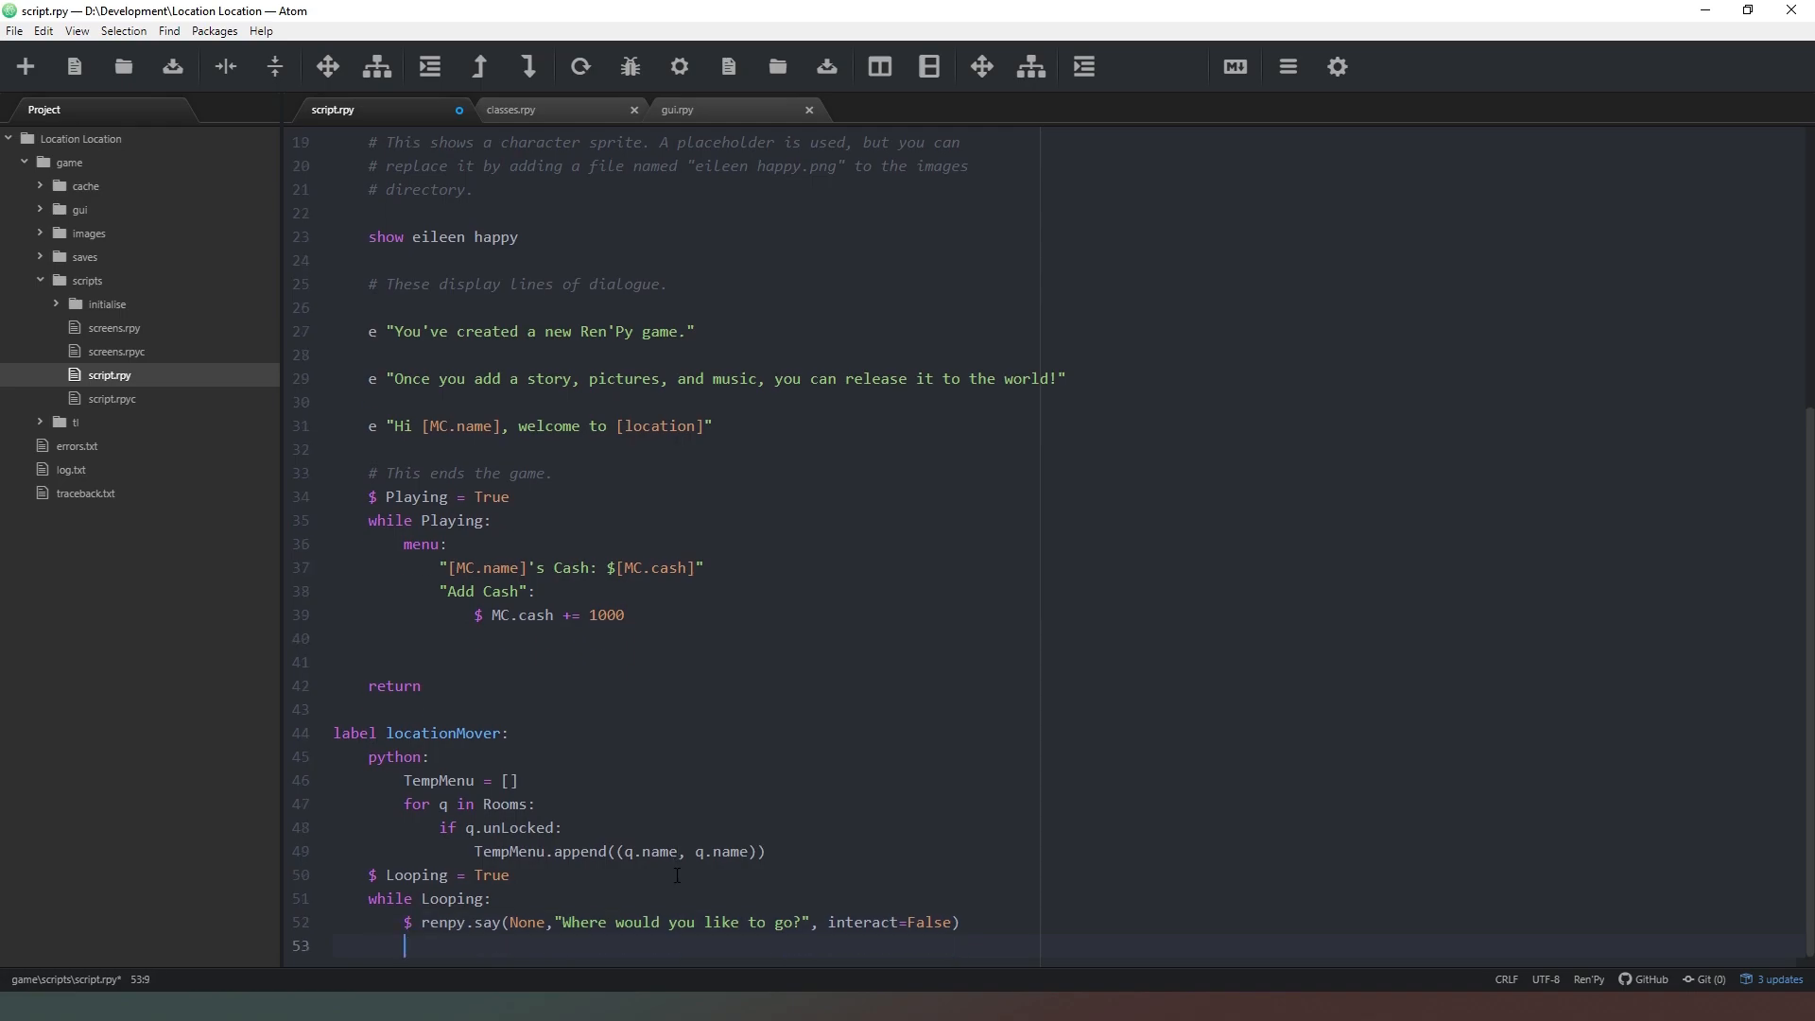
# - Assign $ location = renpy.display_menu(TempMenu) after the prompt
pyautogui.write('$')
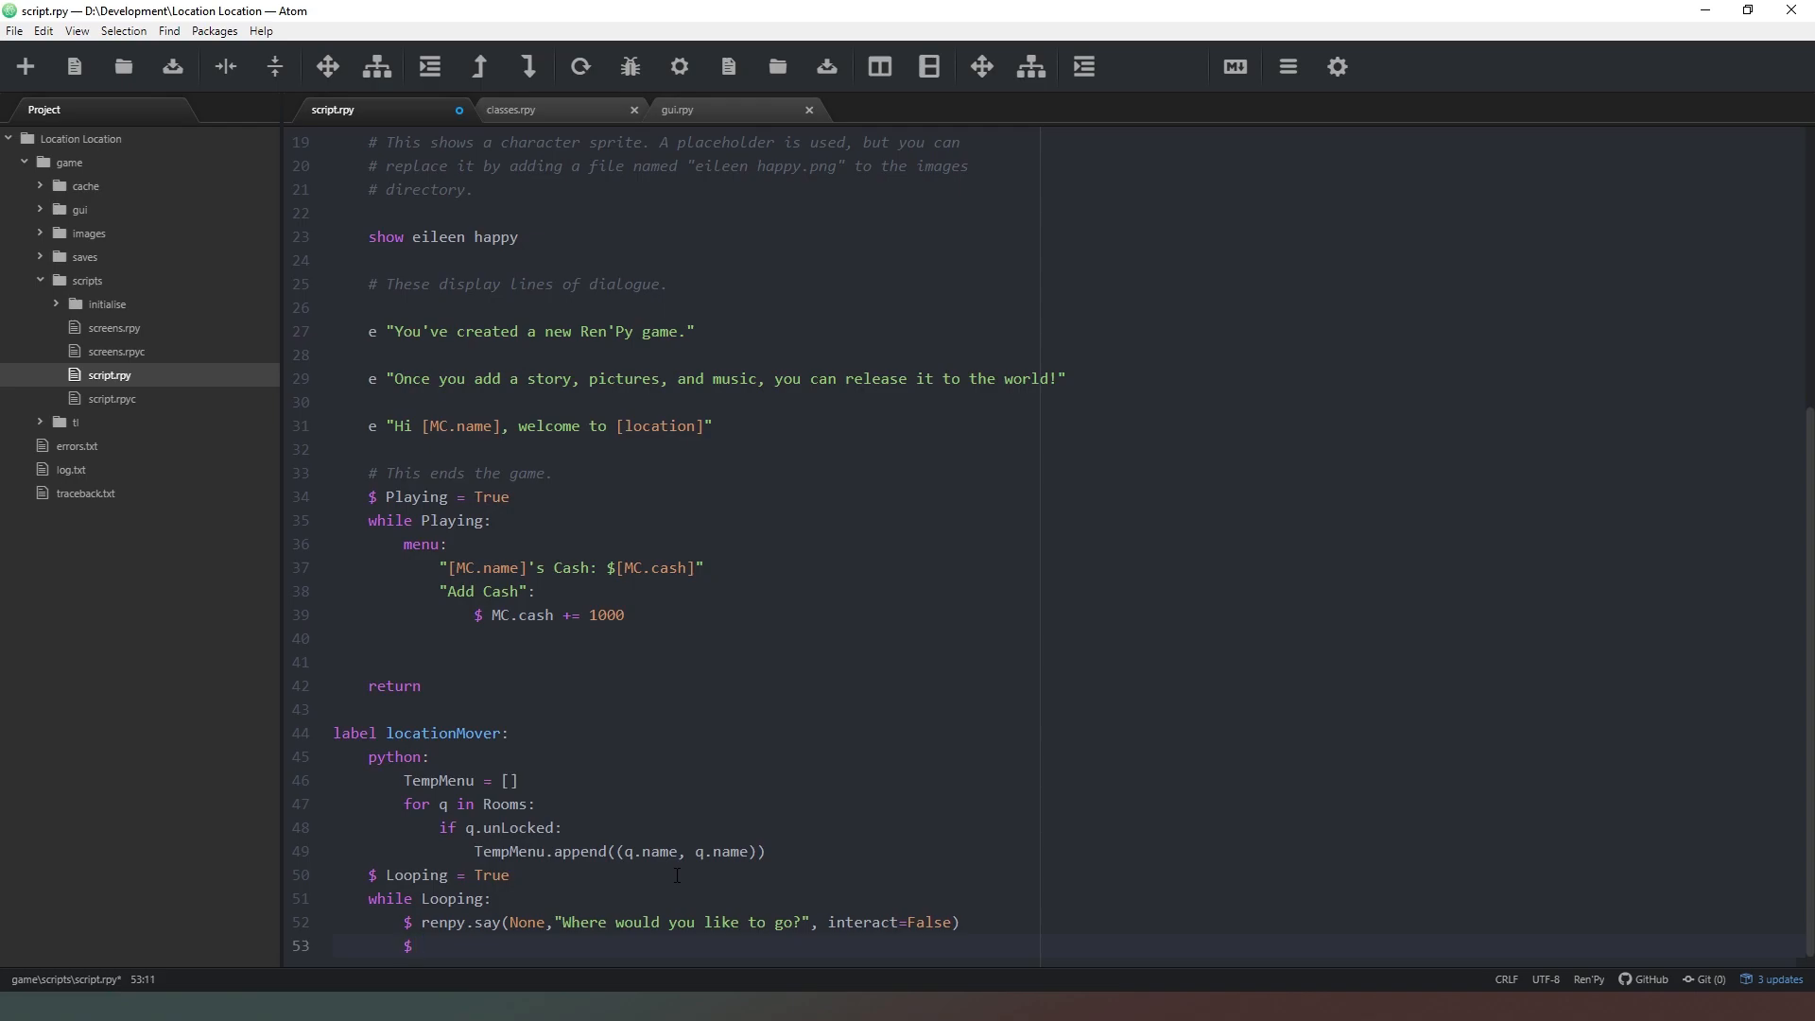
pyautogui.write('locati')
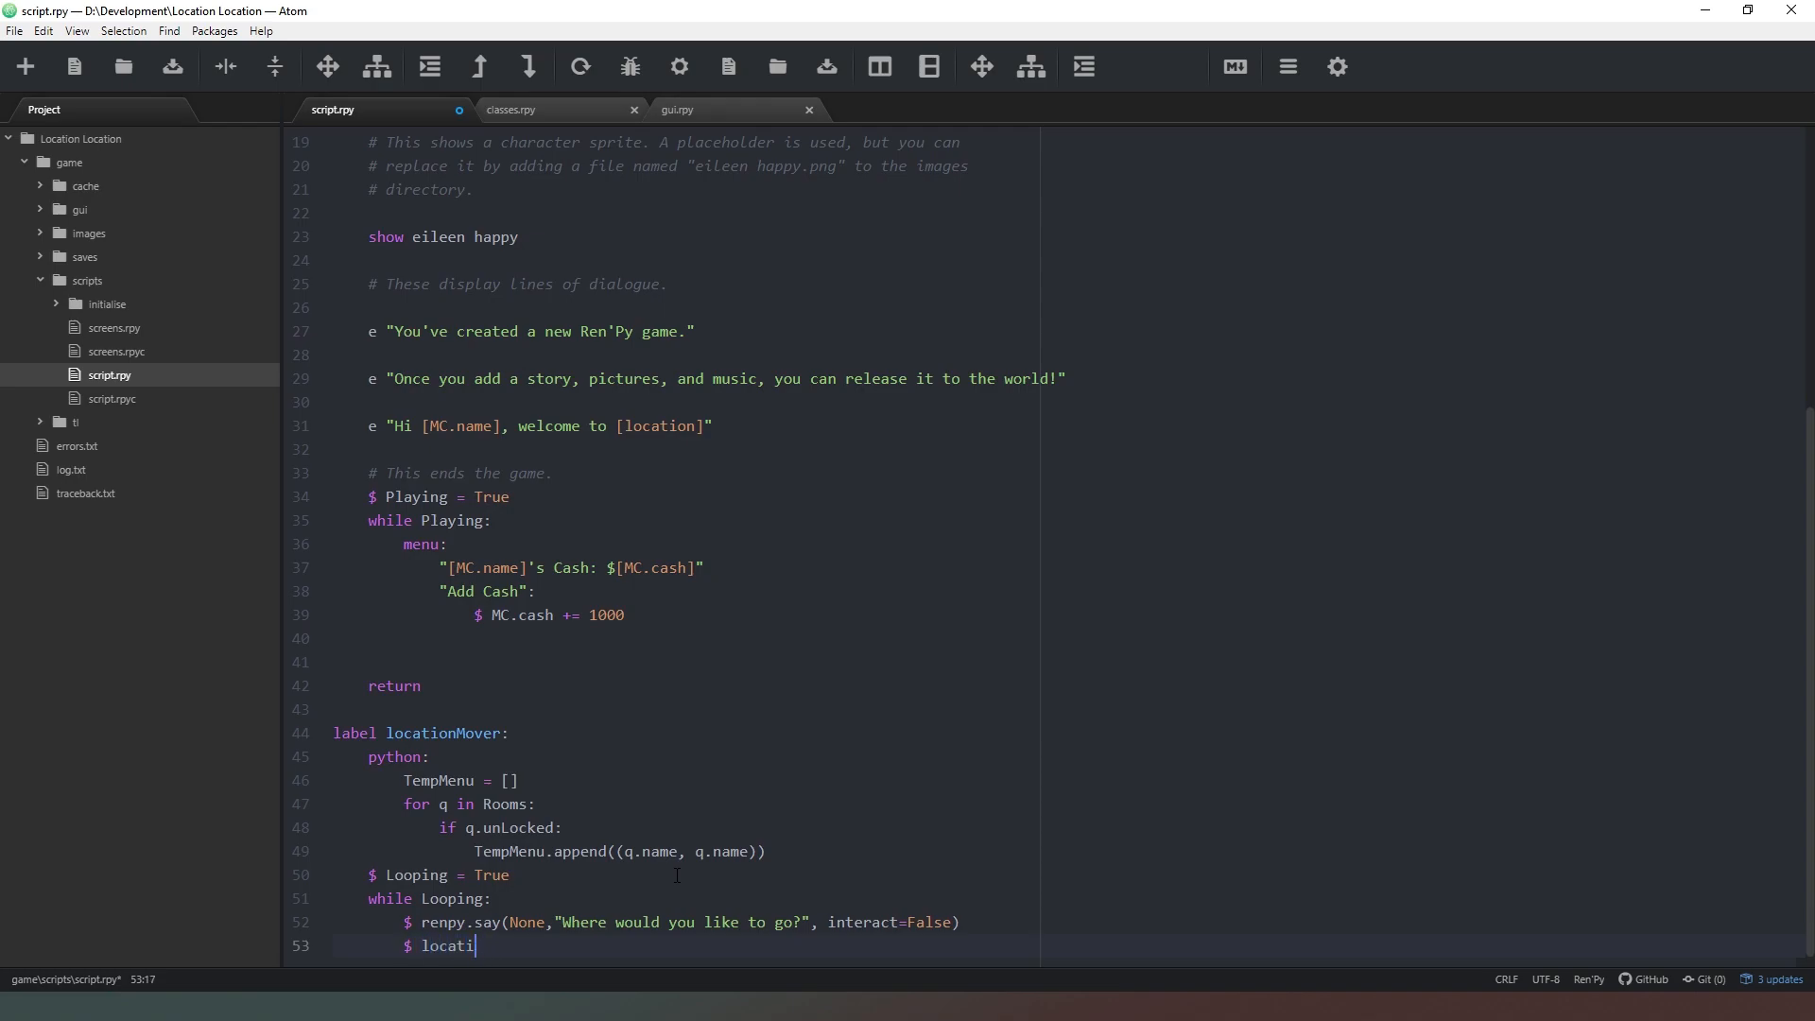
pyautogui.press('BackSpace')
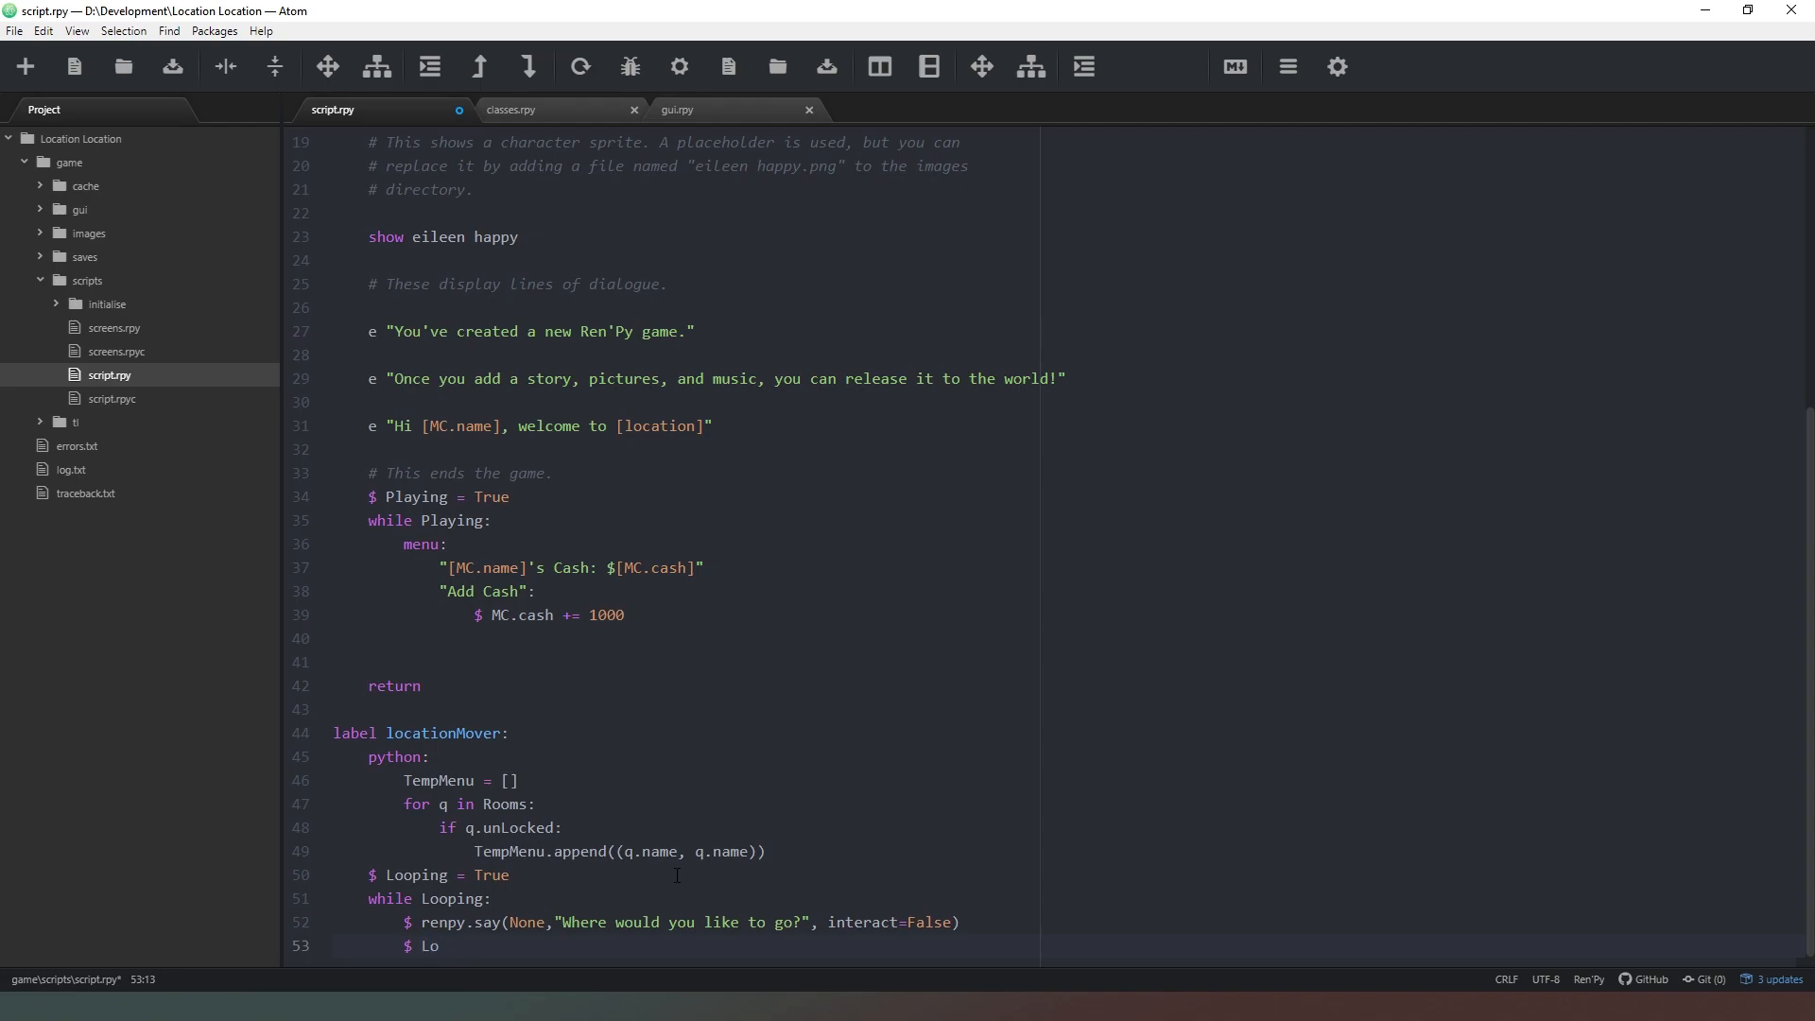
pyautogui.write('cation')
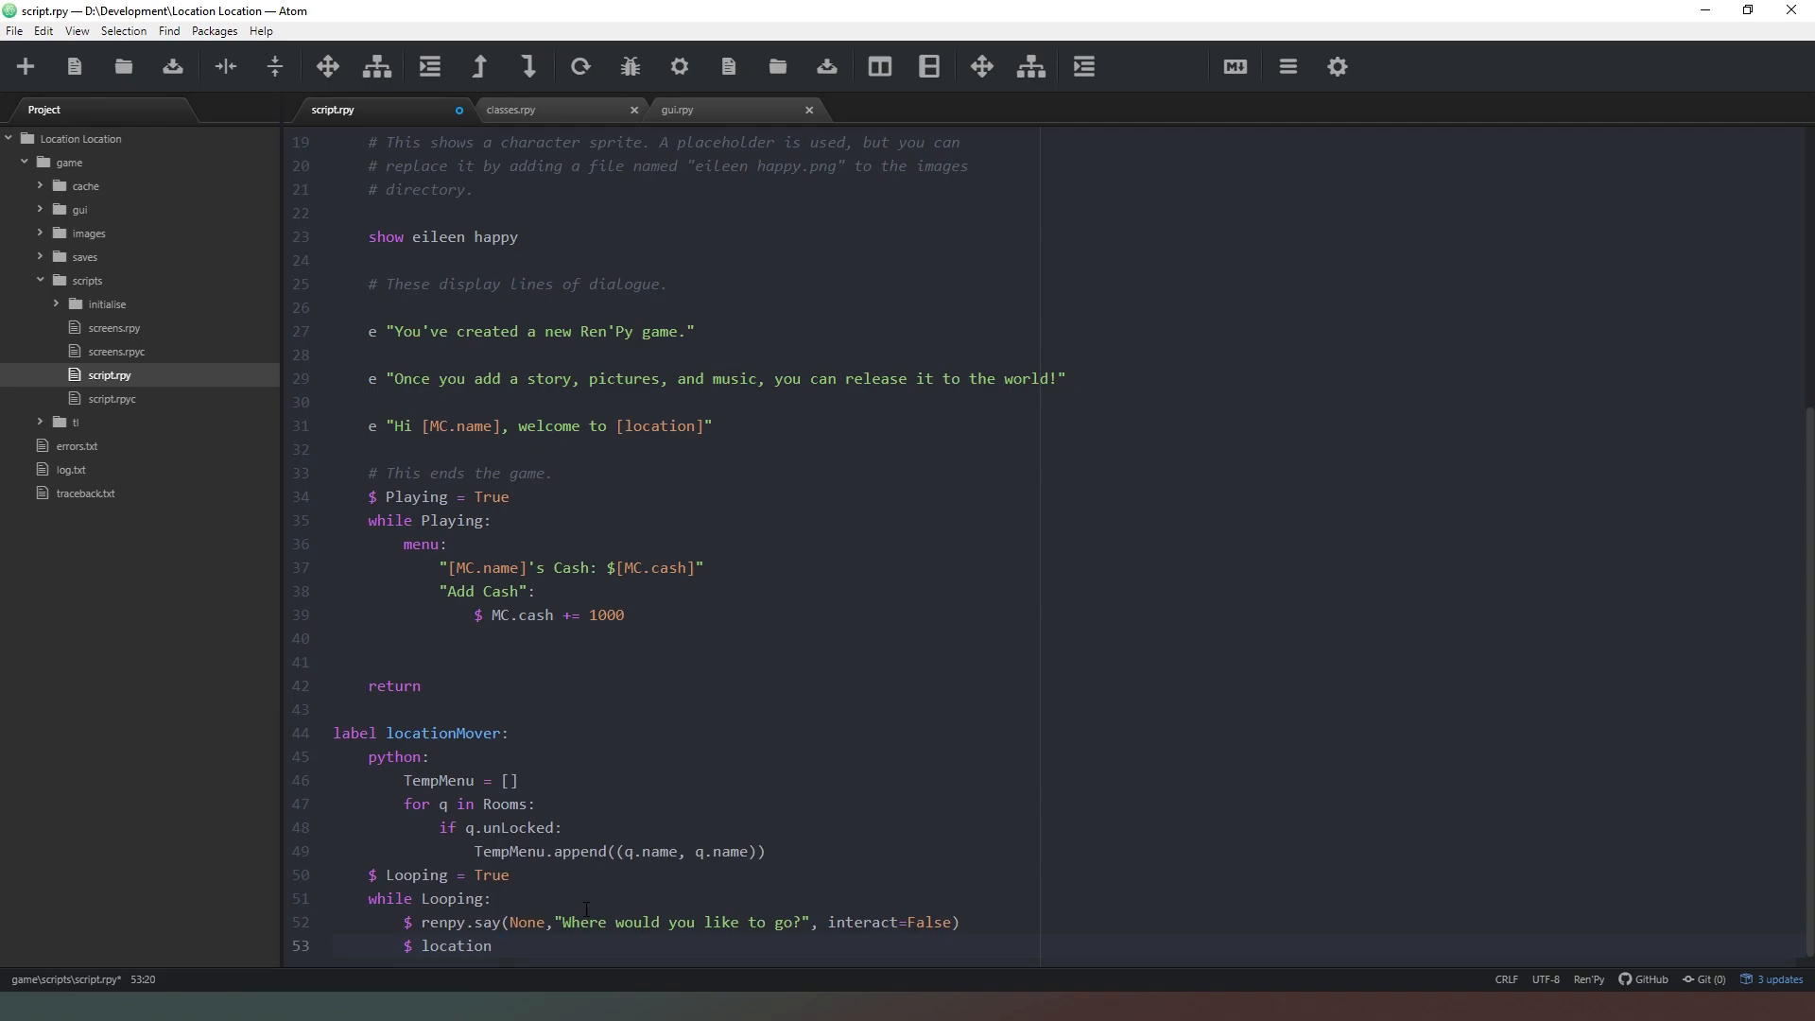
pyautogui.write('=')
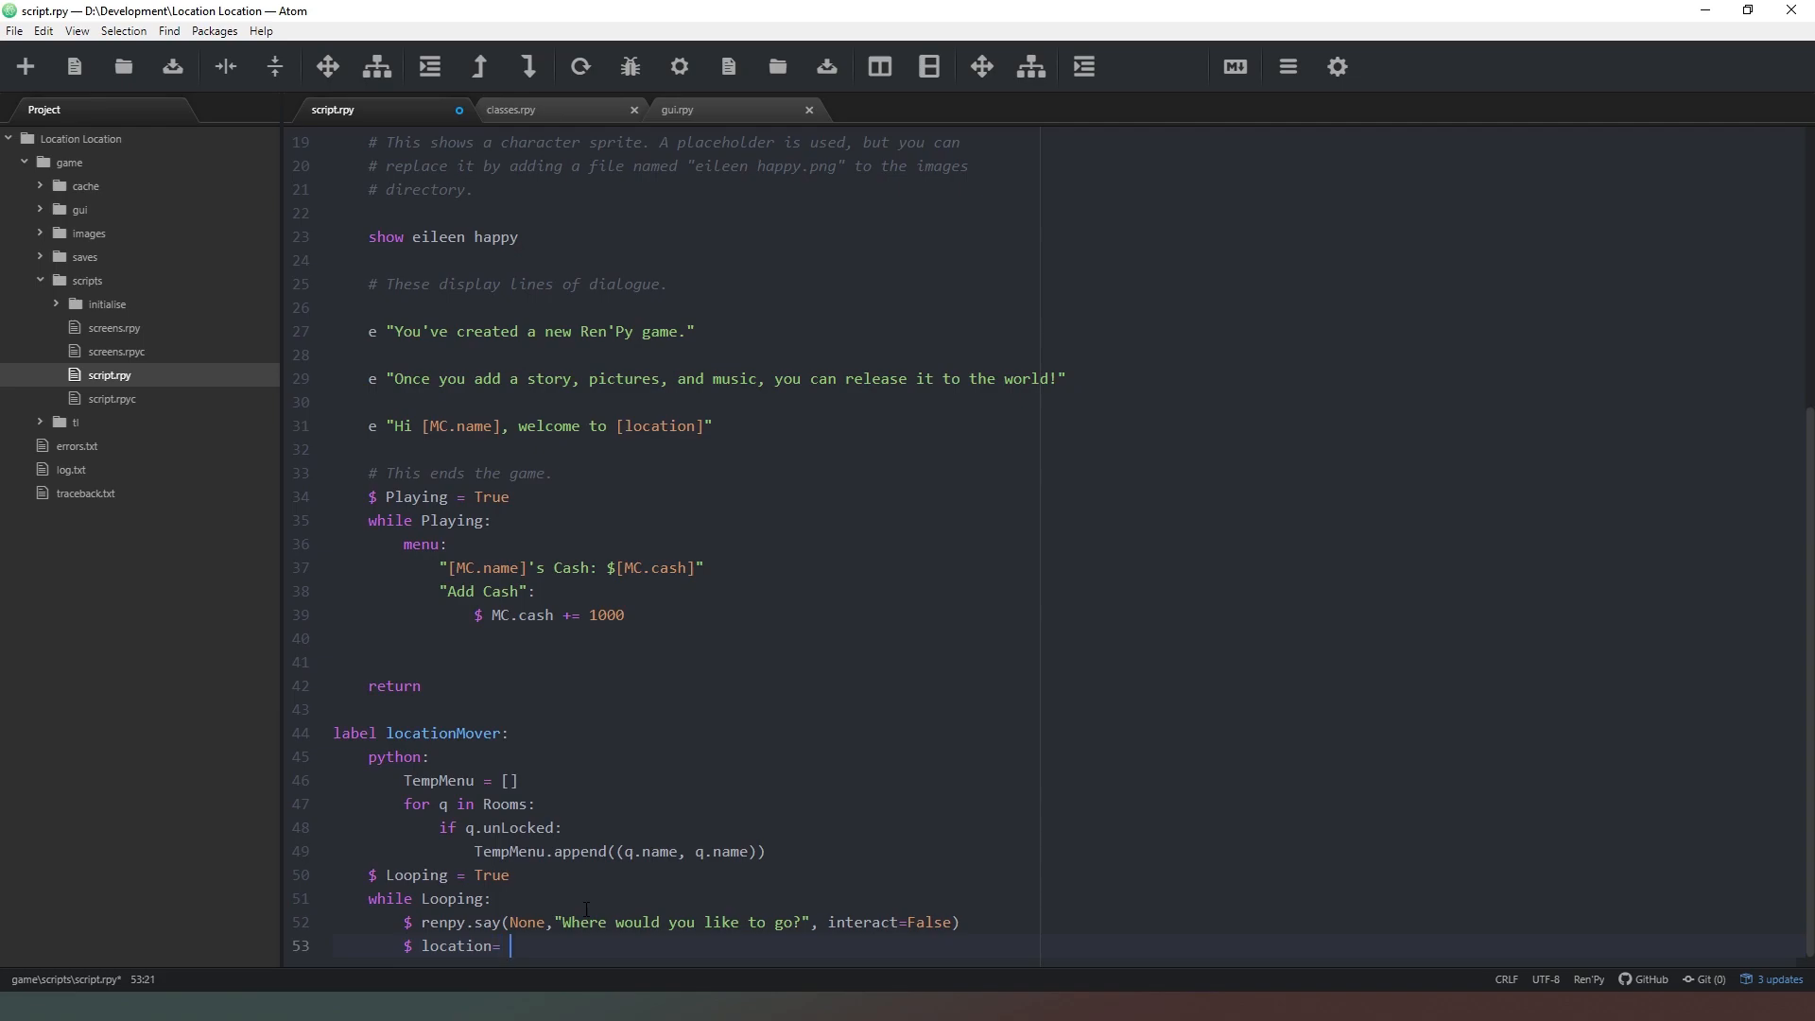
pyautogui.write('" "')
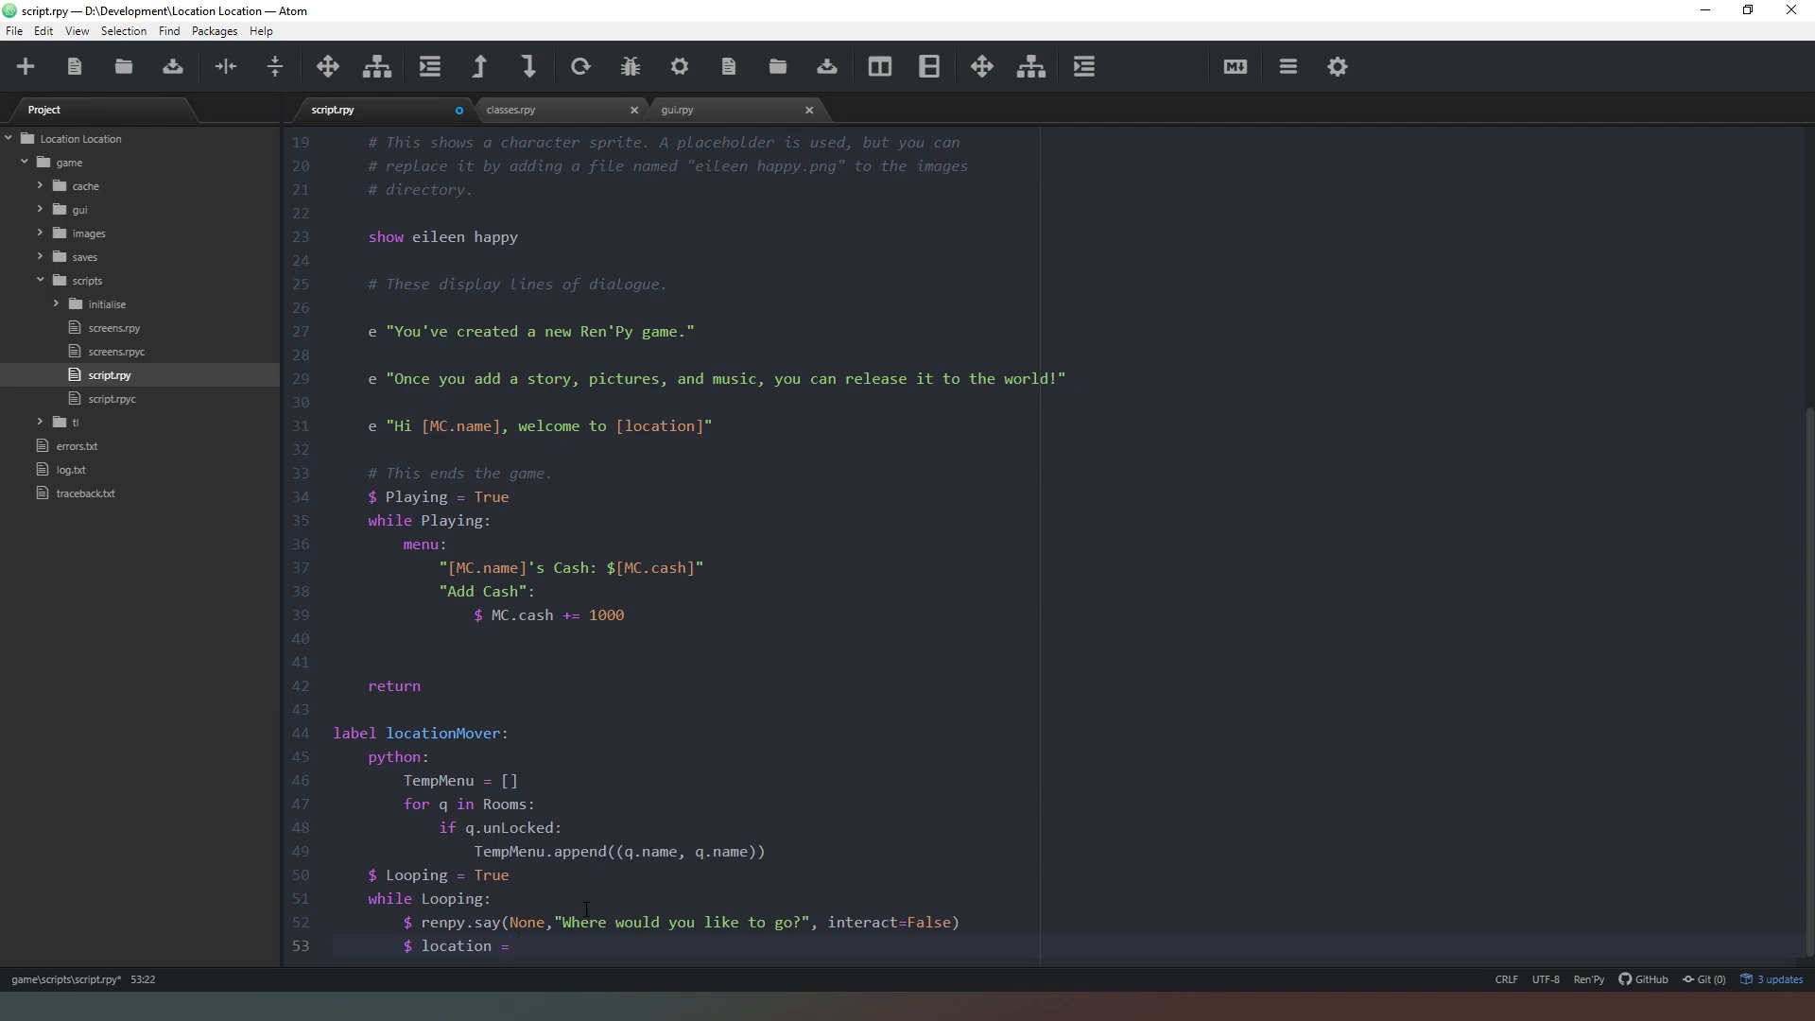
pyautogui.write('renpy')
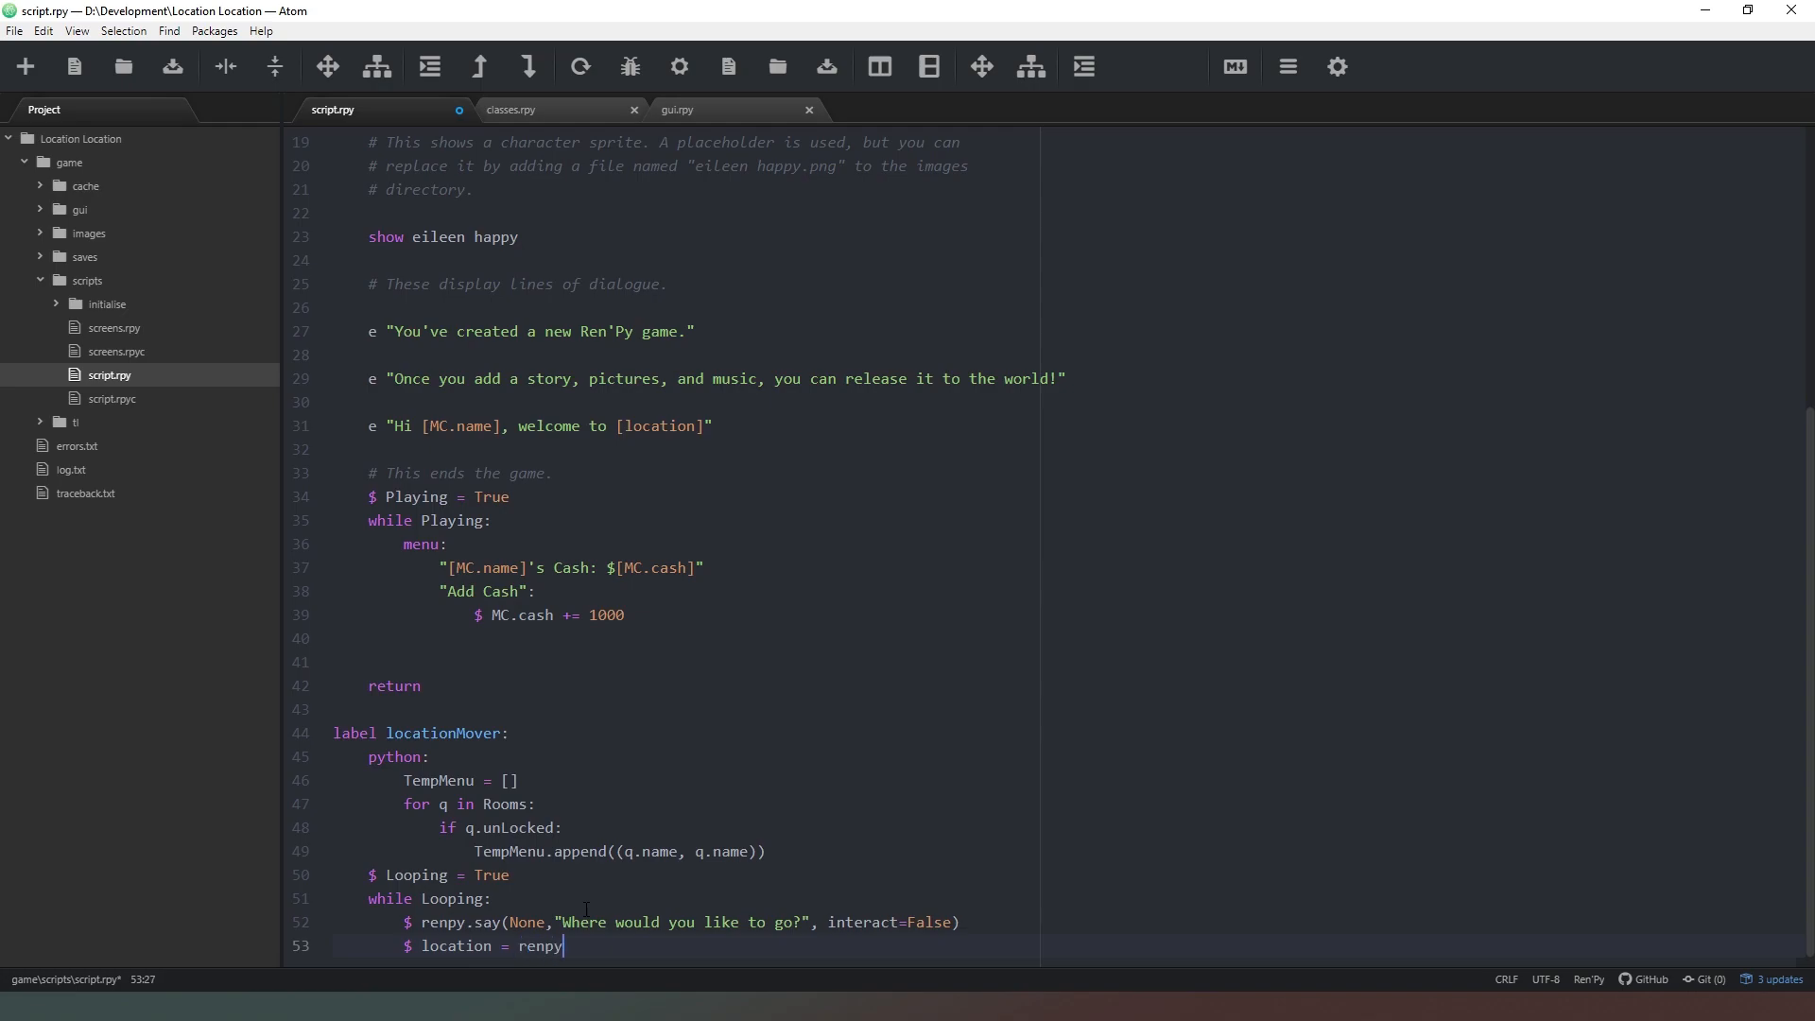
pyautogui.write('.displa')
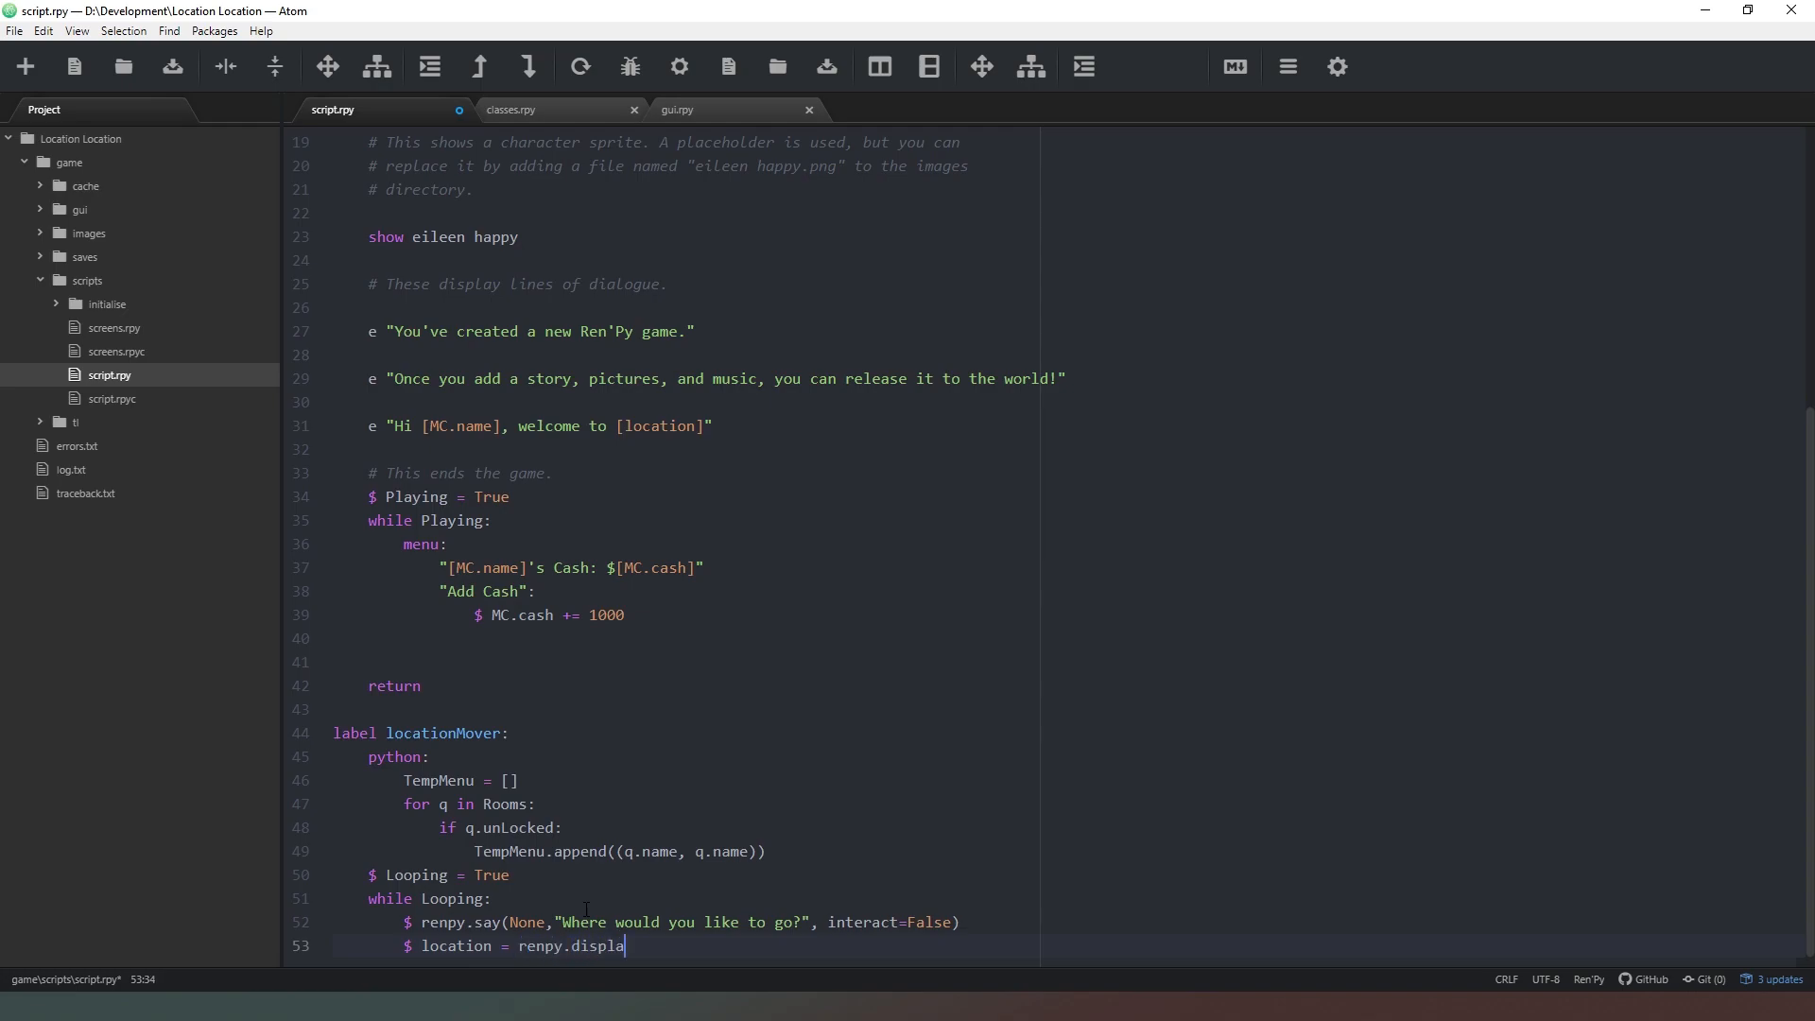
pyautogui.write('y_menu')
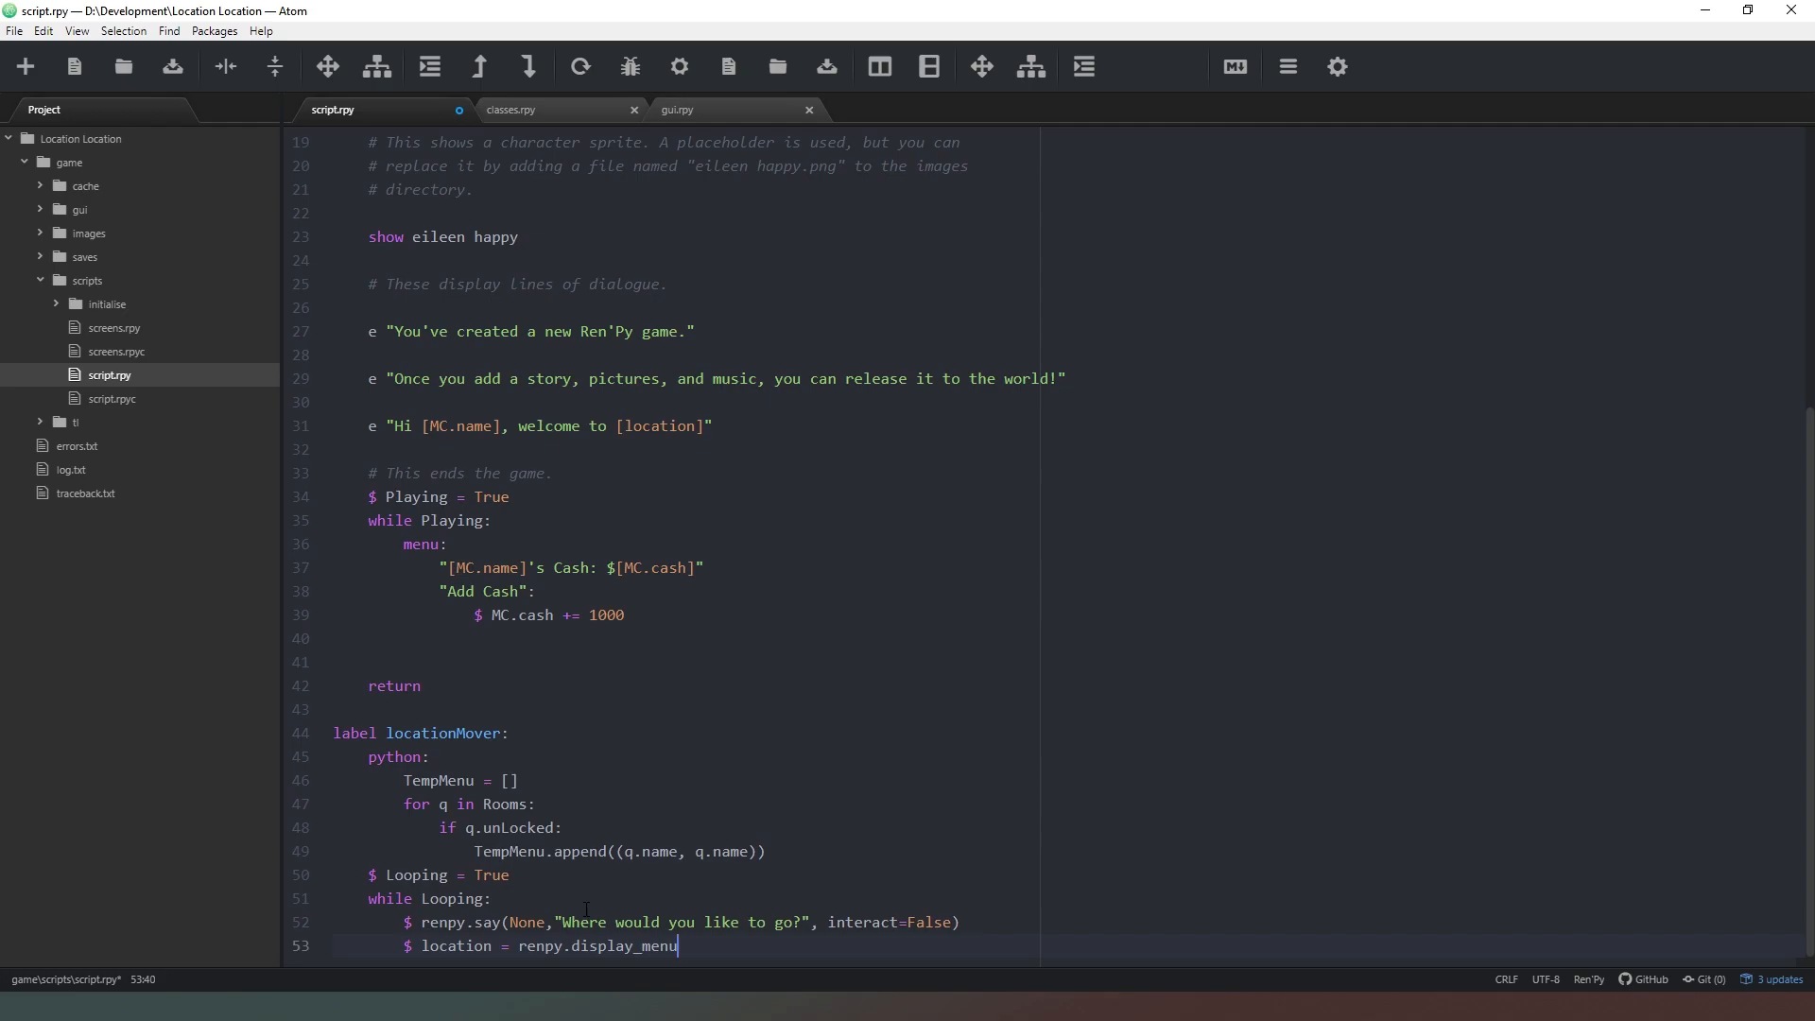
pyautogui.write('(TempMenu)')
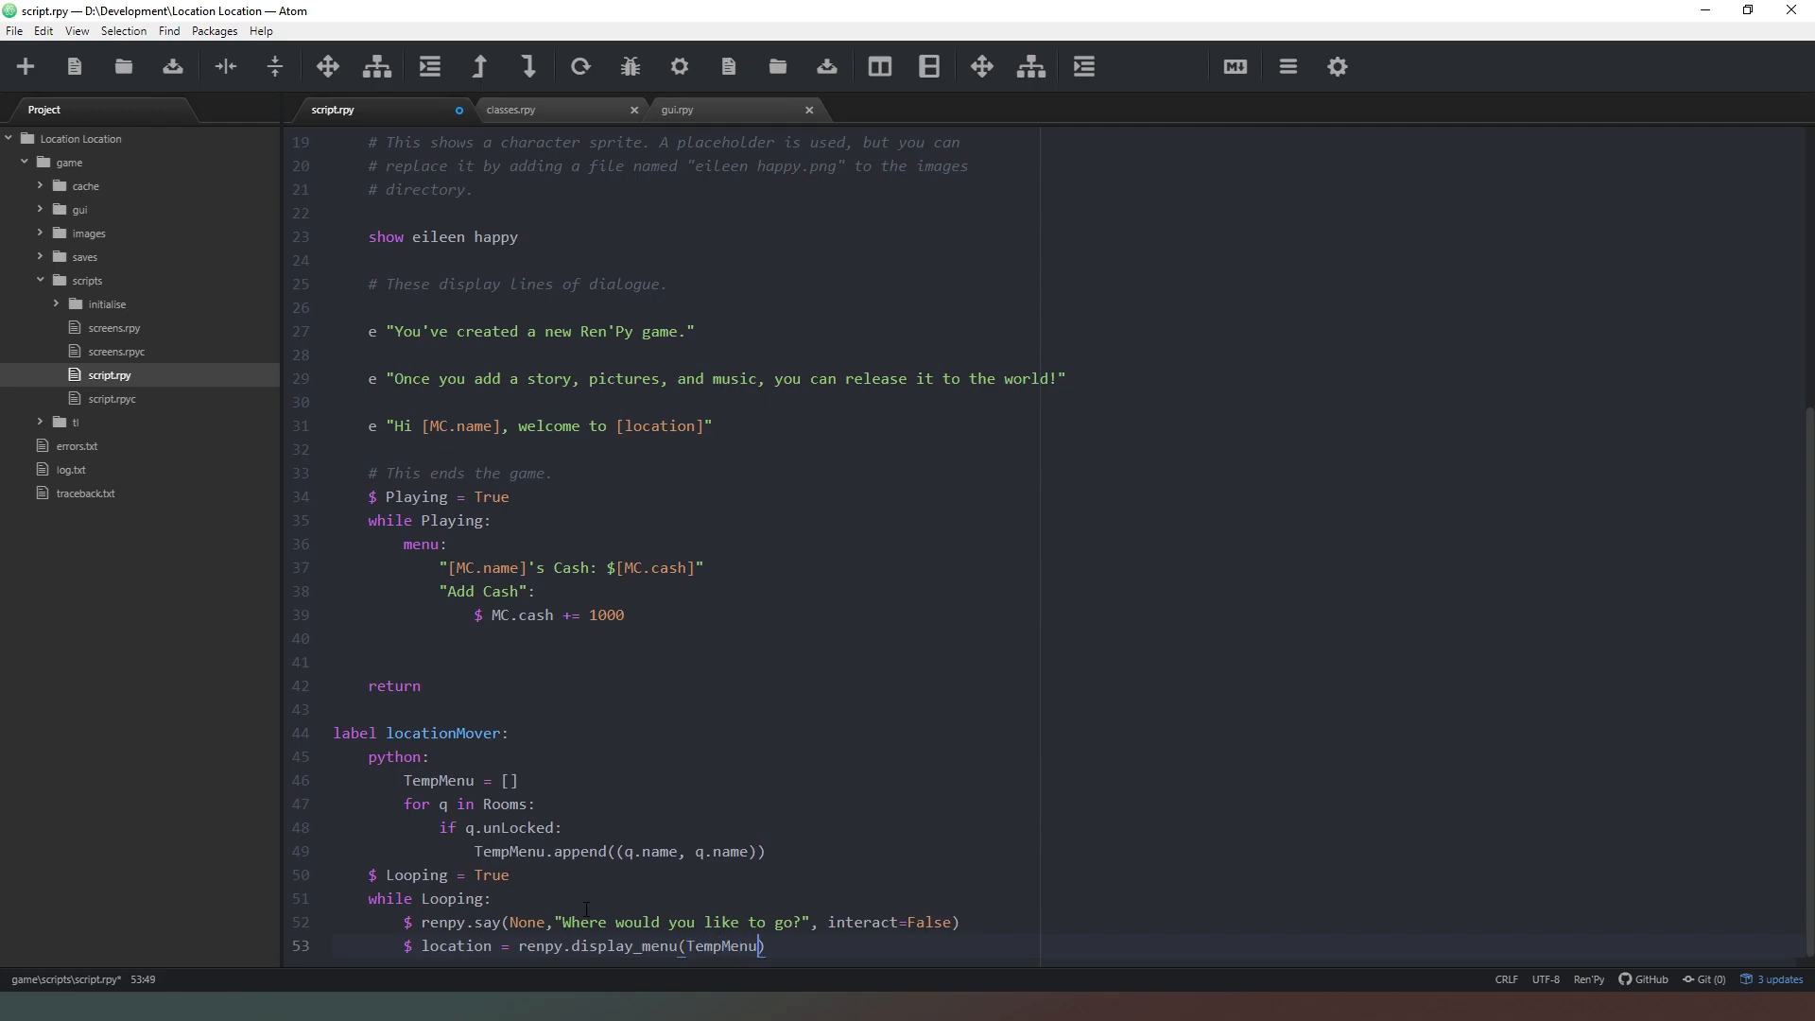
# - Remove the Looping/while lines and dedent the say and menu lines
pyautogui.press('Enter')
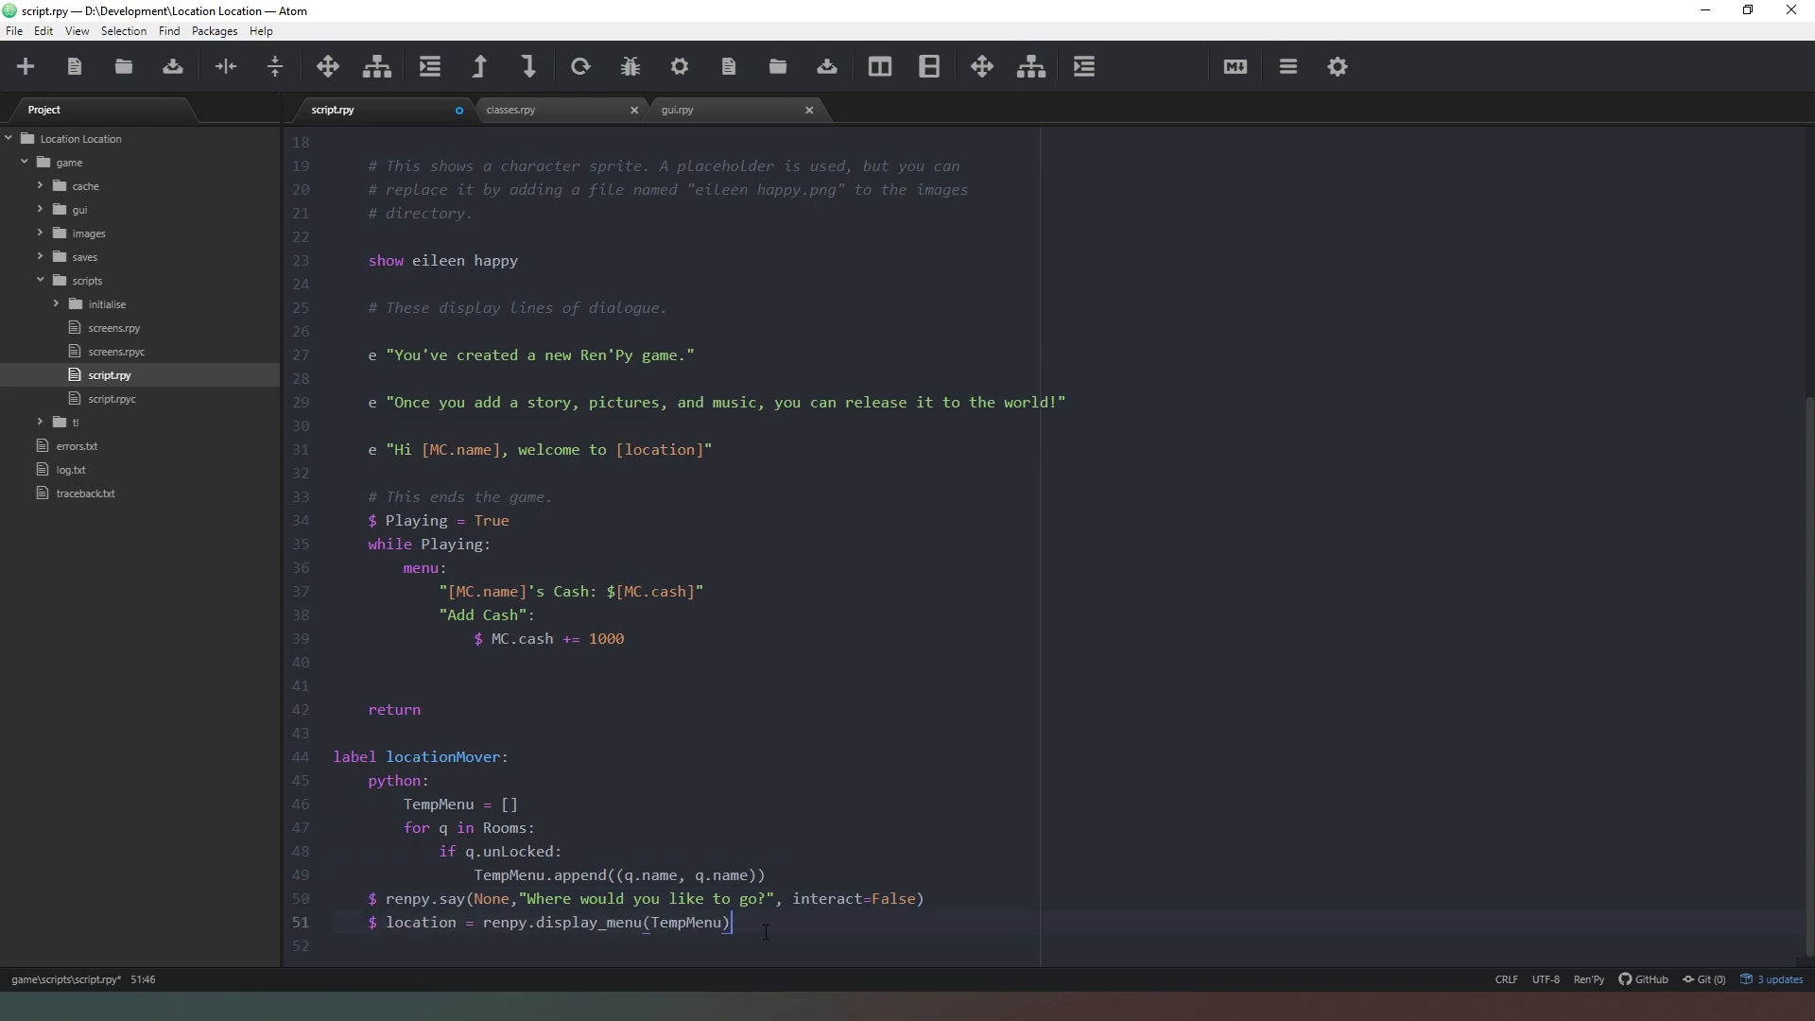
pyautogui.write('re')
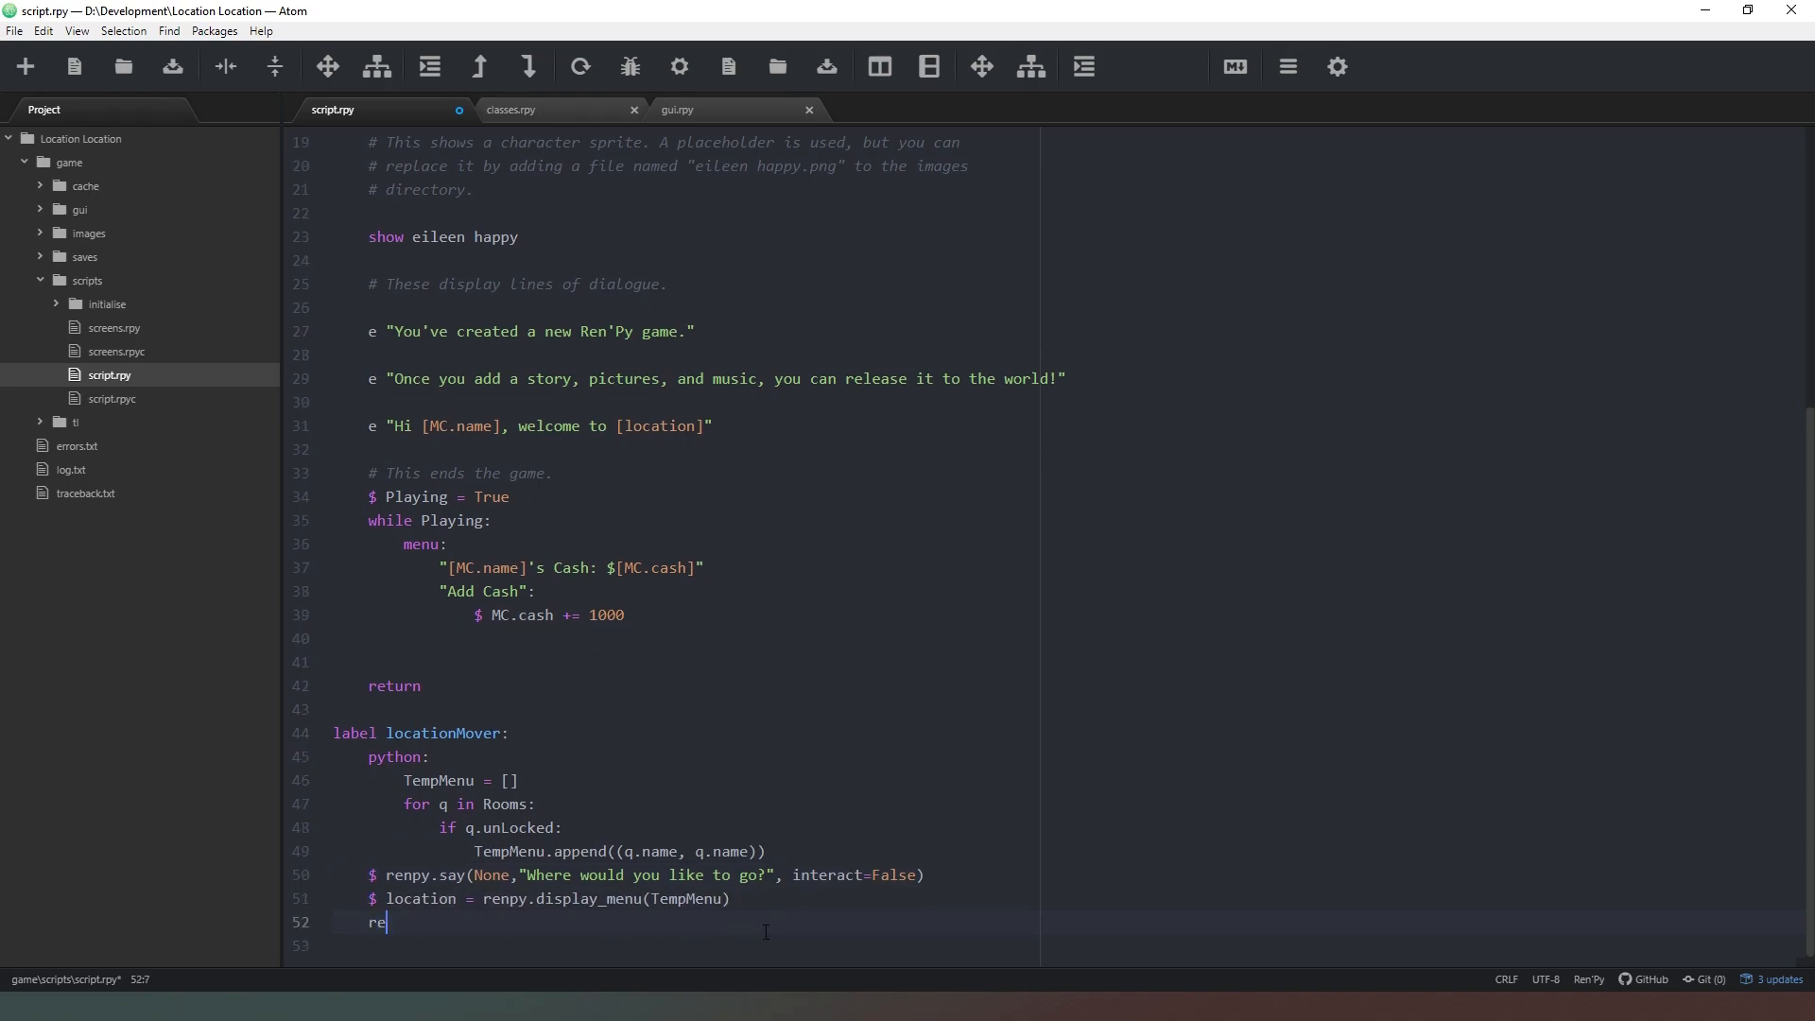
pyautogui.press('BackSpace')
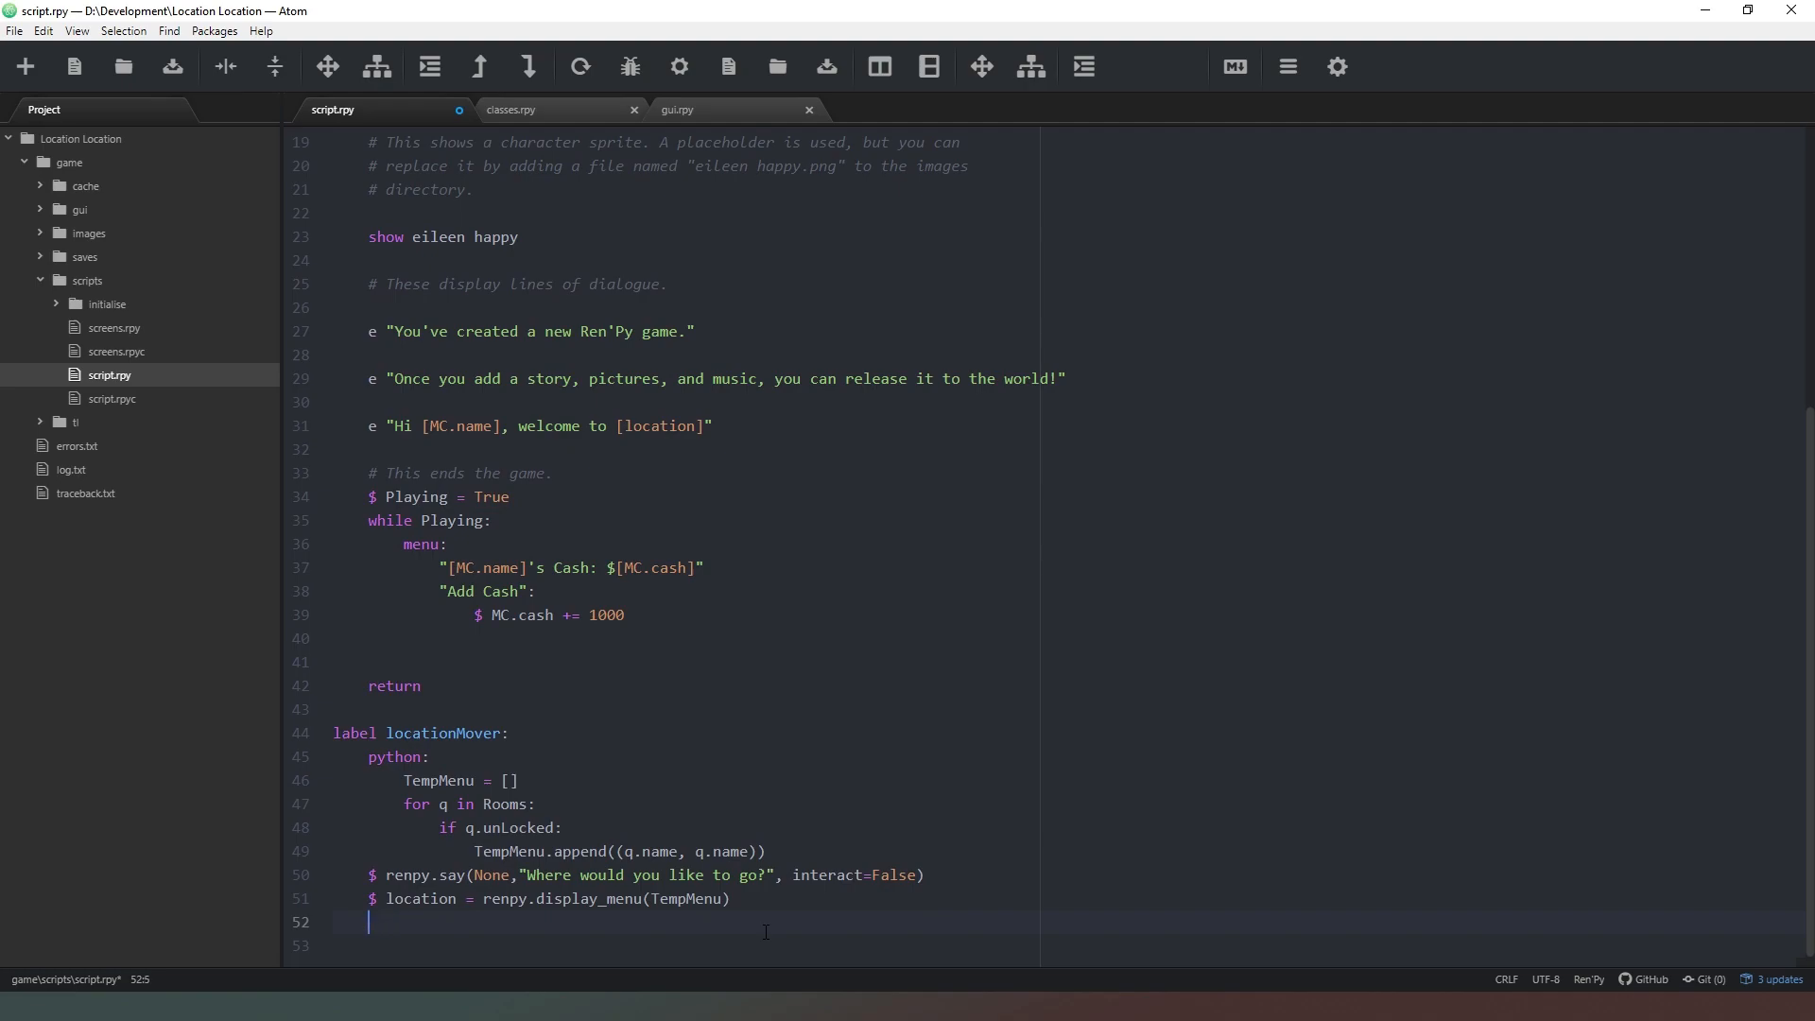
# - End locationMover with return and extend the cash caption to "$[MC.cash], [location]", then save
pyautogui.write('return')
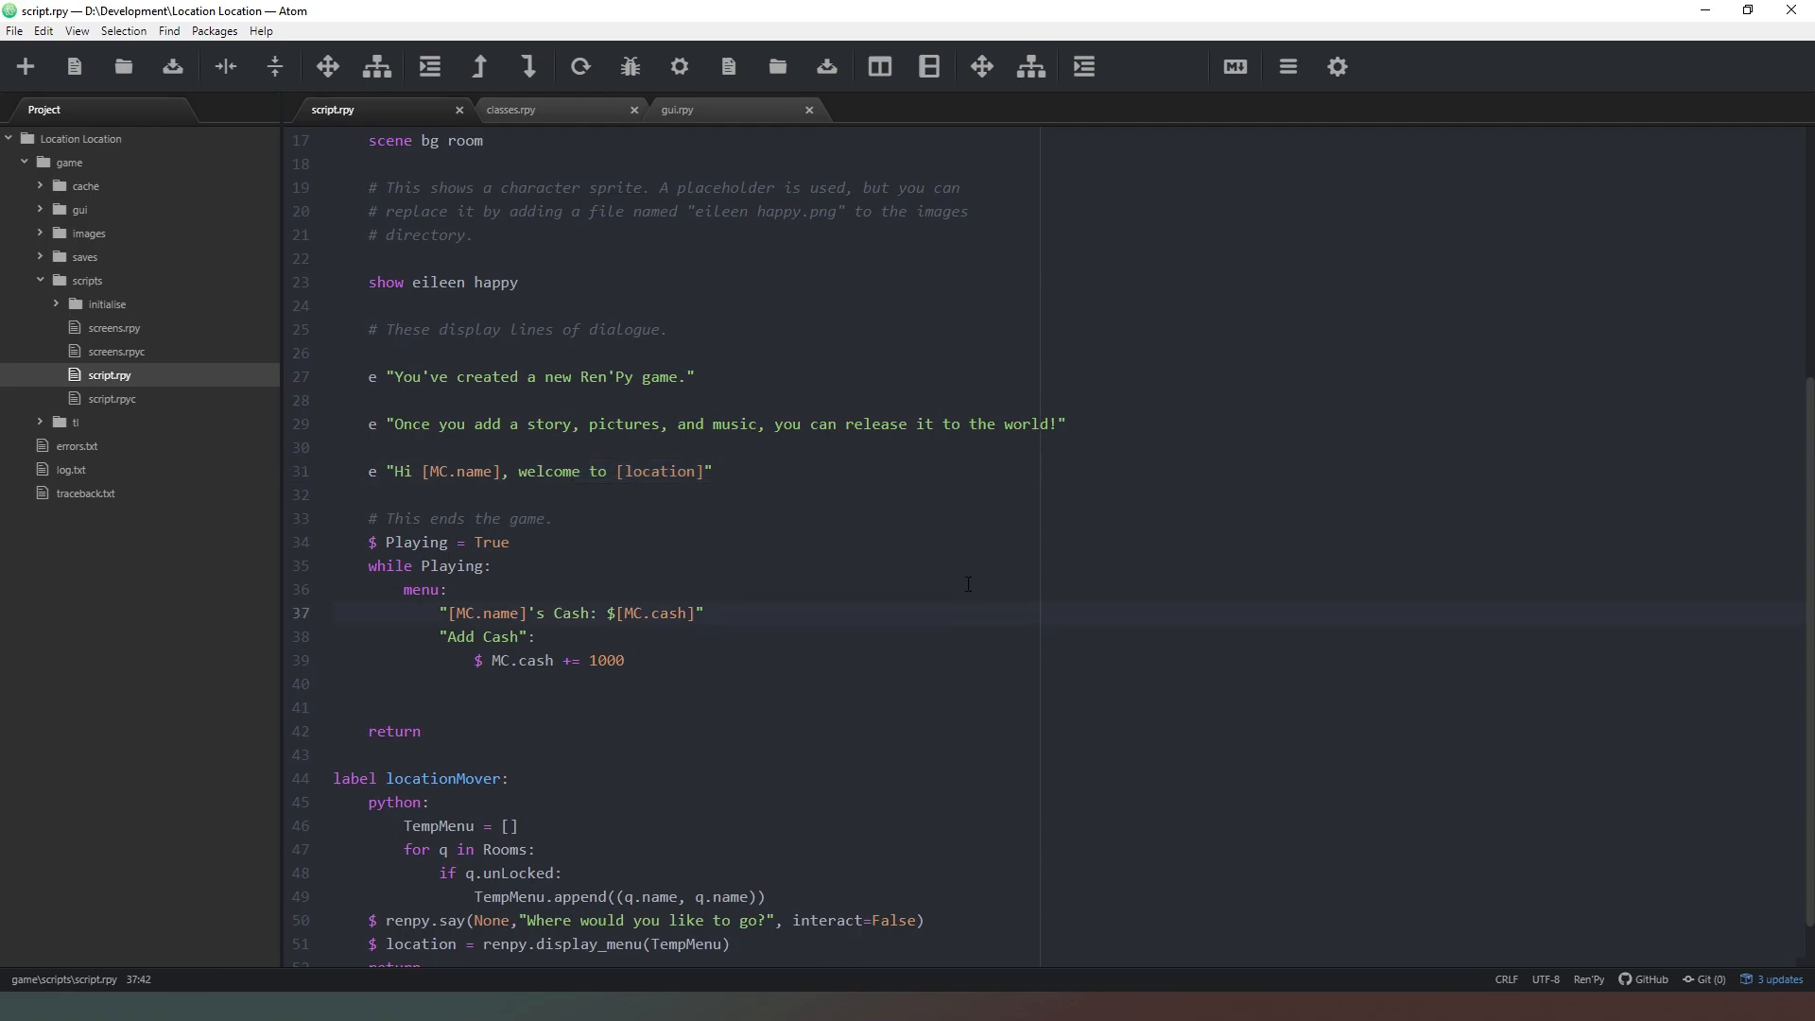
pyautogui.write('",')
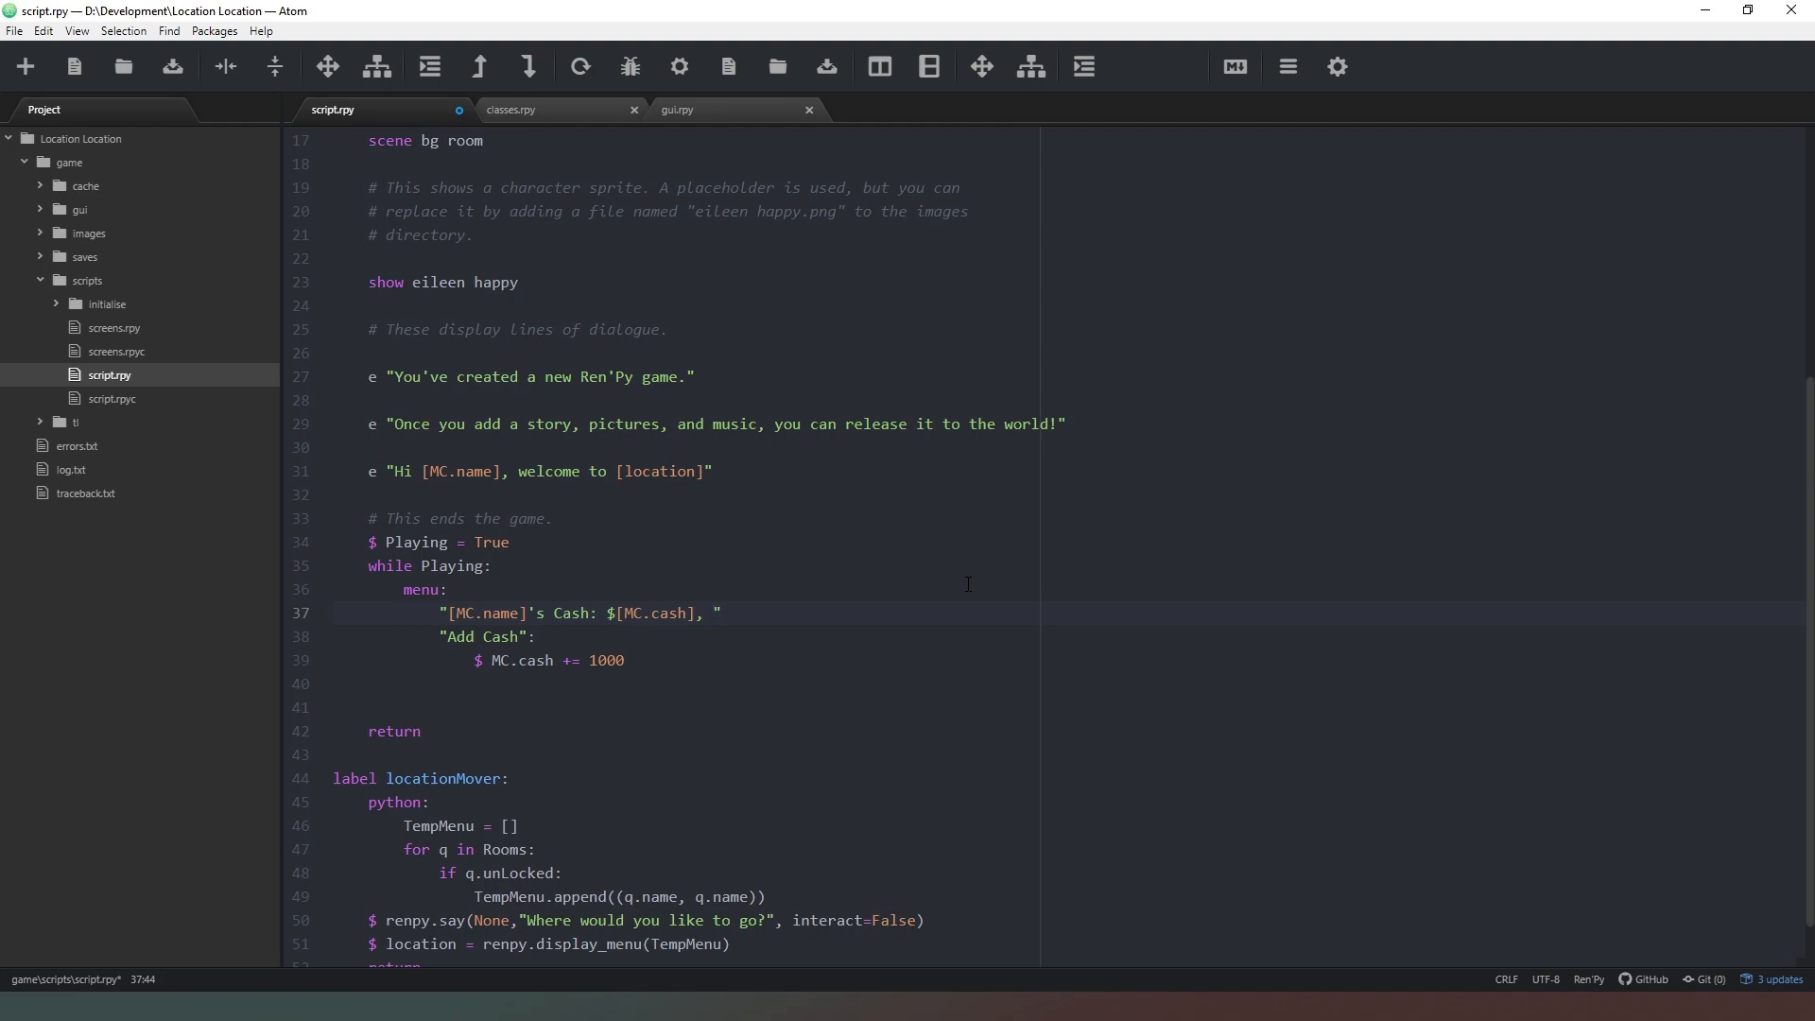
pyautogui.click(713, 612)
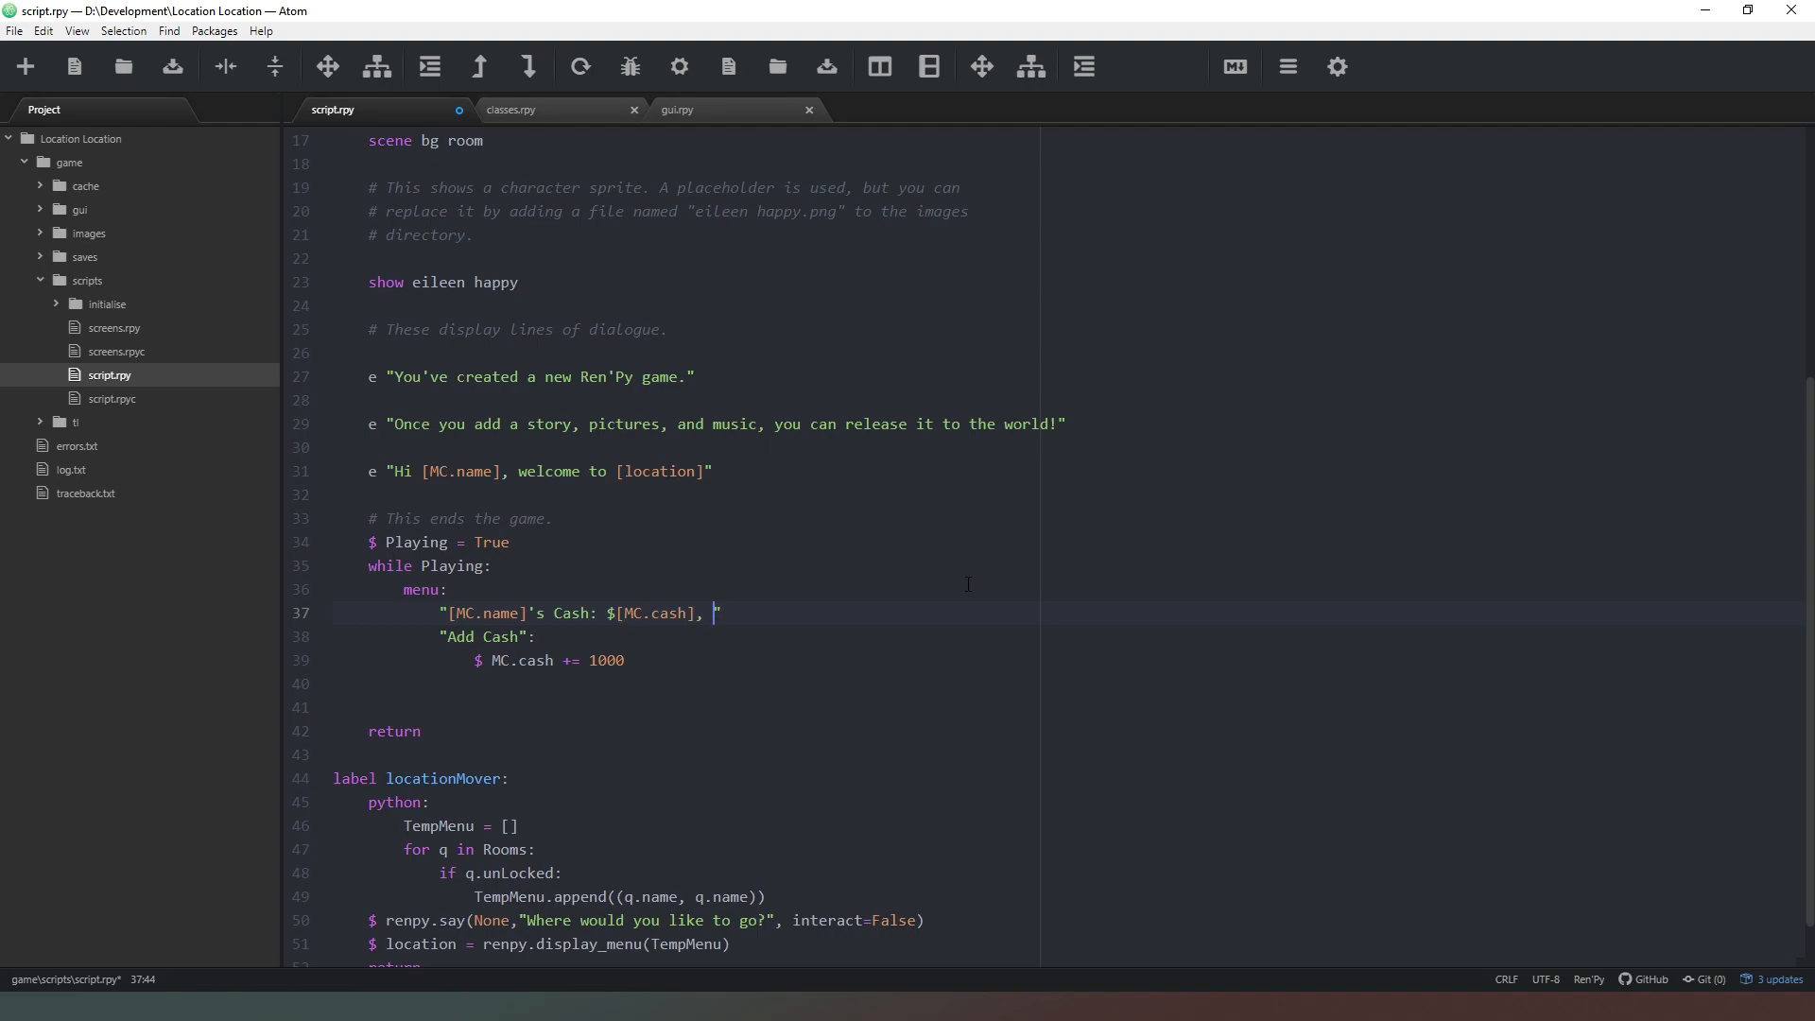
pyautogui.write('[location]')
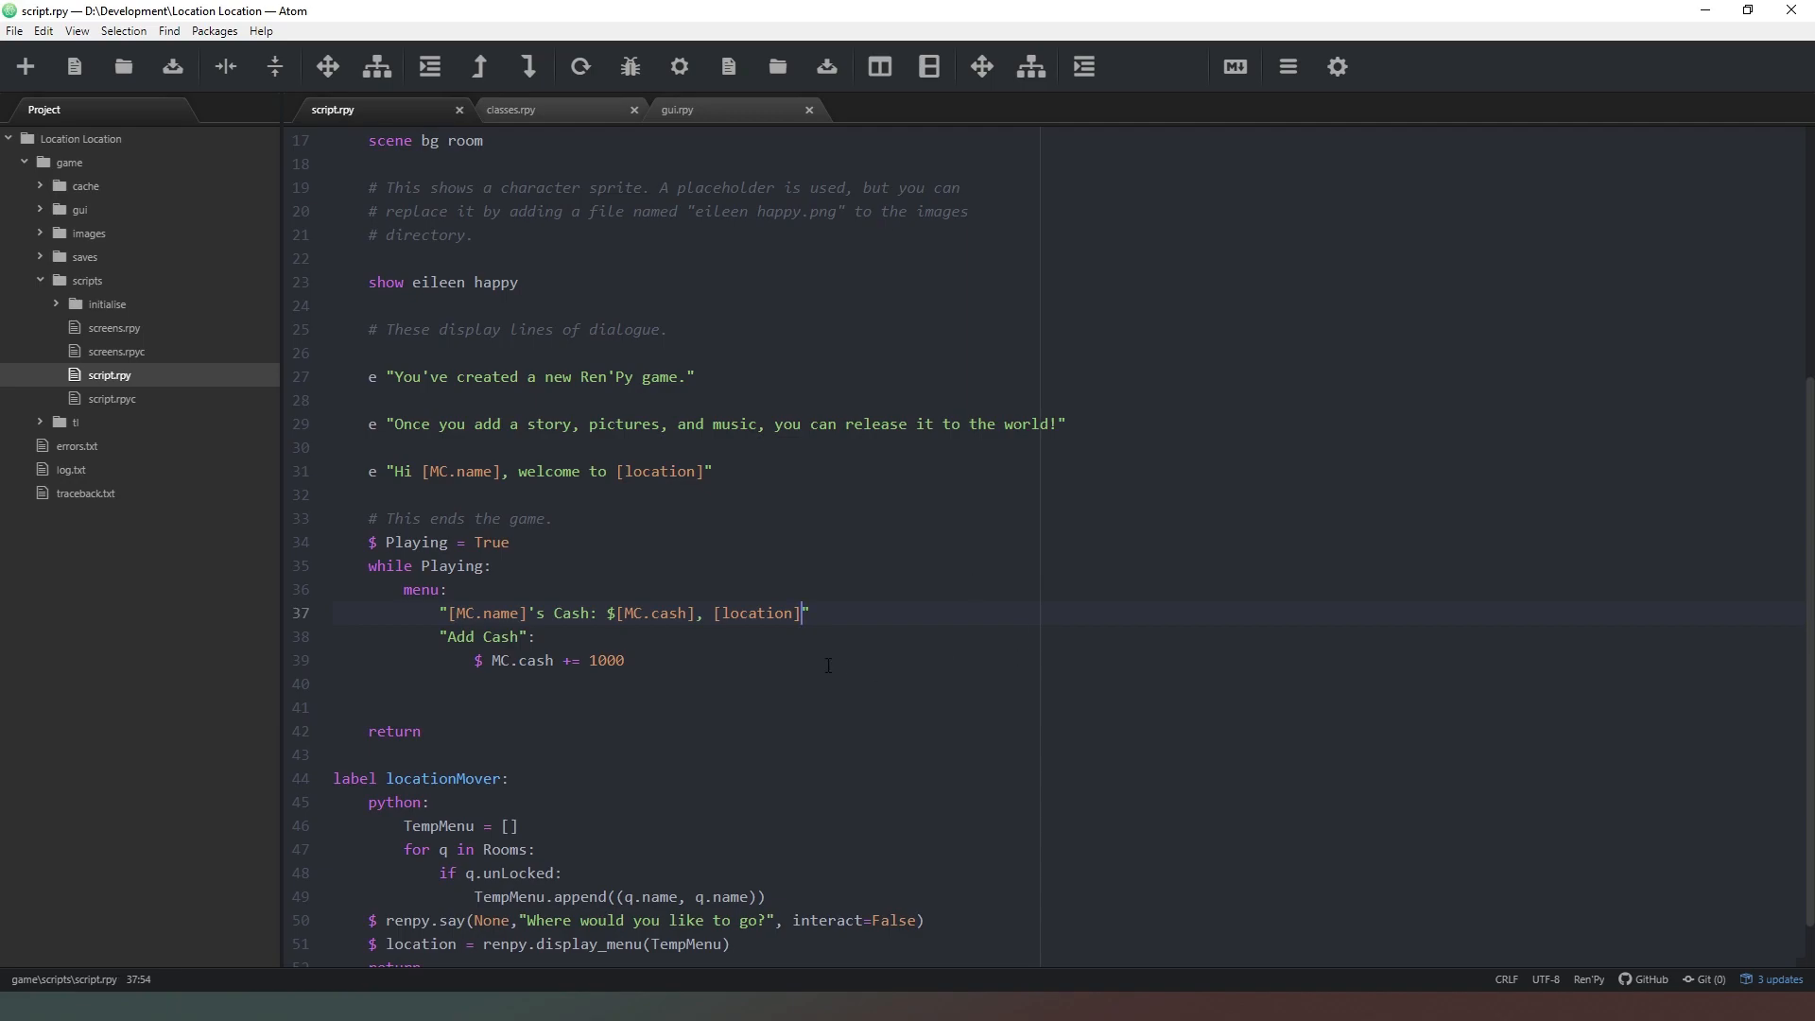
pyautogui.scroll(-3)
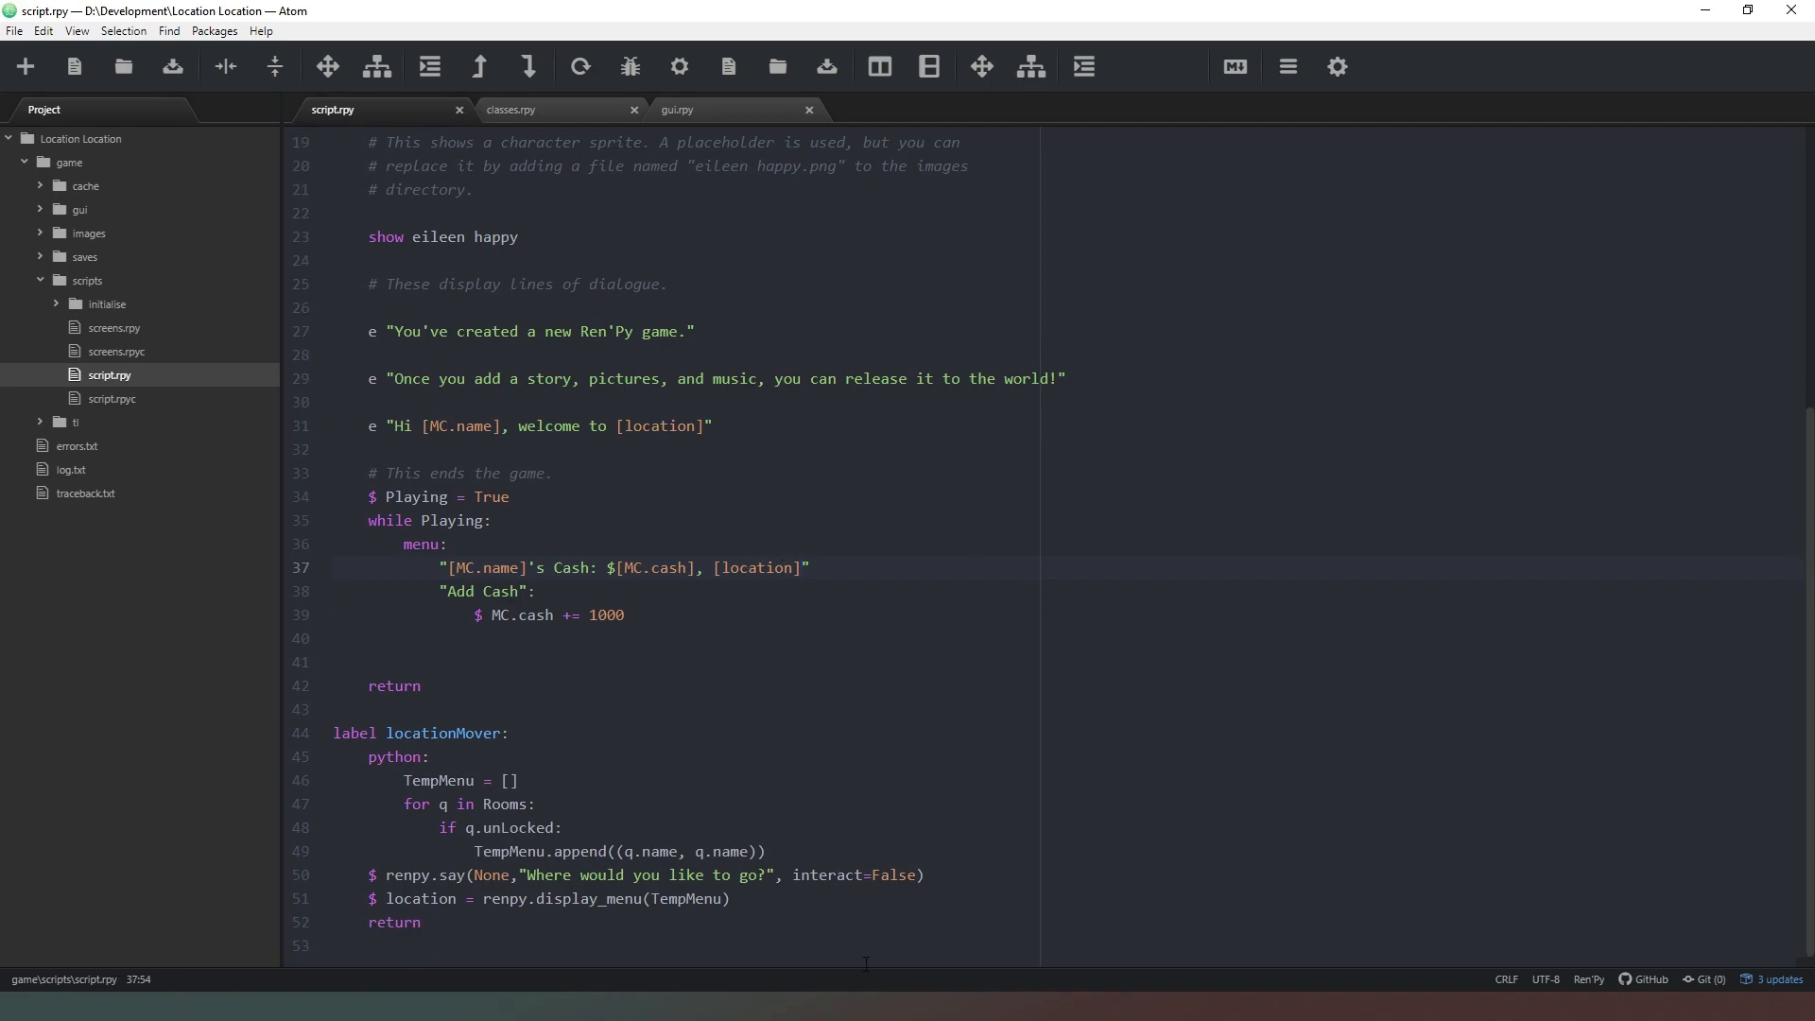
pyautogui.moveTo(966, 668)
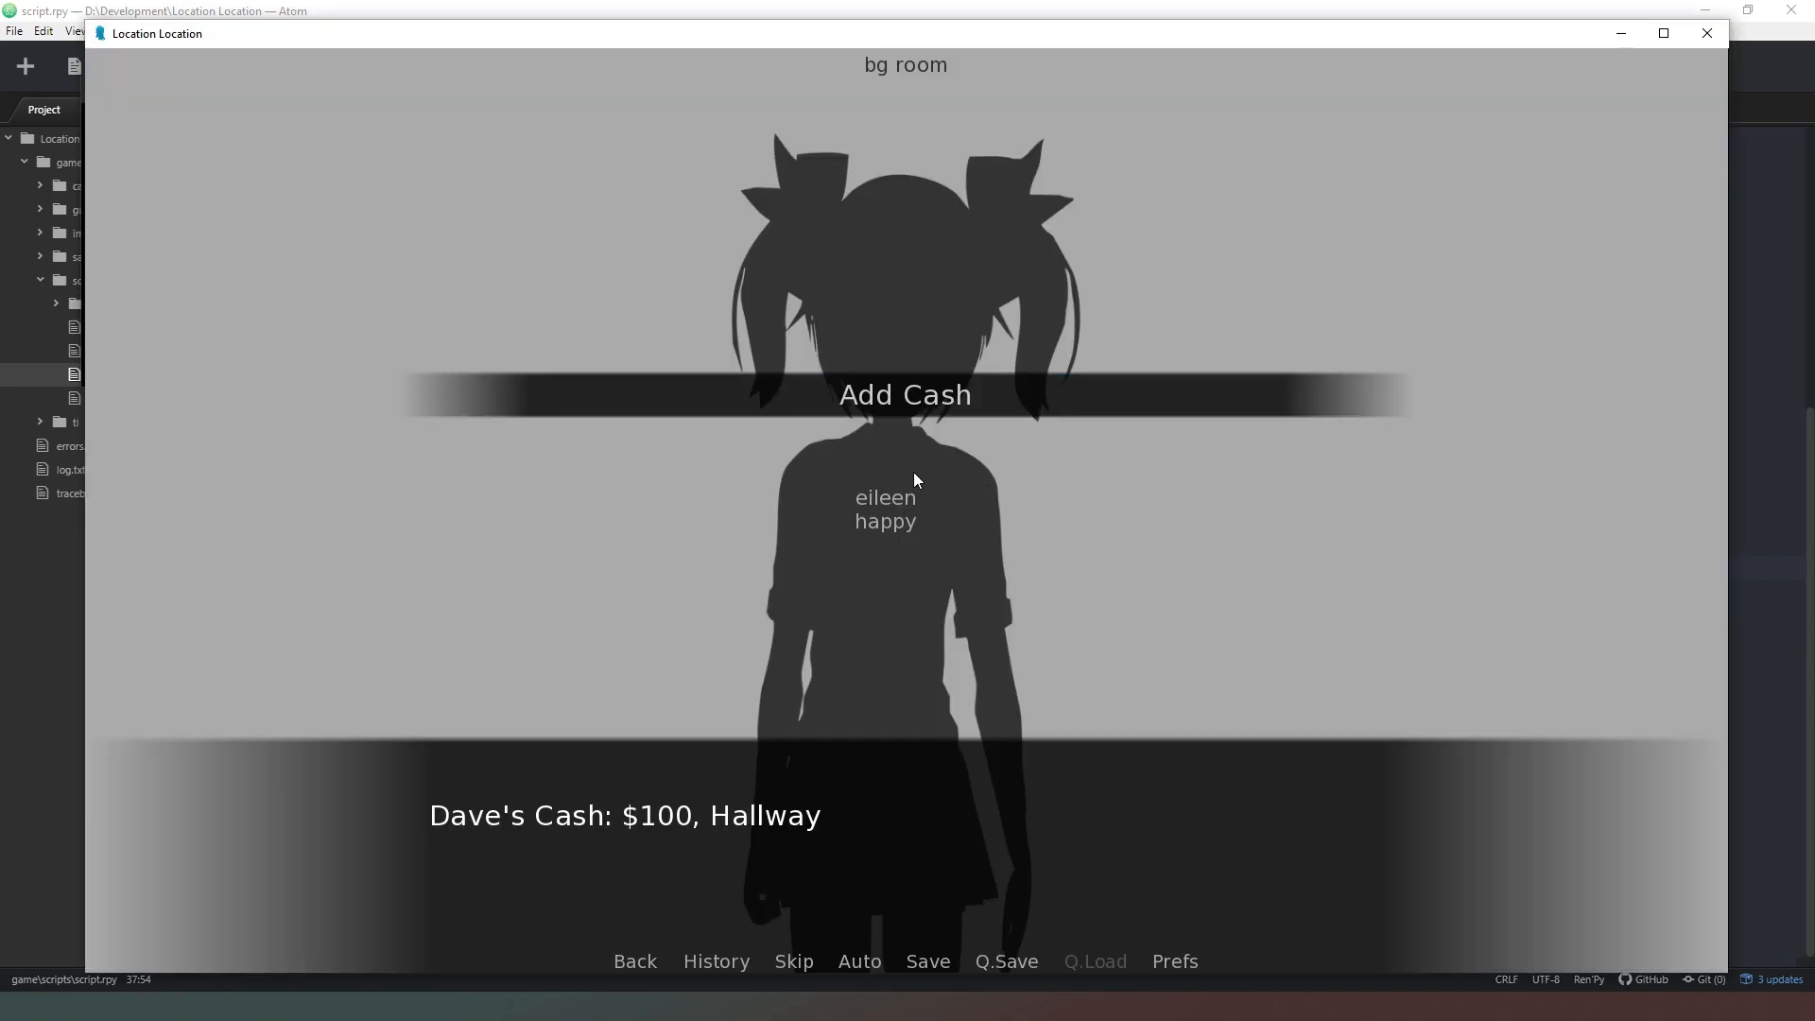
pyautogui.moveTo(955, 595)
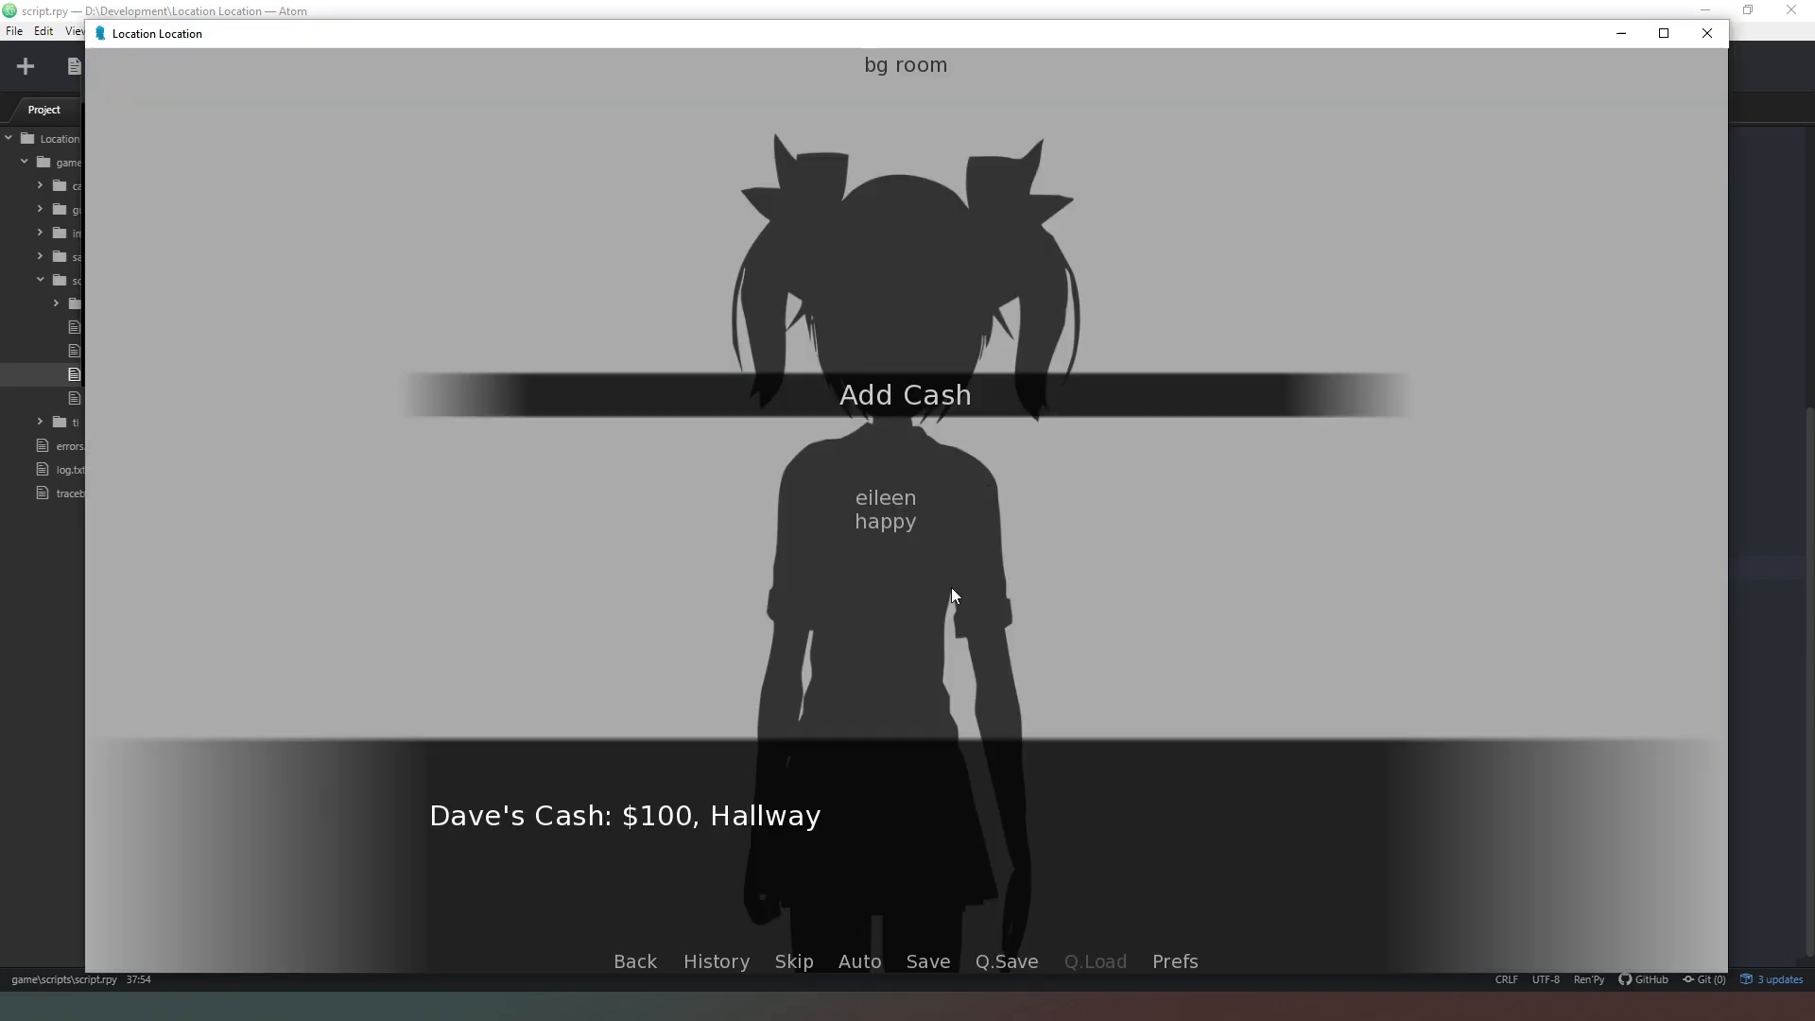
pyautogui.moveTo(1793, 34)
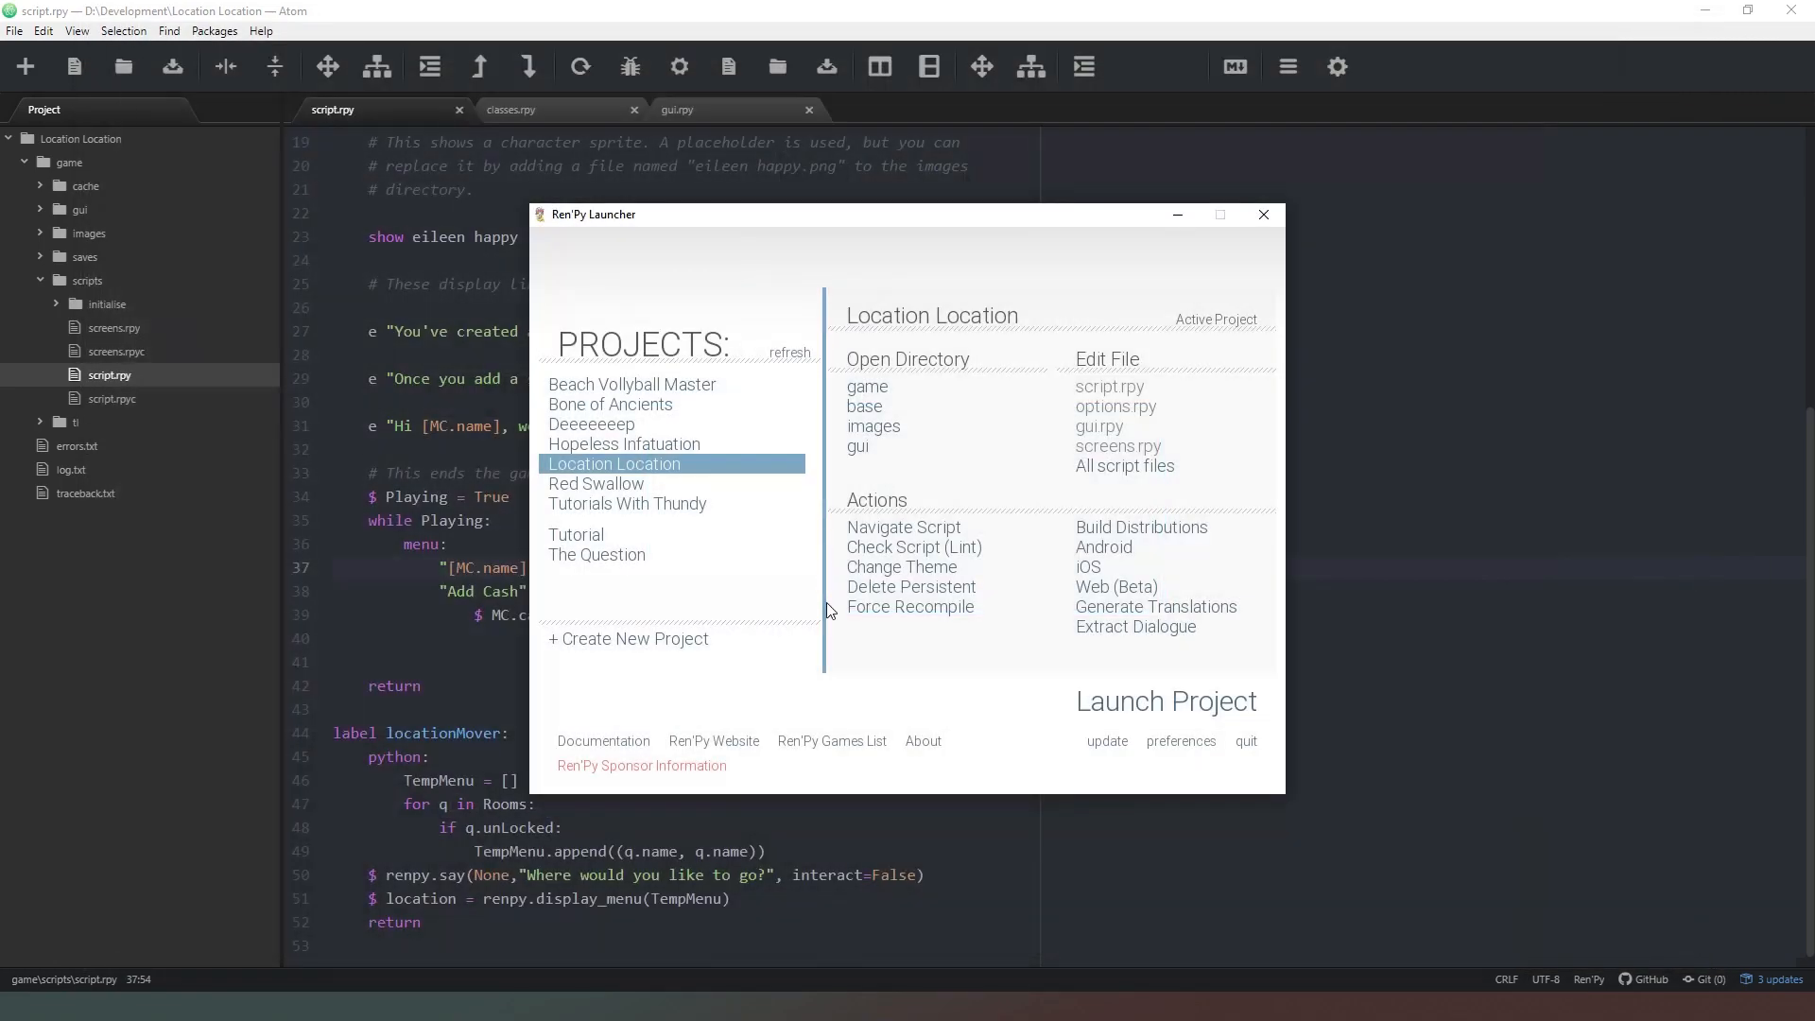
# - Return from the game test to the end of the cash line in script.rpy
pyautogui.click(1263, 213)
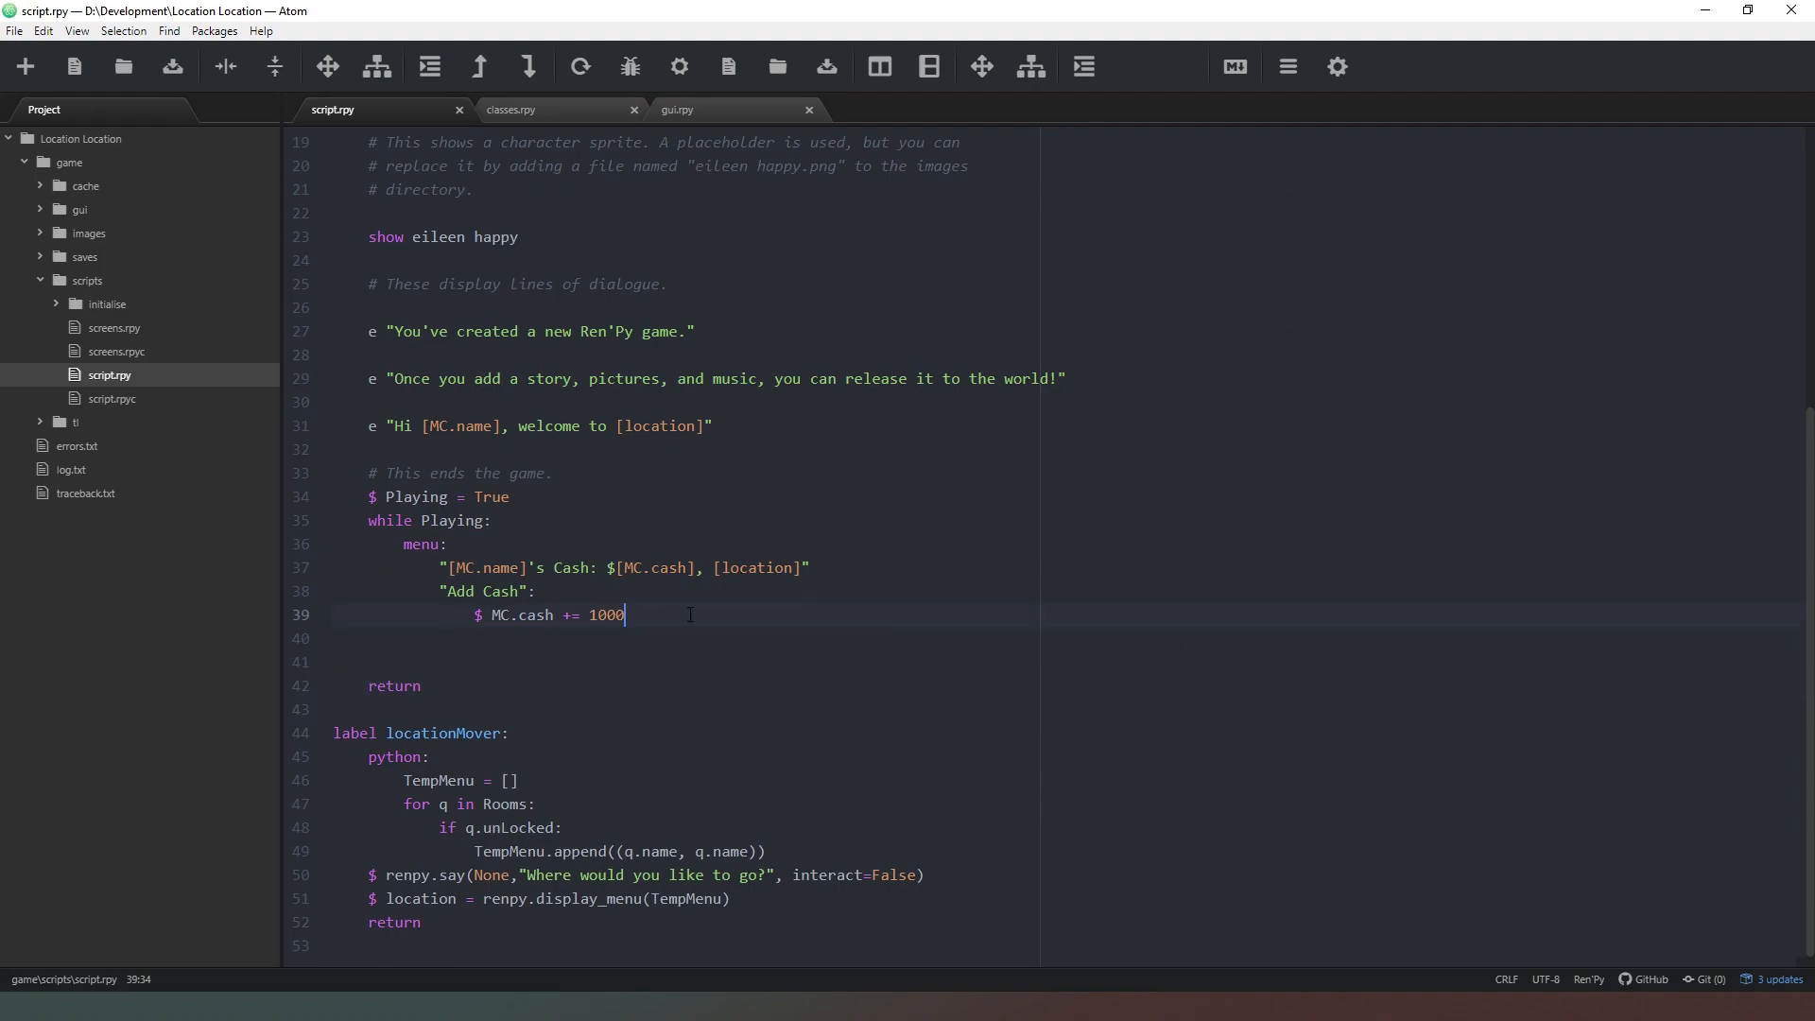
# - Add a "Move": menu choice that runs call locationMover
pyautogui.press('Enter')
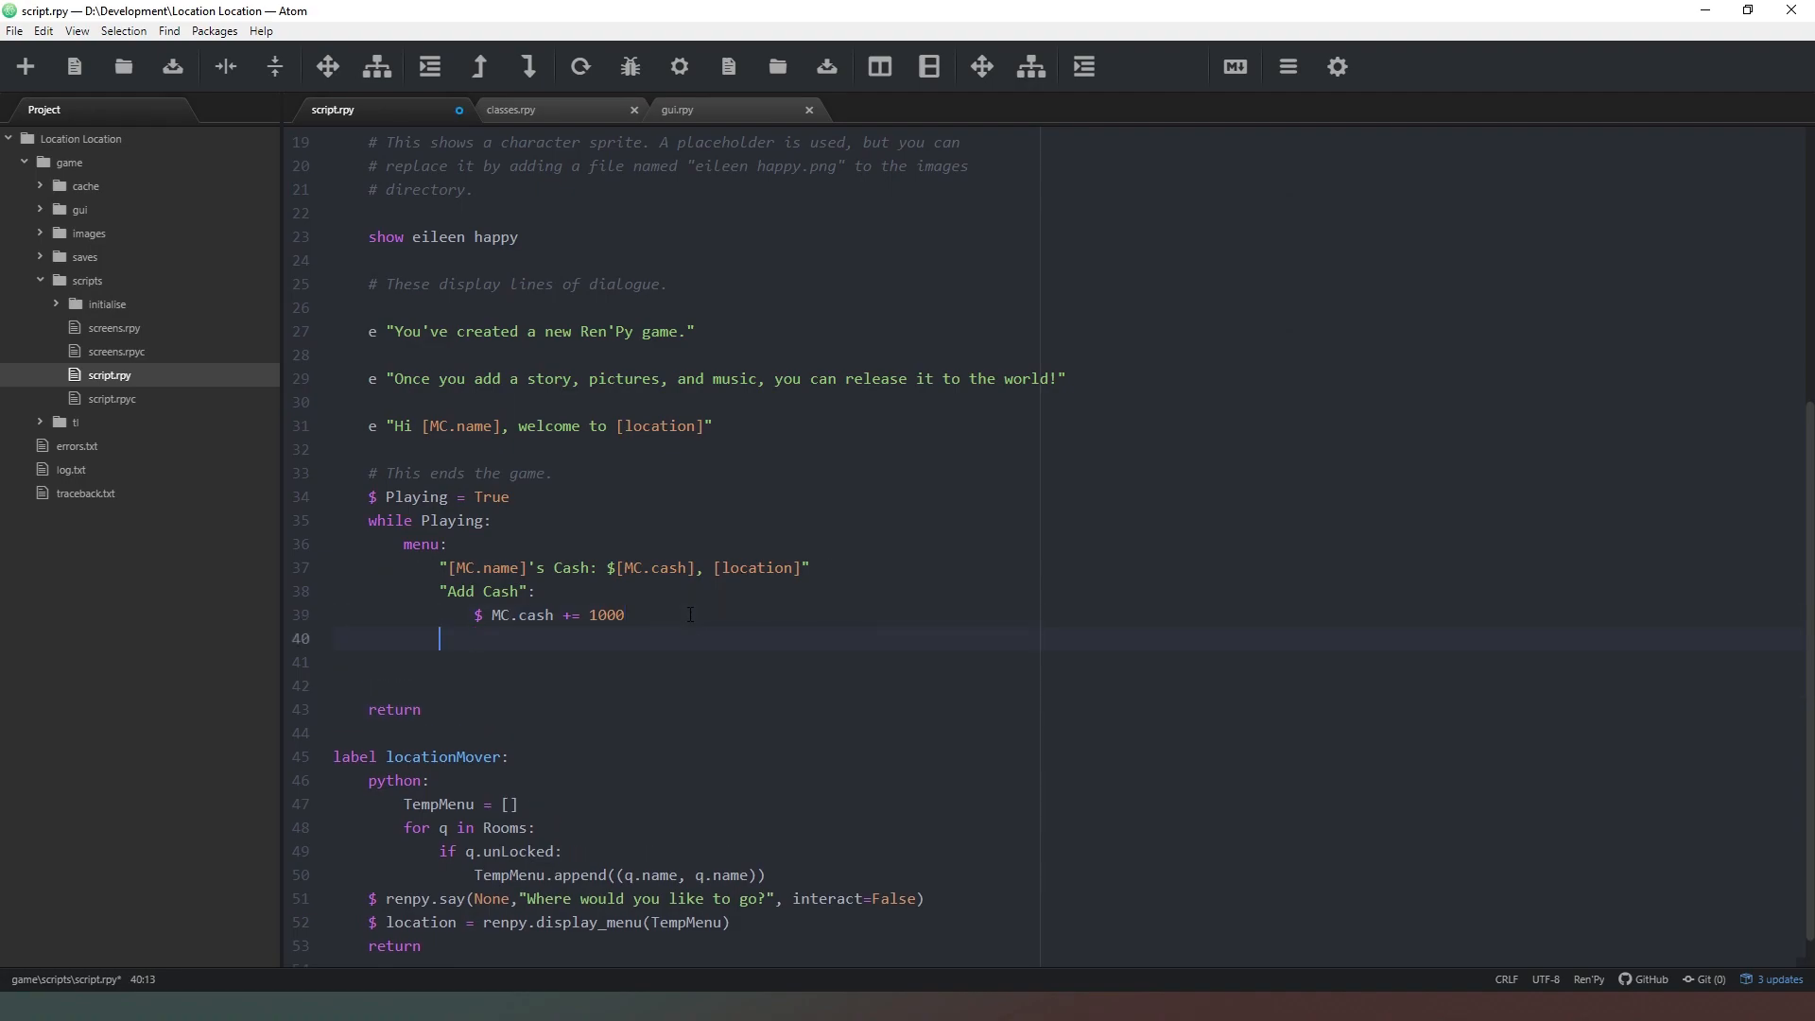
pyautogui.write('"Cha')
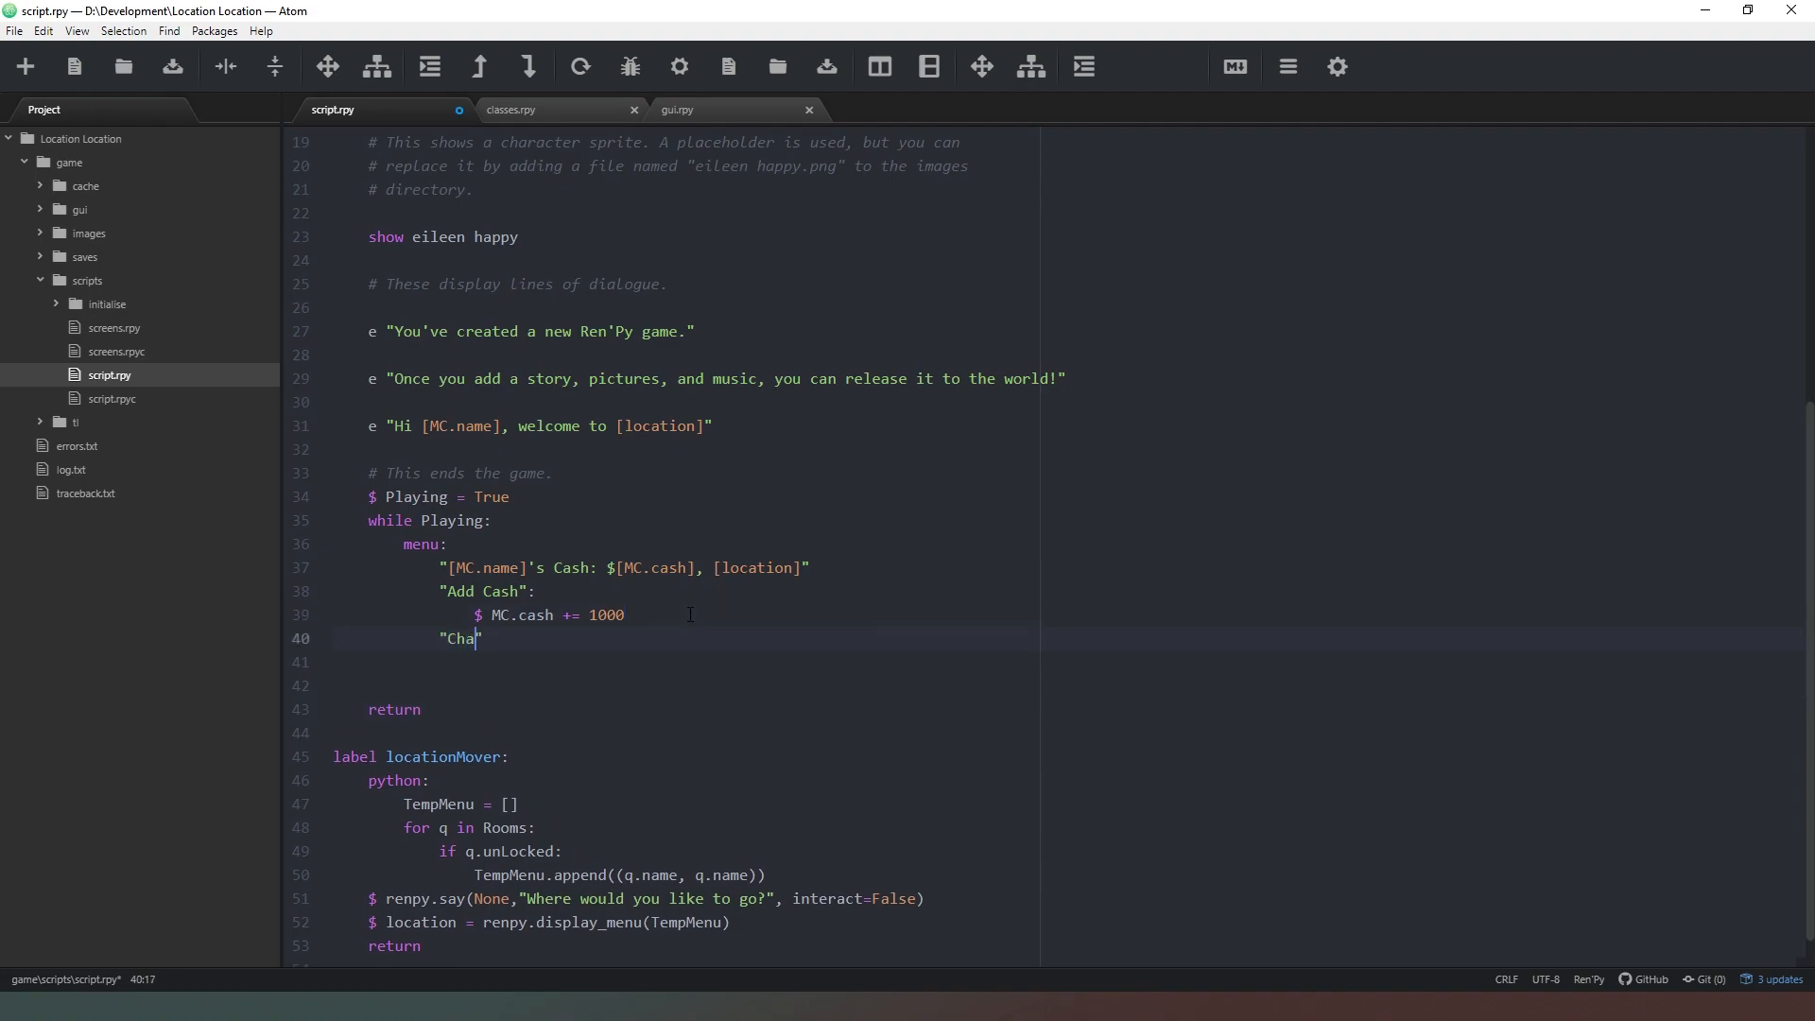
pyautogui.press('Backspace')
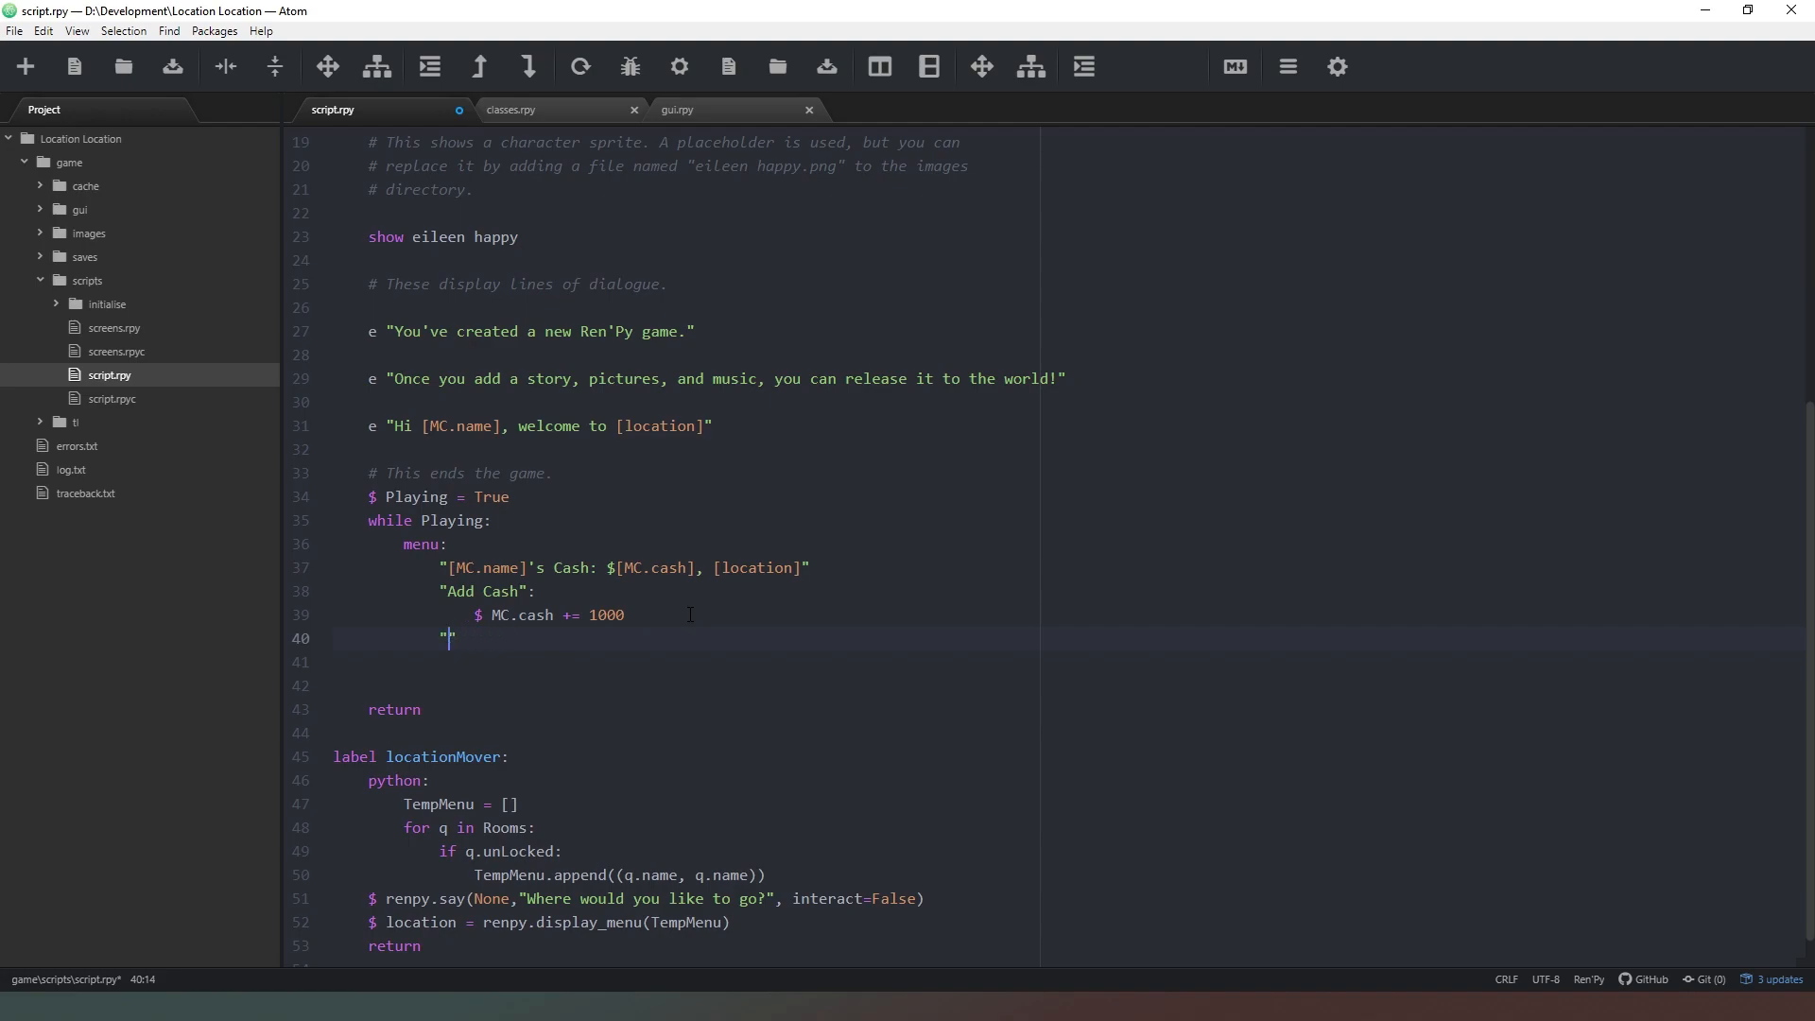
pyautogui.write('Move')
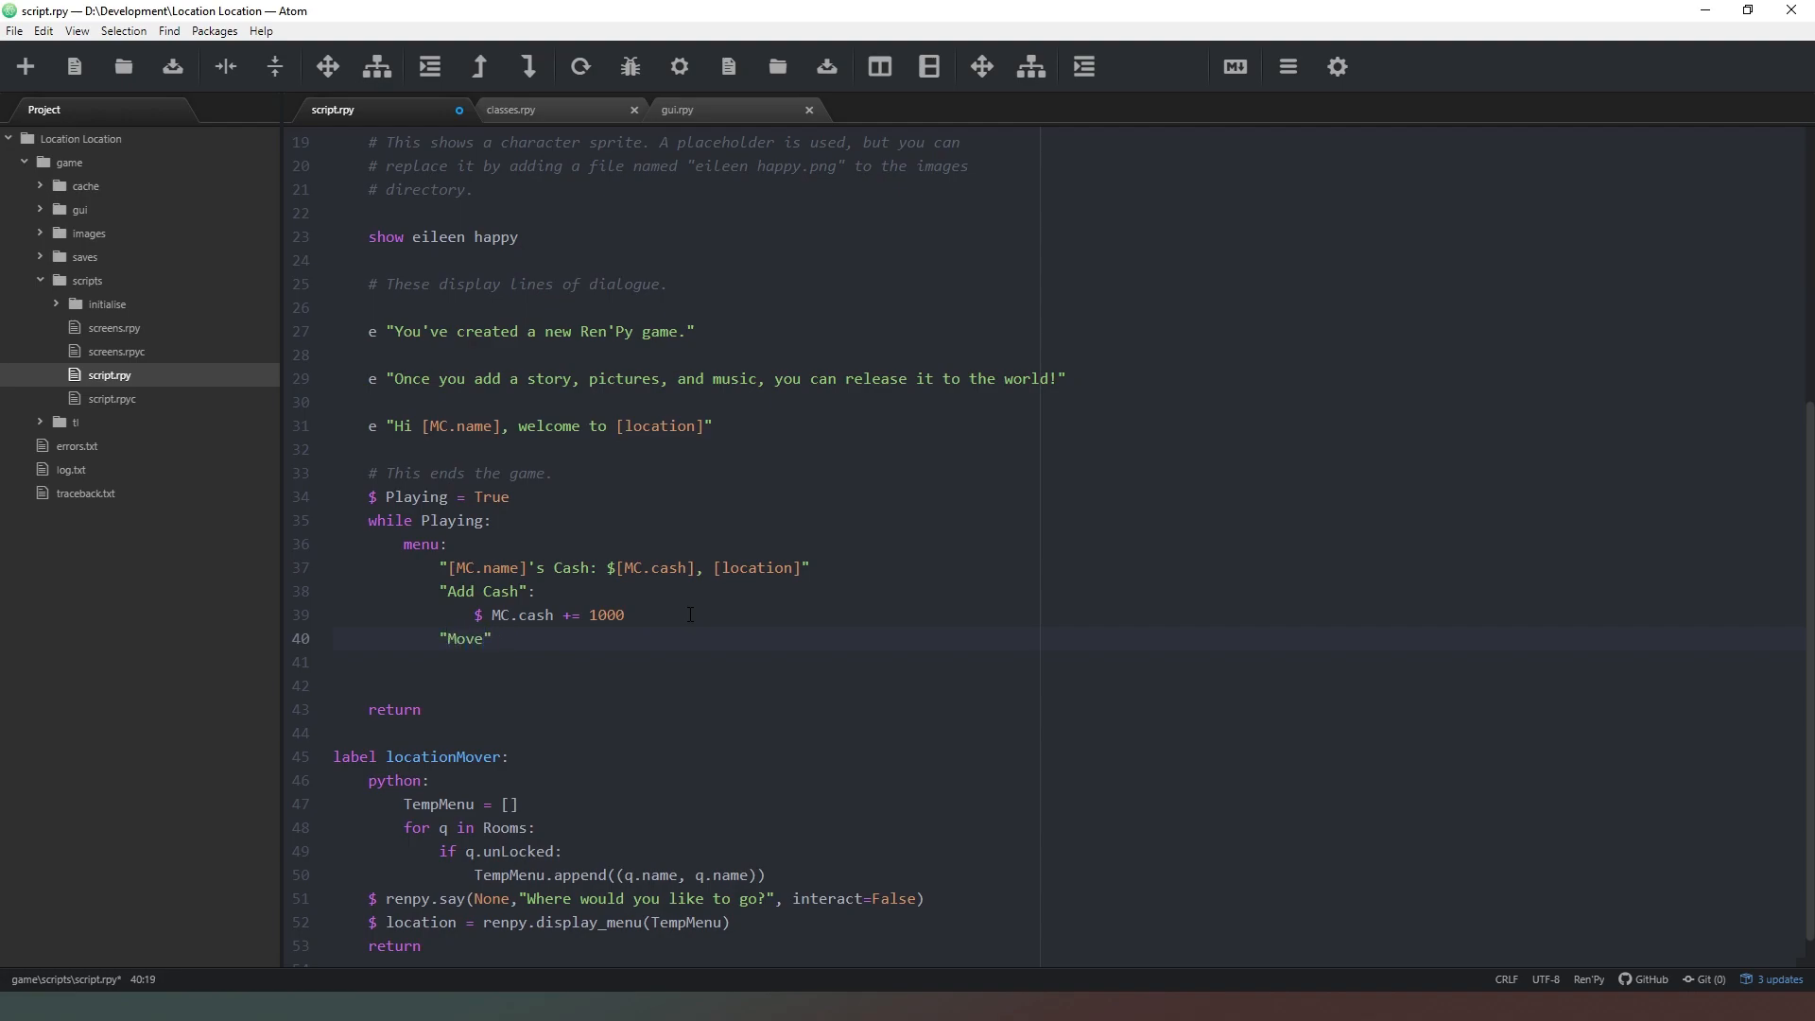
pyautogui.write(':')
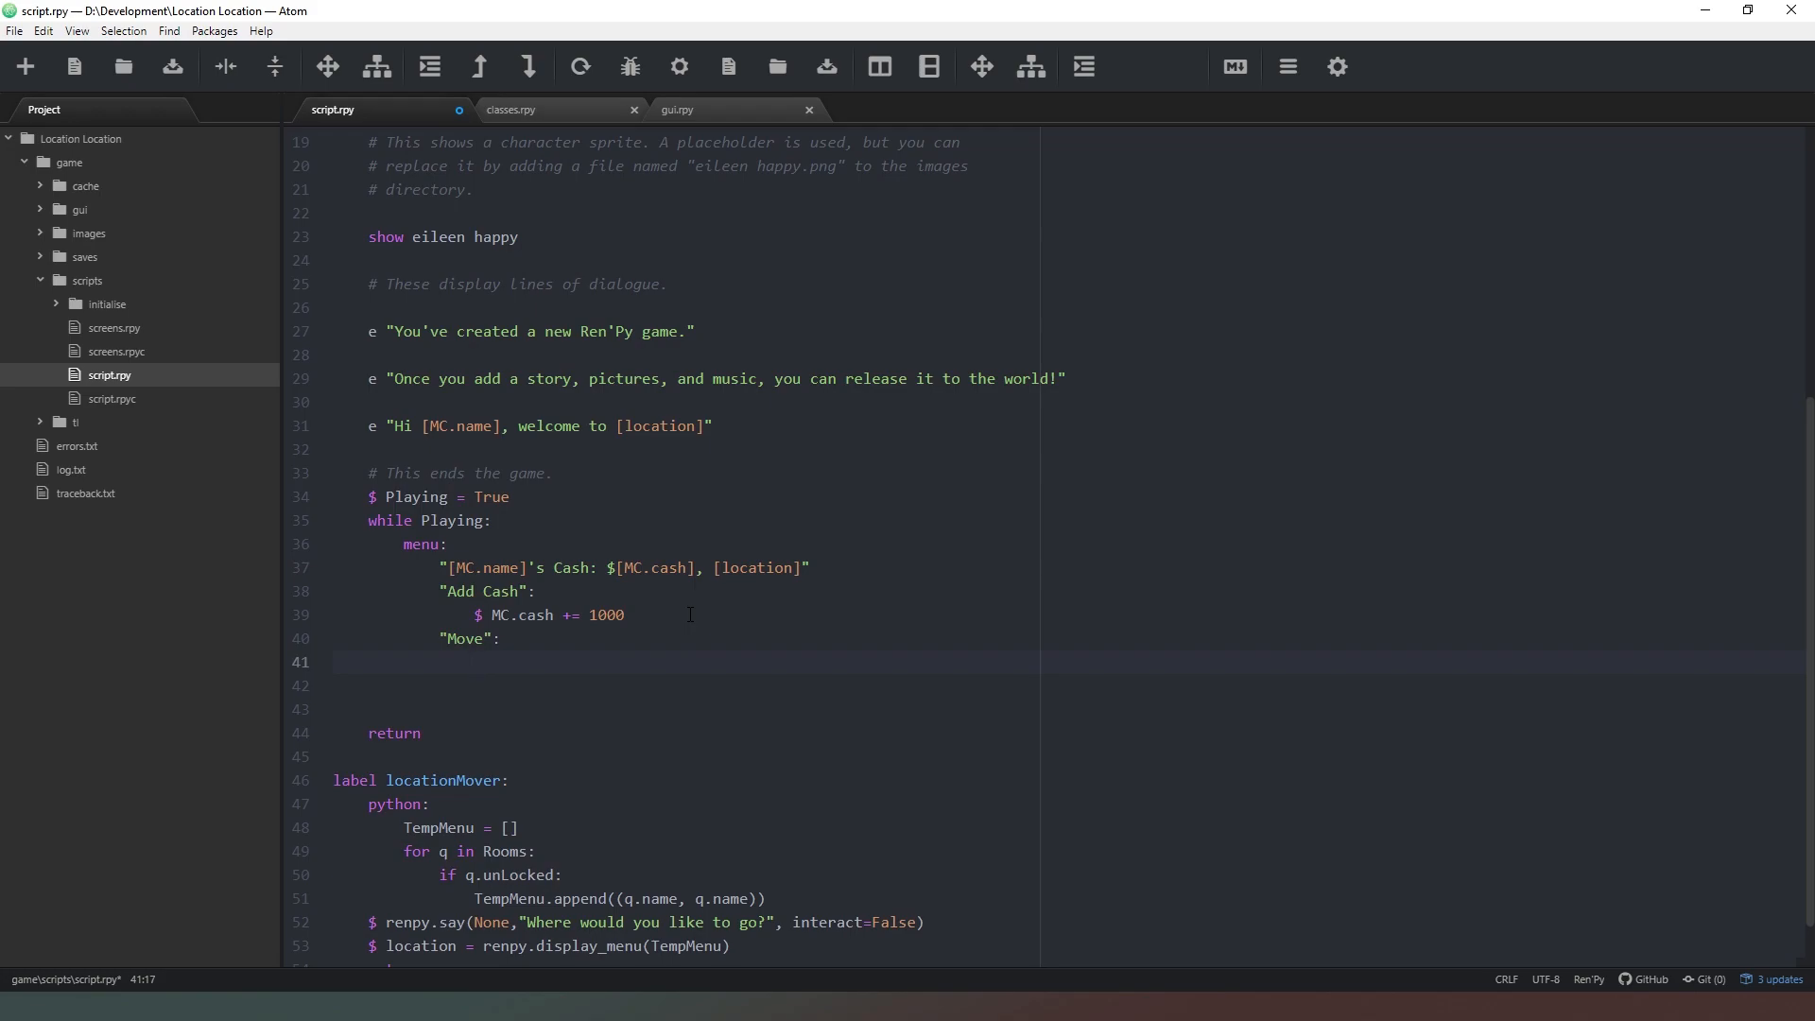
pyautogui.write('call')
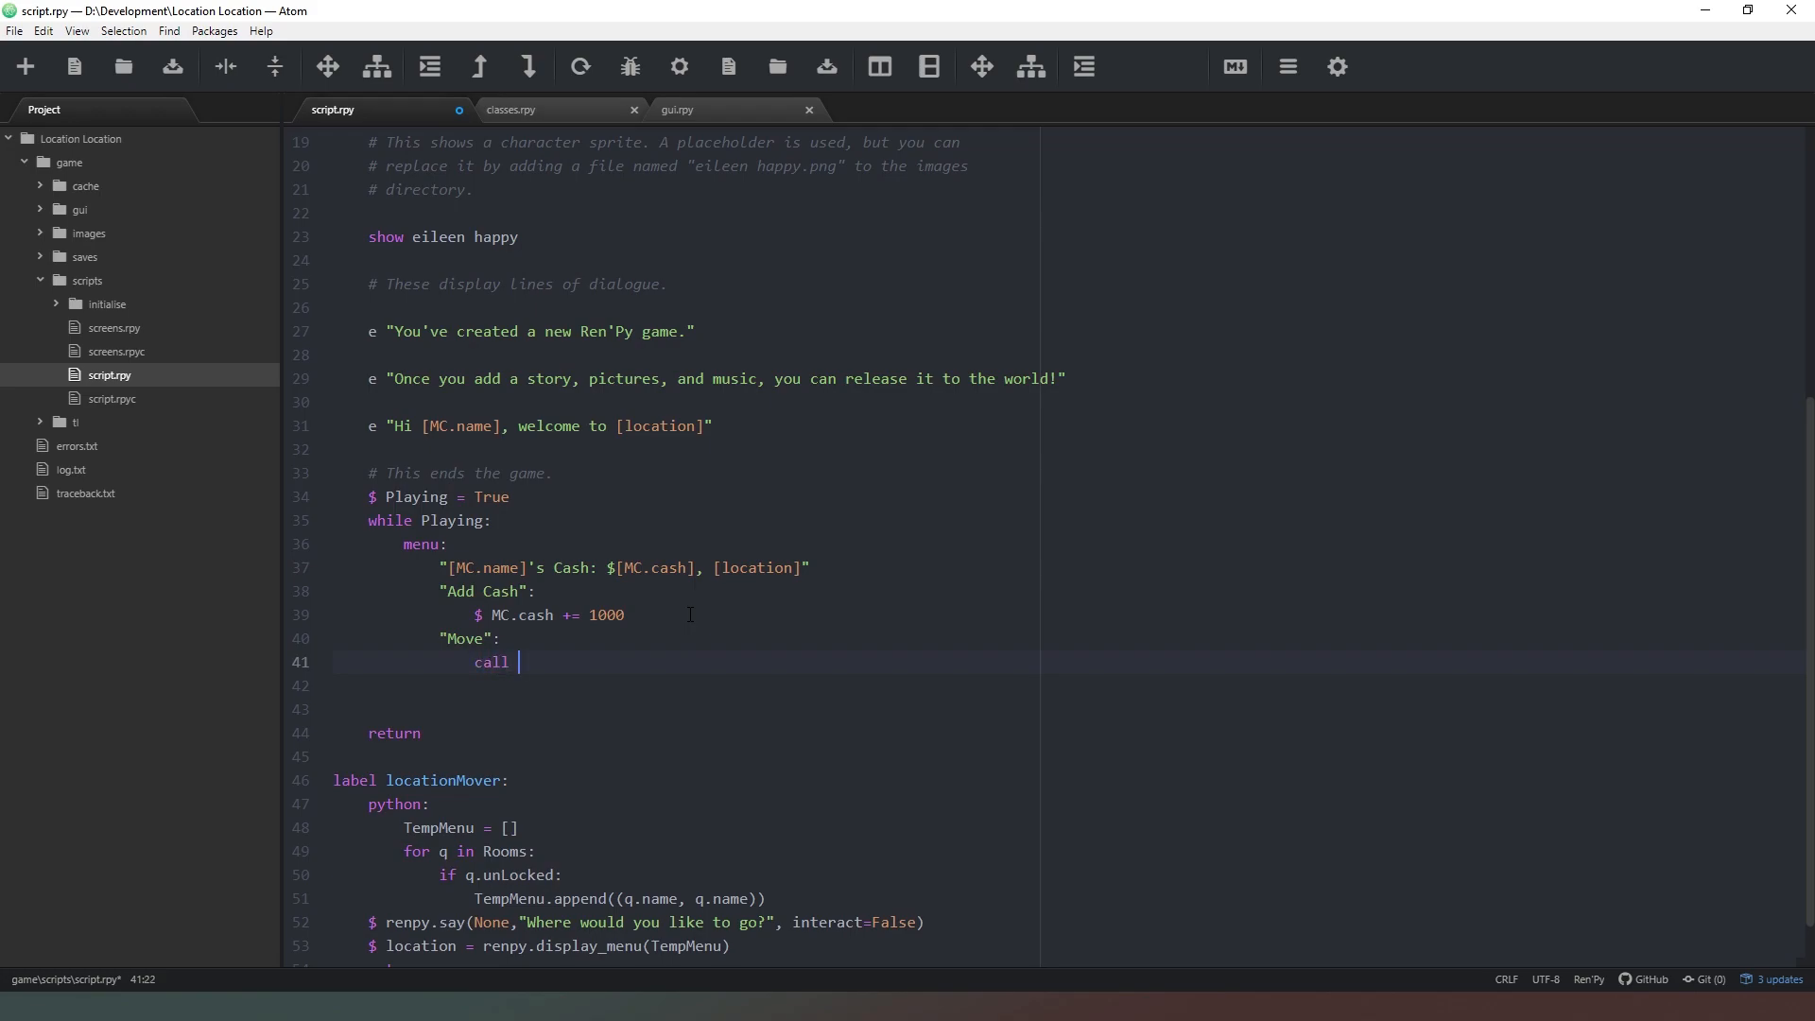
pyautogui.write('locationMov')
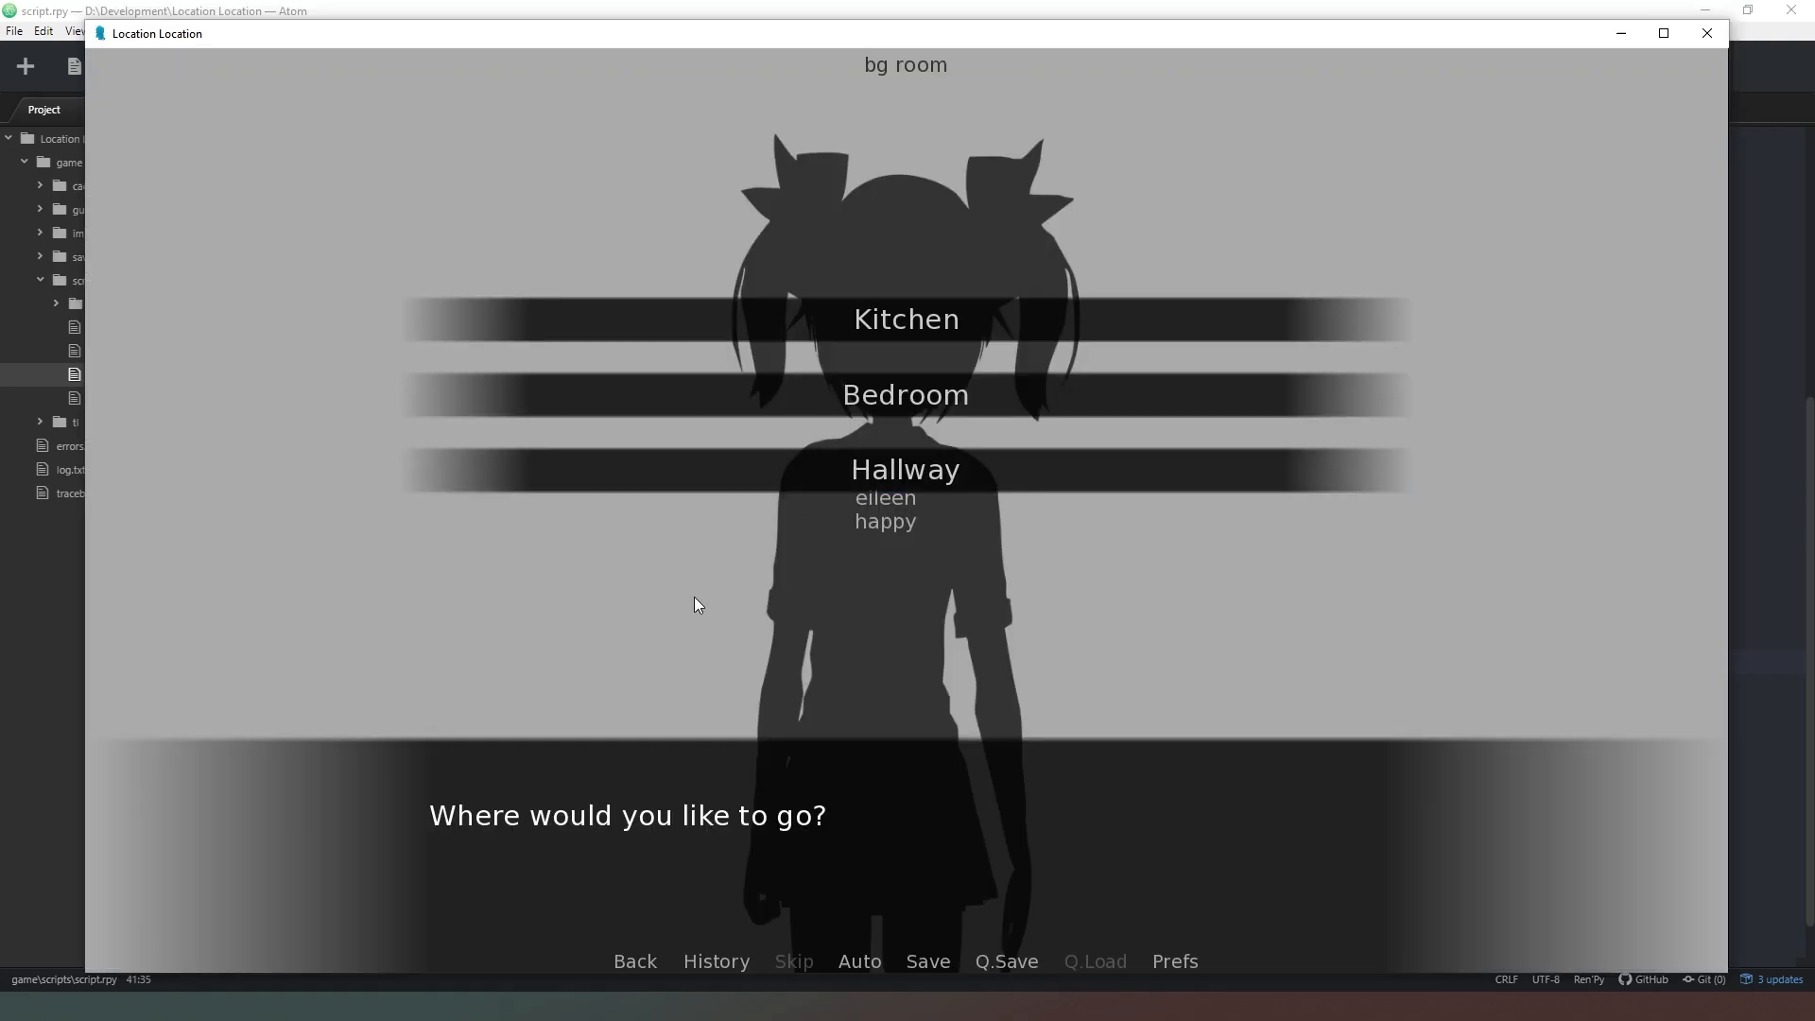
pyautogui.moveTo(942, 516)
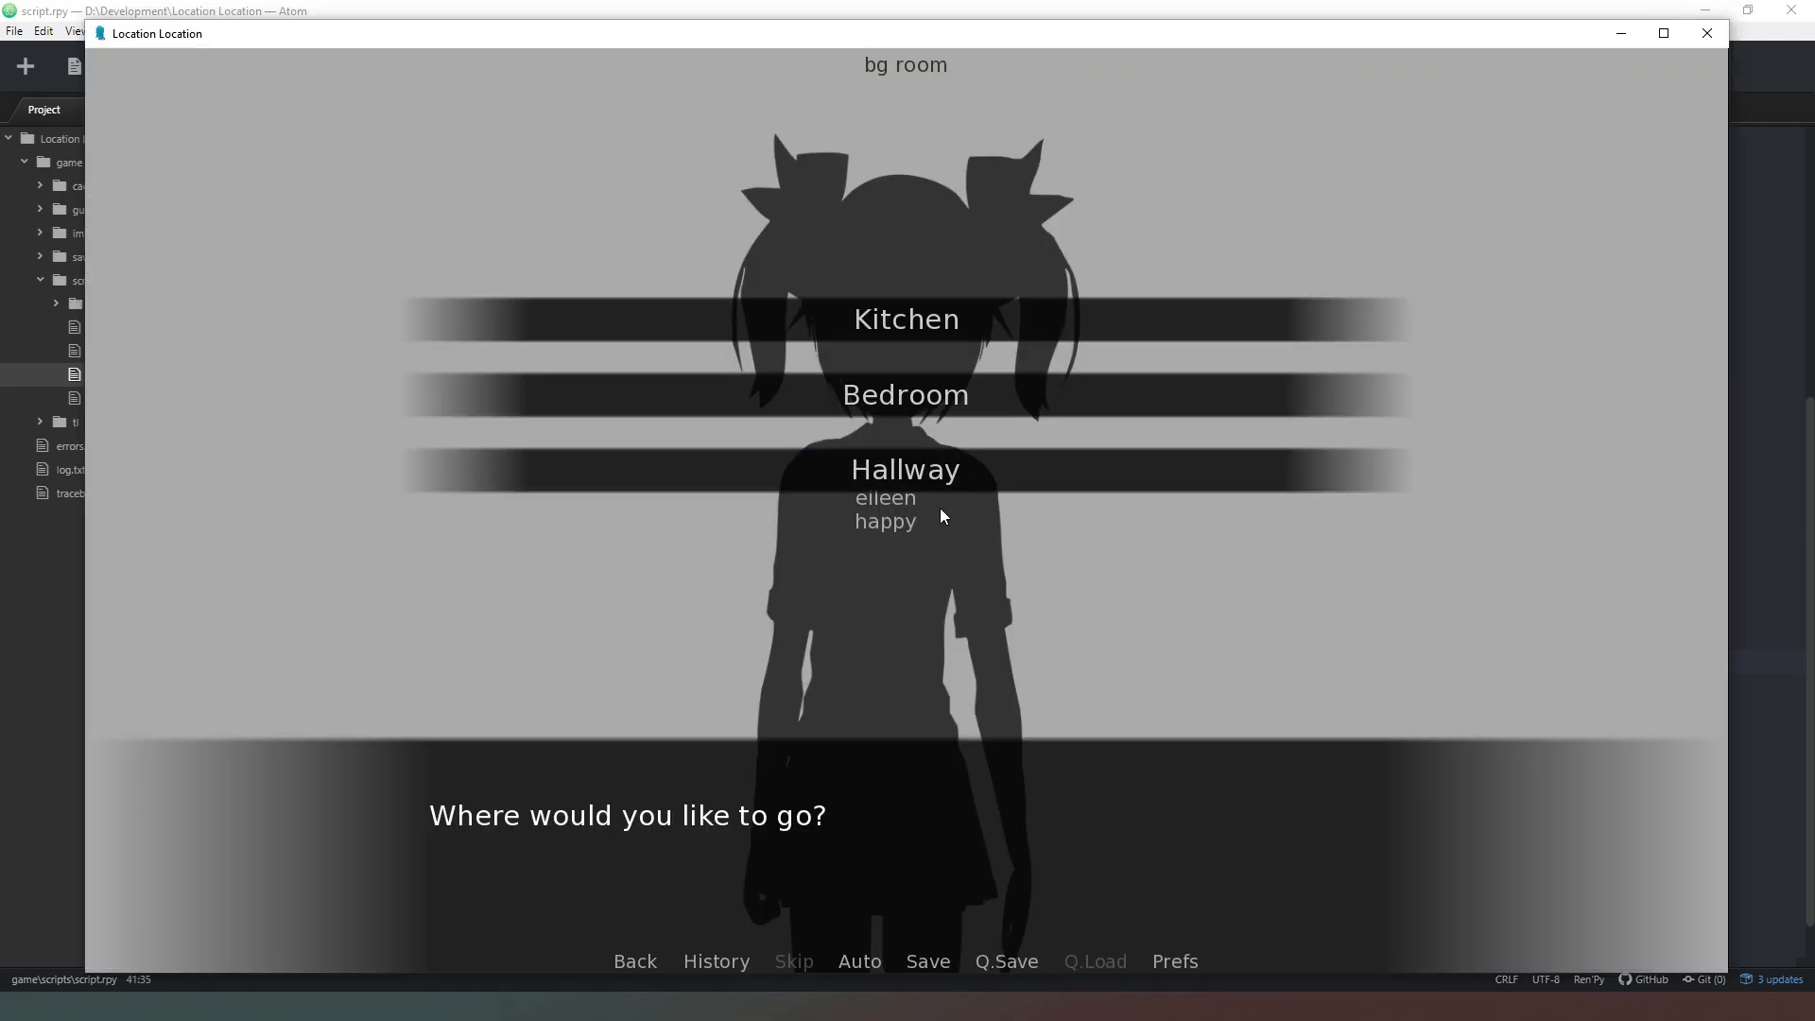
pyautogui.moveTo(978, 293)
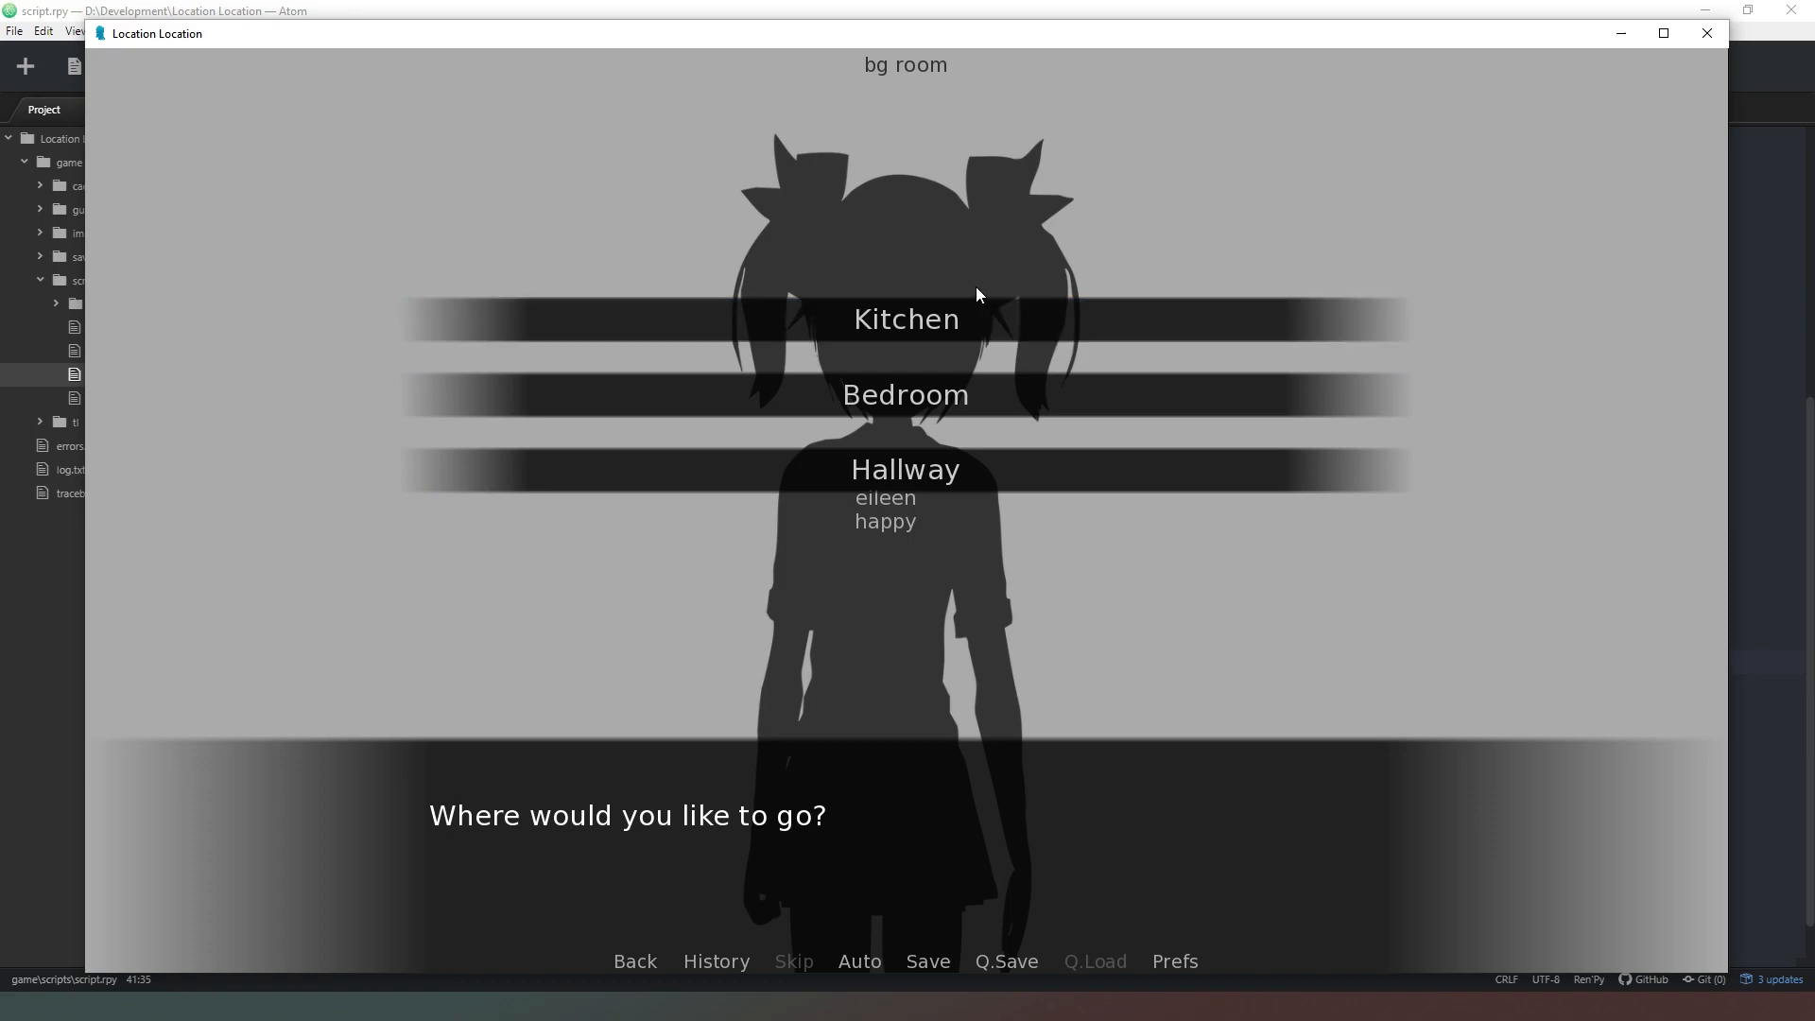
pyautogui.moveTo(932, 505)
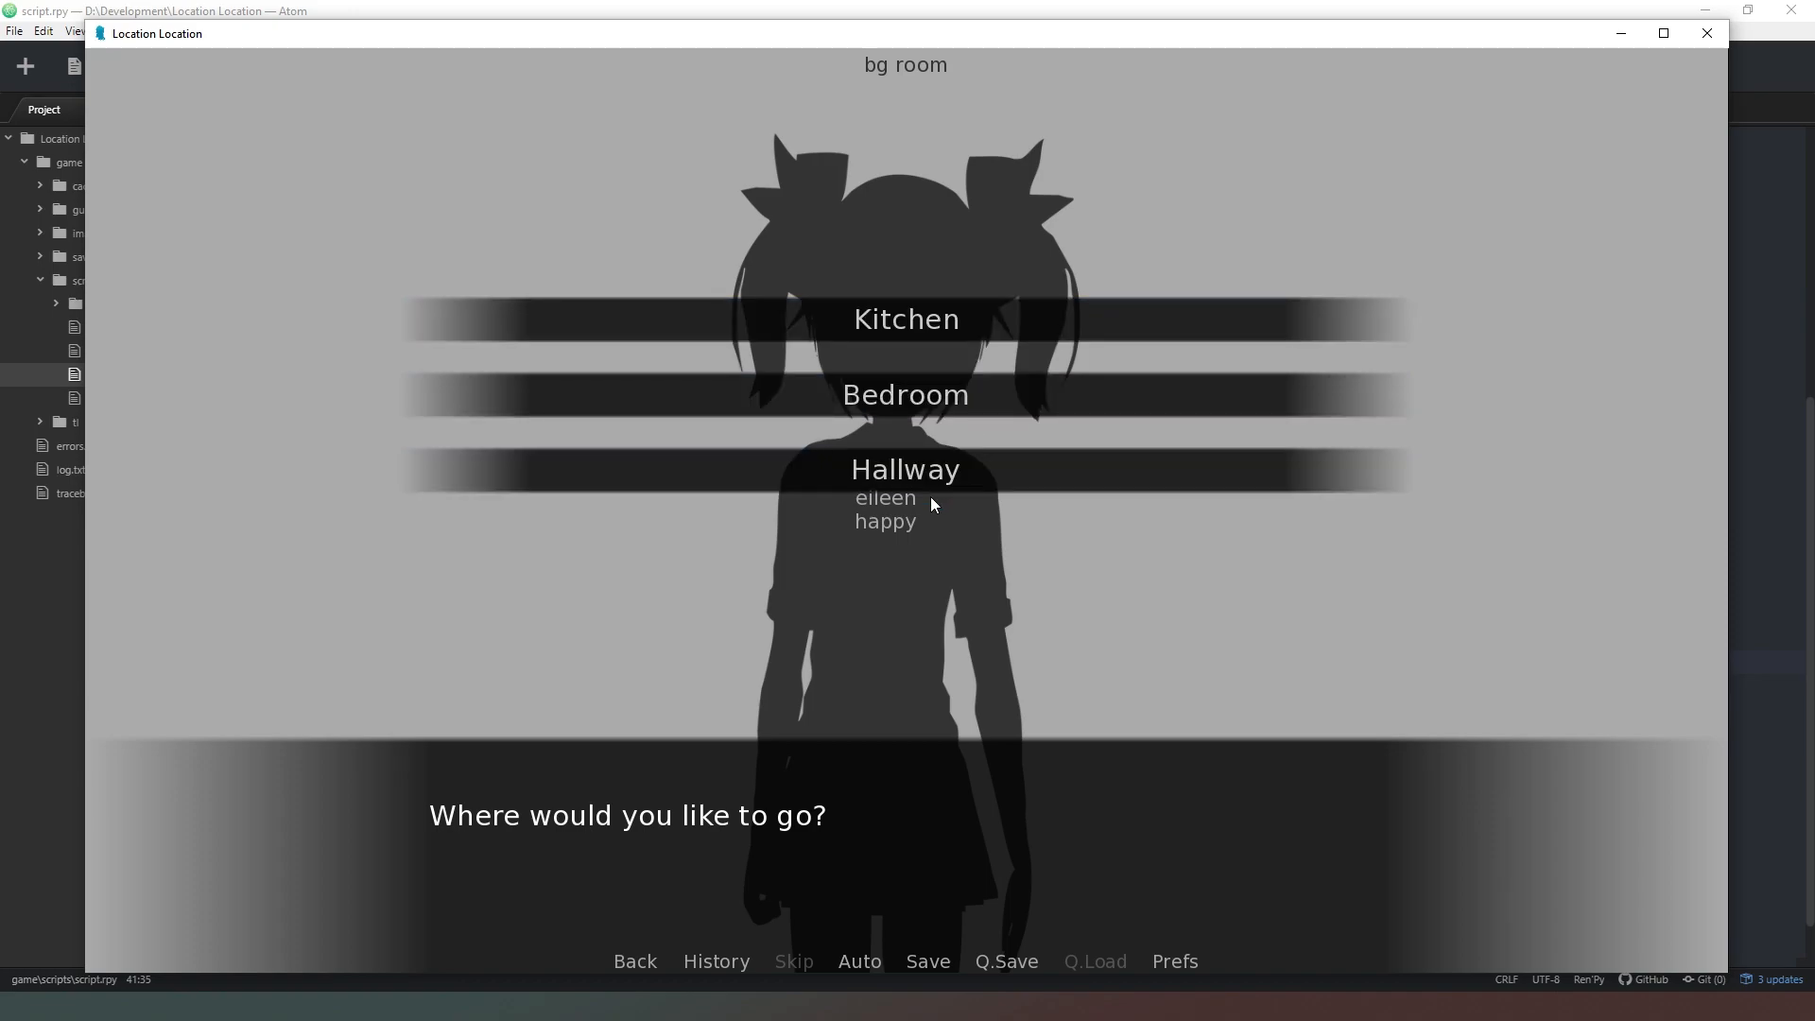
pyautogui.moveTo(1024, 394)
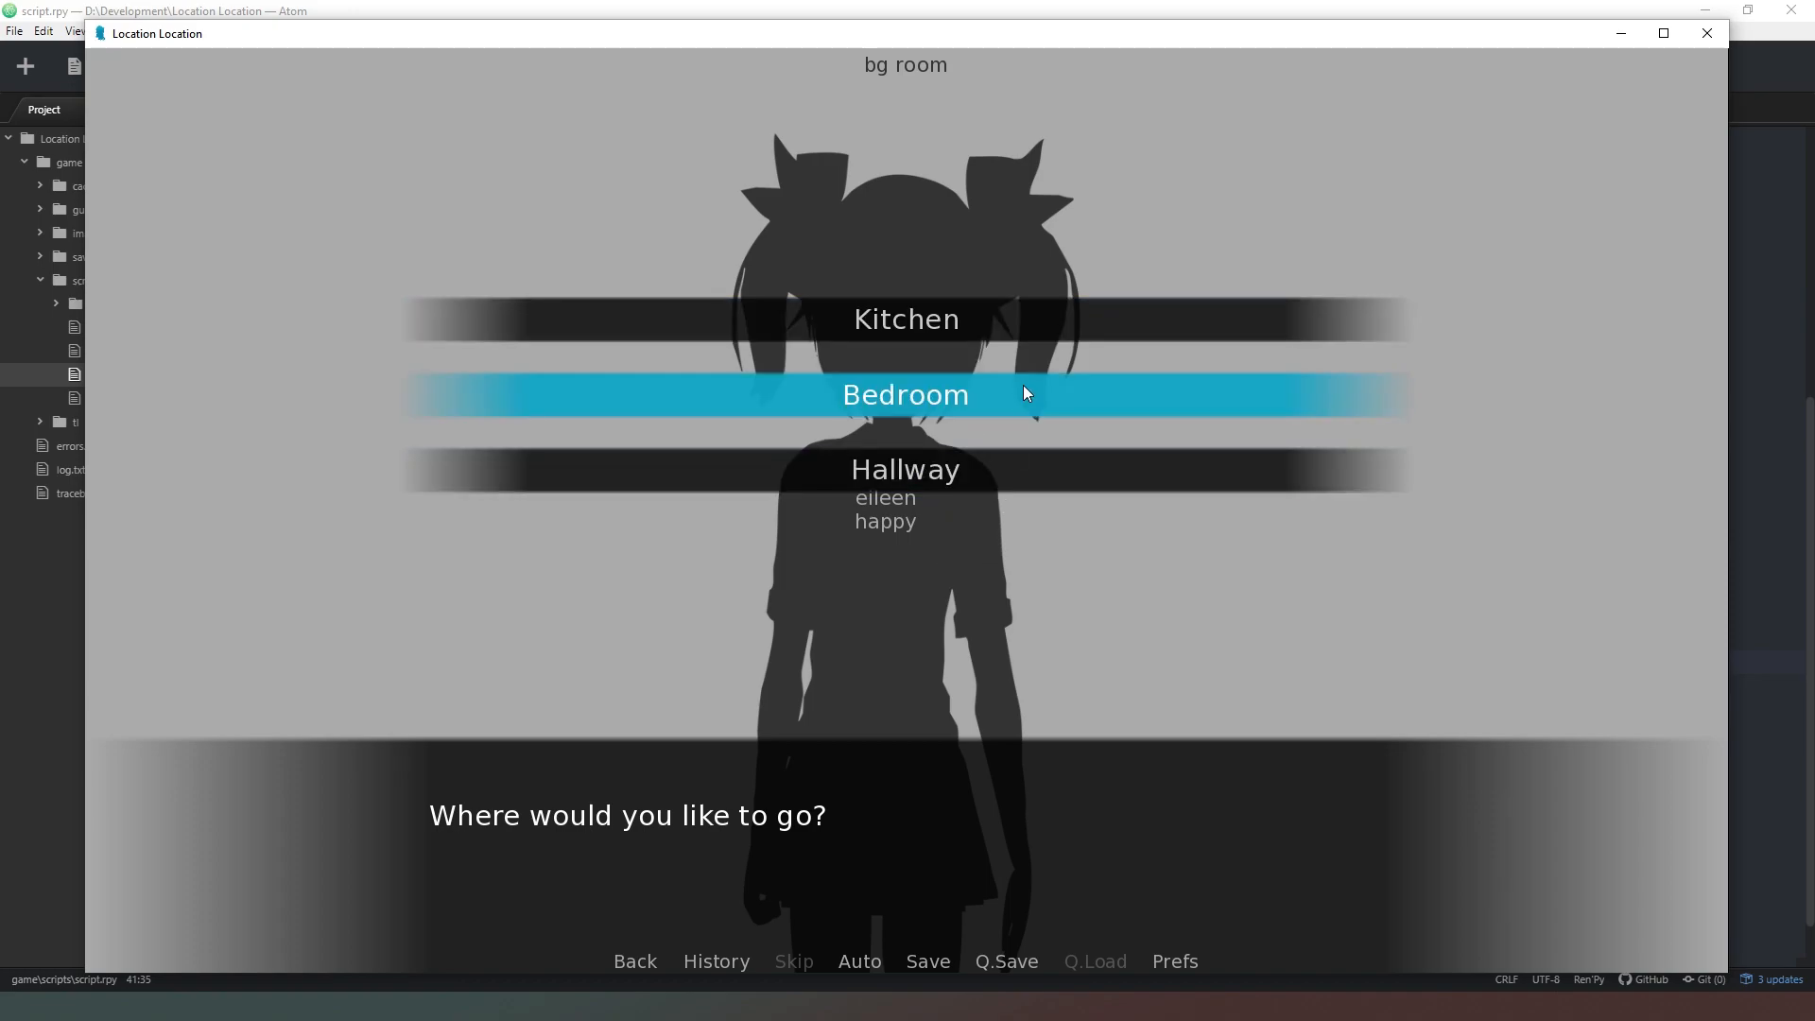
# - Playtest: move to Bedroom, add cash, move to Kitchen, then quit the game
pyautogui.click(904, 393)
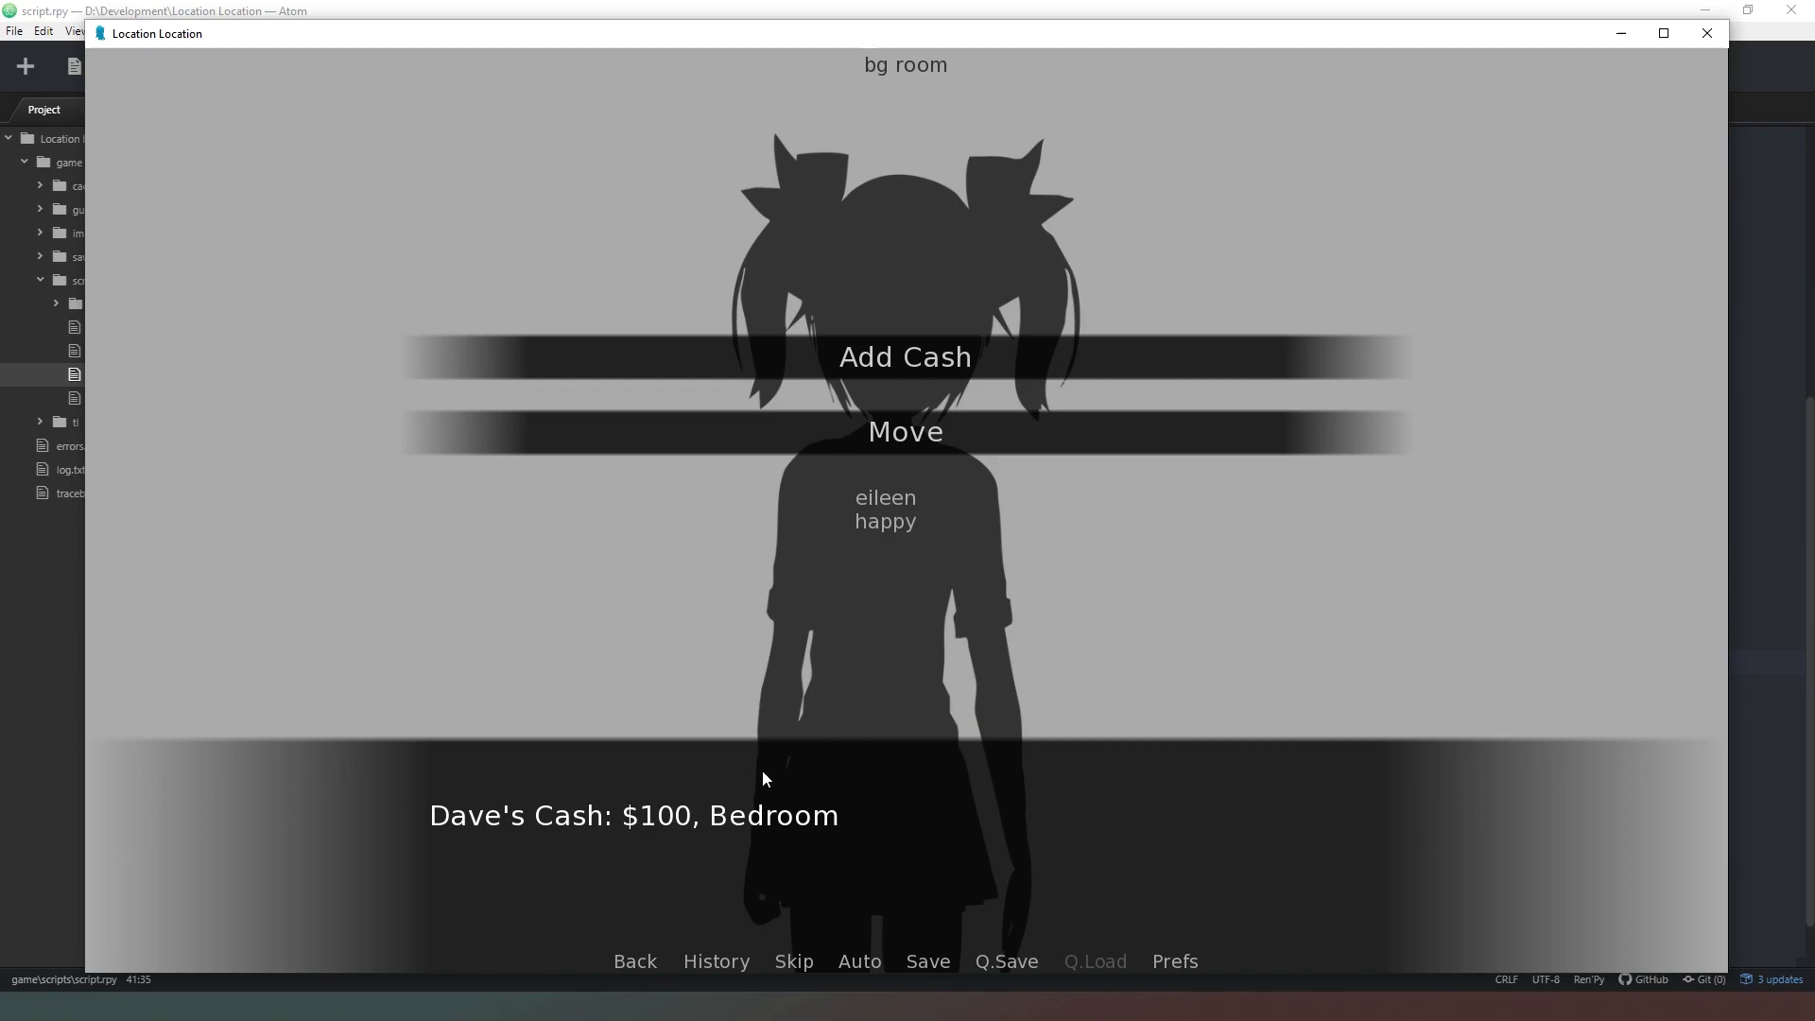
pyautogui.click(904, 356)
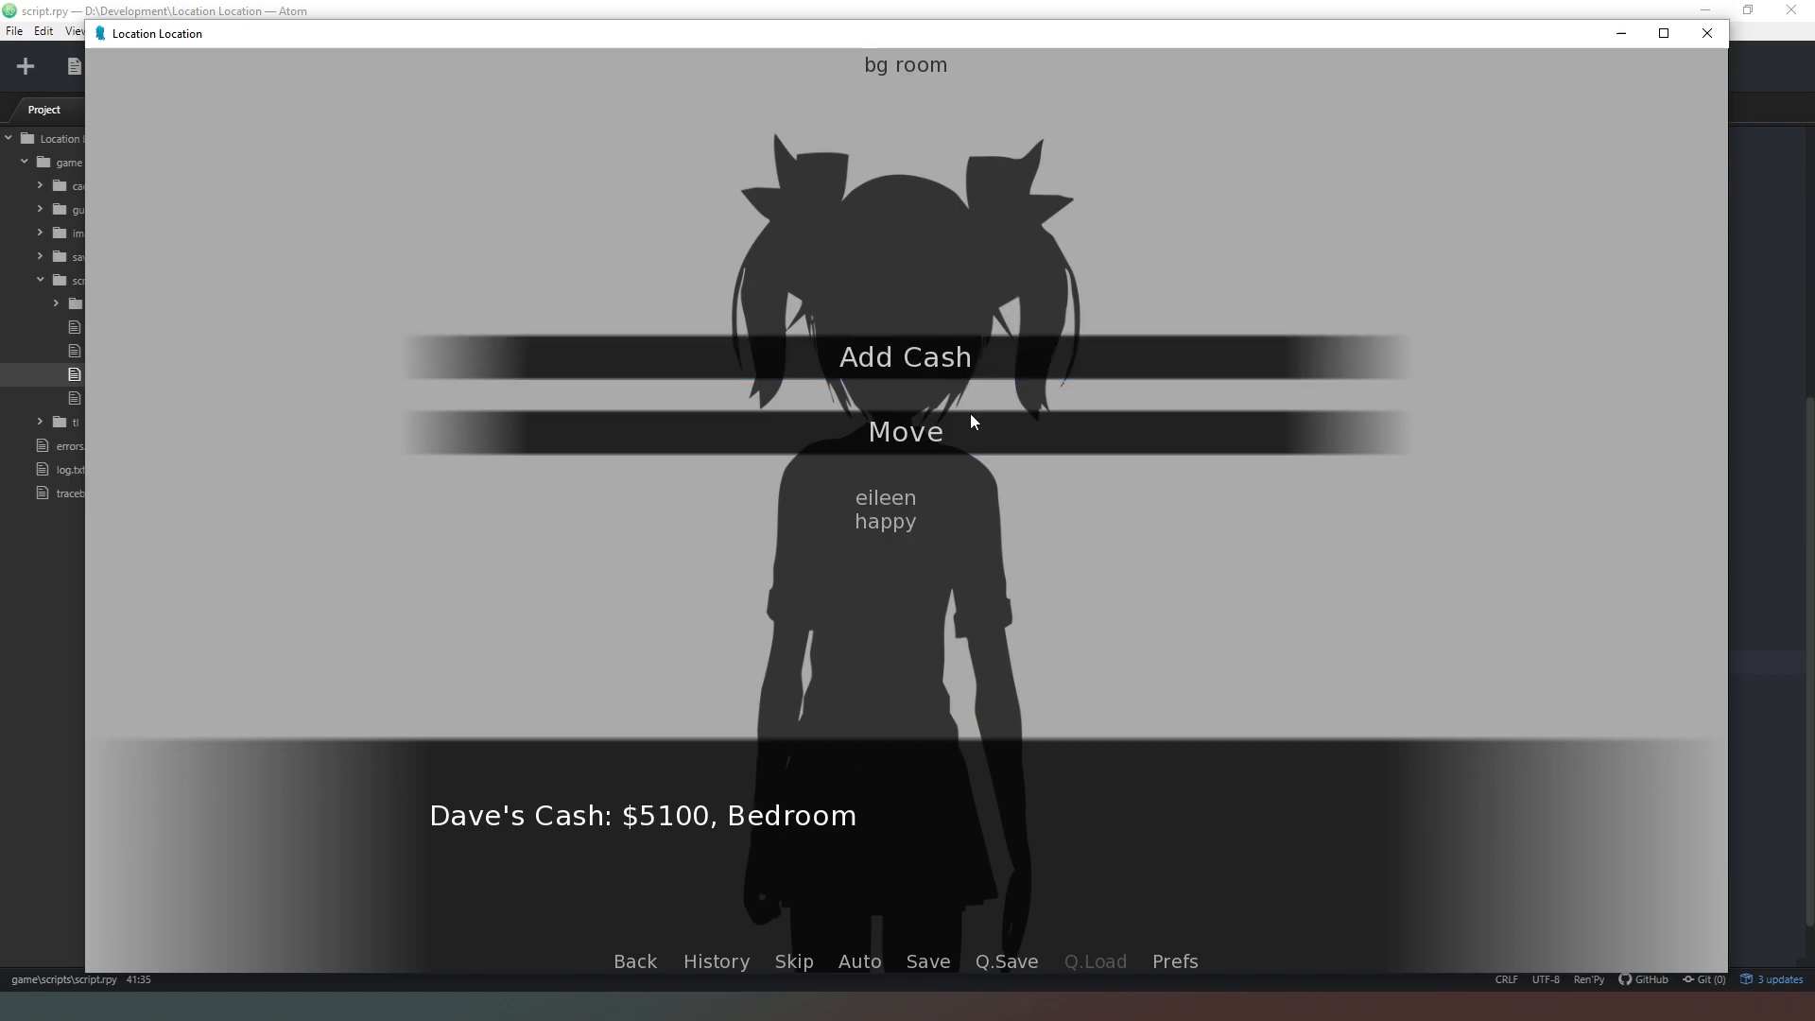
pyautogui.click(905, 431)
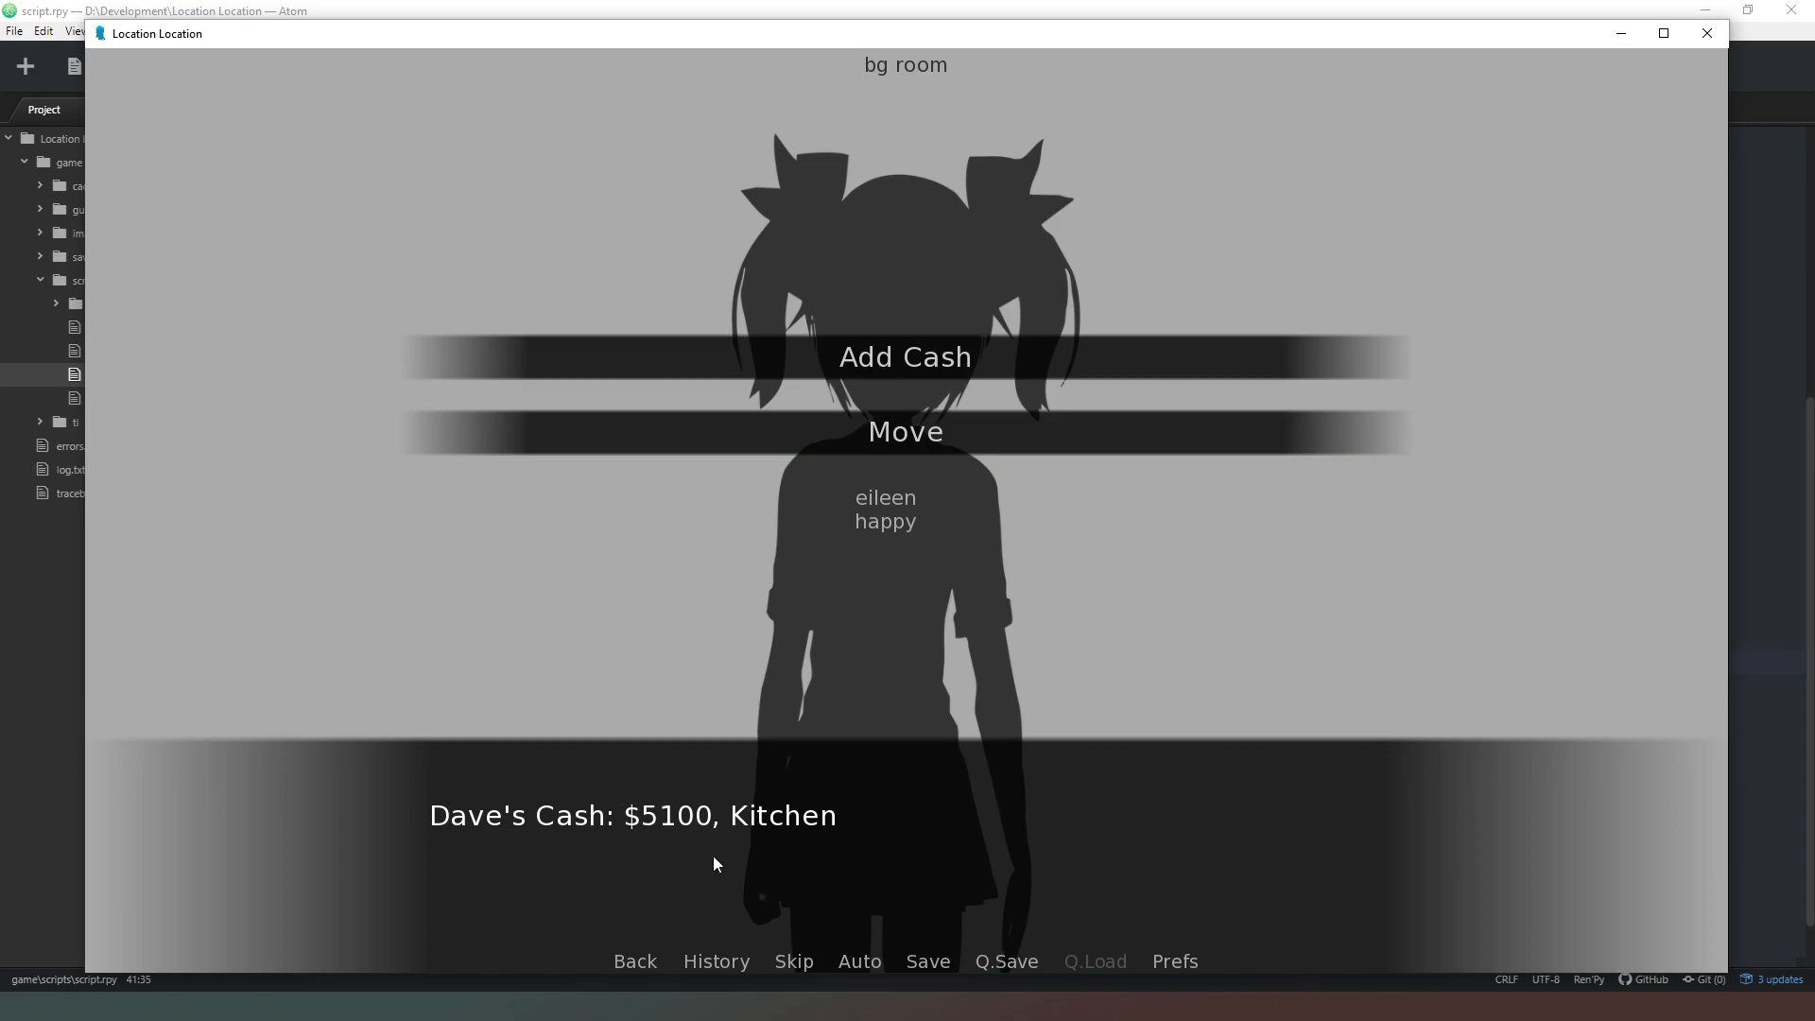
pyautogui.moveTo(987, 454)
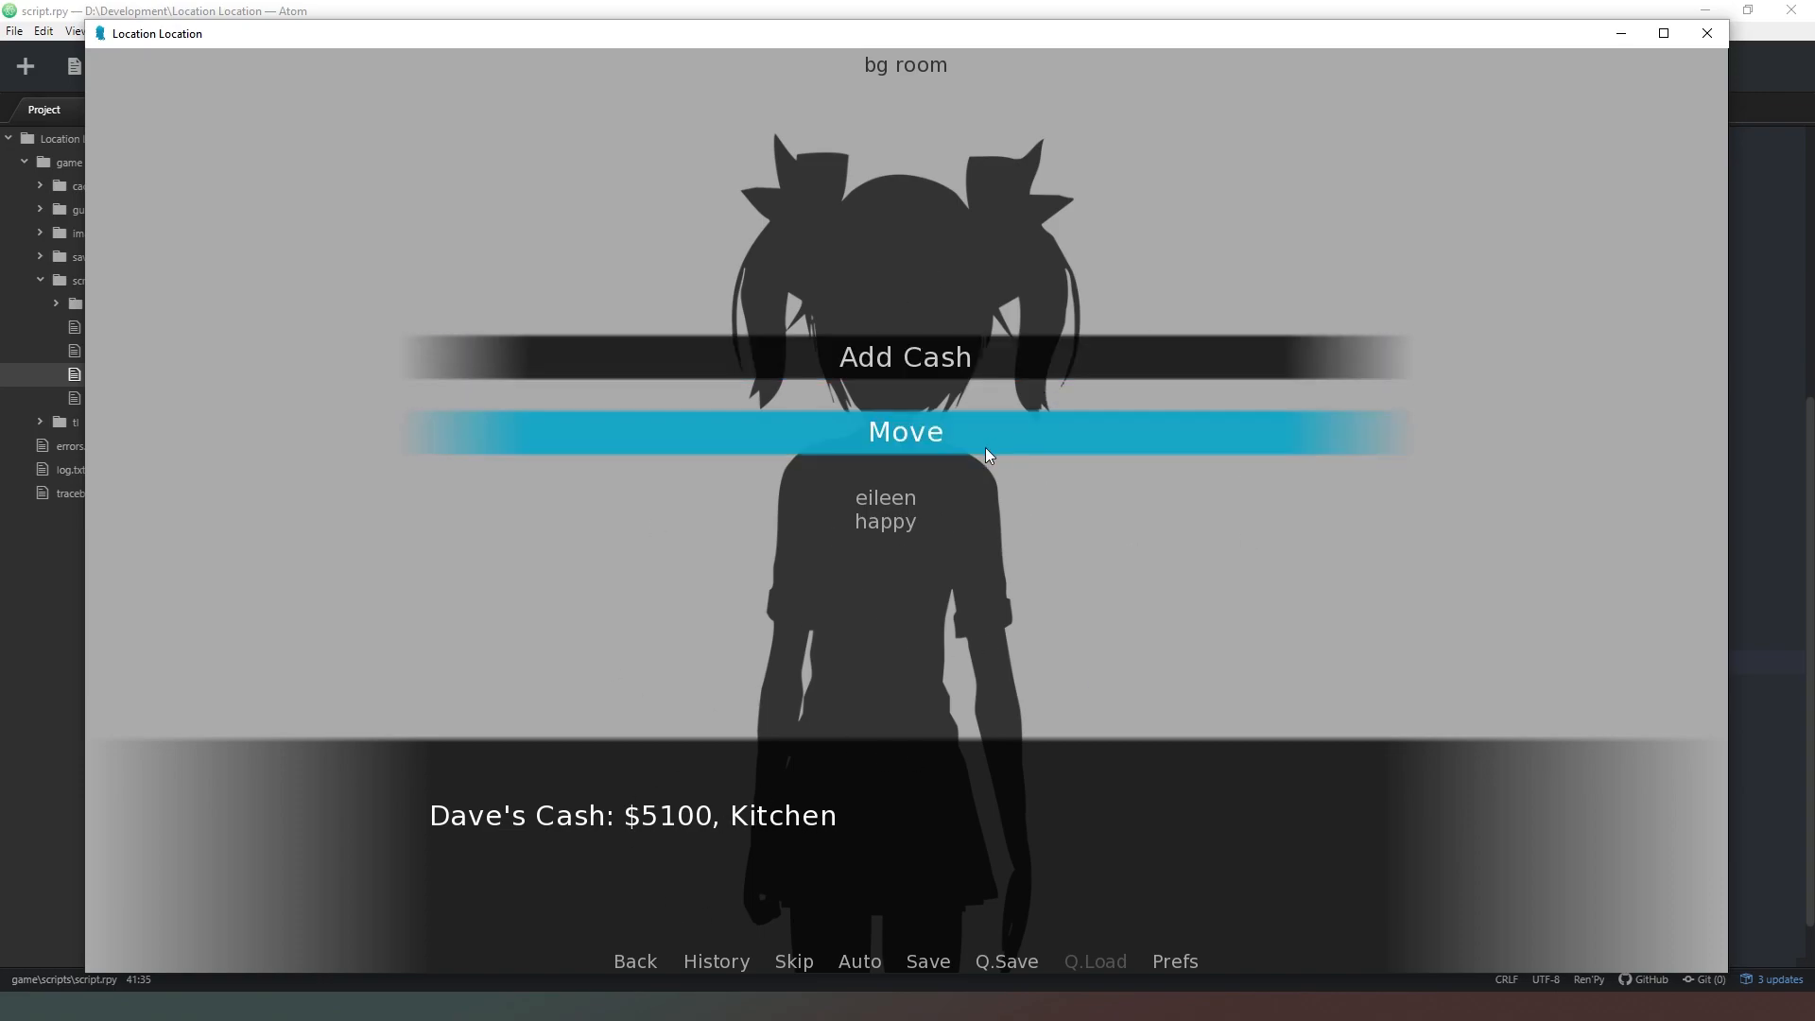
pyautogui.moveTo(1042, 511)
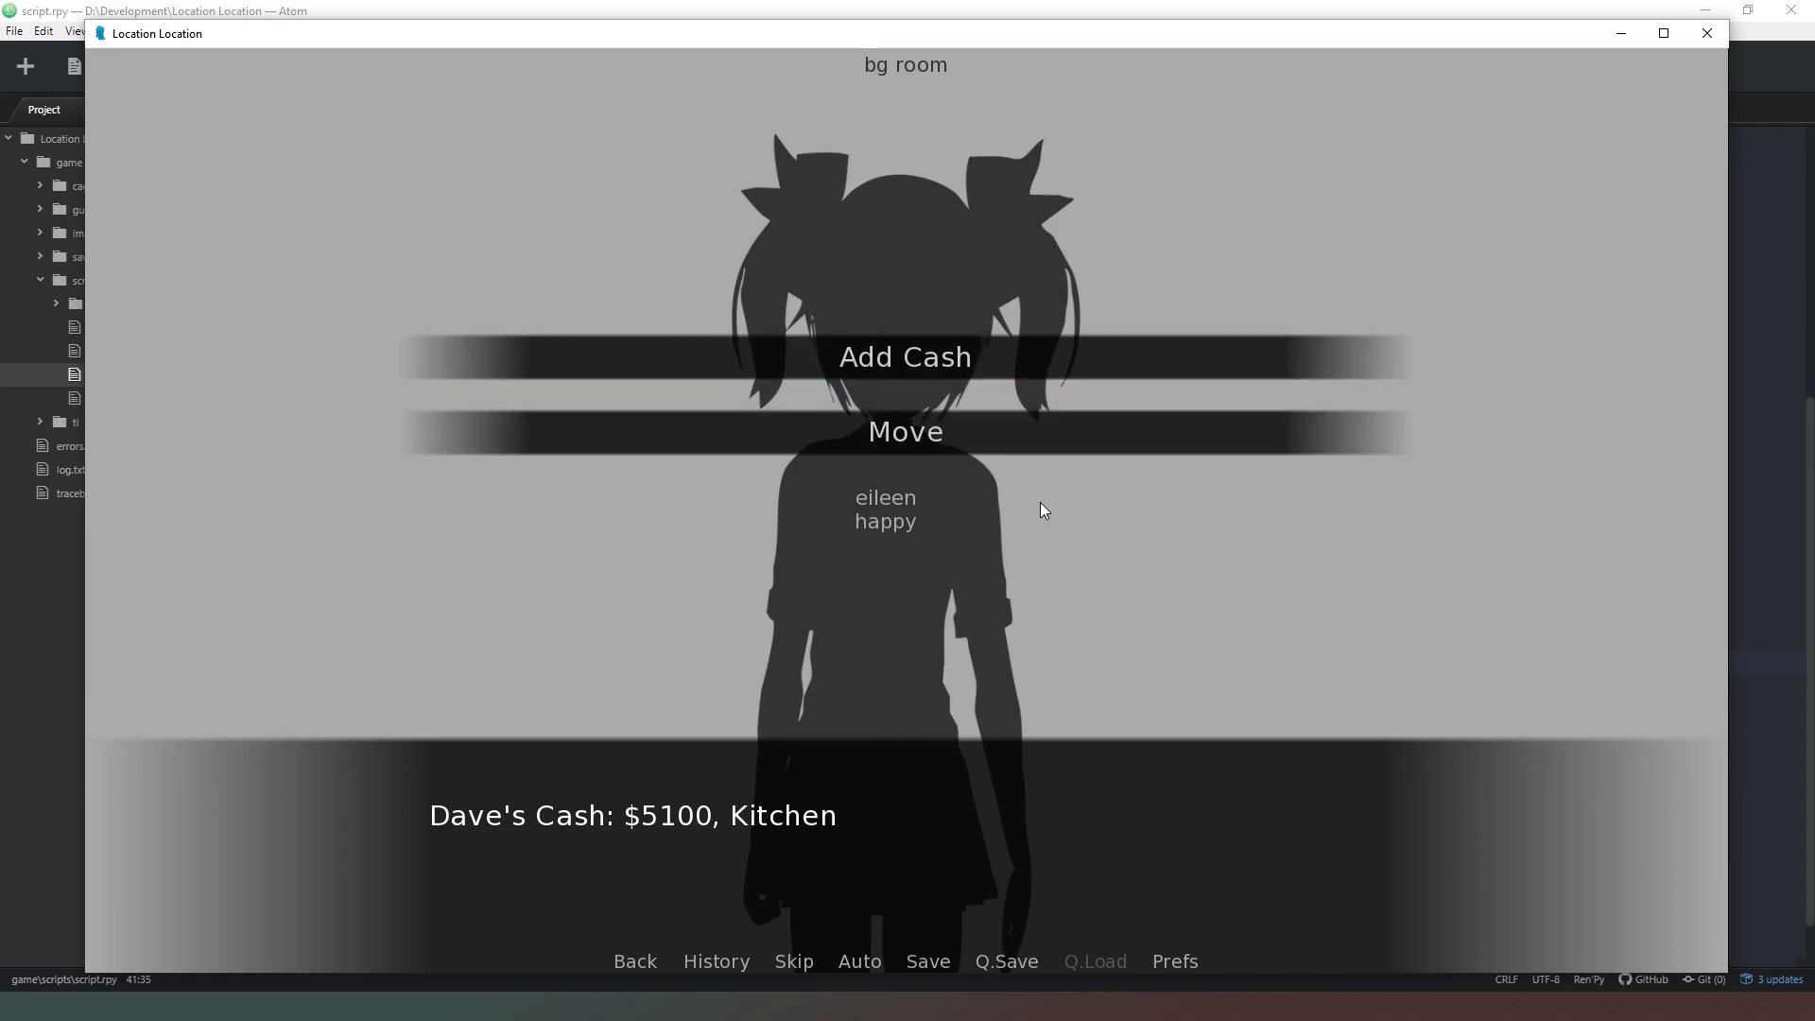
pyautogui.moveTo(937, 352)
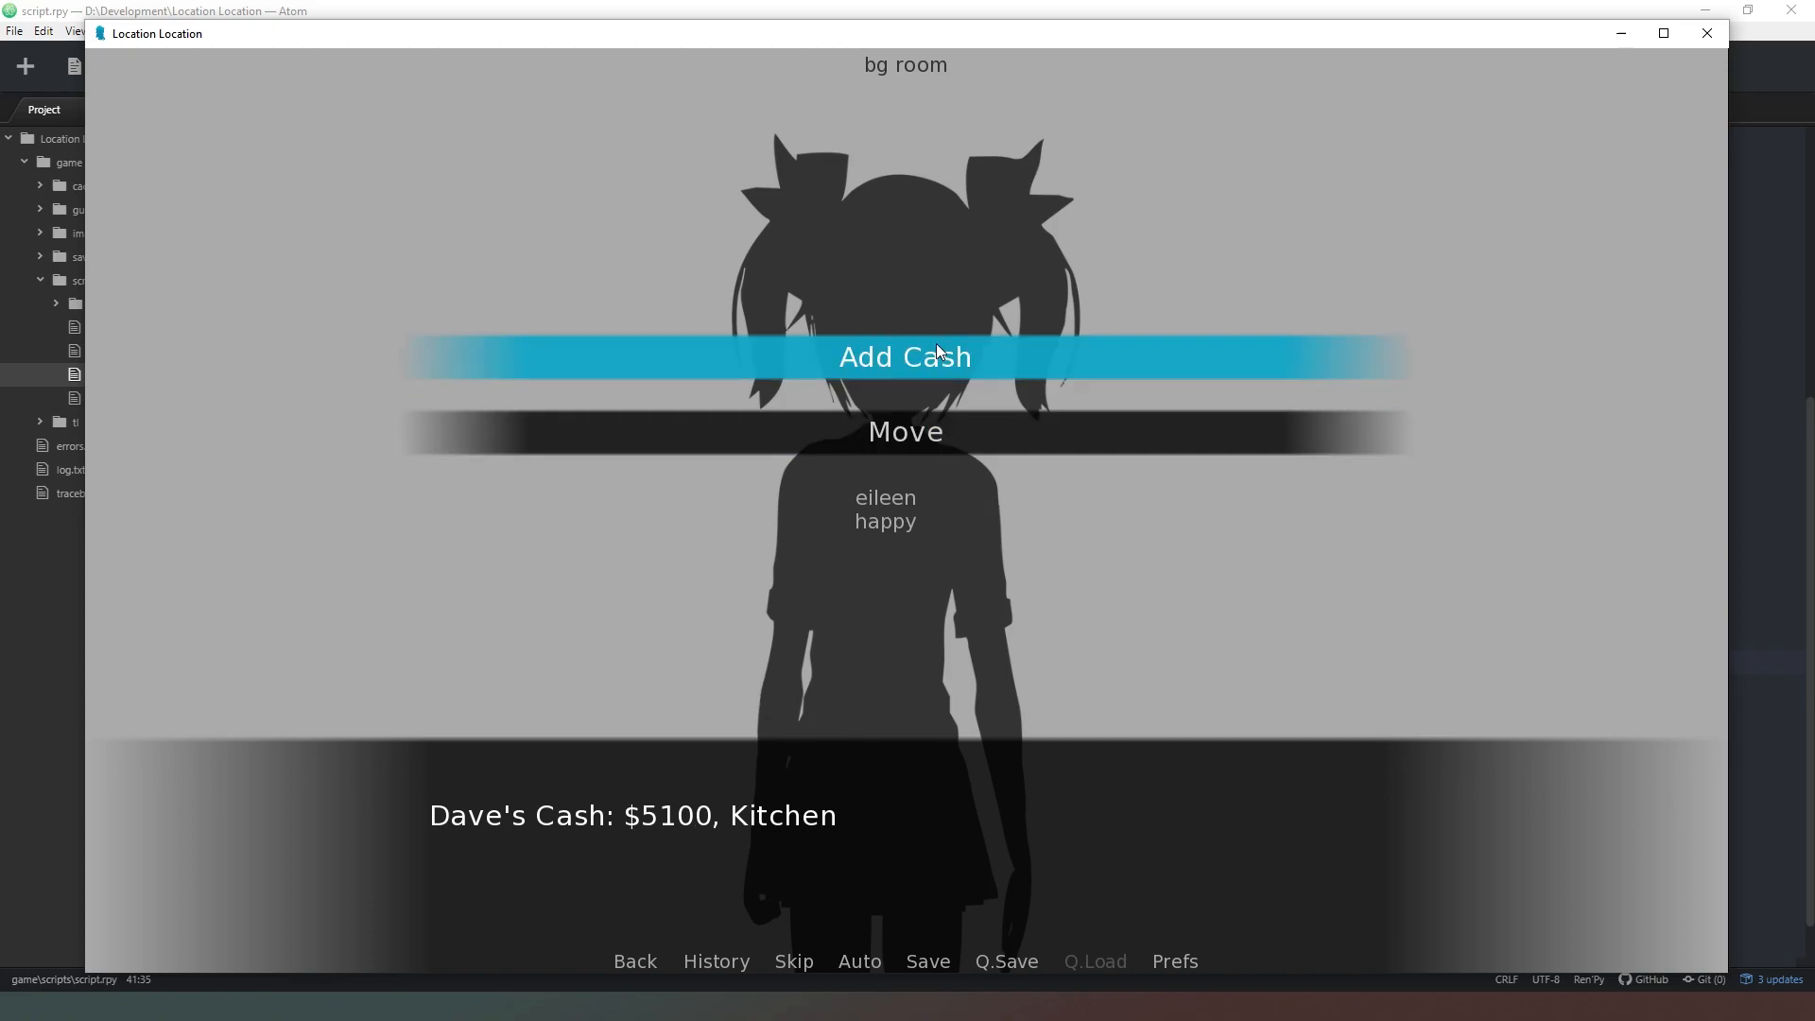
pyautogui.moveTo(769, 477)
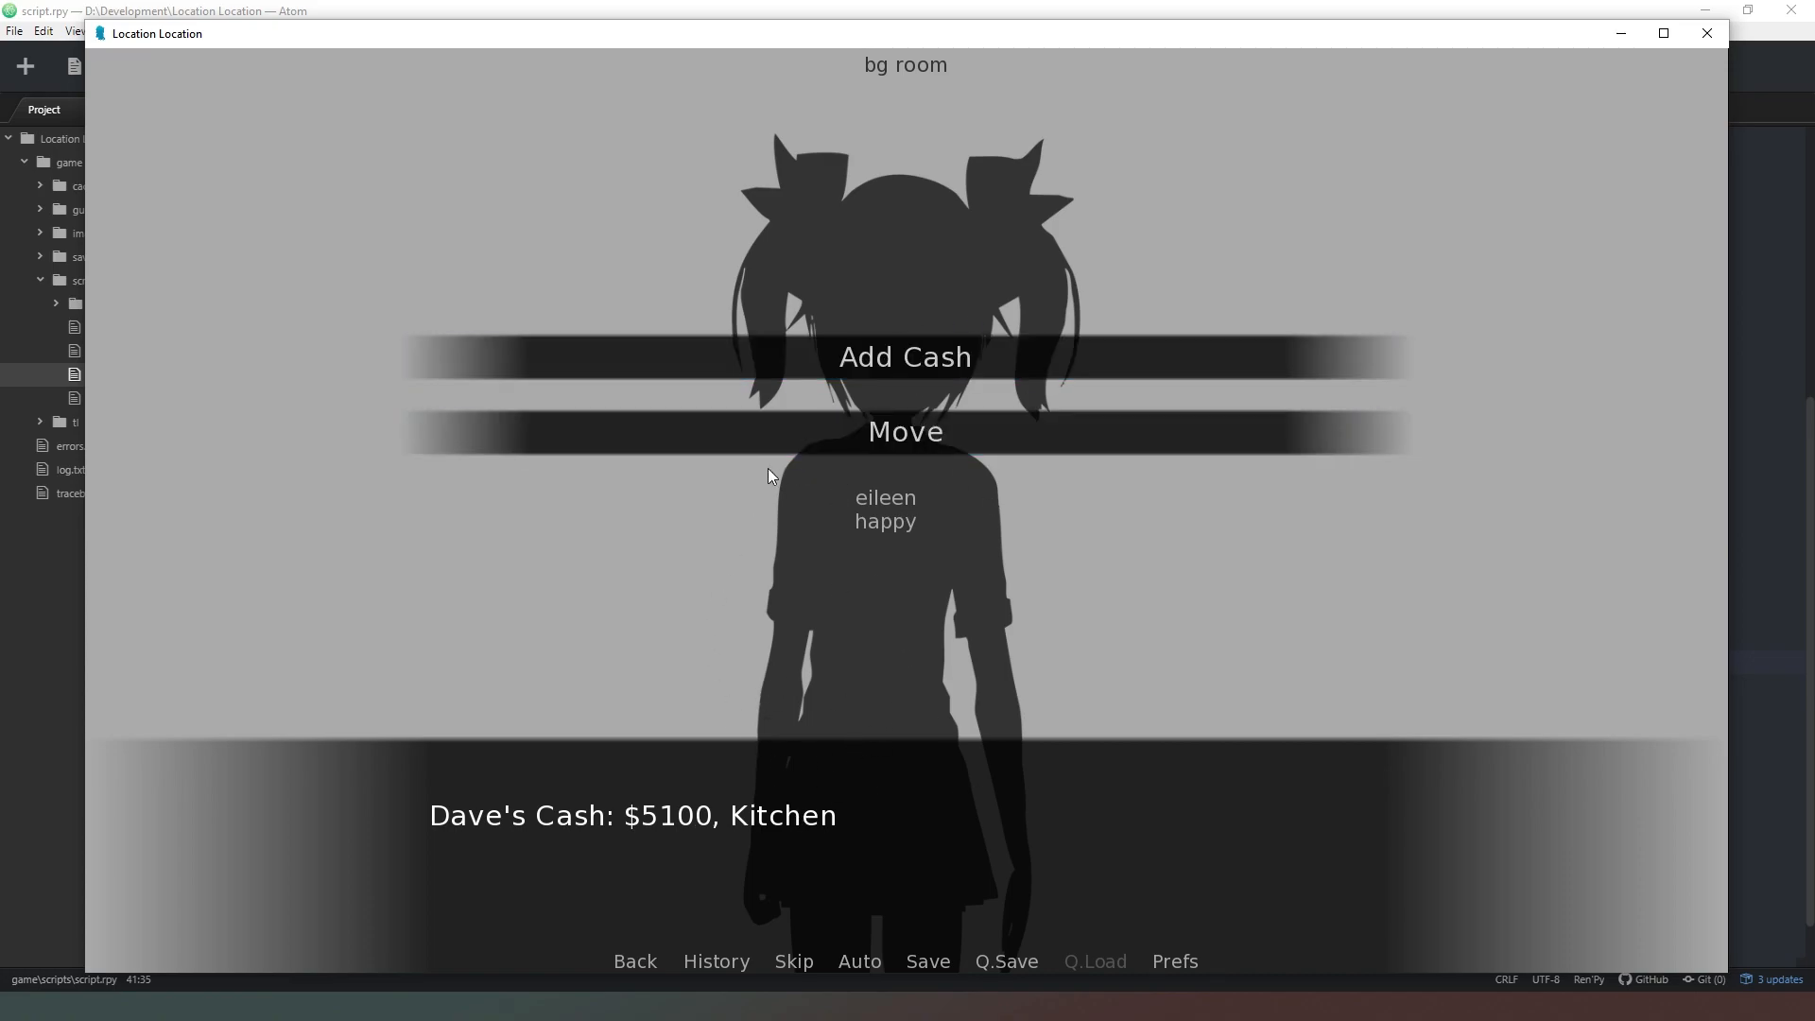
pyautogui.moveTo(1706, 34)
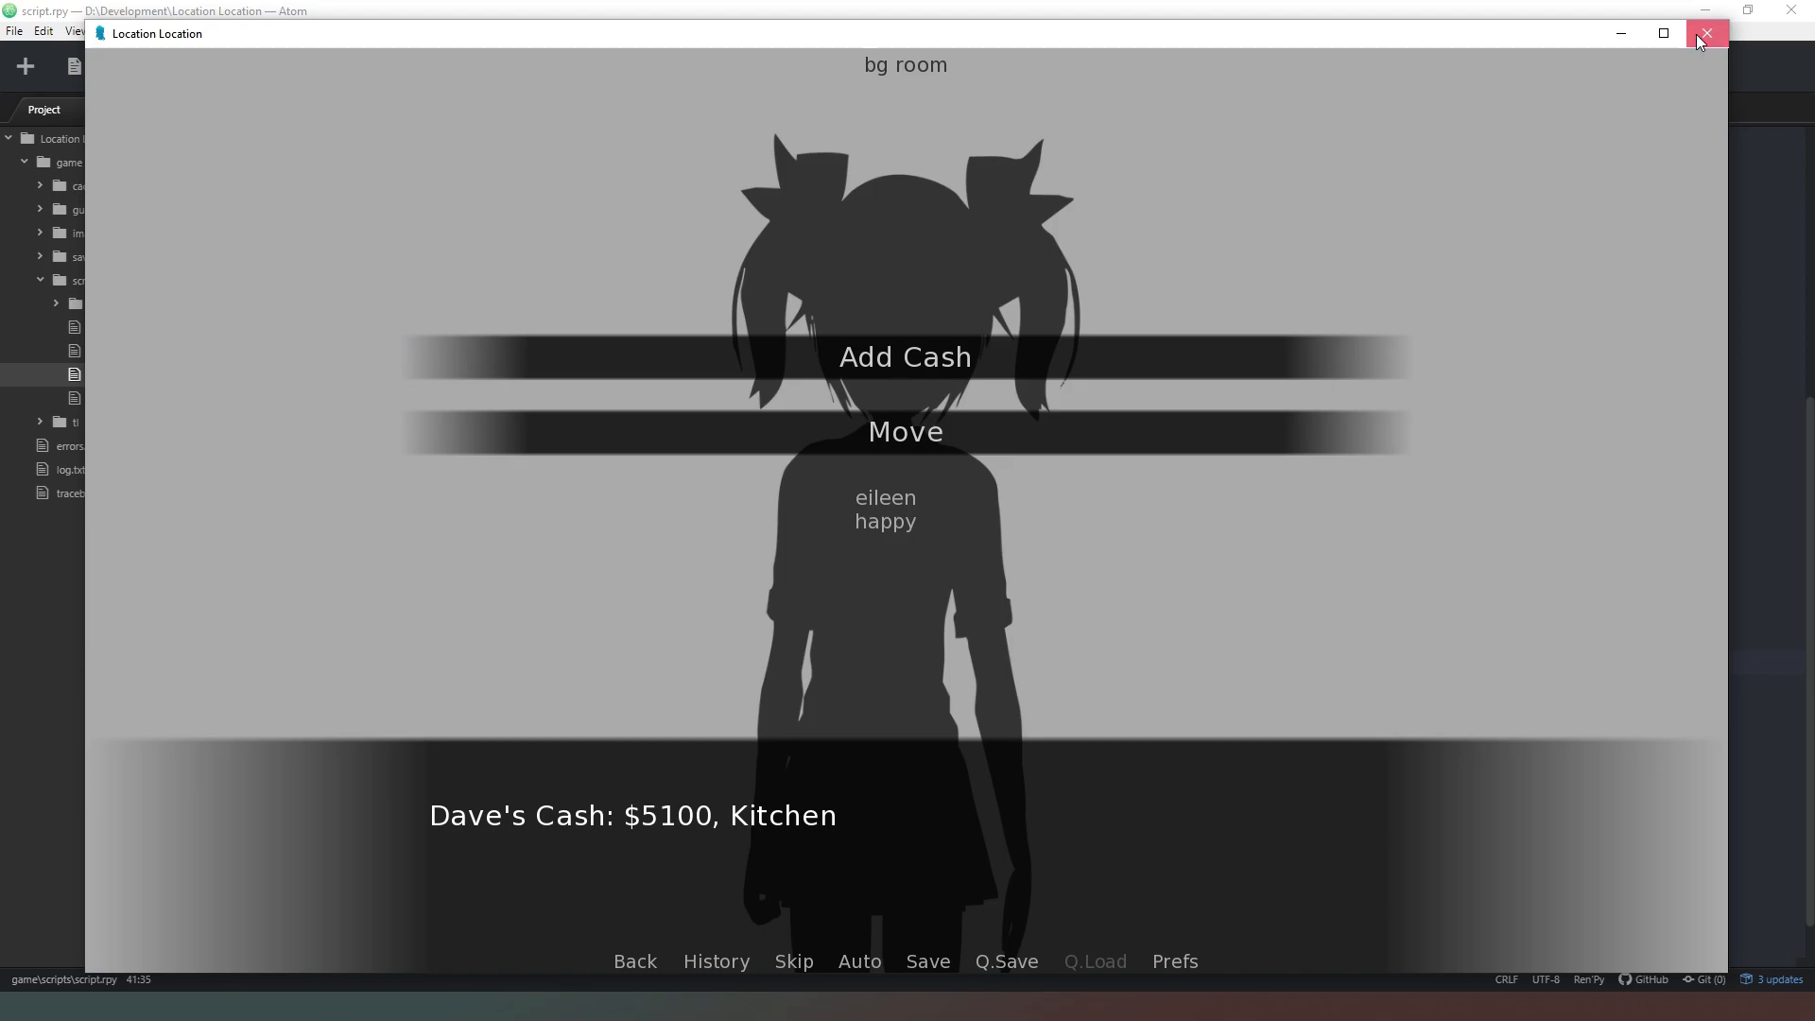
pyautogui.click(1705, 34)
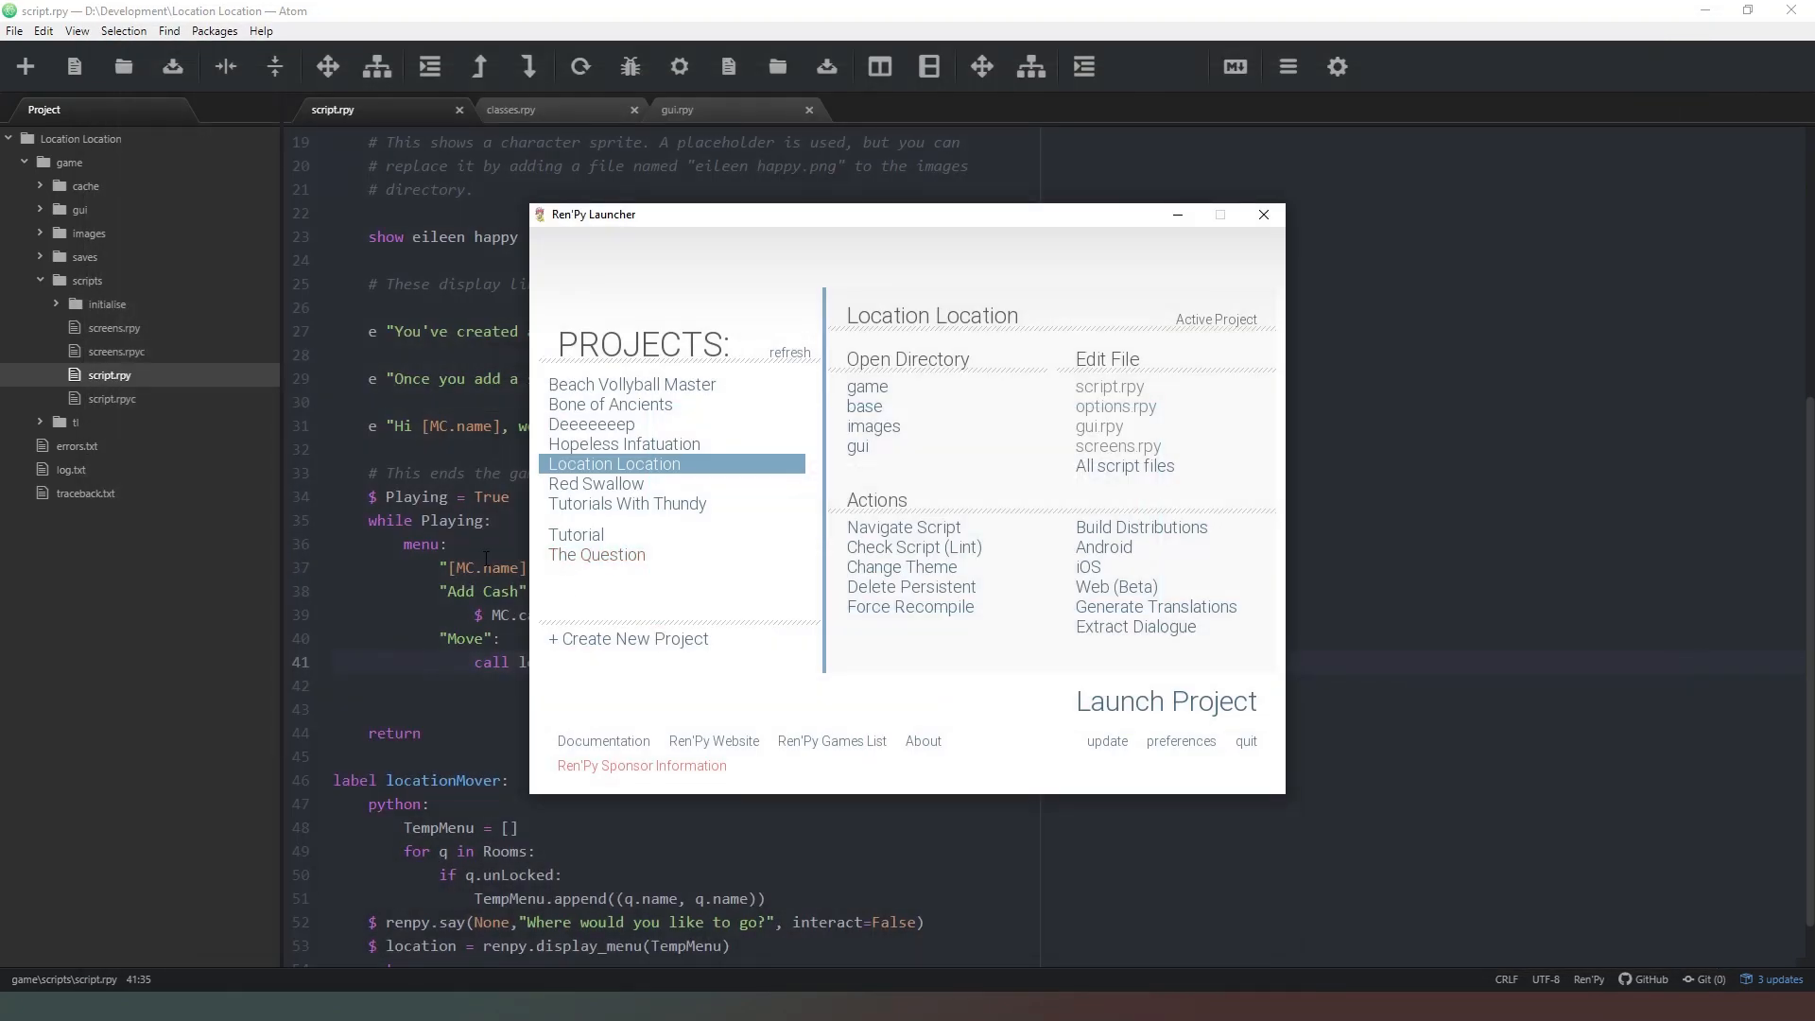
# - Declare label locationBuyer with a python: block initialising TempMenu=[]
pyautogui.click(1263, 213)
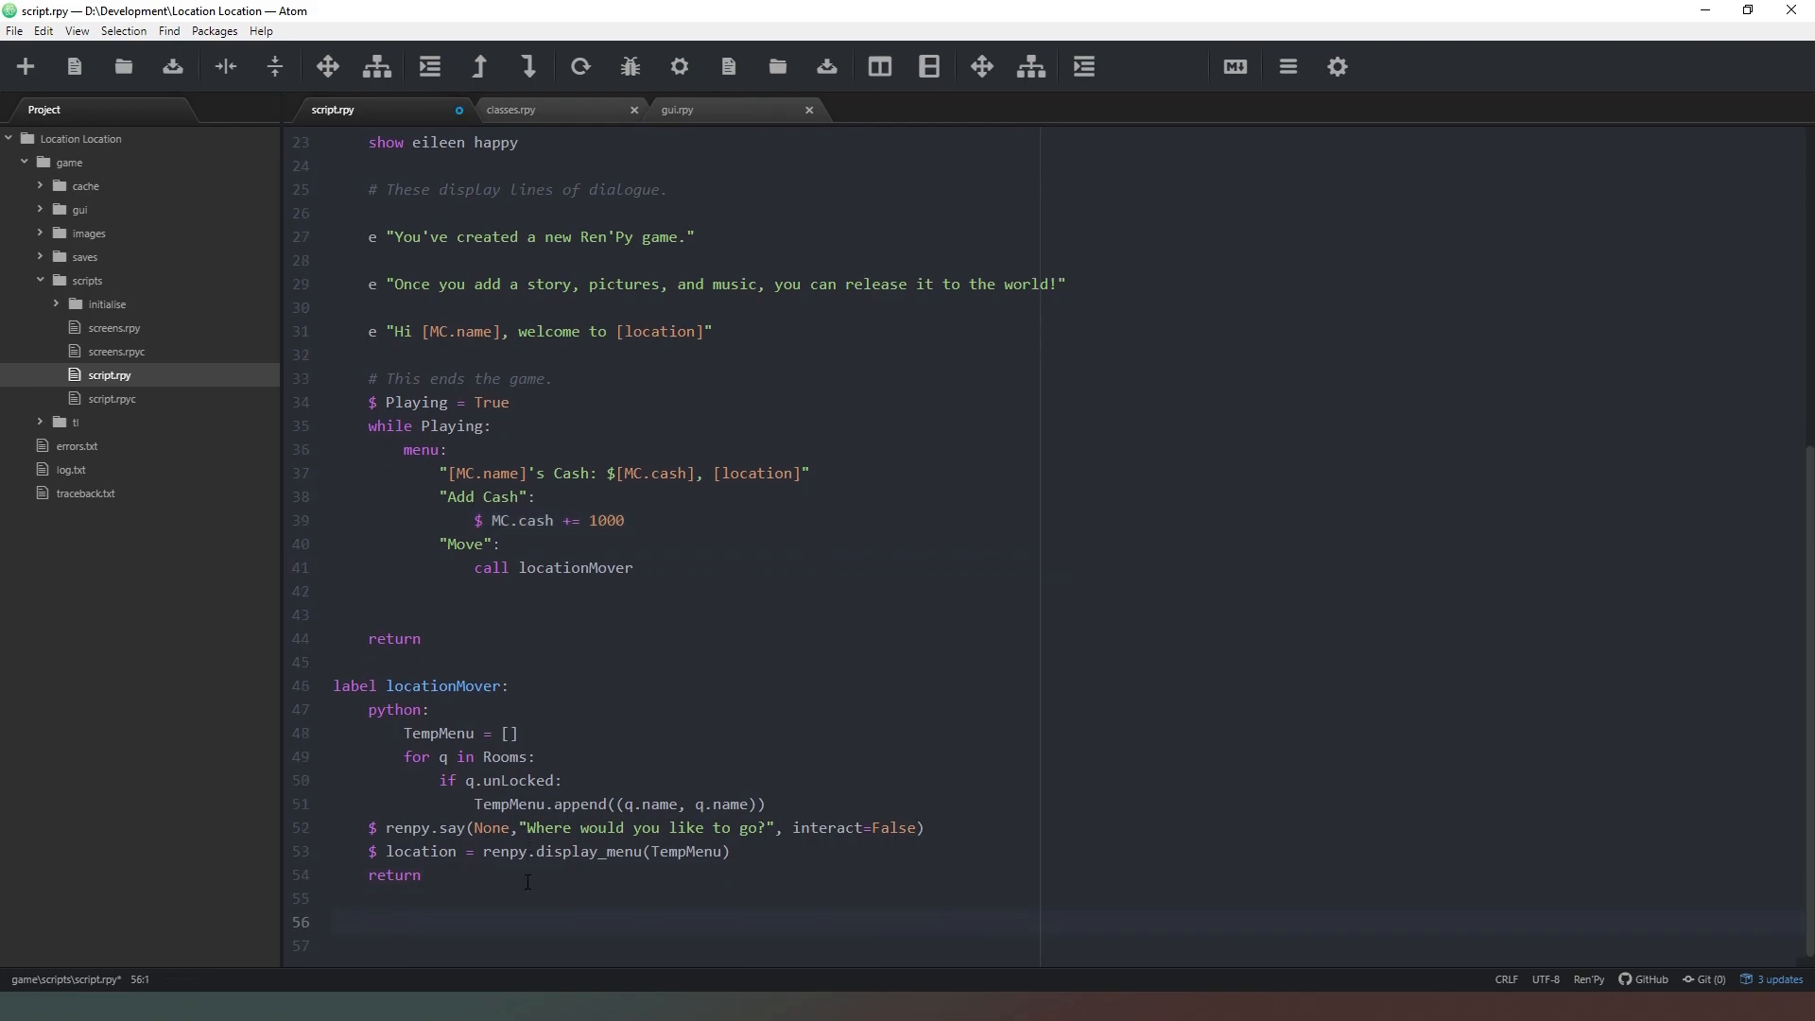
pyautogui.write('label')
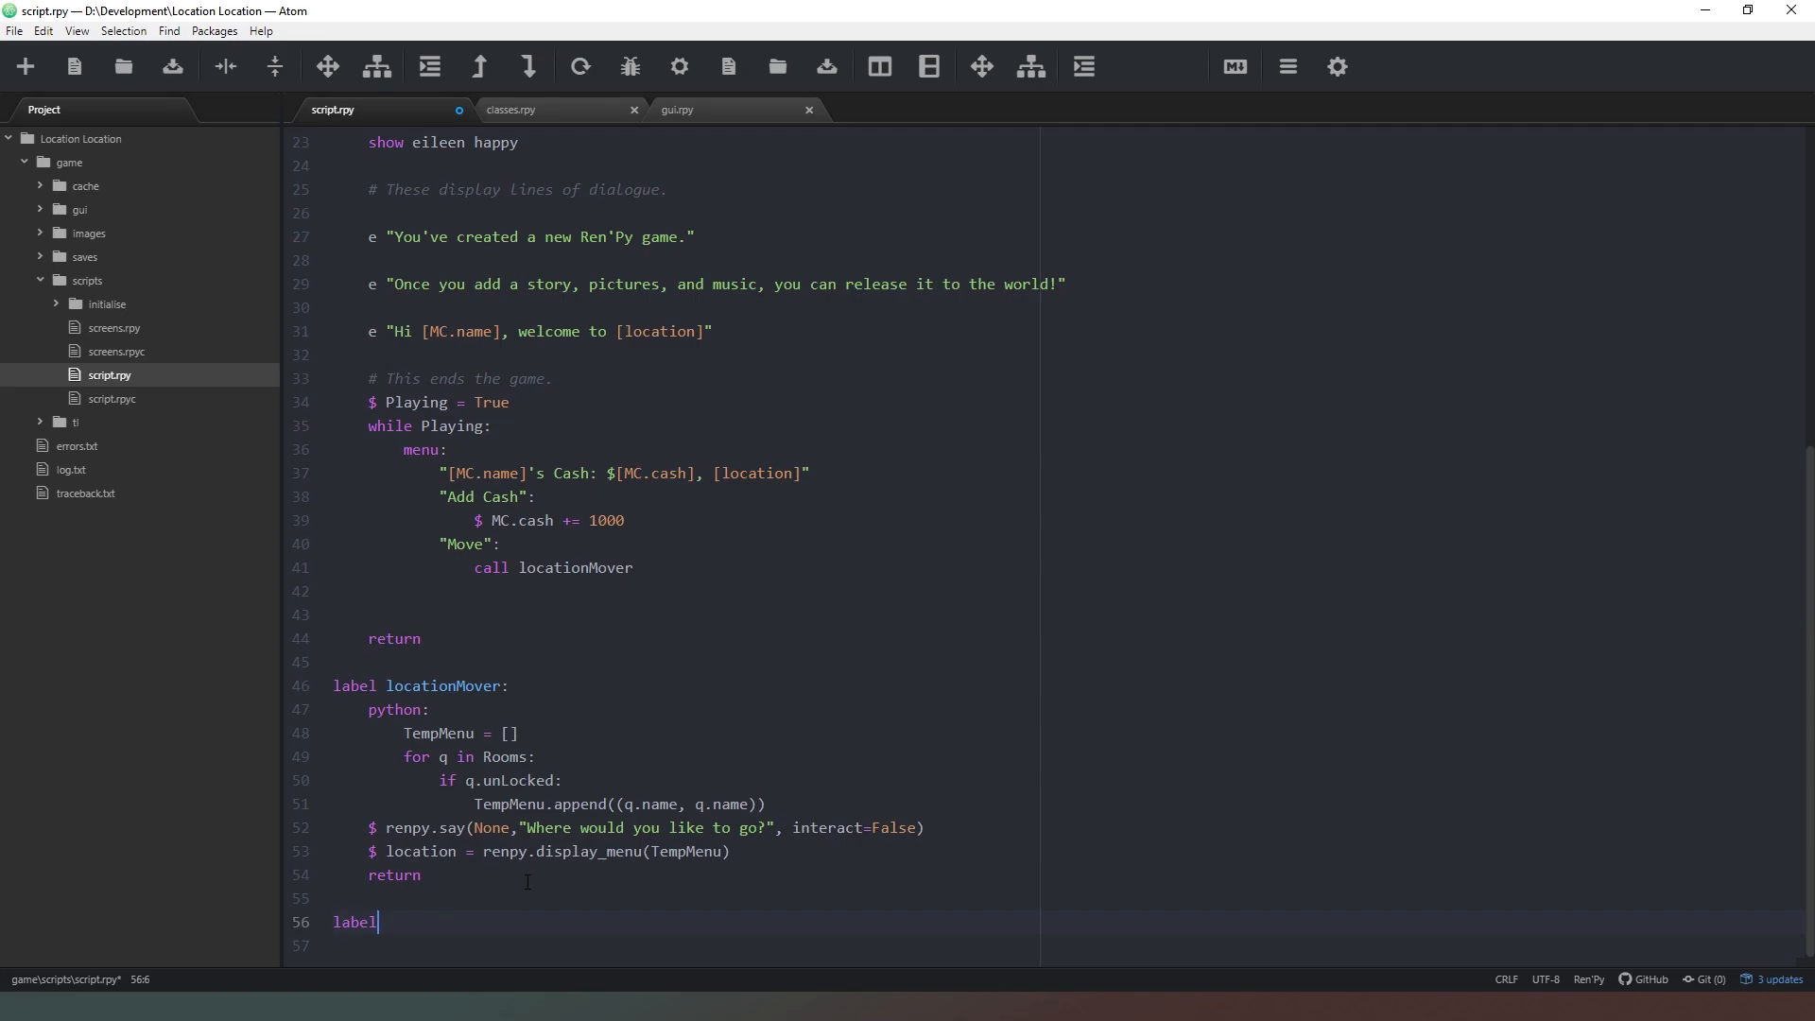
pyautogui.write('locatioON')
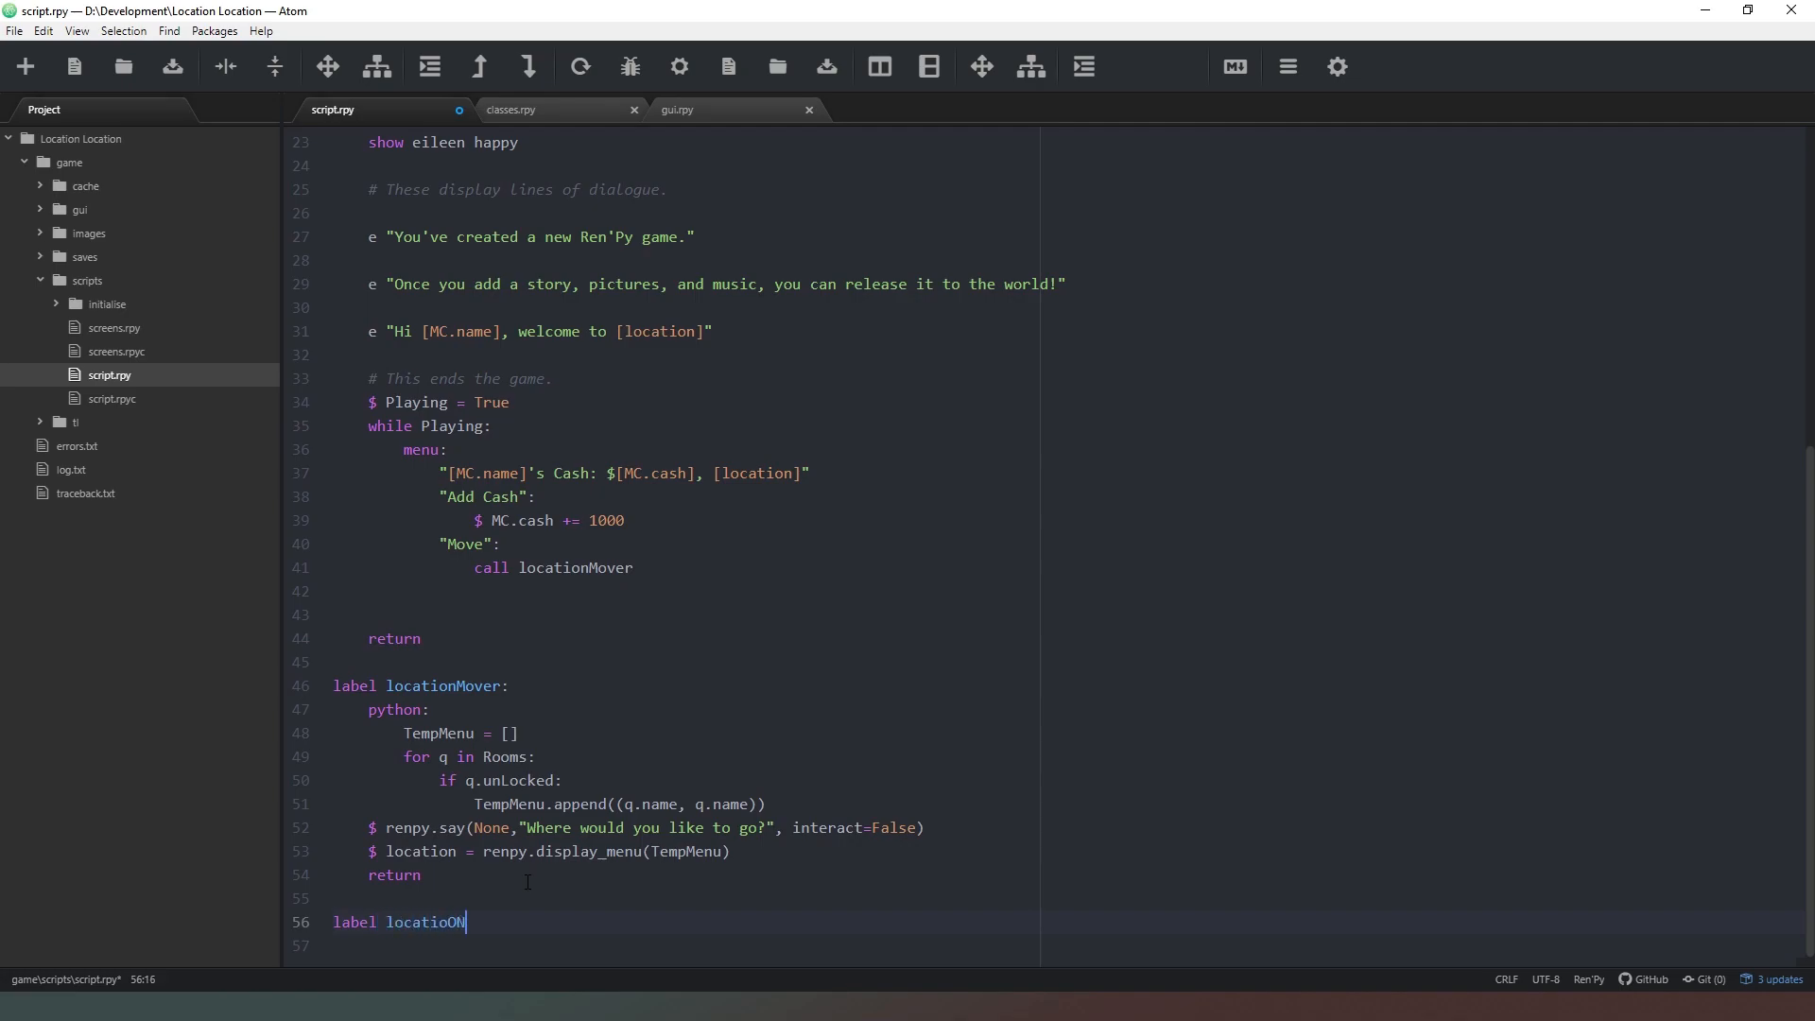
pyautogui.write('nBuyer:')
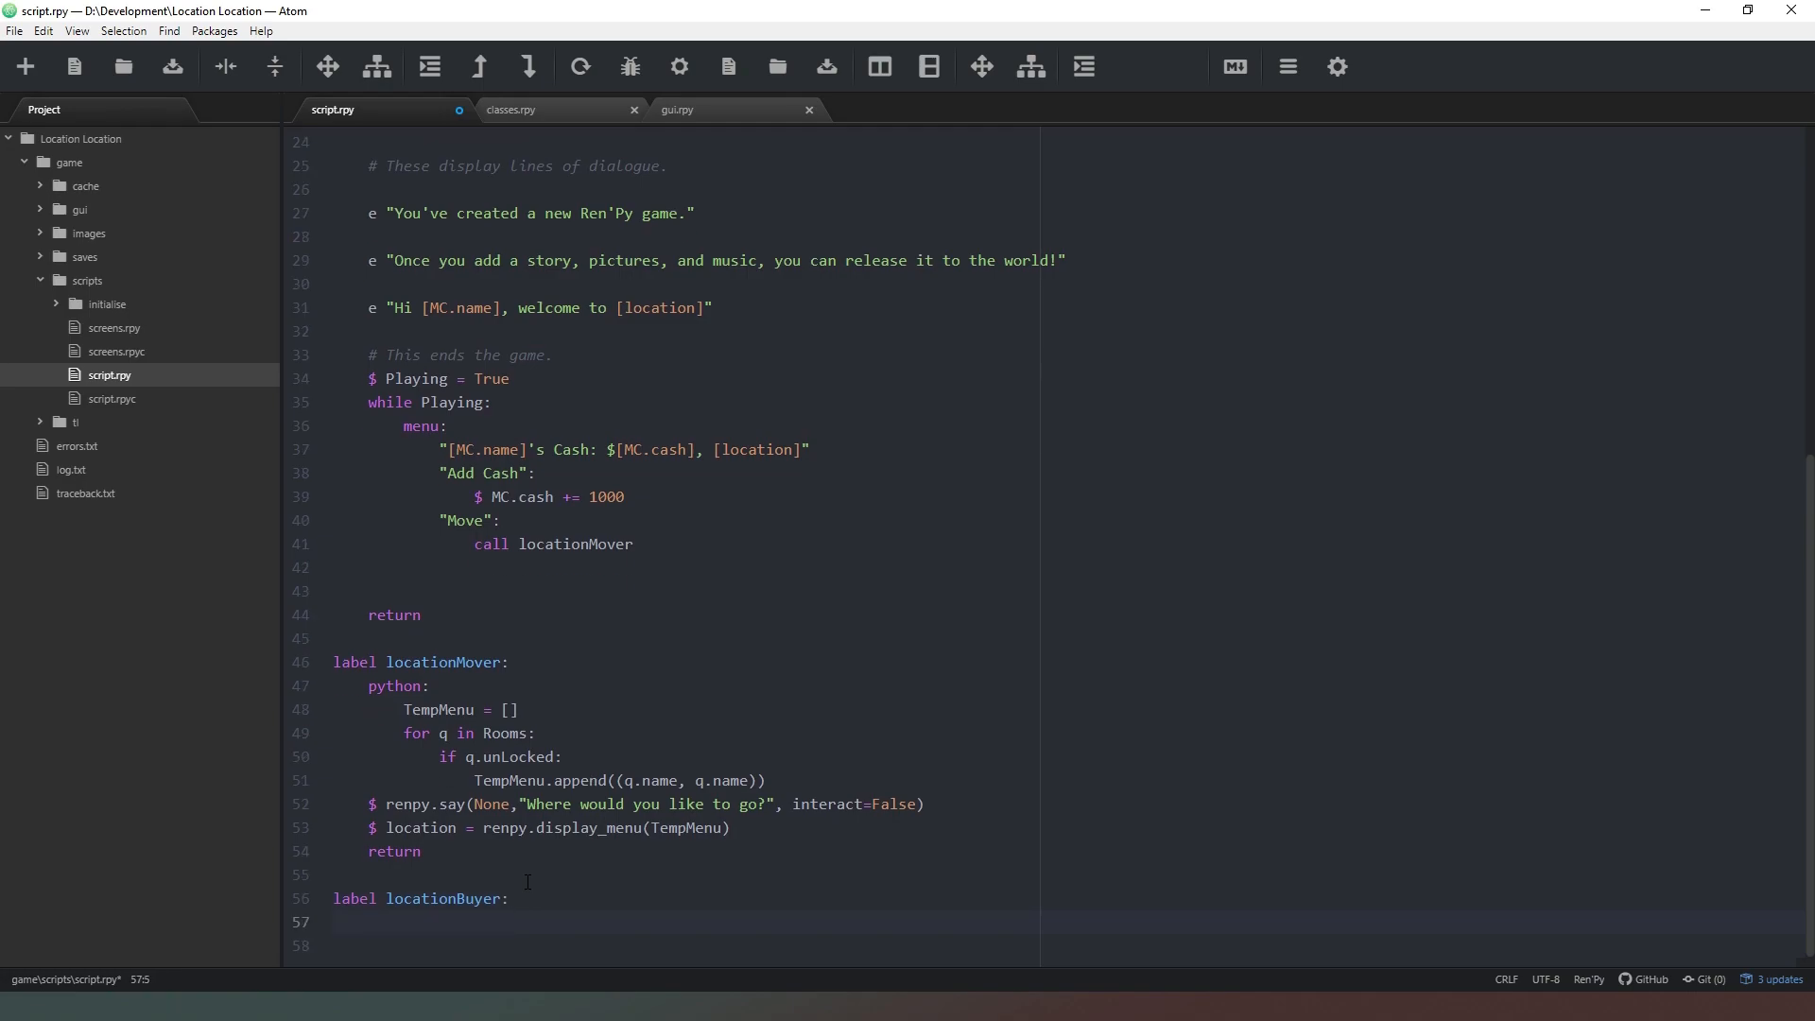
pyautogui.write('python:')
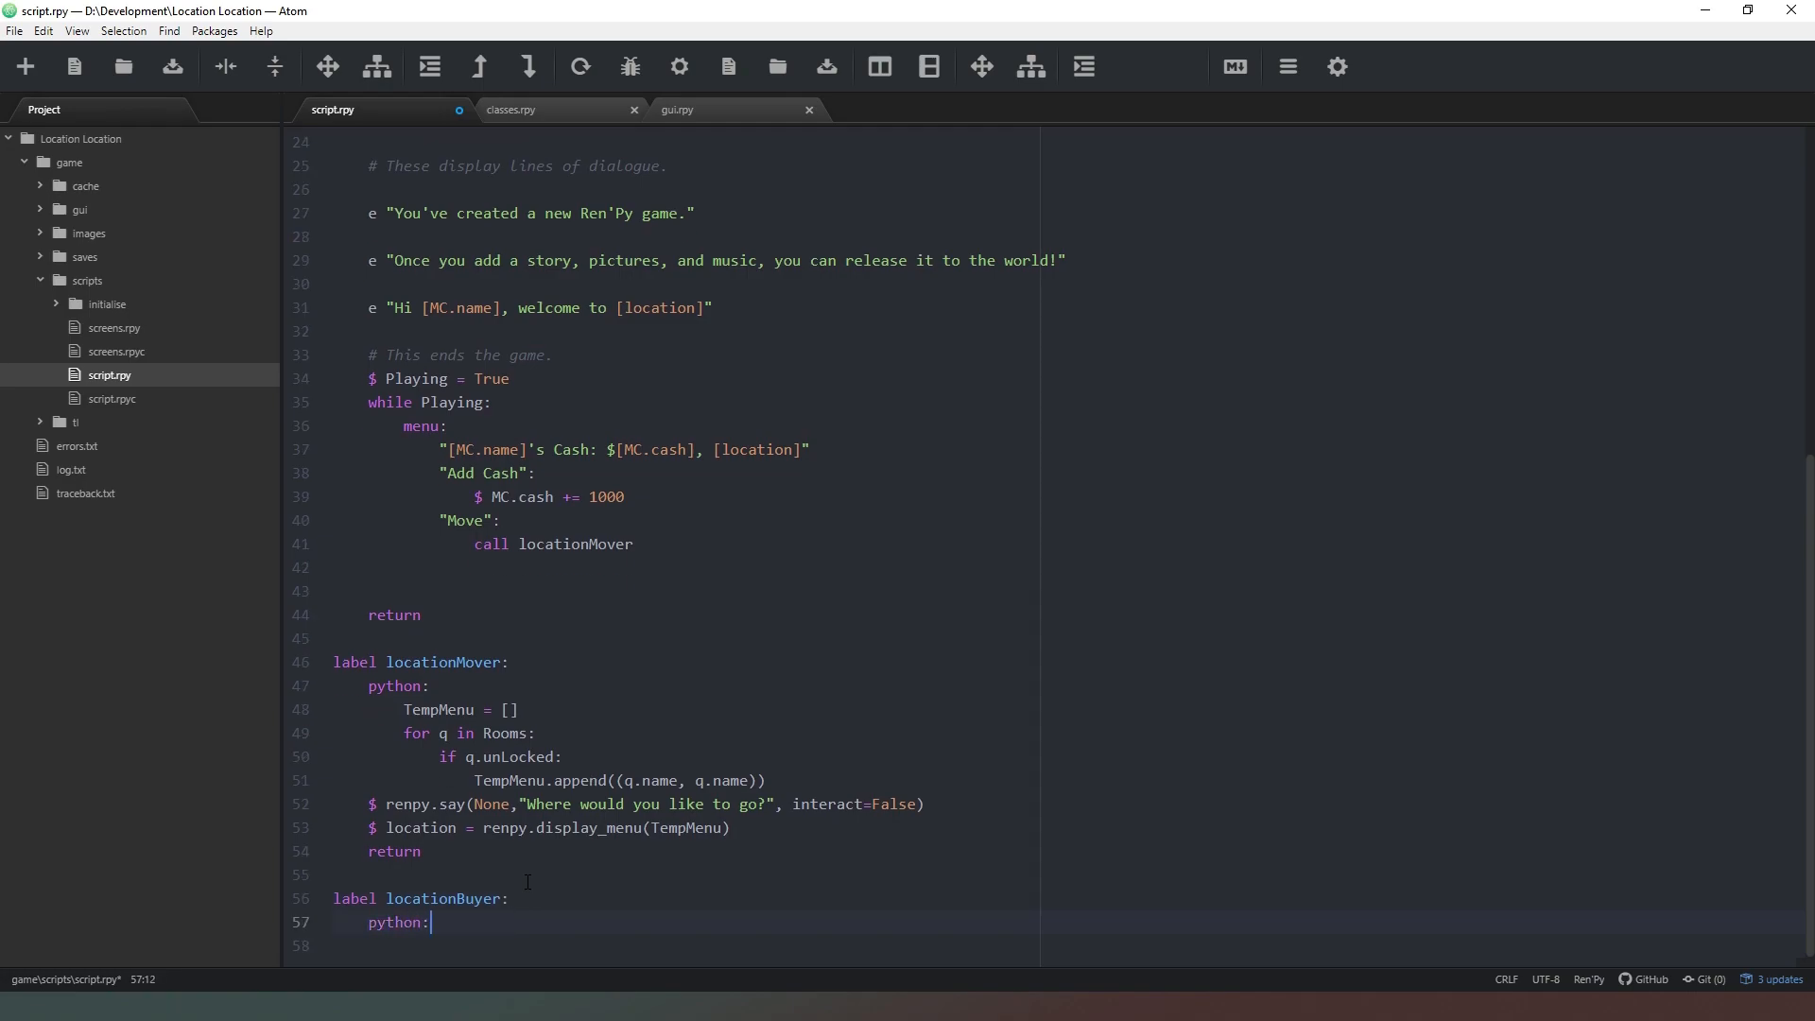
pyautogui.press('Enter')
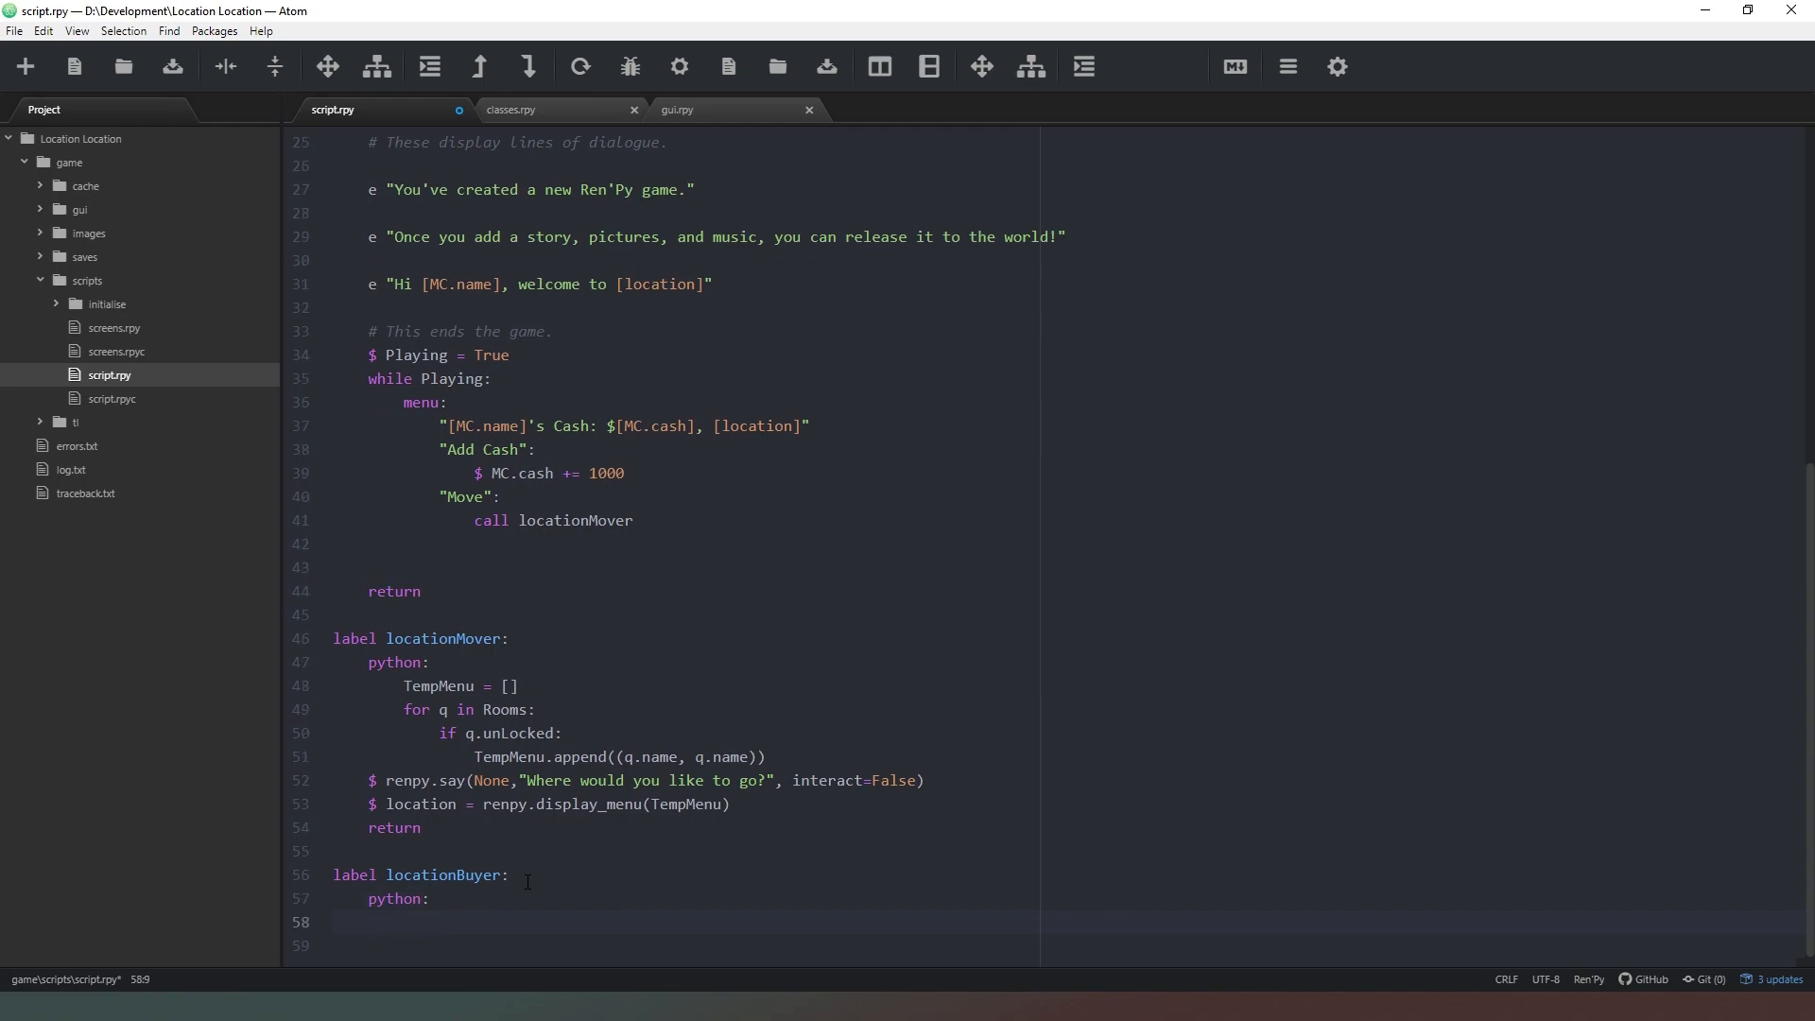
pyautogui.write('TempMen')
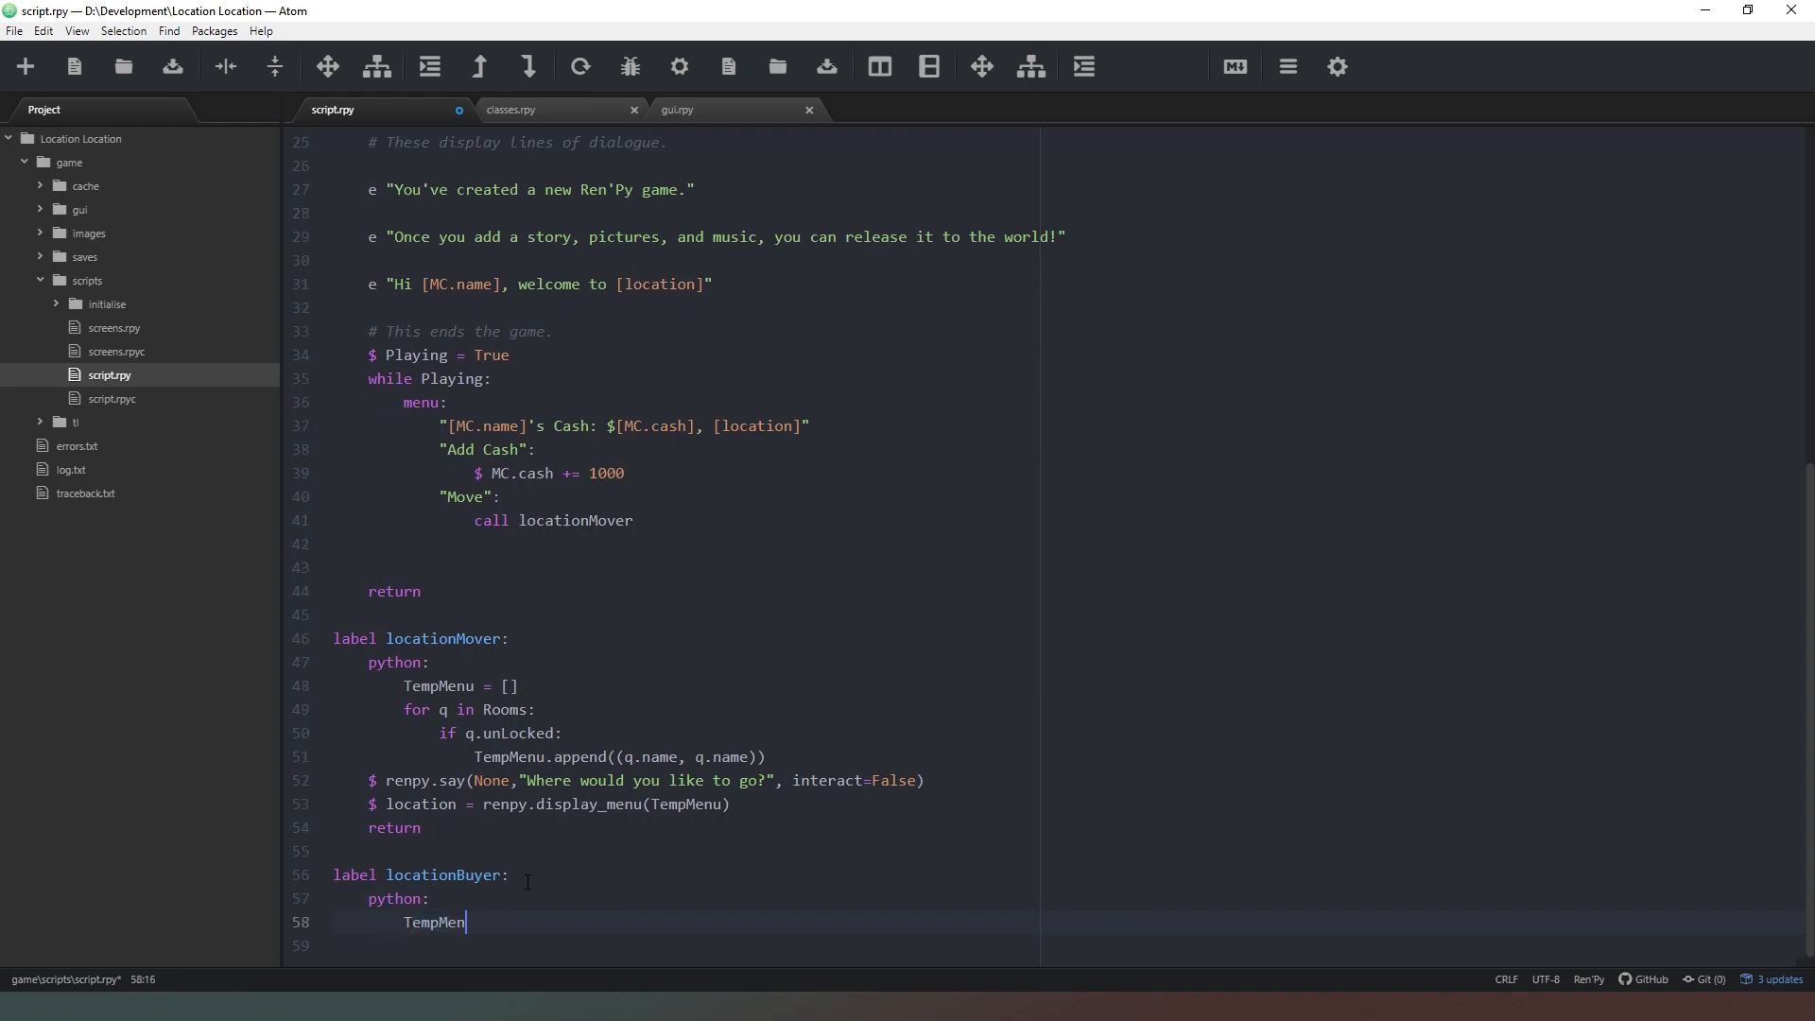
pyautogui.write('u=[]')
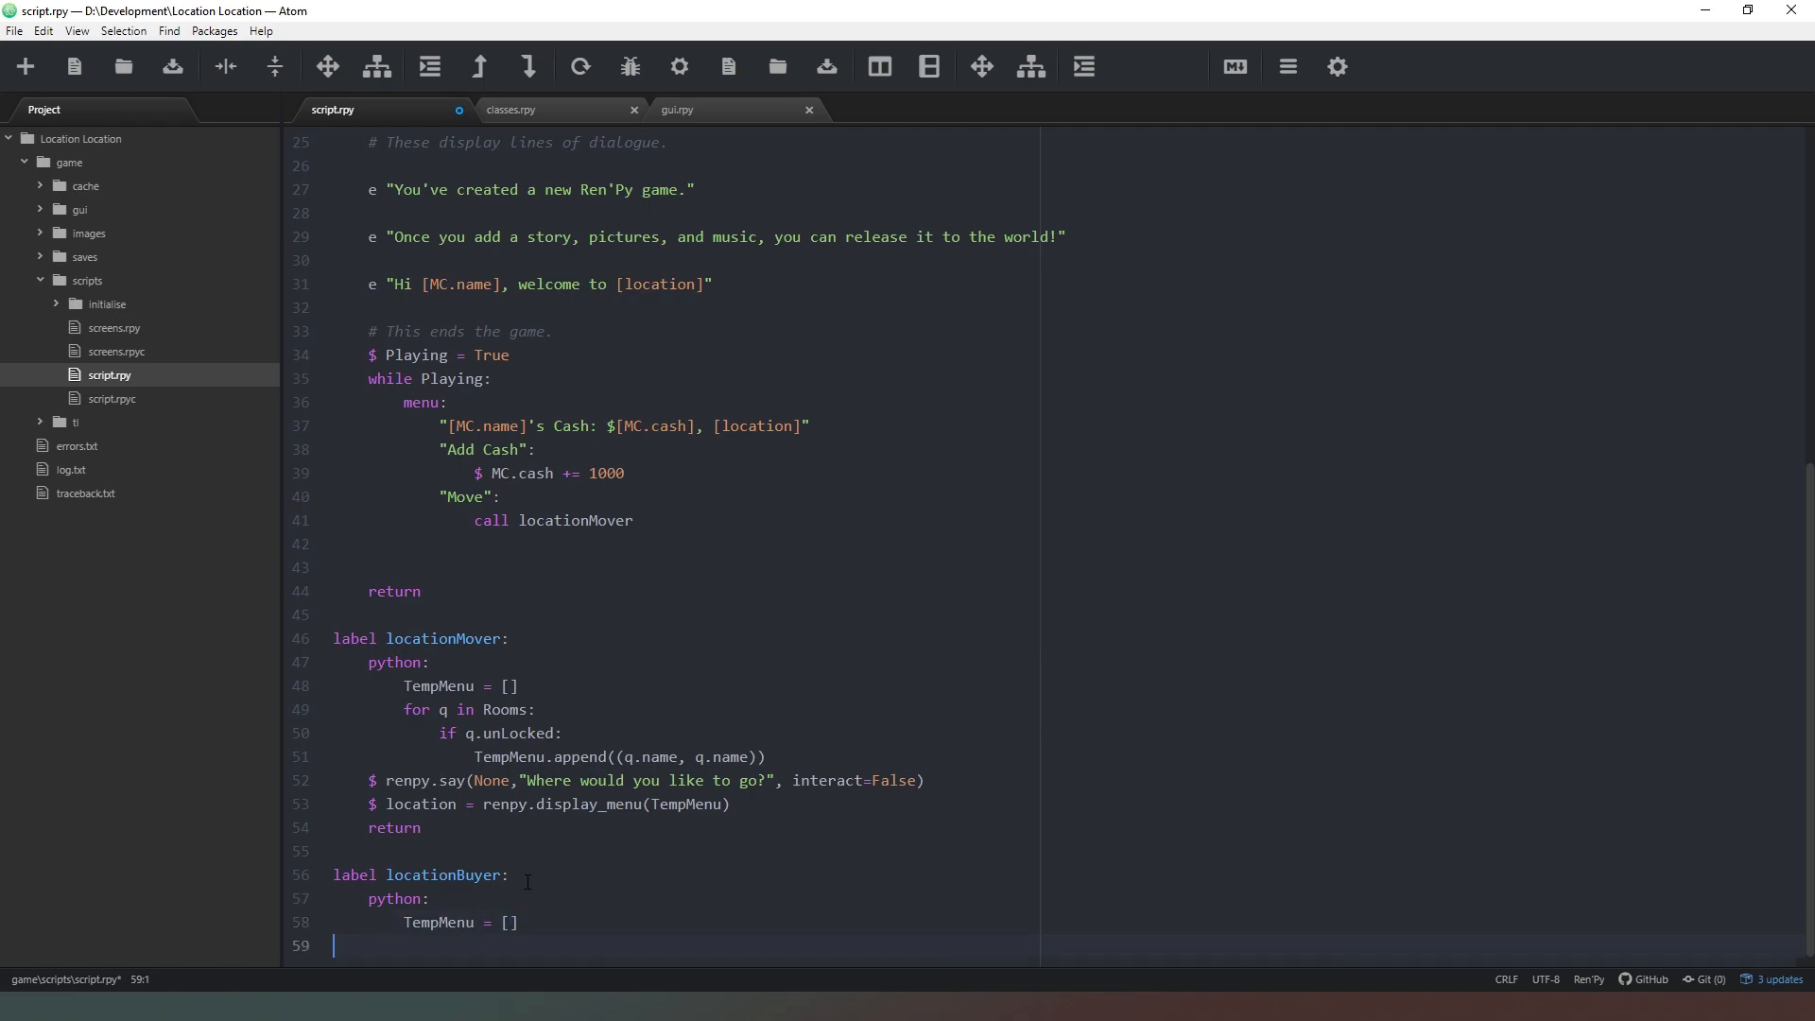
# - Loop over Rooms appending (q.name, q.name) to TempMenu when MC.cash >= q.cost
pyautogui.write('for q')
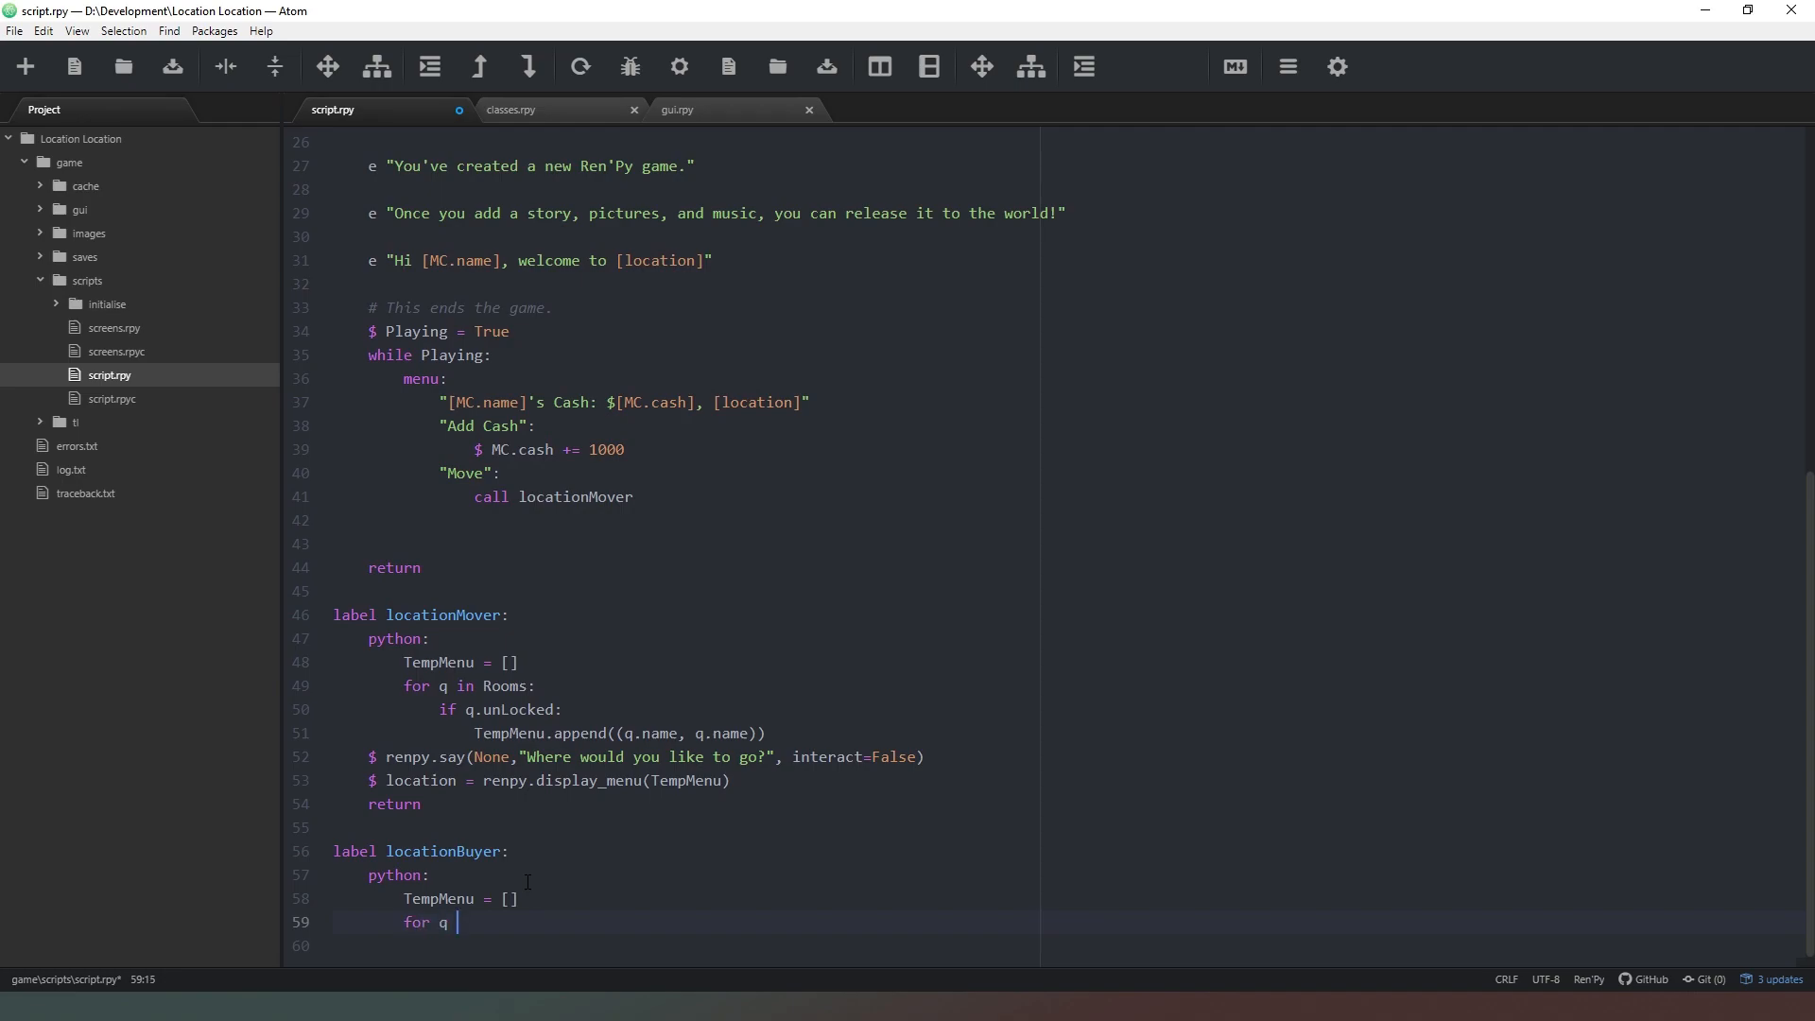
pyautogui.write('in Rooms@')
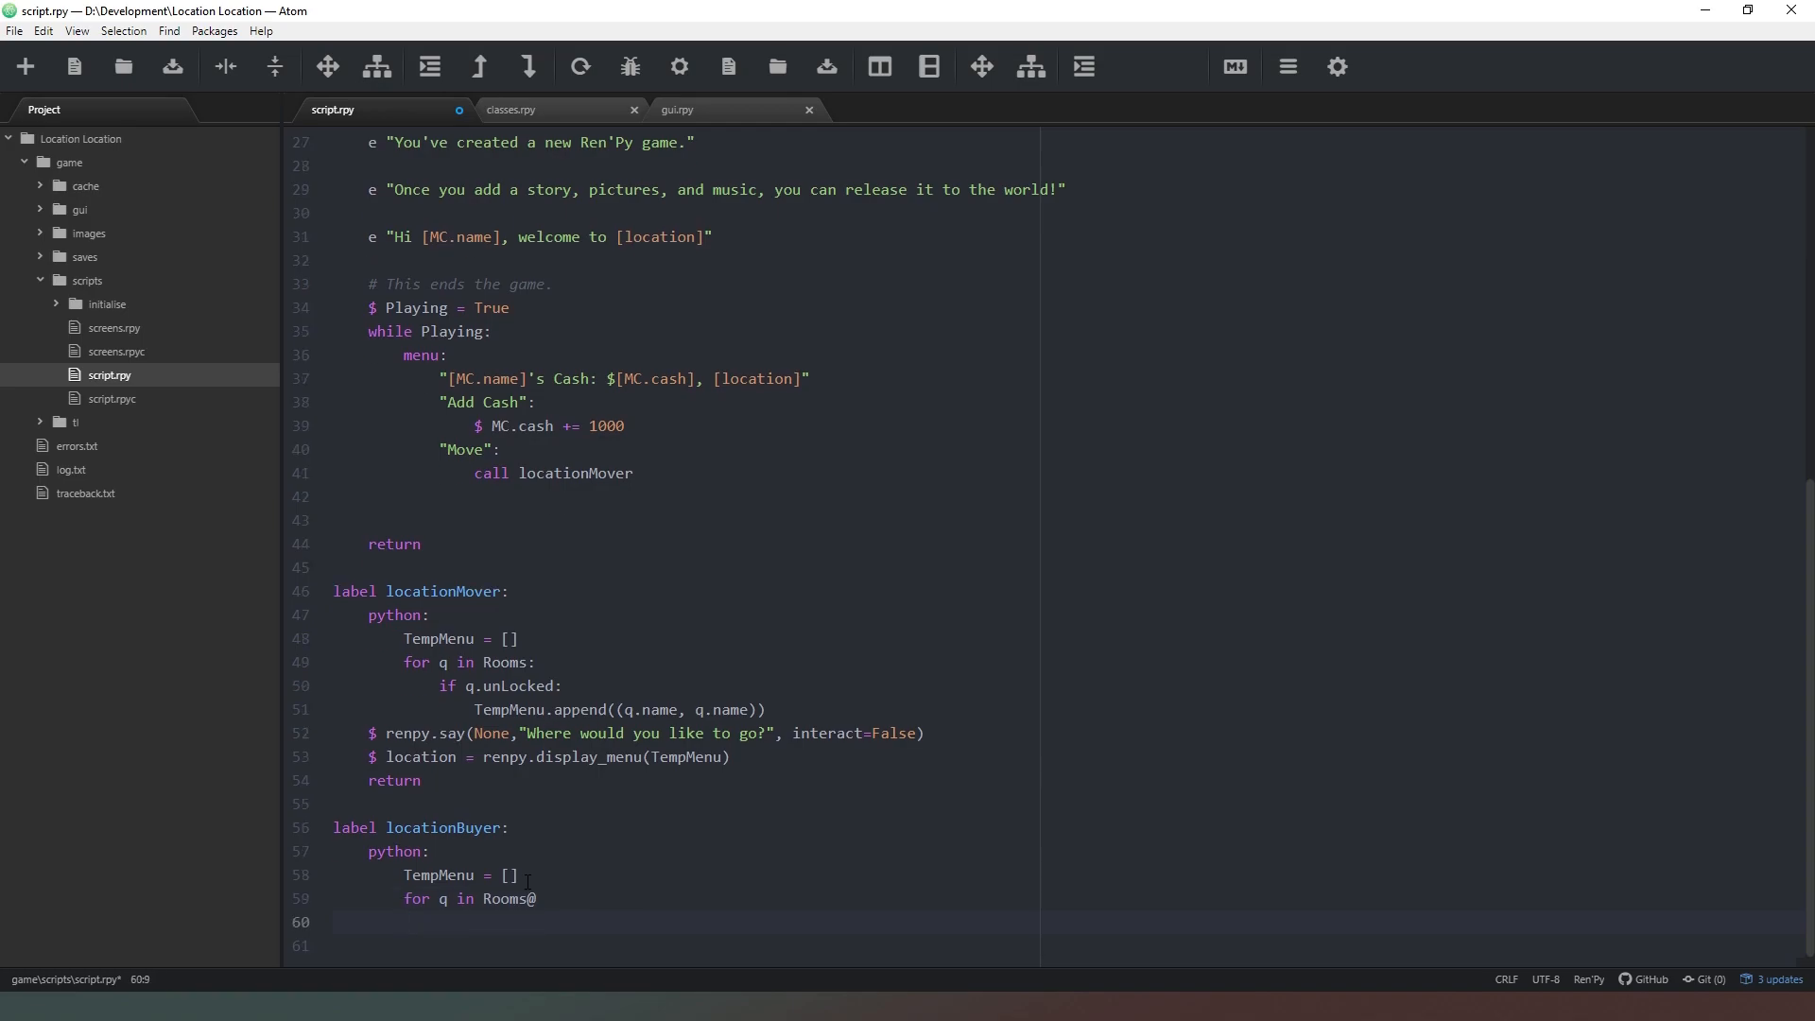
pyautogui.write('if')
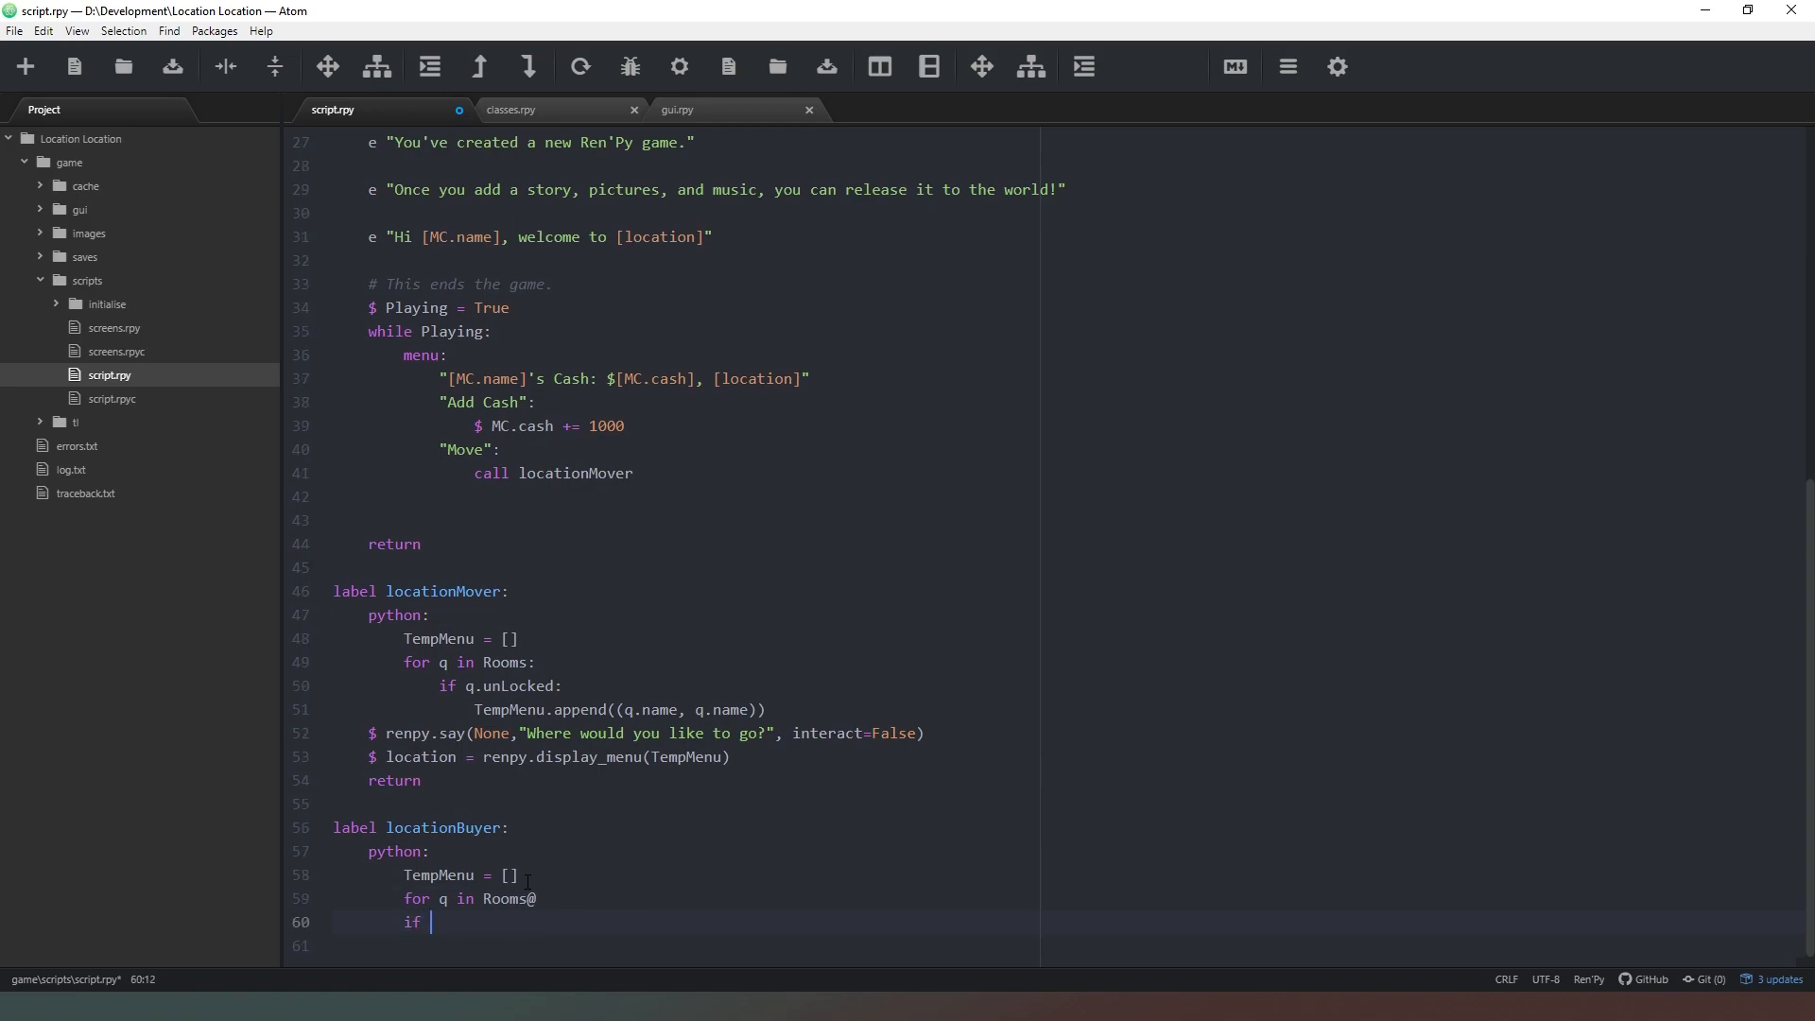
pyautogui.write('MC.cash')
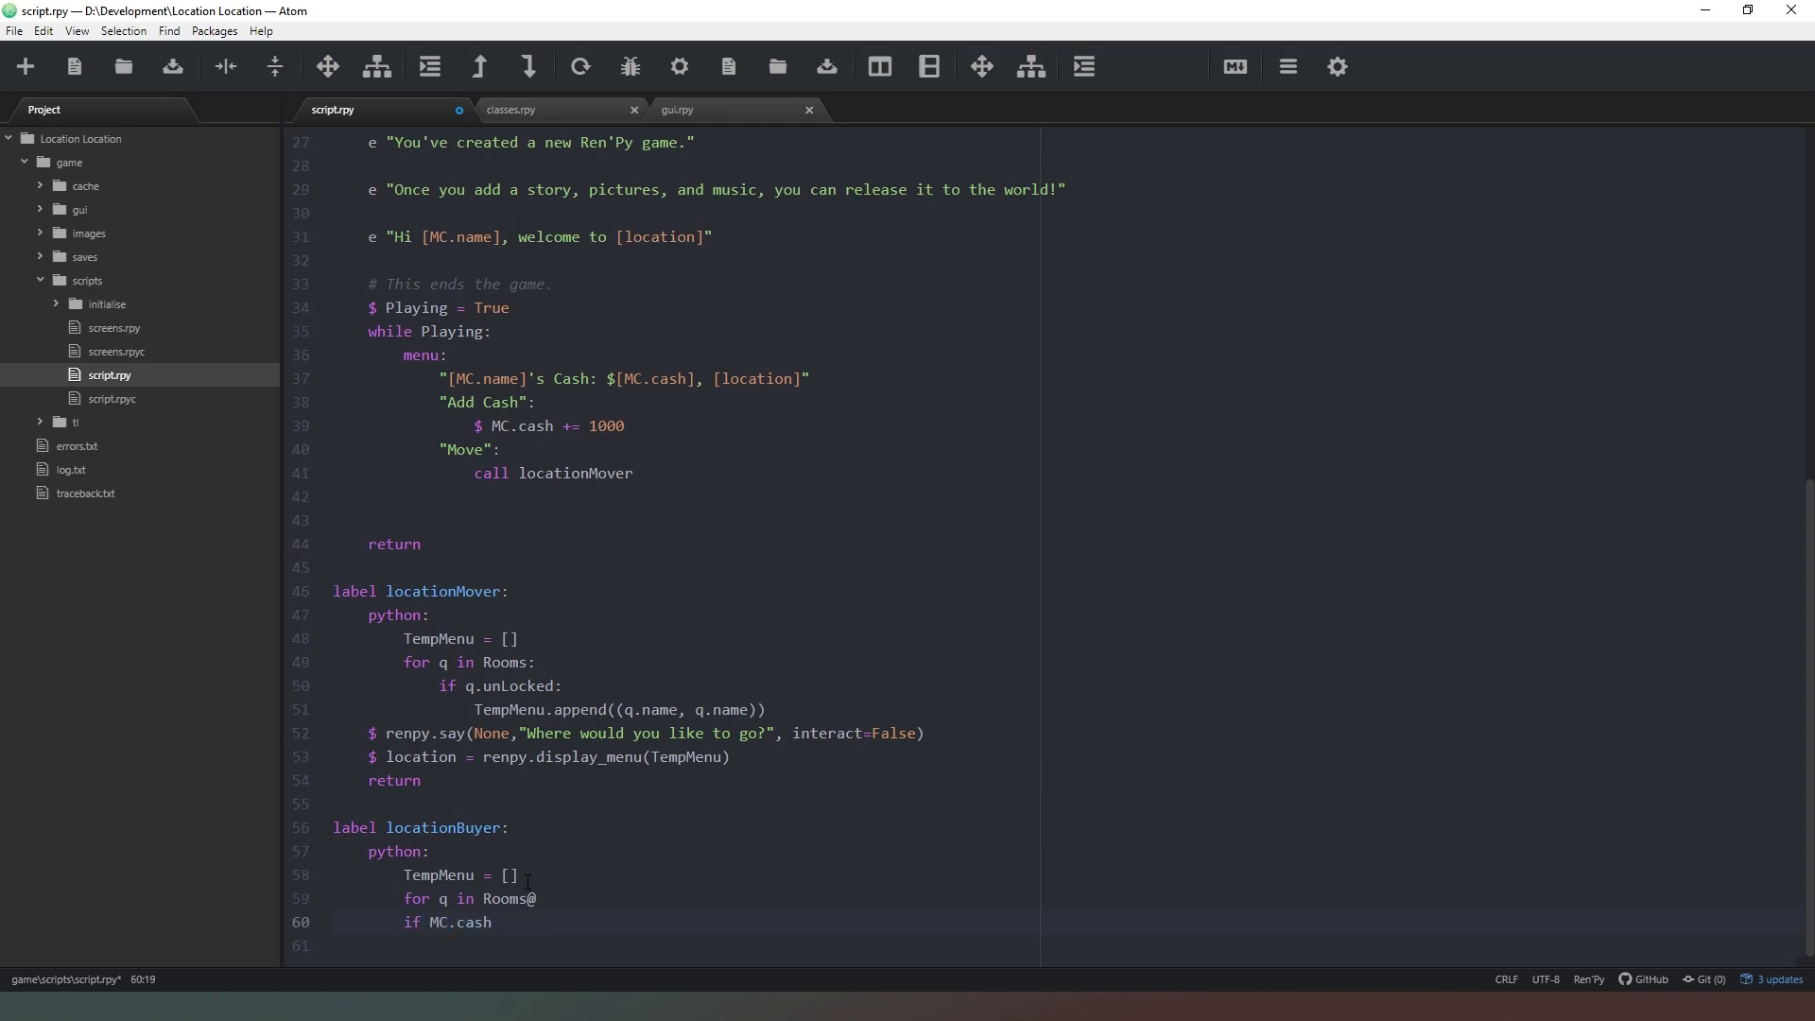
pyautogui.write('>=')
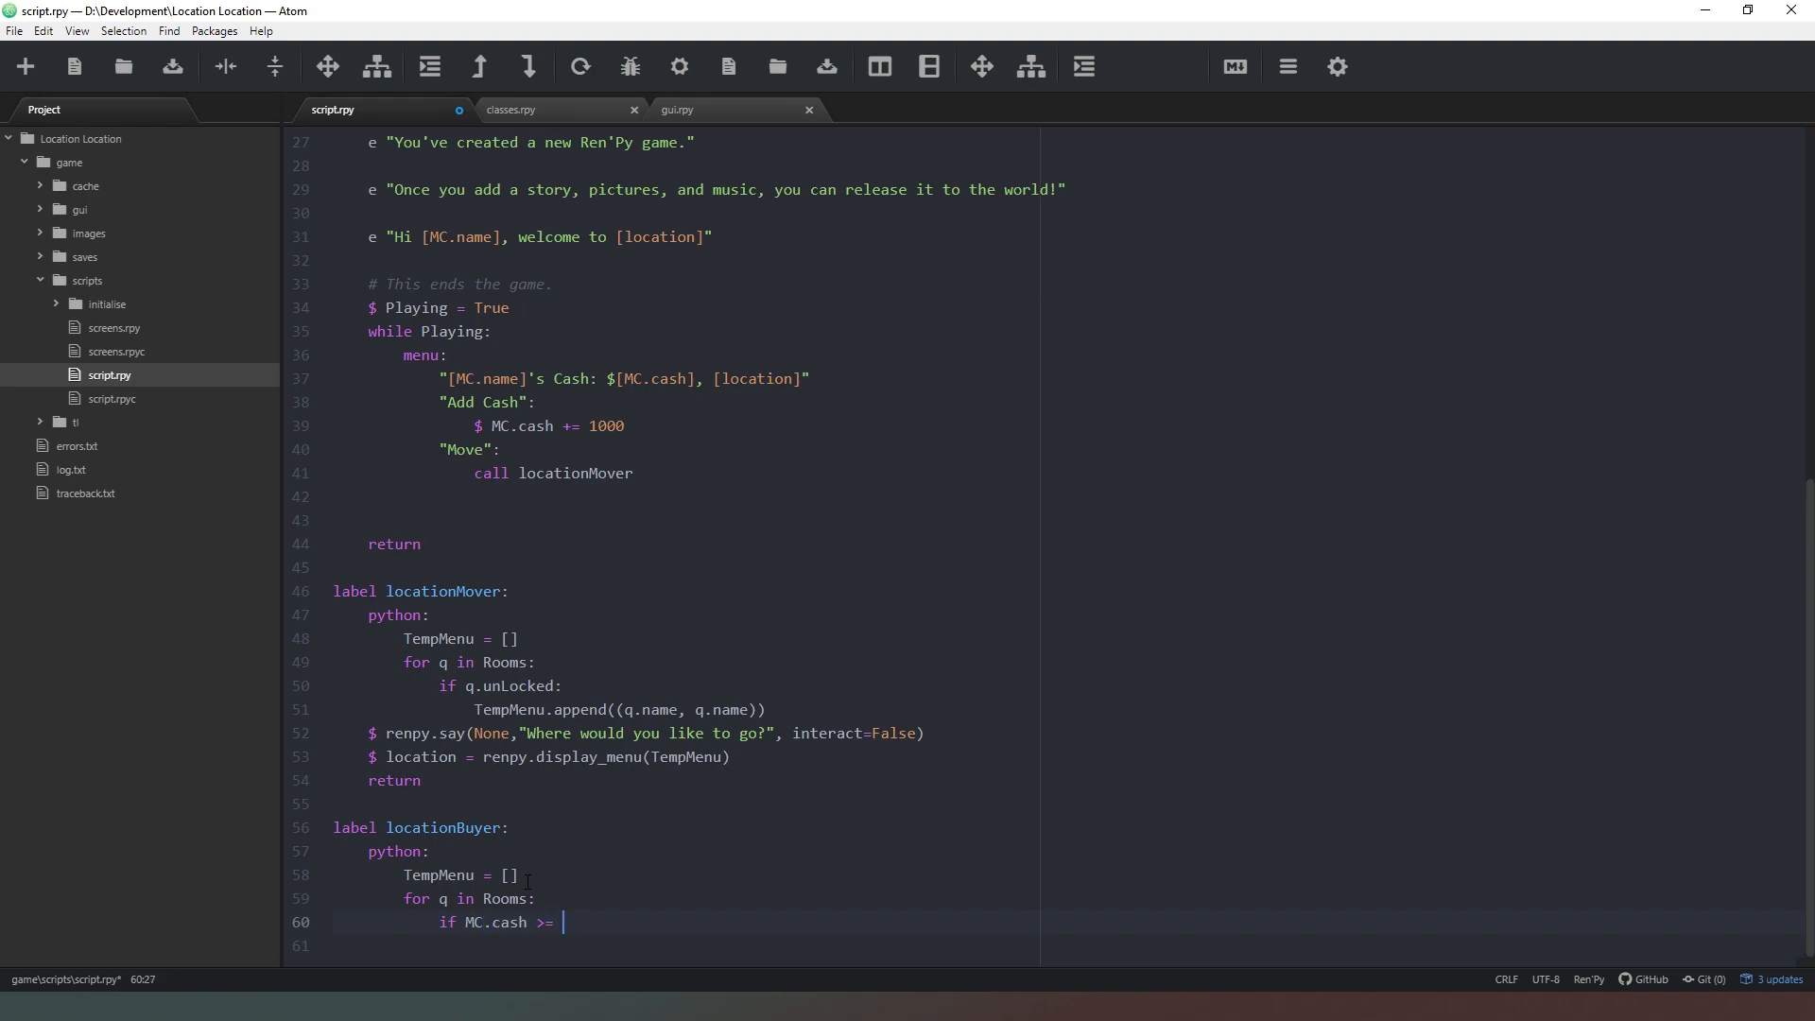
pyautogui.write('q')
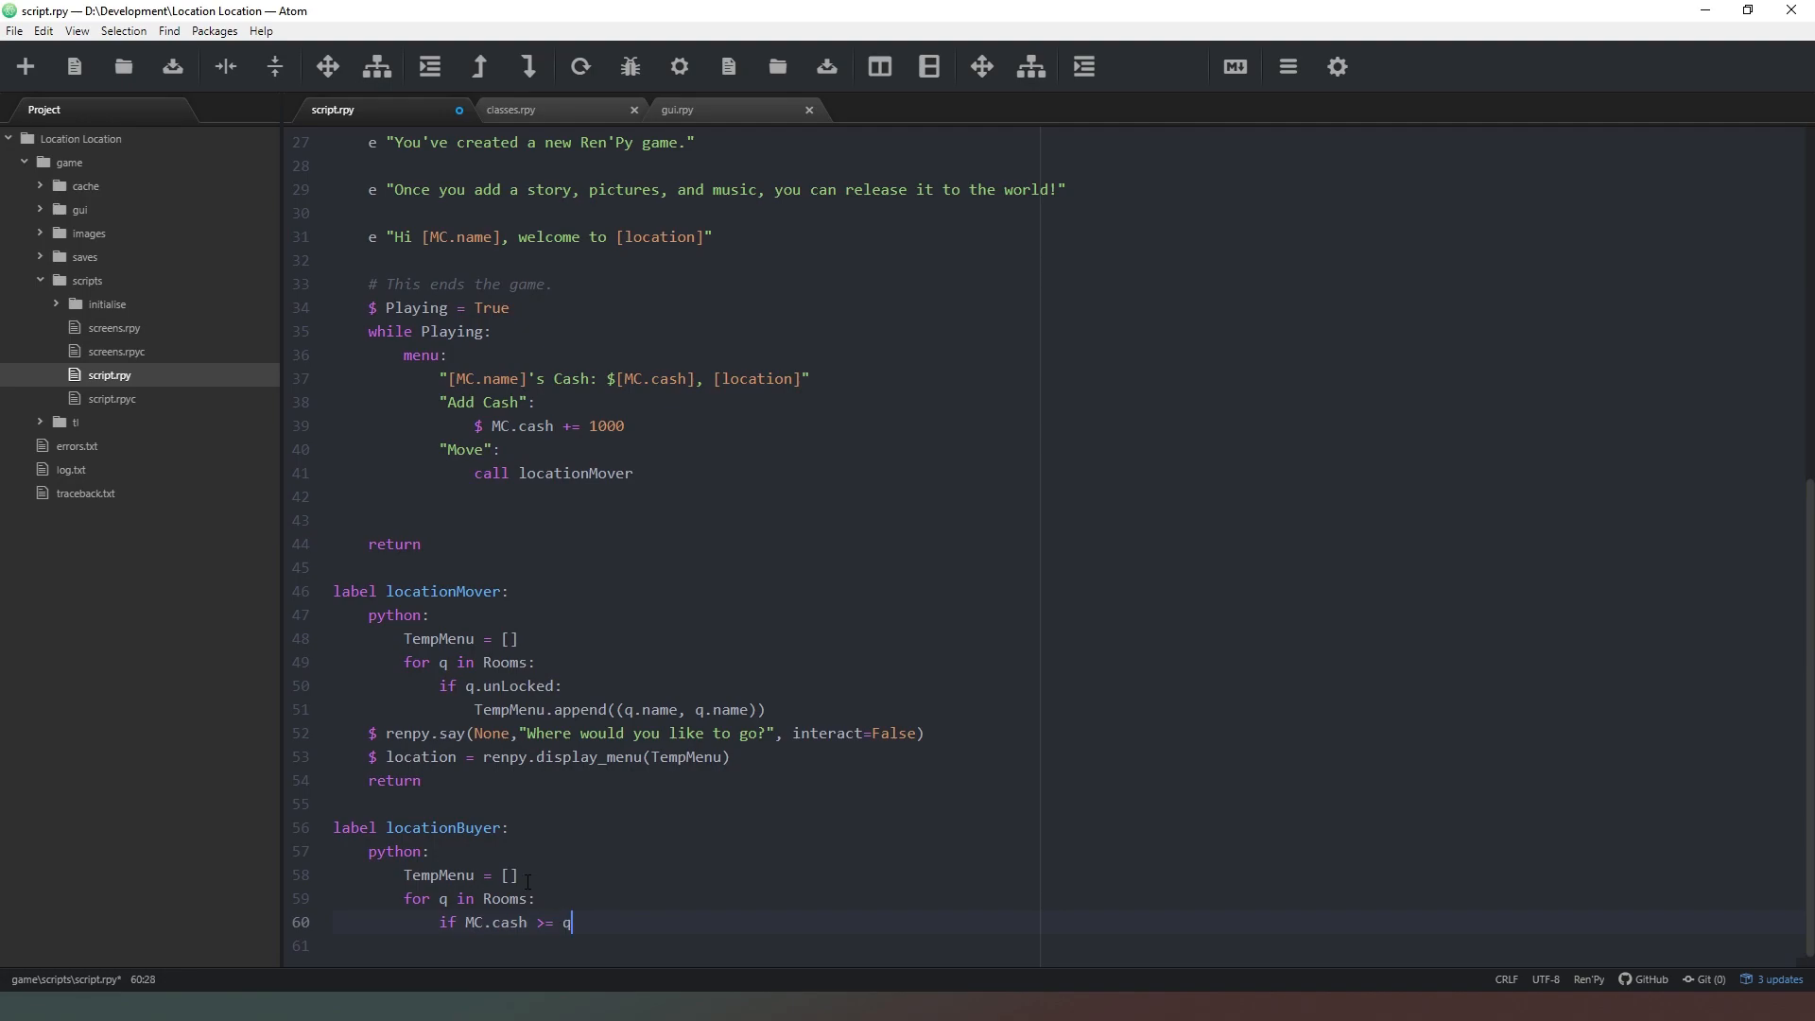
pyautogui.write('.cost:')
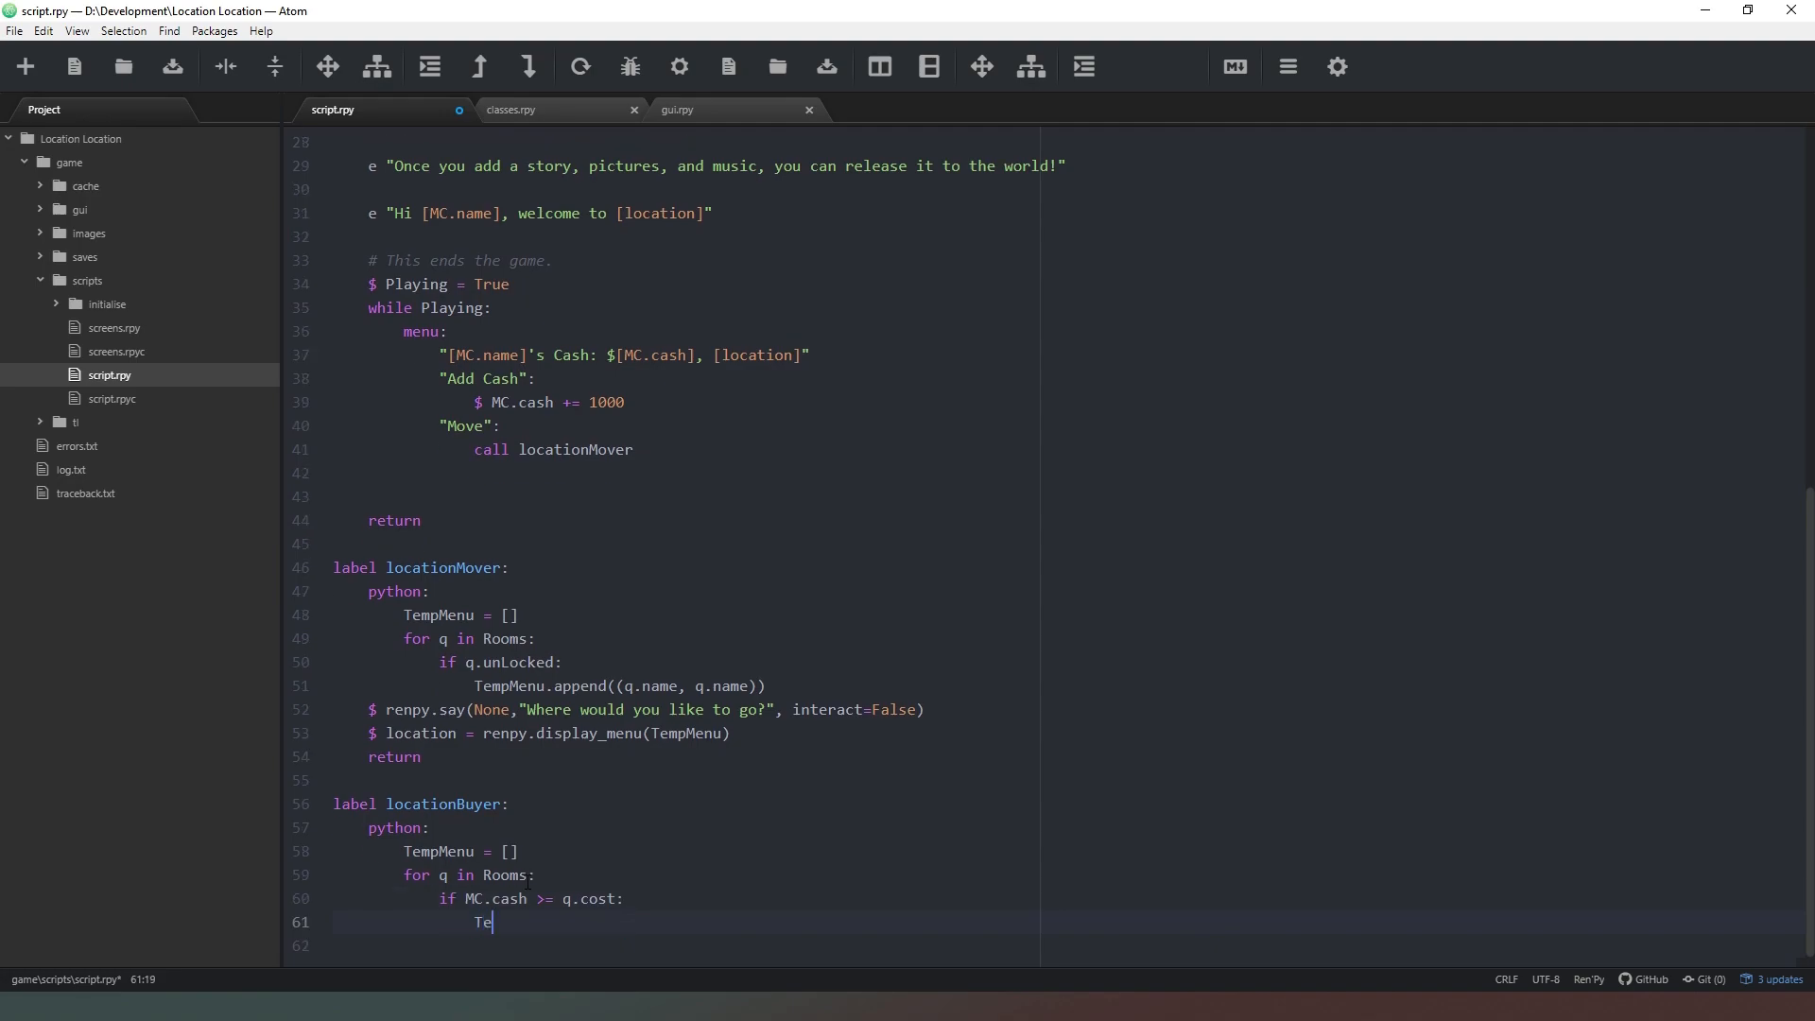
pyautogui.write('mpMenu')
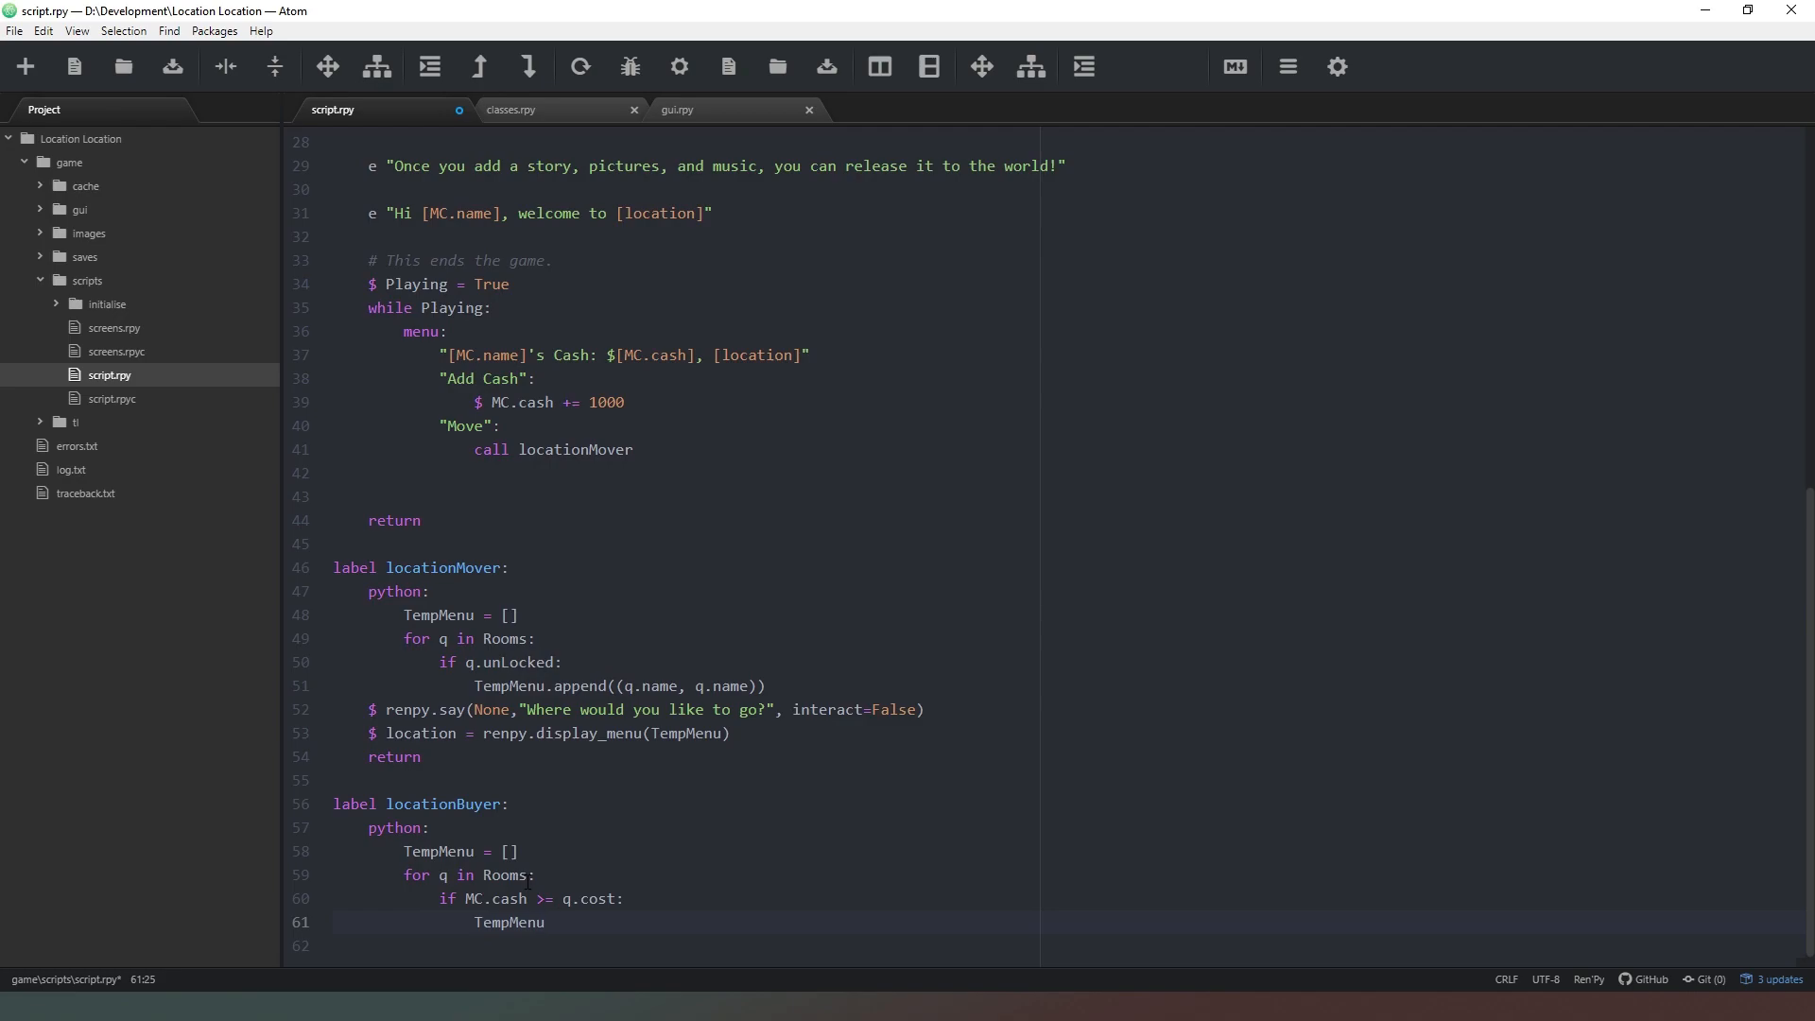
pyautogui.write('.append')
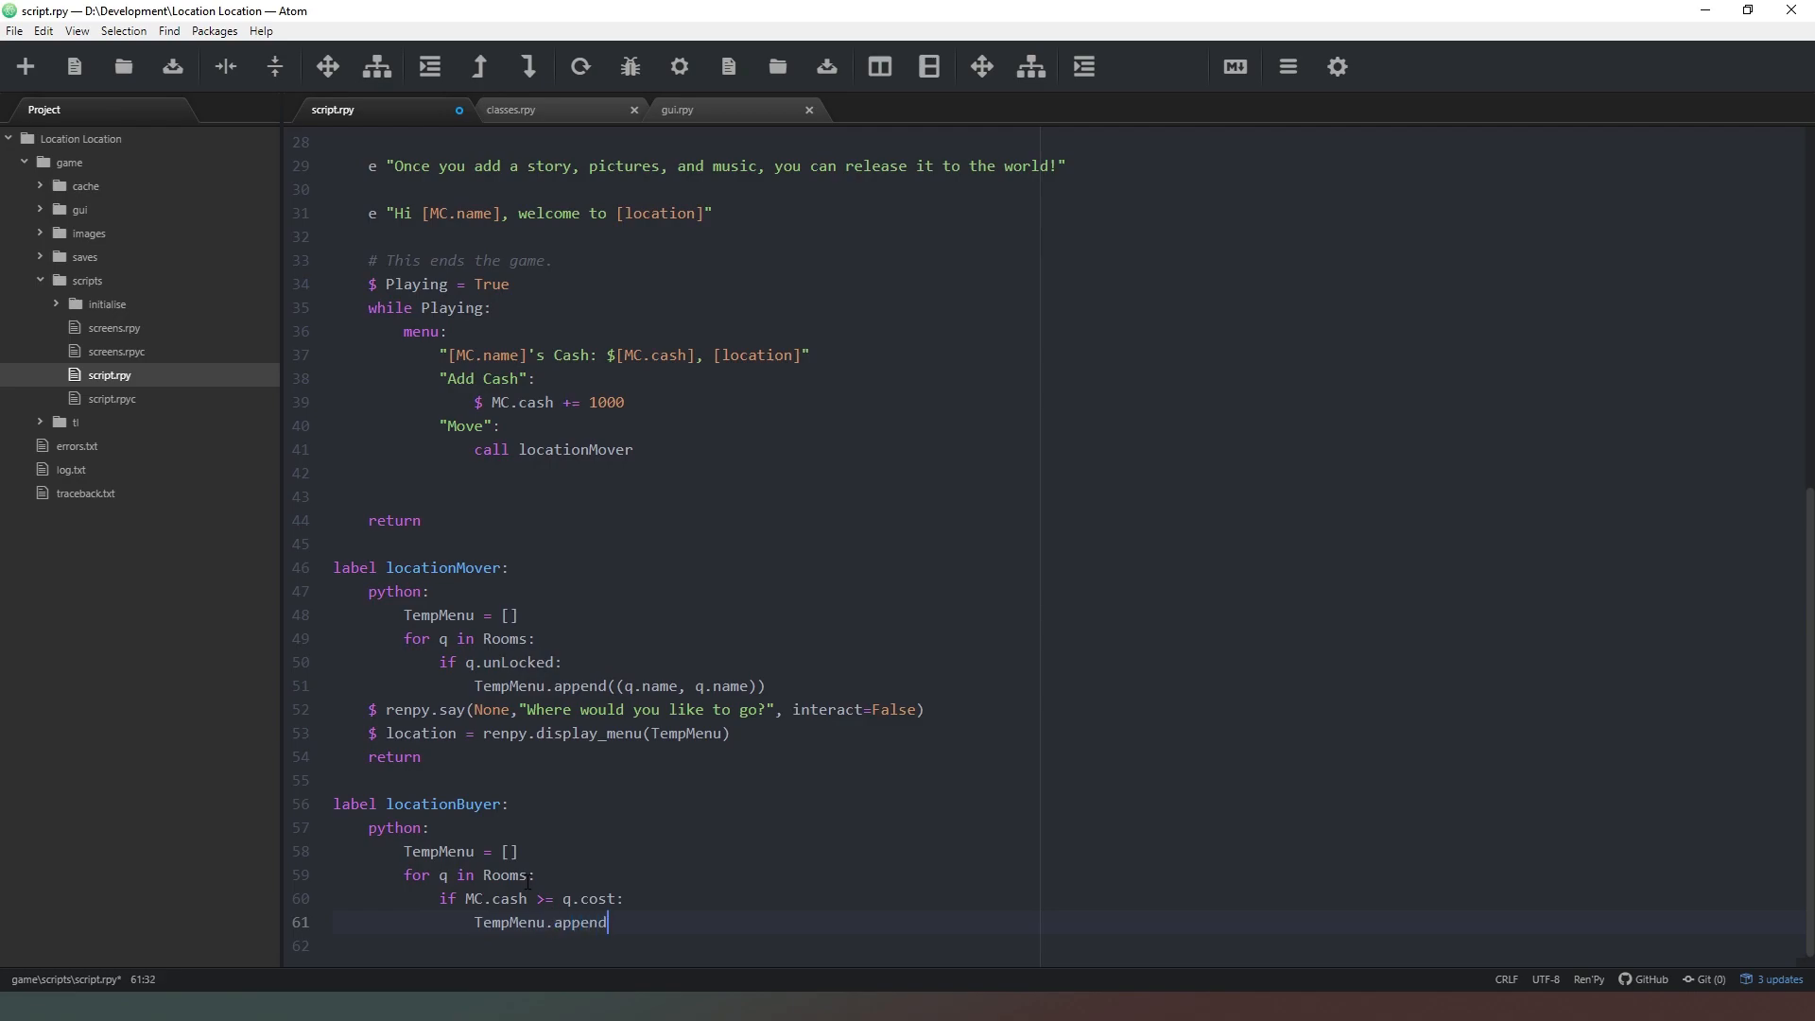
pyautogui.write('((')
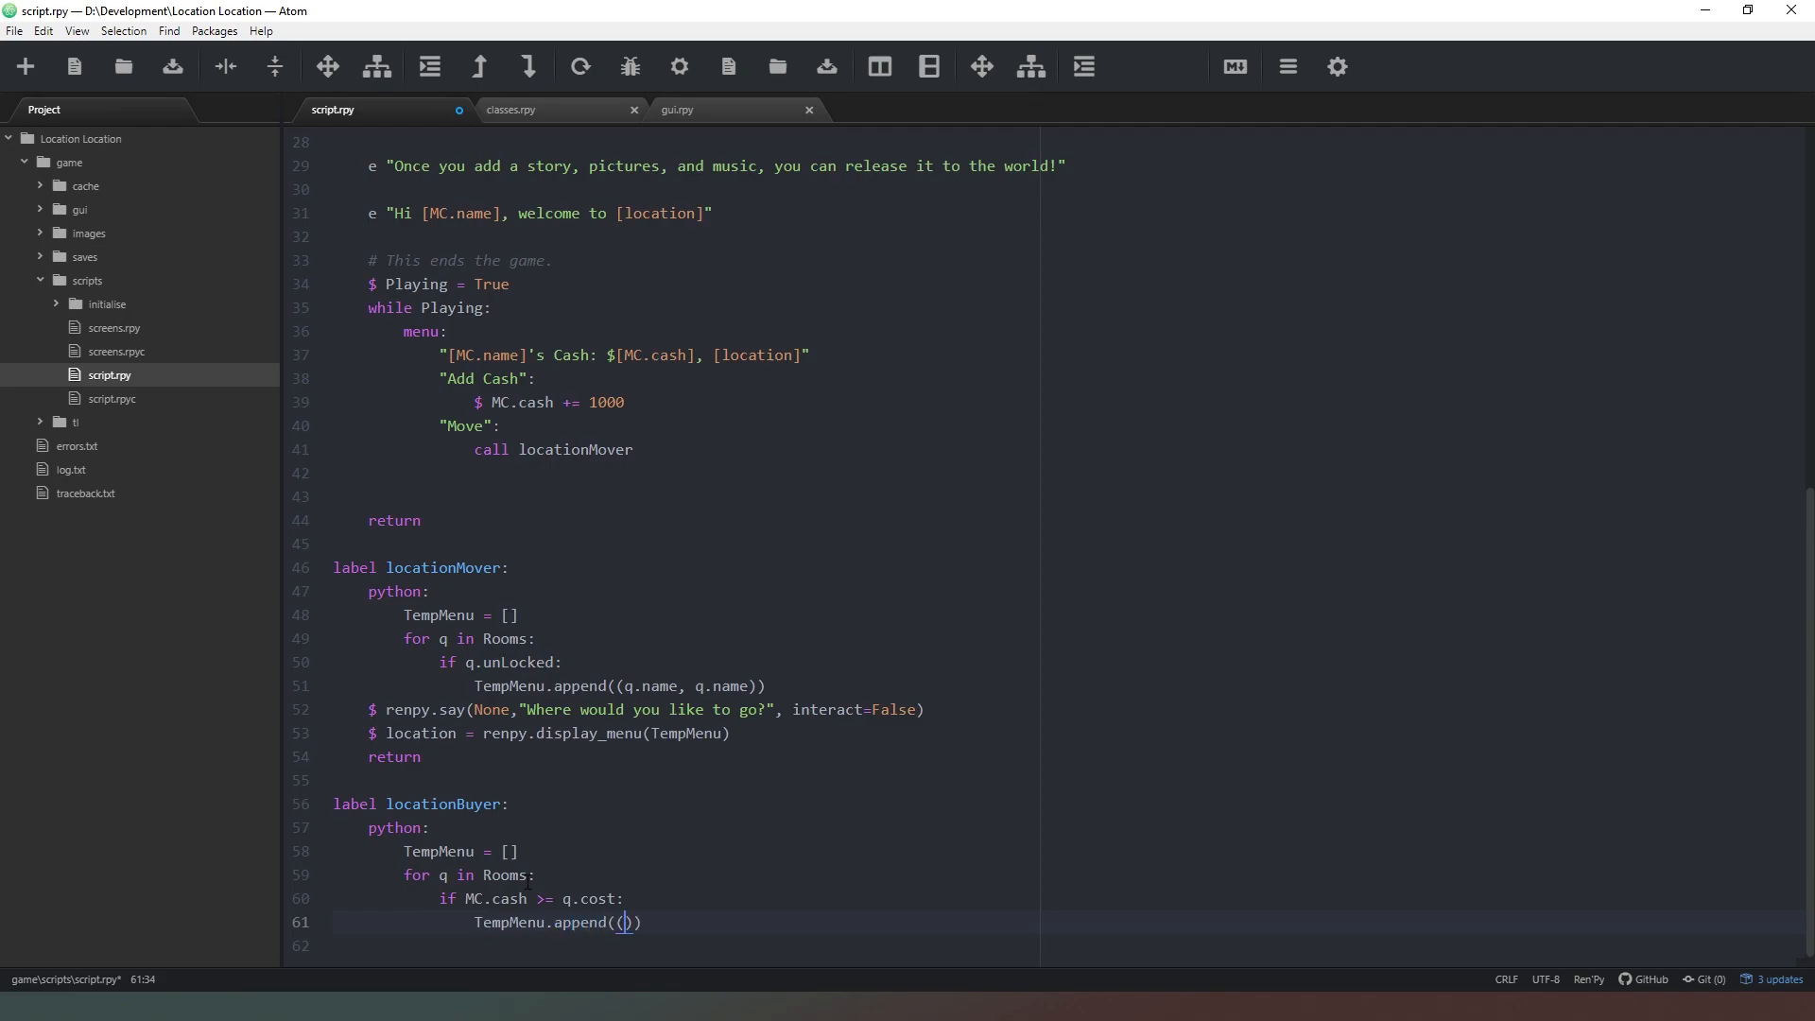
pyautogui.write('q.name.')
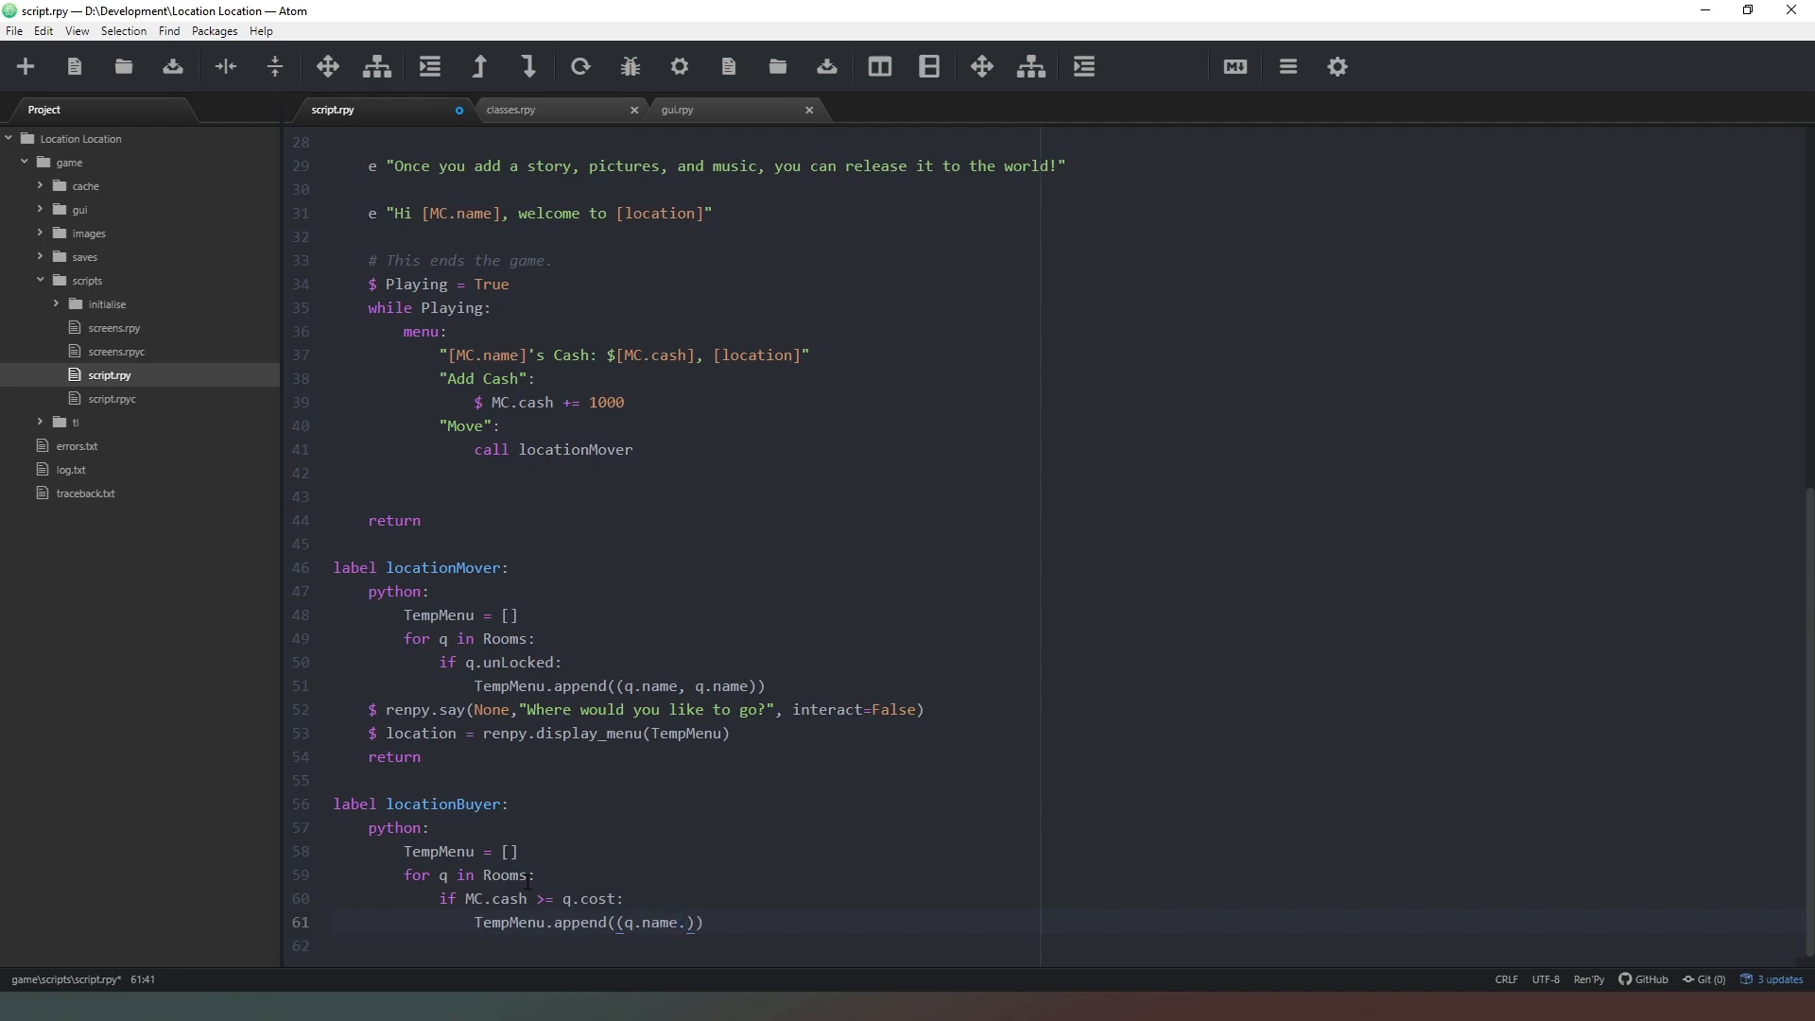
pyautogui.write('q.')
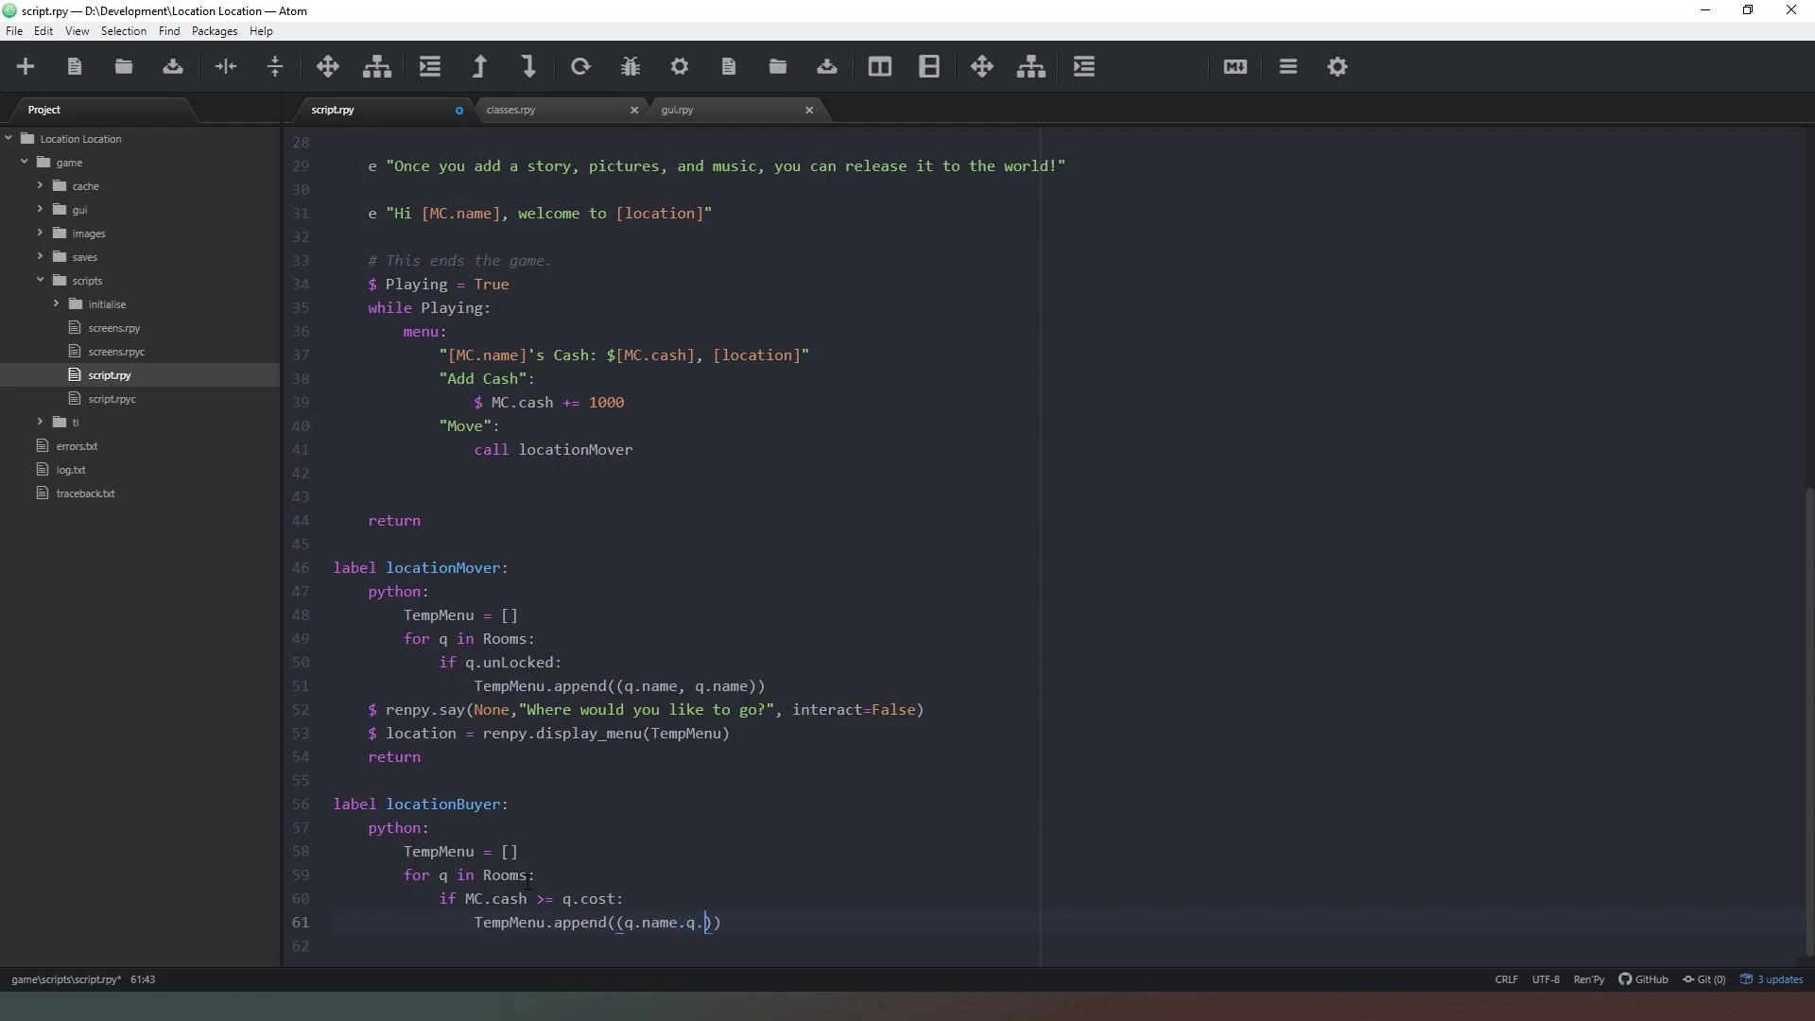
pyautogui.write('name')
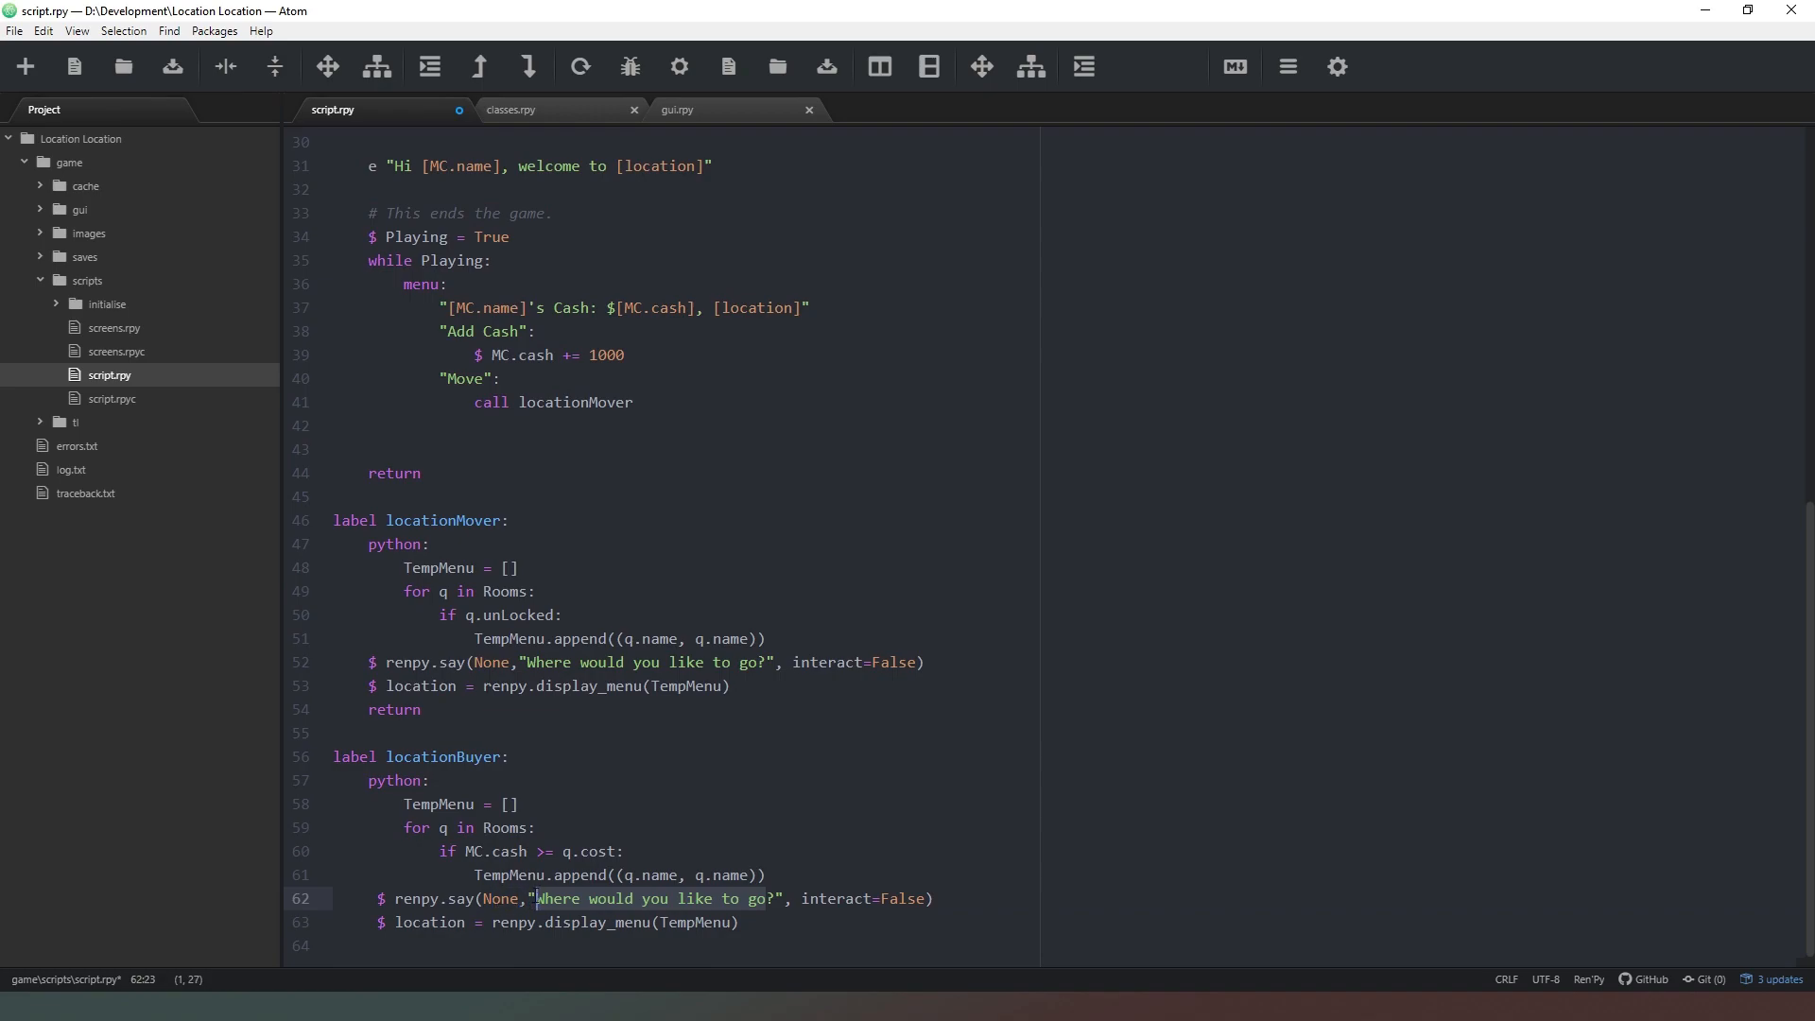
# - Change the locationBuyer prompt to "Which Room would you like to build?"
pyautogui.write('Which ?')
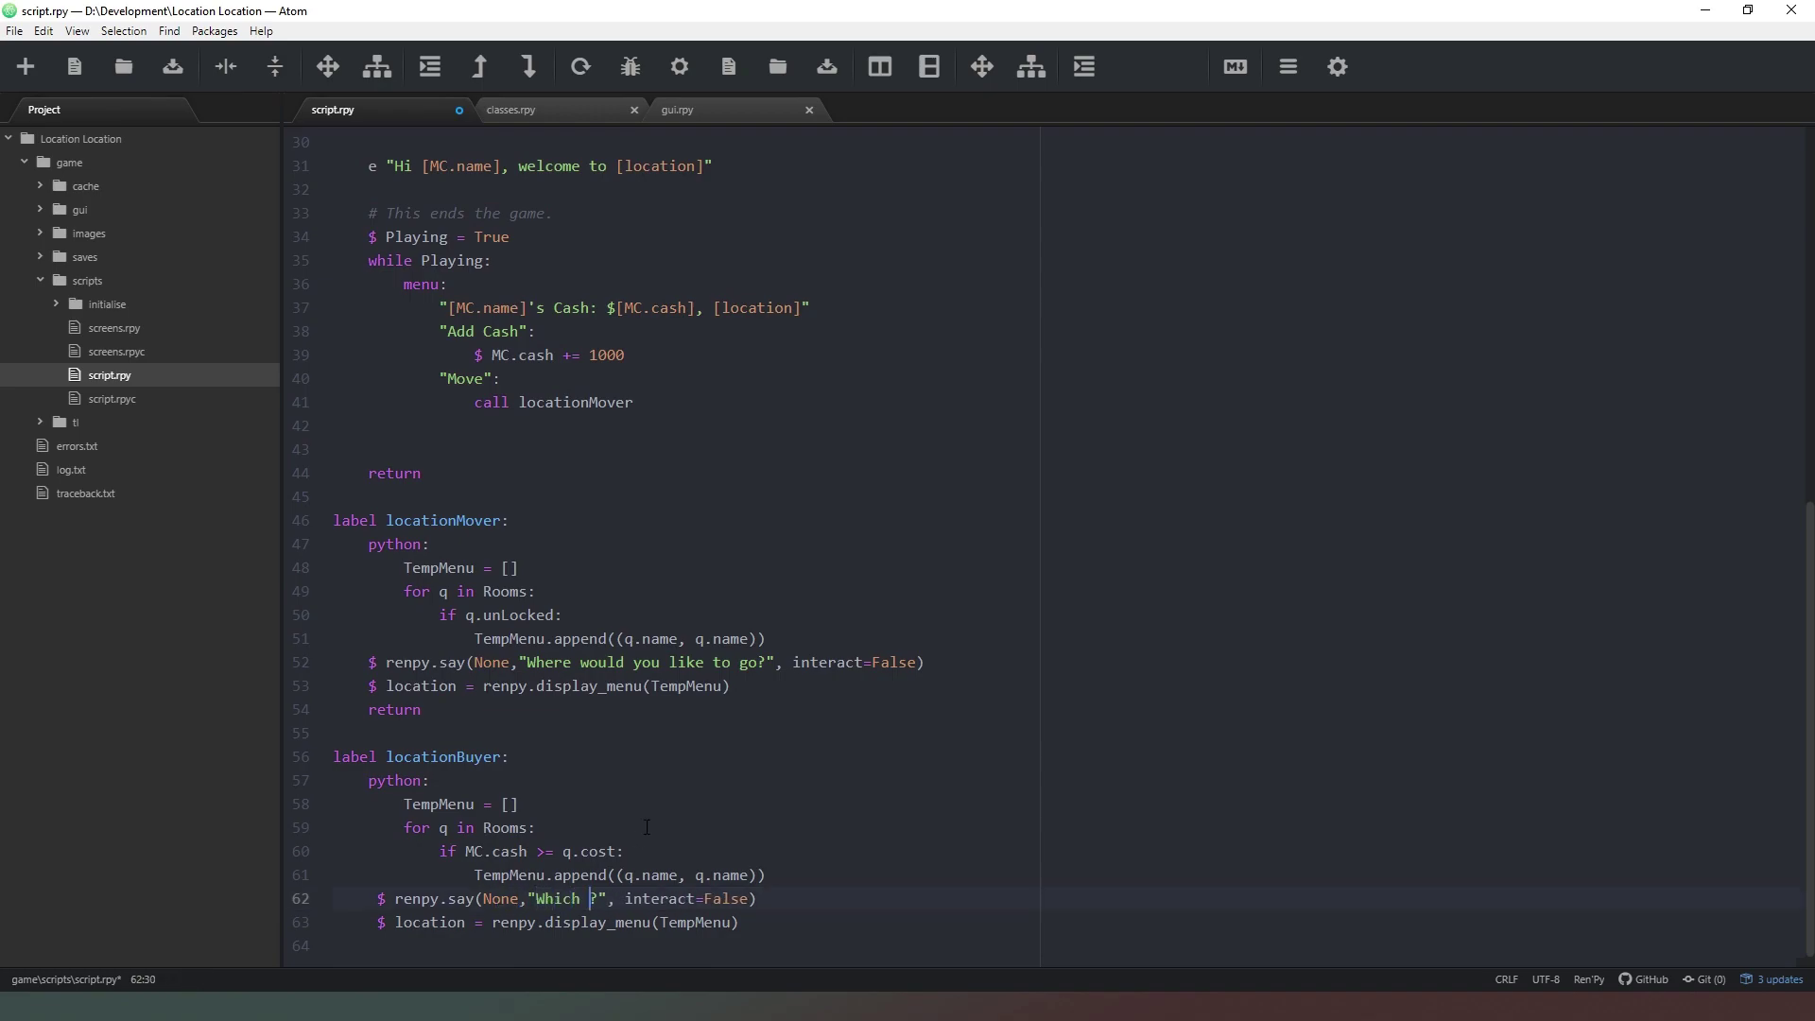
pyautogui.write('Room would')
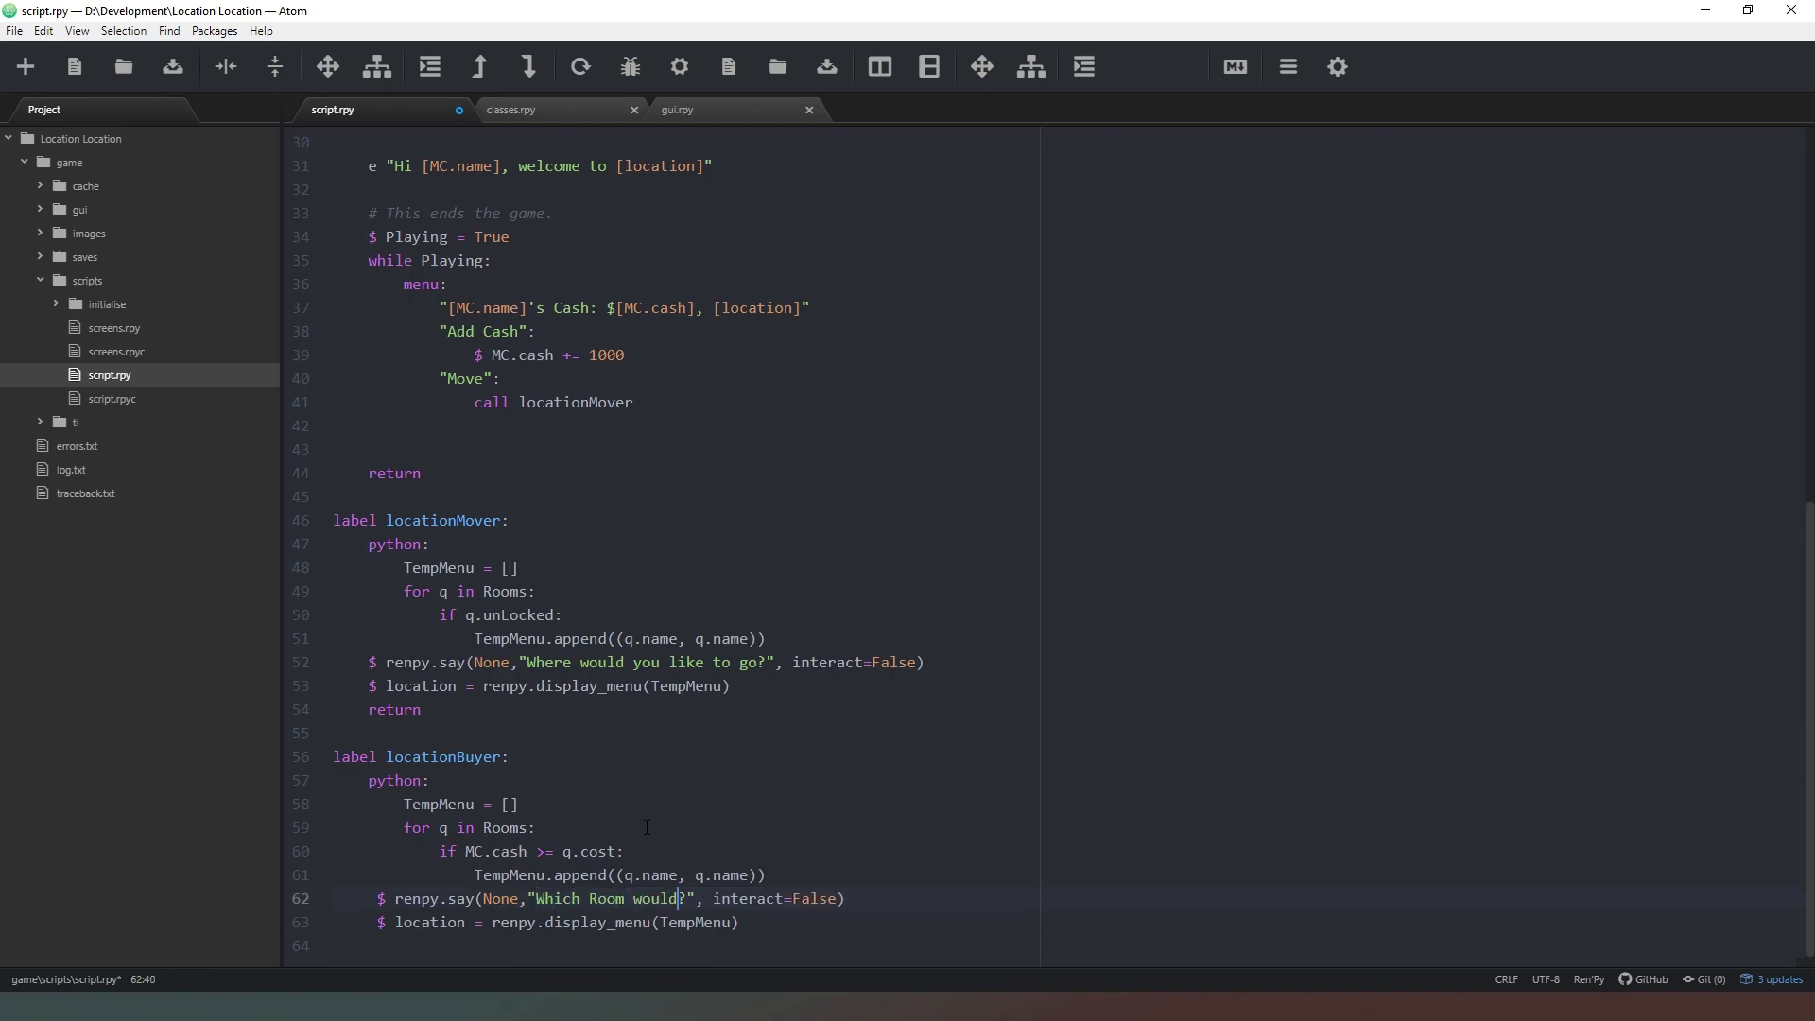
pyautogui.write('you like to buy')
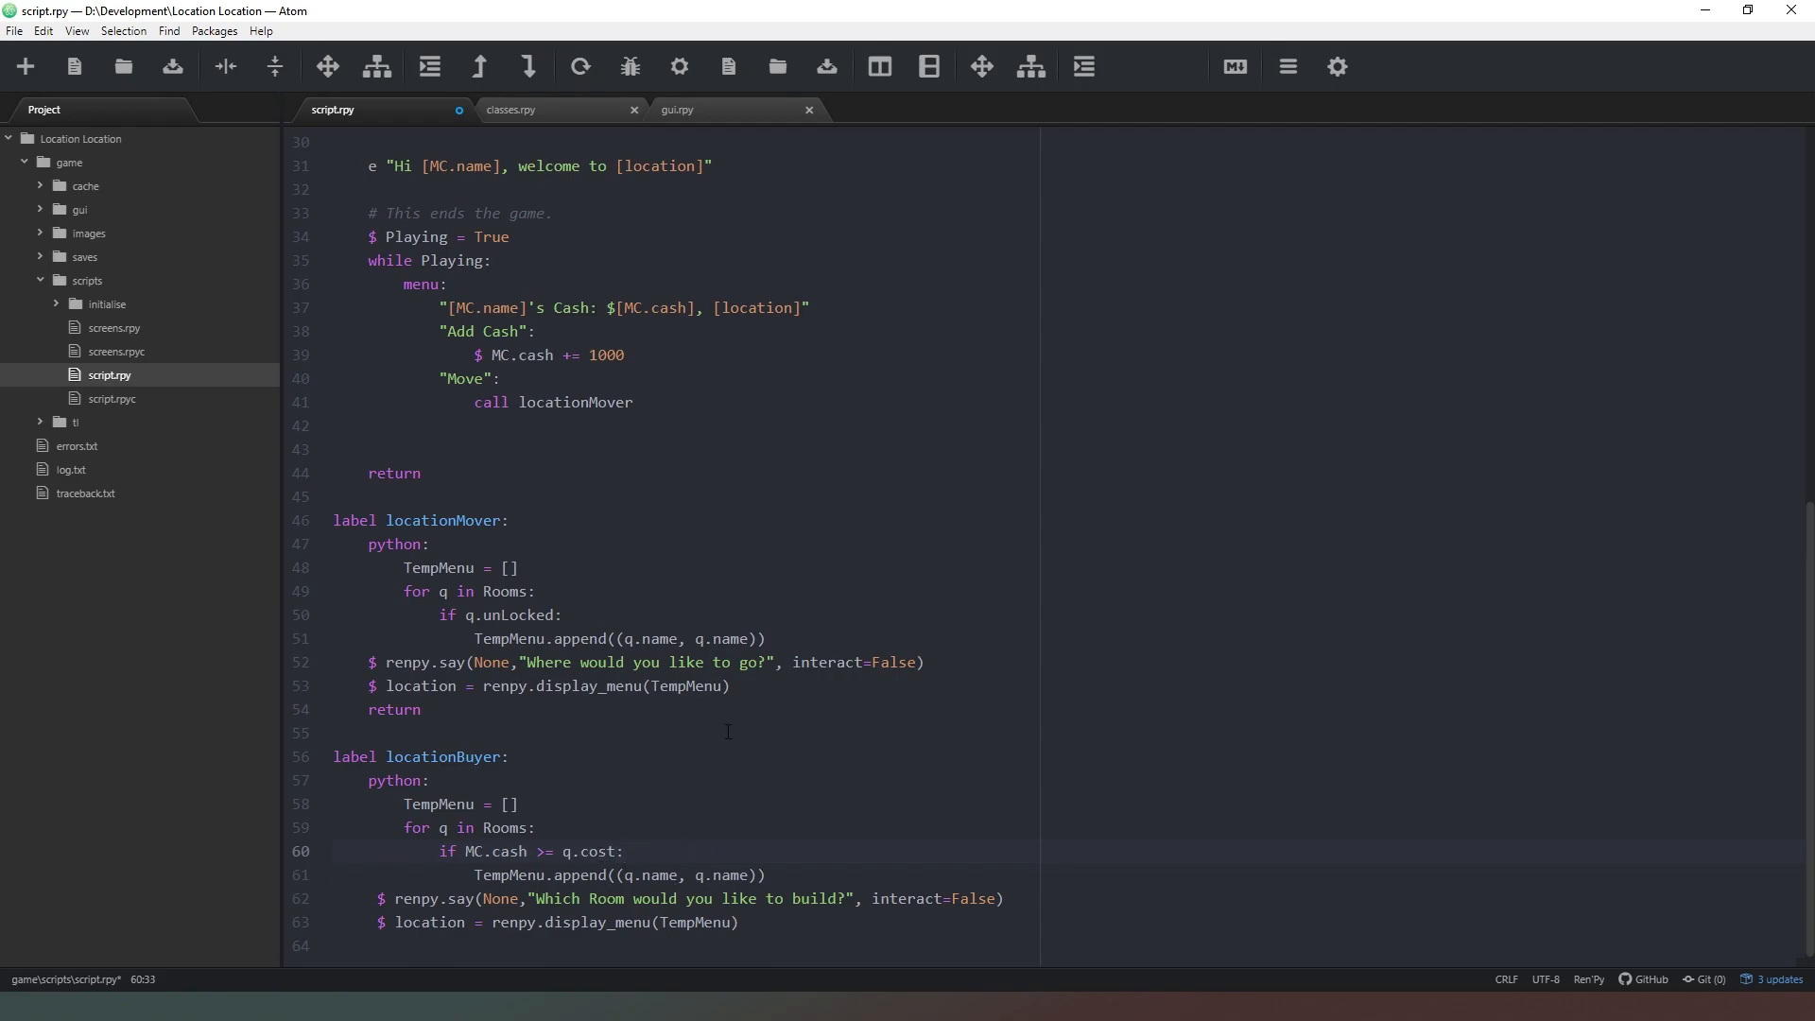
pyautogui.write(':')
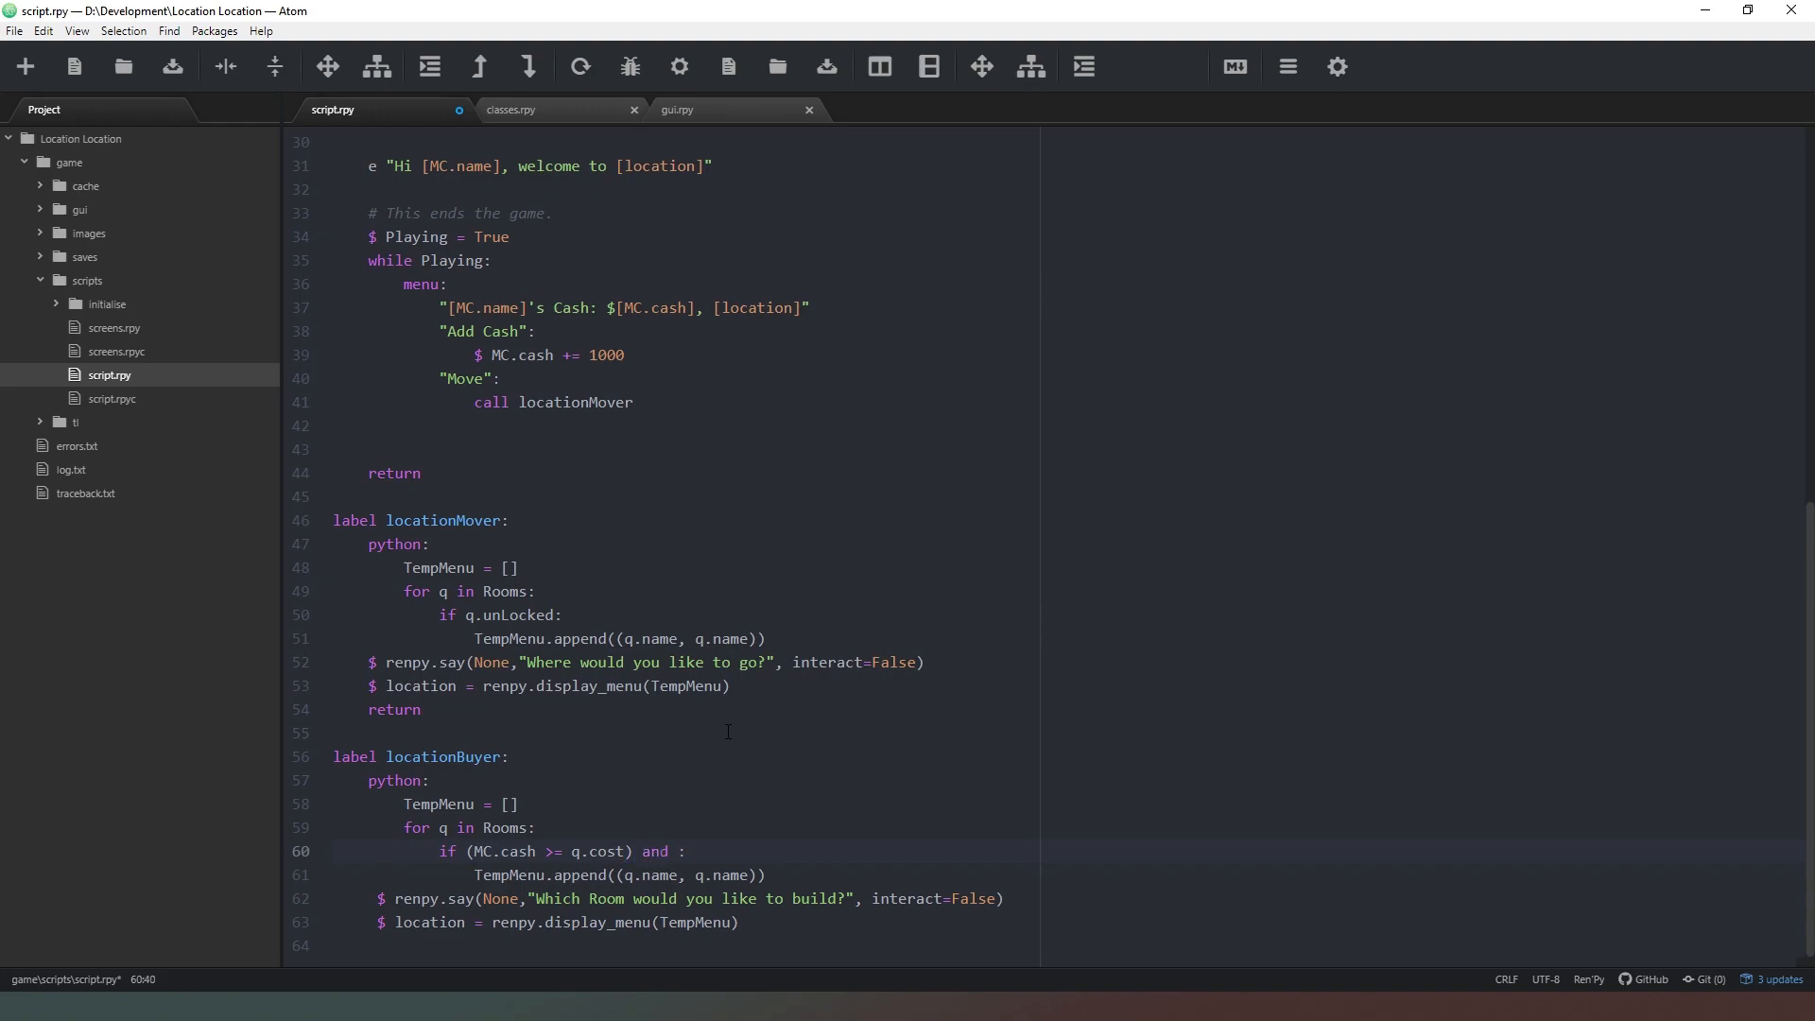
# - Extend the if condition to (MC.cash >= q.cost) and (q.unLocked = False)
pyautogui.write('(q')
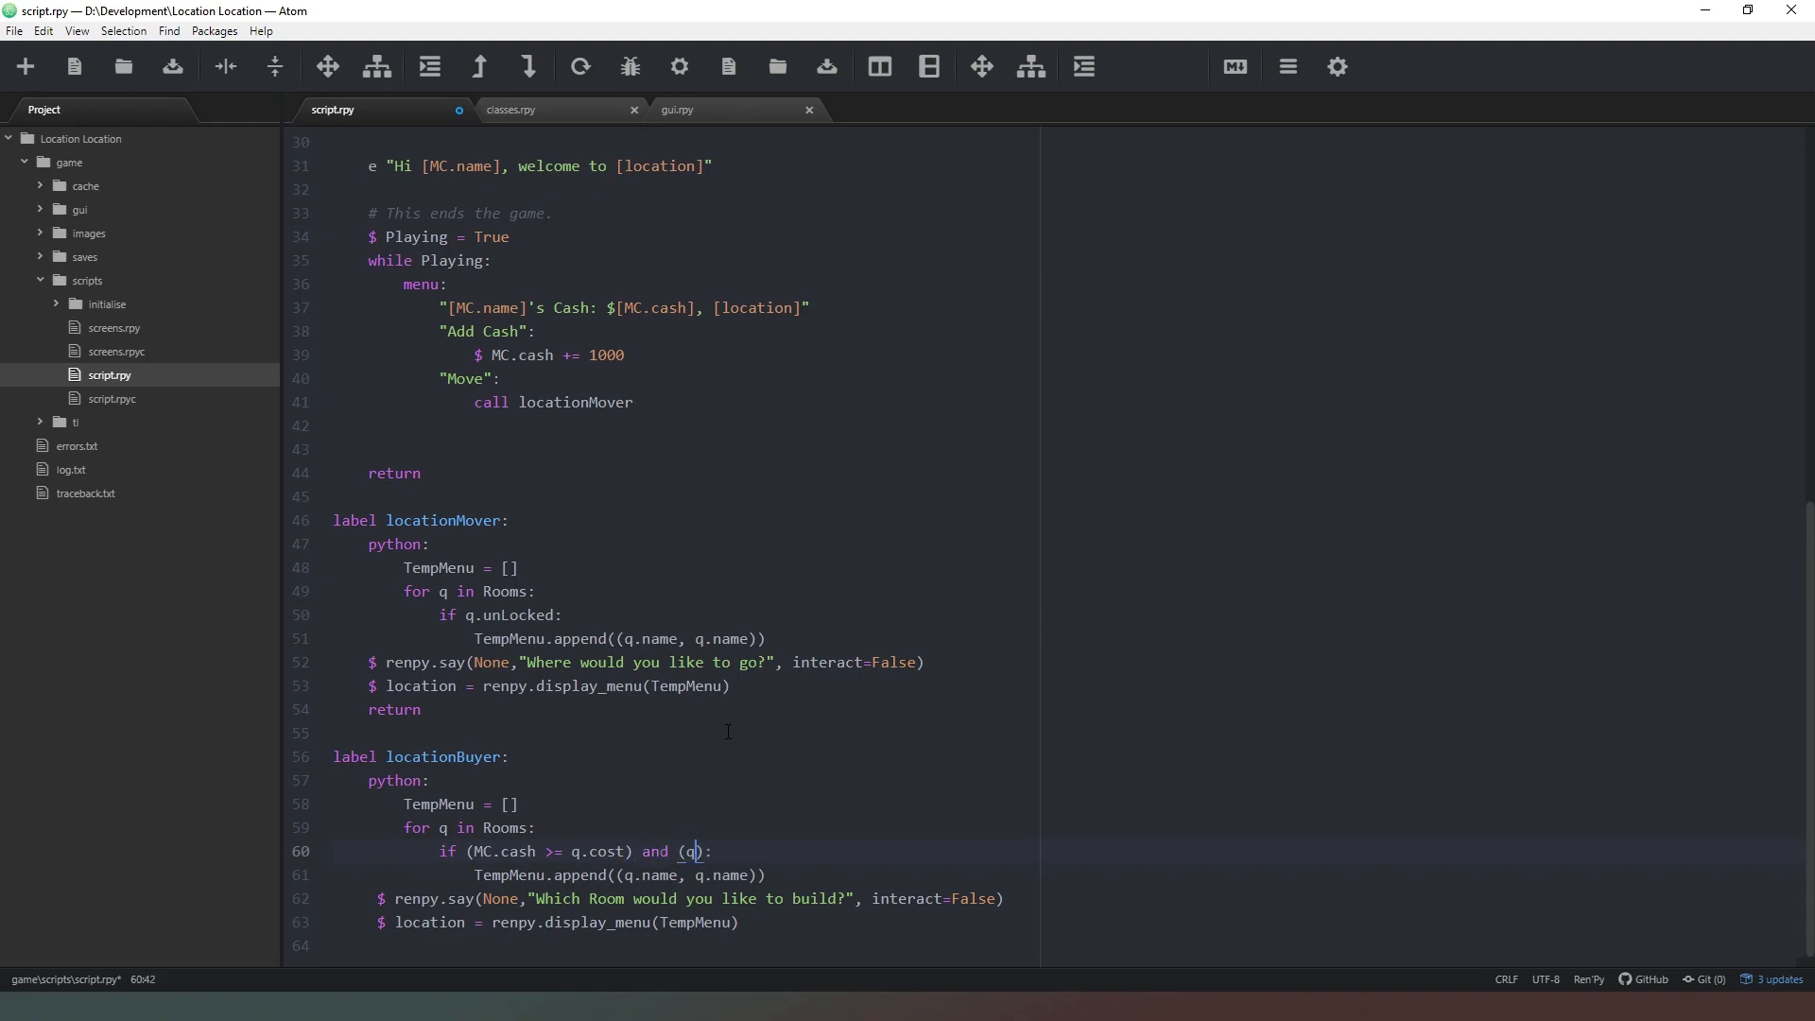
pyautogui.write('.')
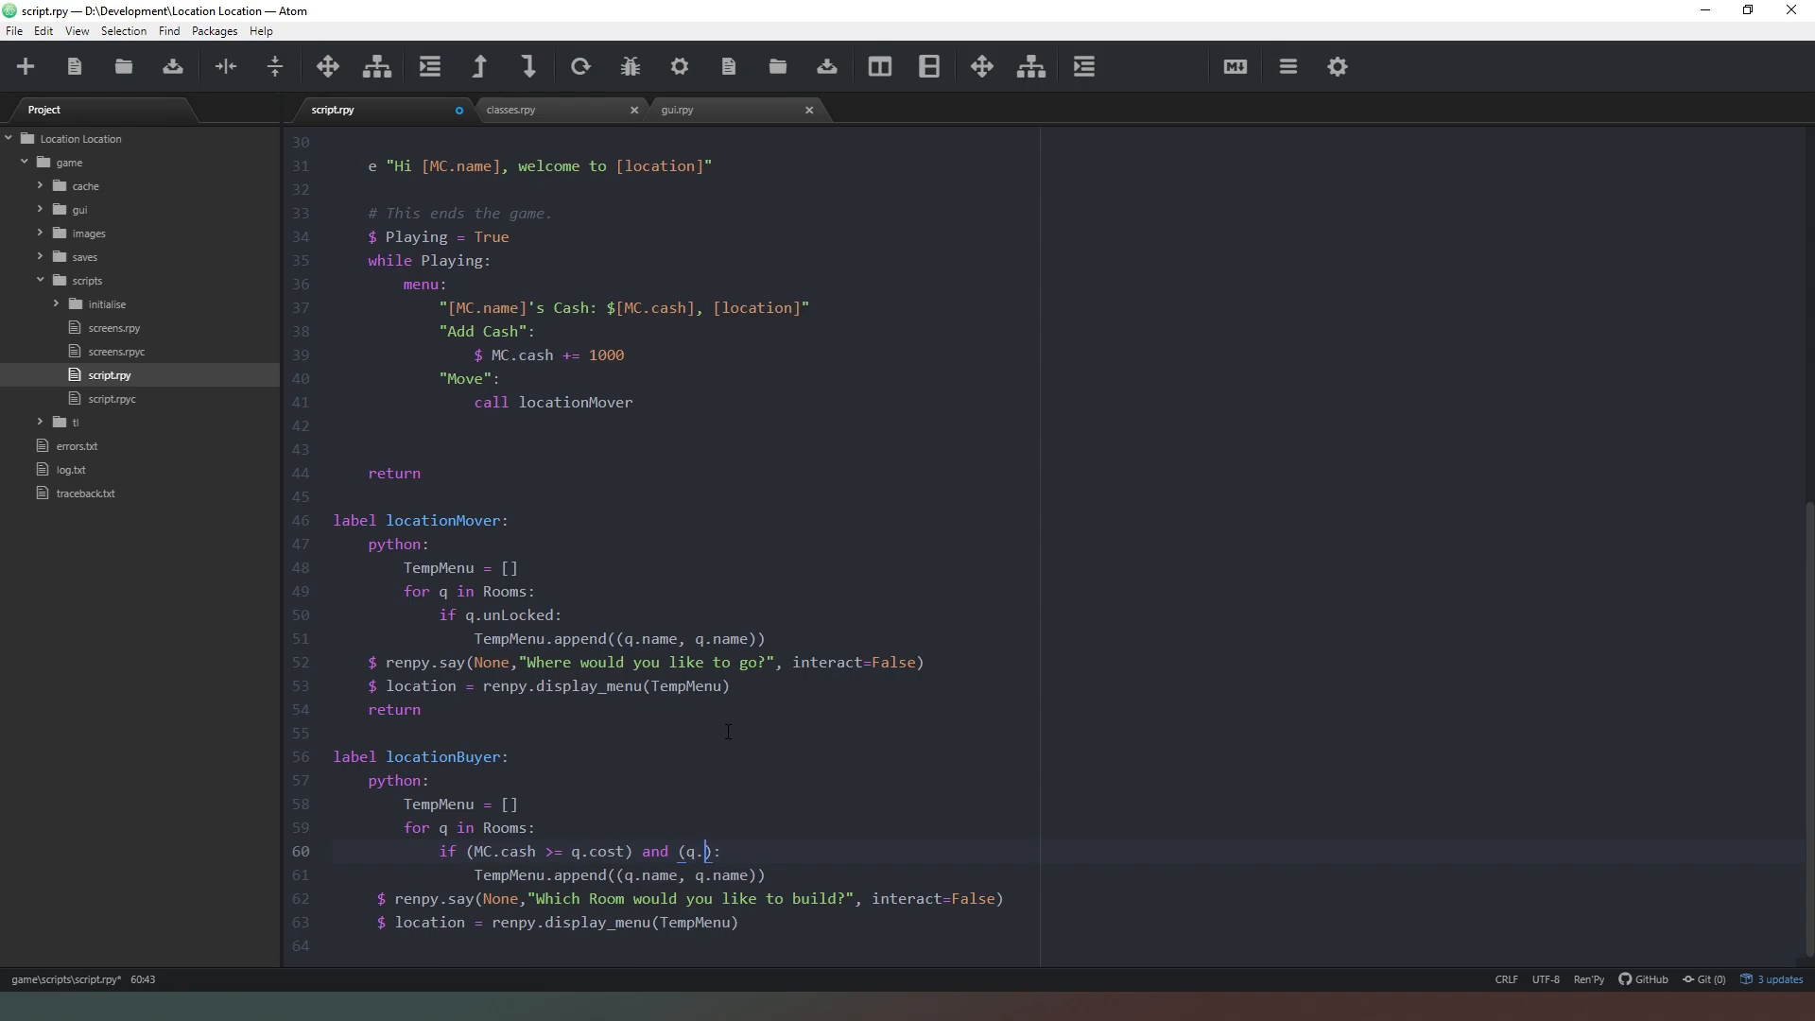
pyautogui.write('unLocked = F')
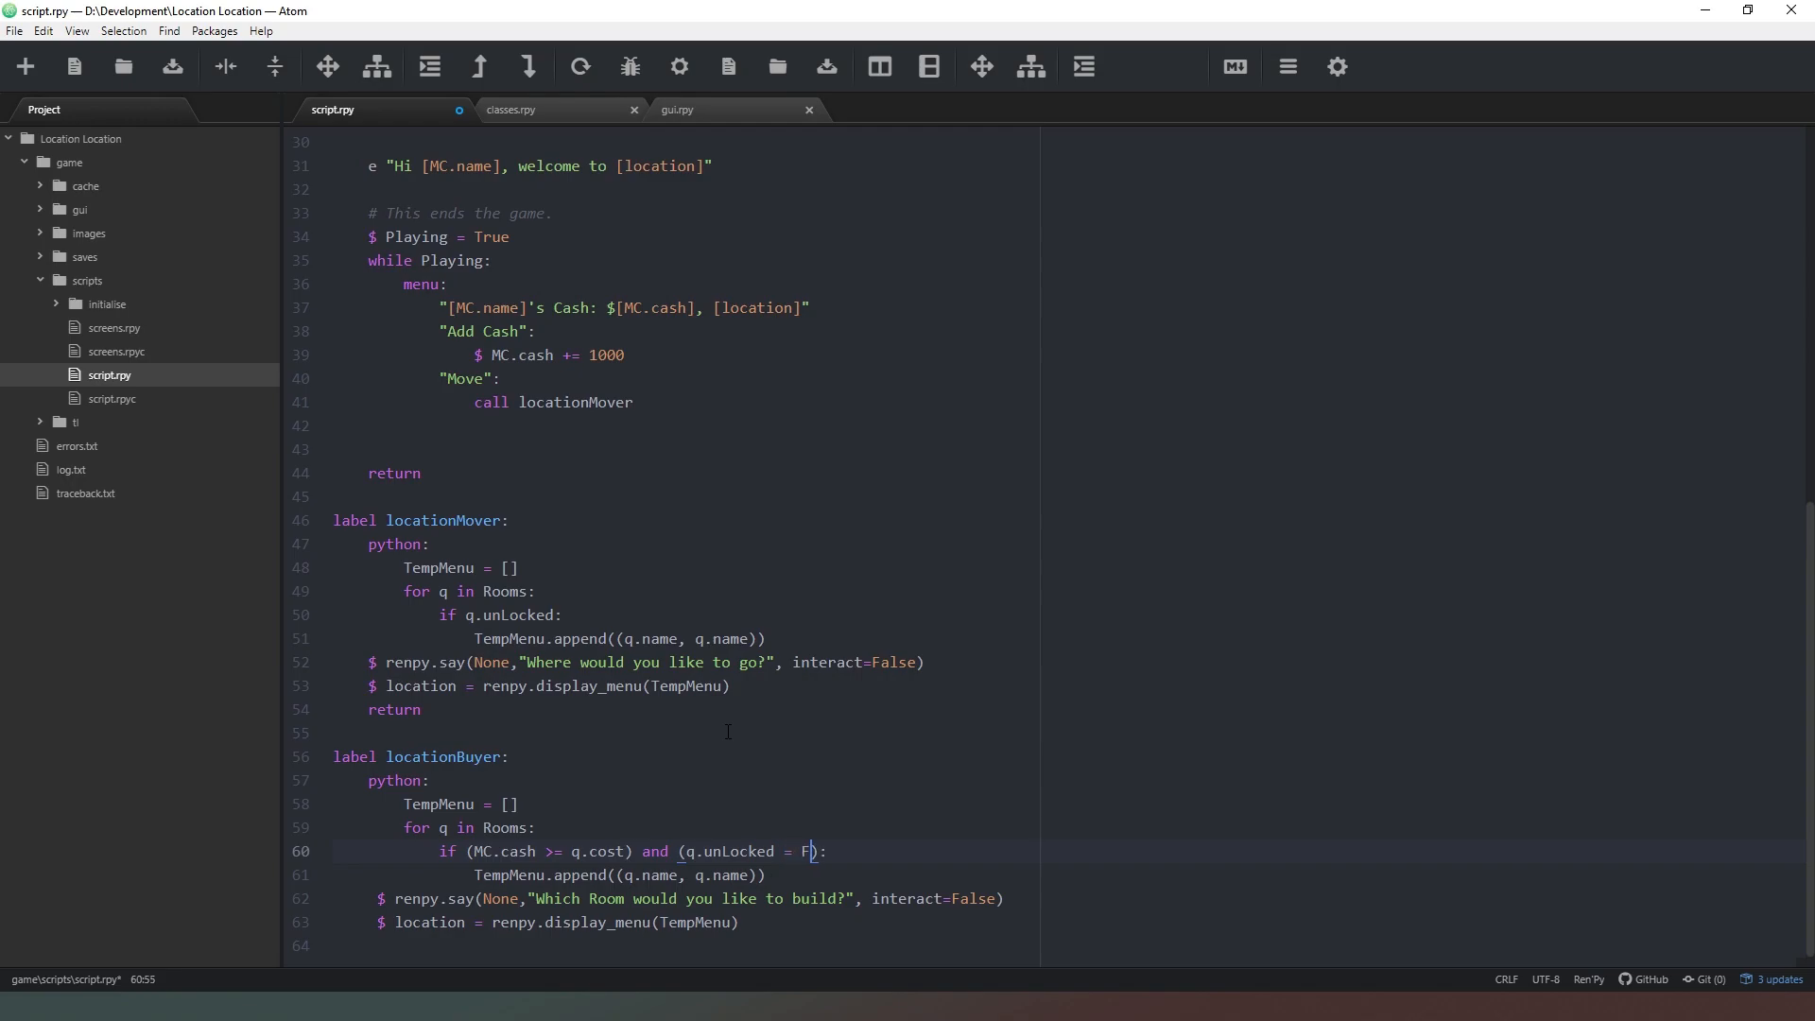
pyautogui.write('alse')
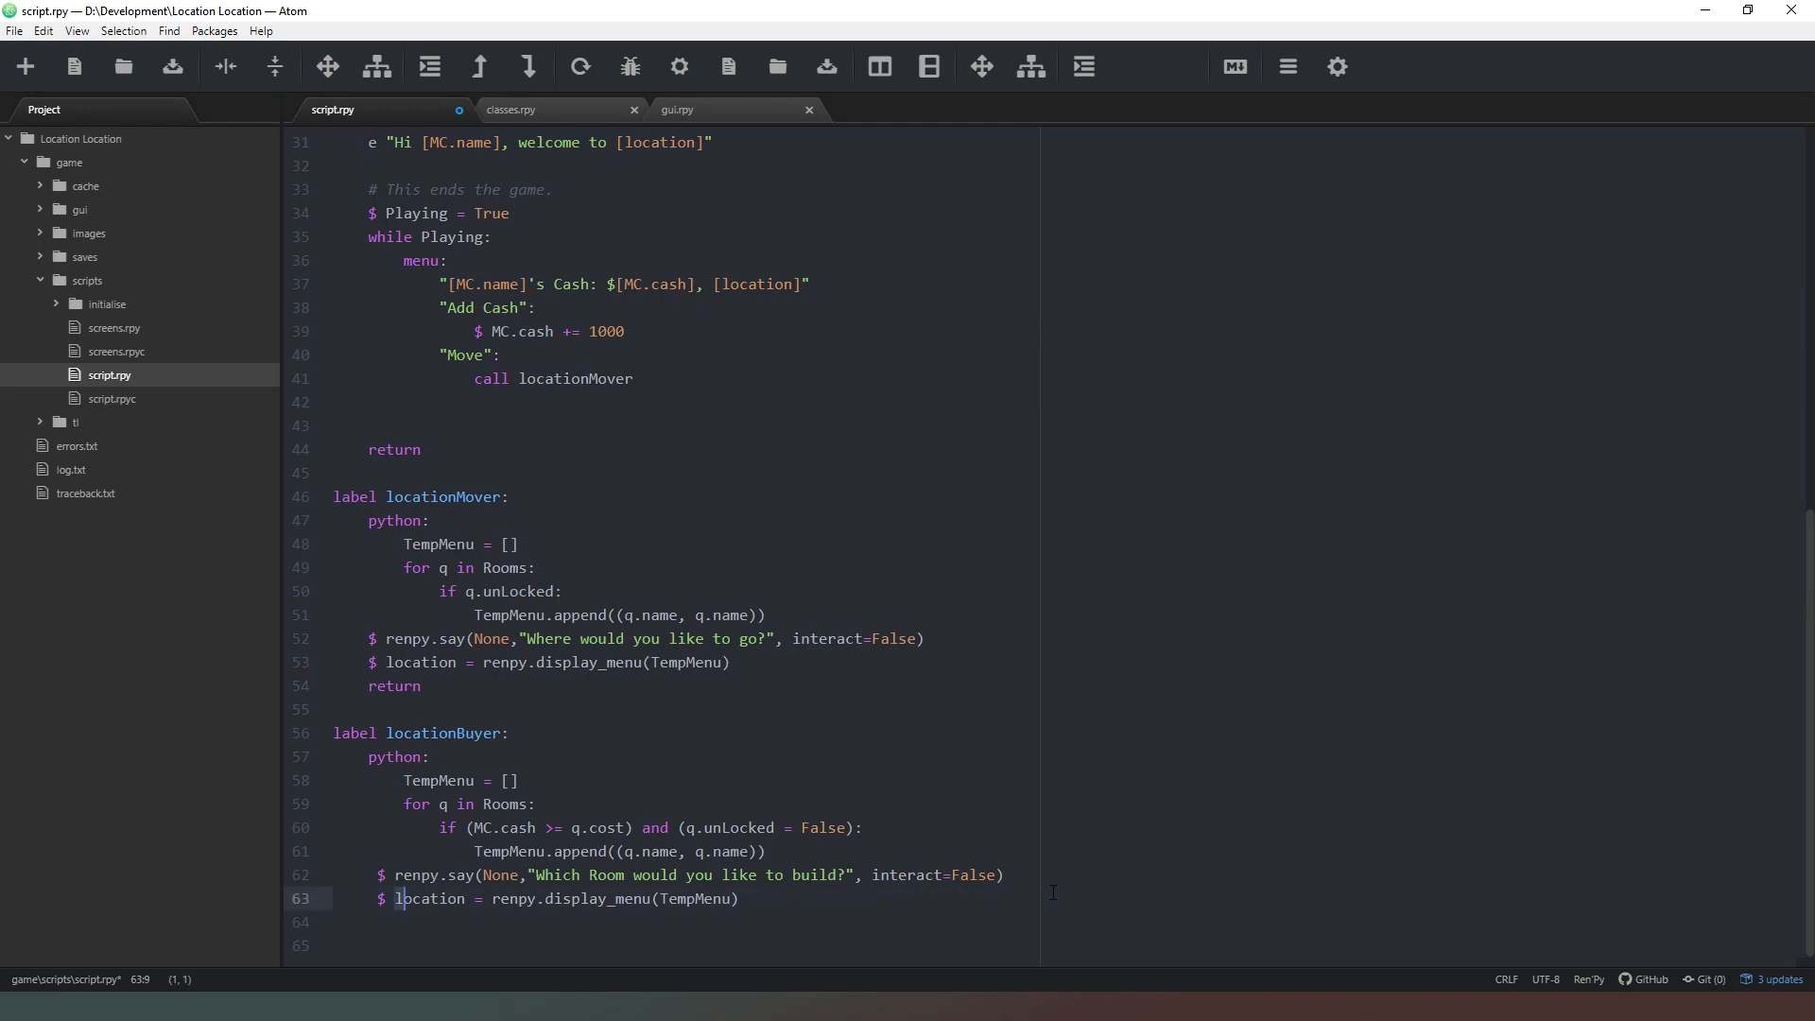
# - Rename location to builder, loop with enumerate(Rooms) and append each room's index i instead of q.name
pyautogui.doubleClick(427, 898)
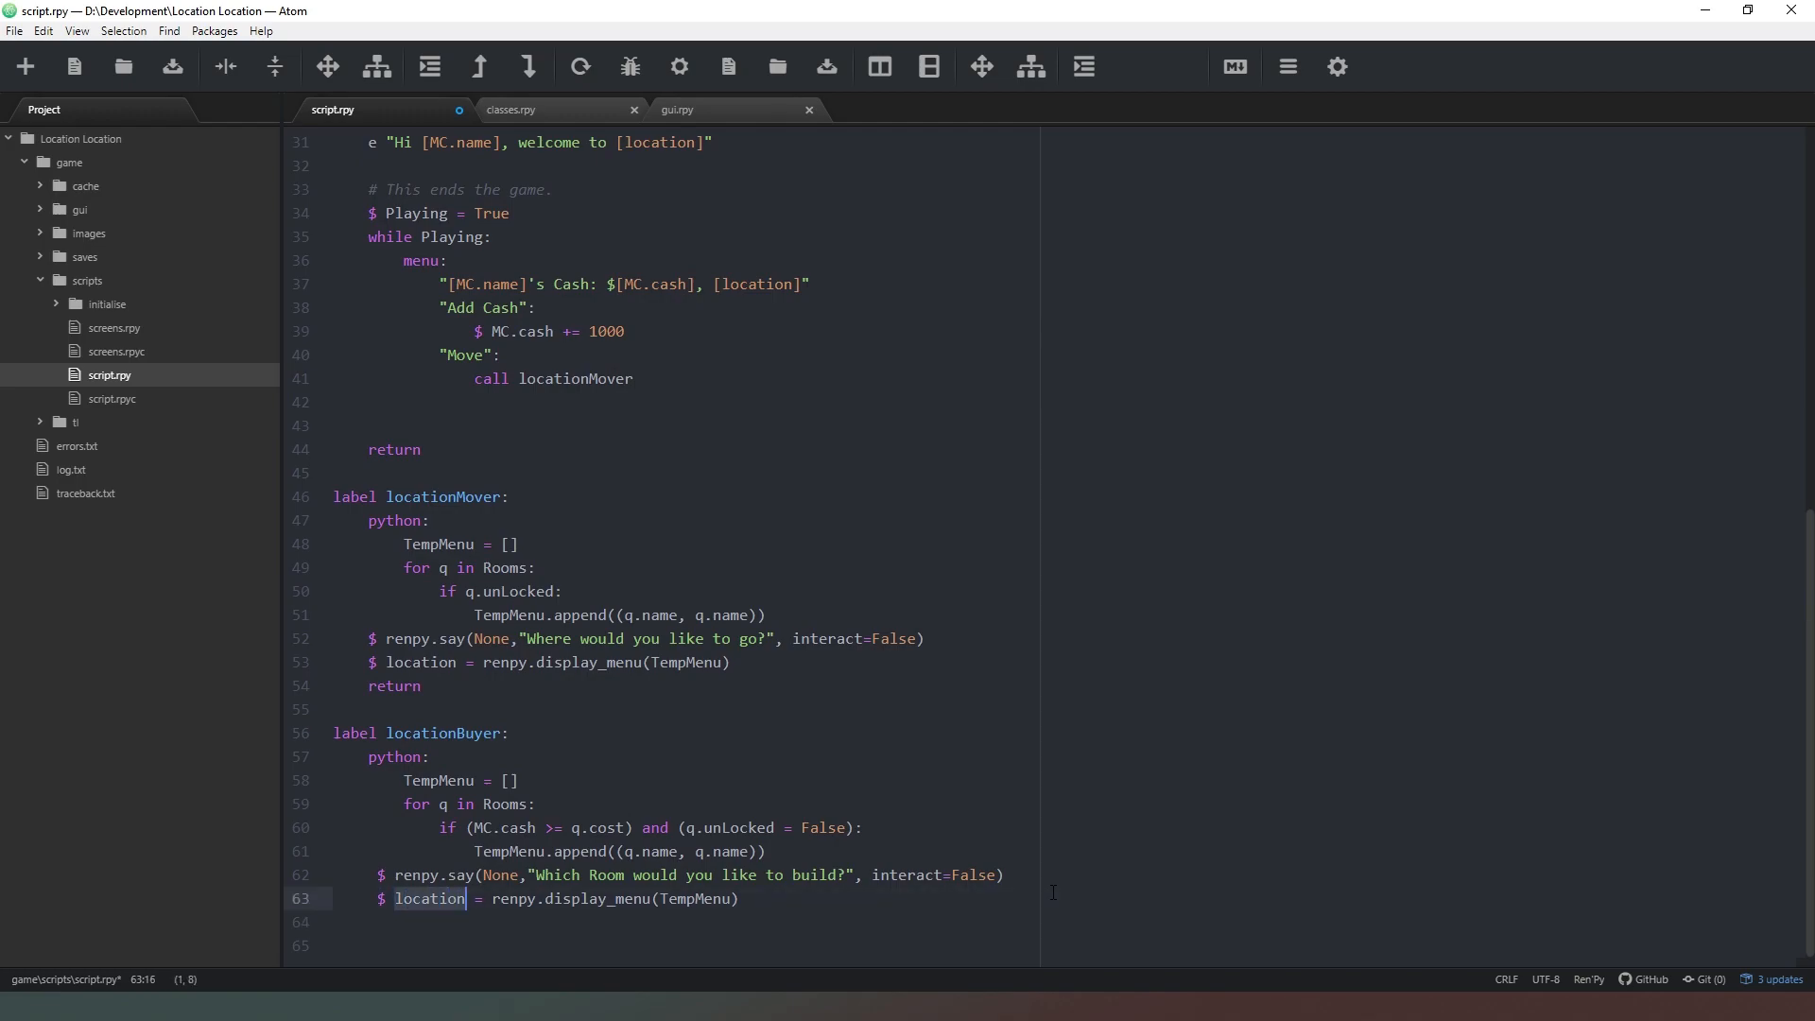
pyautogui.write('builder')
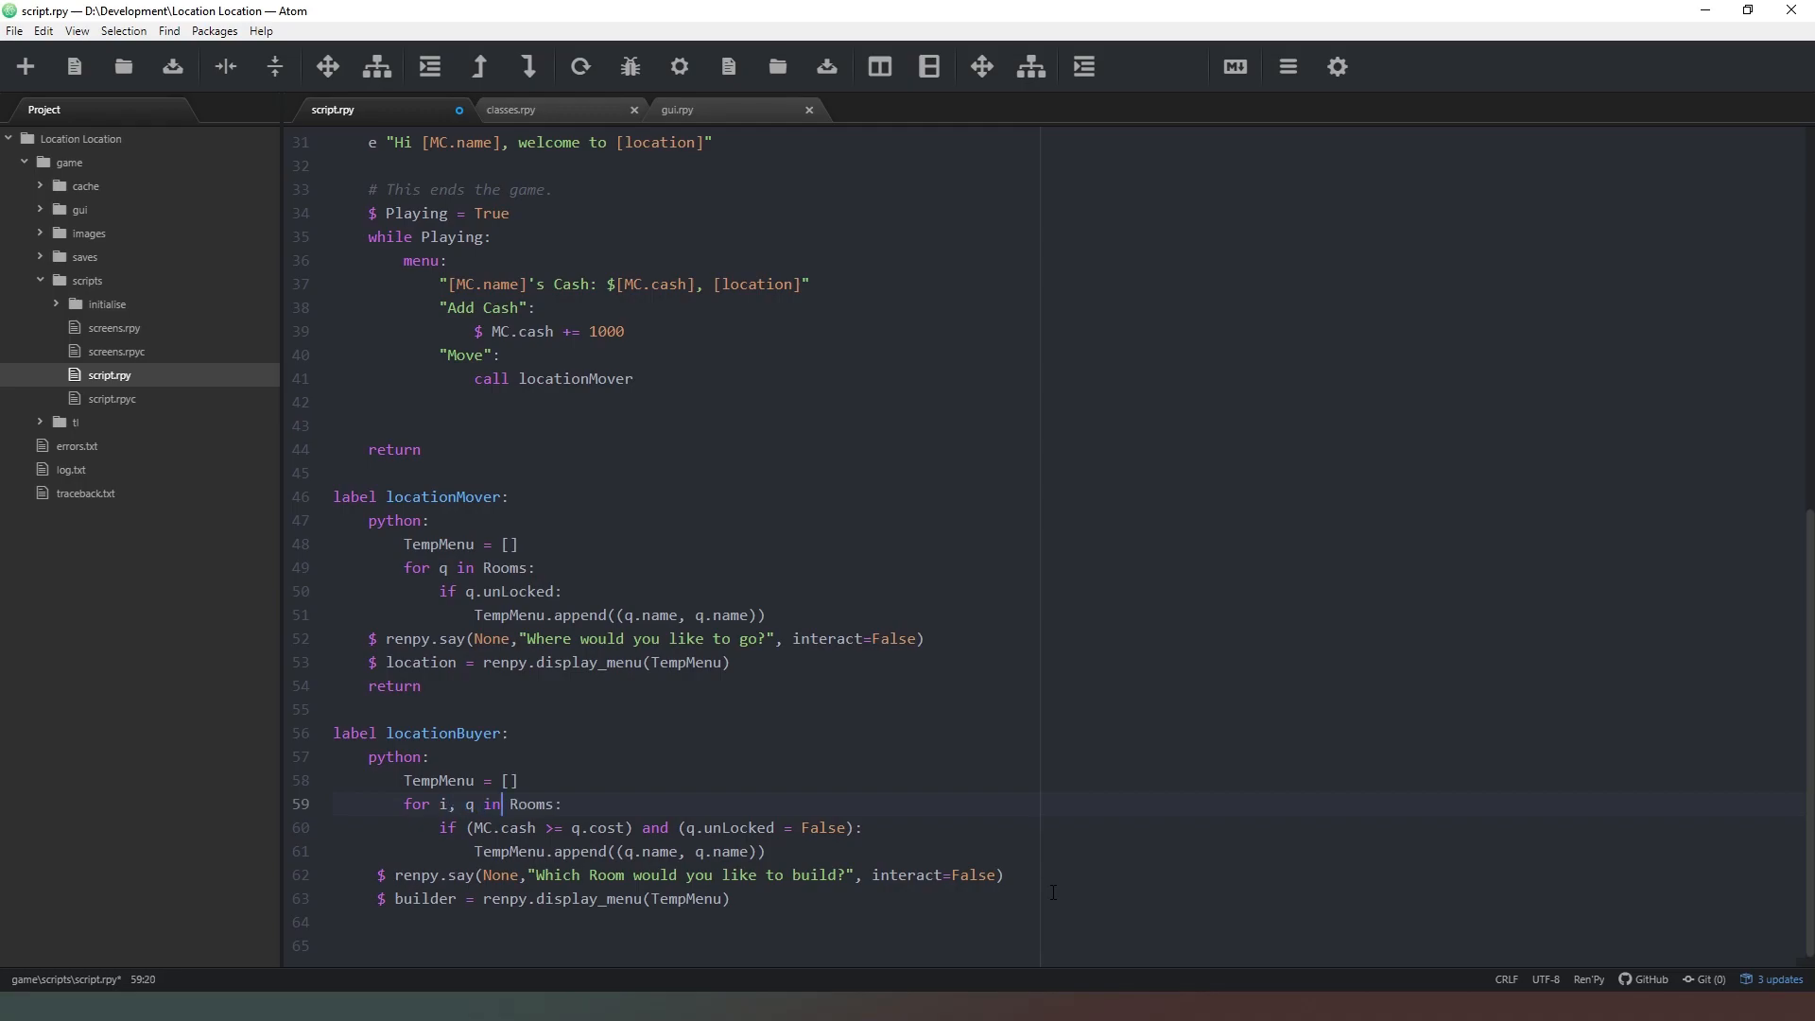
pyautogui.write('enumerate(')
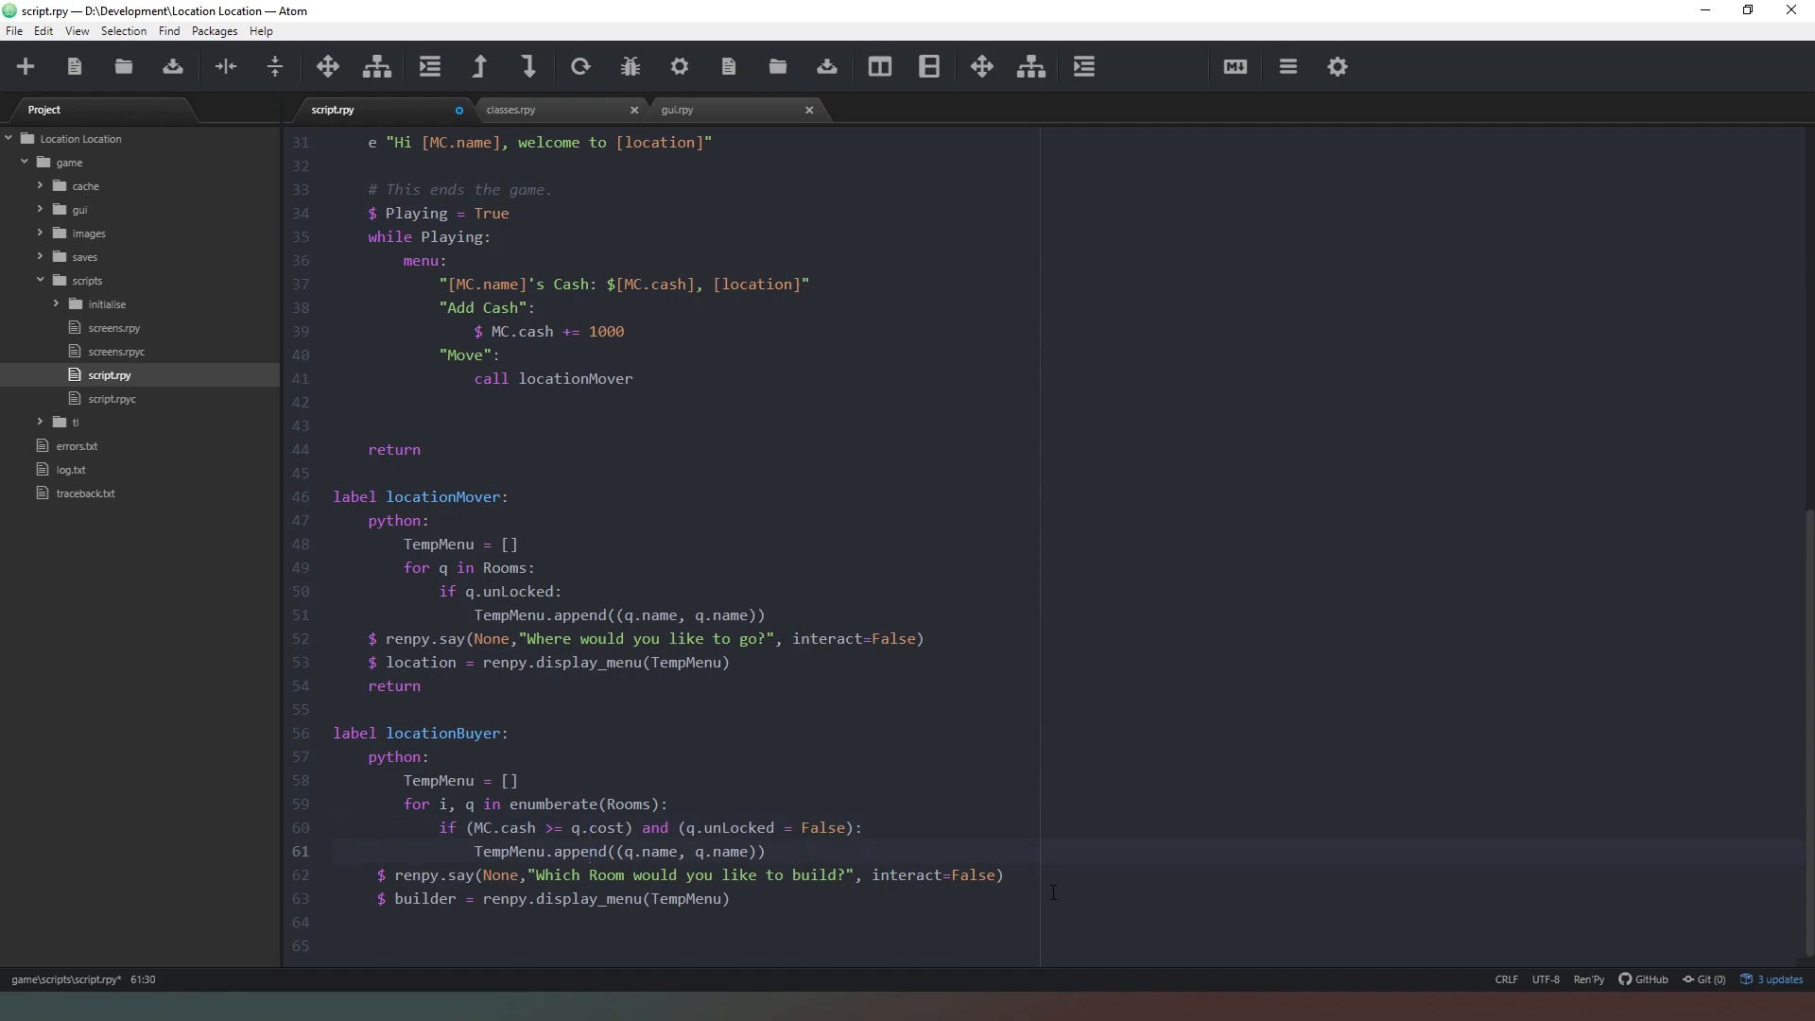
pyautogui.click(698, 850)
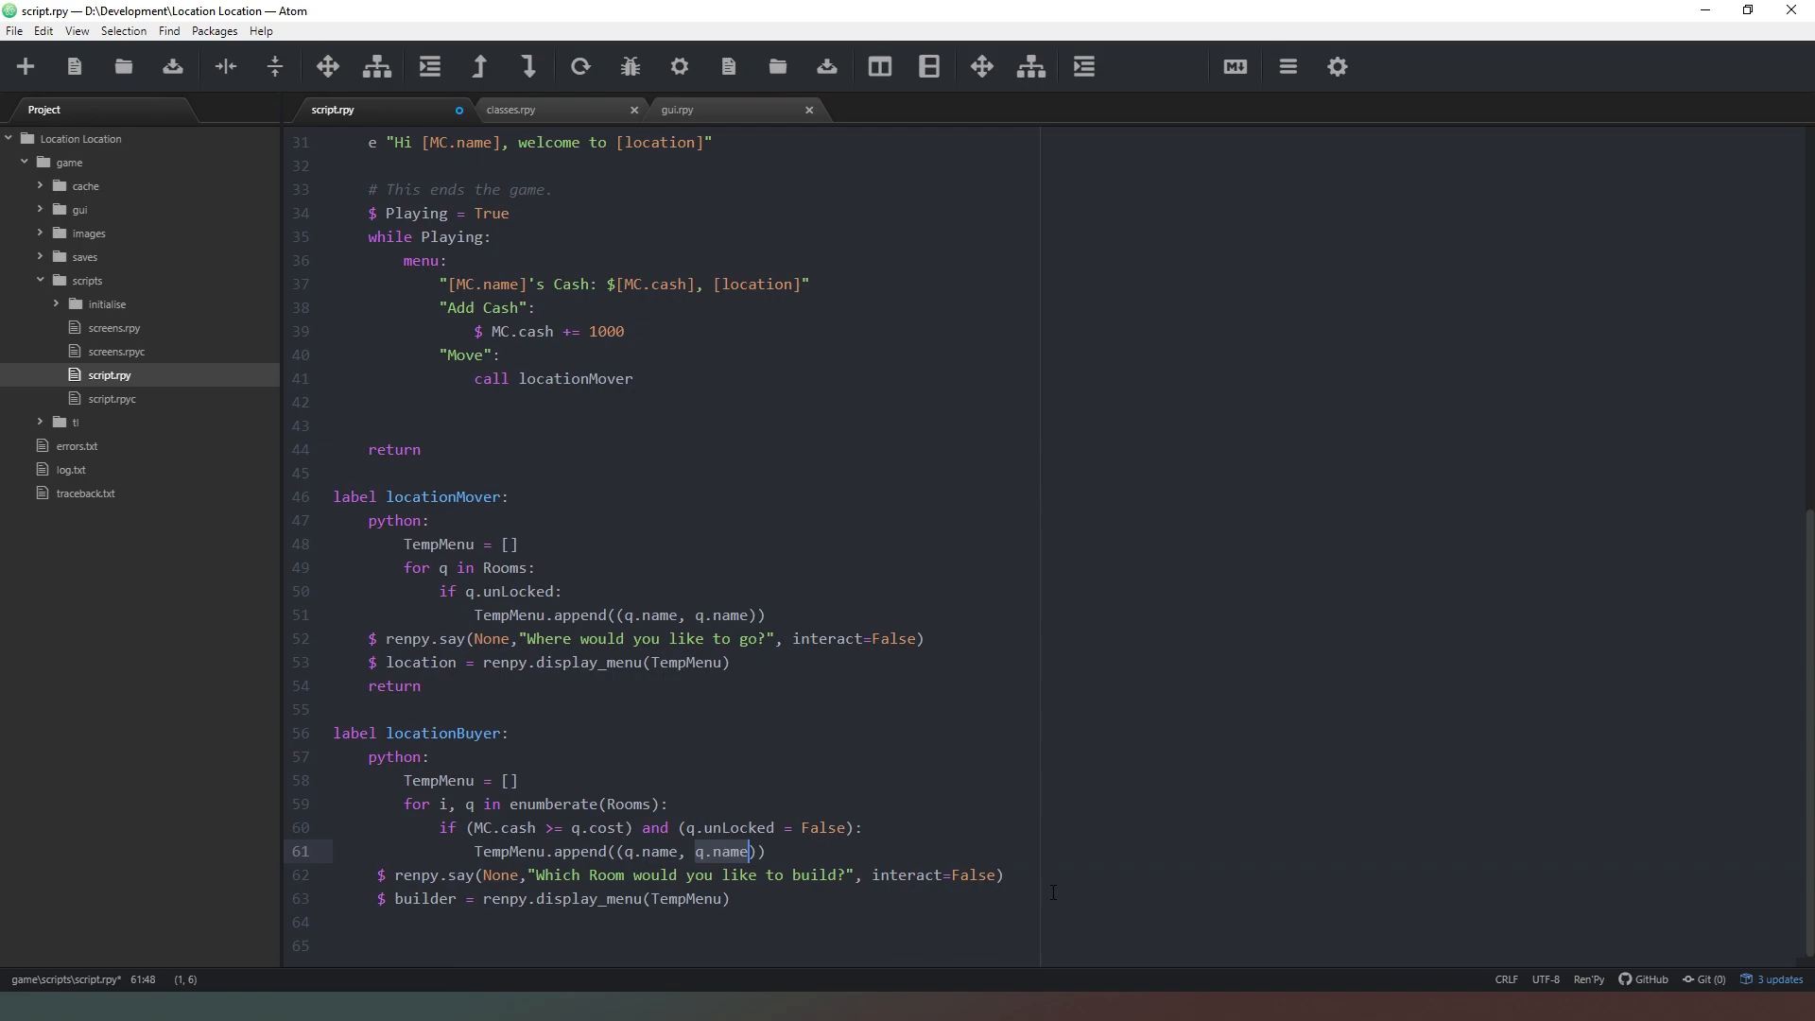
pyautogui.write('i')
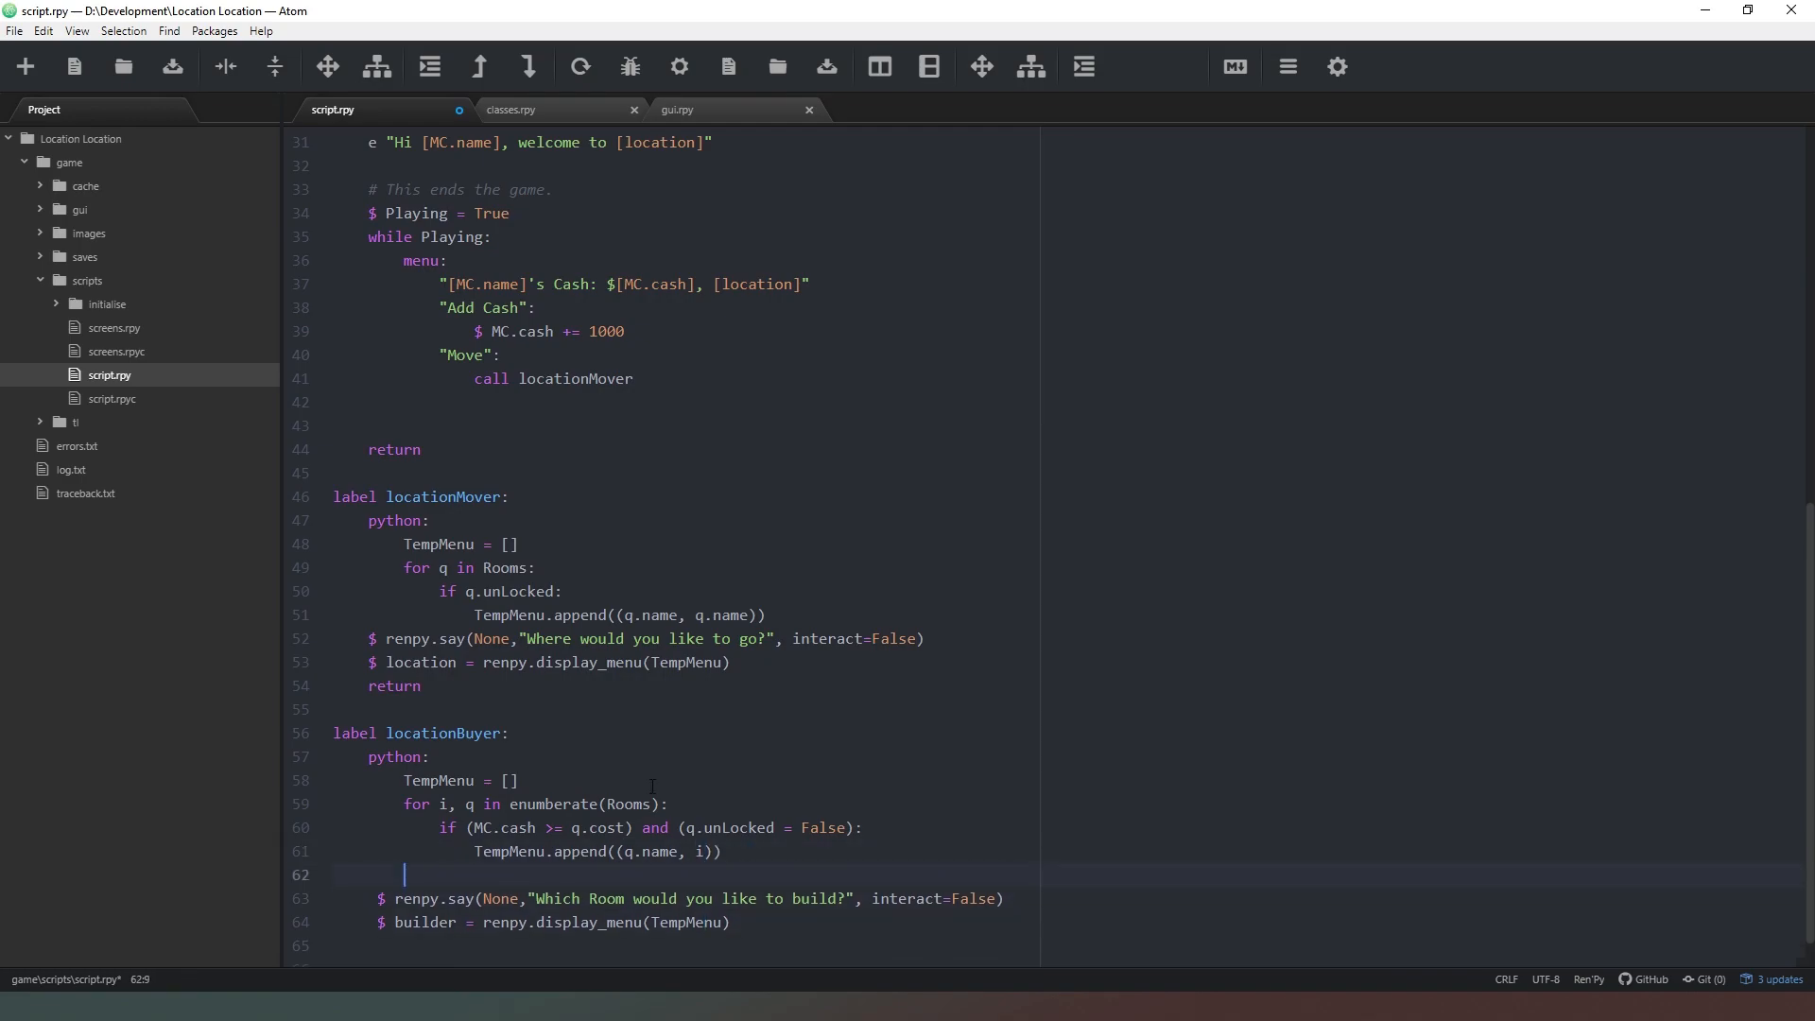
# - Append a "Cancel" entry with value -1 to TempMenu in locationBuyer
pyautogui.write('Te')
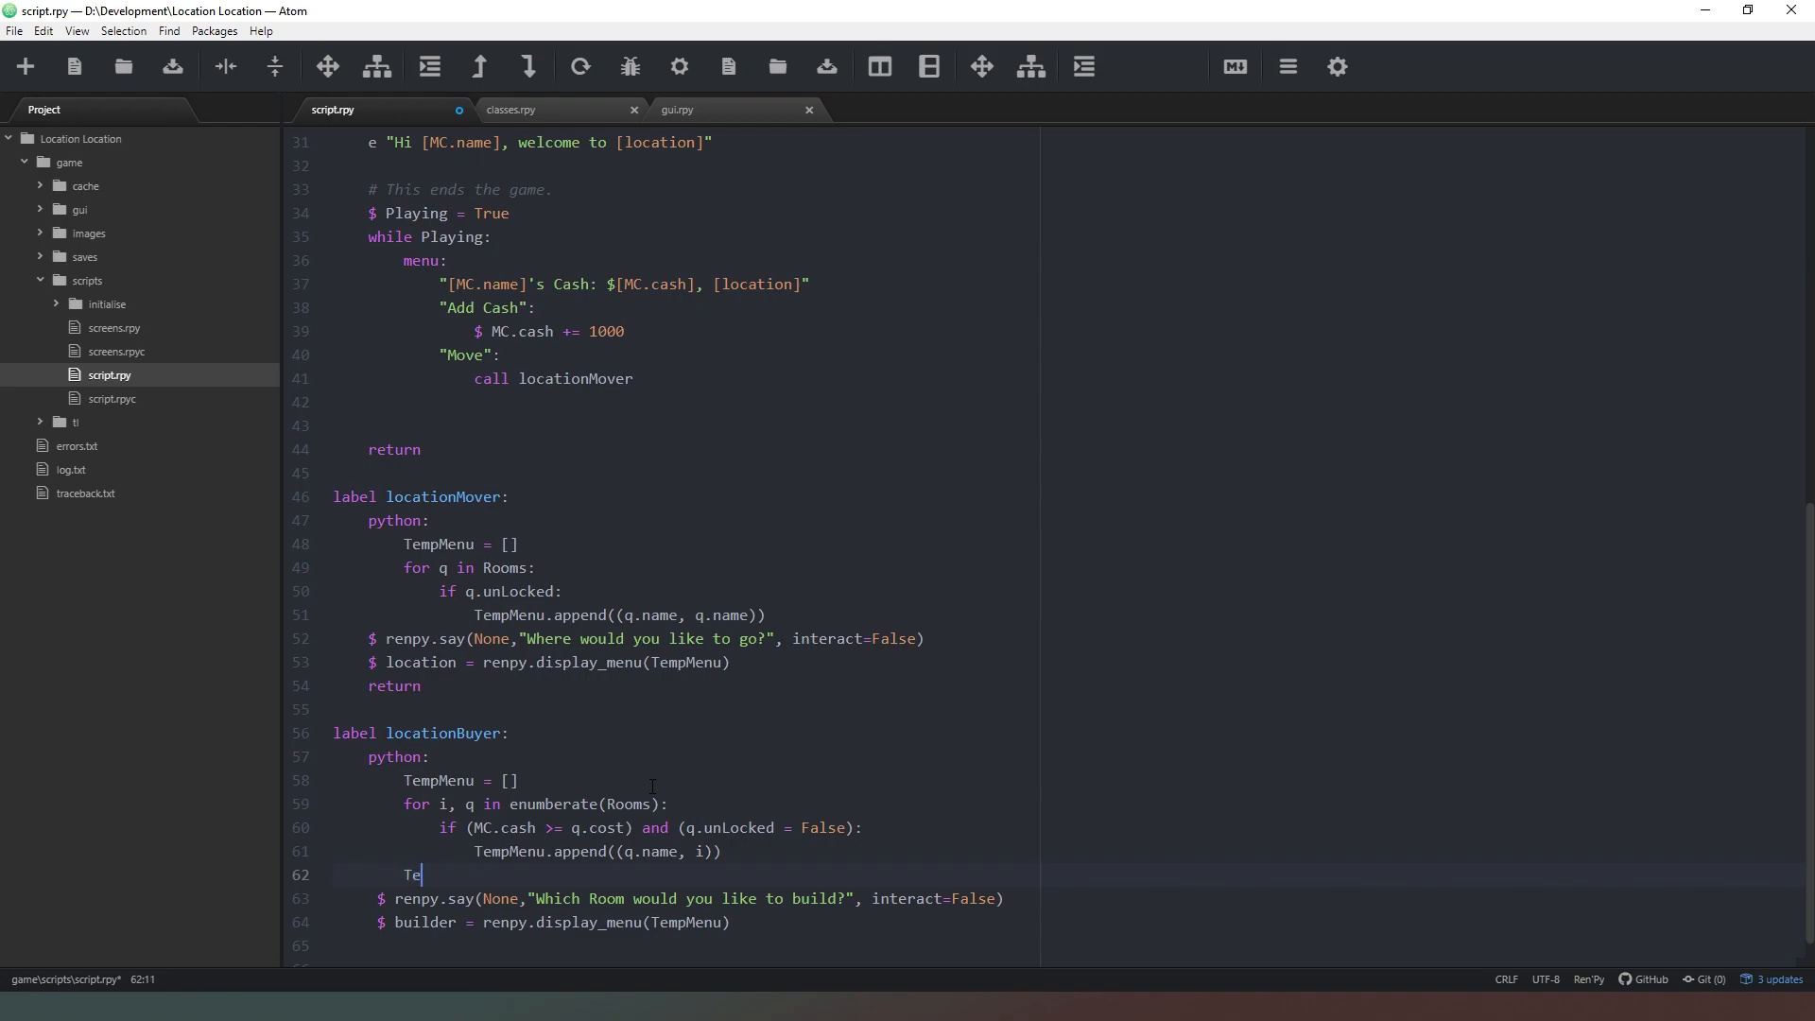
pyautogui.write('mpMenu')
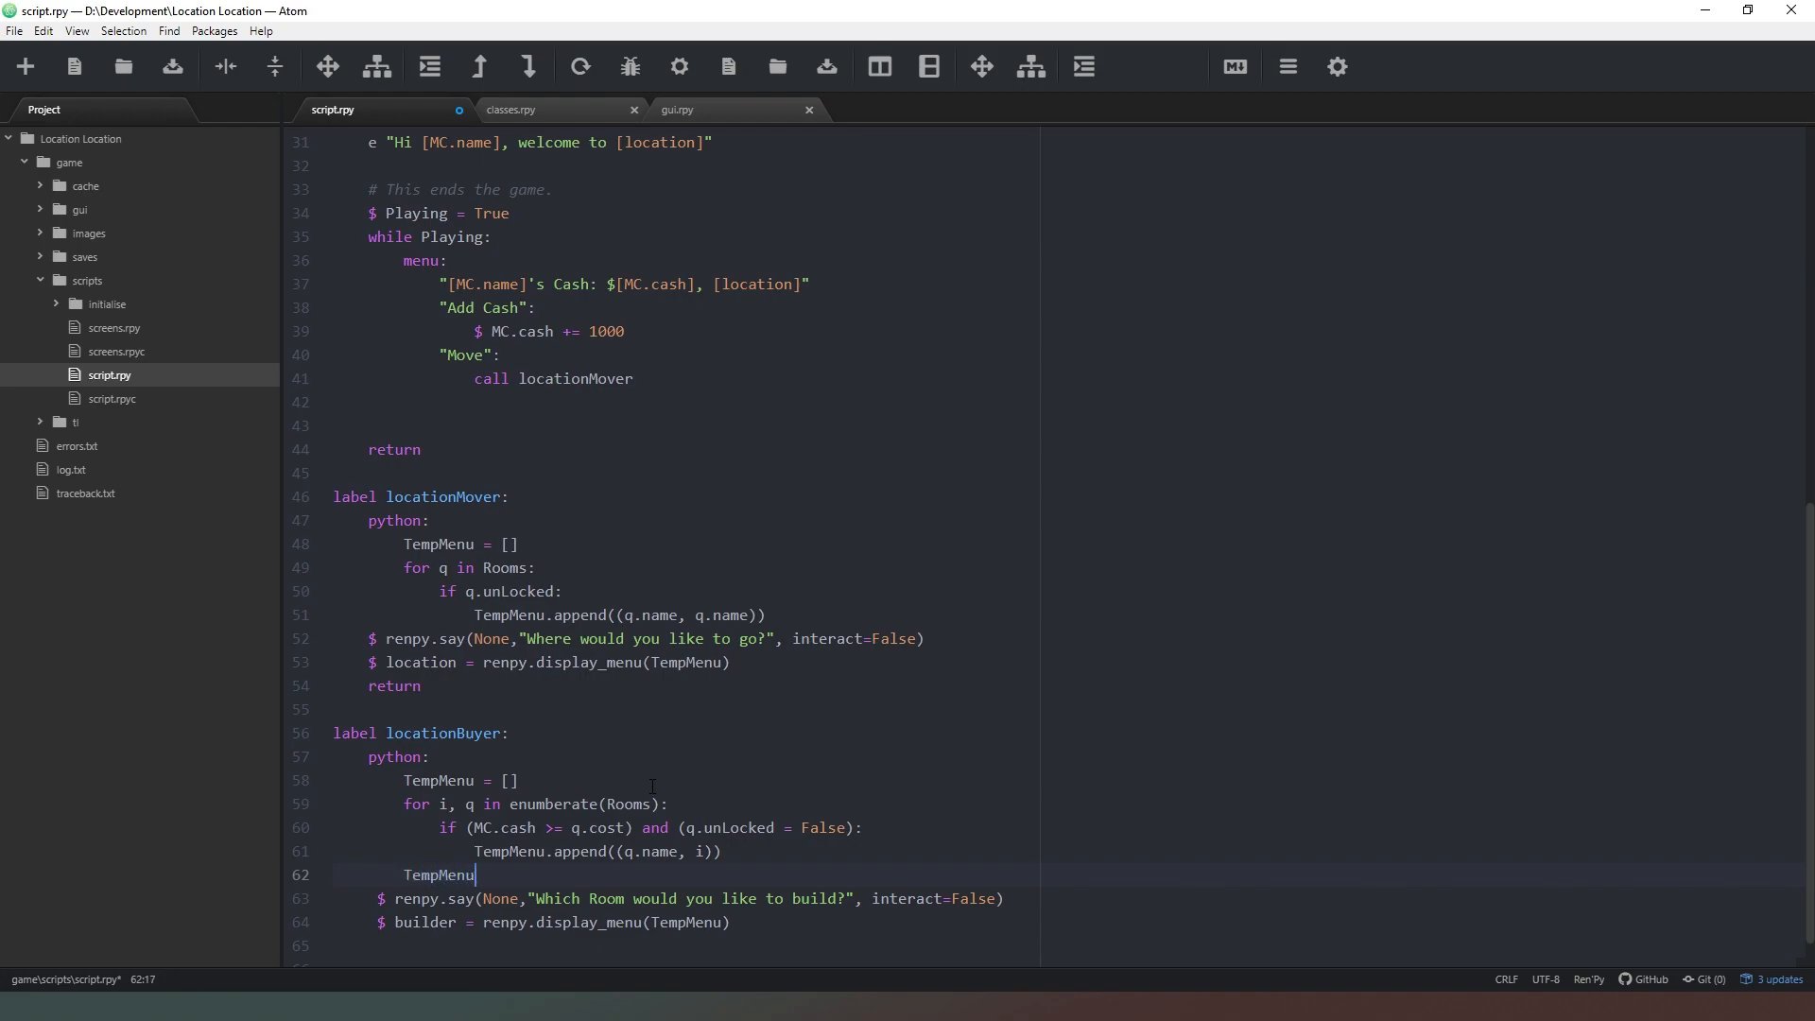
pyautogui.write('.append("')
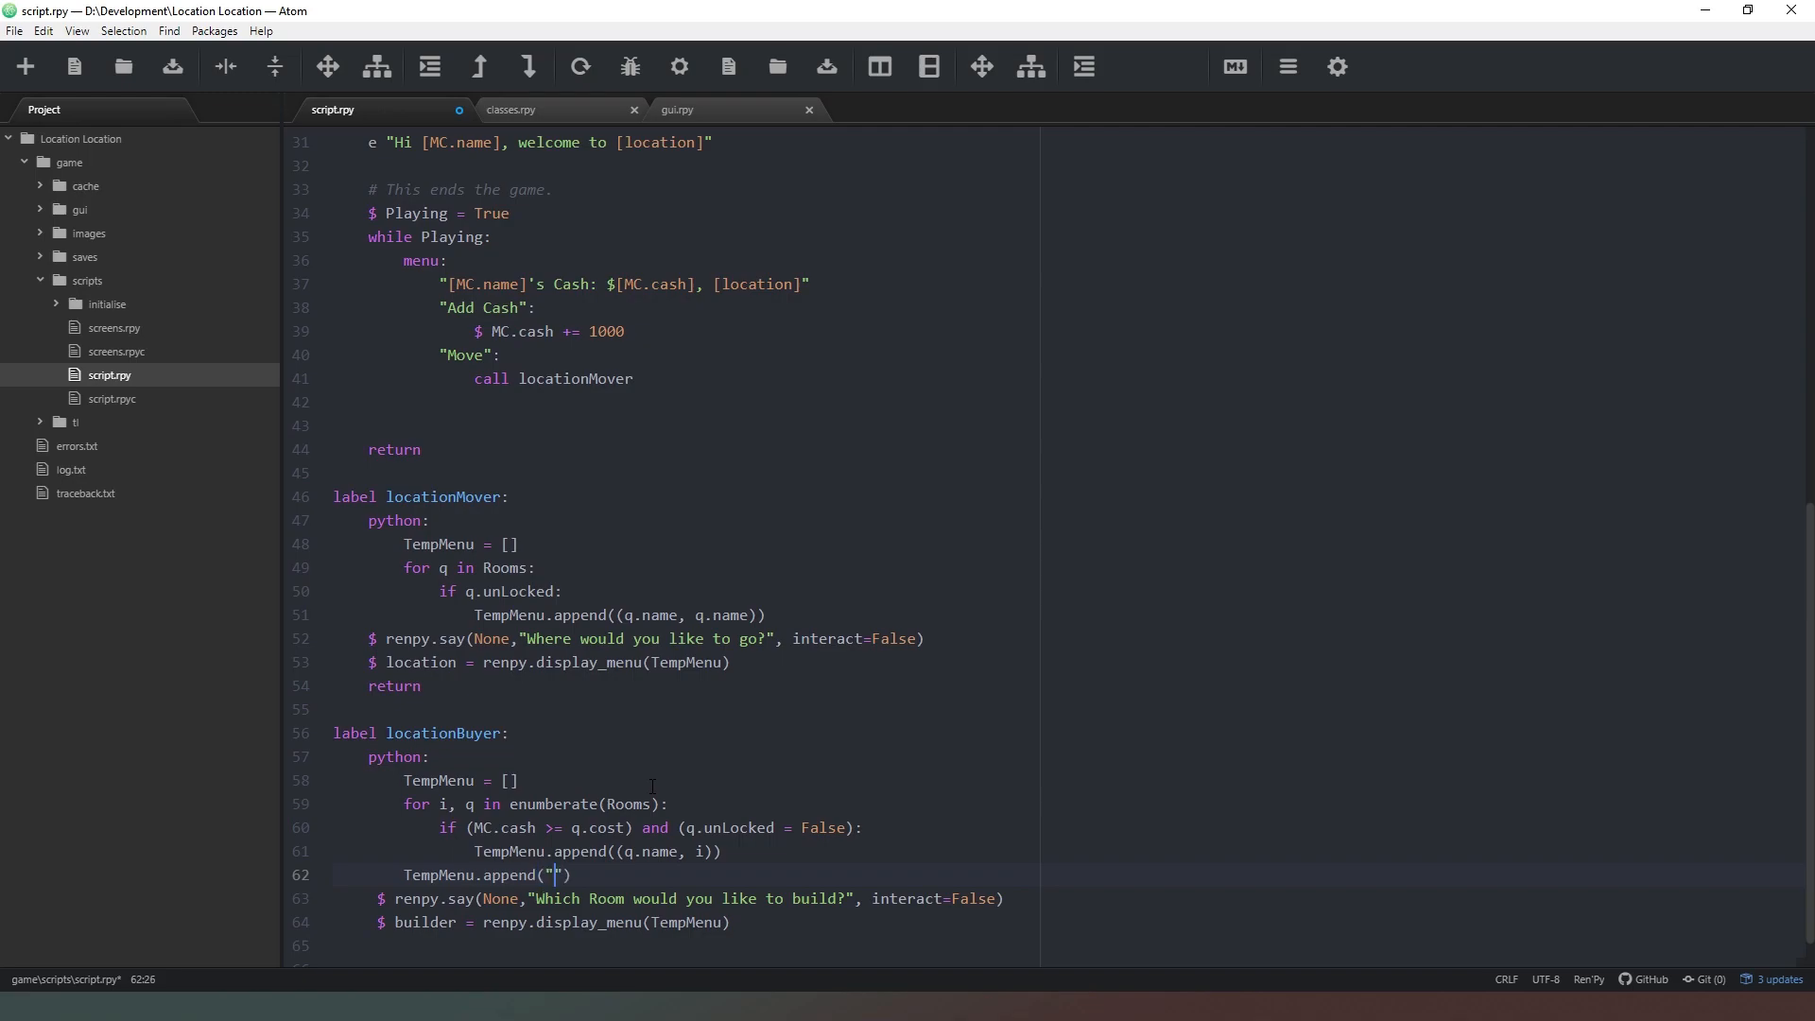
pyautogui.write('Cancel')
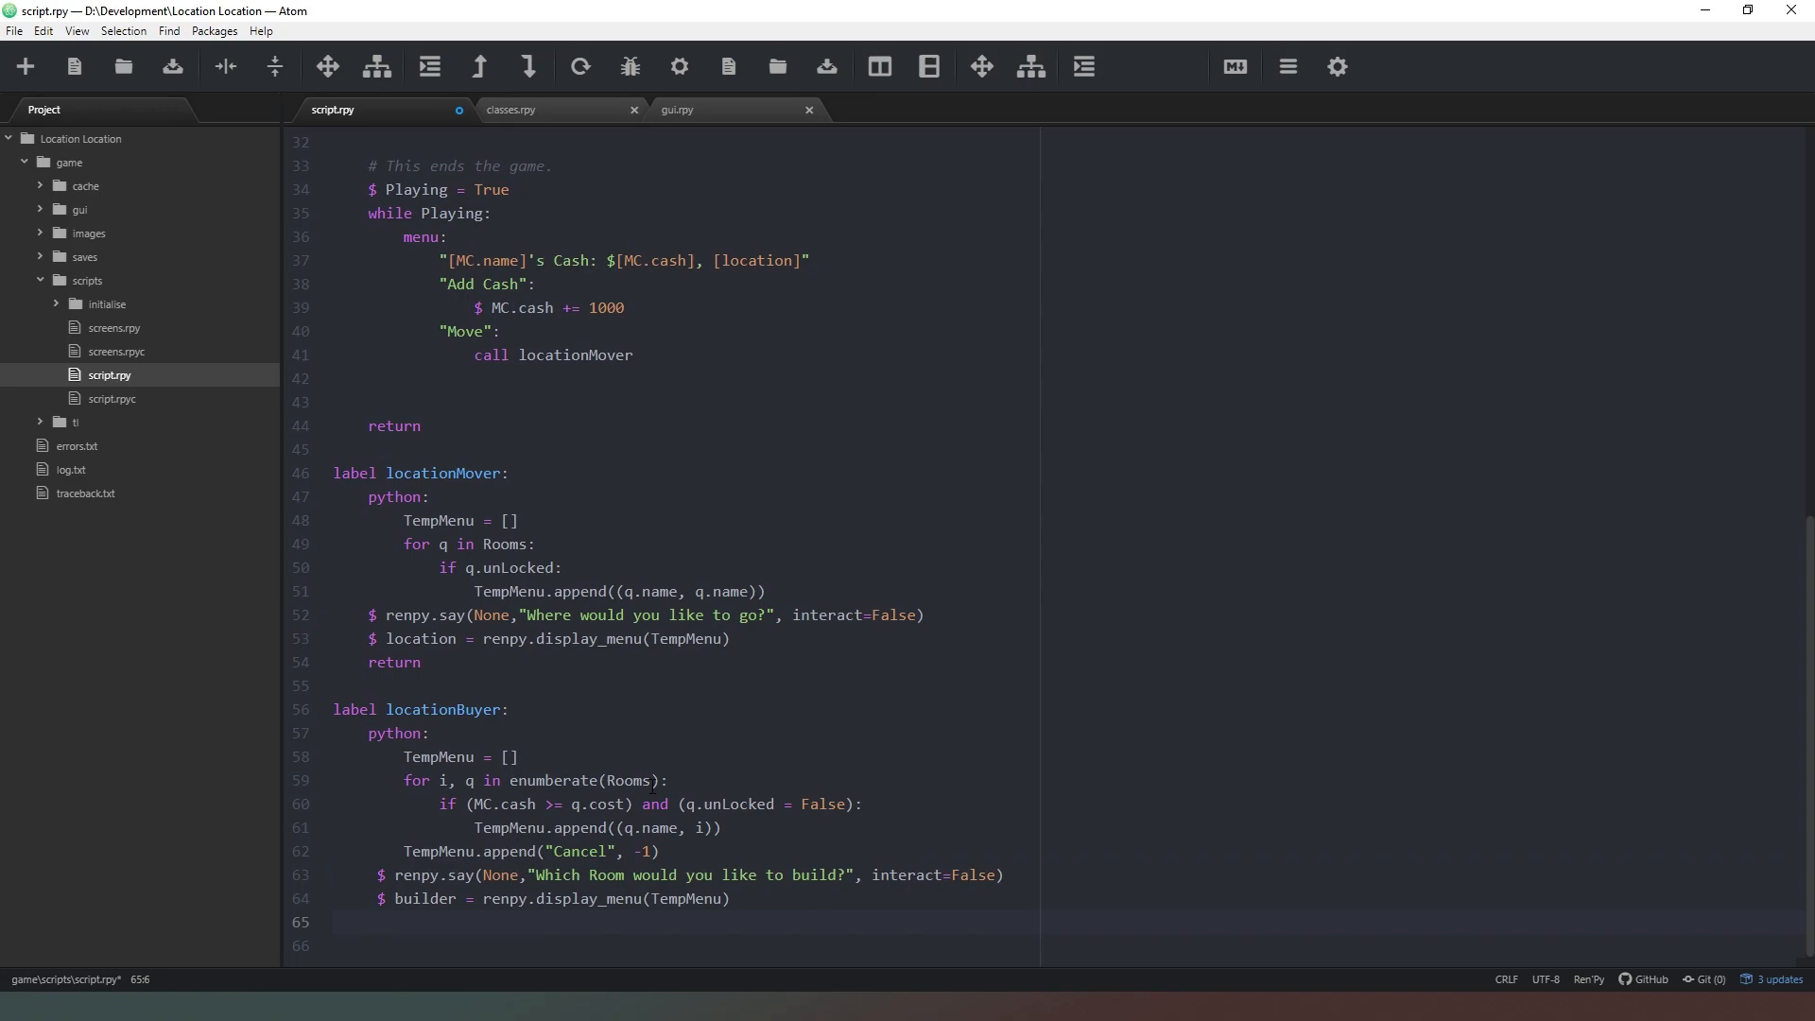
# - Add the condition if not builder == -1: below the display_menu line
pyautogui.write('if')
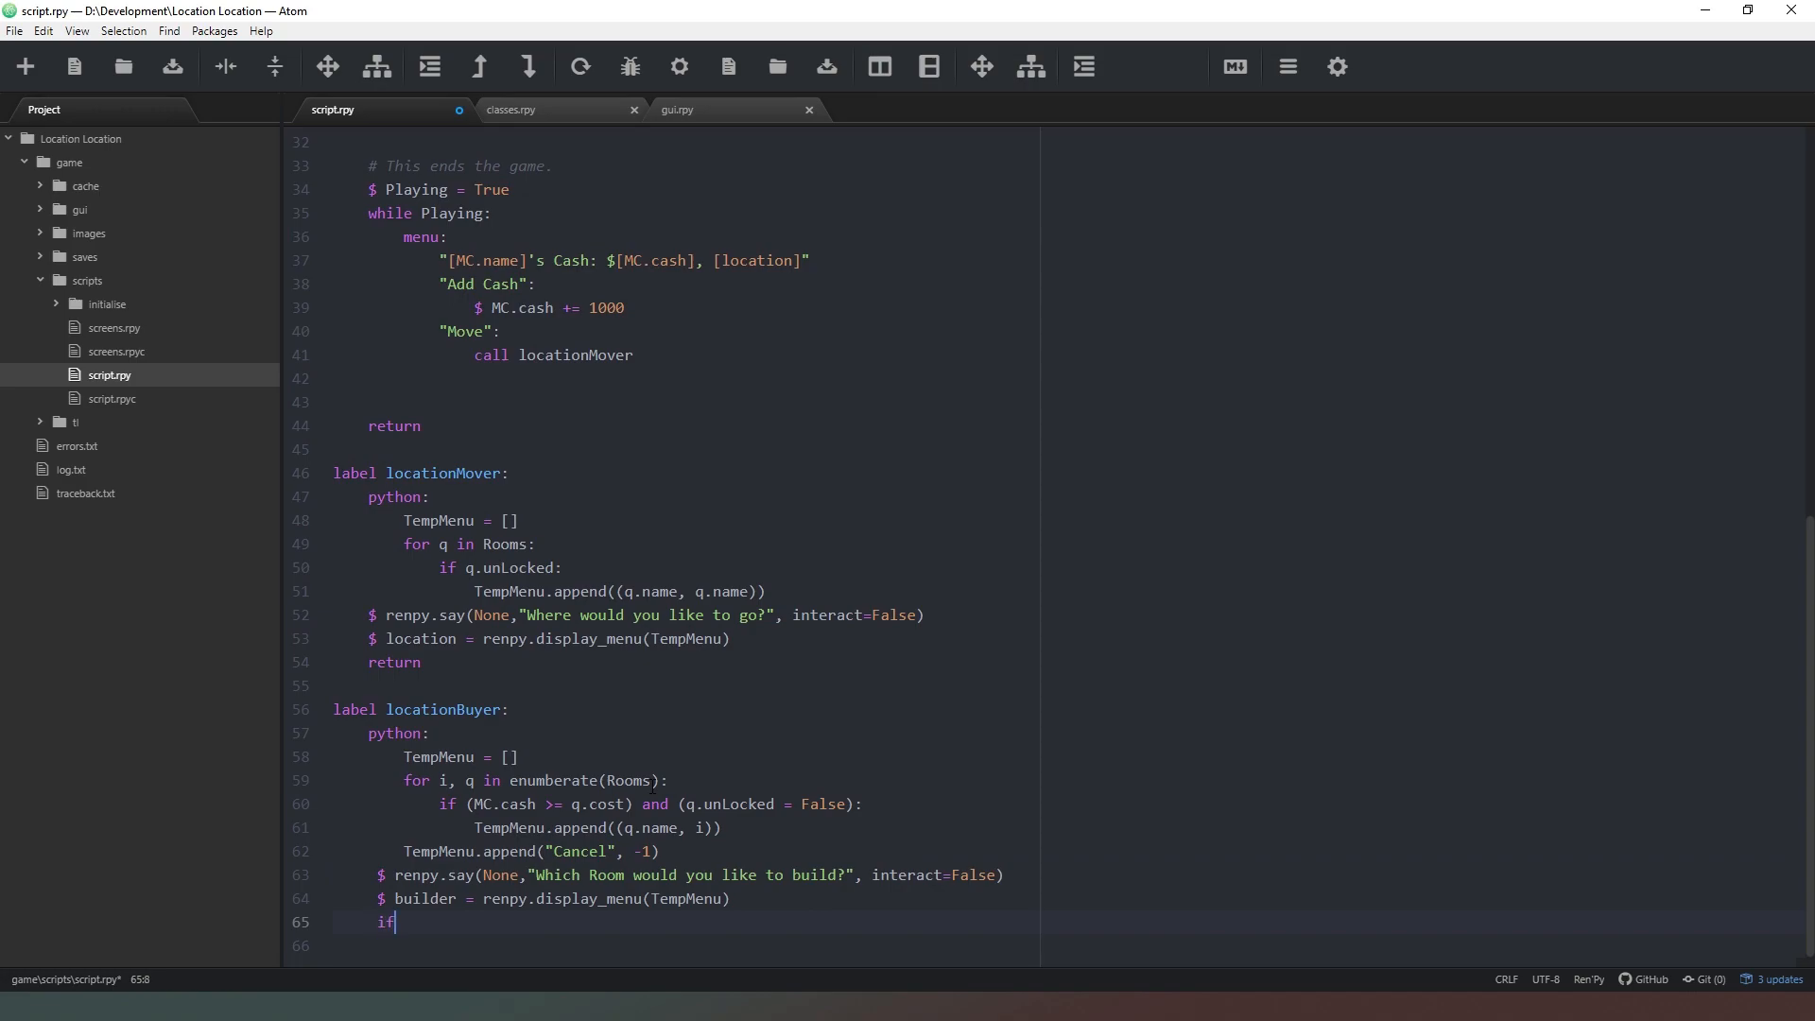
pyautogui.write('not')
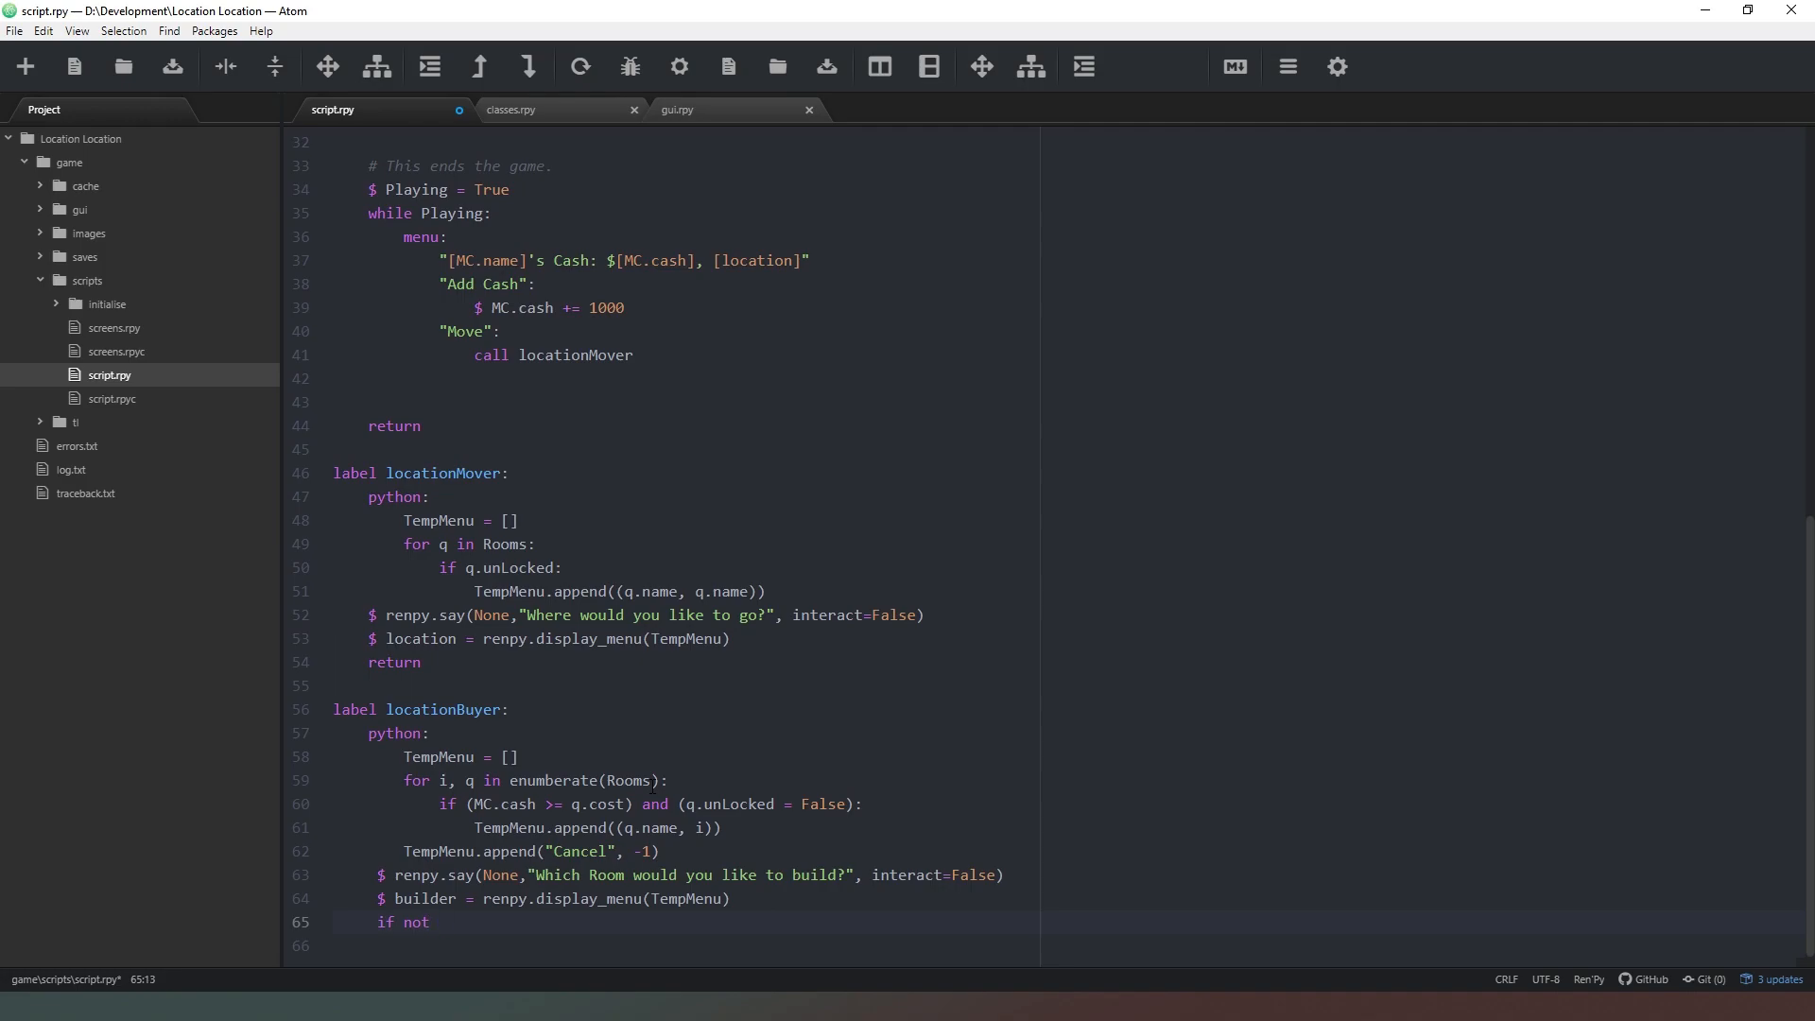
pyautogui.write('builder ==')
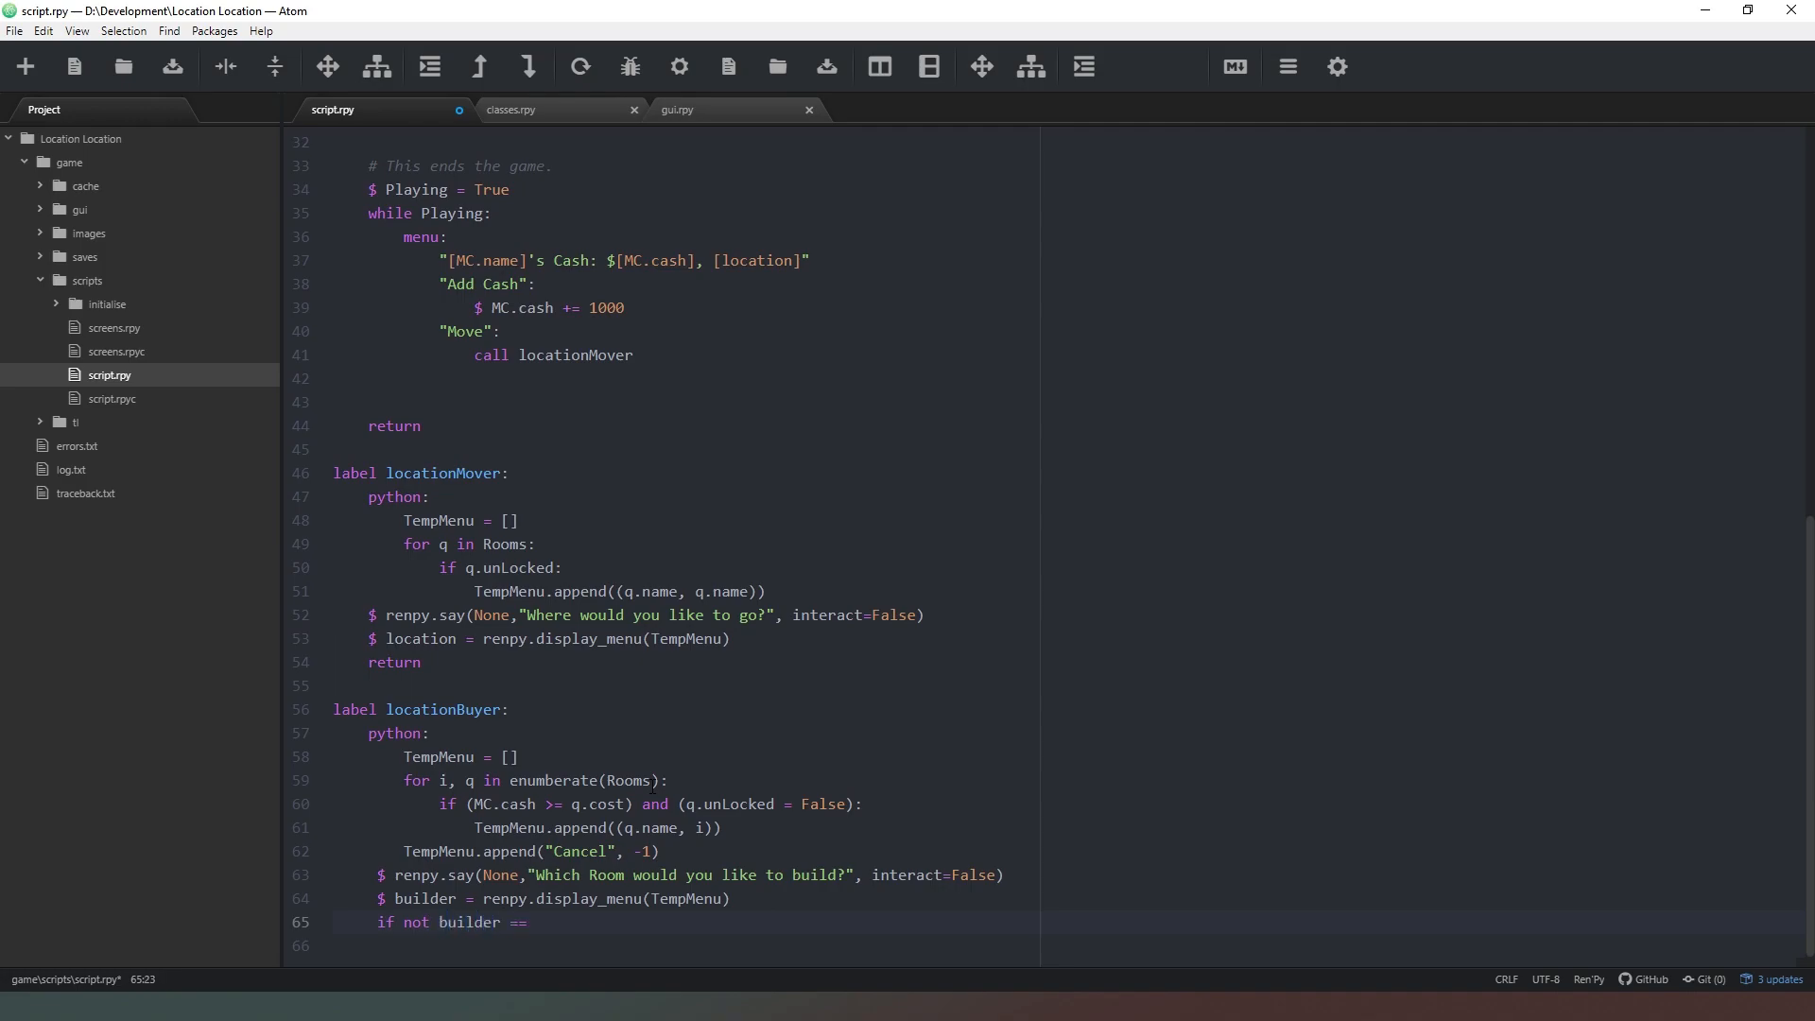
pyautogui.write('-1')
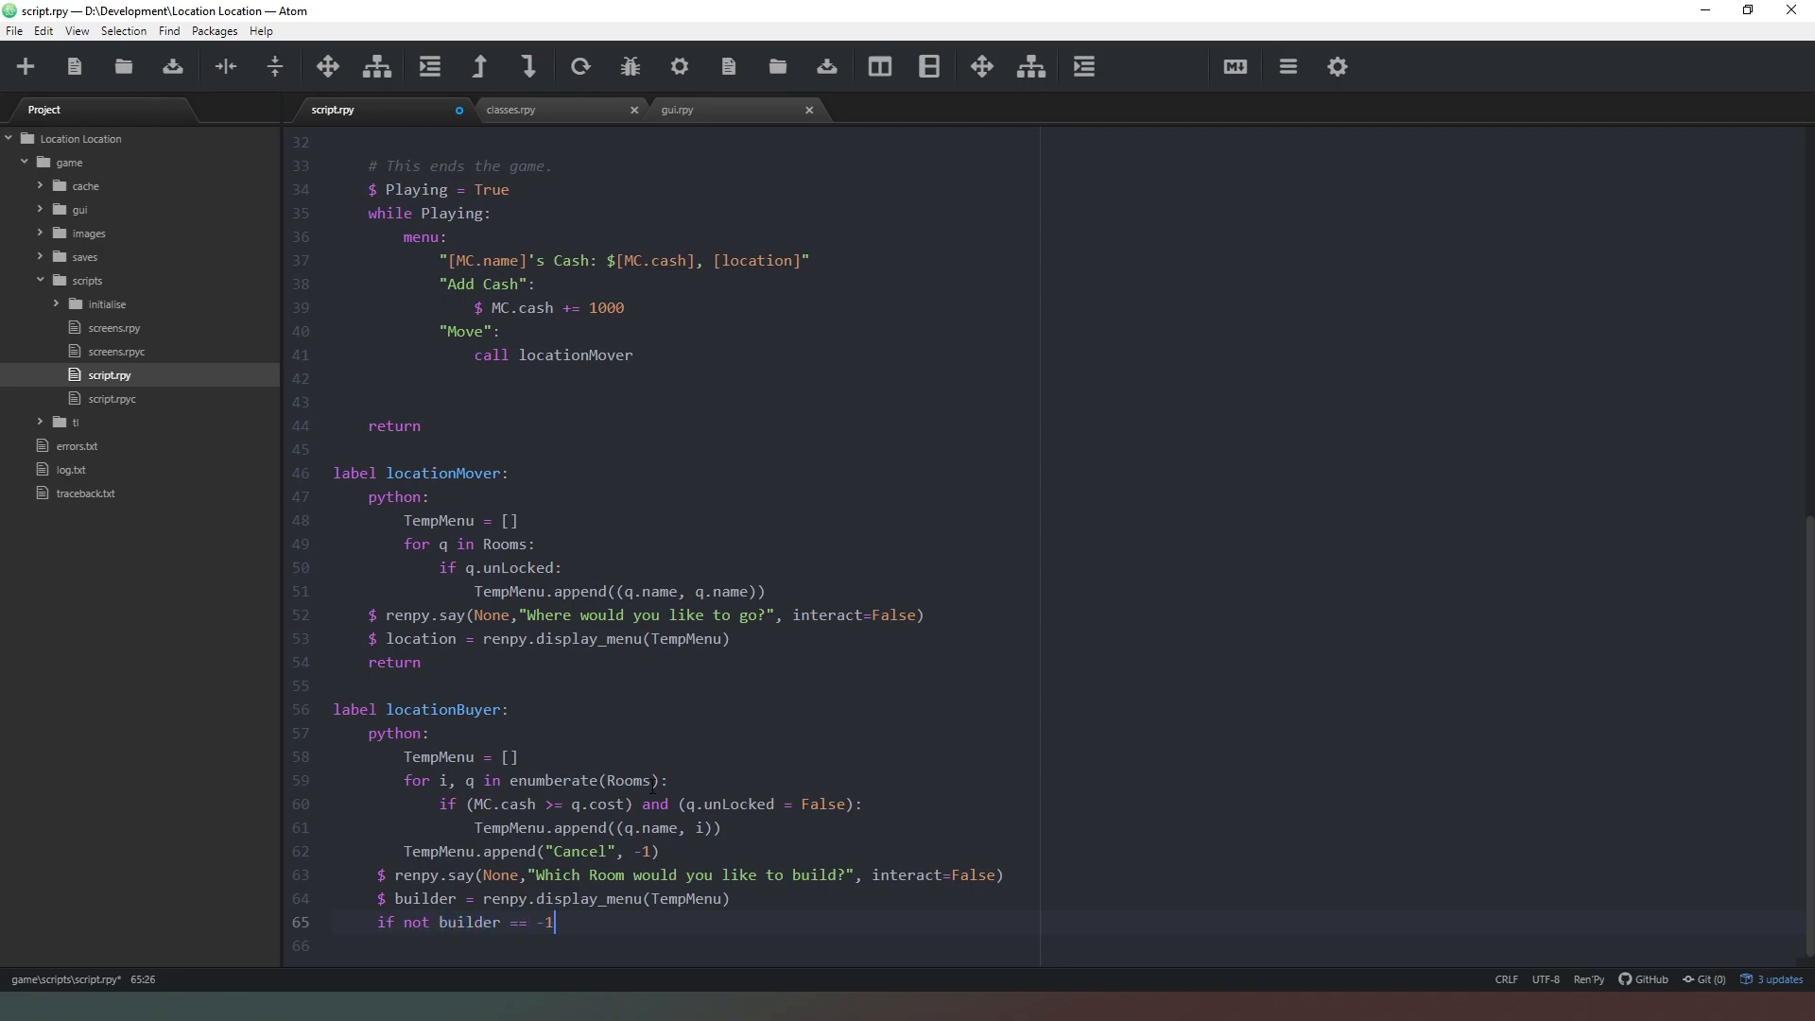
pyautogui.press('Enter')
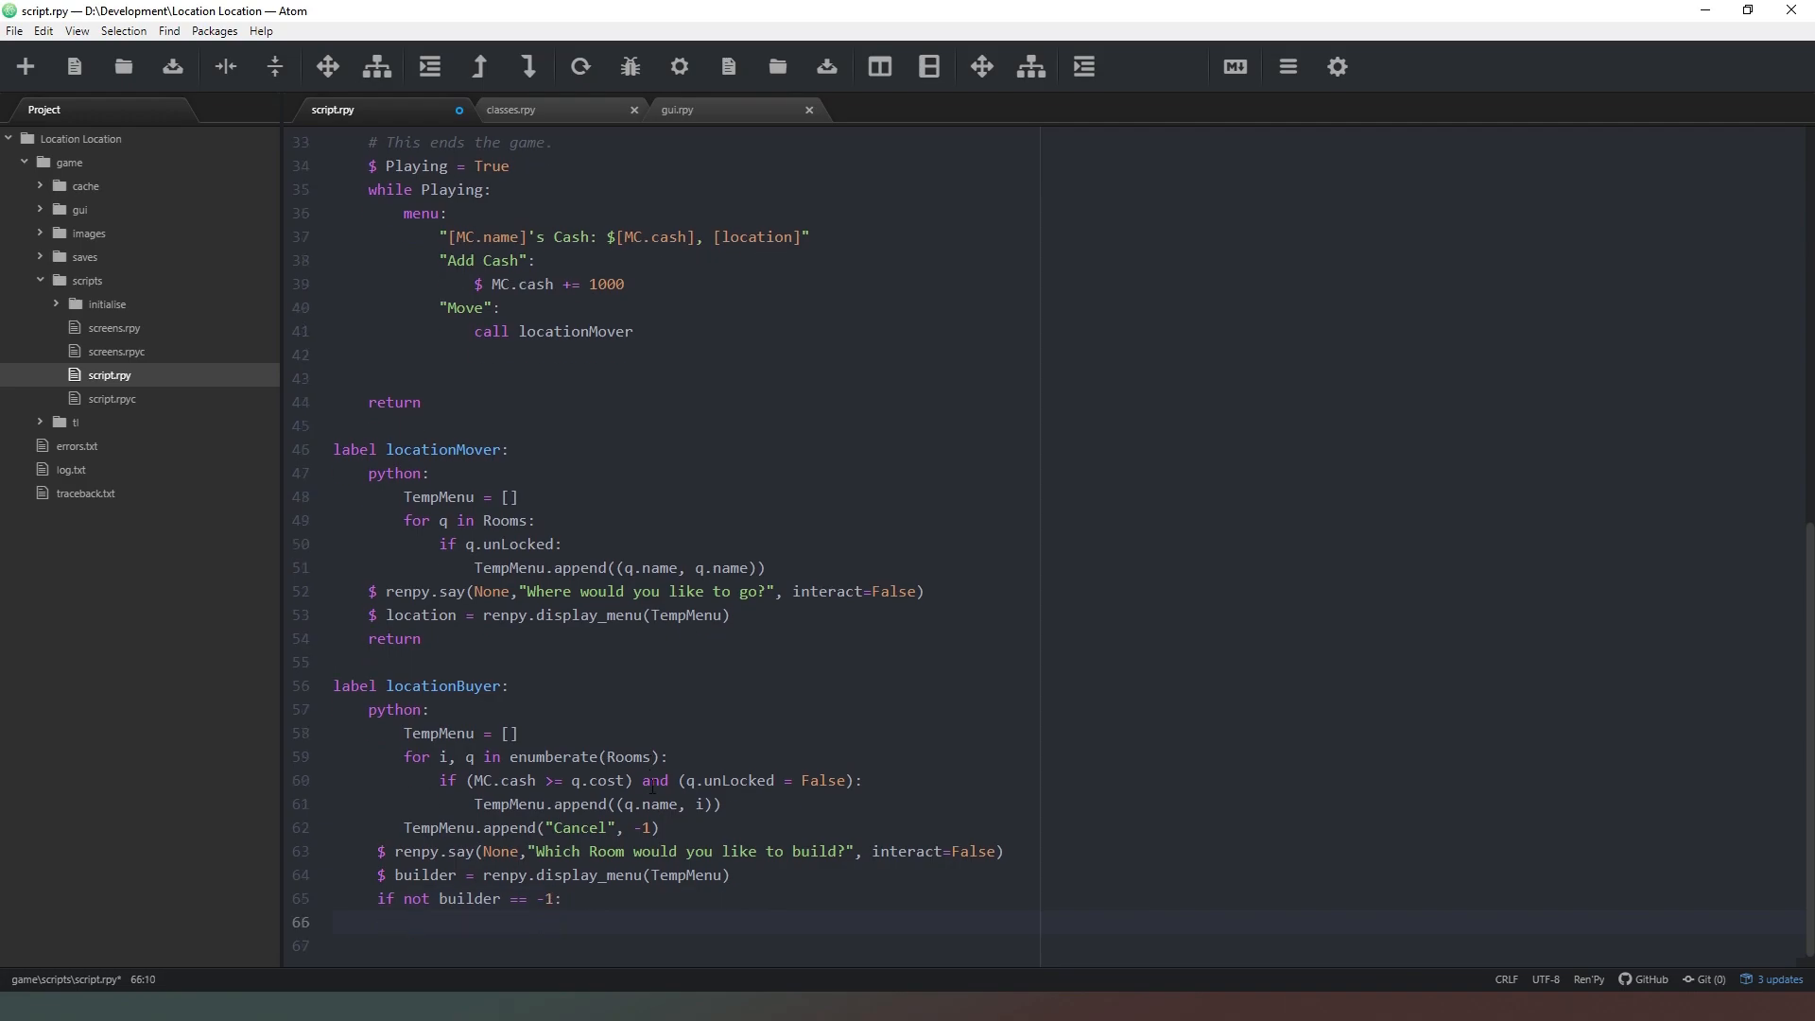
# - Set $ Rooms[builder].unLocked = True inside the conditional
pyautogui.write('R')
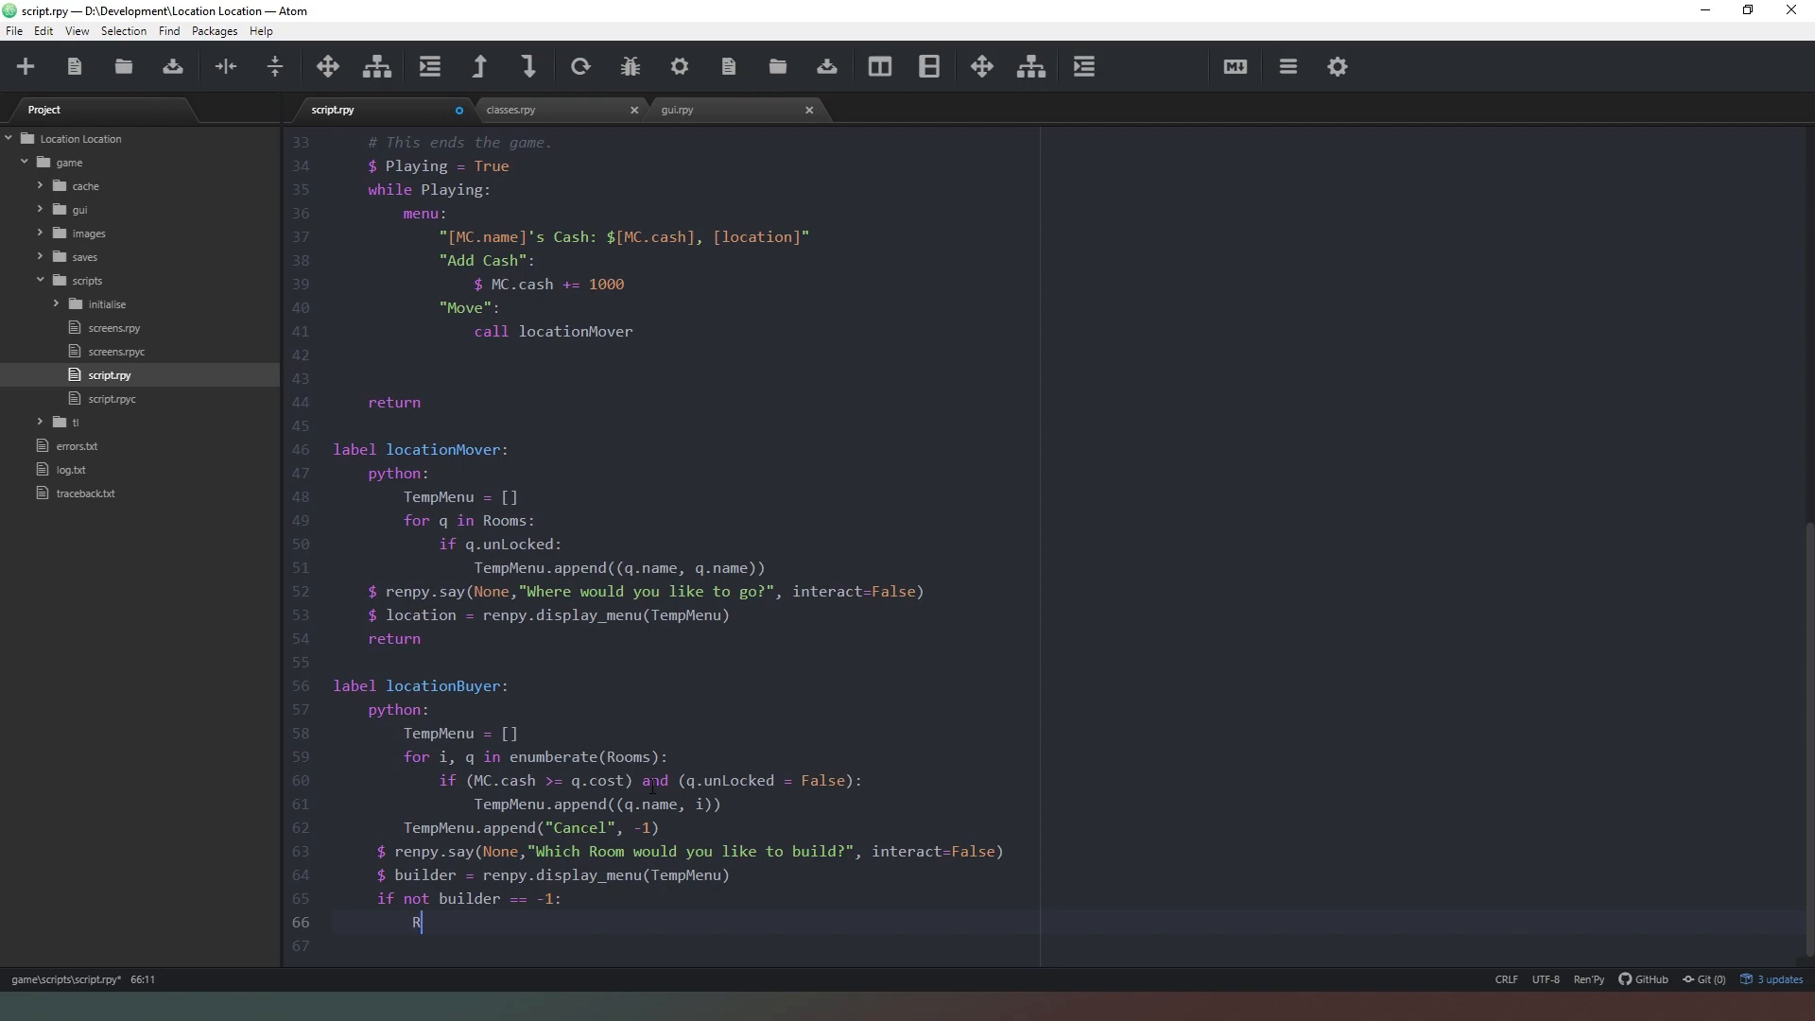
pyautogui.write('ooms')
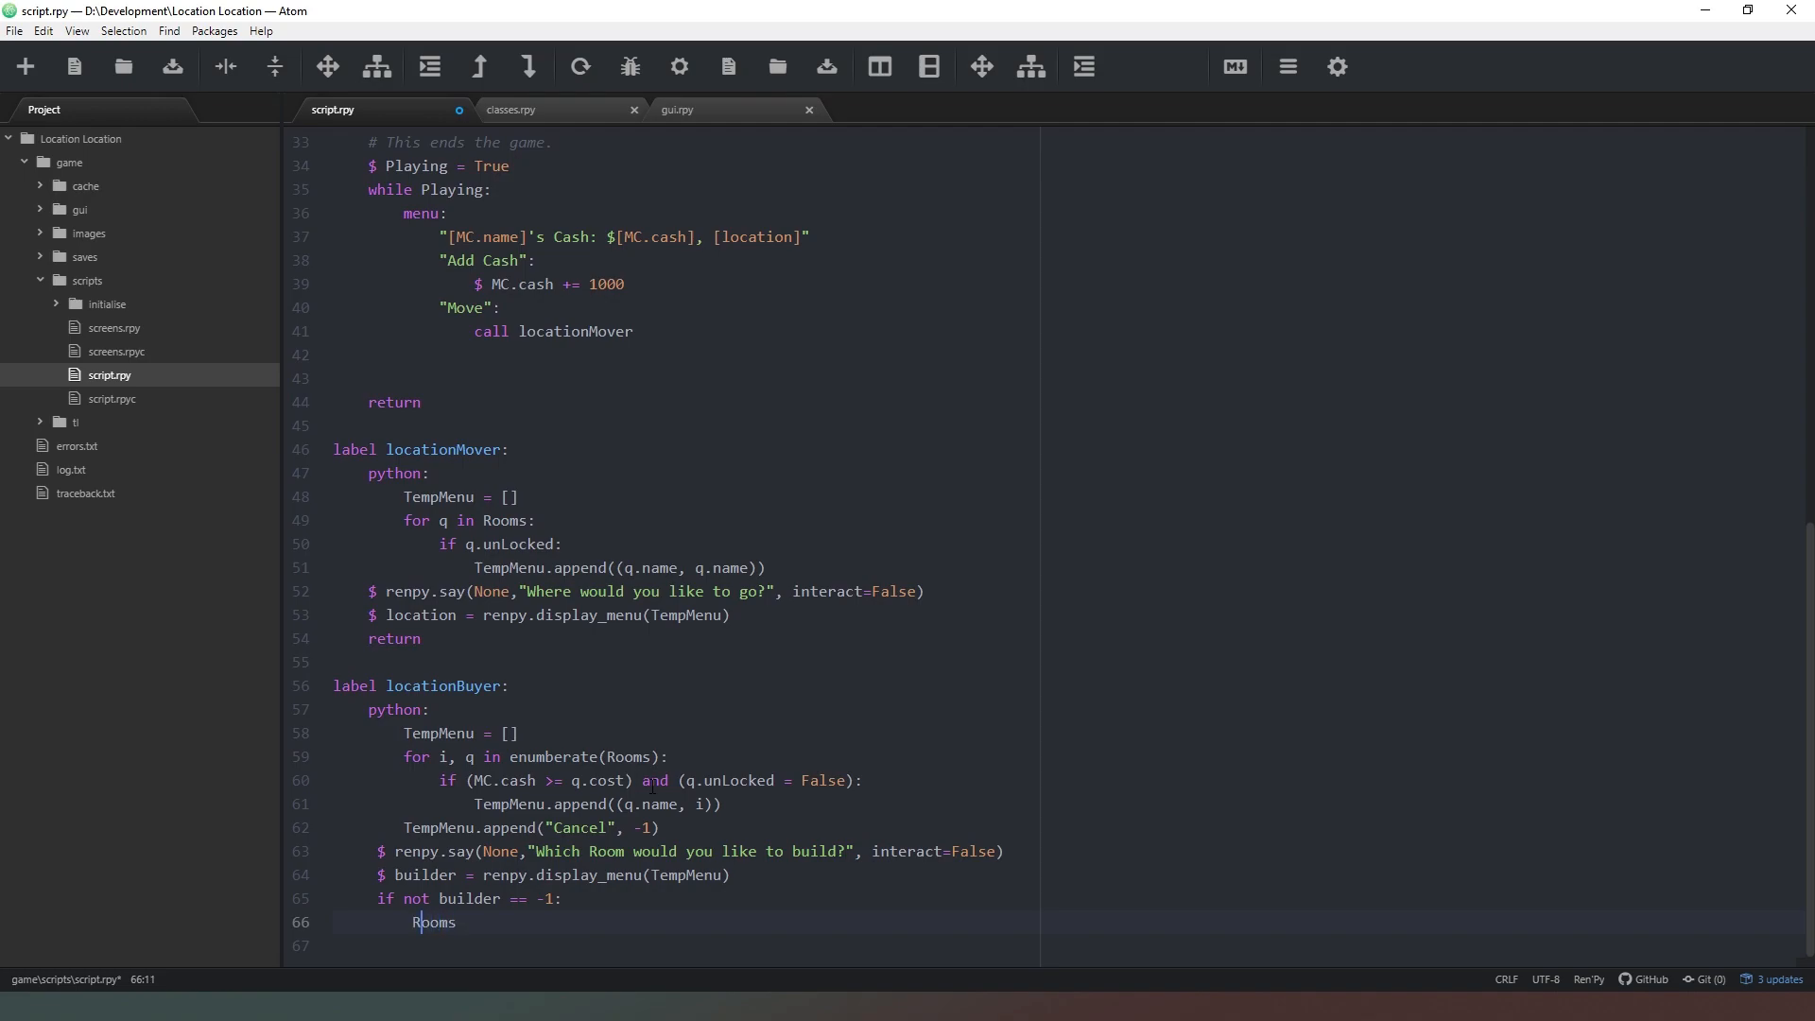
pyautogui.write('$')
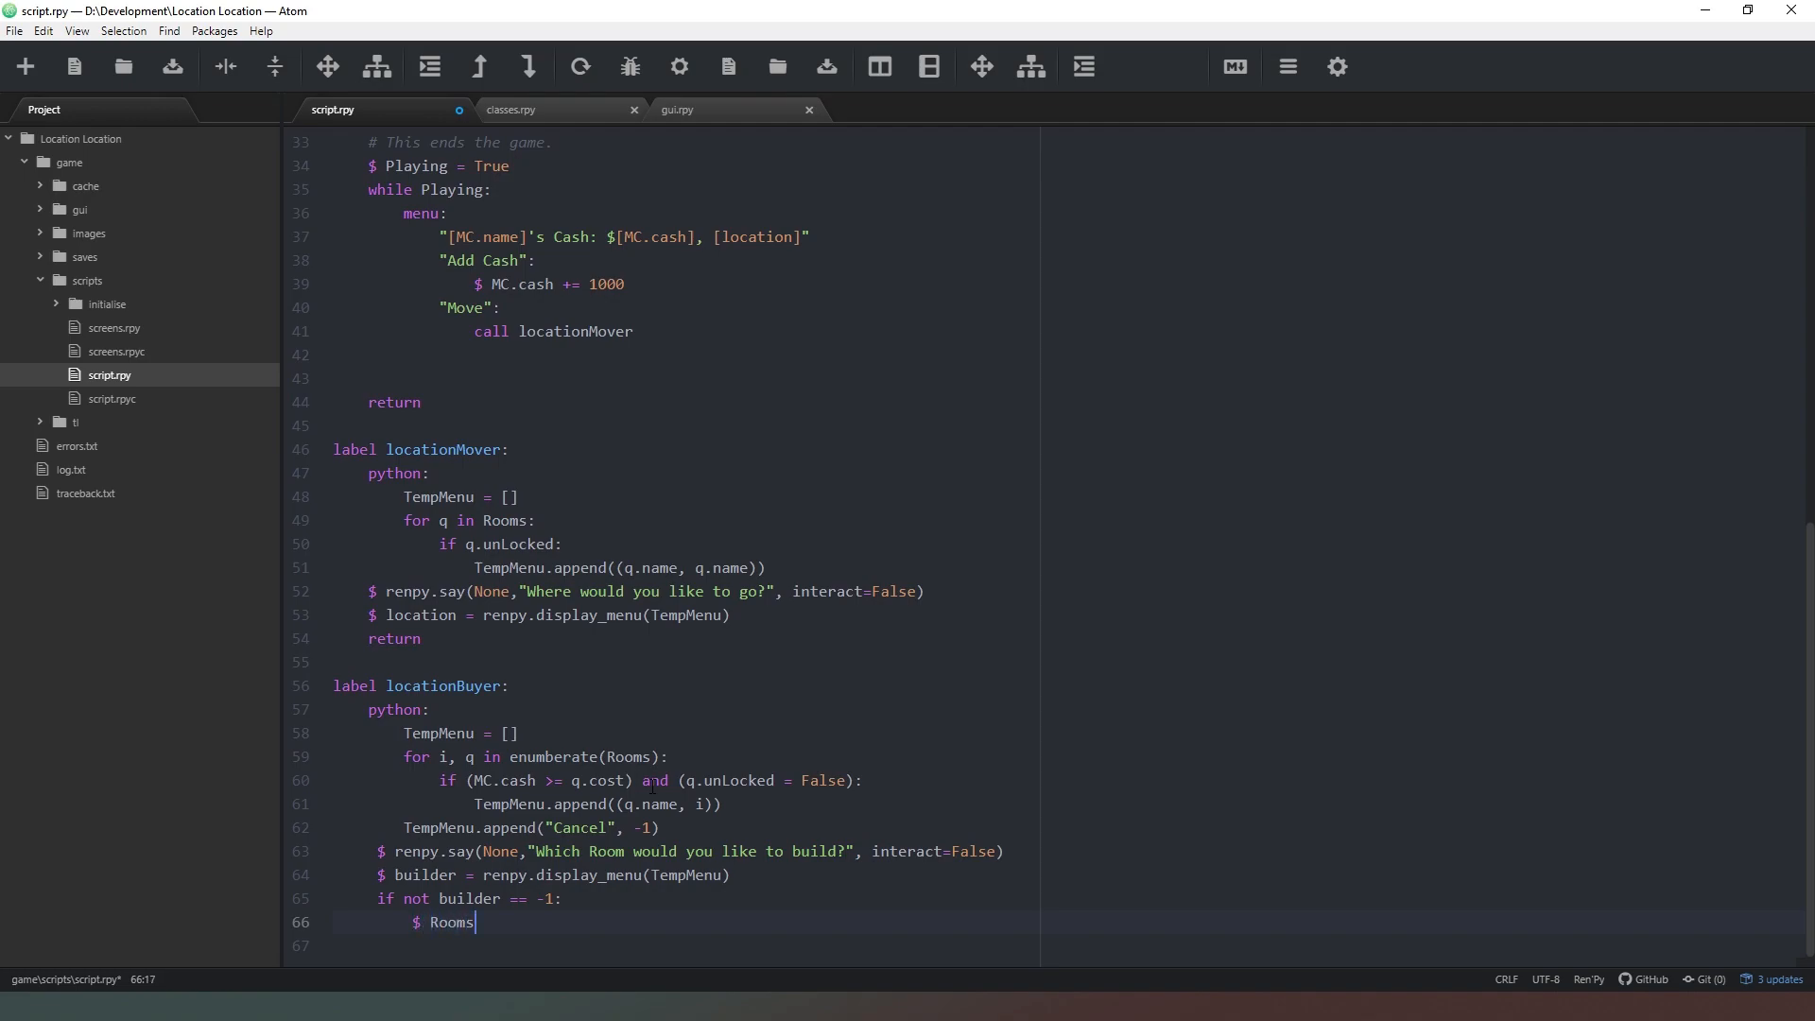
pyautogui.write('[bu')
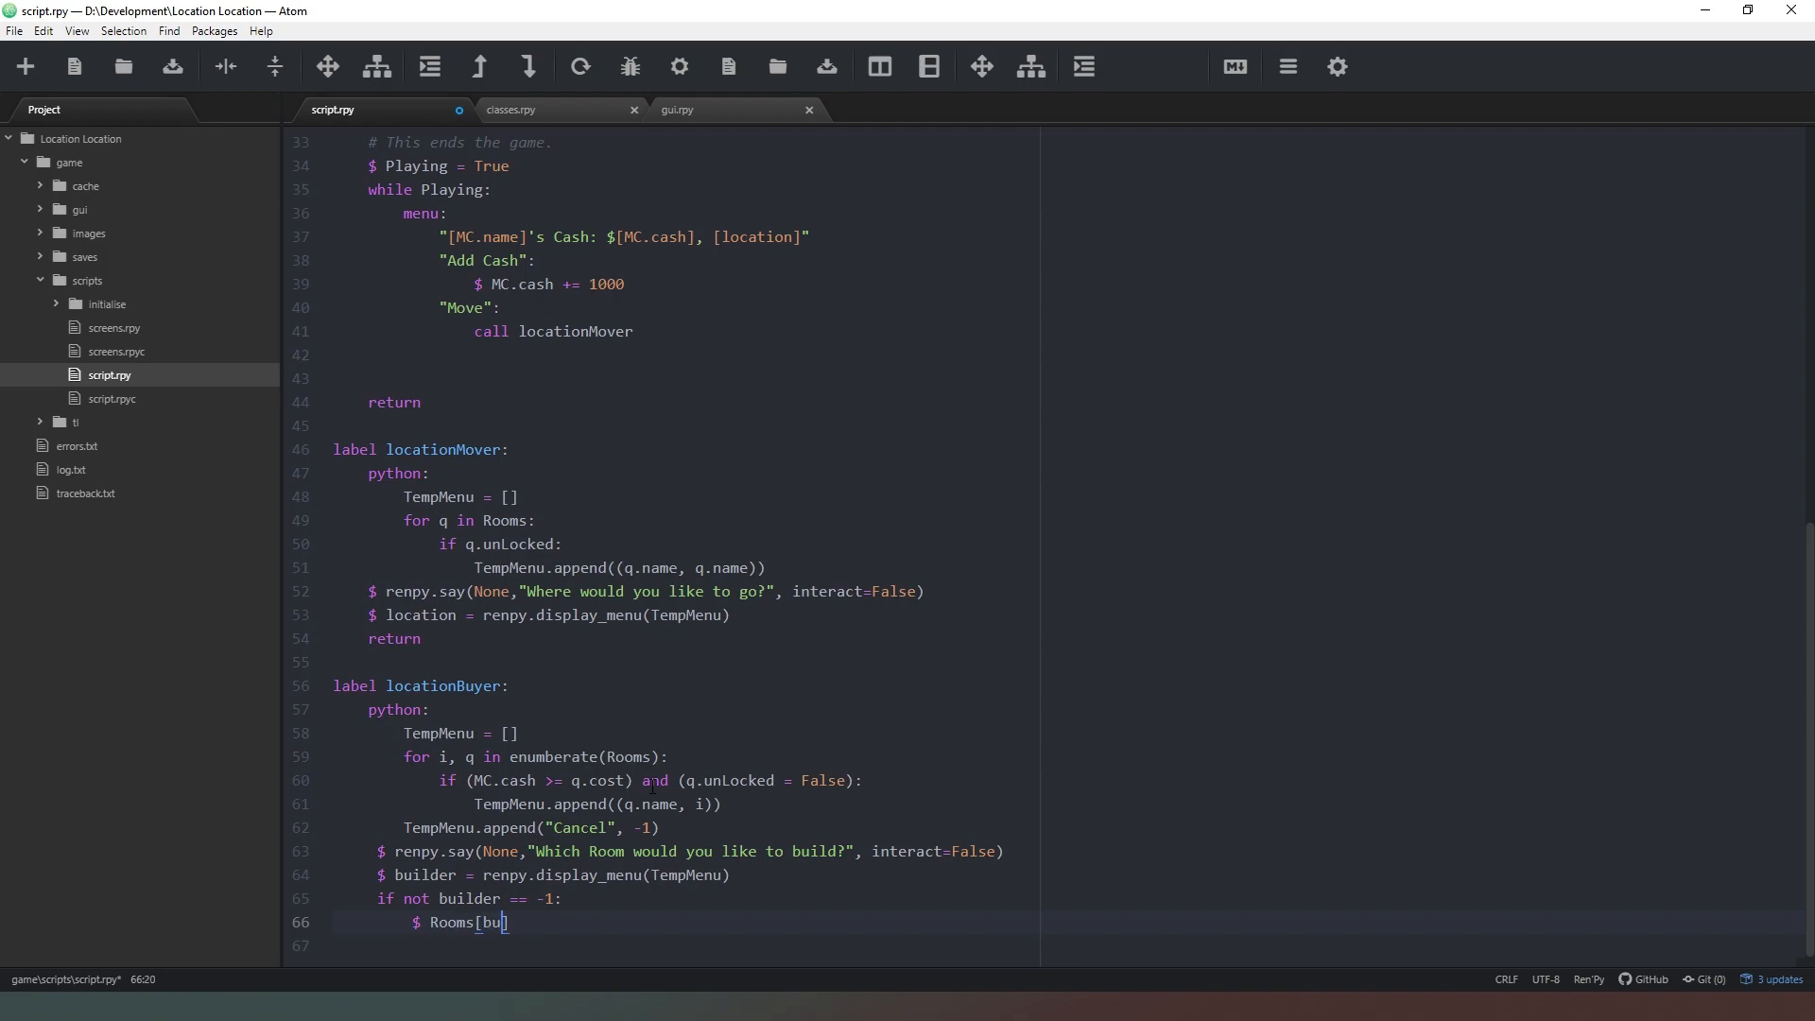
pyautogui.write('ilder]')
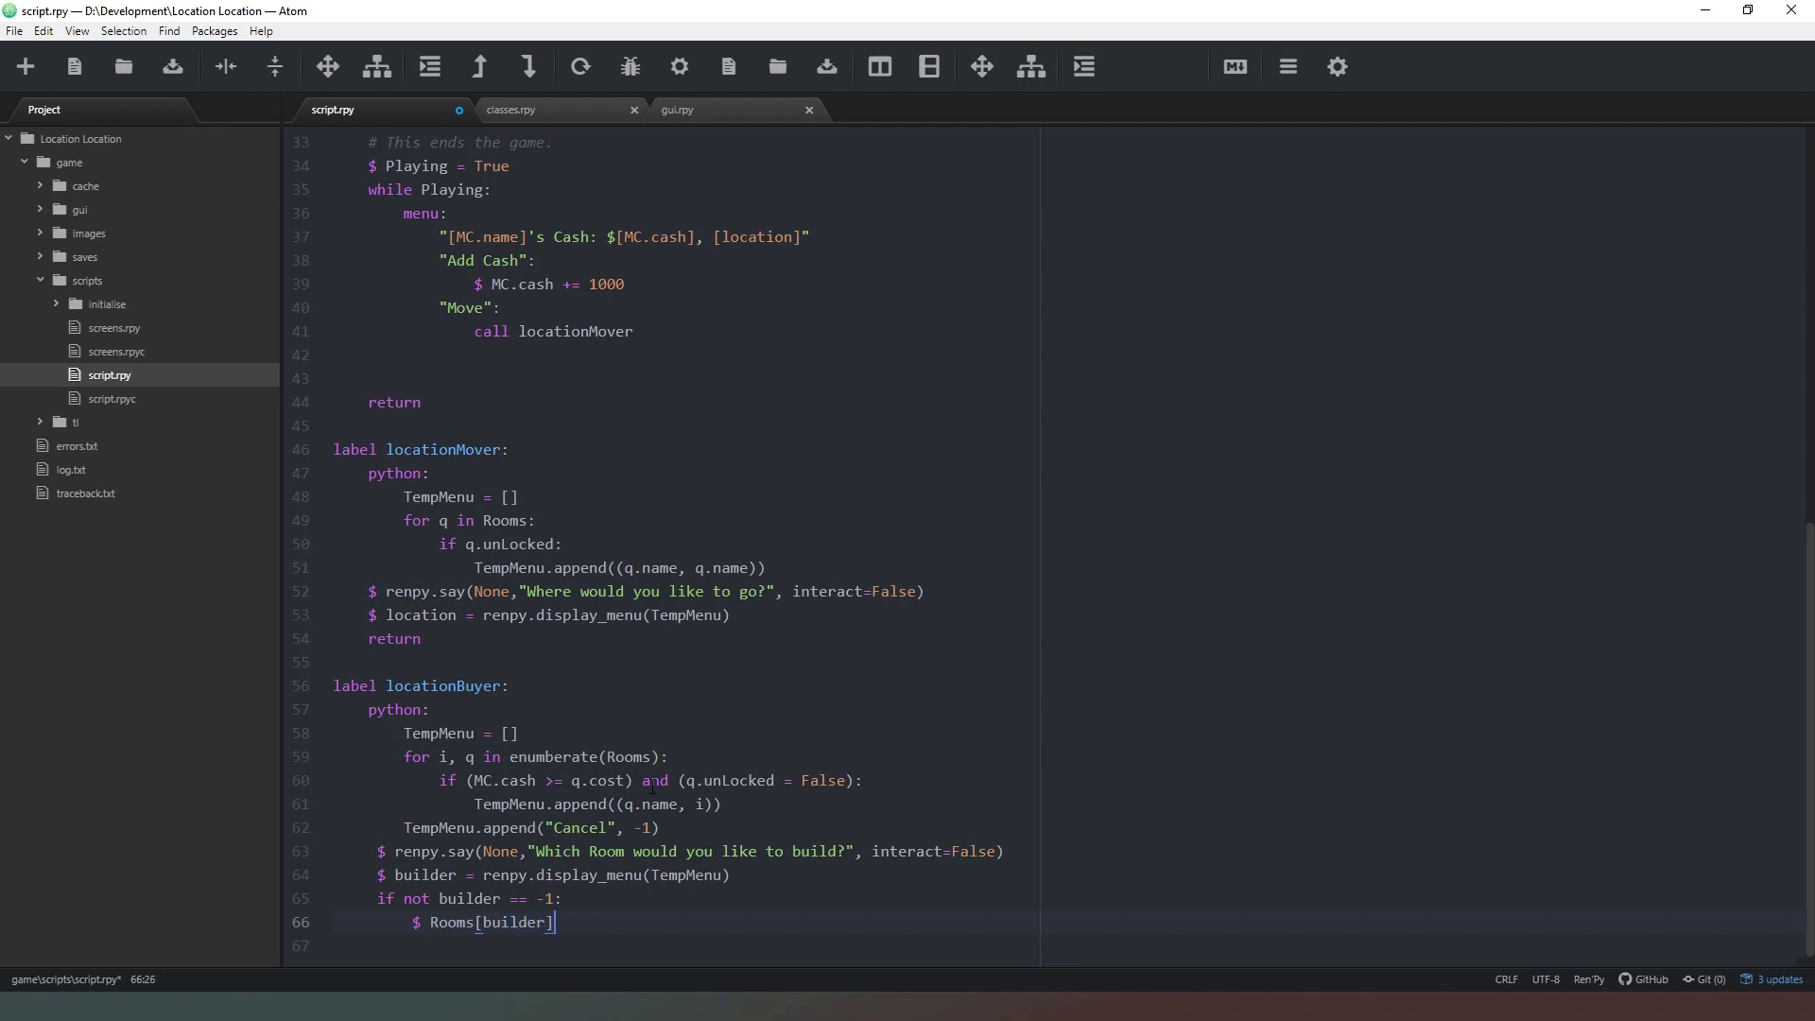
pyautogui.write('.unLocked = True')
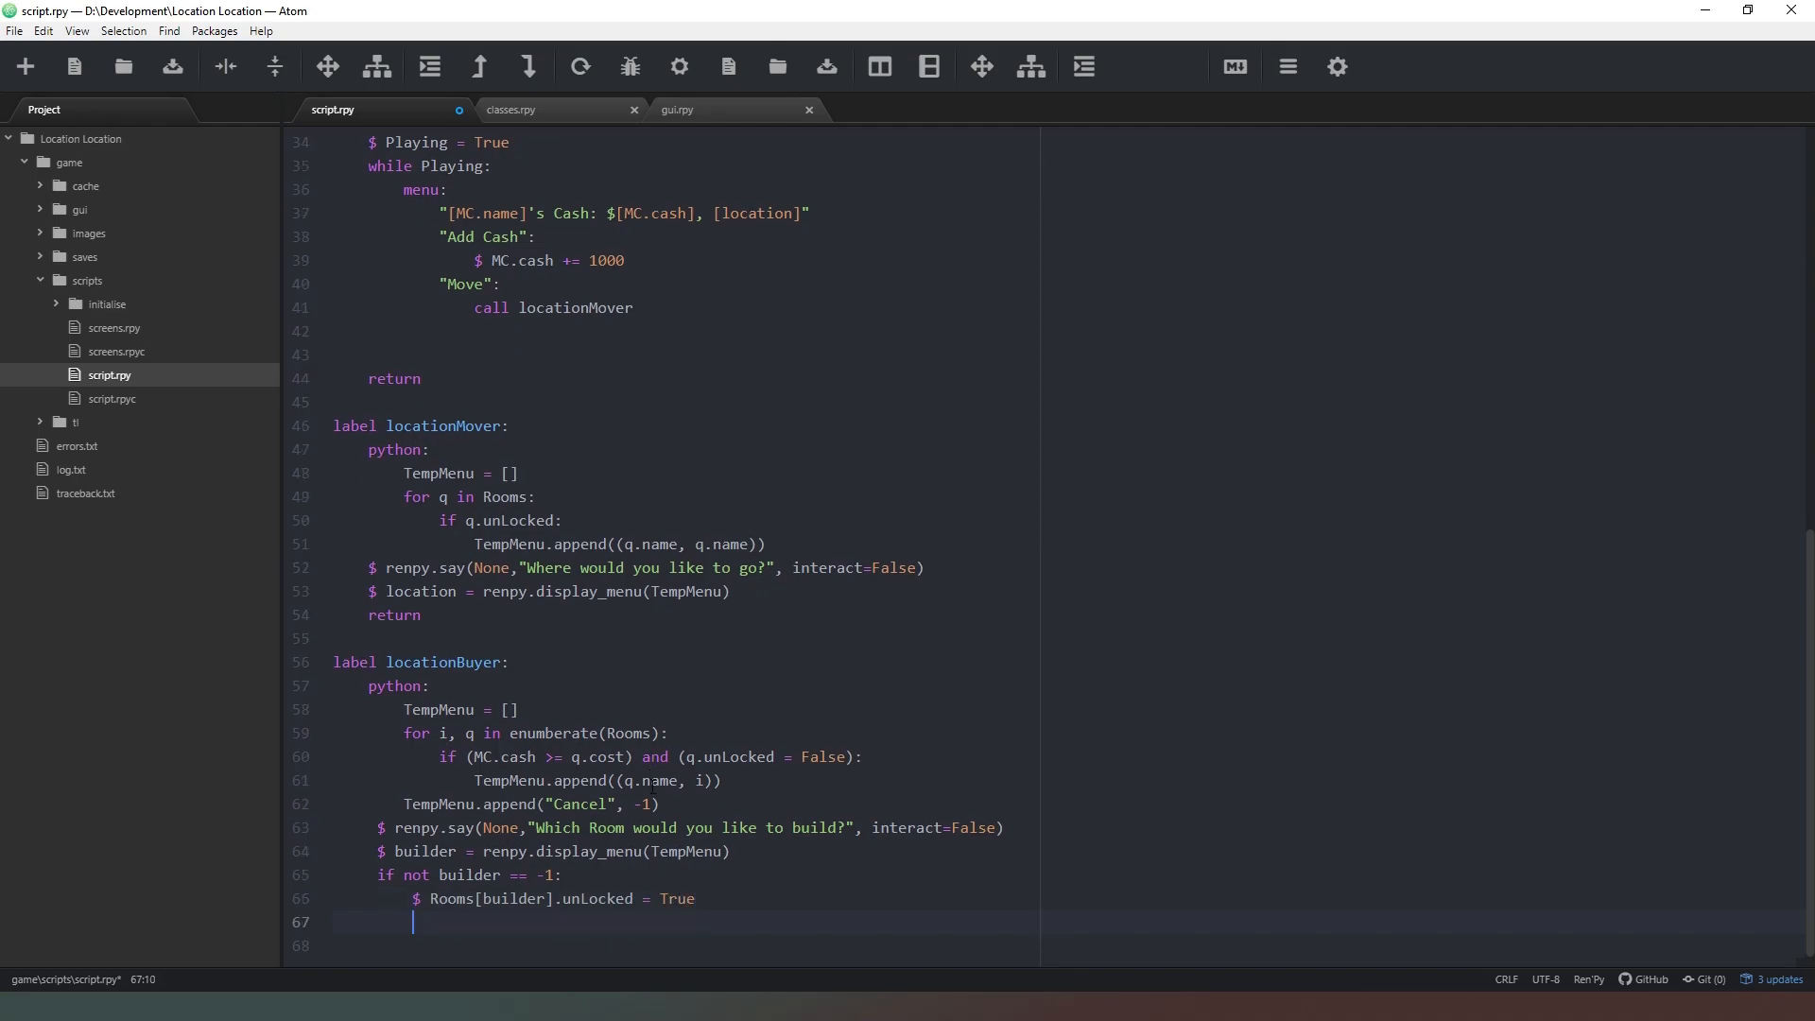
# - Subtract Rooms[builder].cost from MC.cash and end locationBuyer with return
pyautogui.write('MC.cash')
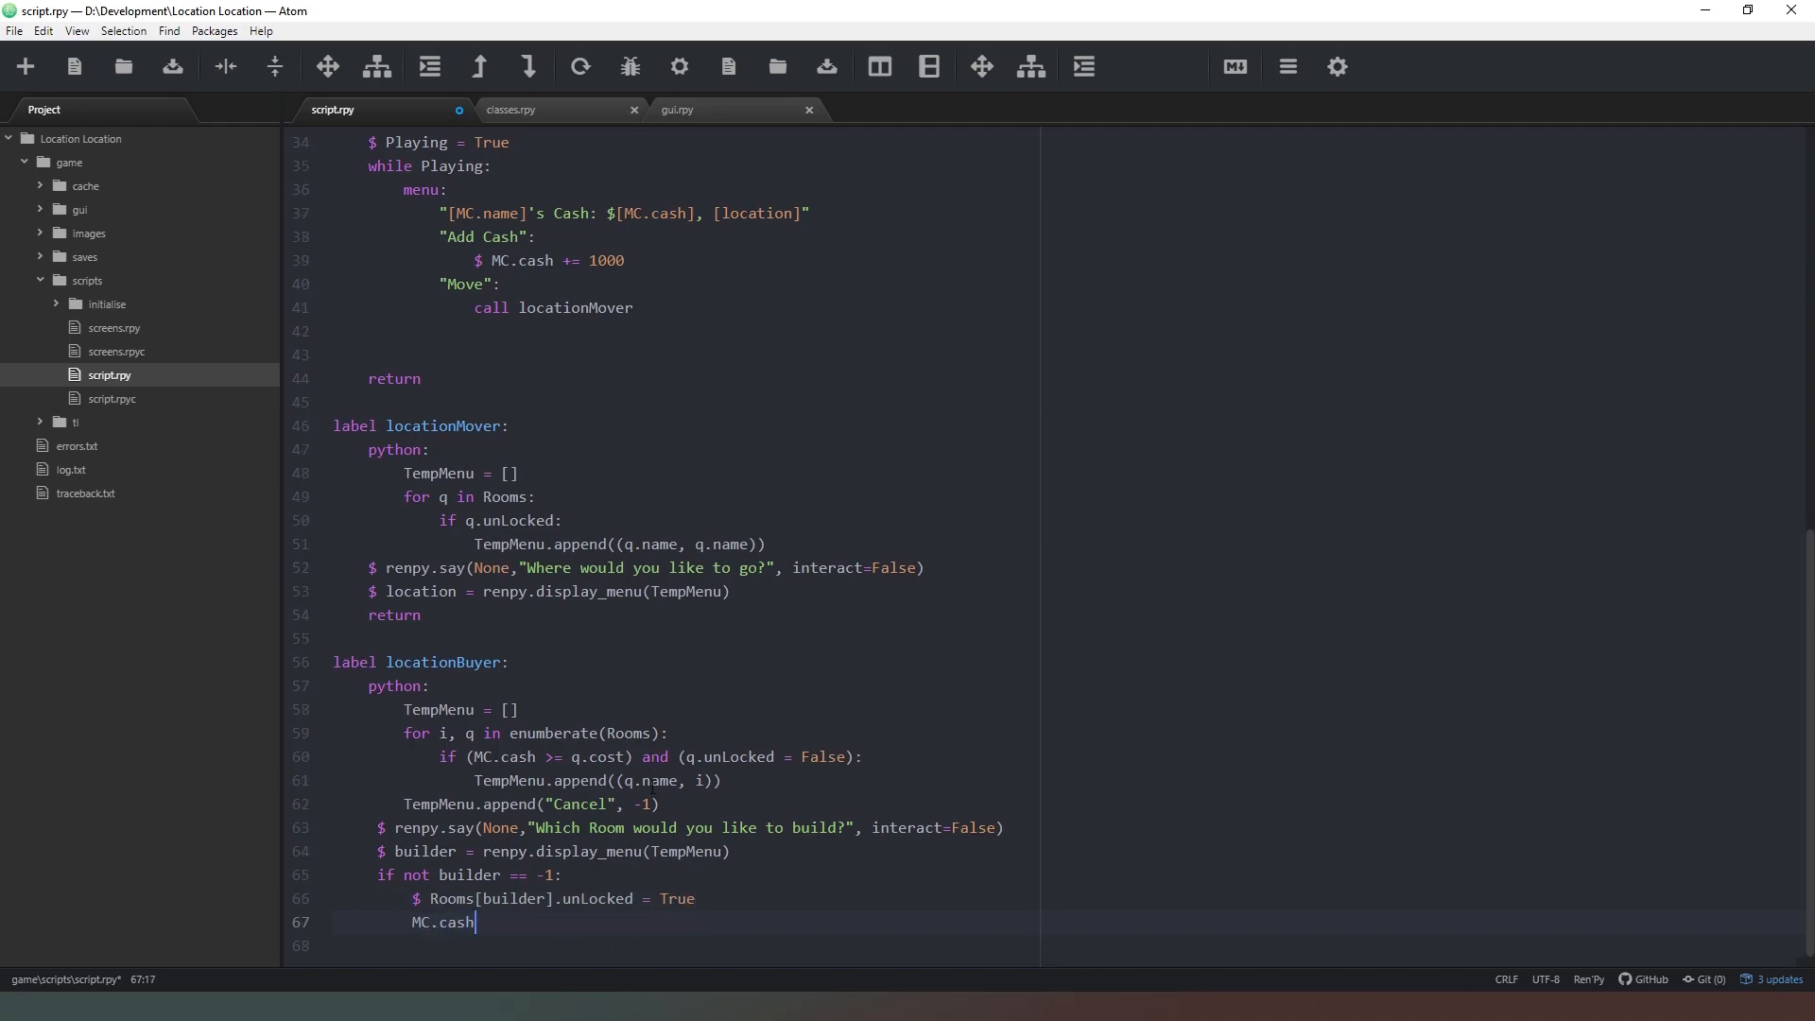
pyautogui.write('$')
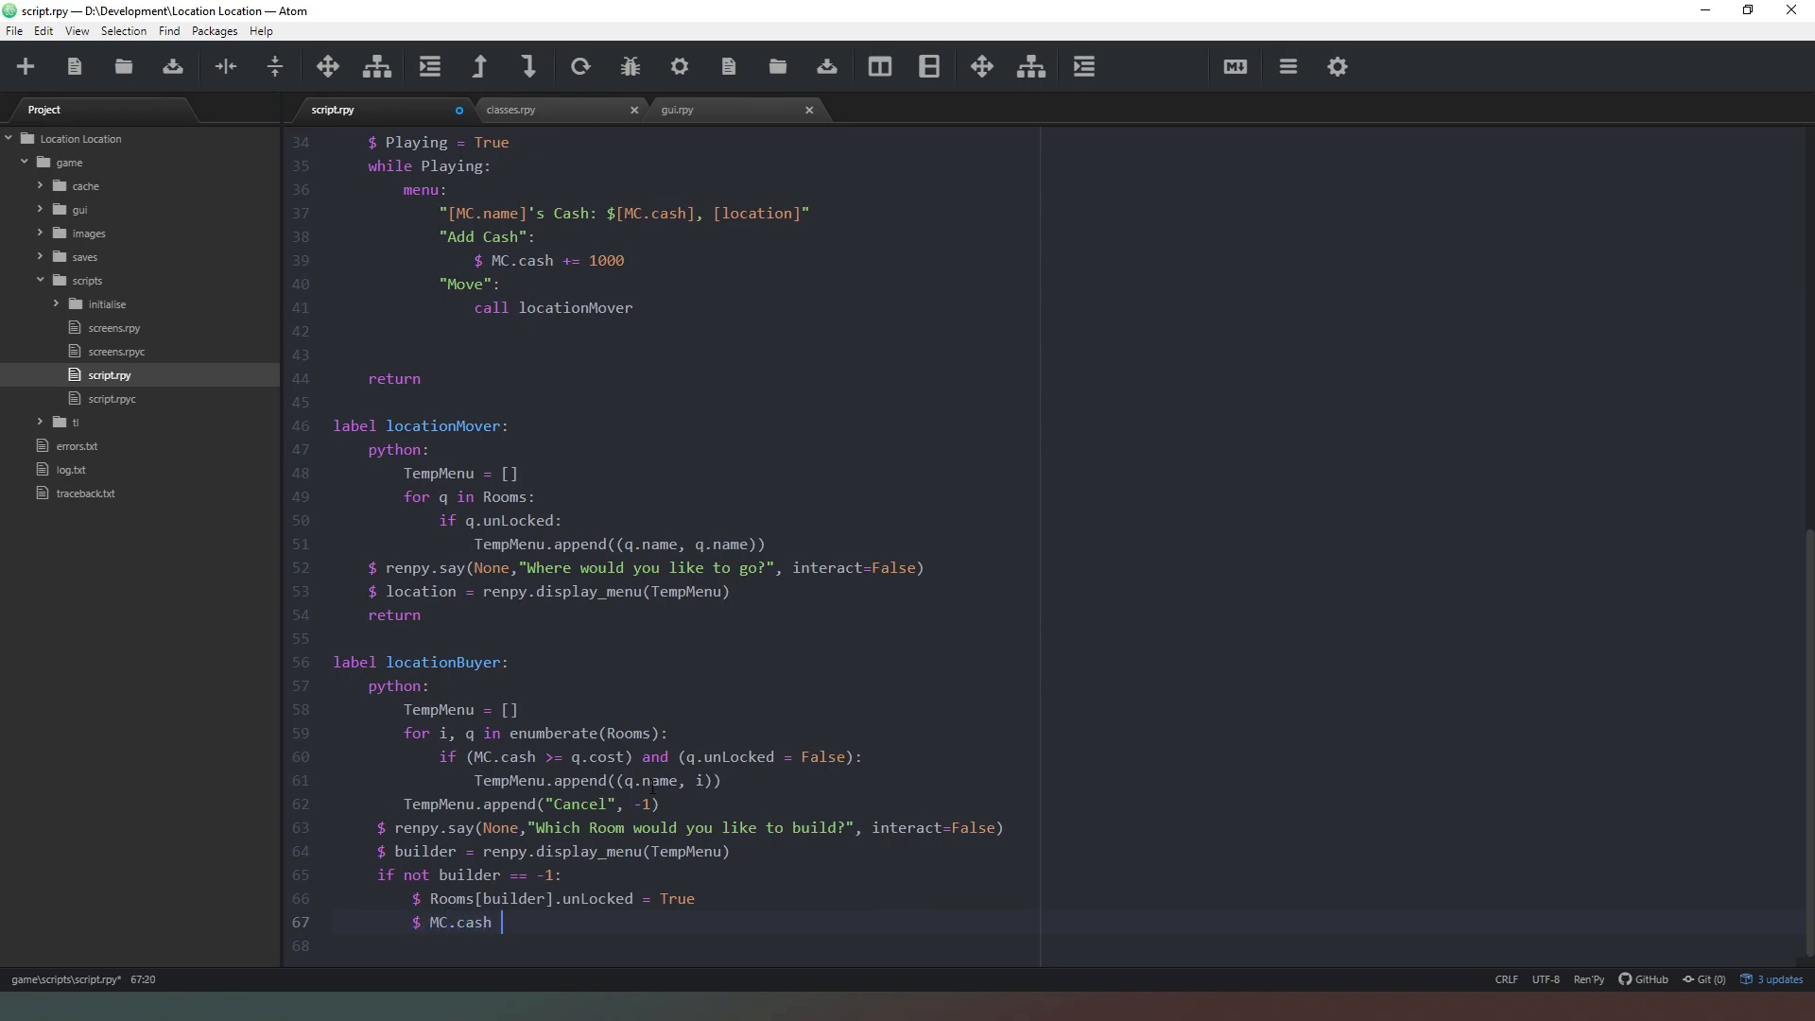
pyautogui.write('-=')
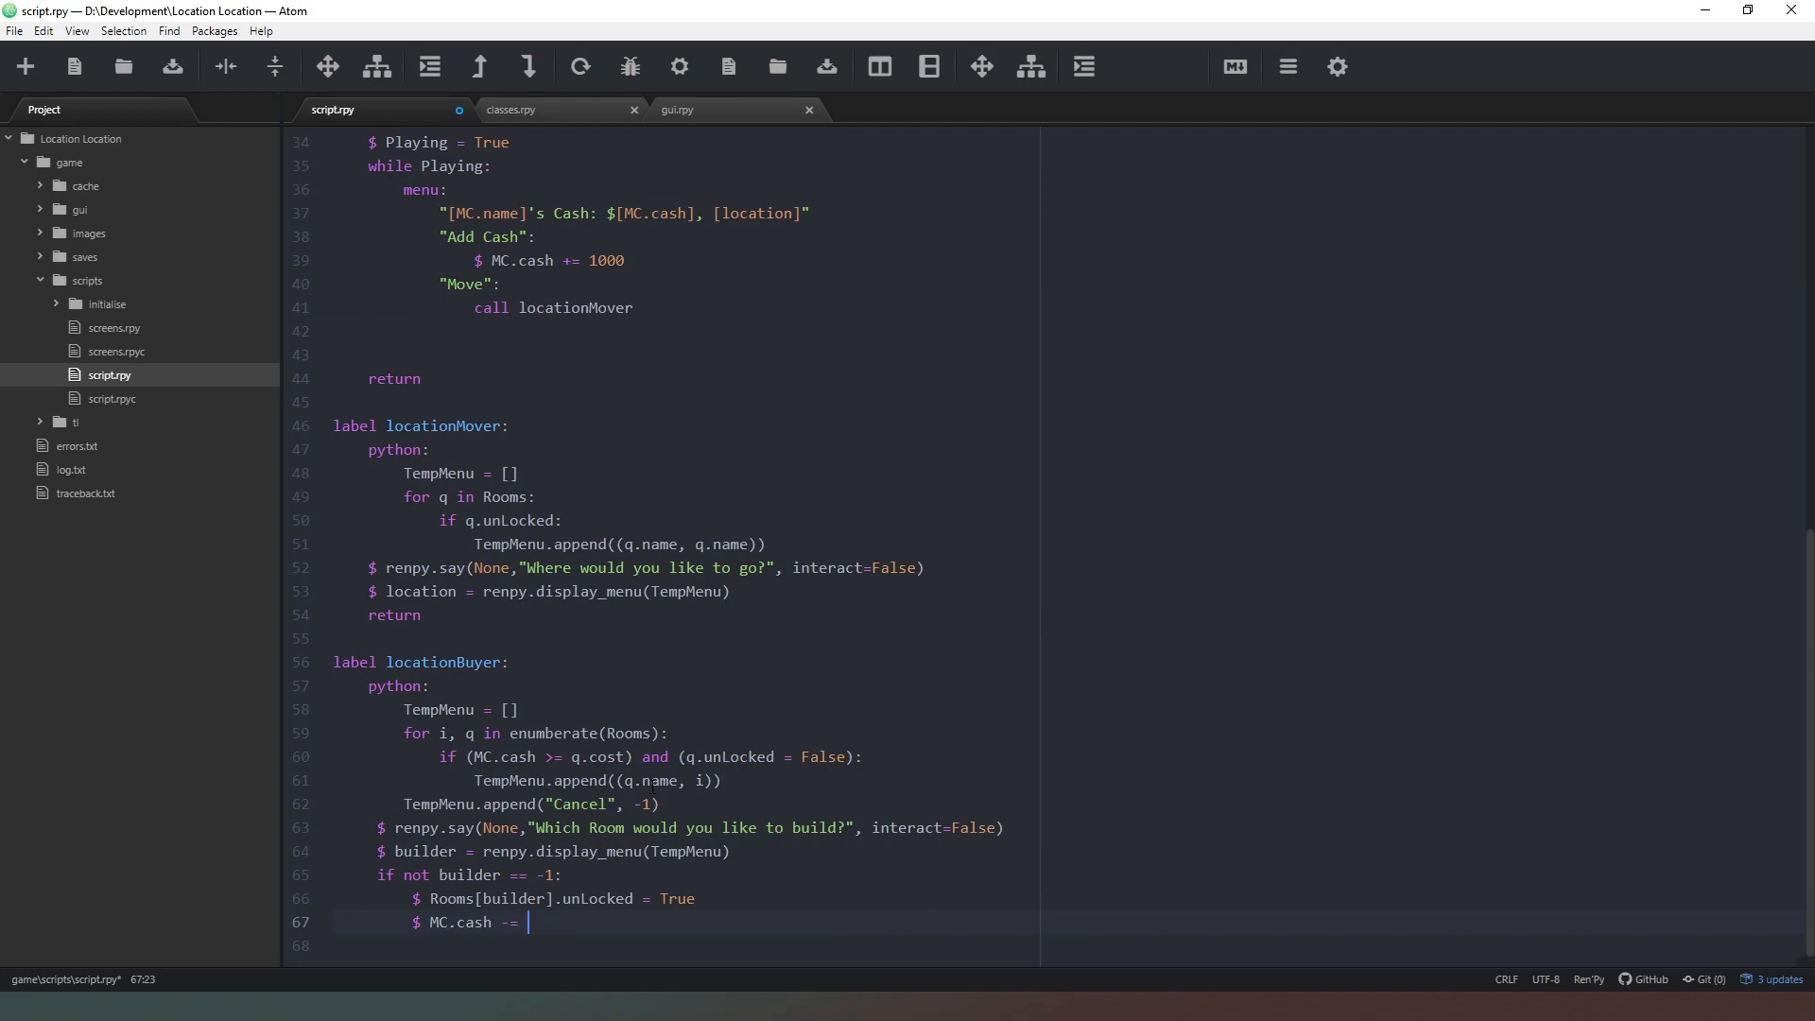
pyautogui.write('Rooms[builder.')
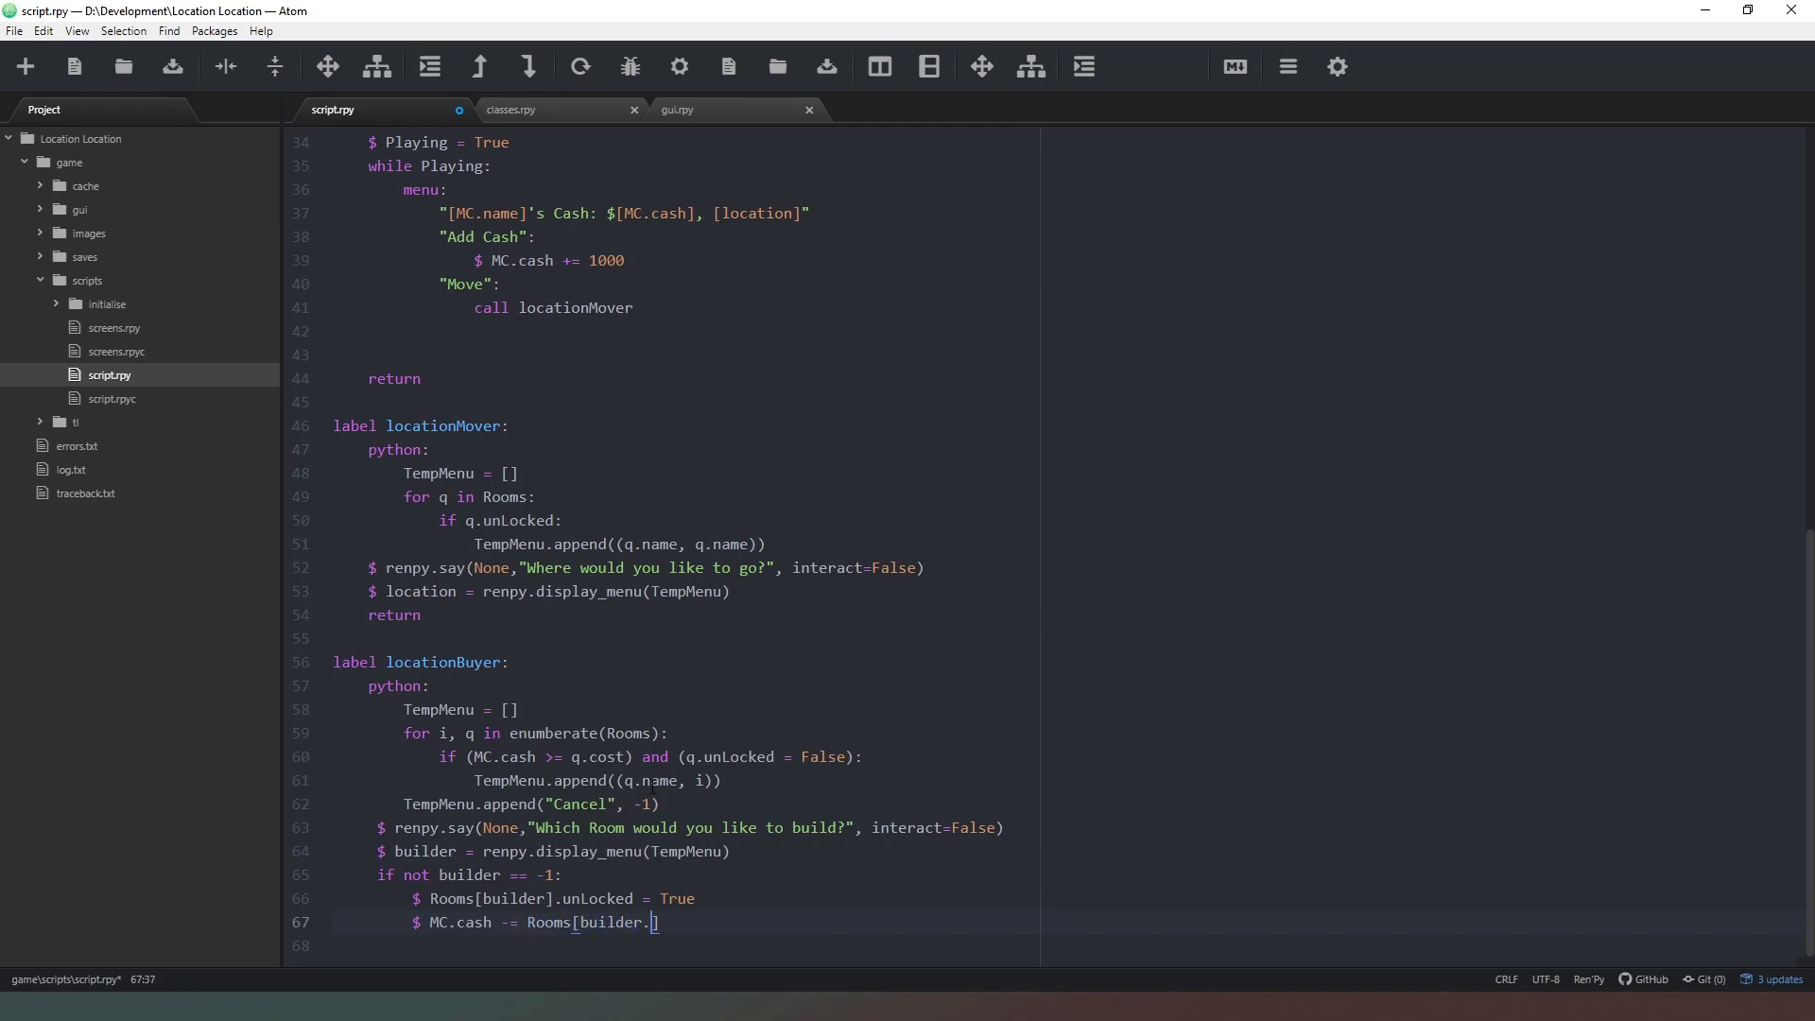
pyautogui.press('Backspace')
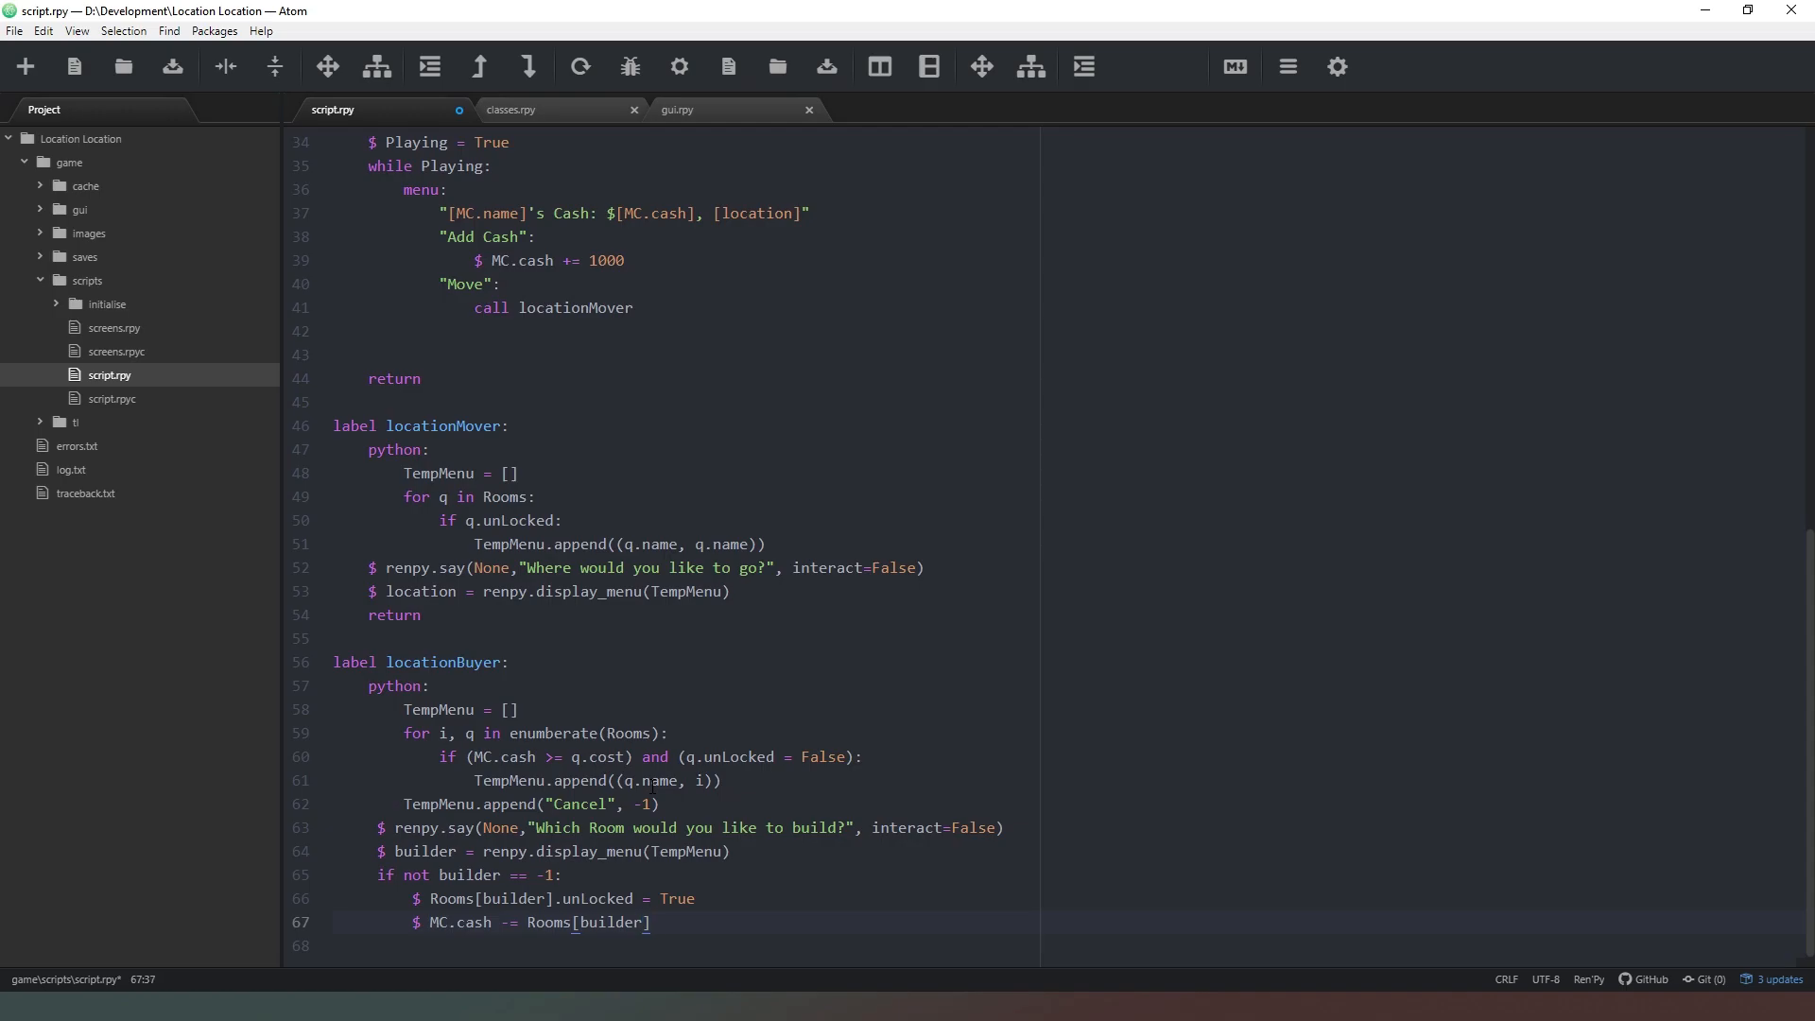
pyautogui.write('.cost')
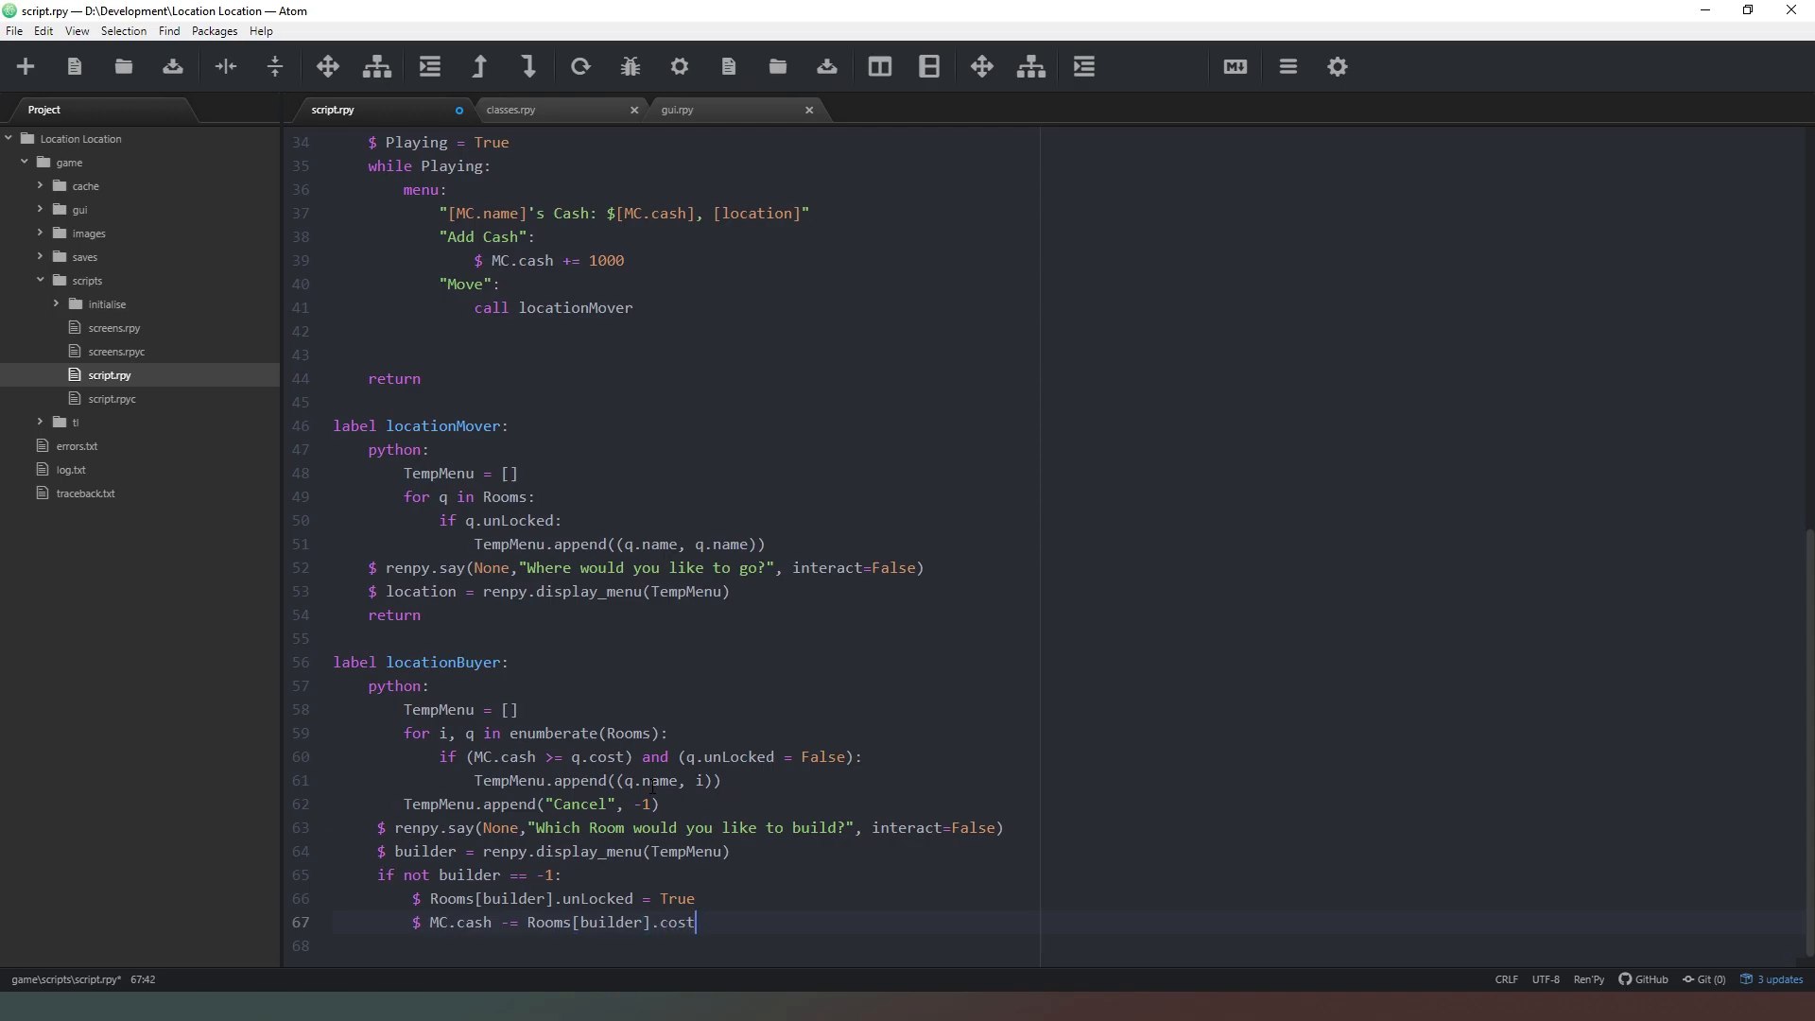
pyautogui.write('return')
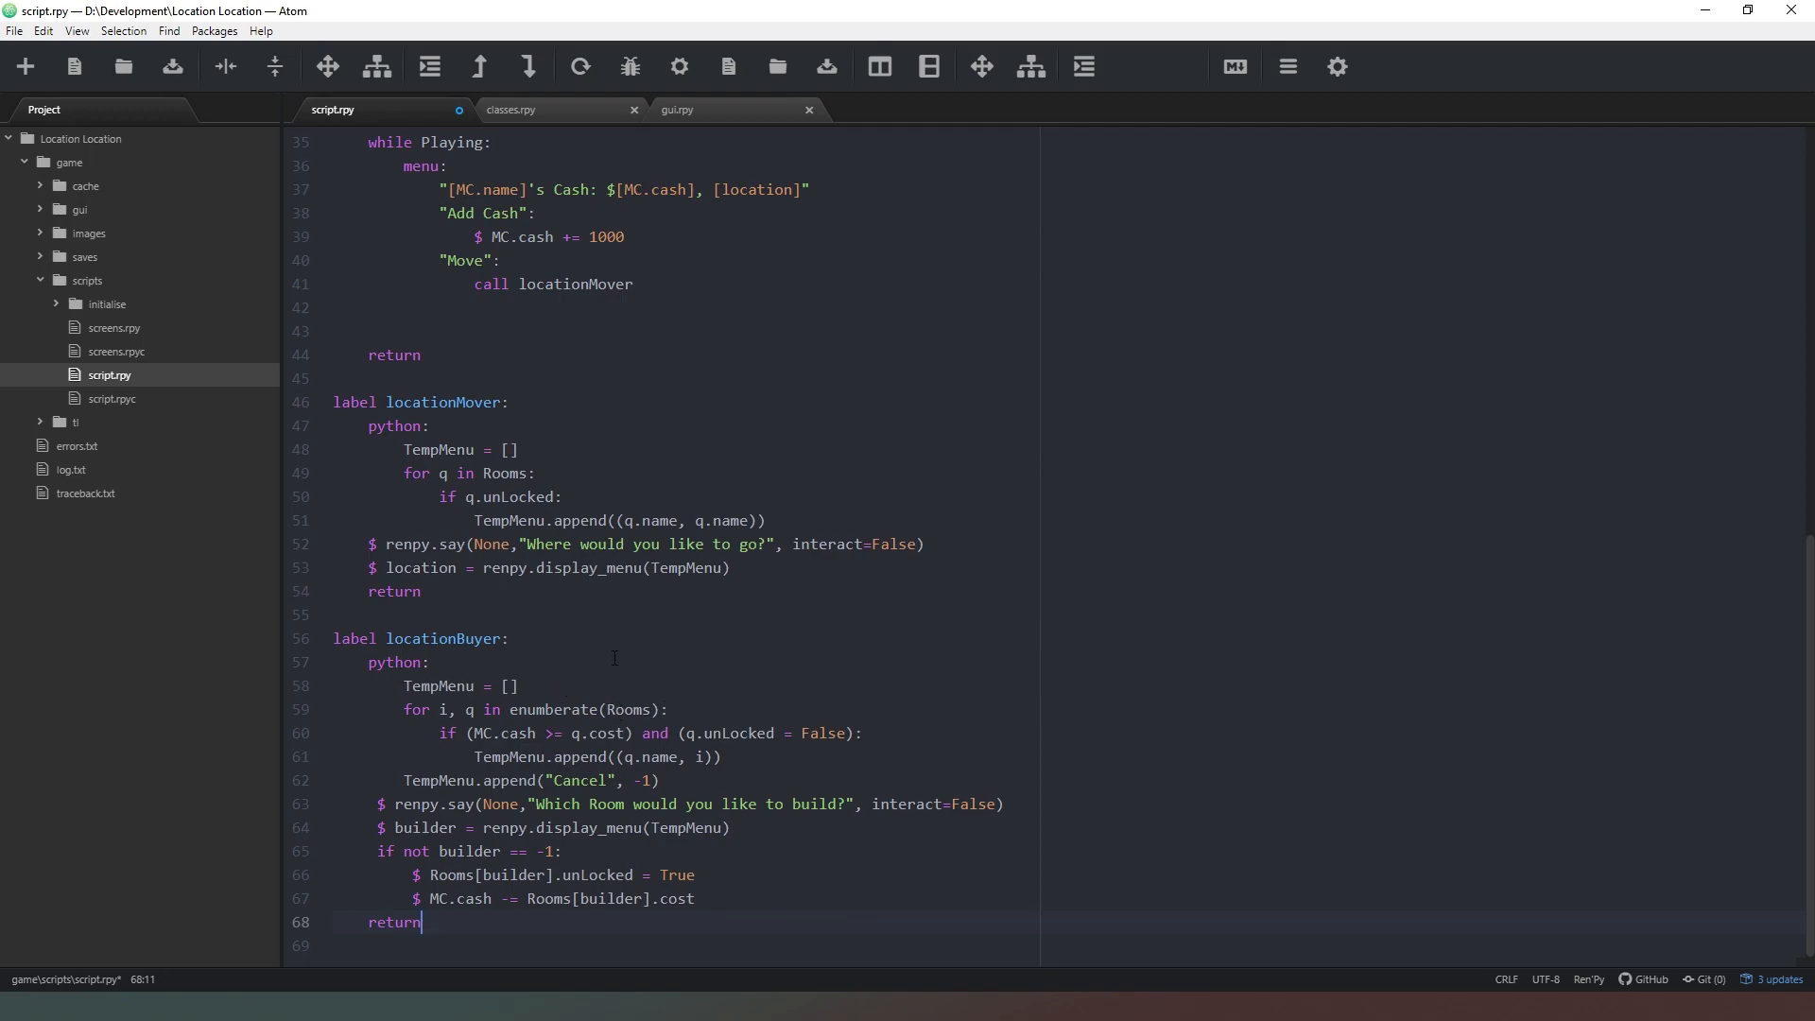
pyautogui.moveTo(775, 709)
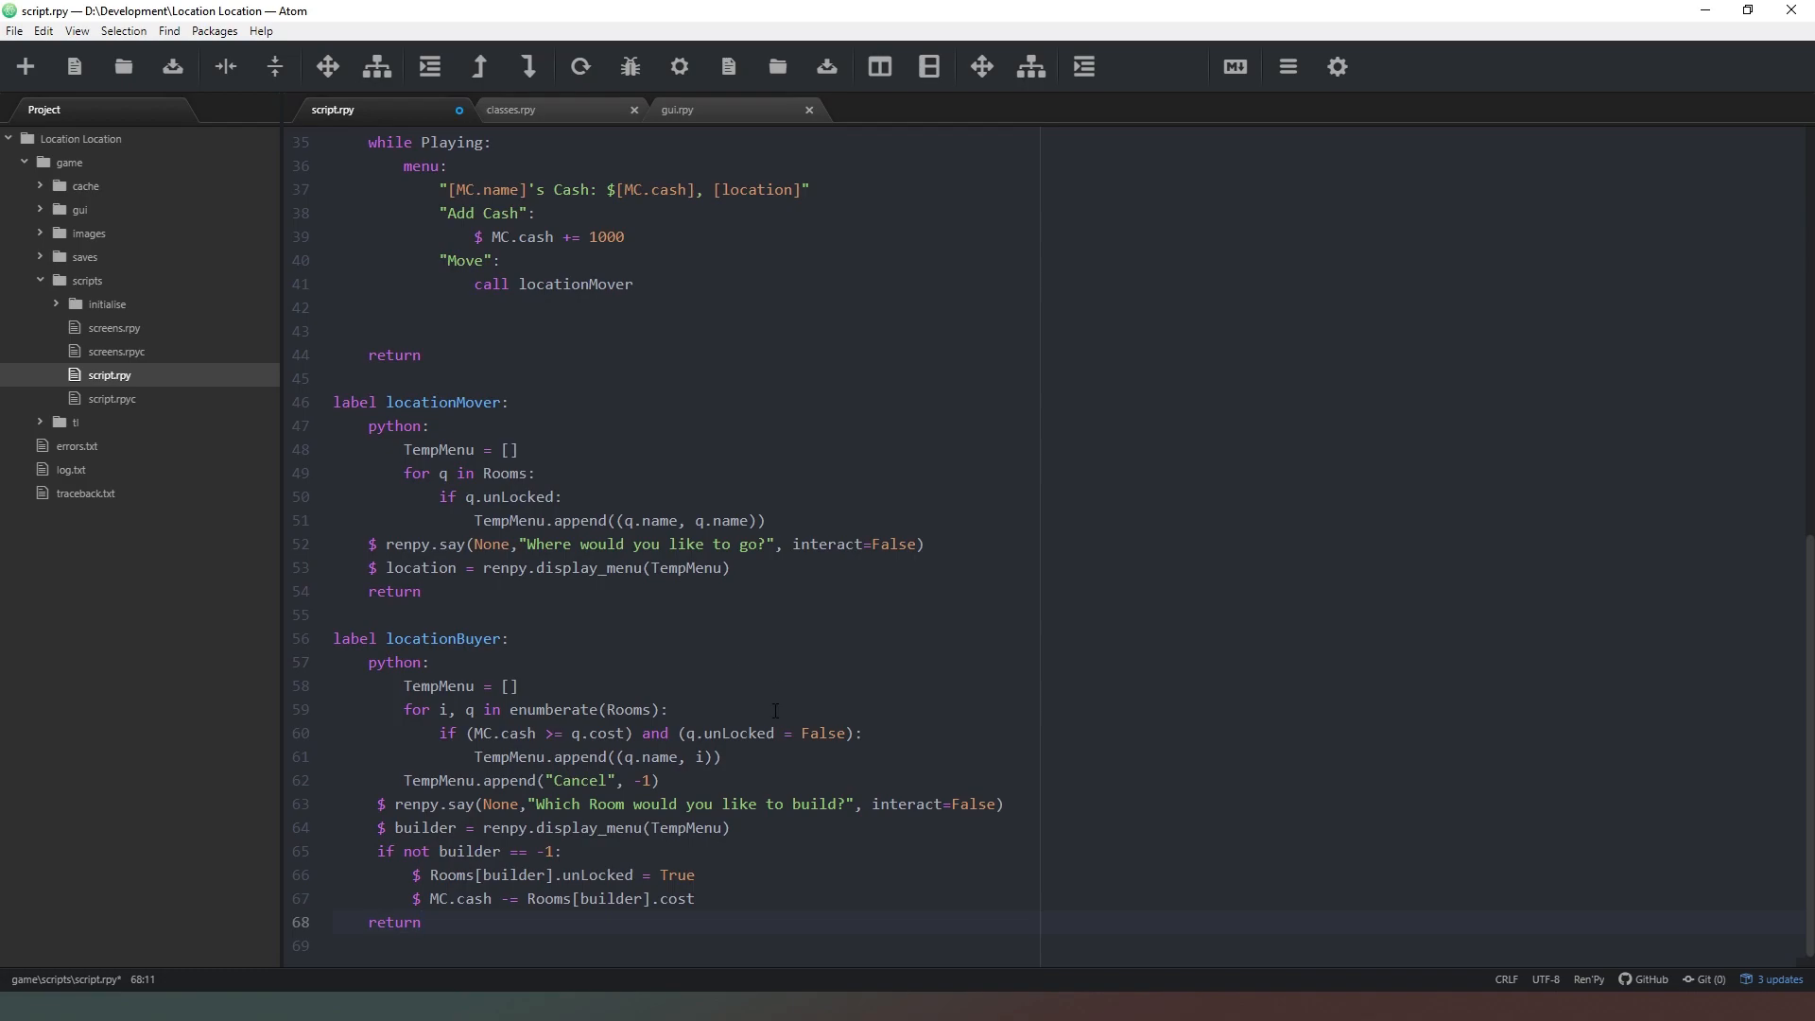
pyautogui.moveTo(681, 696)
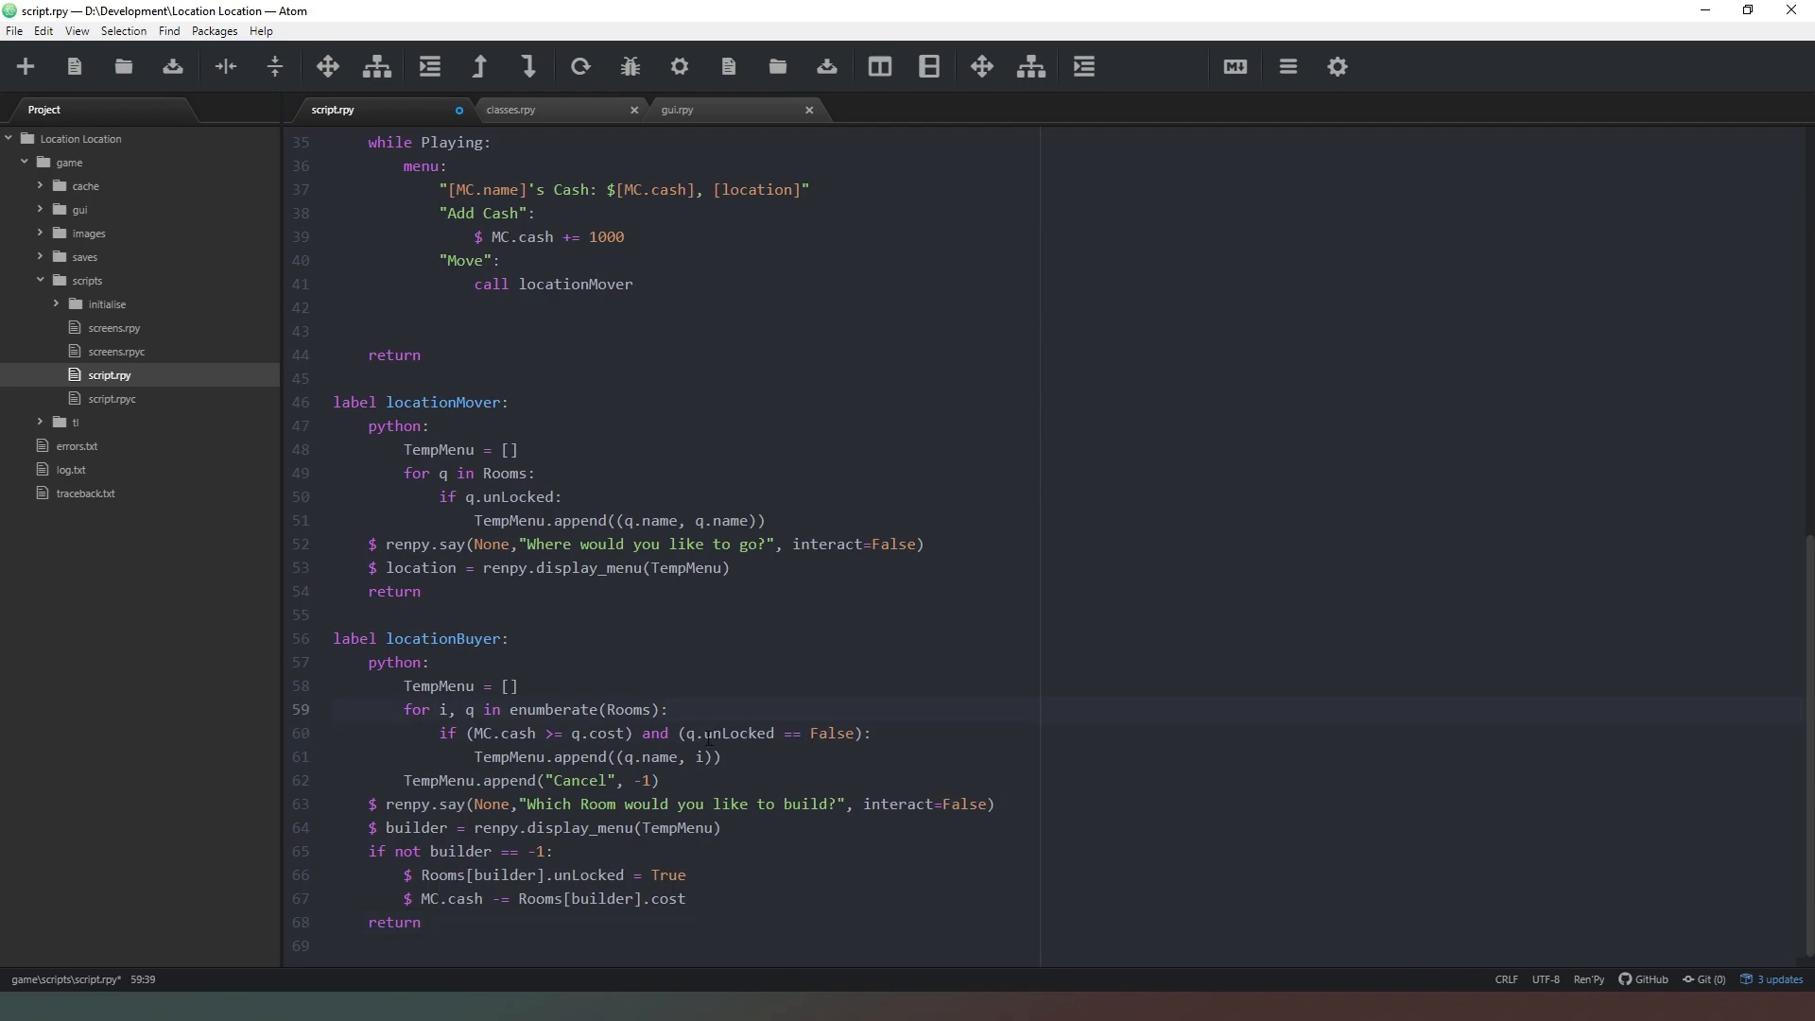
# - Change the unlock check on line 60 to (not q.unLocked)
pyautogui.click(692, 733)
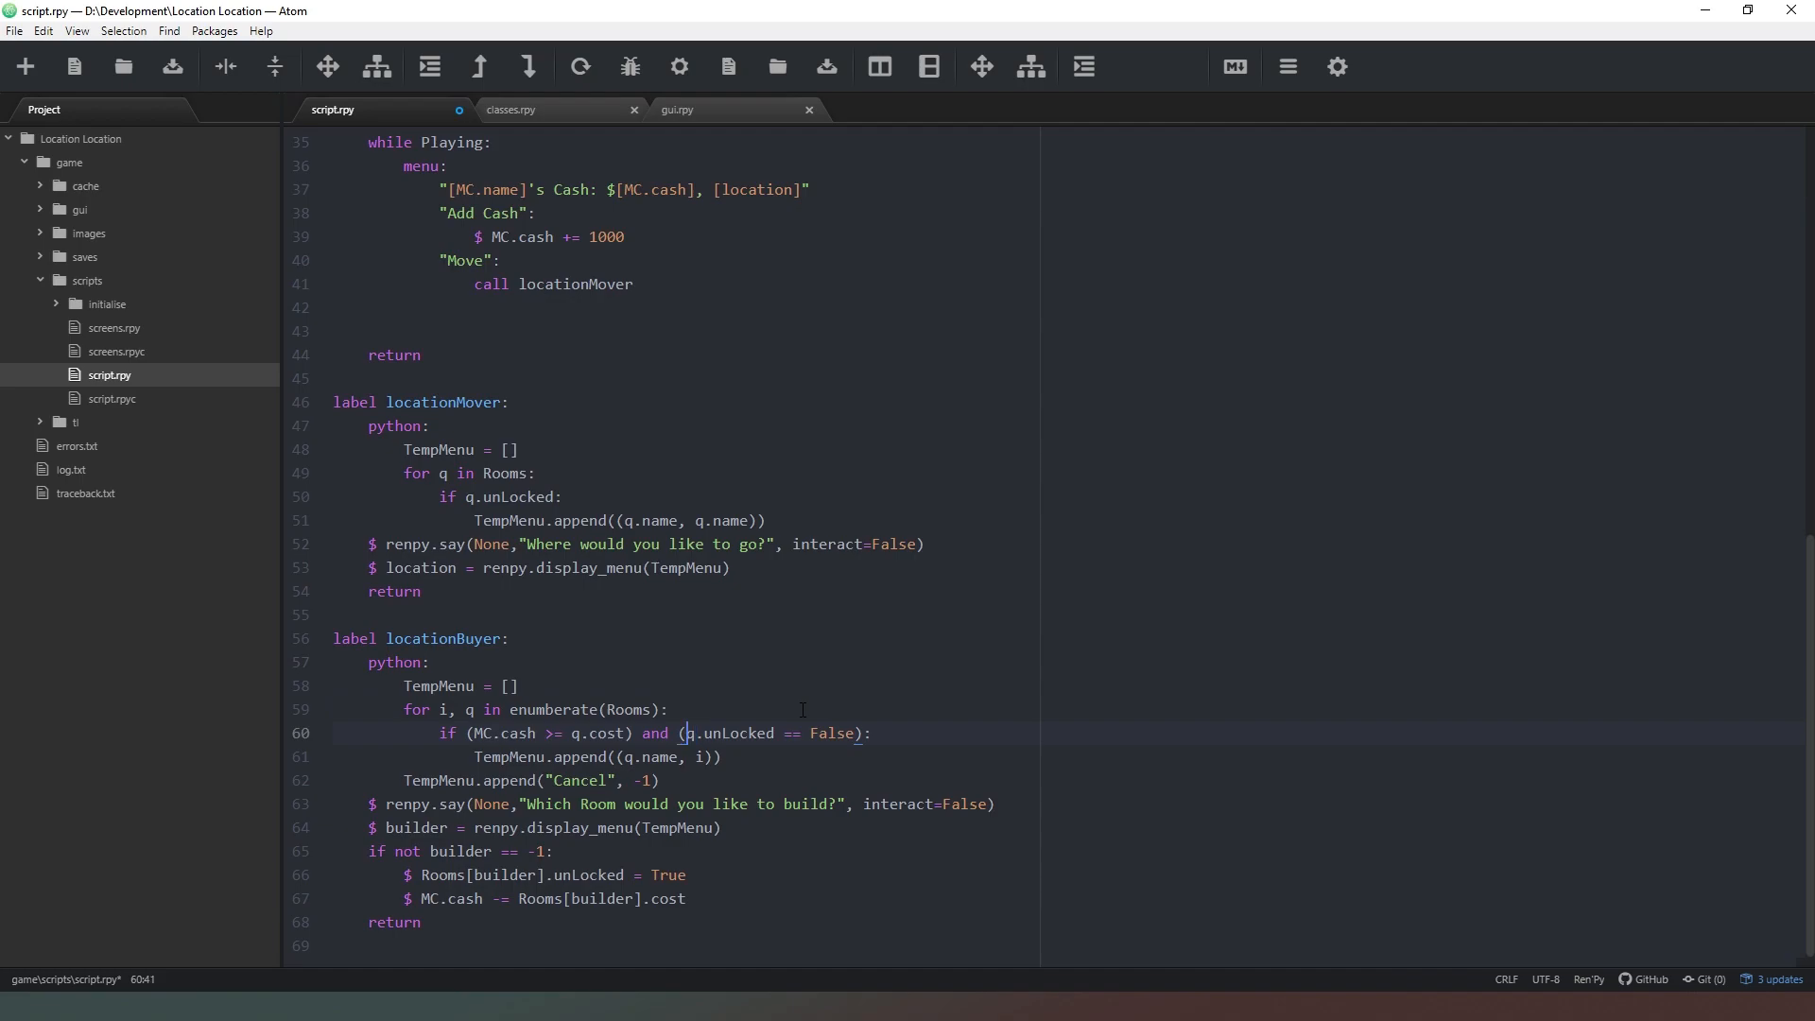
pyautogui.write('not')
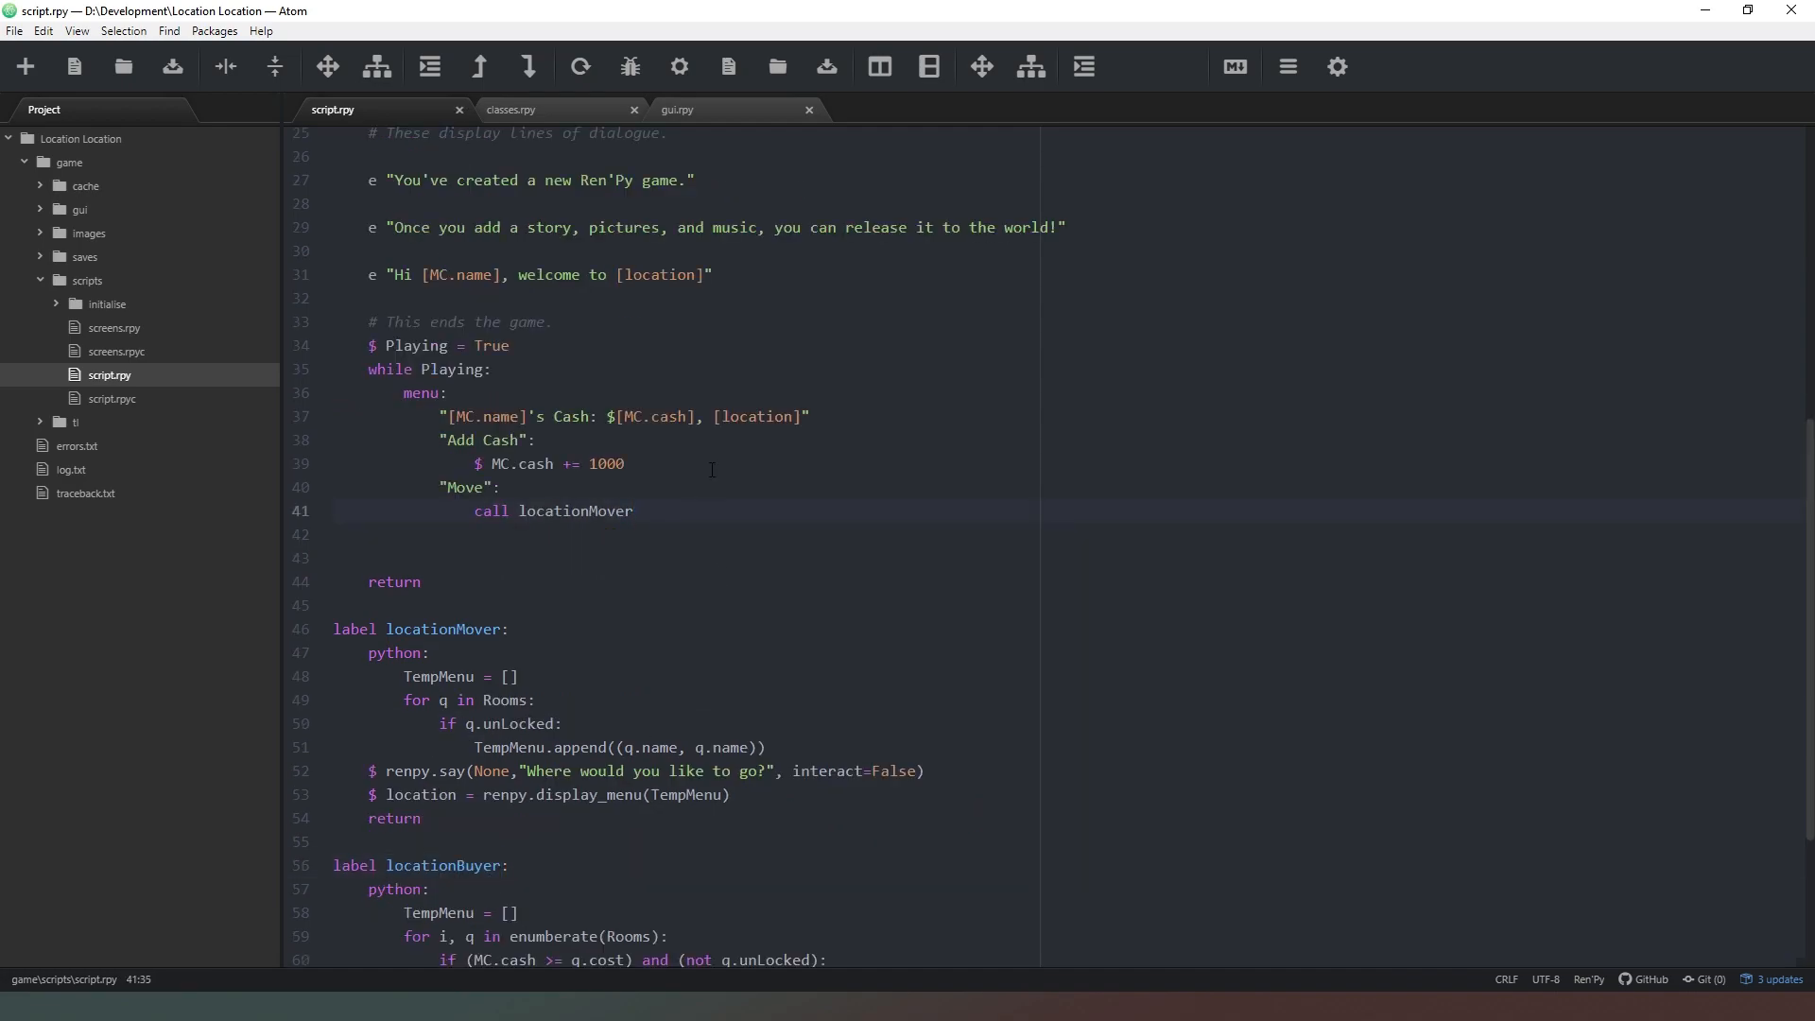
# - Add a "Build" menu choice under Move that calls locationBuyer
pyautogui.write('""')
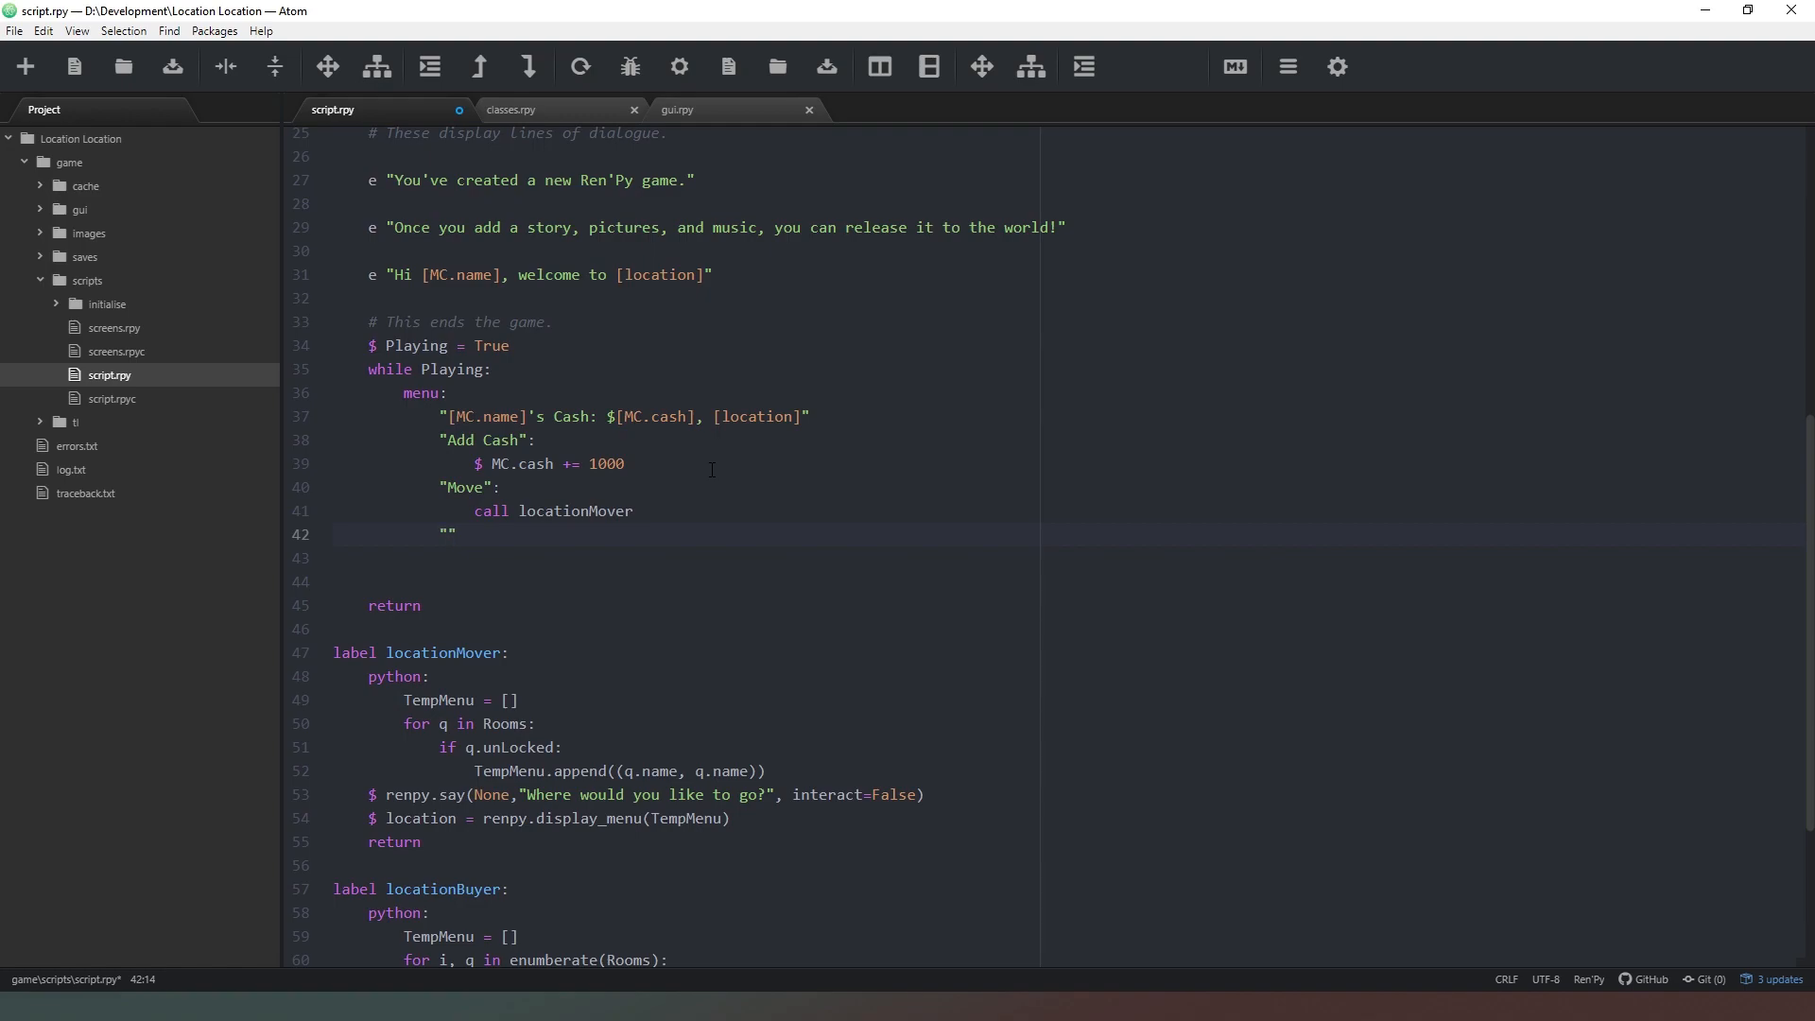
pyautogui.write('B')
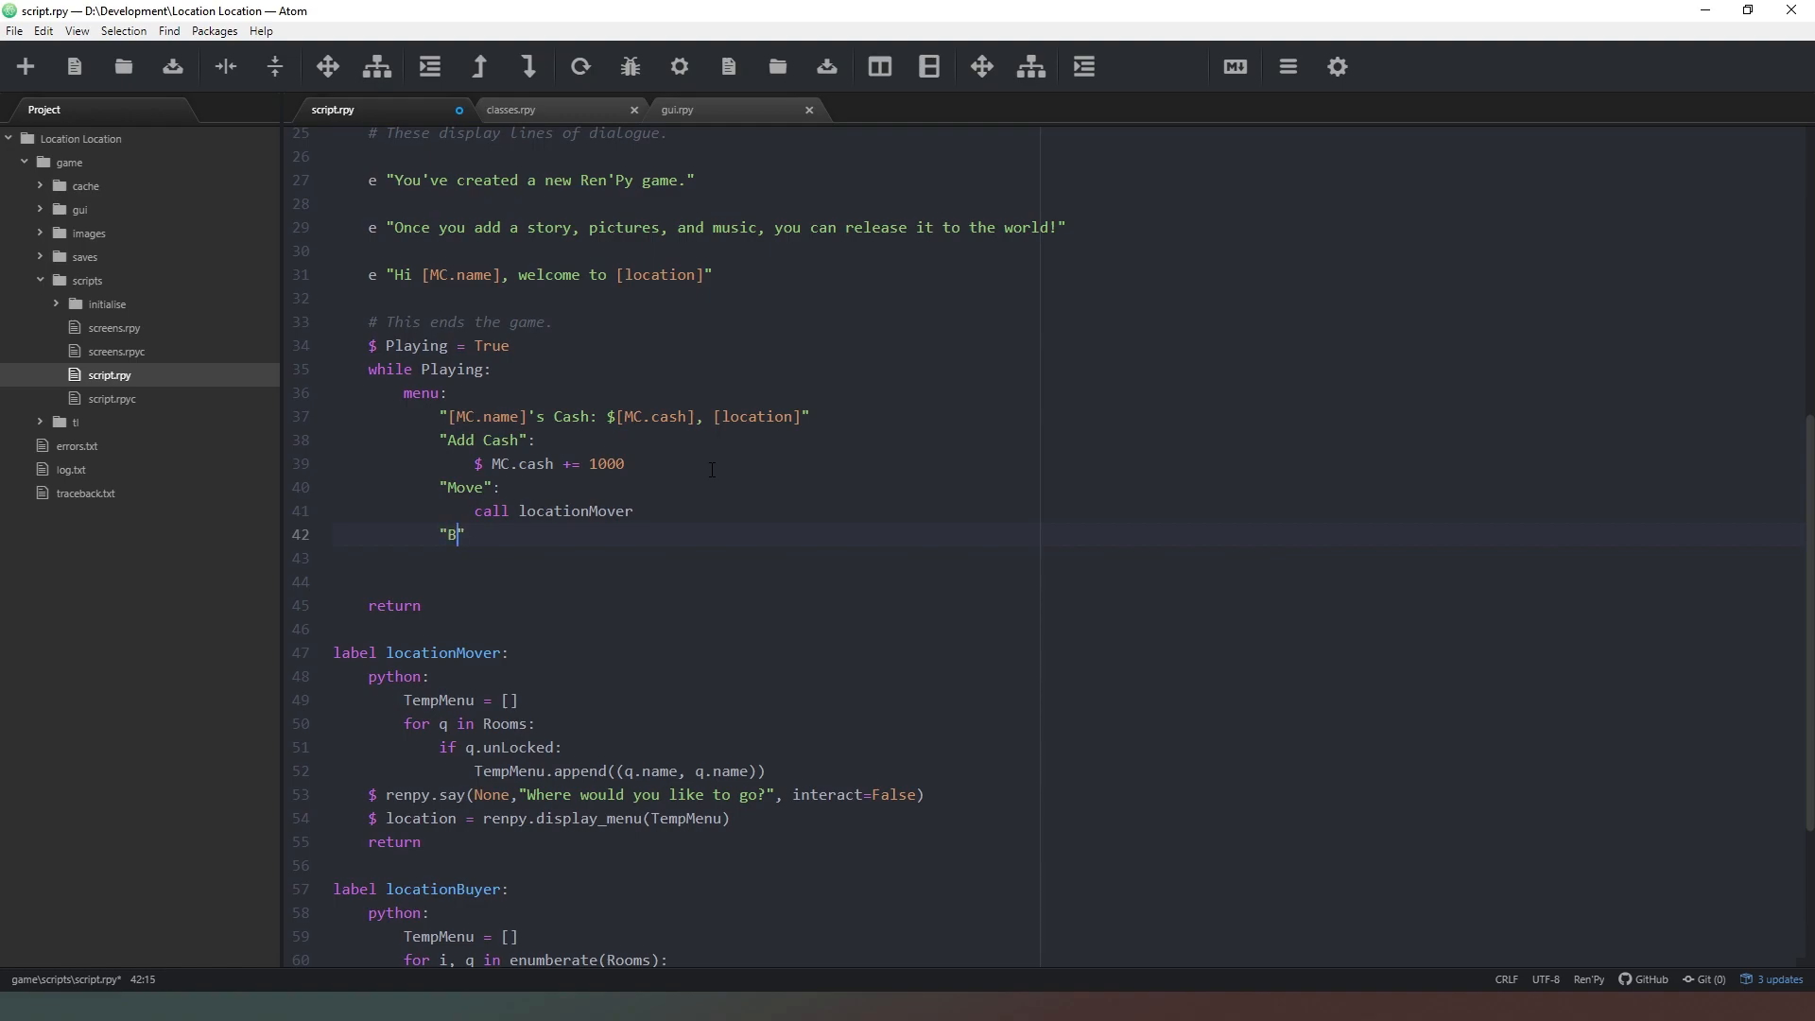
pyautogui.write('uild"')
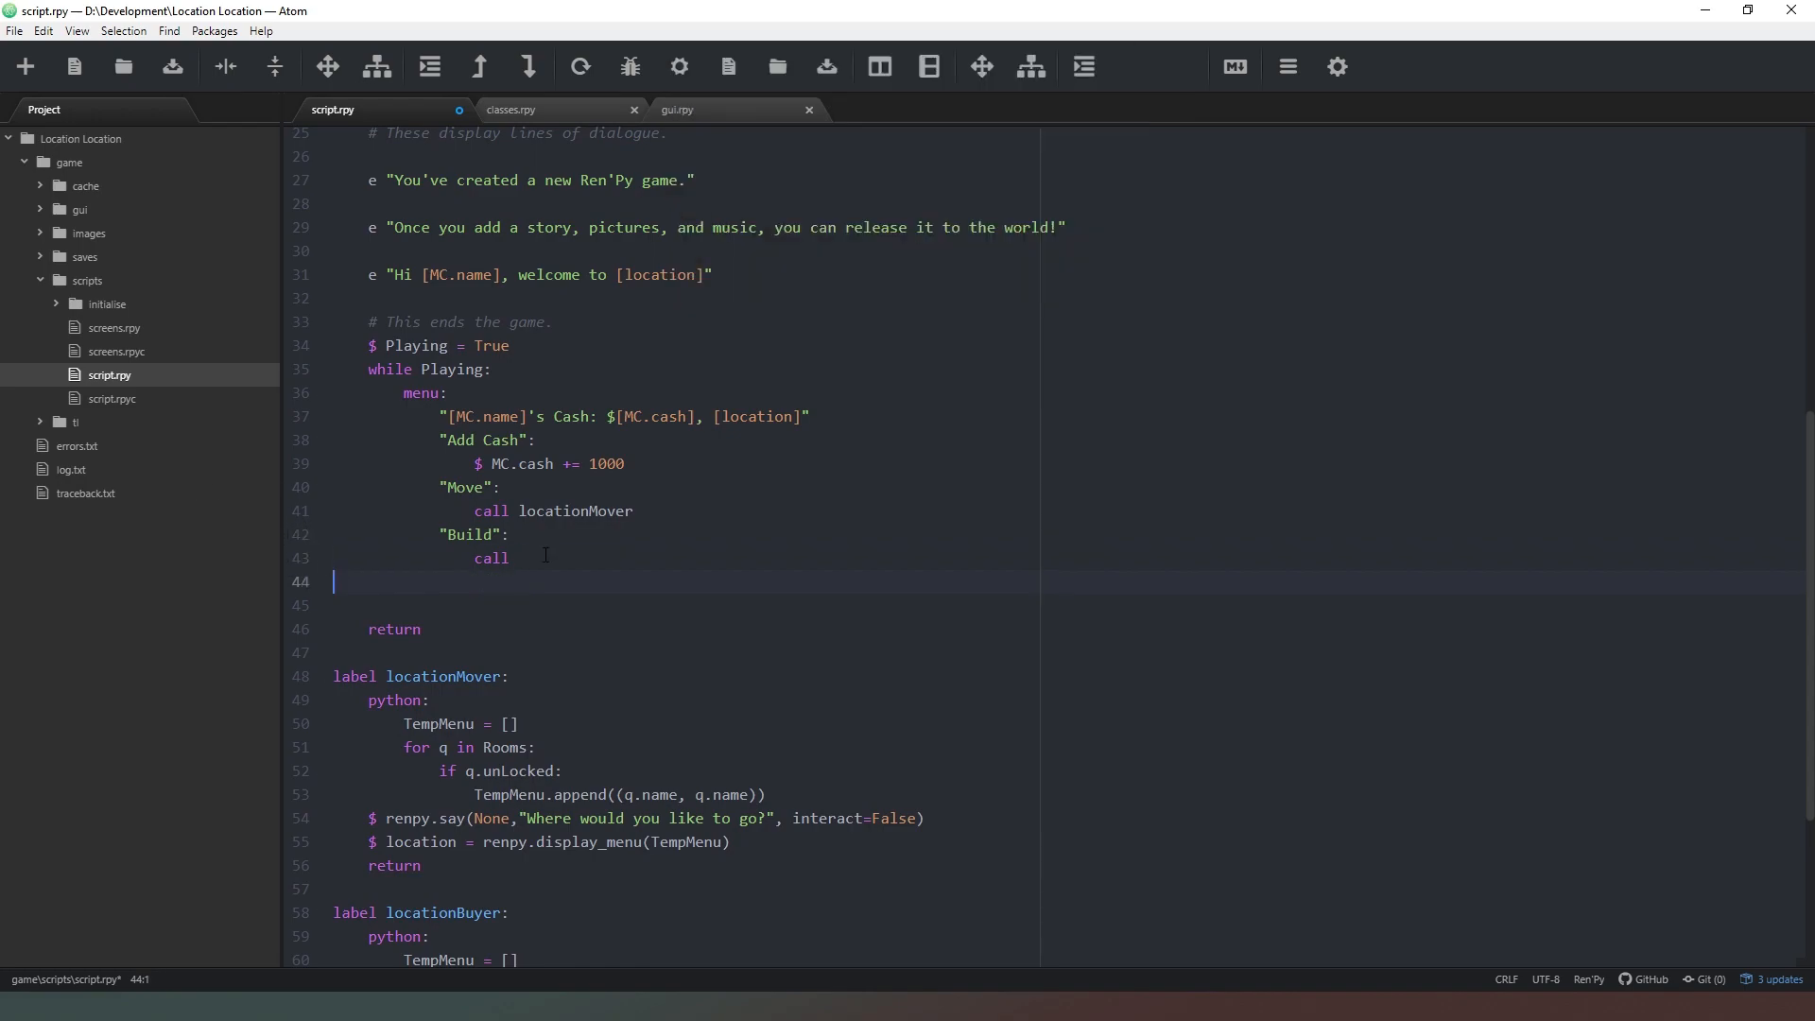
pyautogui.write('locationBuyer')
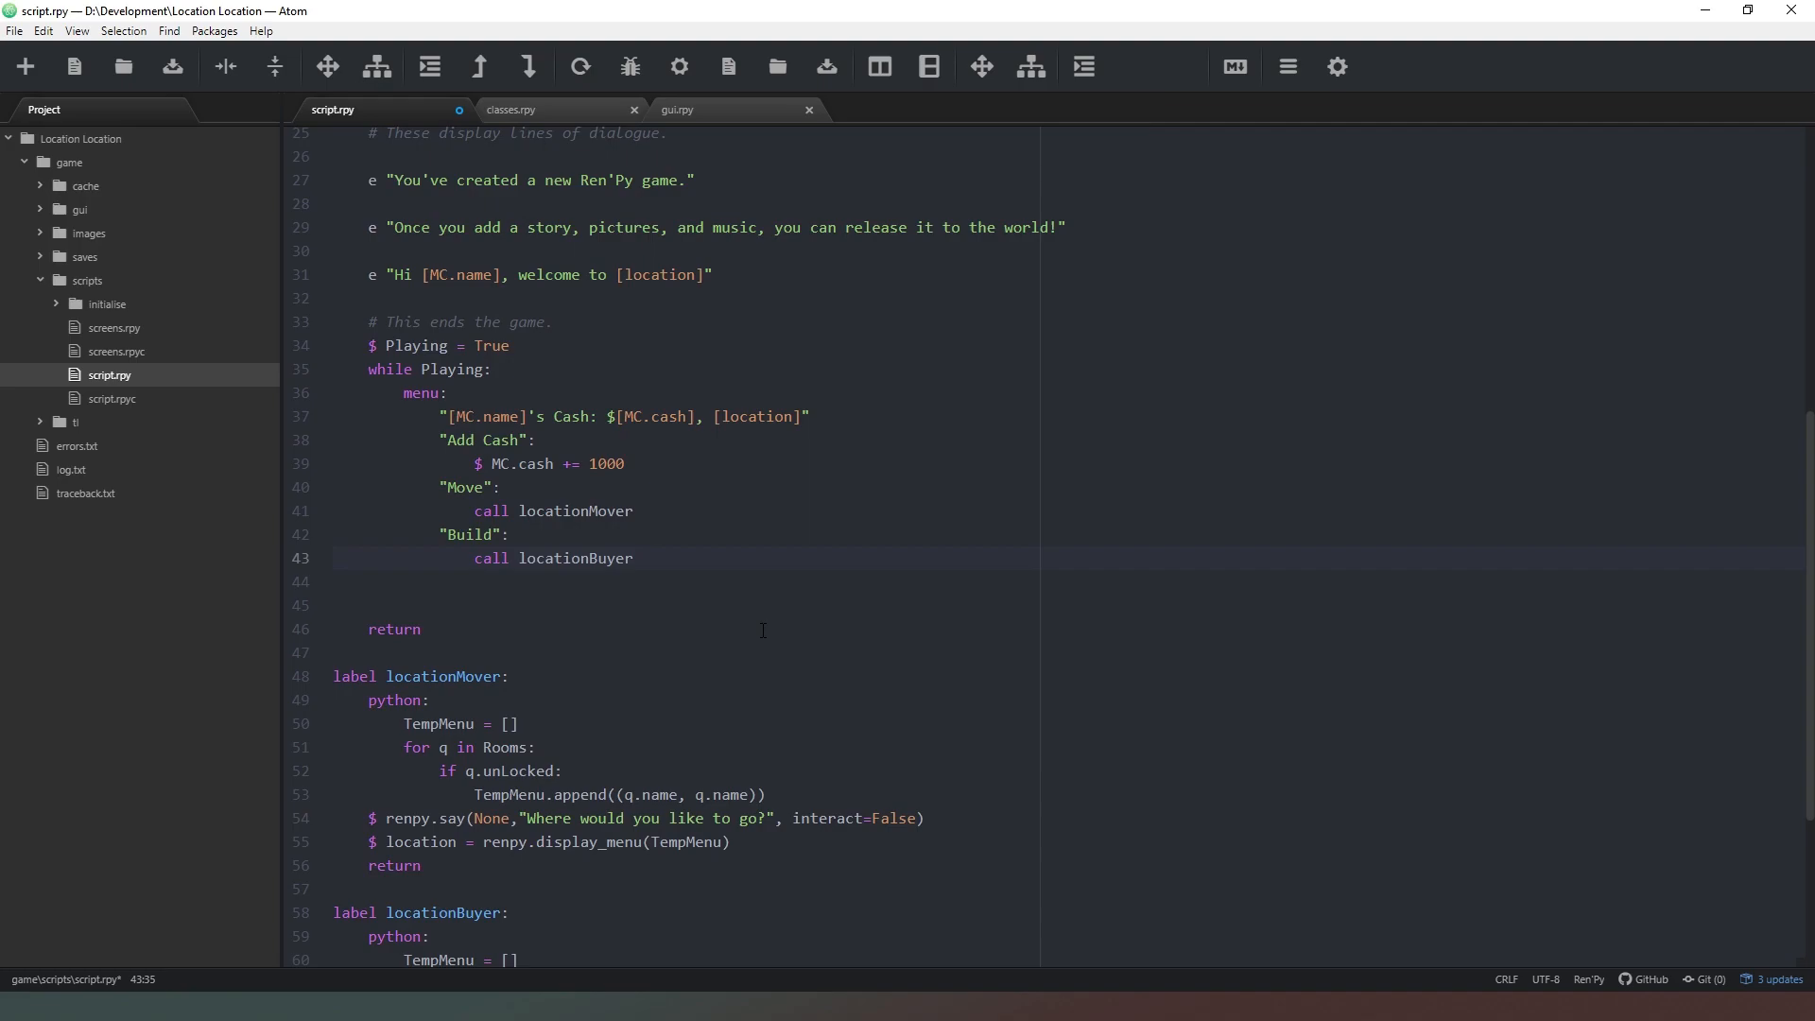
pyautogui.scroll(-3)
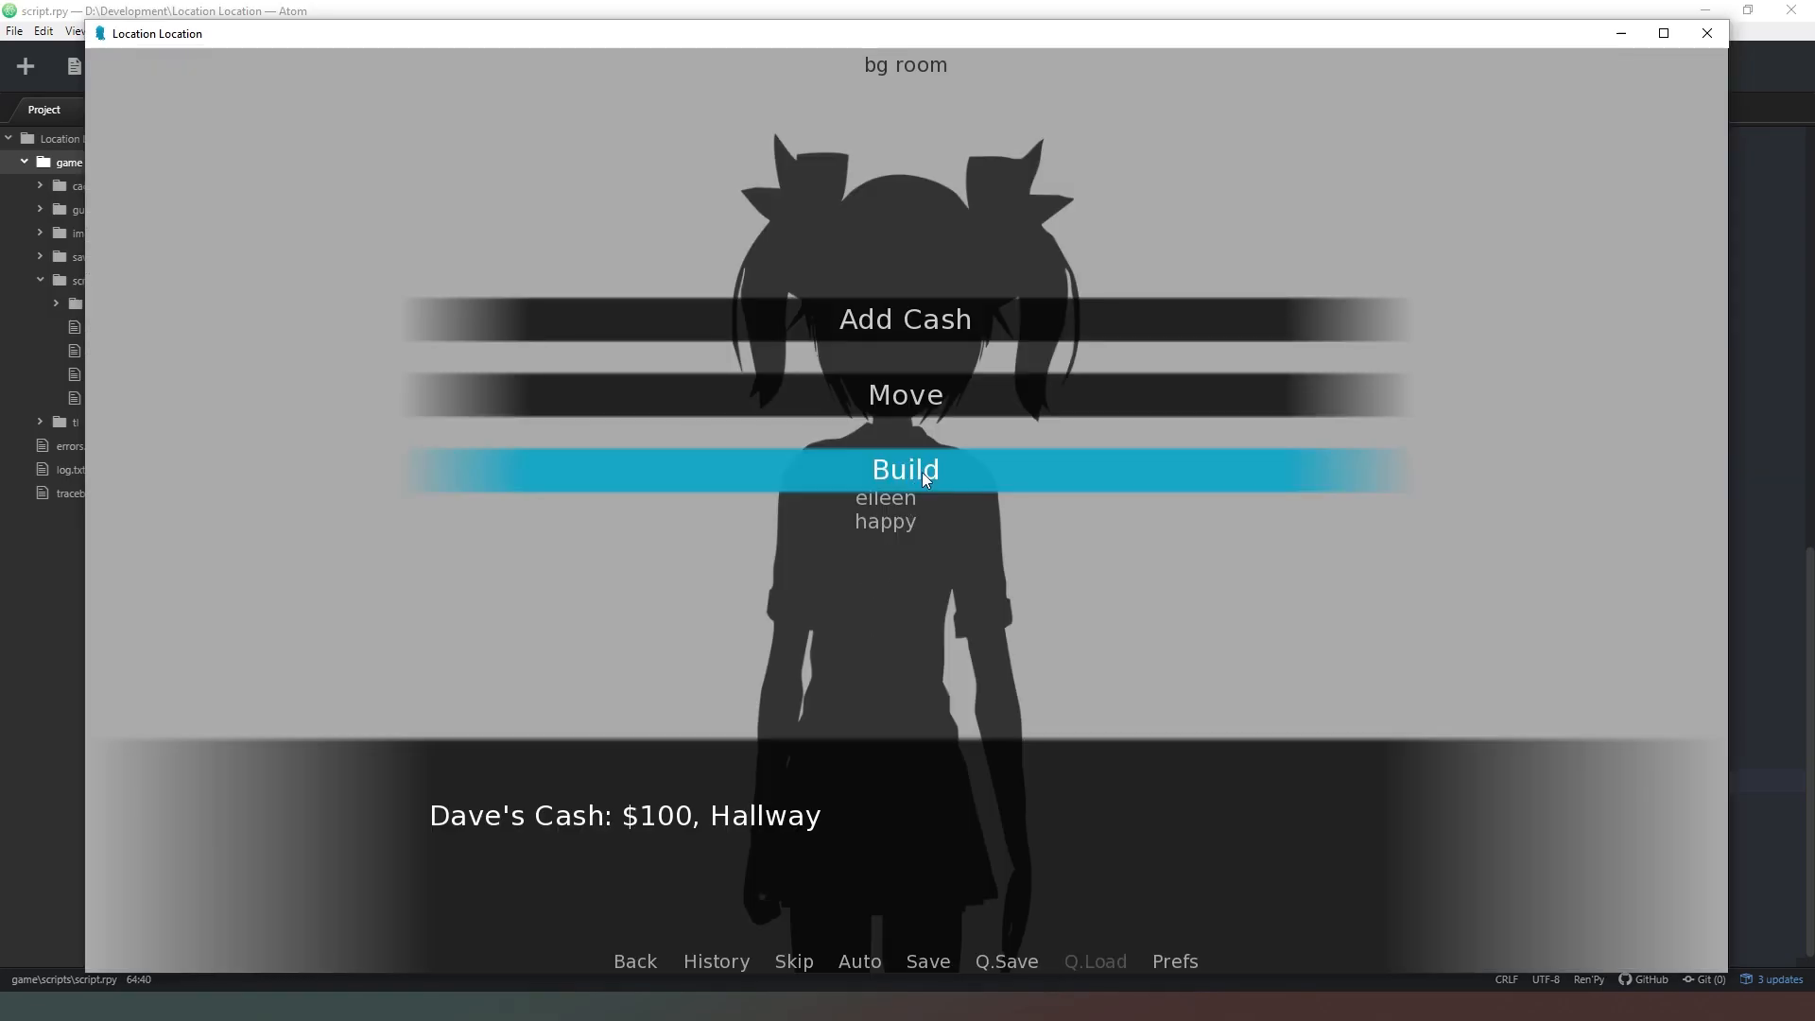
# - Add cash, build the Bathroom and move the player into it
pyautogui.click(904, 469)
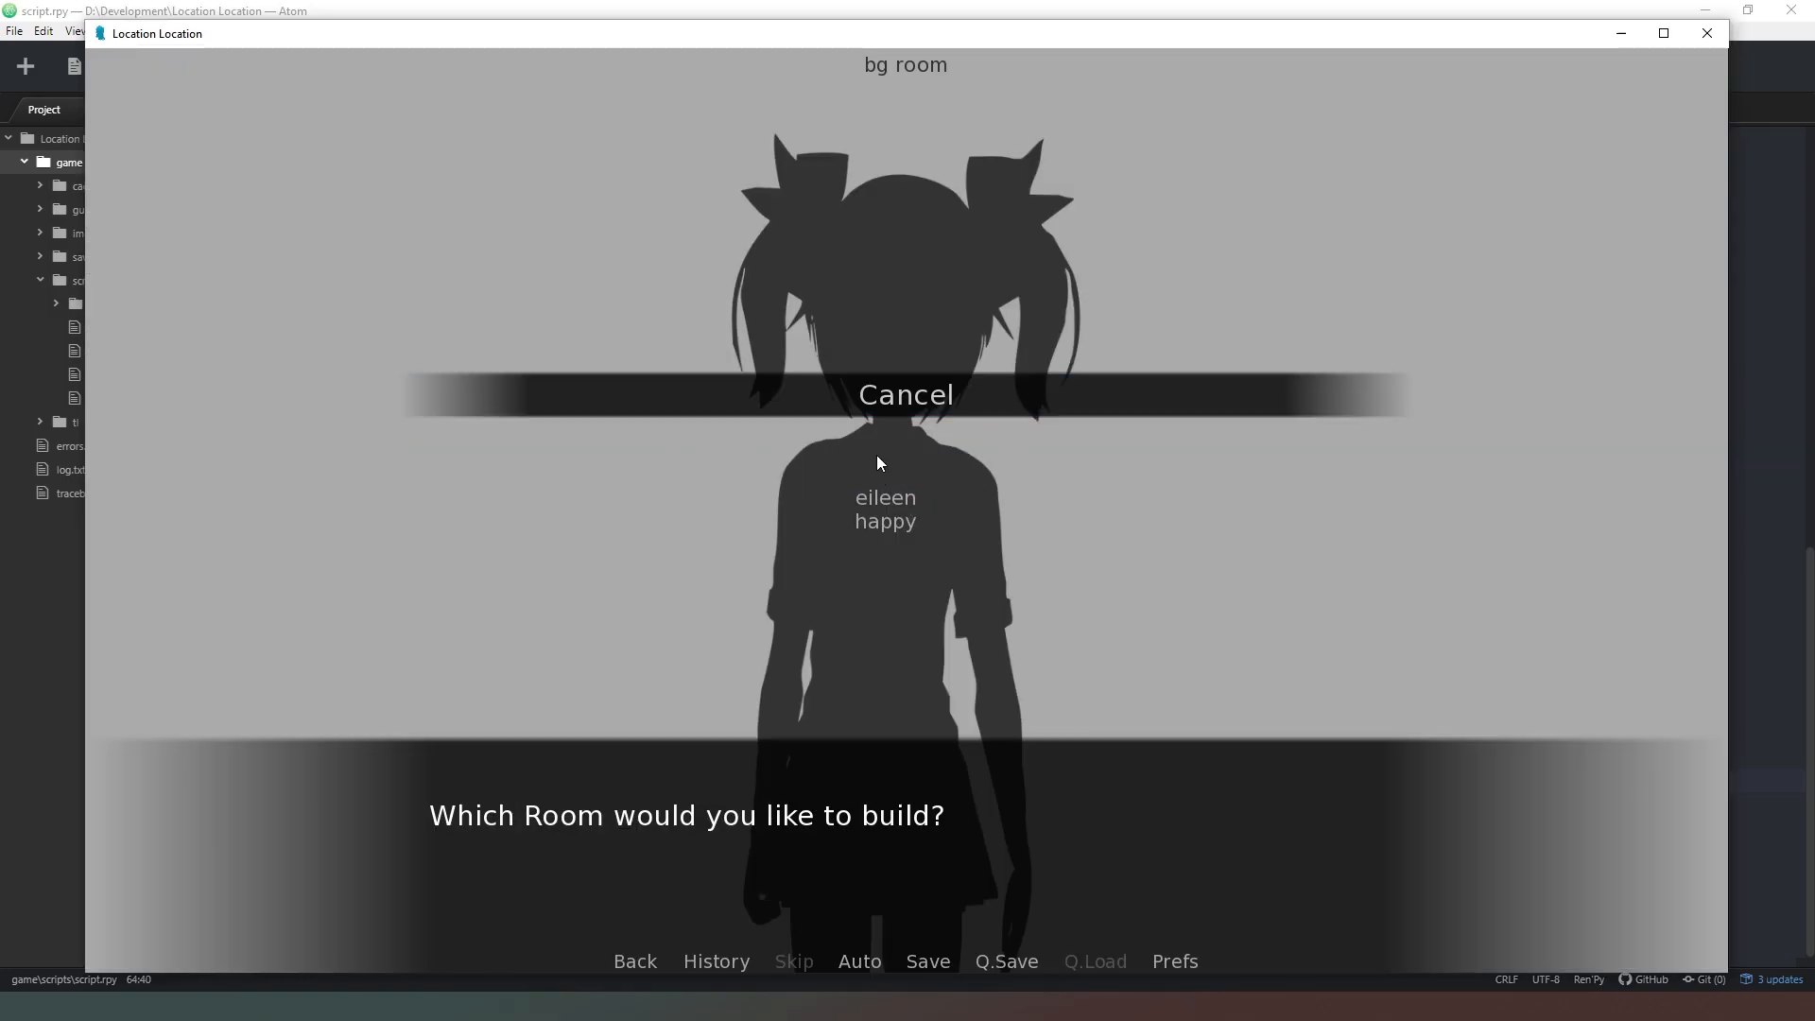
pyautogui.click(904, 395)
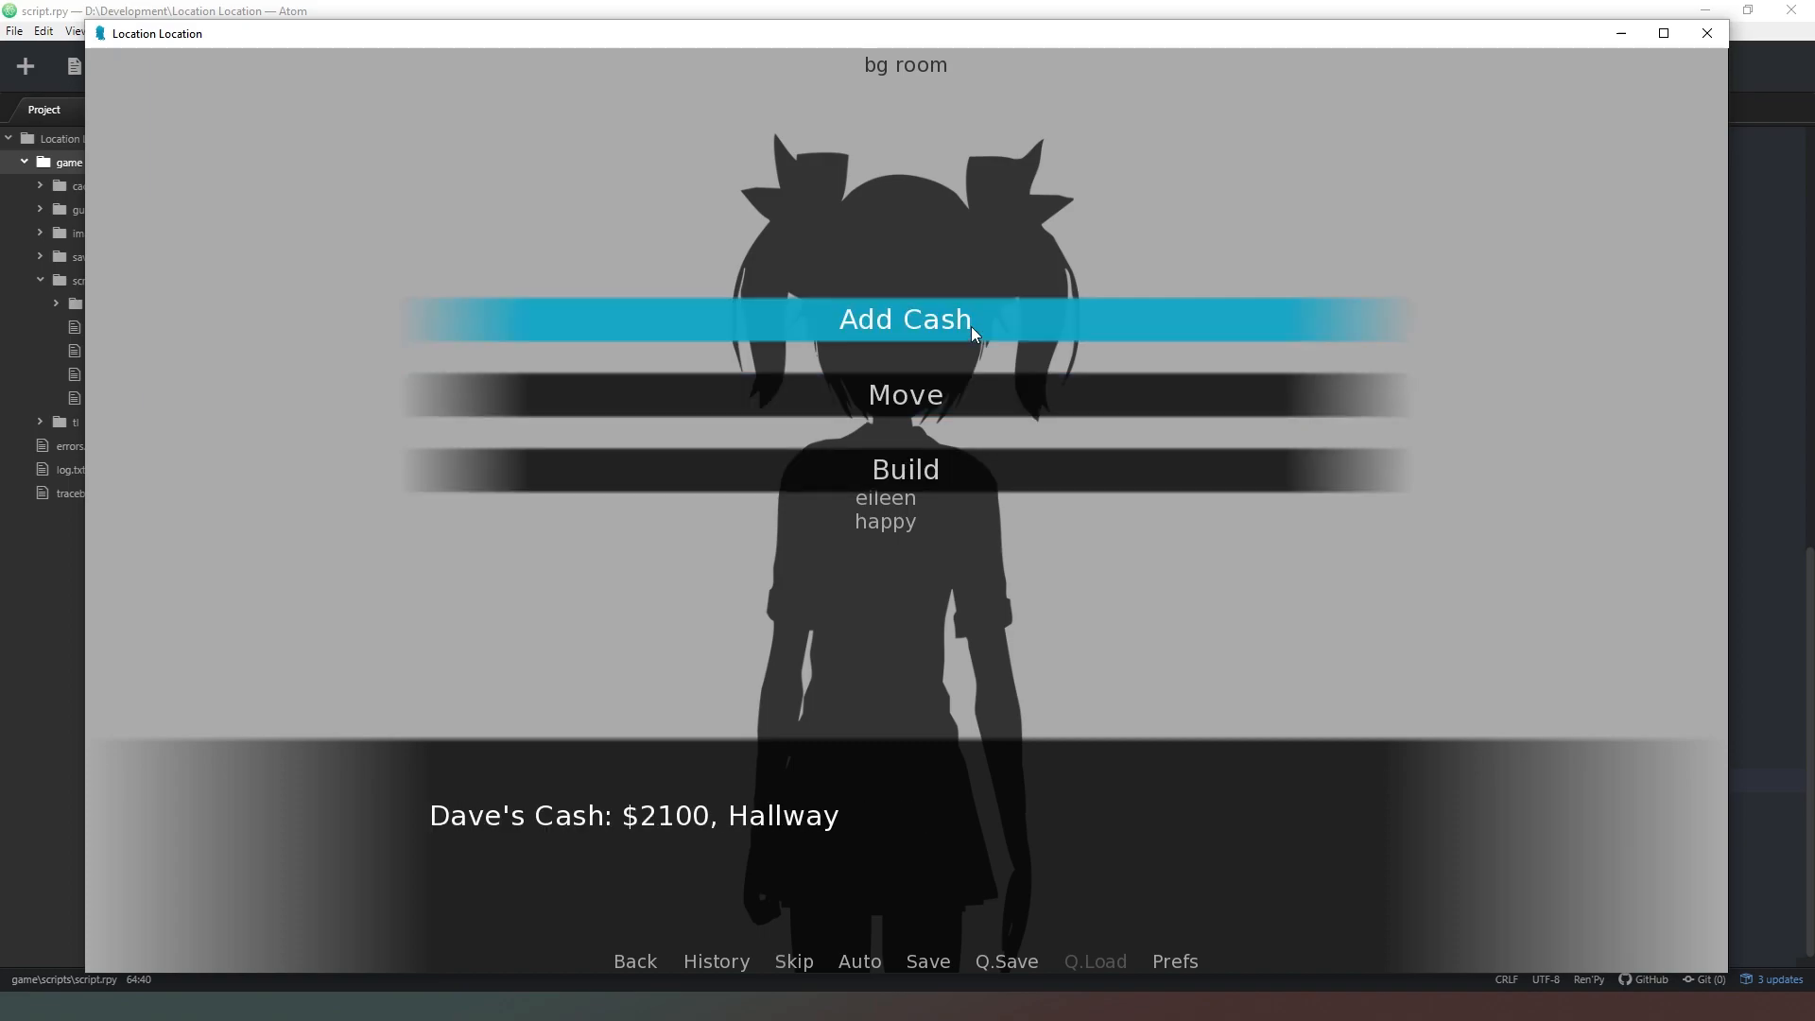
pyautogui.click(906, 317)
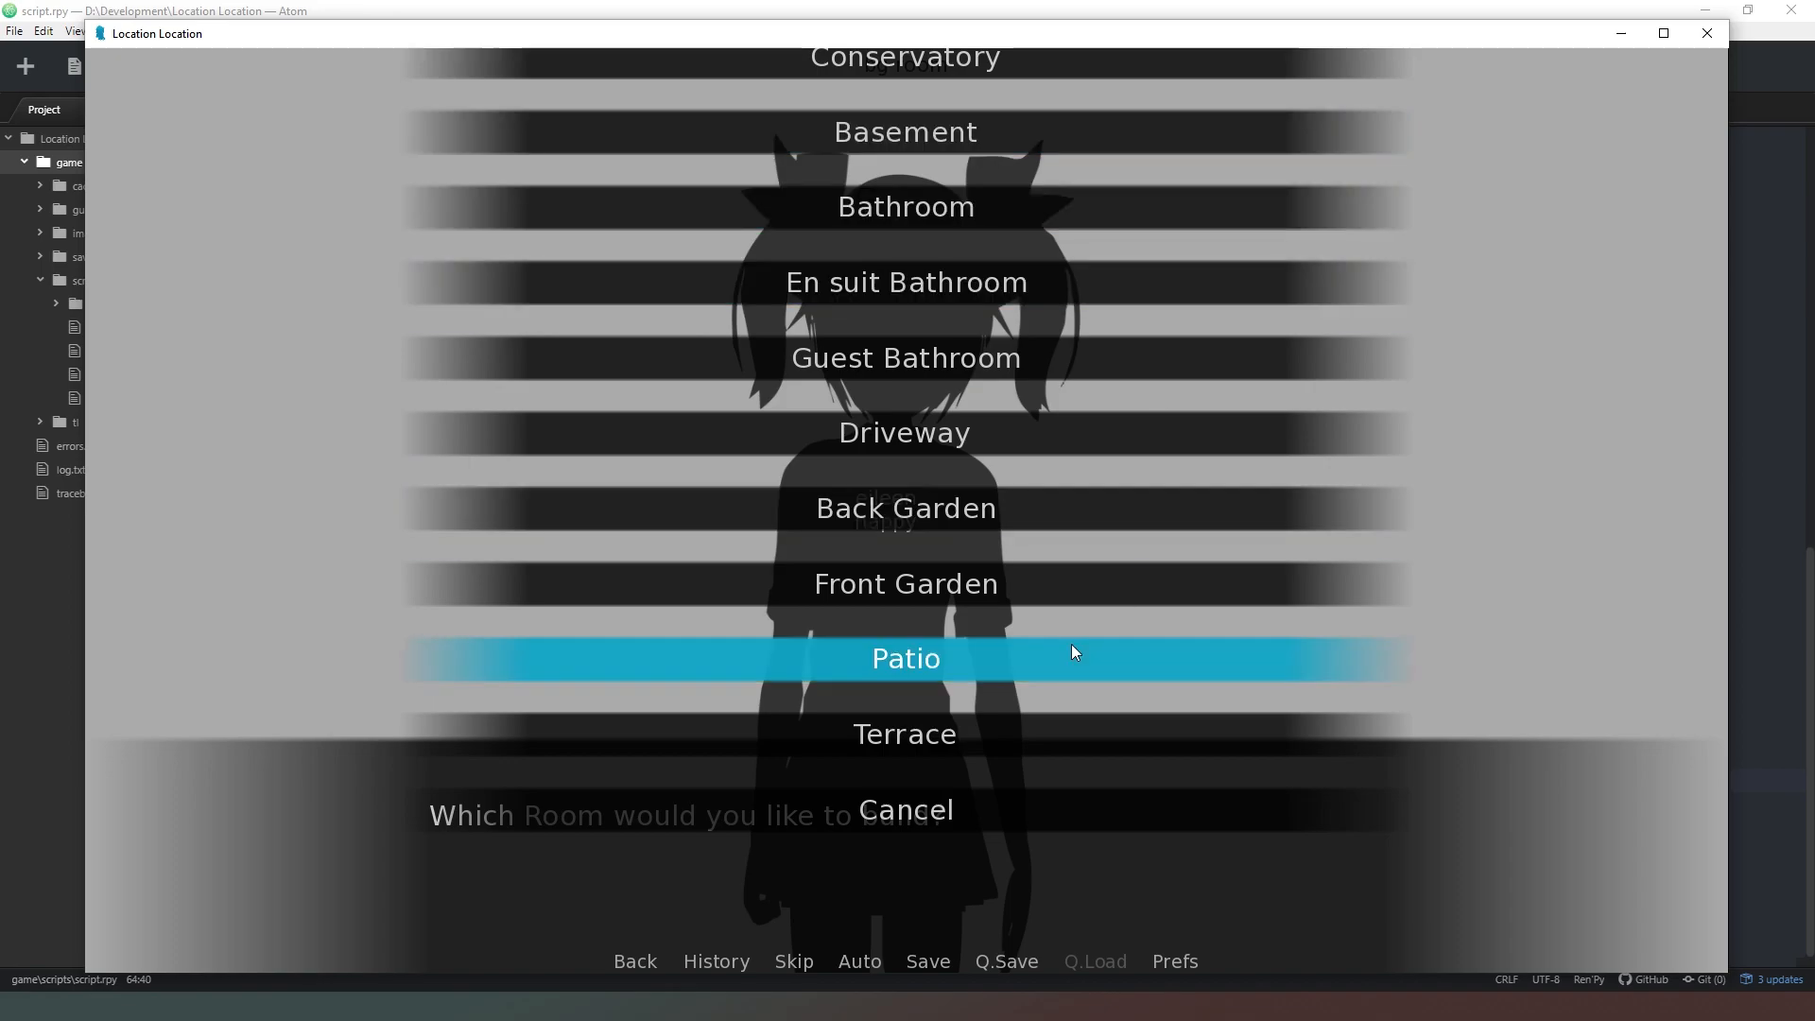
pyautogui.click(905, 658)
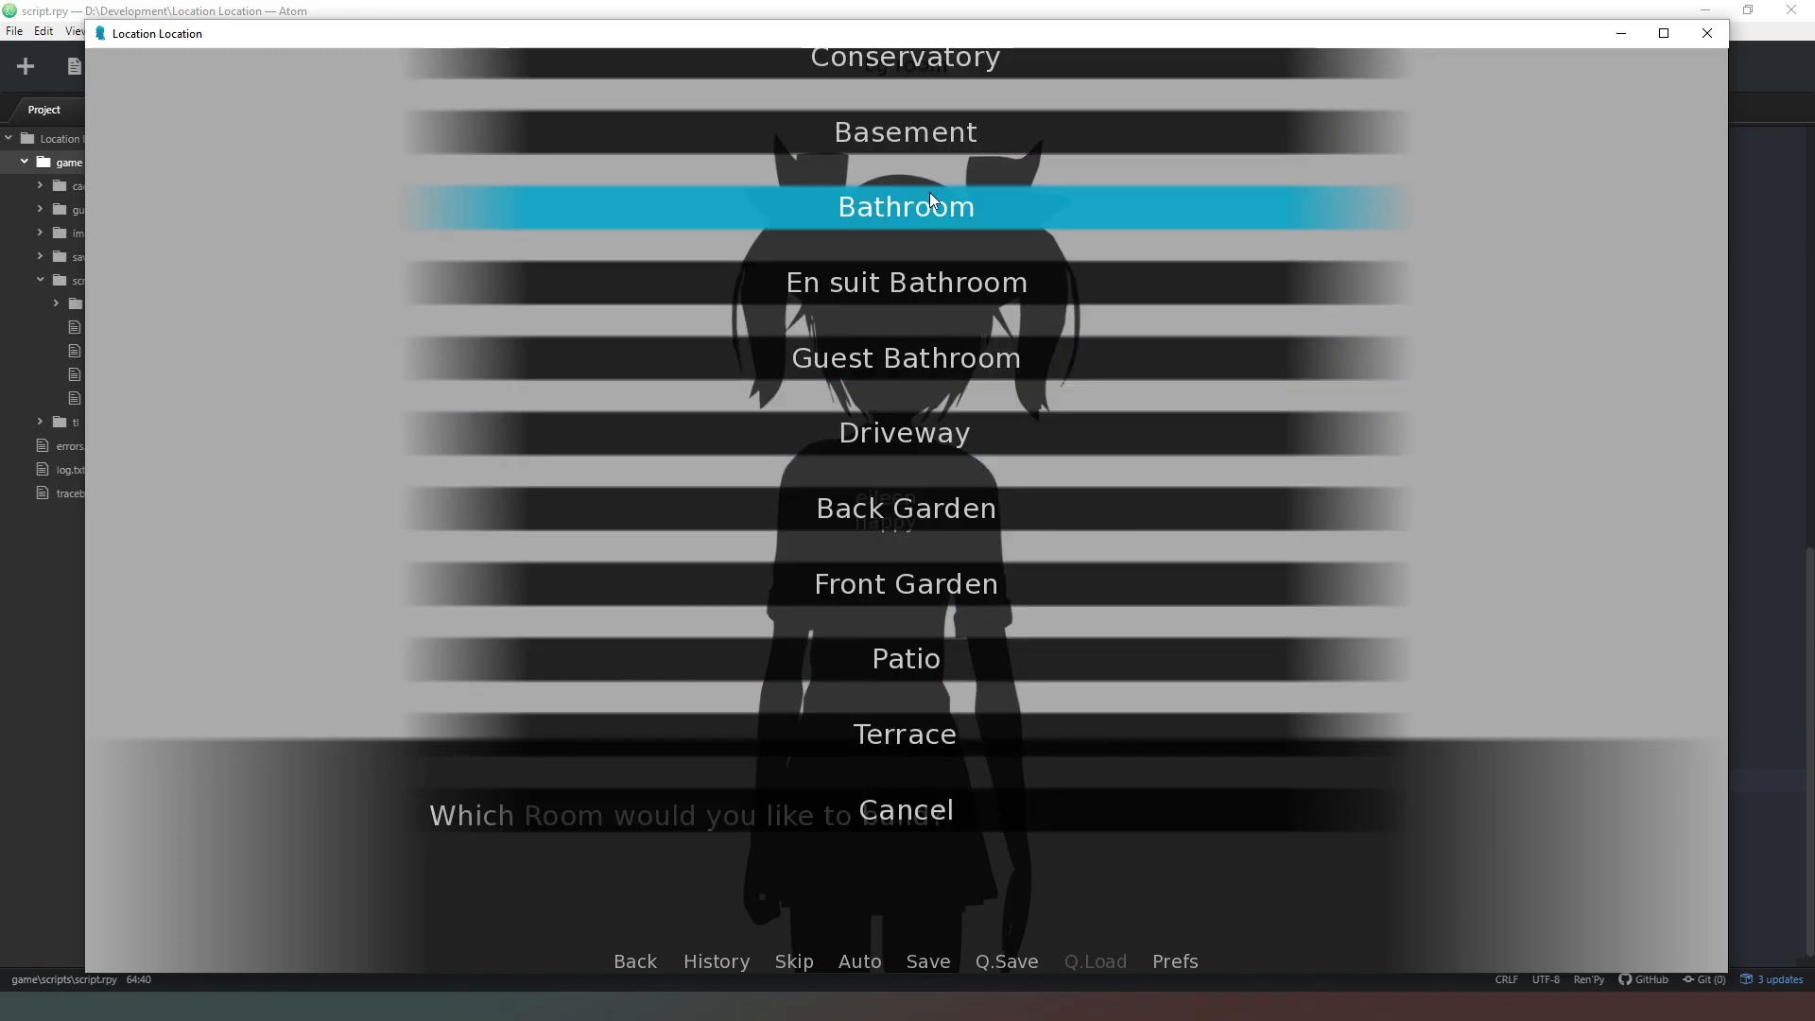
pyautogui.moveTo(970, 201)
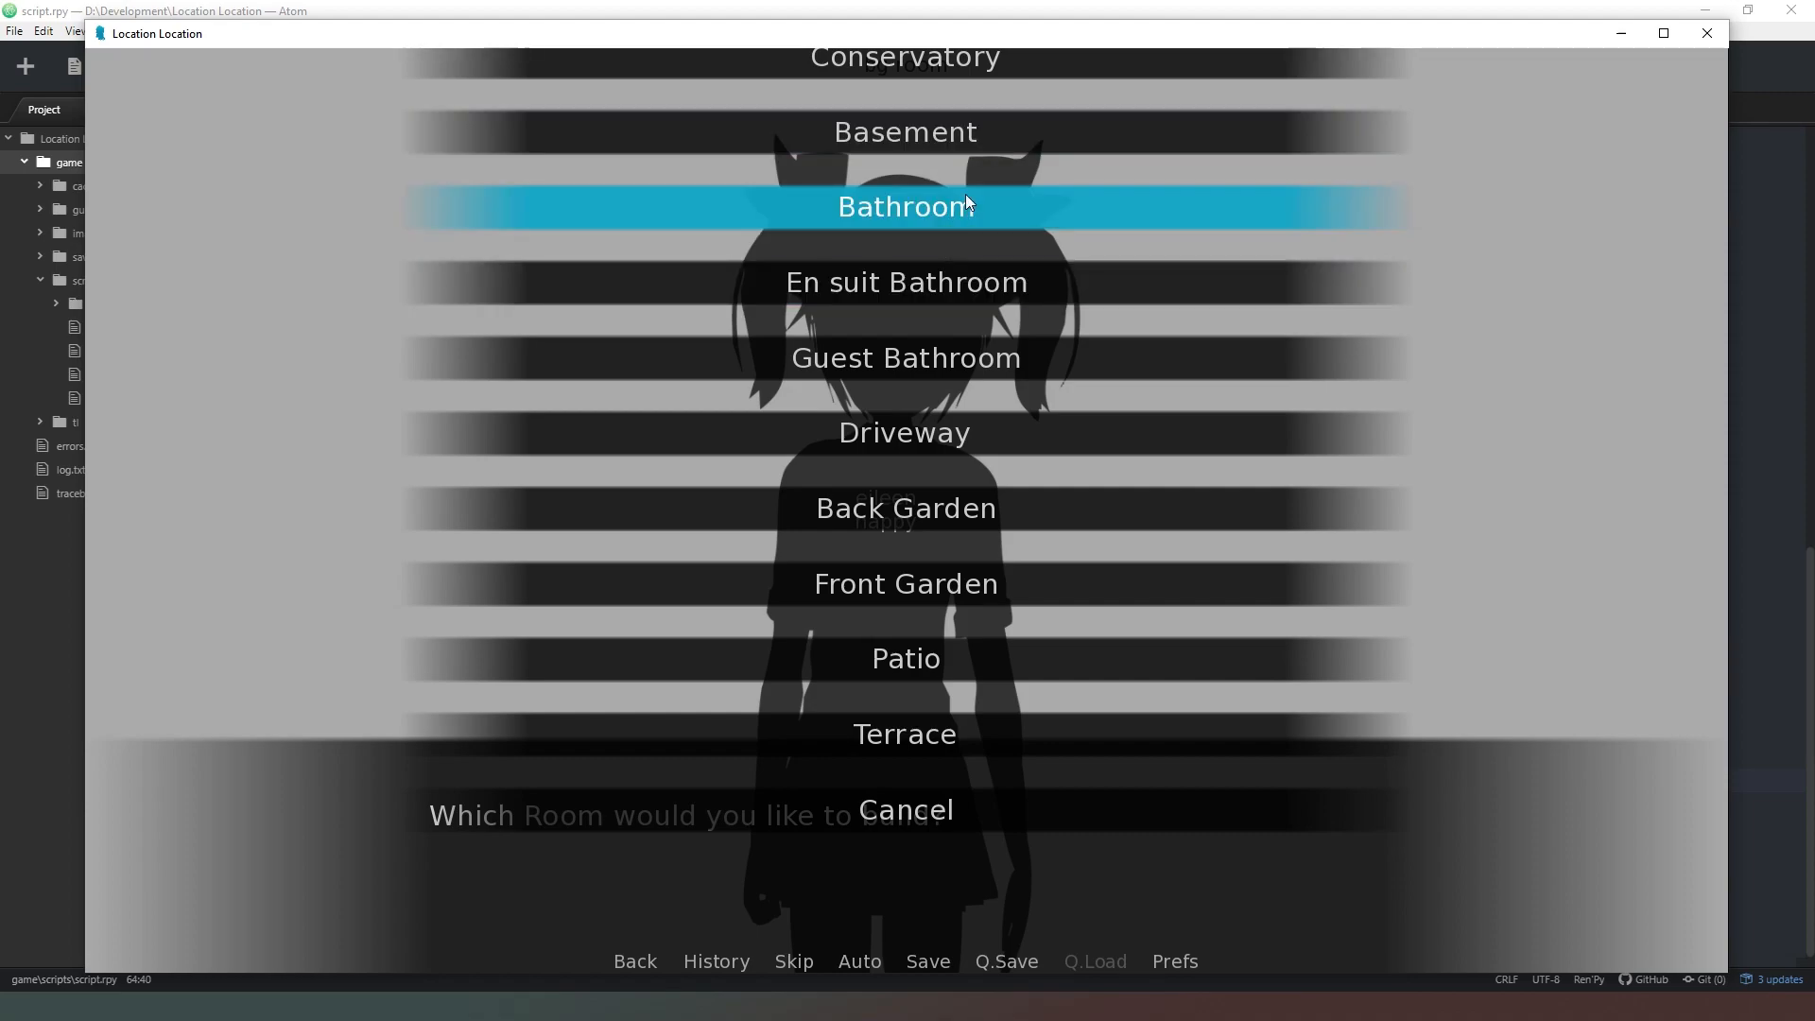
pyautogui.click(906, 206)
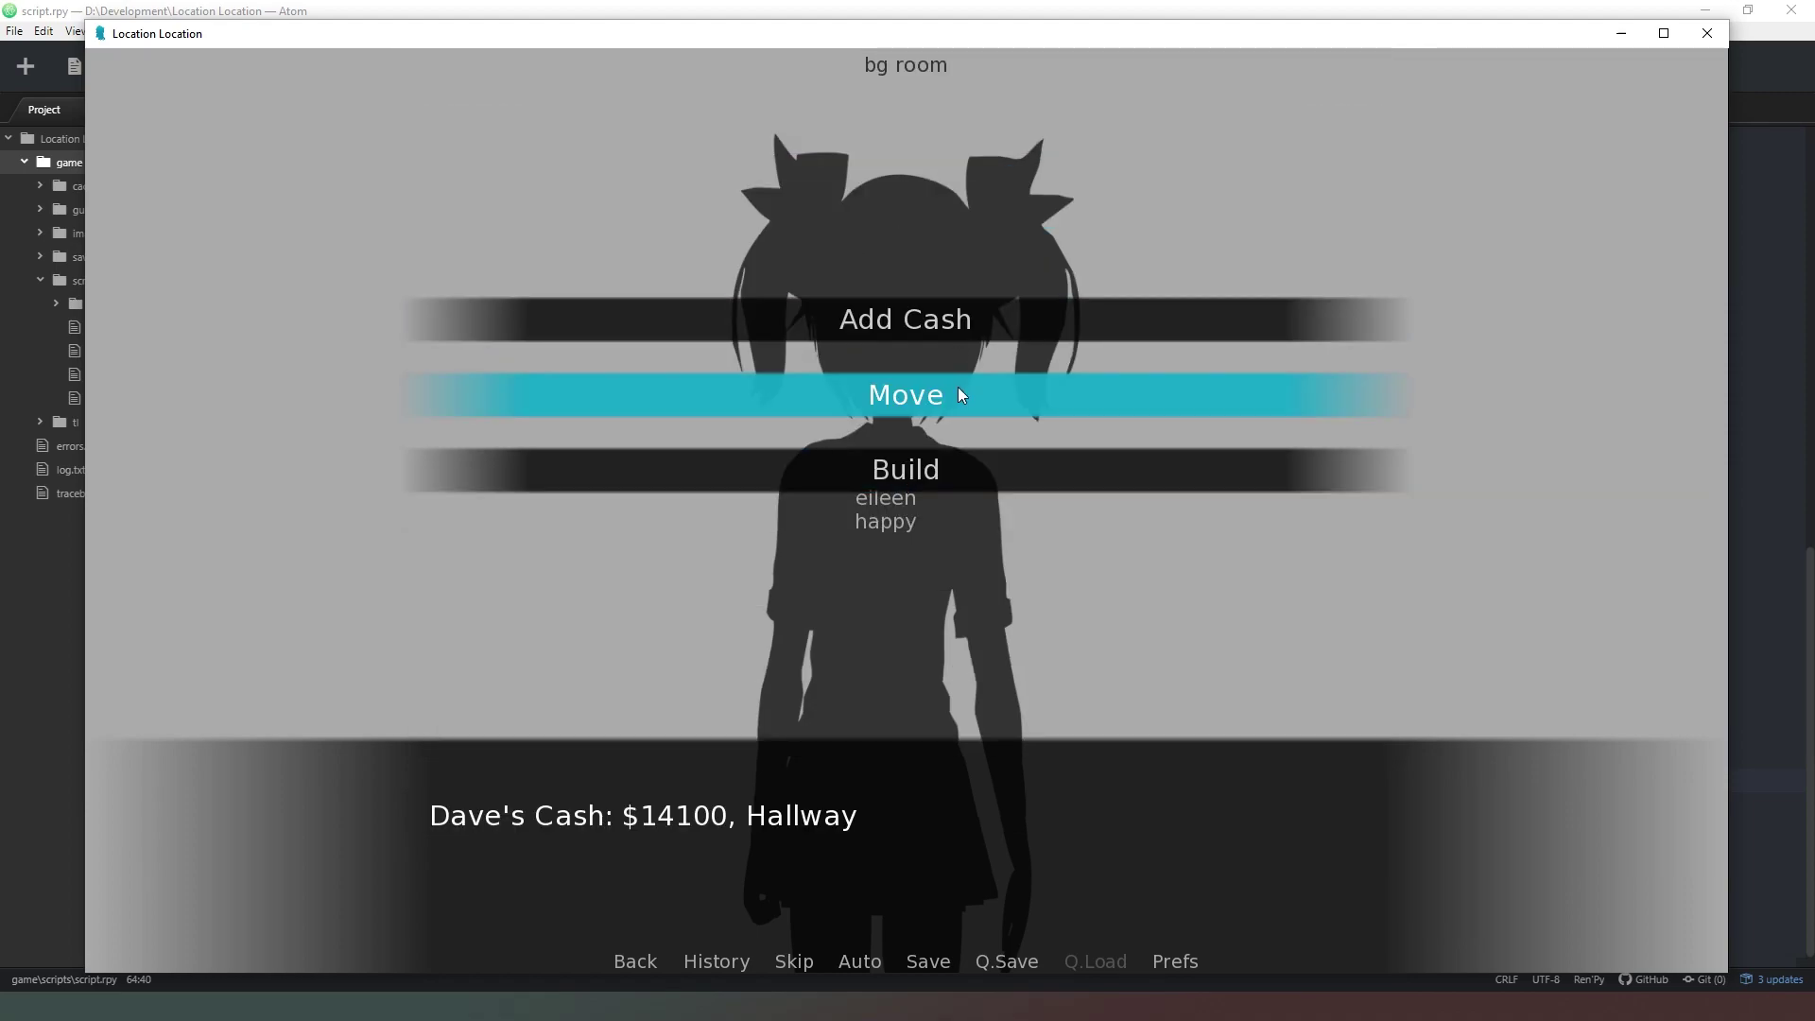
pyautogui.click(907, 393)
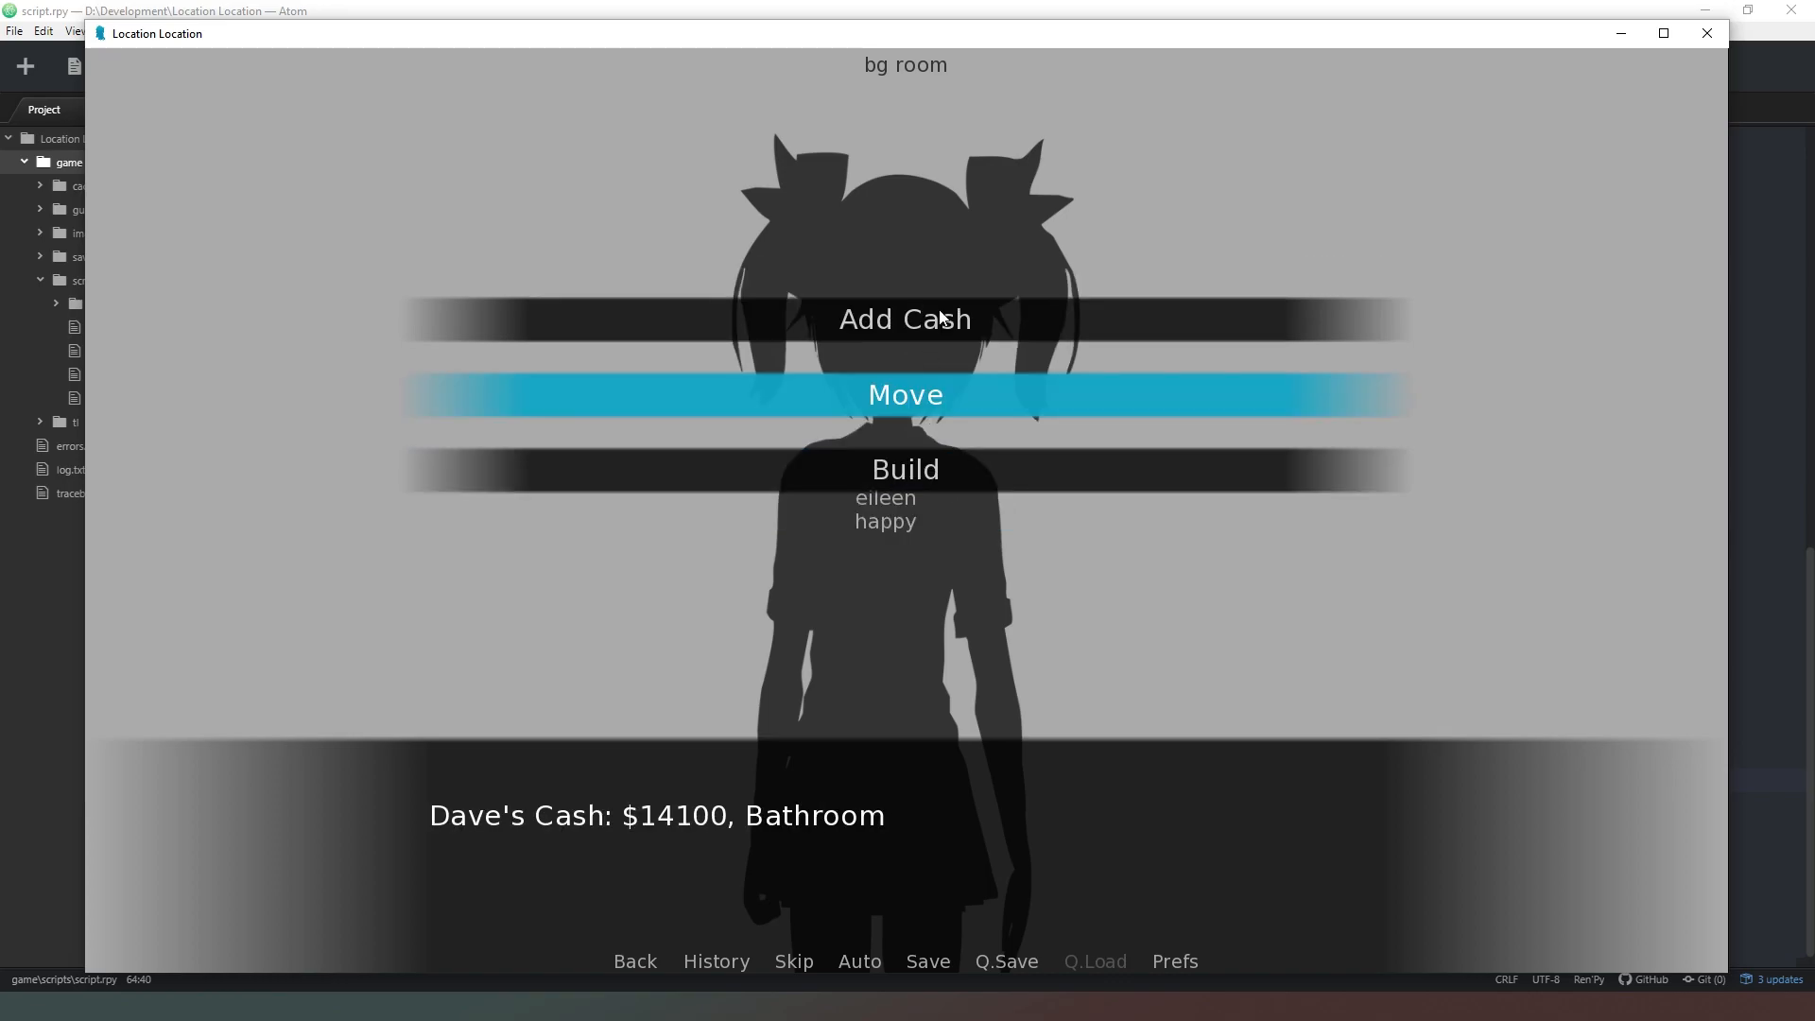
# - Build the En suit Bathroom and move the player to the Back Garden
pyautogui.click(904, 469)
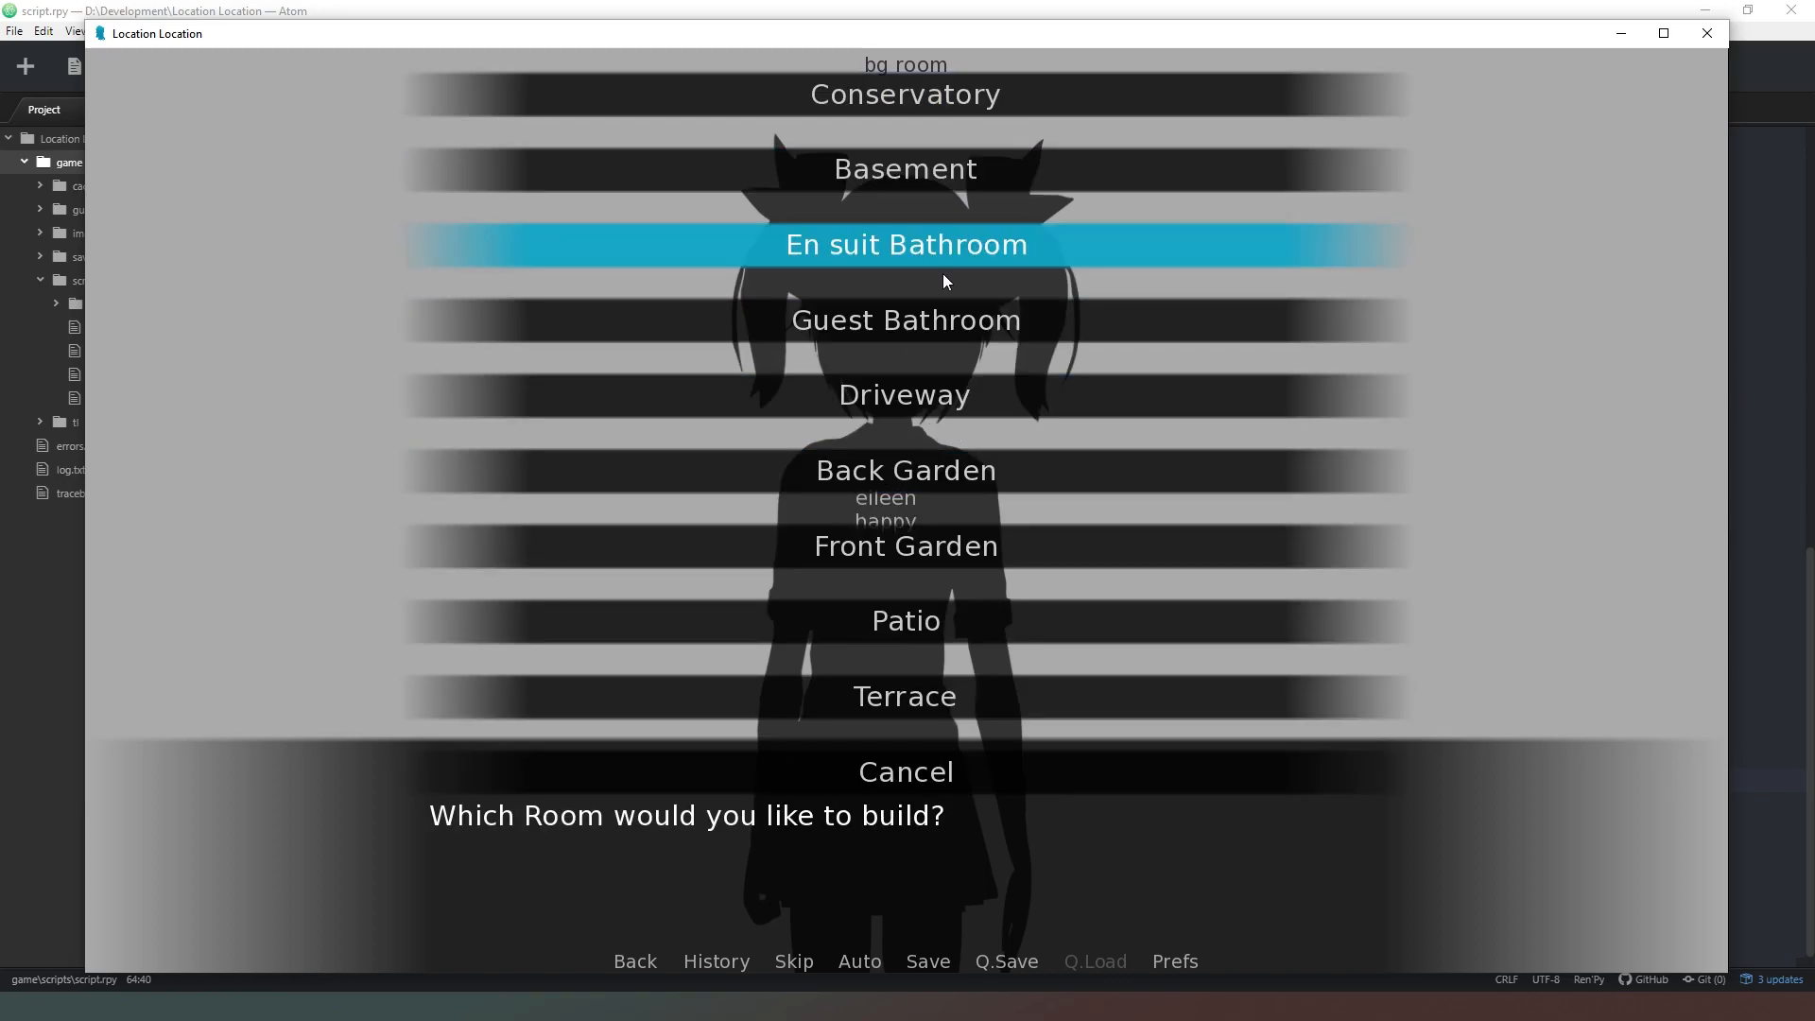
pyautogui.click(906, 244)
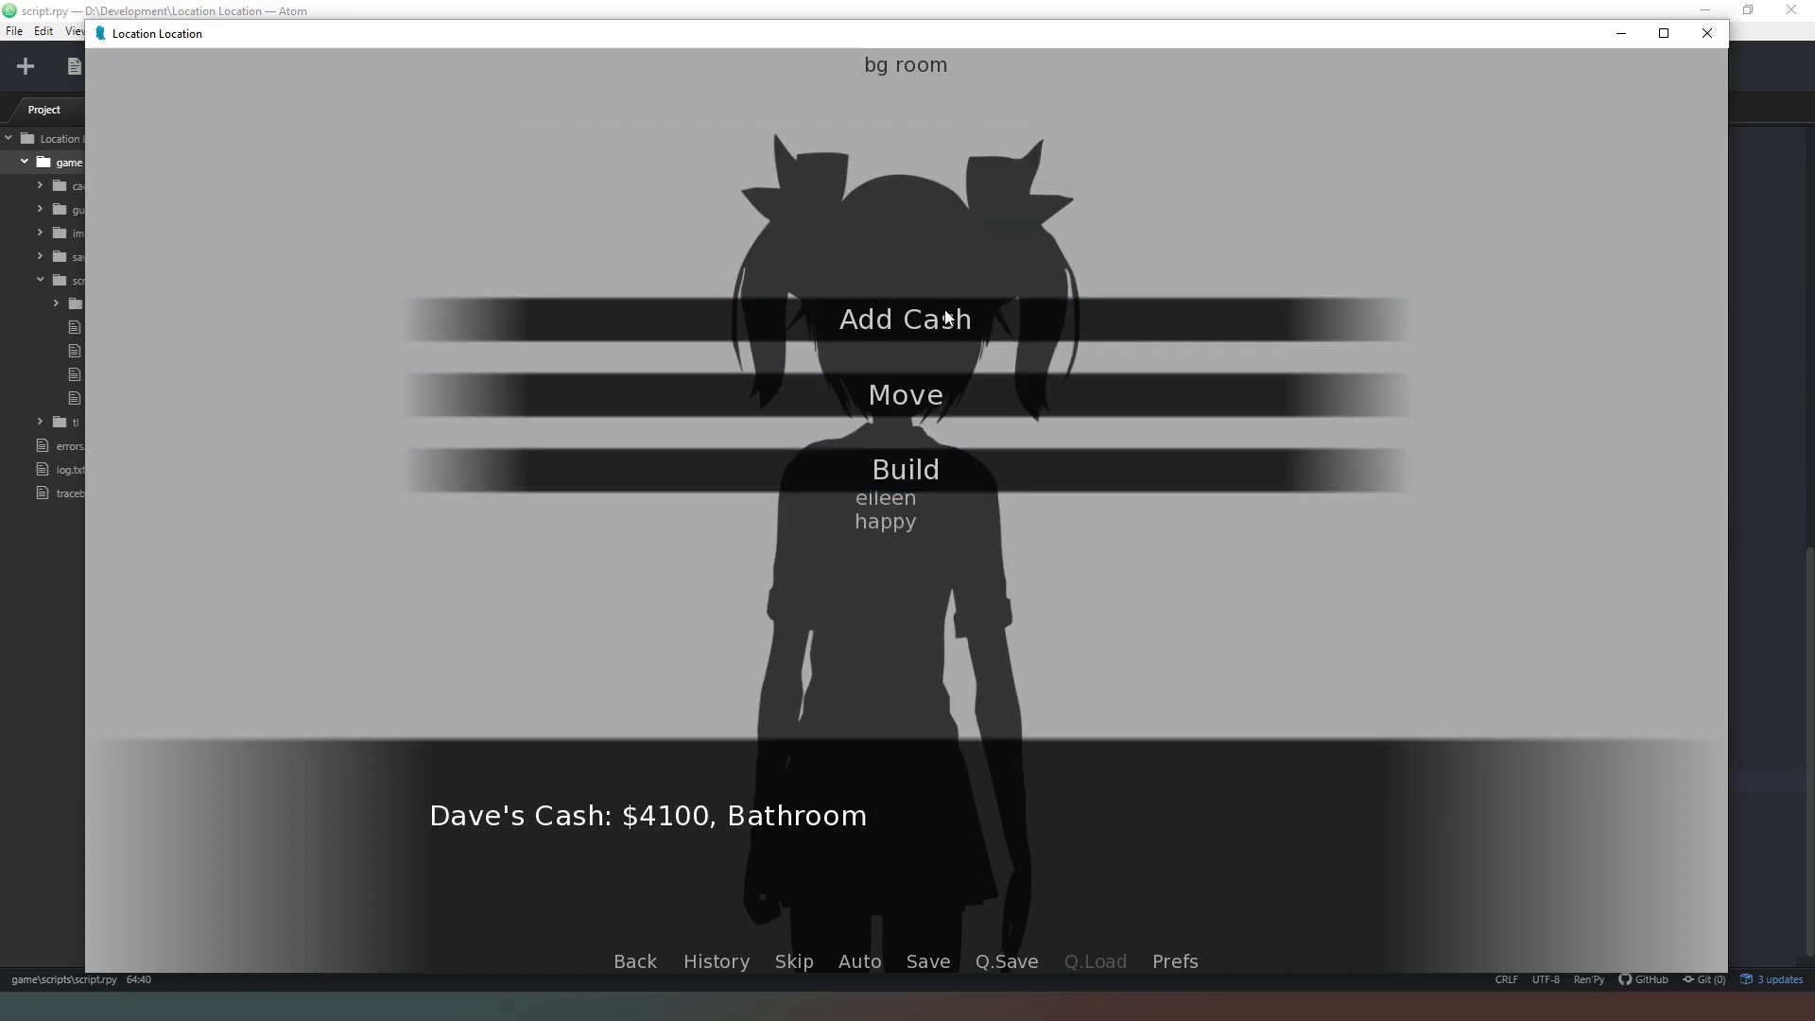
pyautogui.click(904, 396)
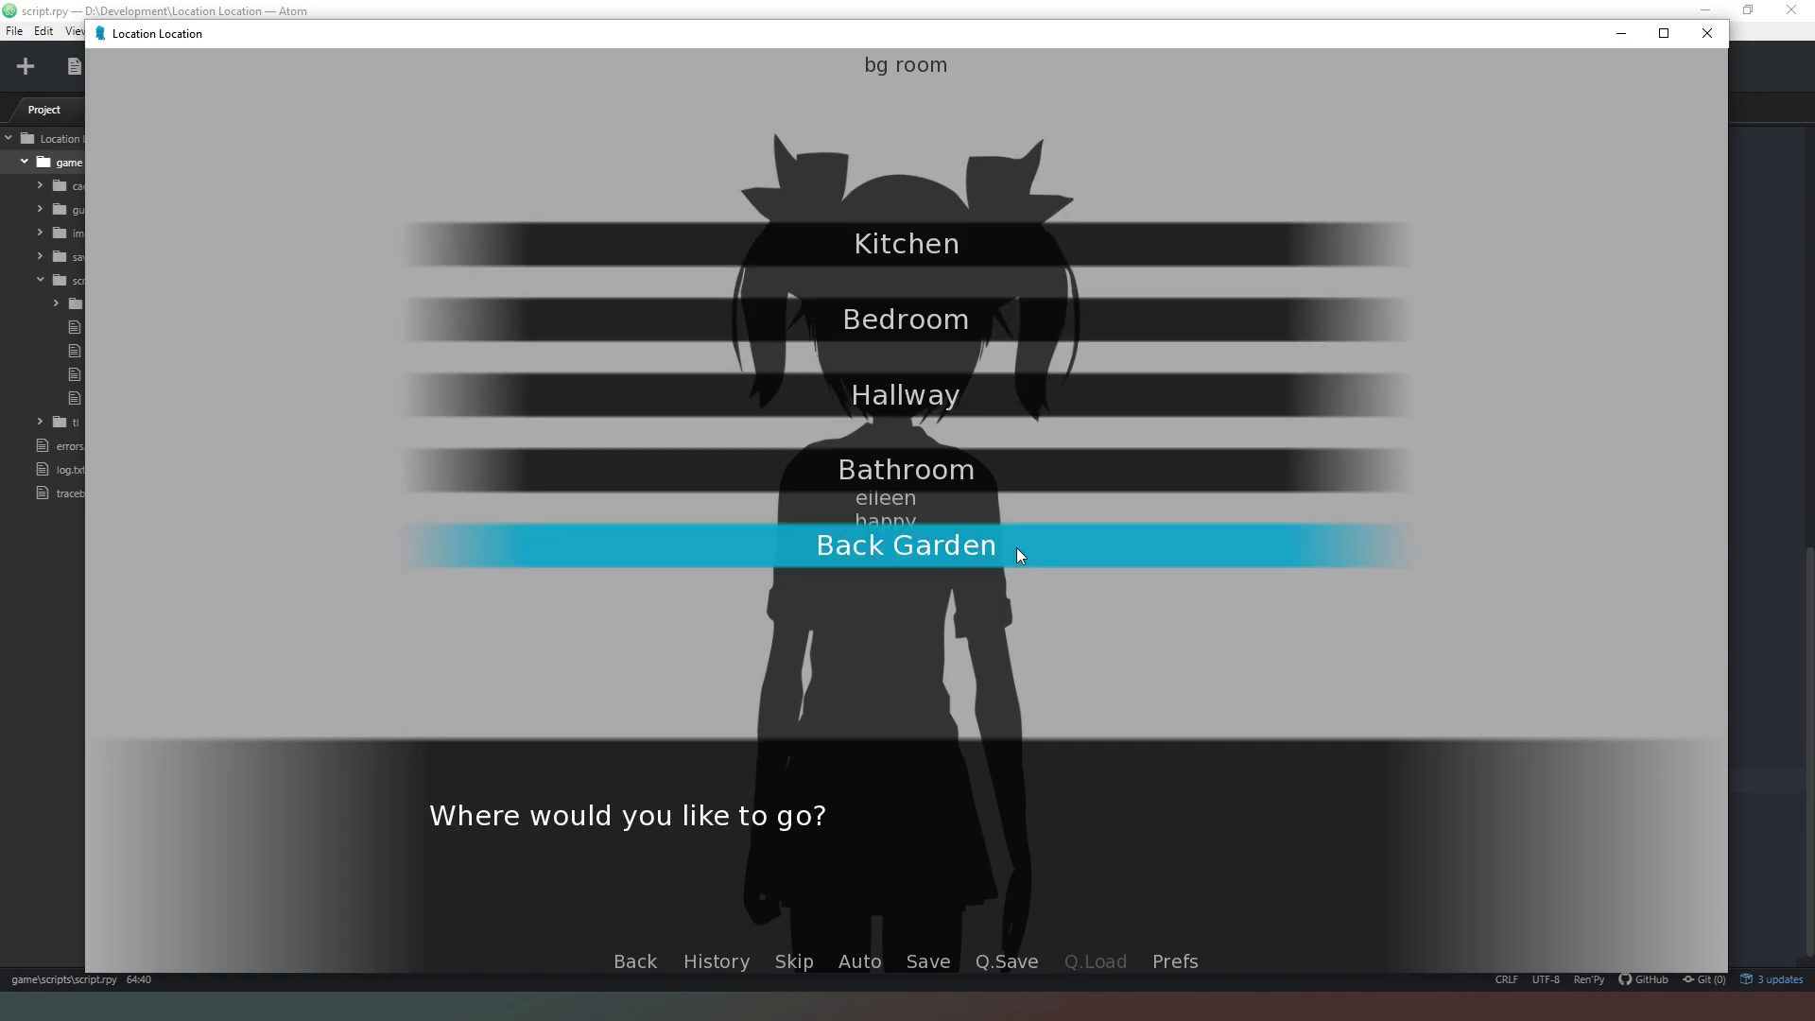
pyautogui.click(907, 544)
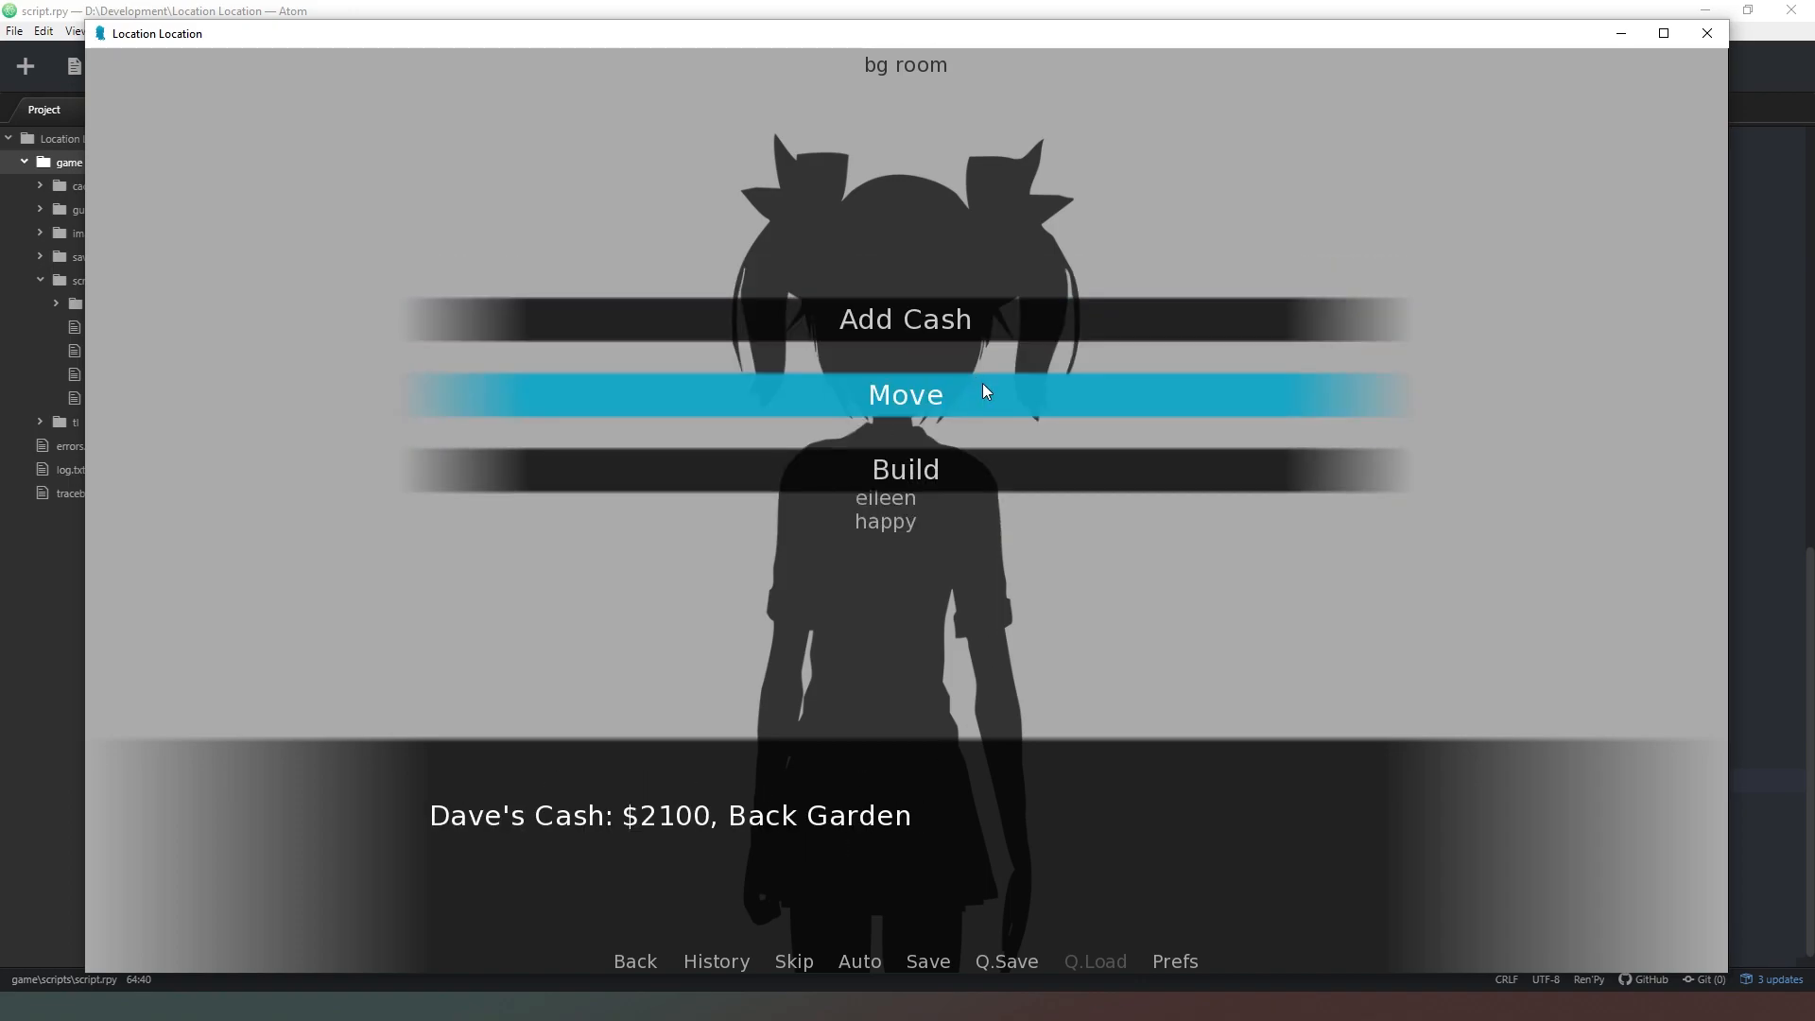
# - Check the Build list offers only Cancel at $1100, view the Move list, then close the game
pyautogui.click(905, 393)
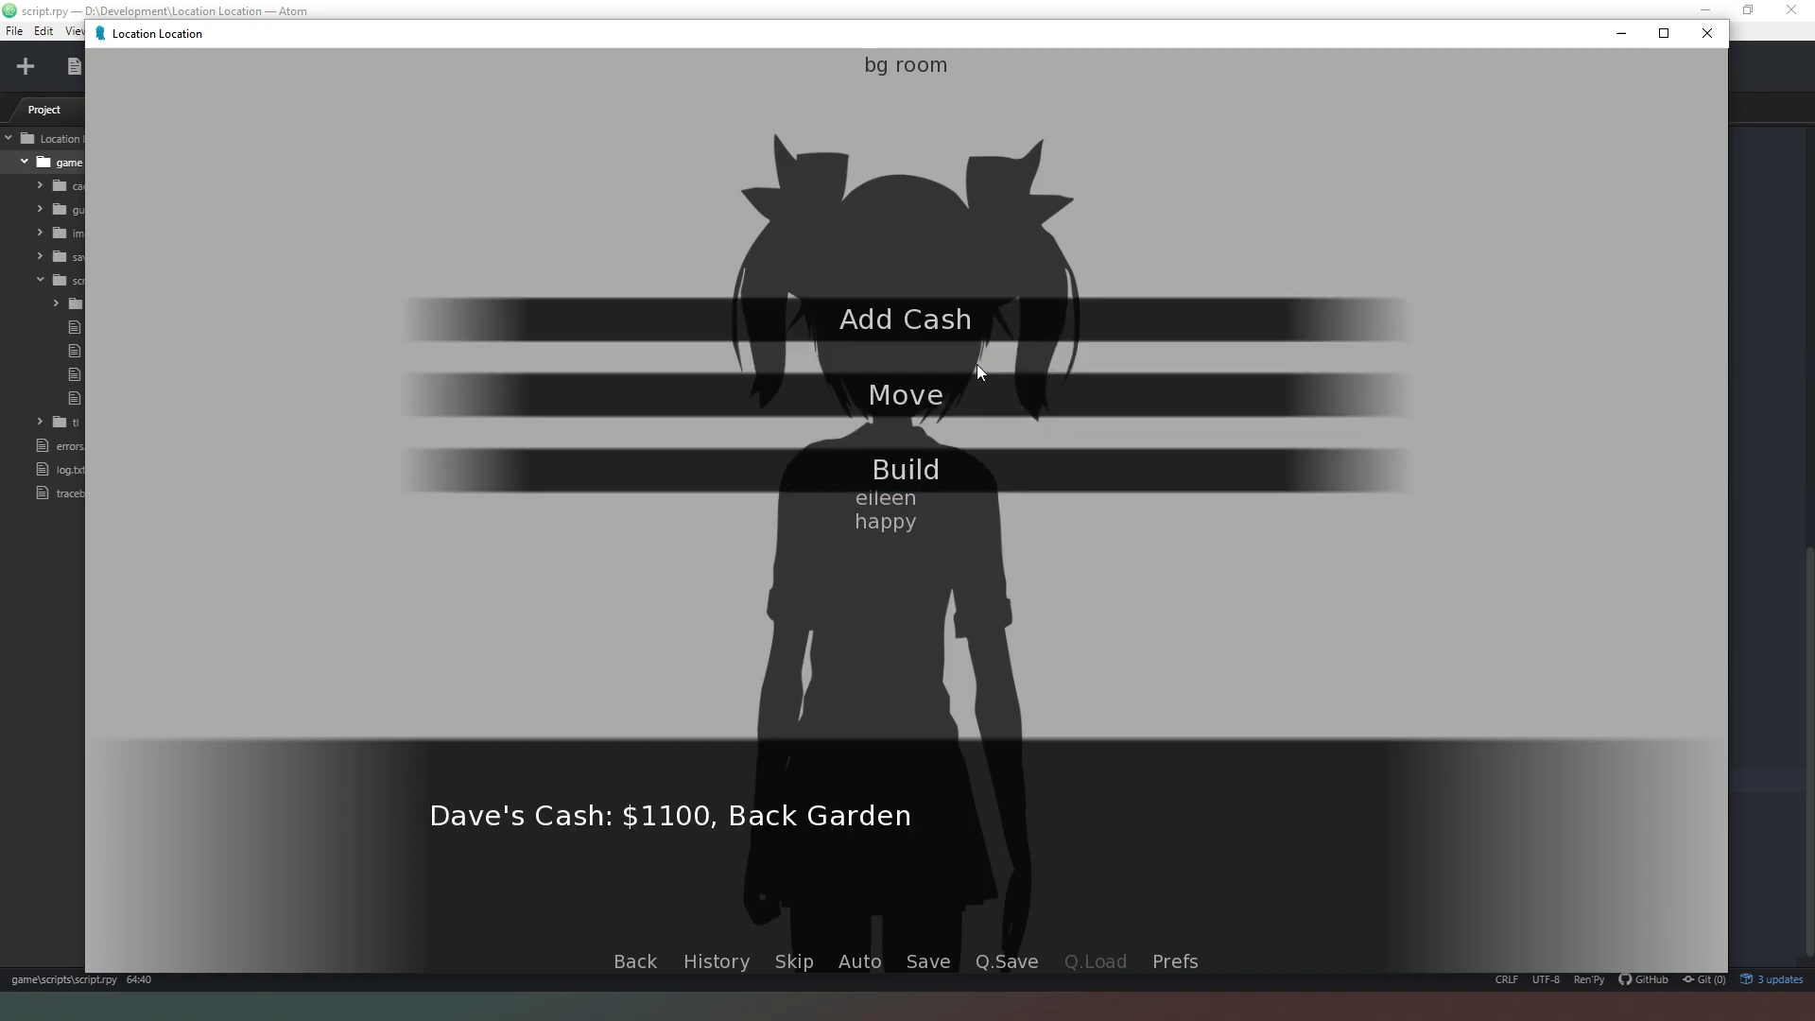
pyautogui.click(904, 469)
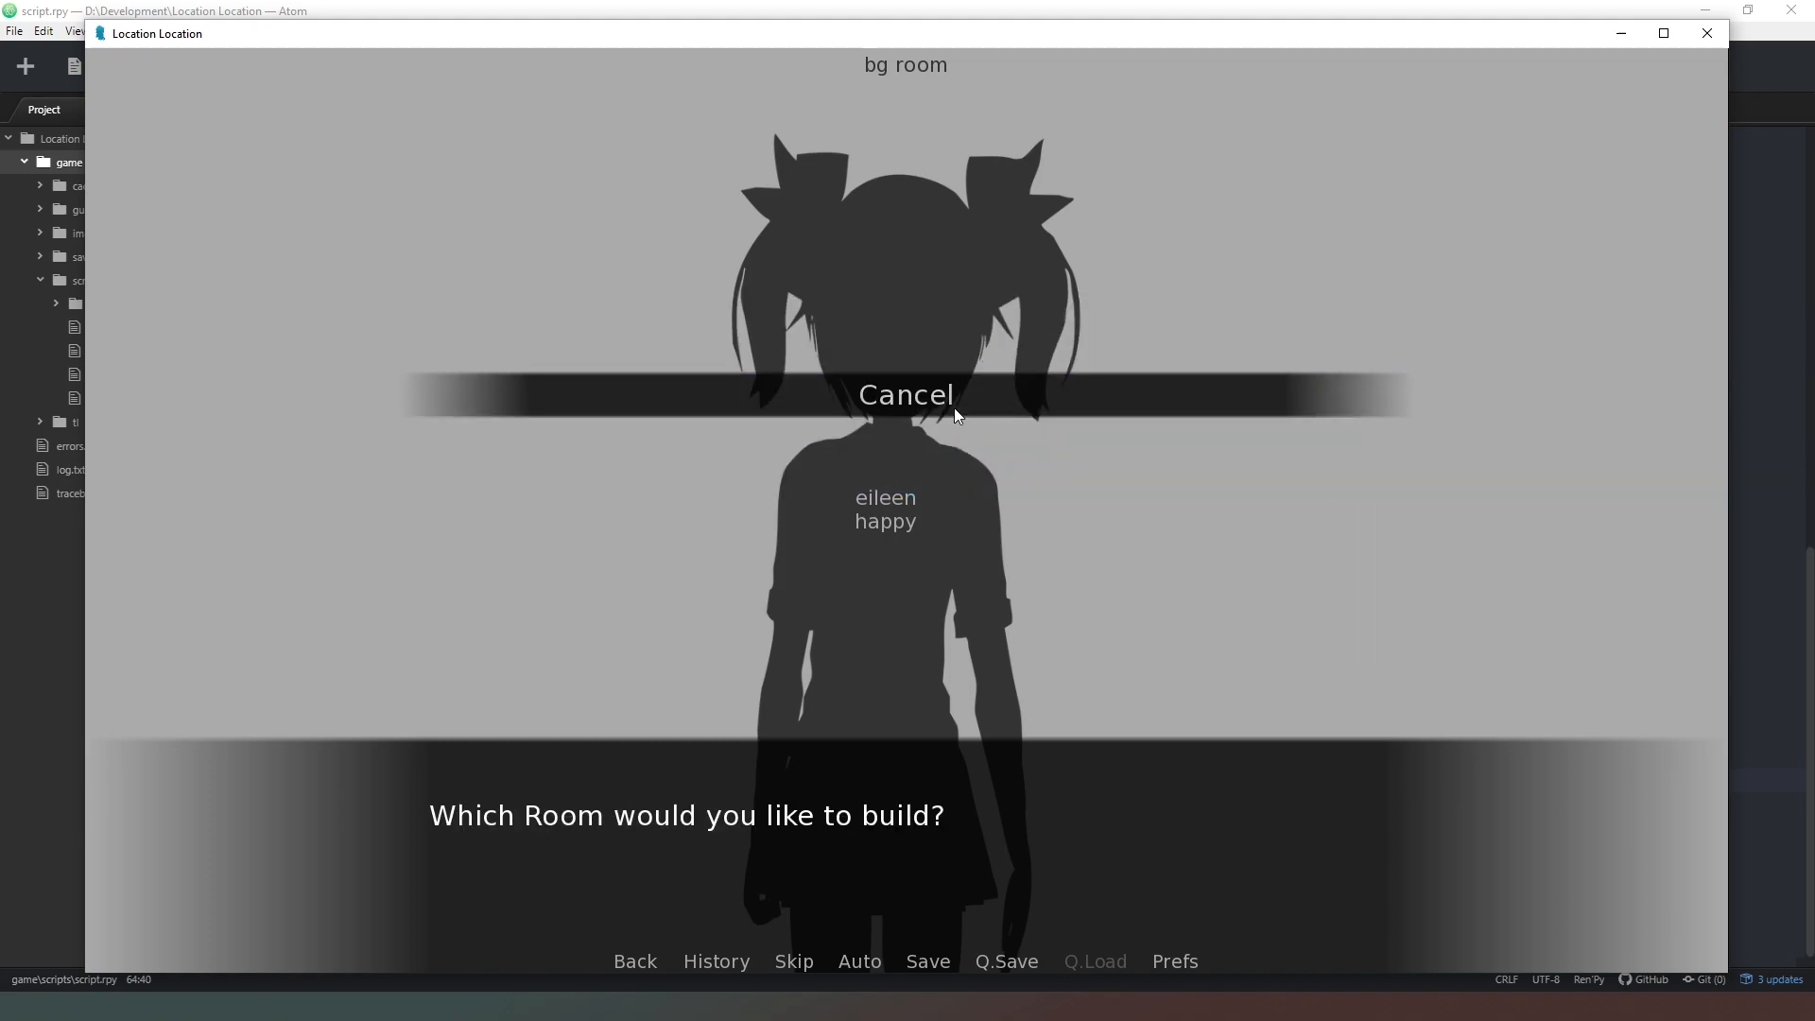
pyautogui.click(905, 395)
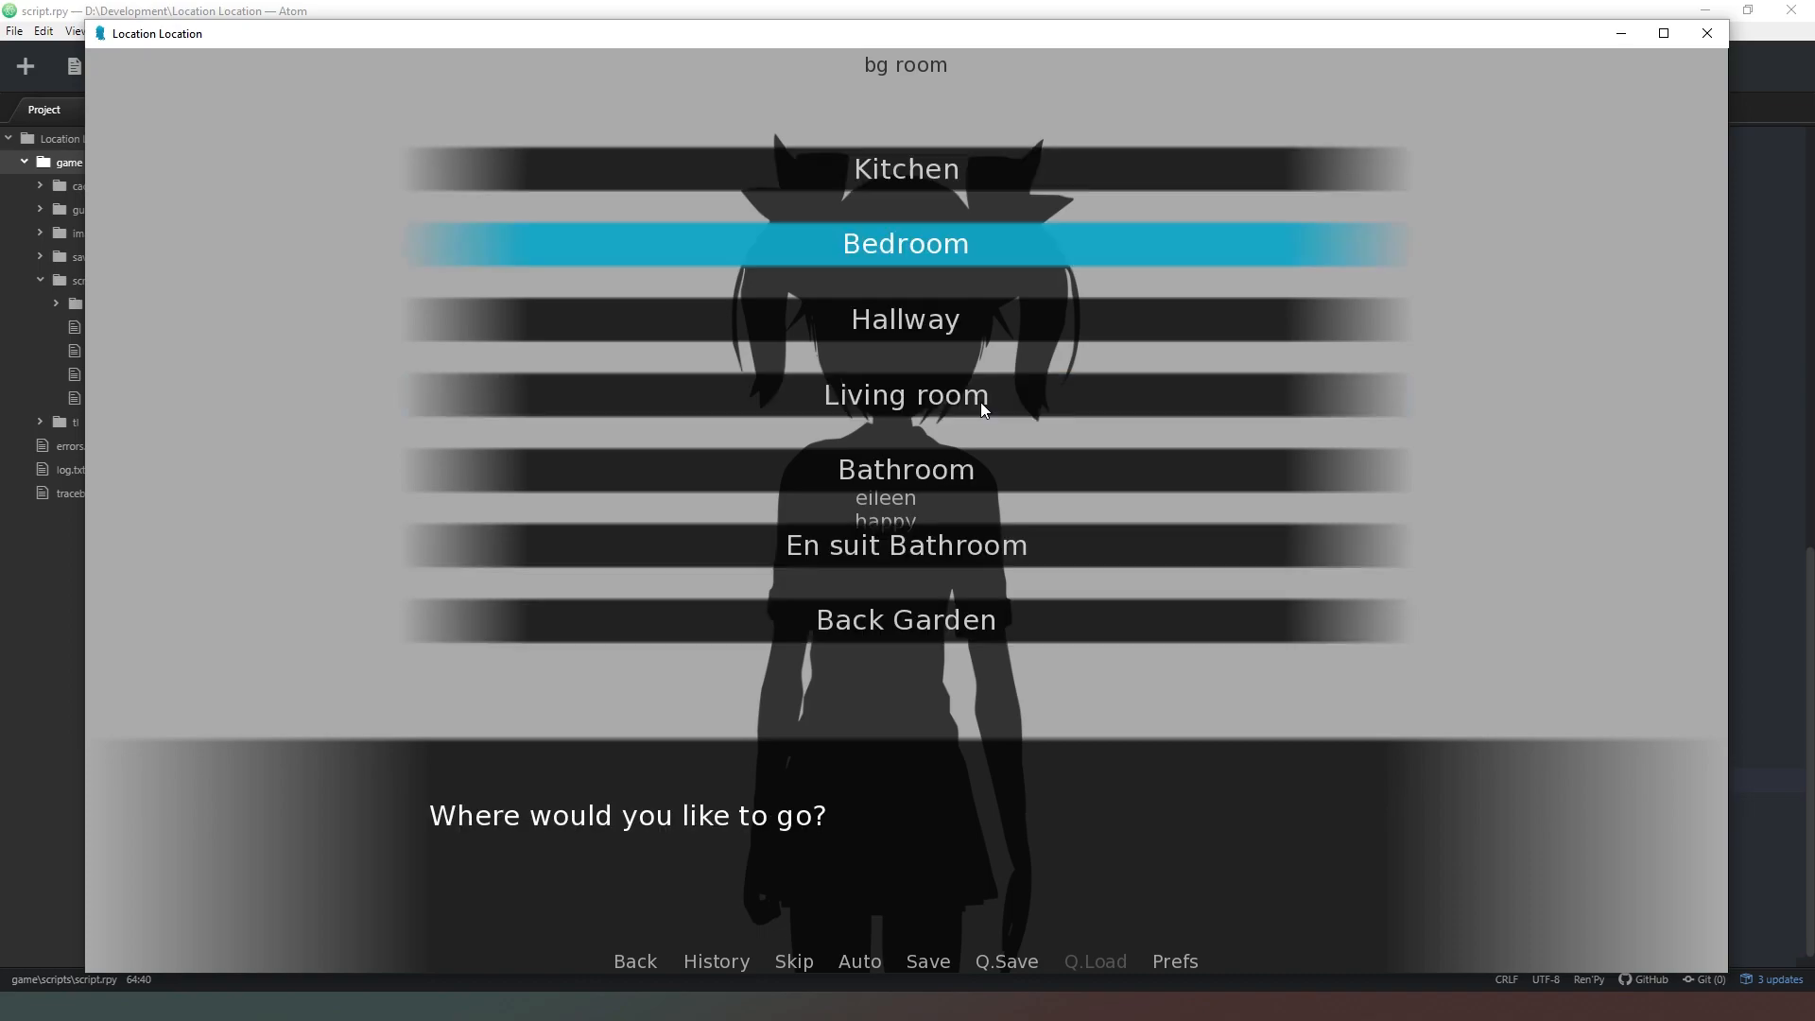
pyautogui.moveTo(957, 609)
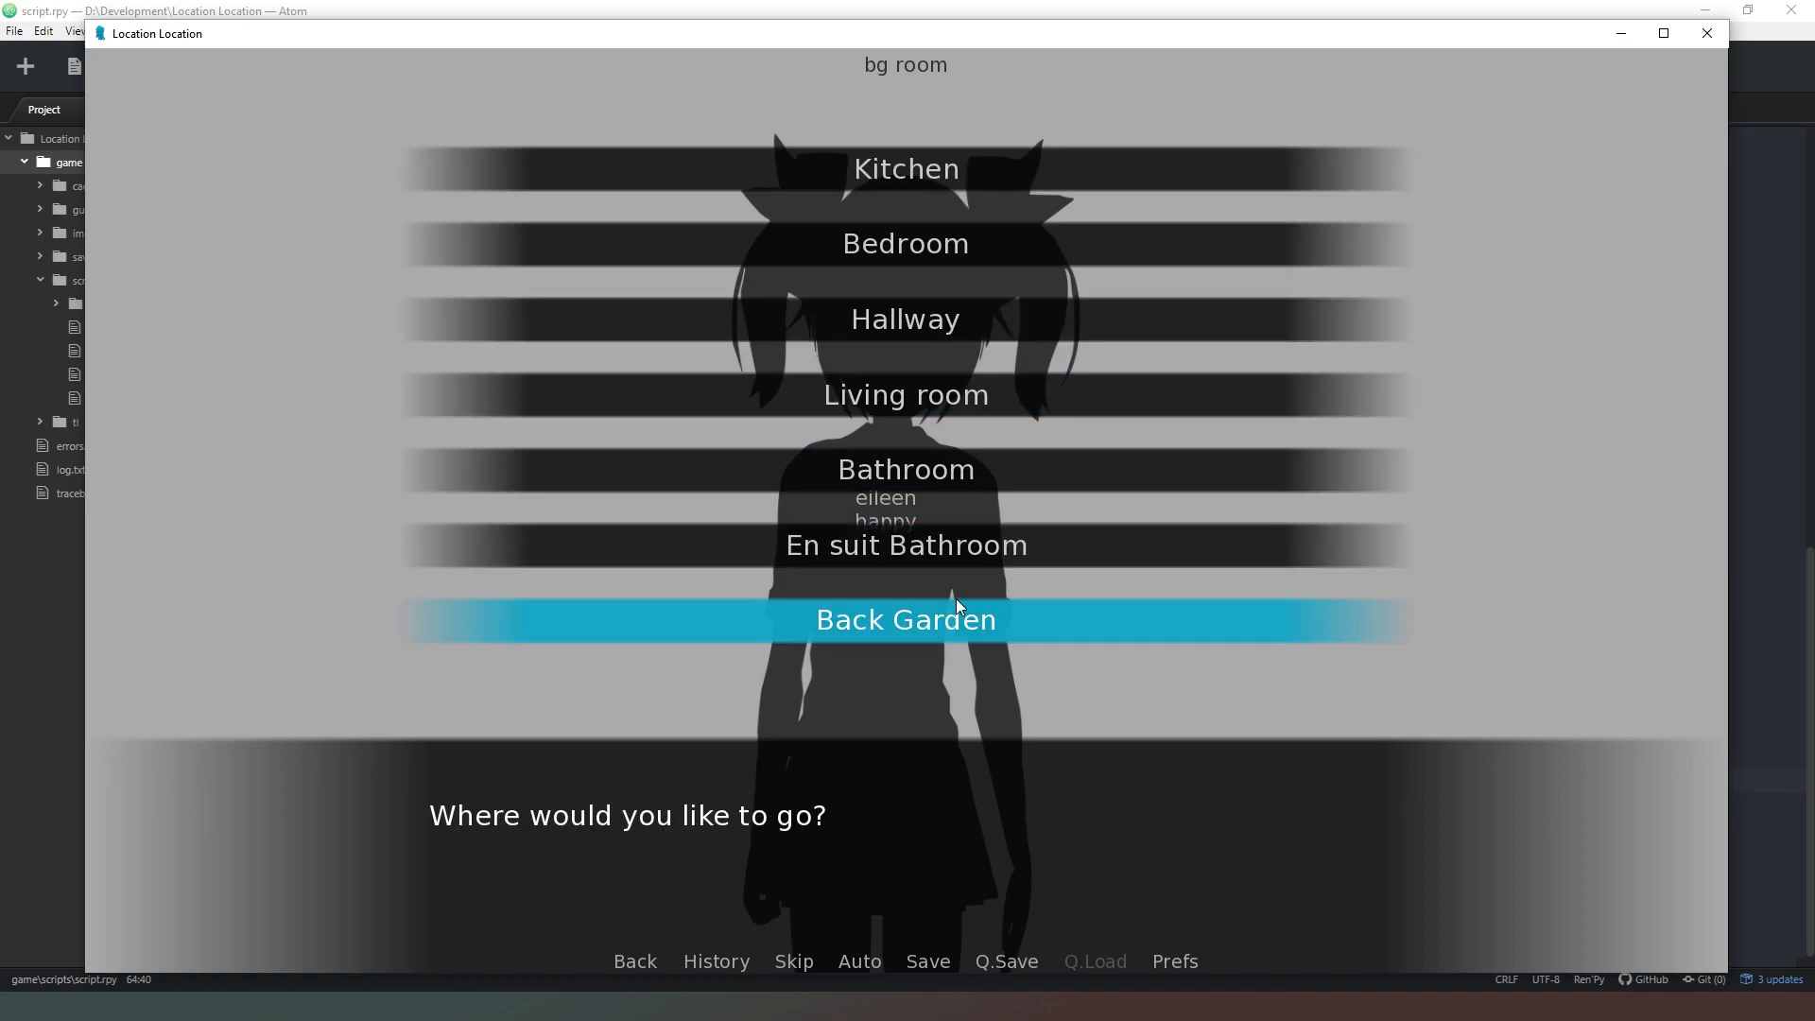
pyautogui.moveTo(1091, 195)
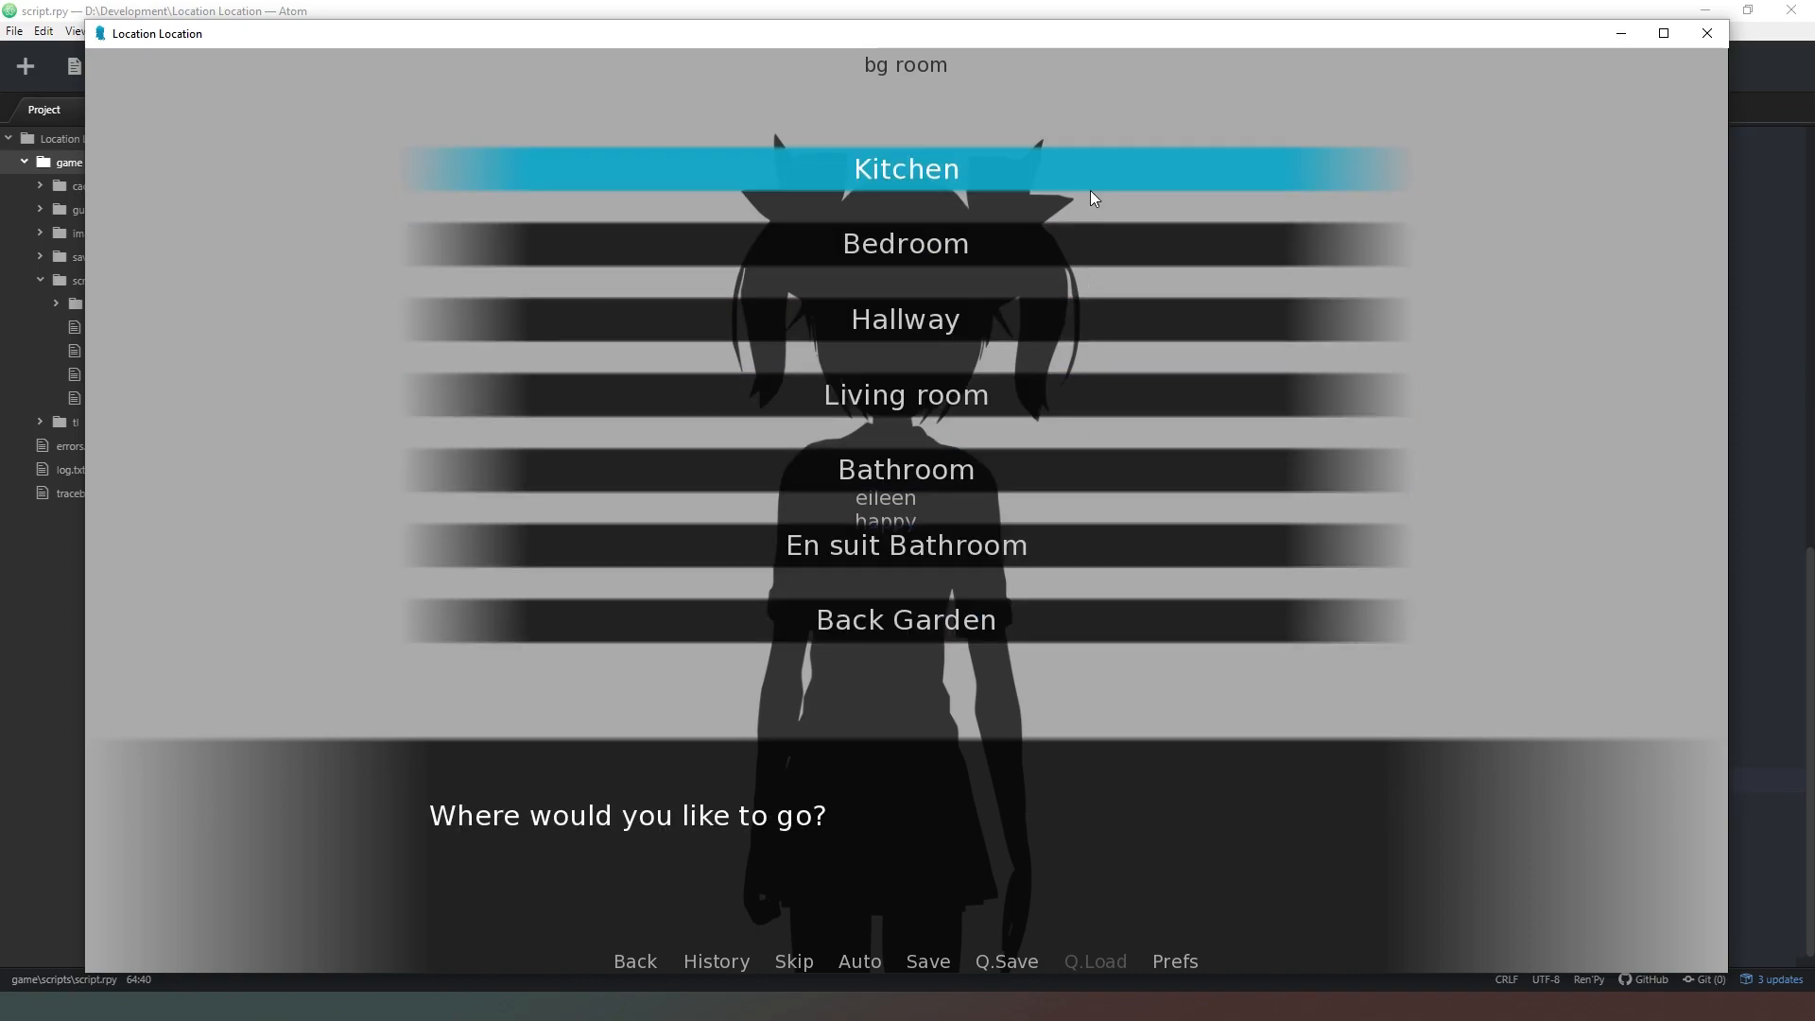
pyautogui.moveTo(1023, 690)
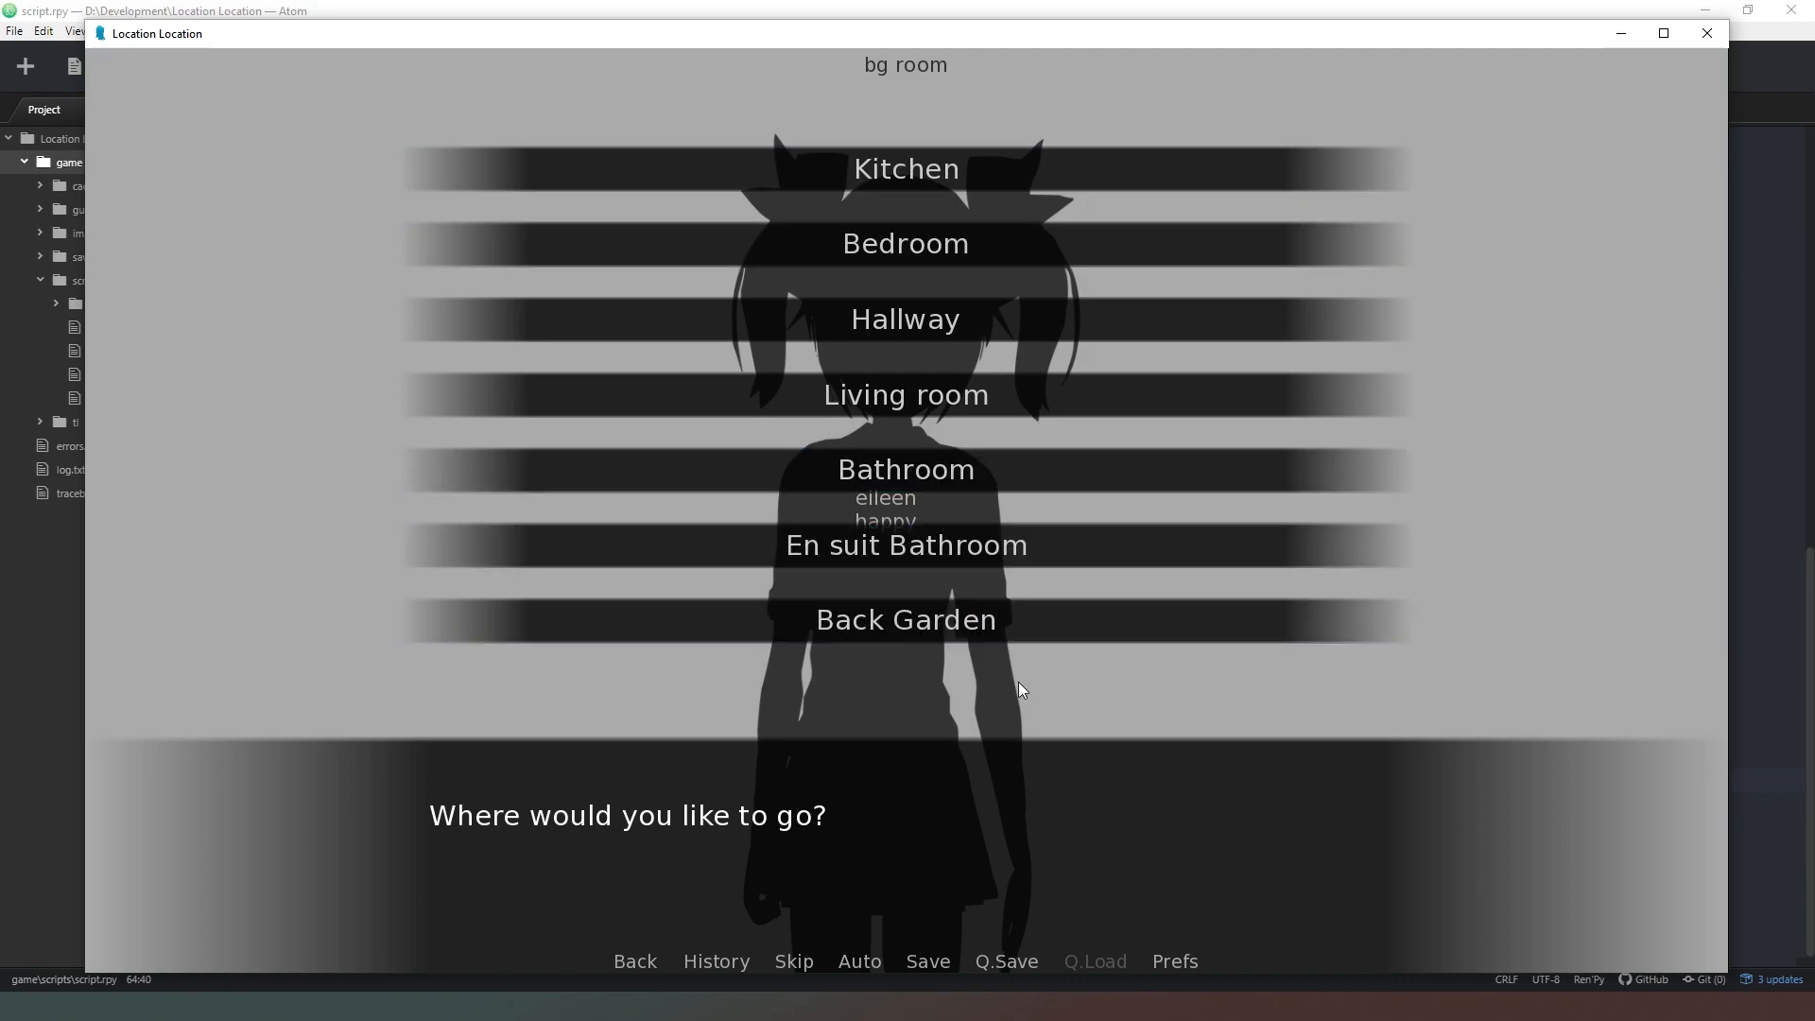
pyautogui.moveTo(898, 592)
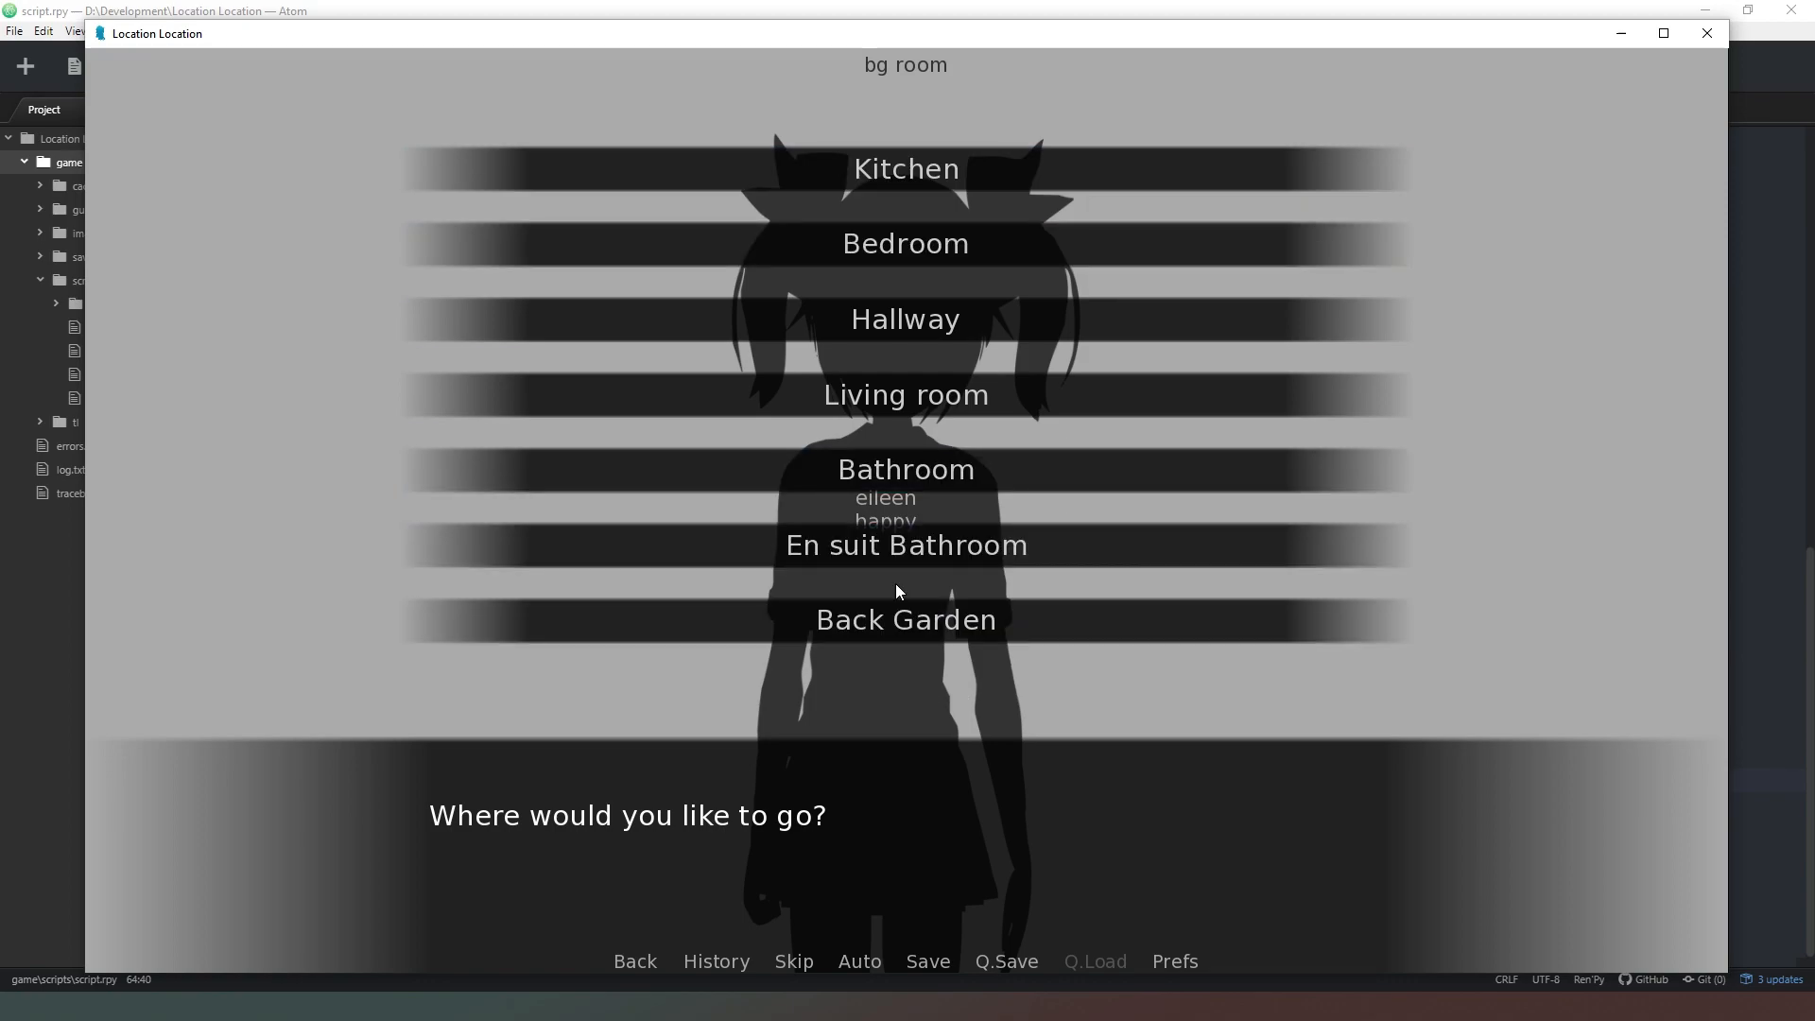
pyautogui.click(903, 619)
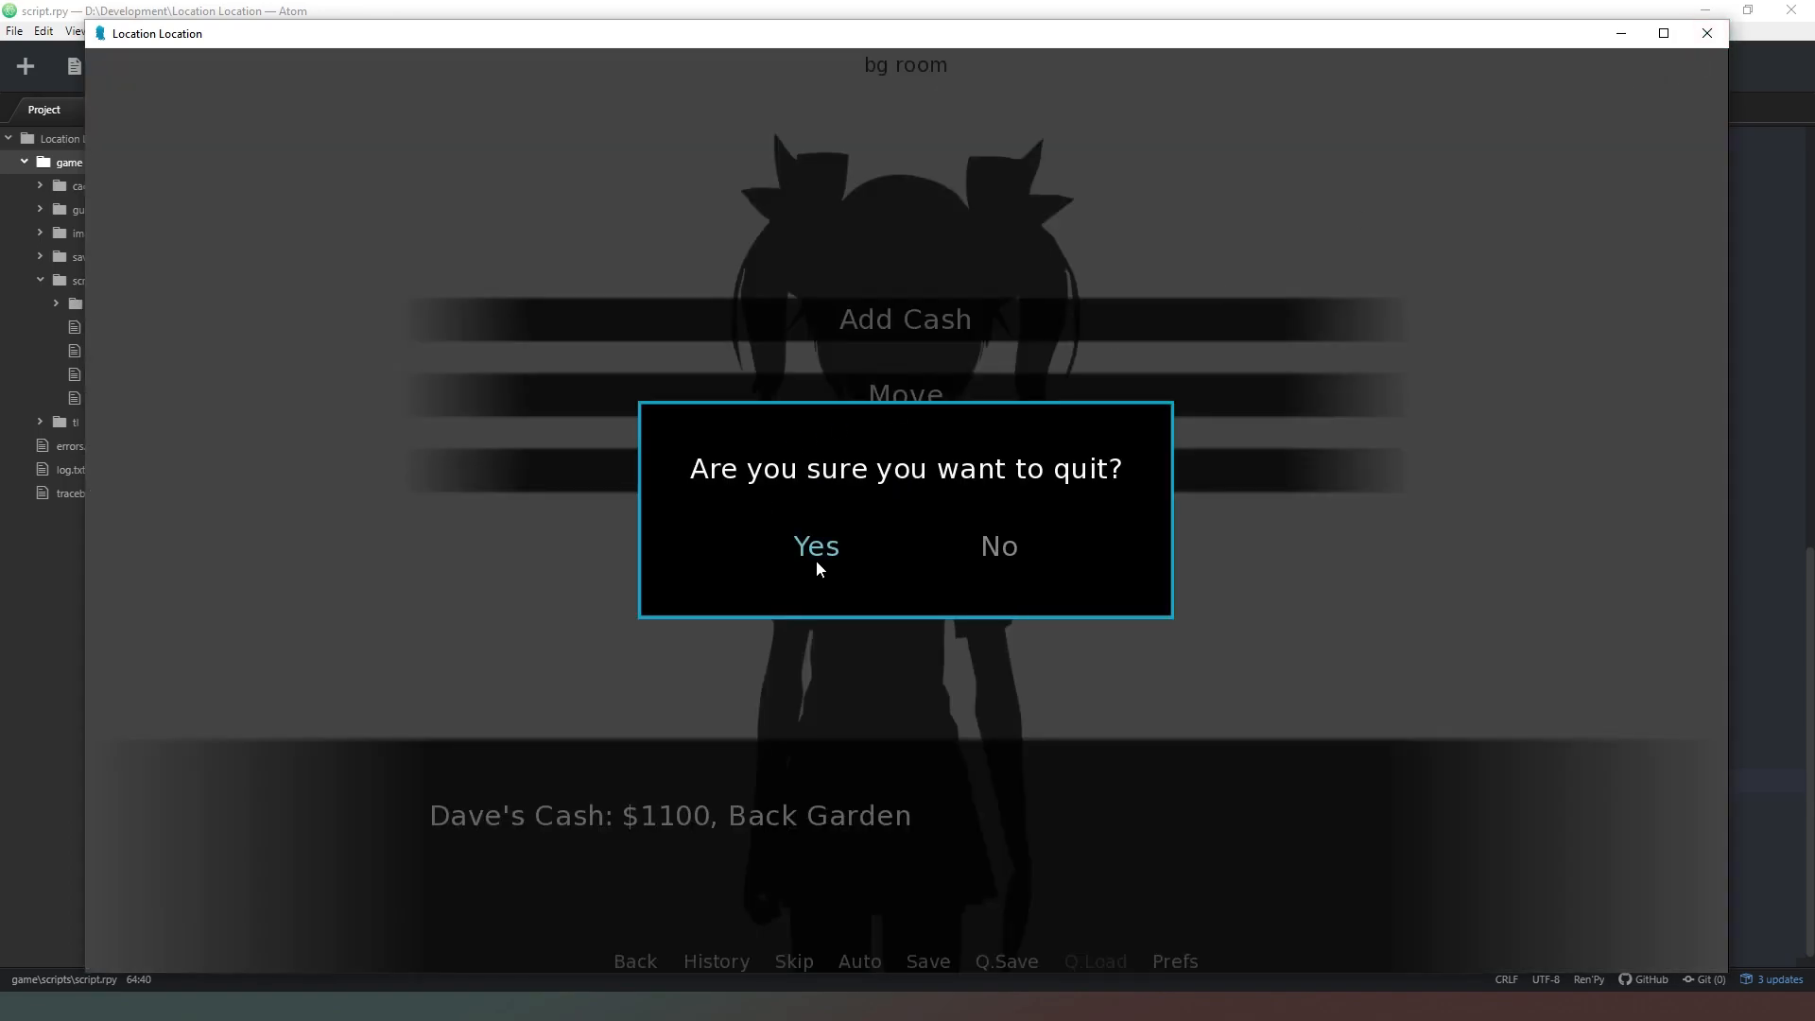
# - Quit the game and add TempMenu.append(("Cancel", -1)) after locationMover's room loop, saving script.rpy
pyautogui.click(816, 547)
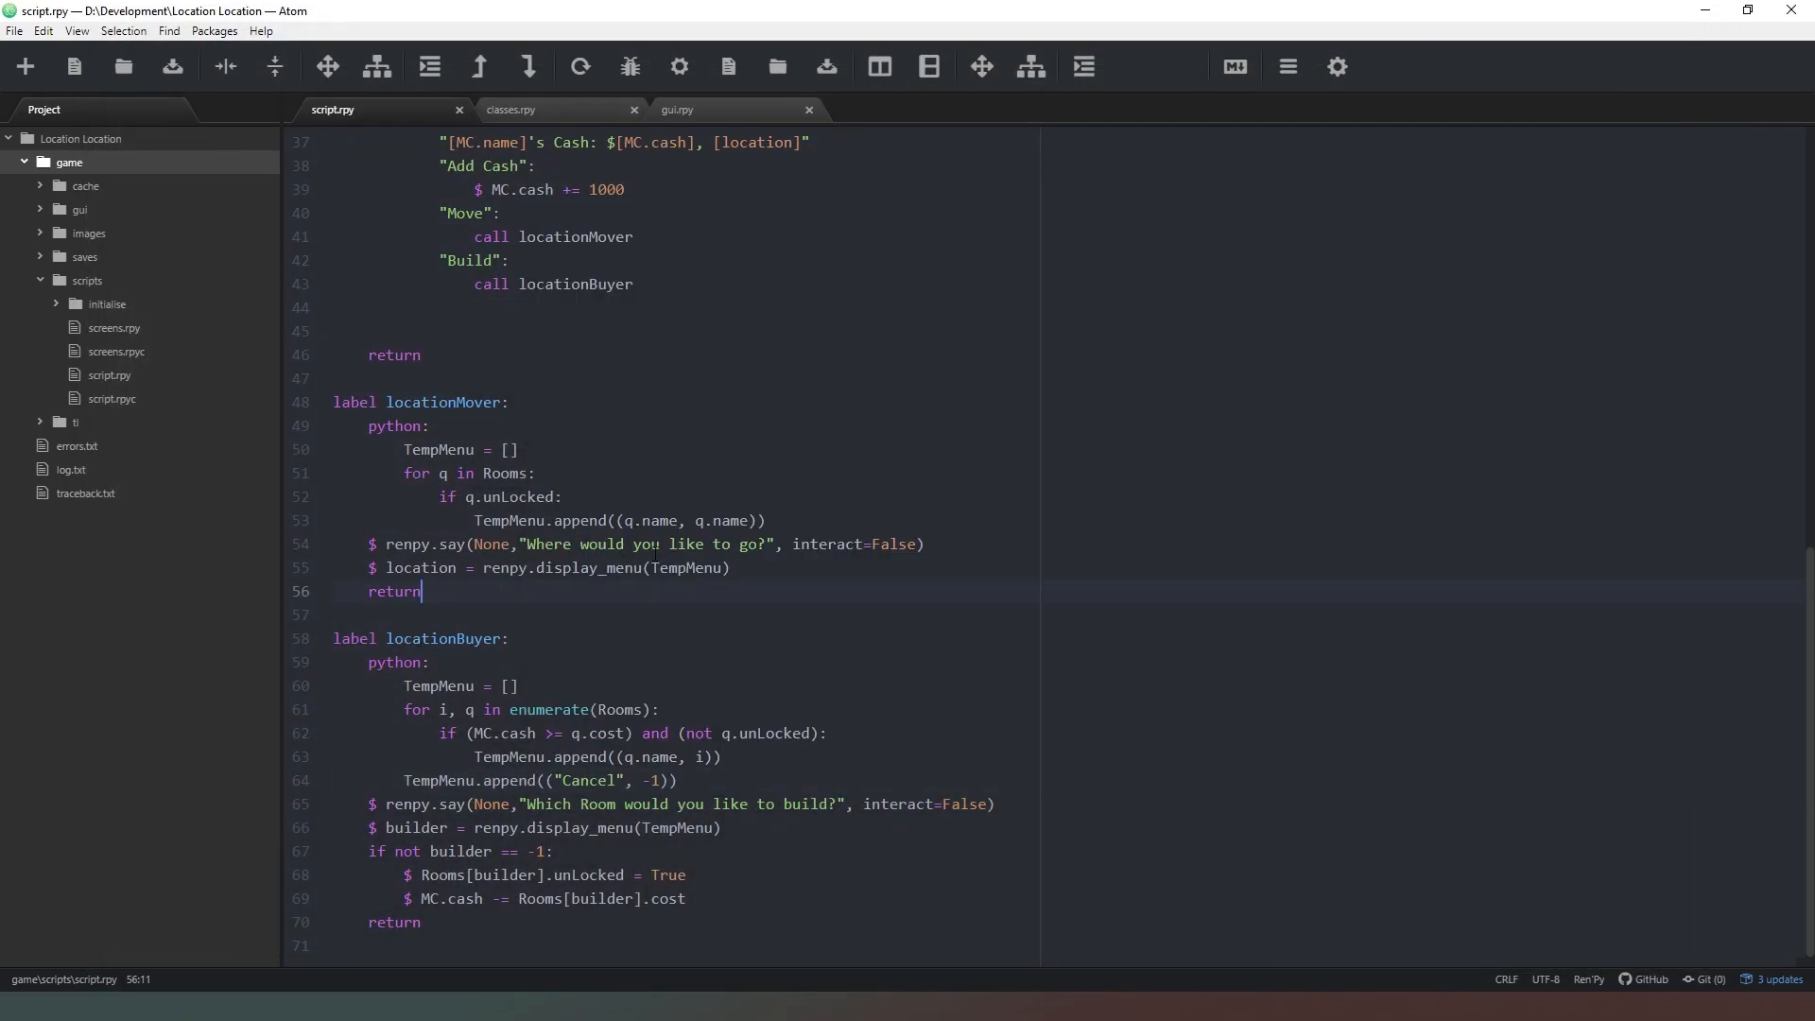
pyautogui.click(832, 520)
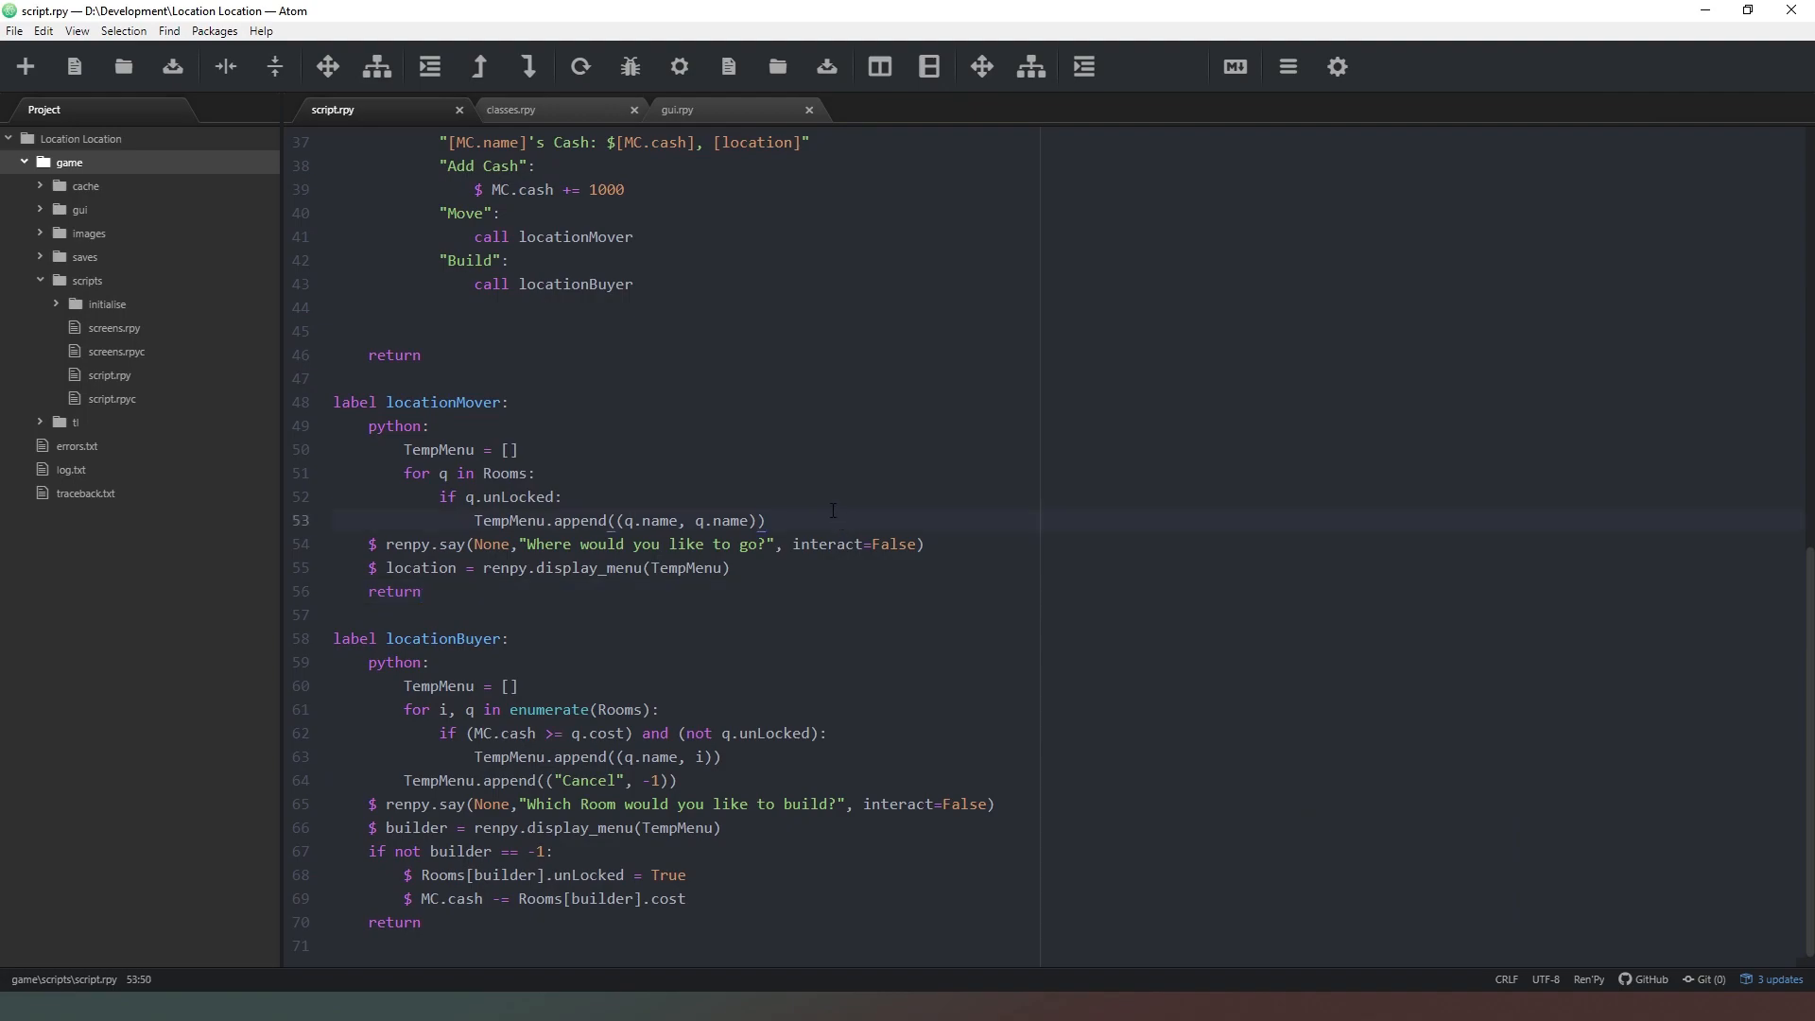
pyautogui.press('enter')
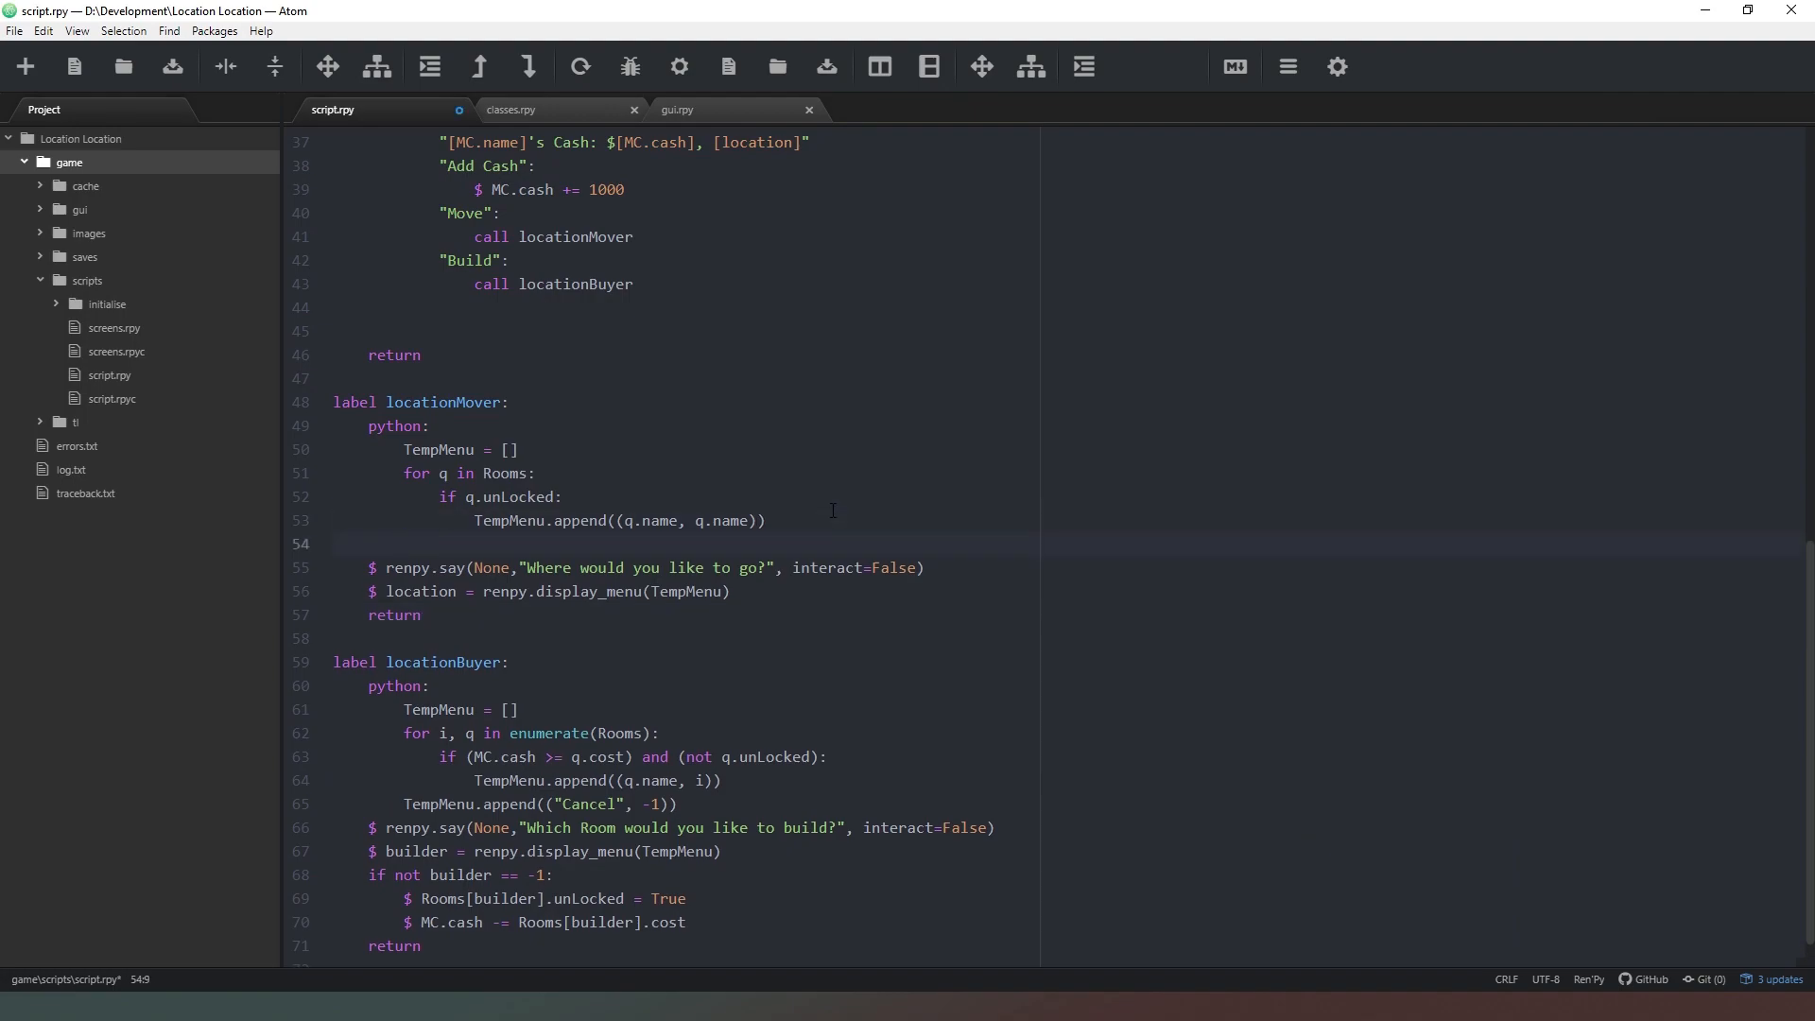
pyautogui.write('TempM')
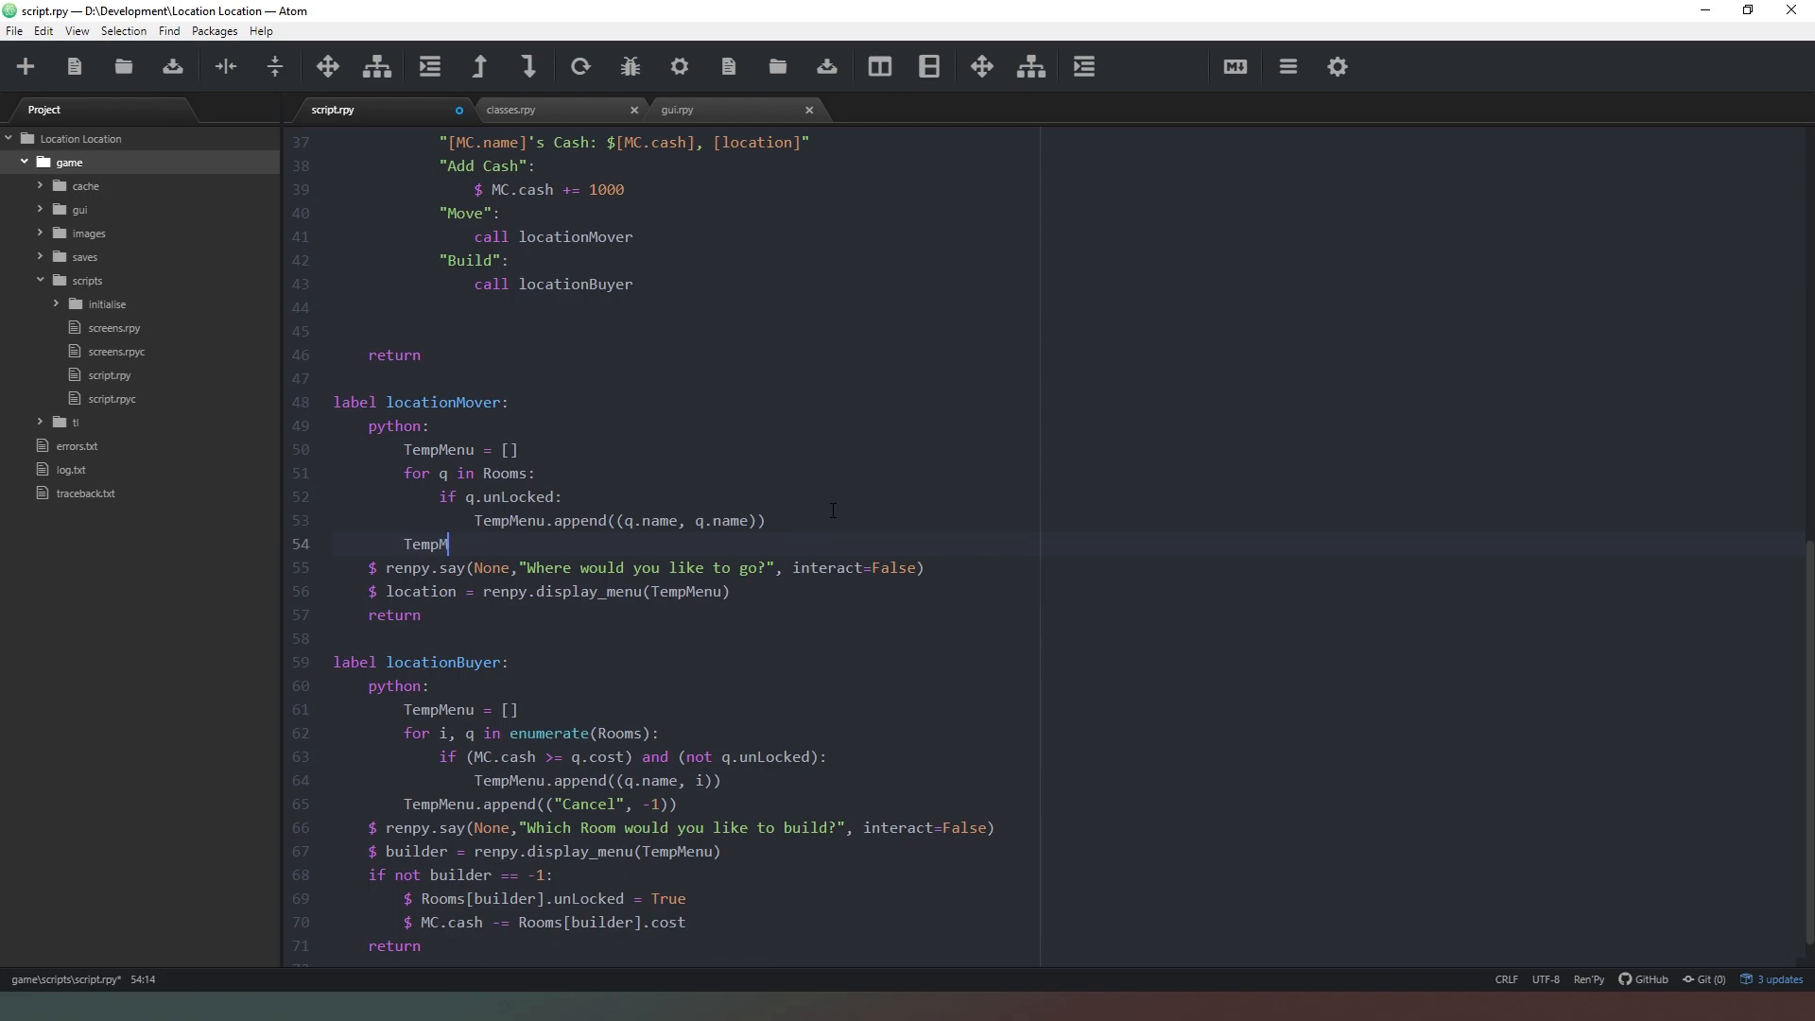
pyautogui.write('enu')
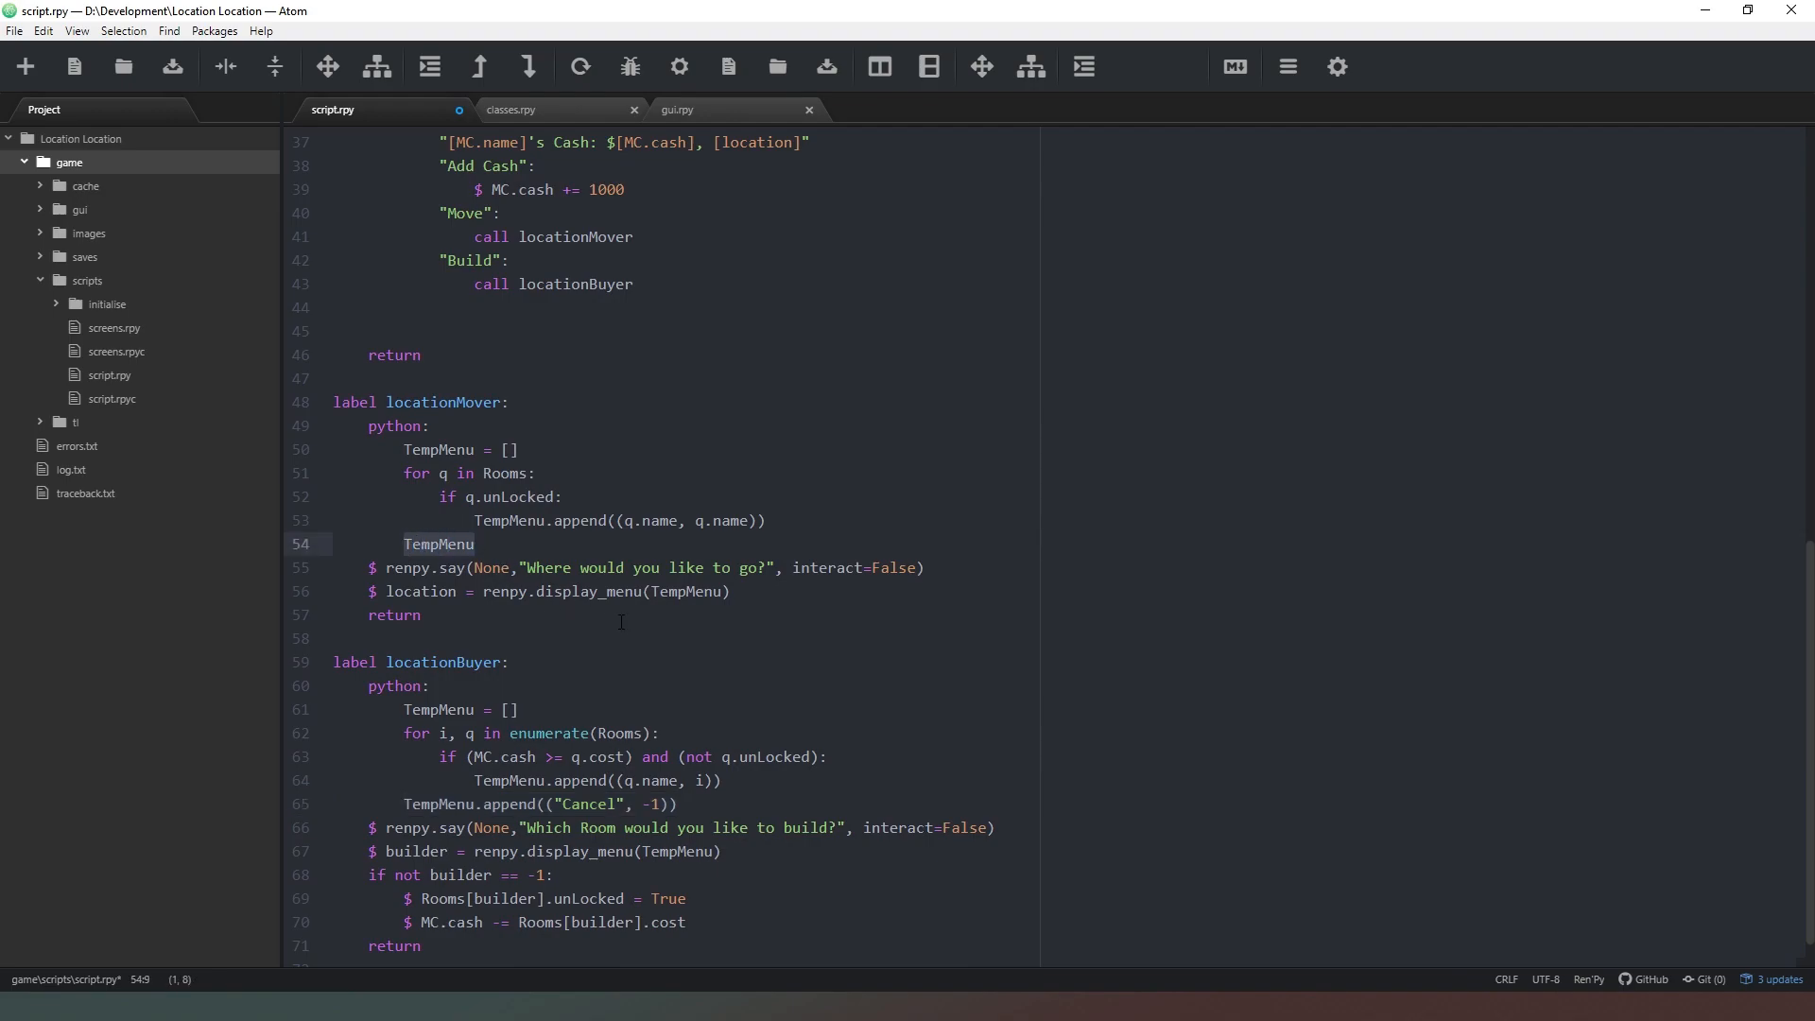
pyautogui.write('.append(("Cancel", -1))')
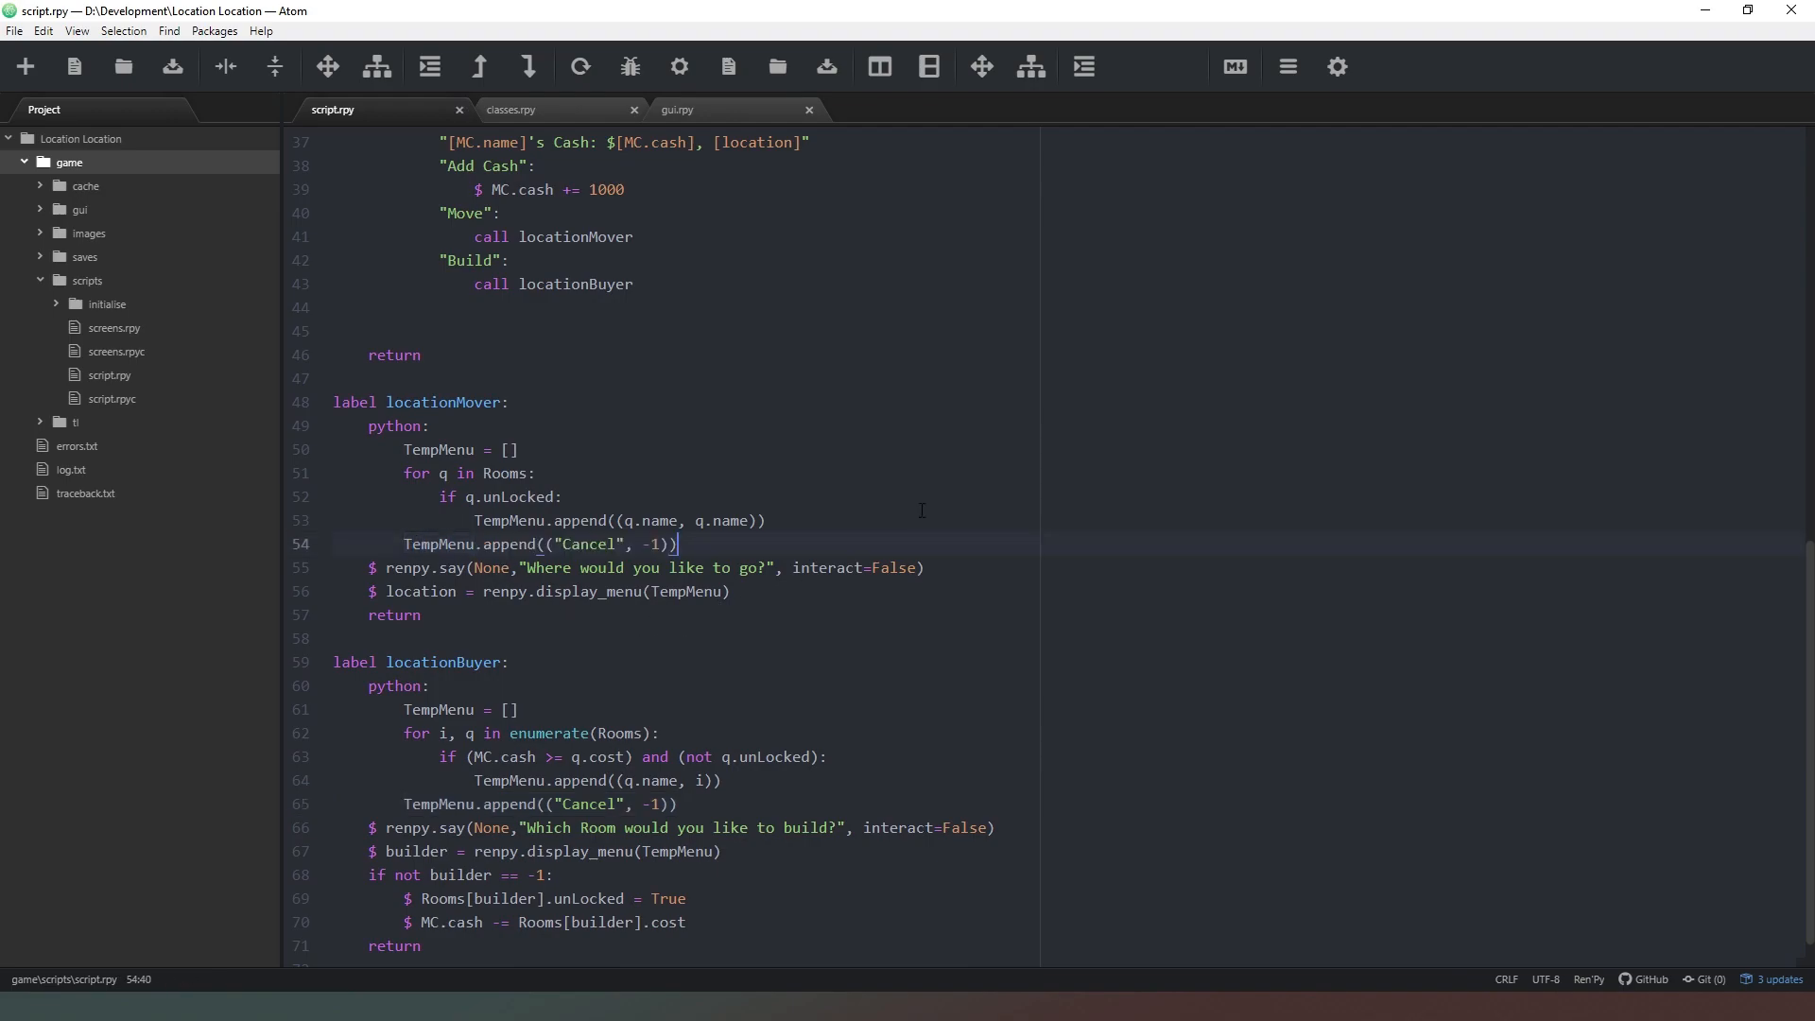
pyautogui.moveTo(850, 796)
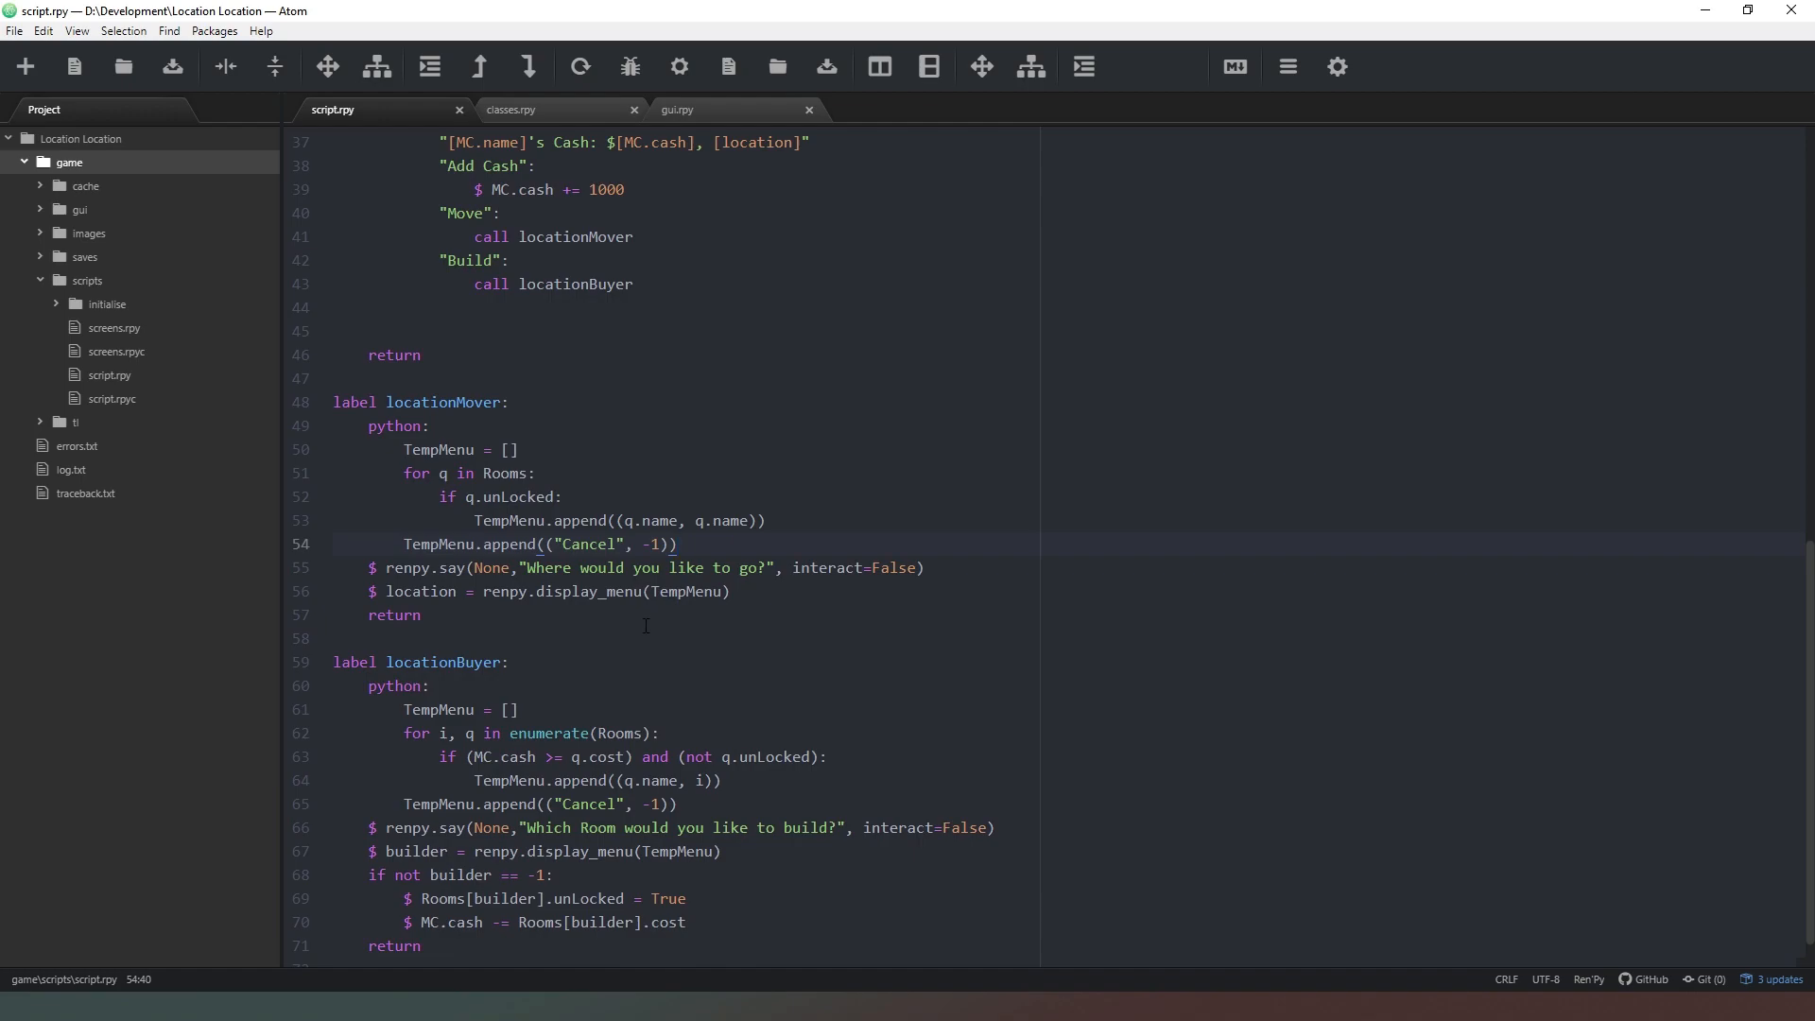
pyautogui.click(677, 545)
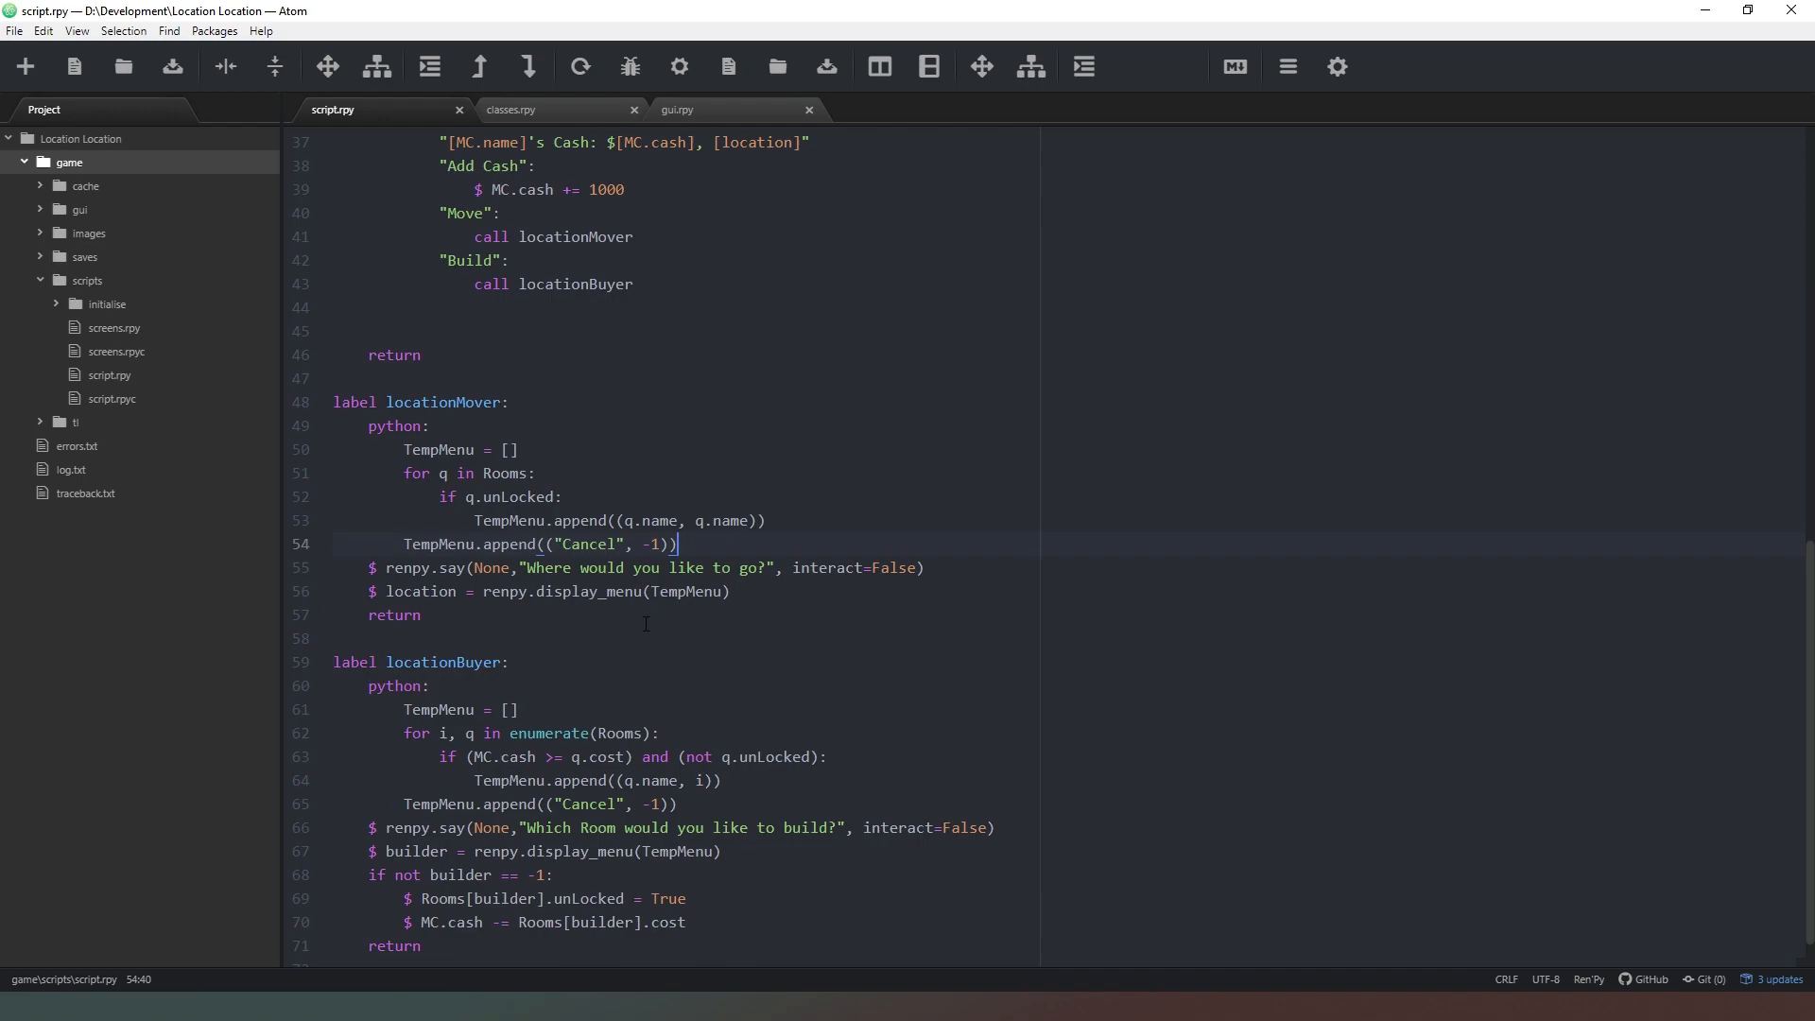